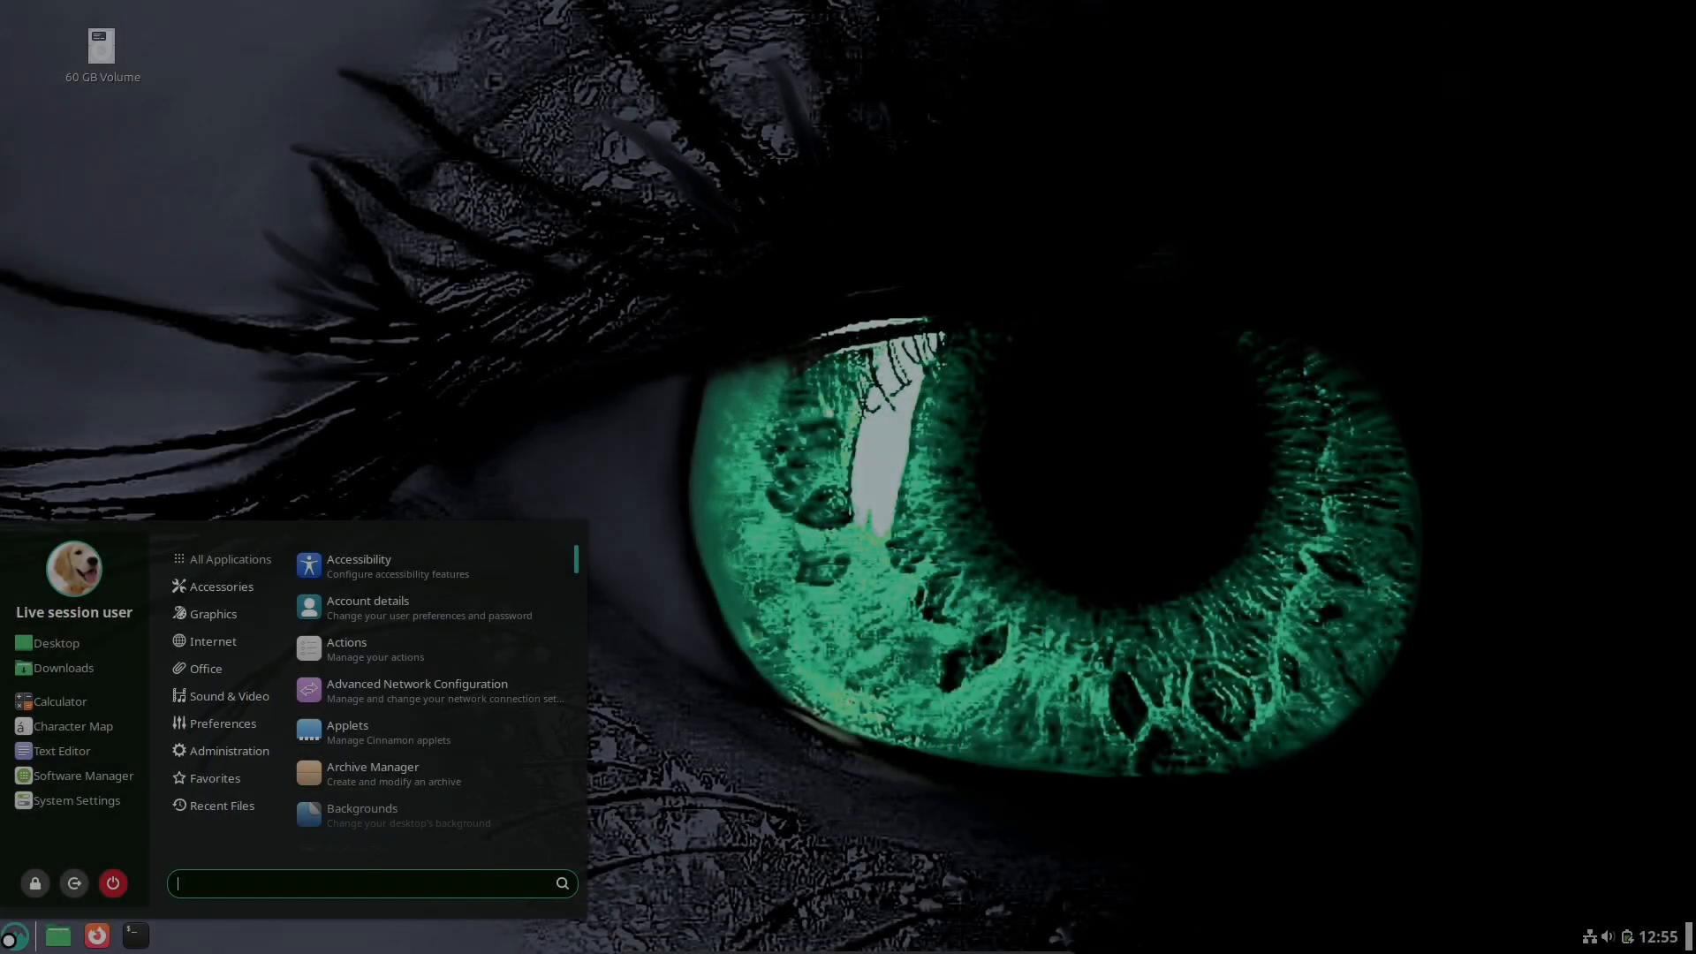
# Step: Search the Cinnamon menu for 'info' to launch System Information
pyautogui.write('info')
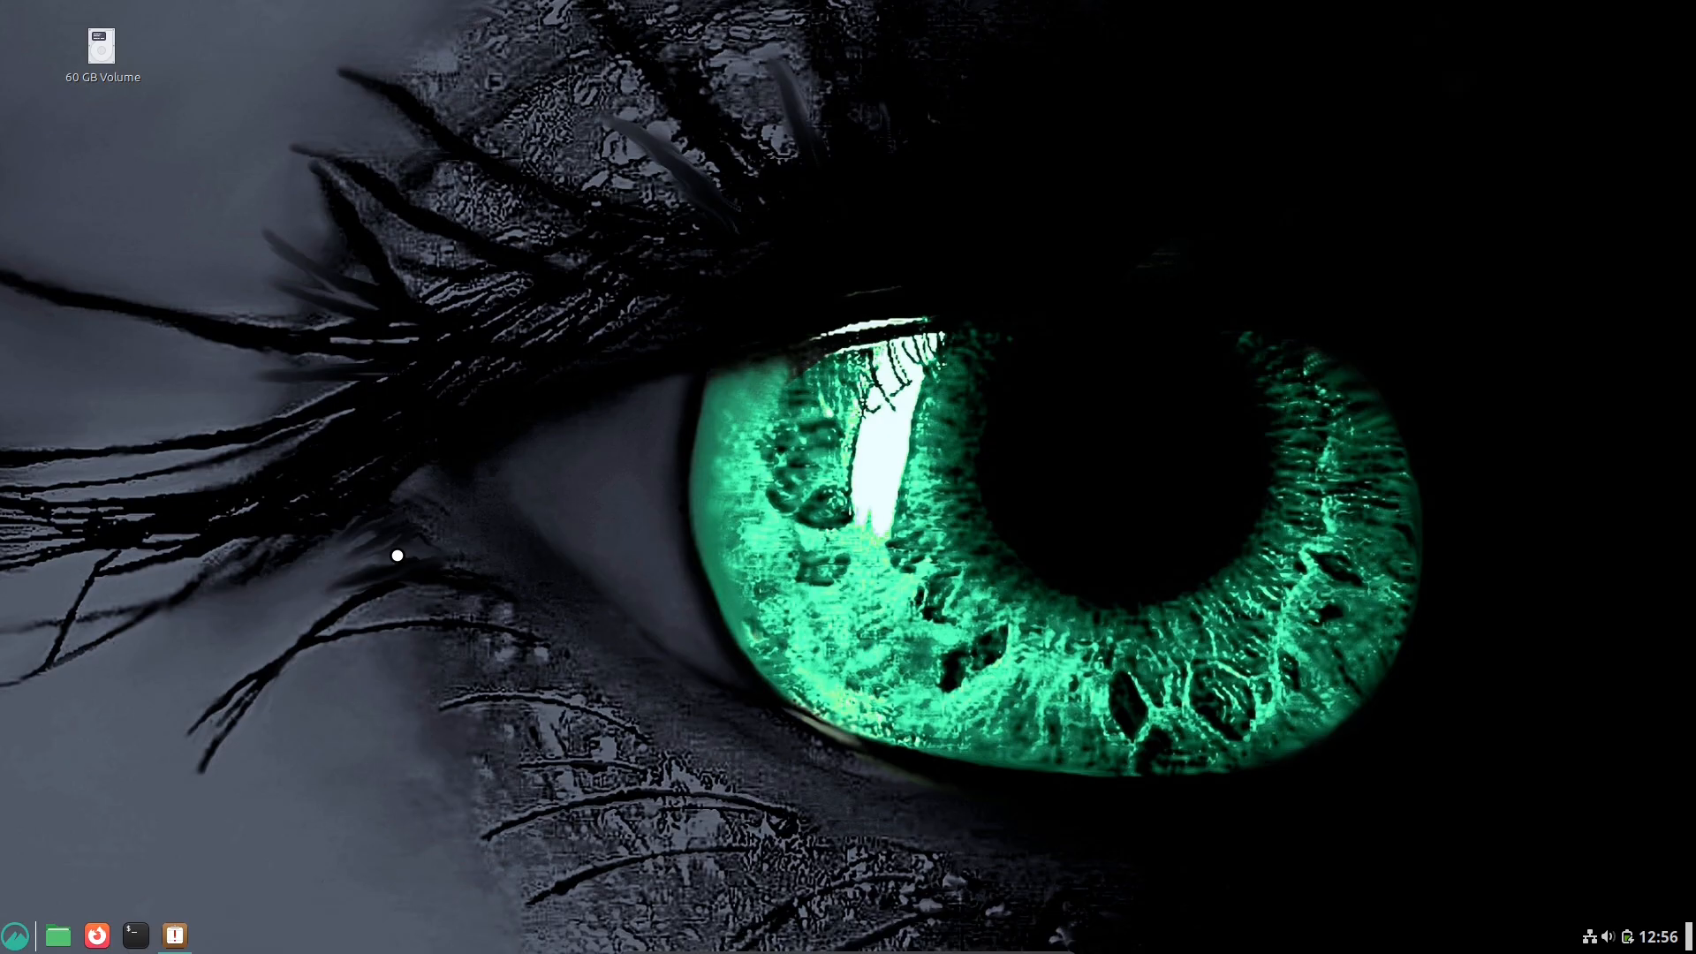
pyautogui.moveTo(146, 936)
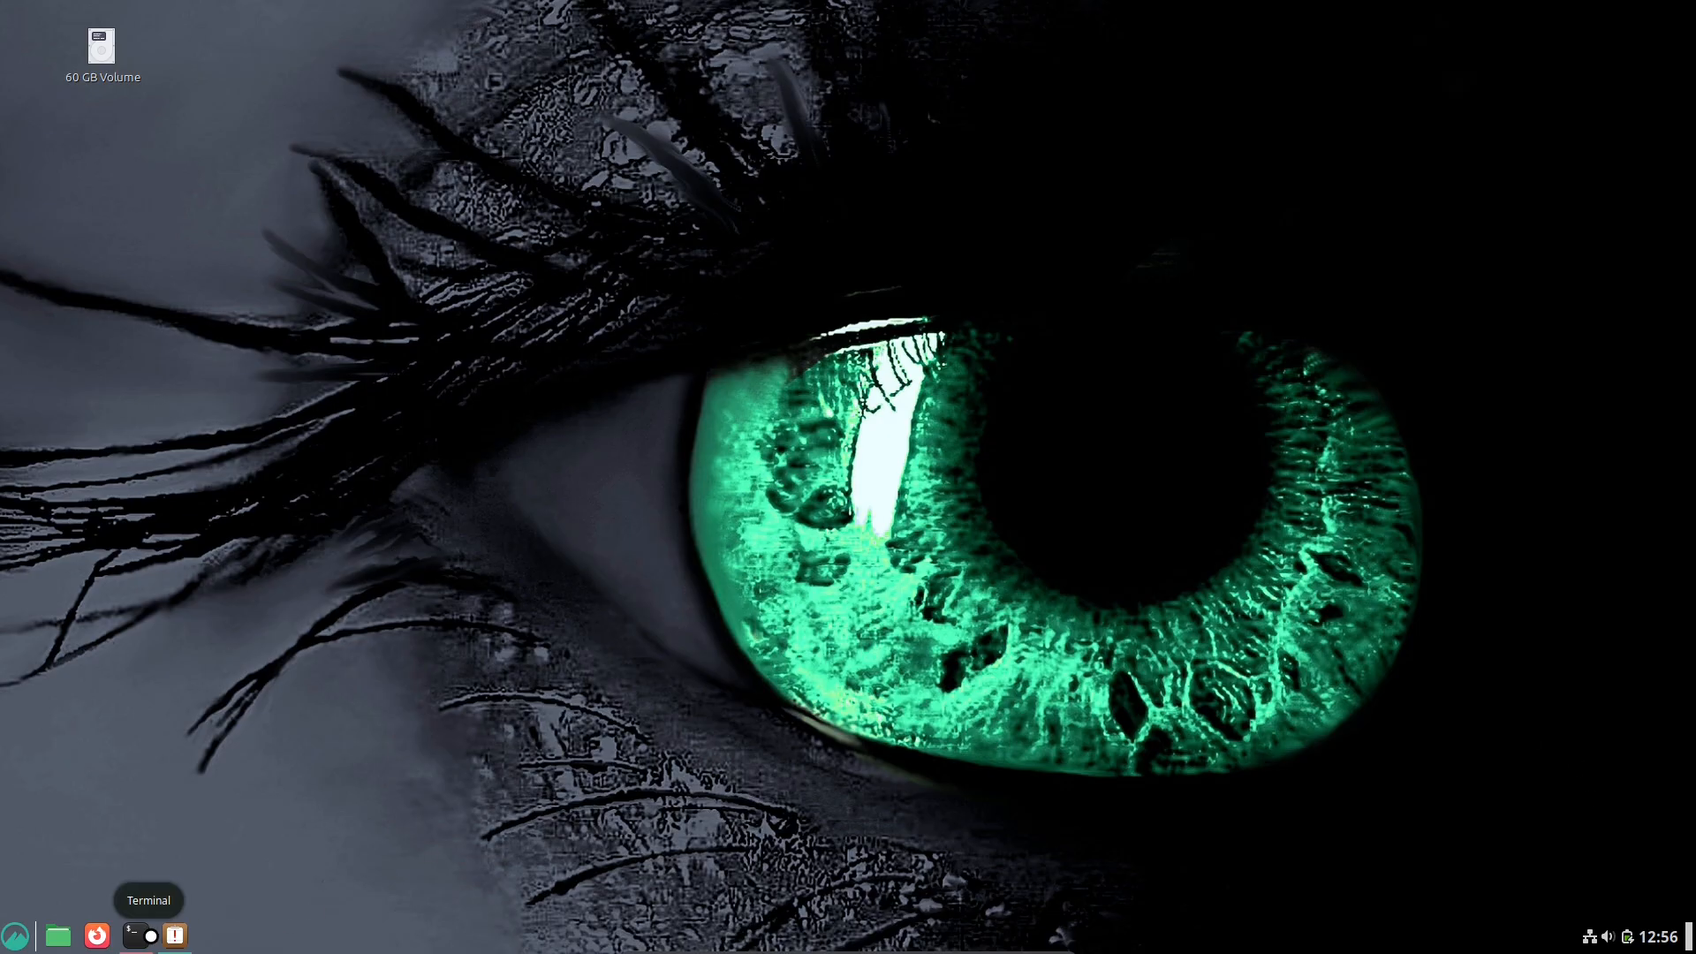
# Step: Review the GPU, PCI, BIOS and System Reports pages, then dismiss the mintreport About dialog
pyautogui.click(173, 936)
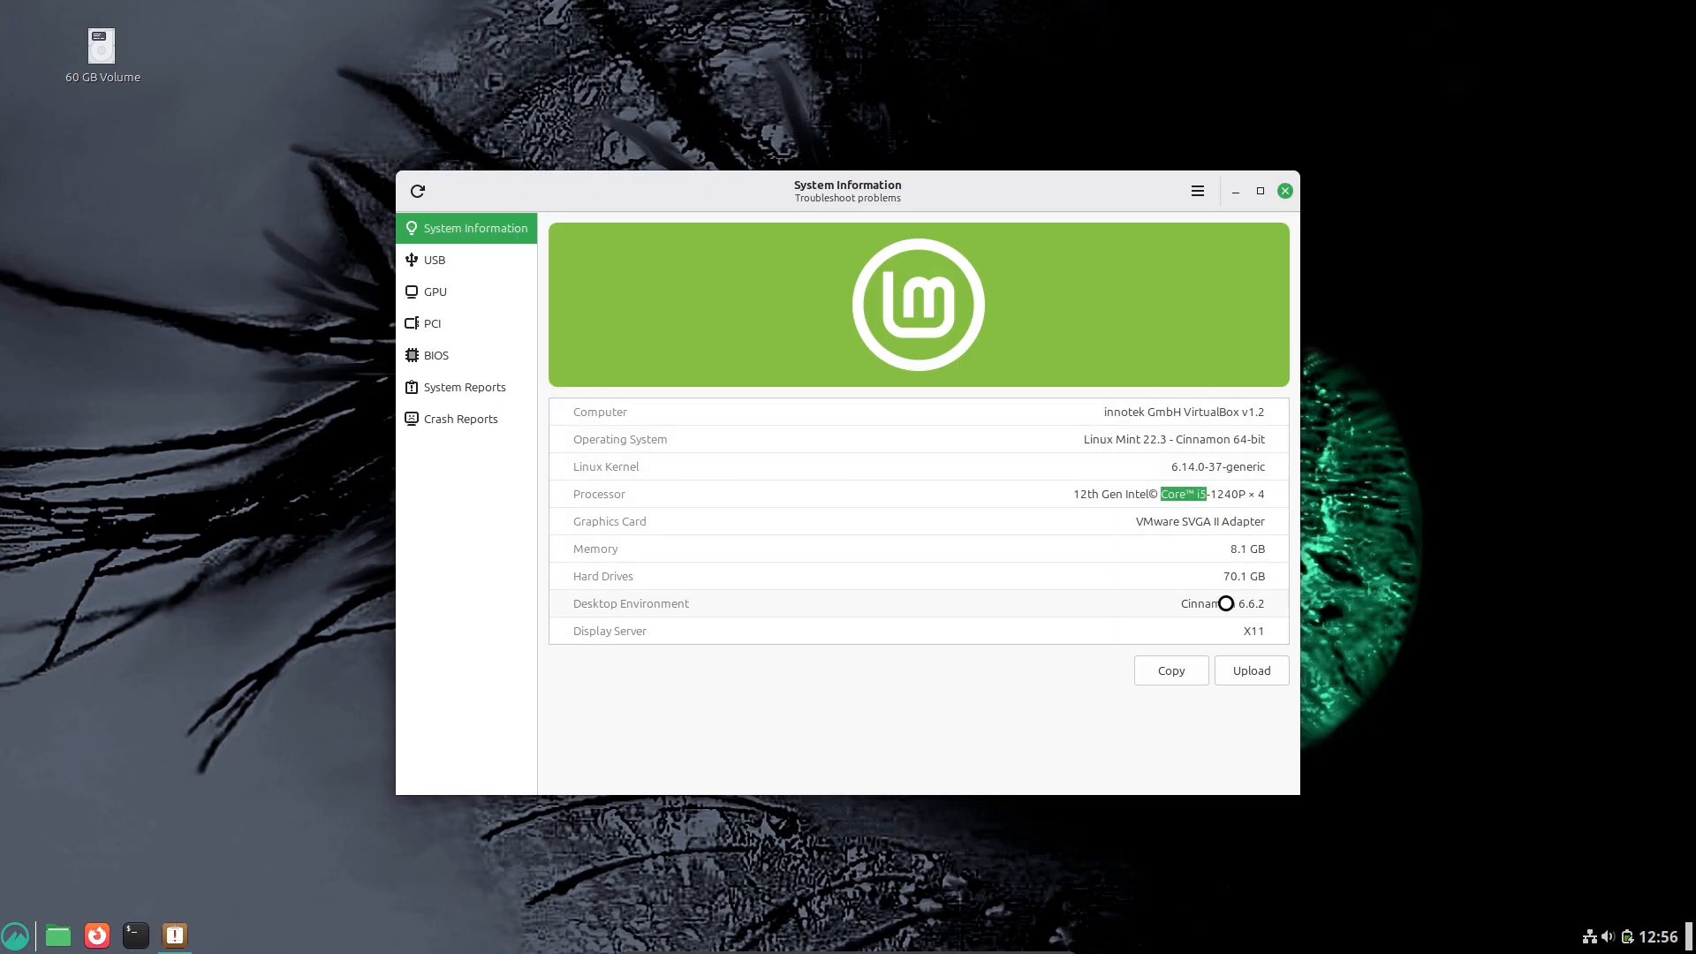
pyautogui.moveTo(445, 265)
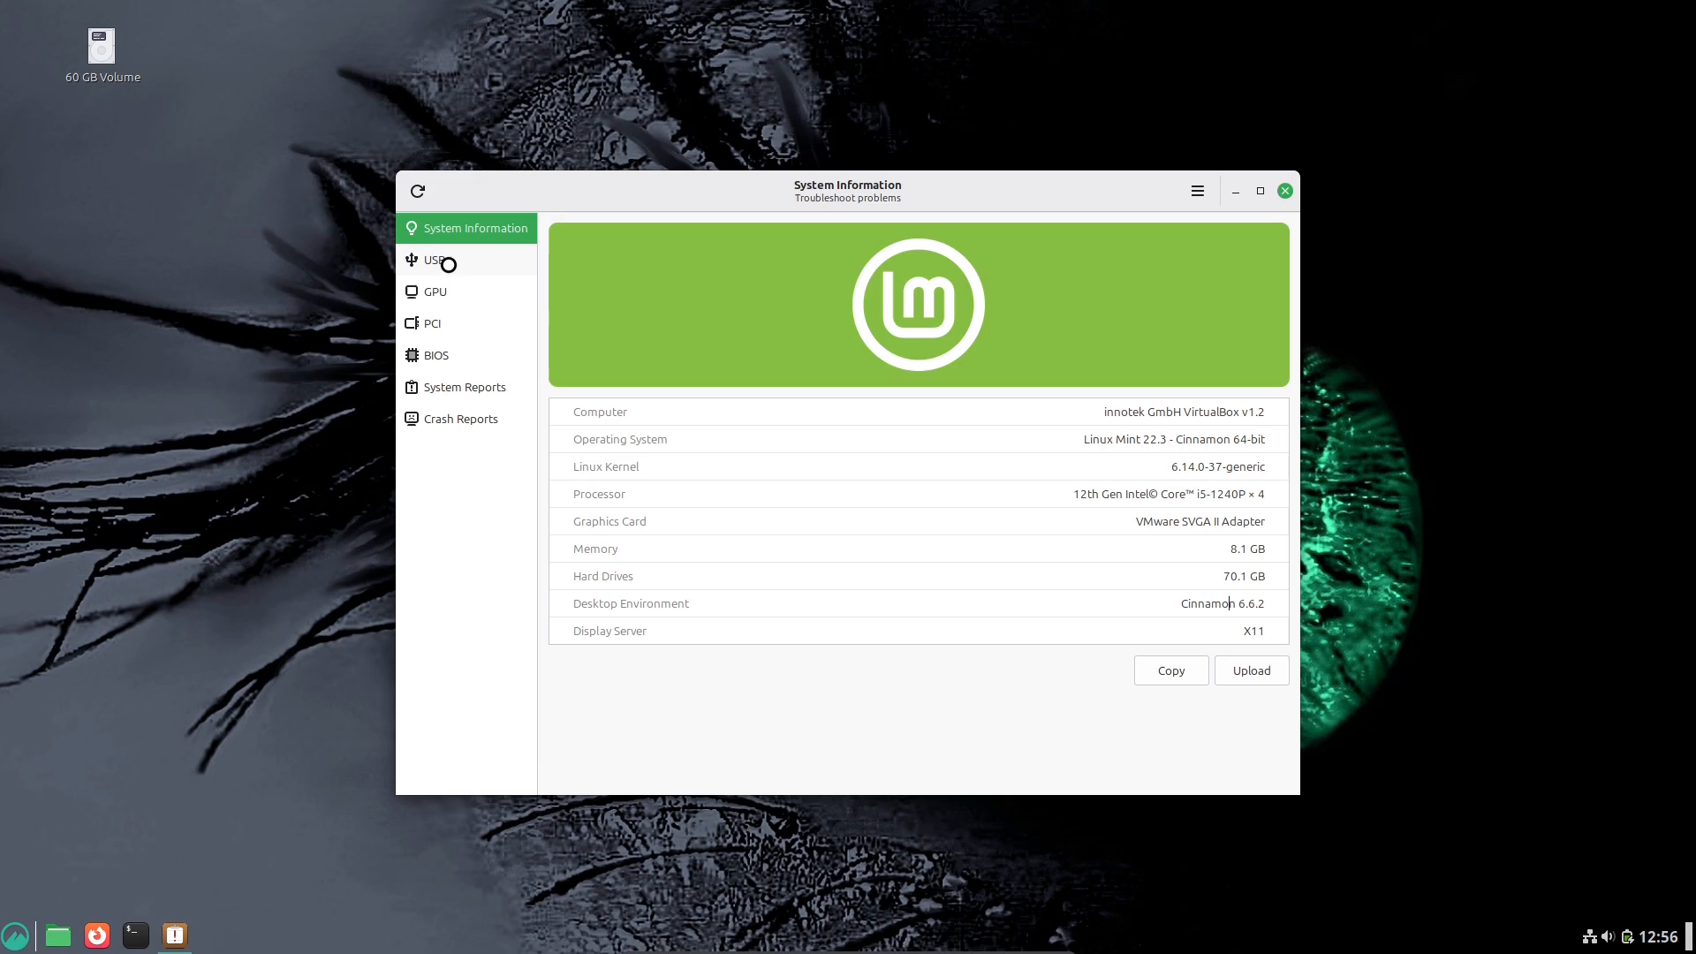
pyautogui.click(435, 291)
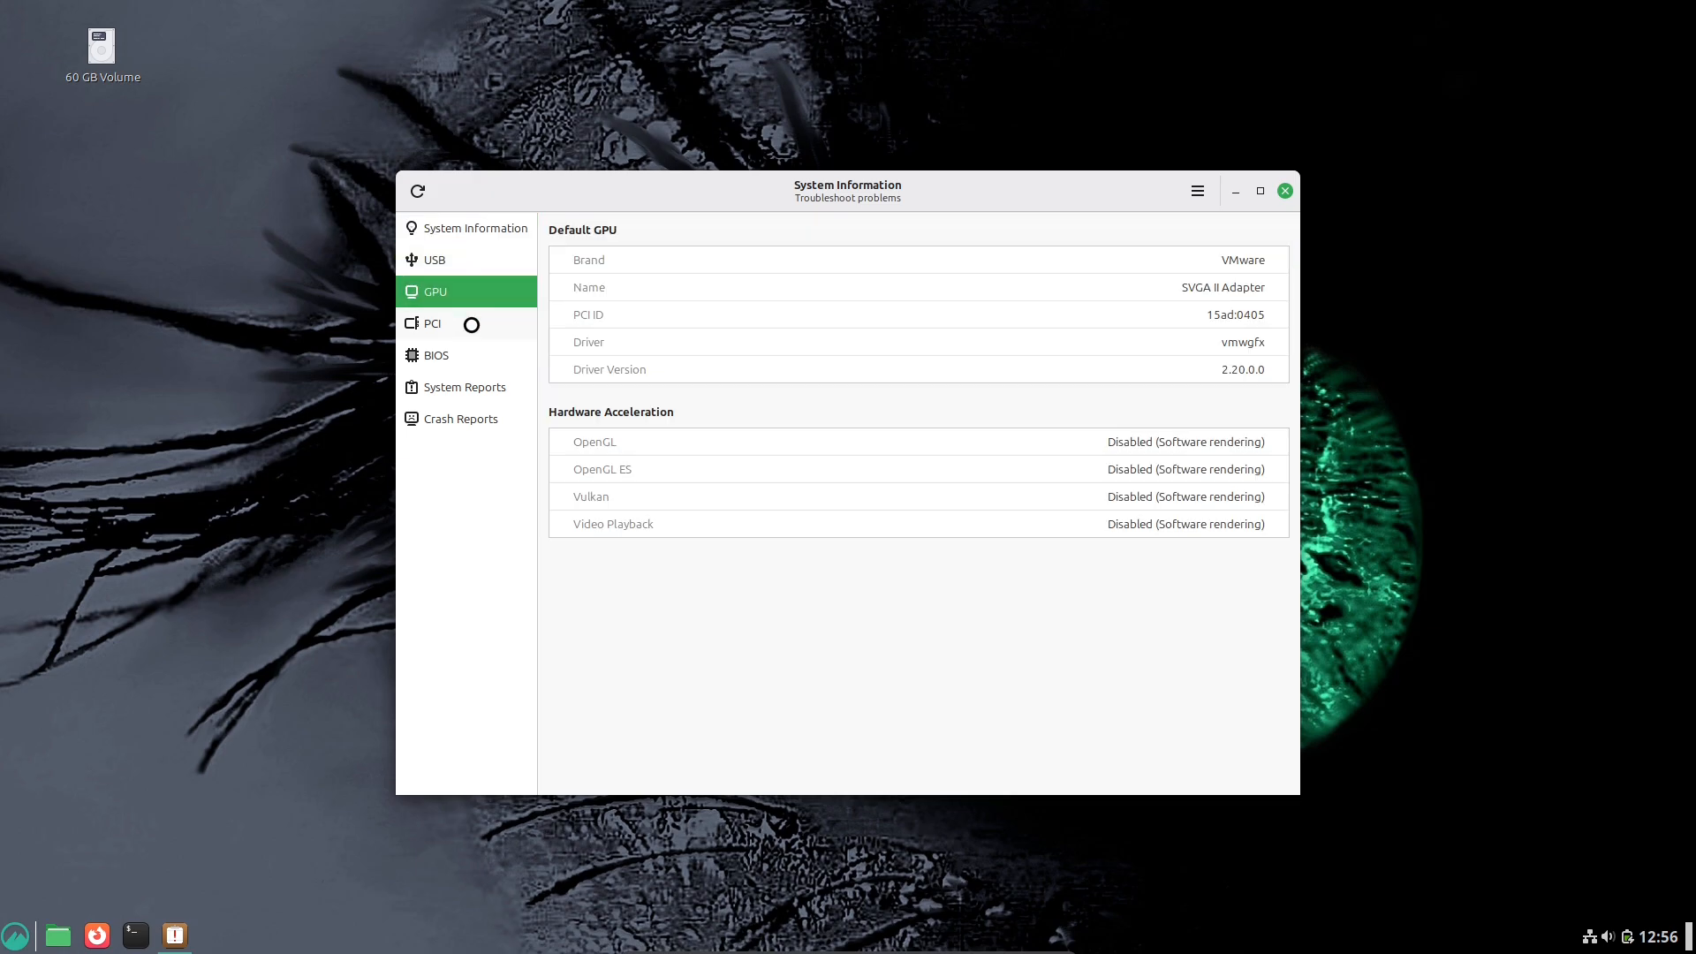
pyautogui.click(433, 322)
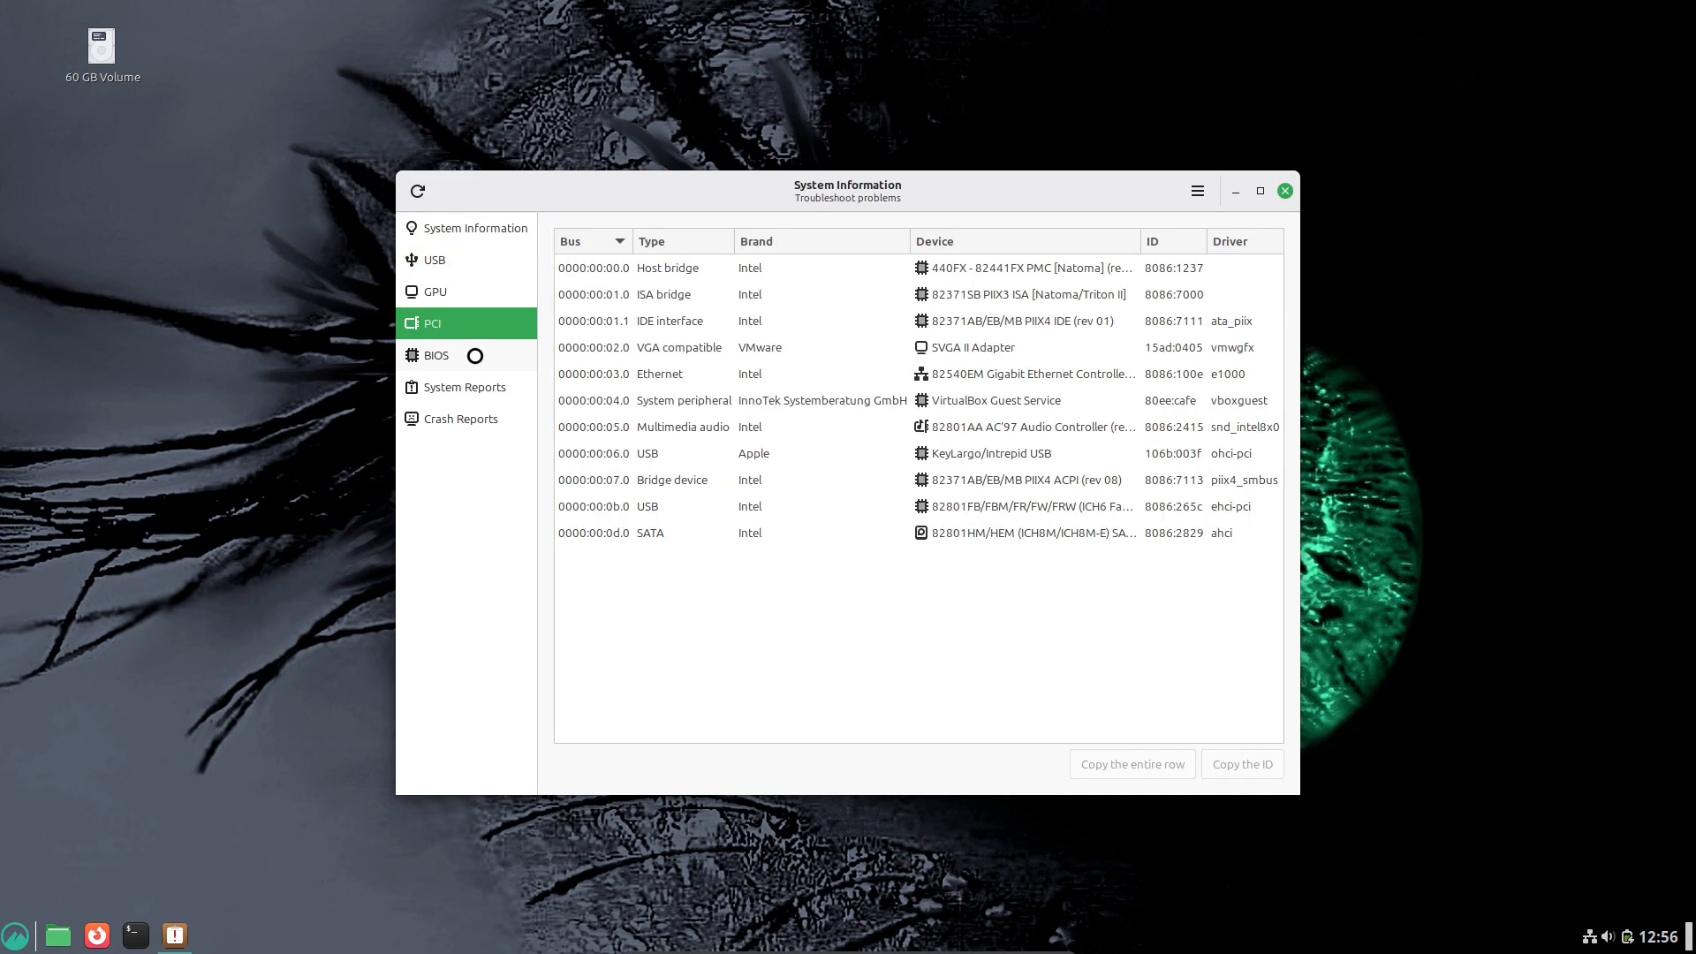
pyautogui.click(436, 353)
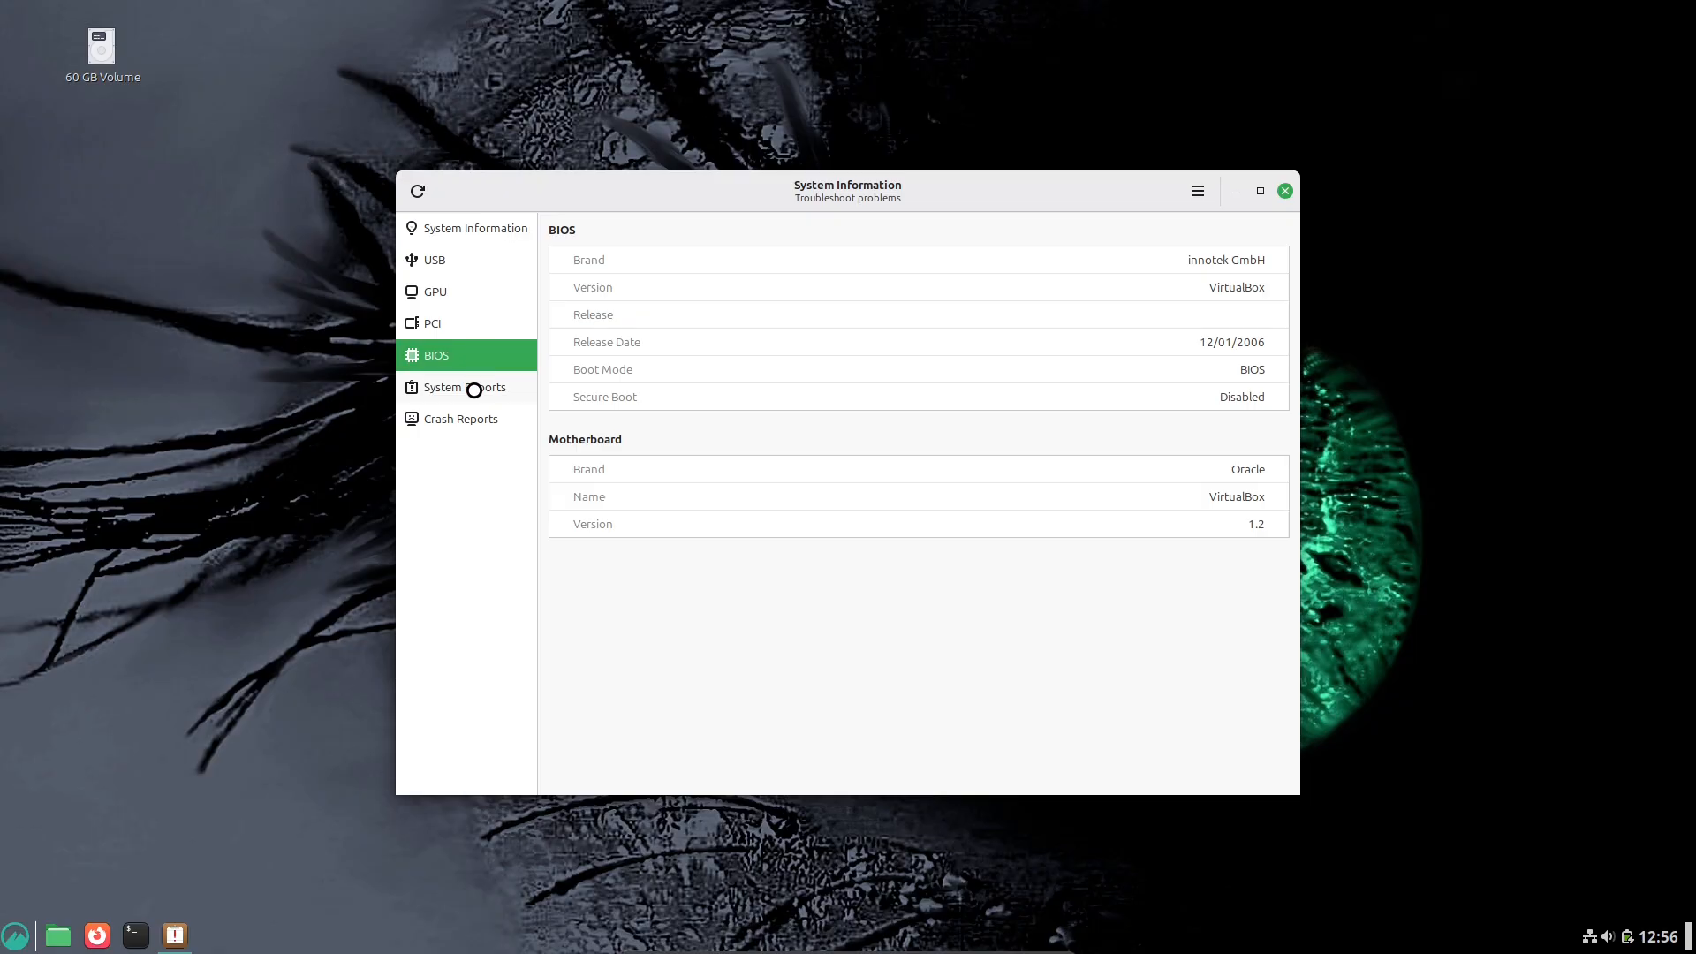
pyautogui.click(459, 419)
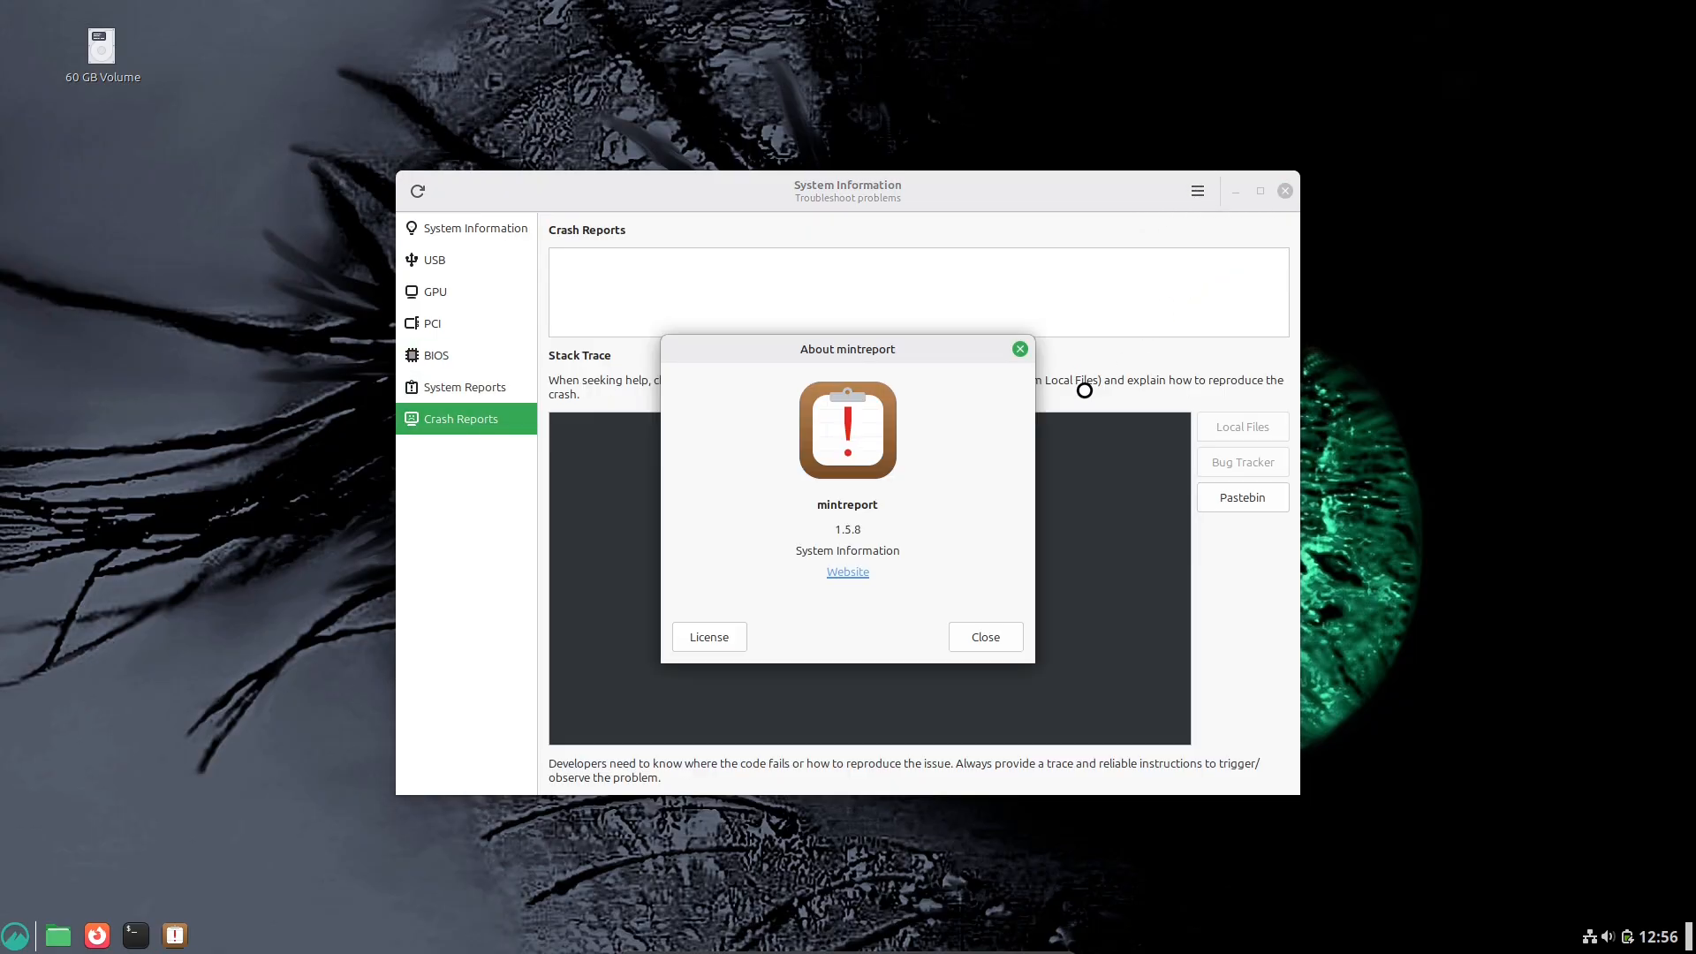
pyautogui.click(983, 636)
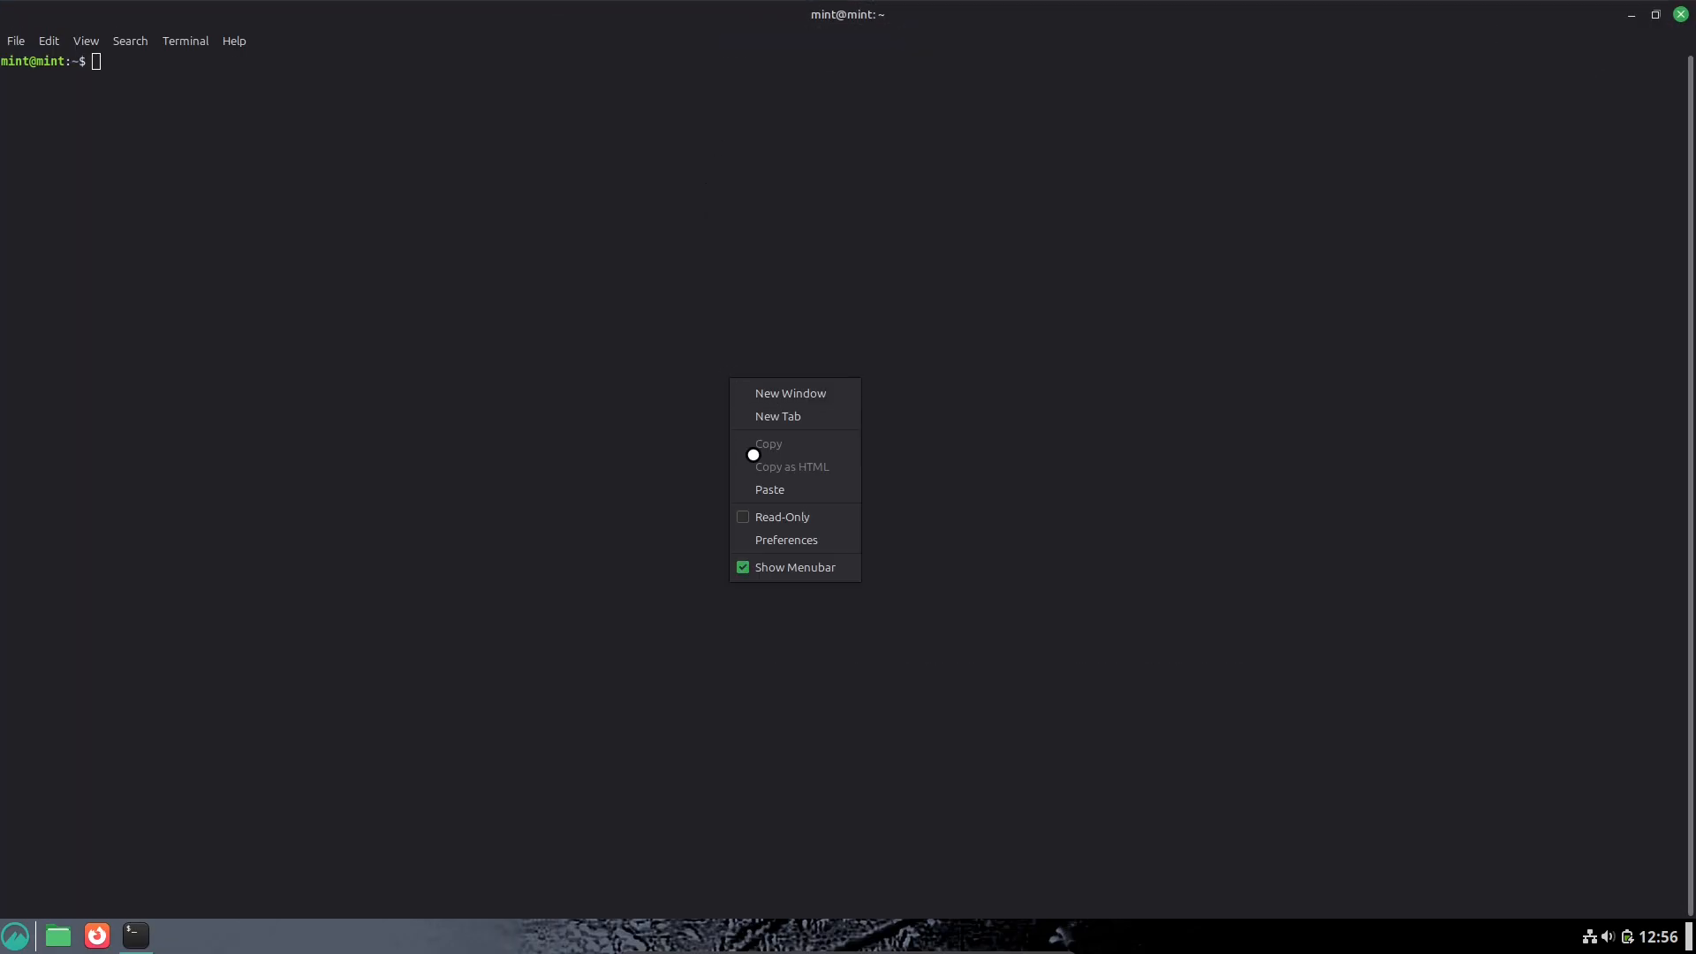
# Step: Give the terminal profile a custom Monospace 16 font and run neofetch
pyautogui.click(787, 540)
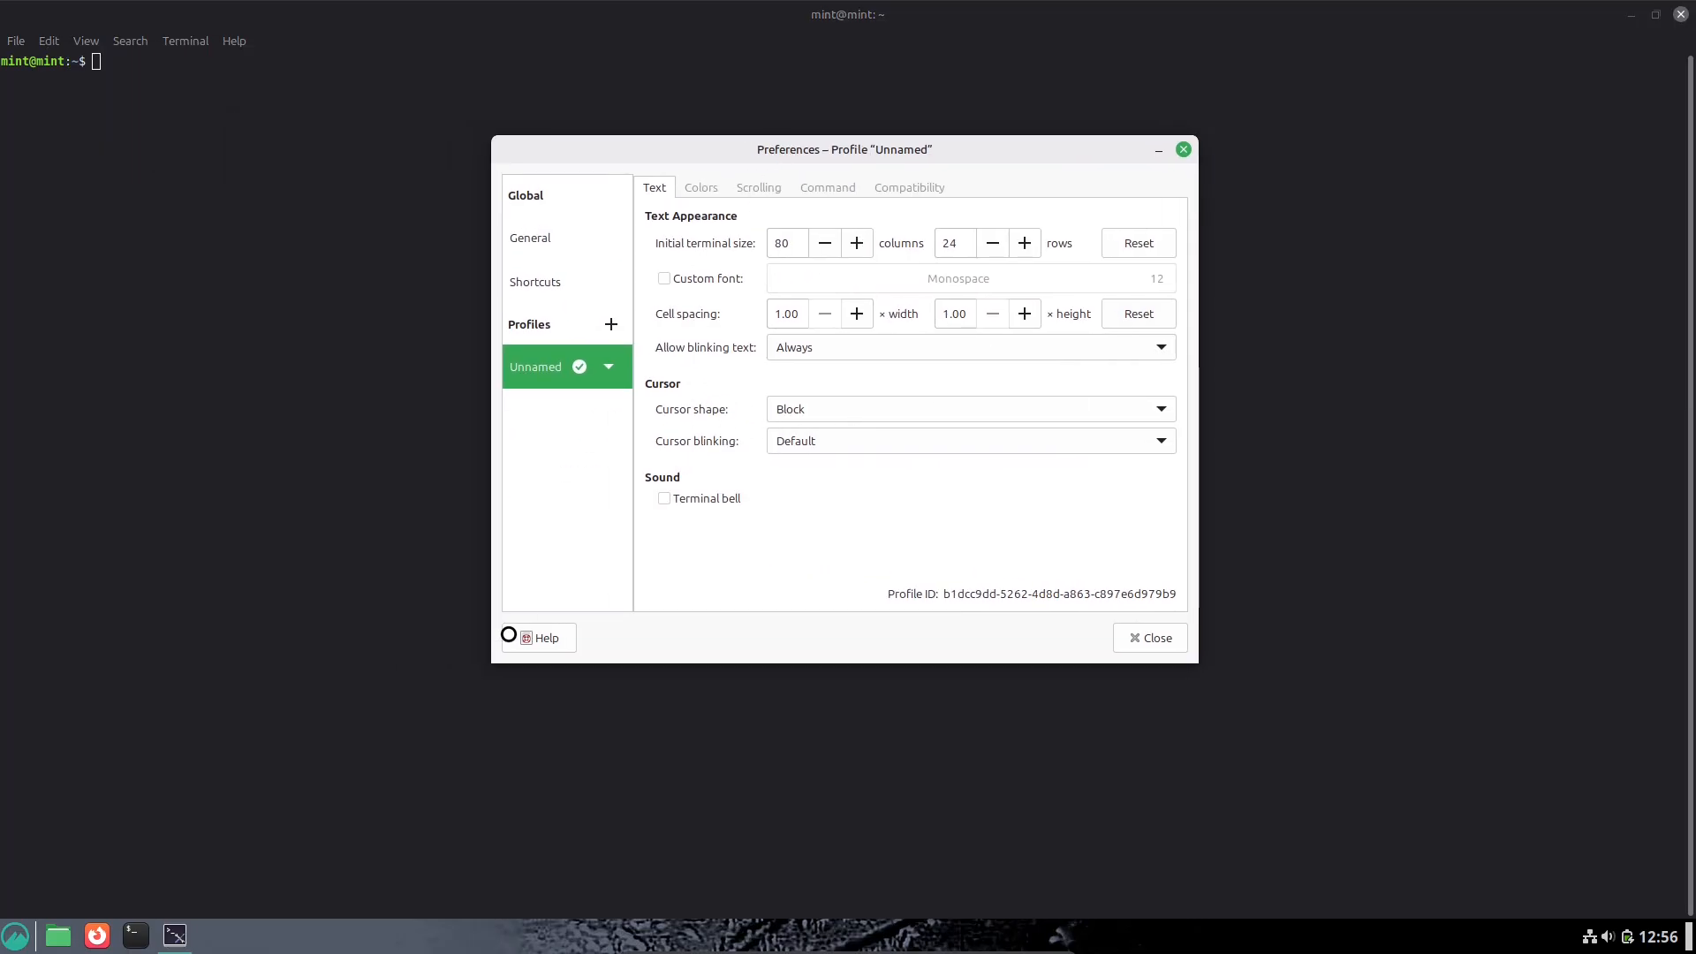
pyautogui.click(956, 279)
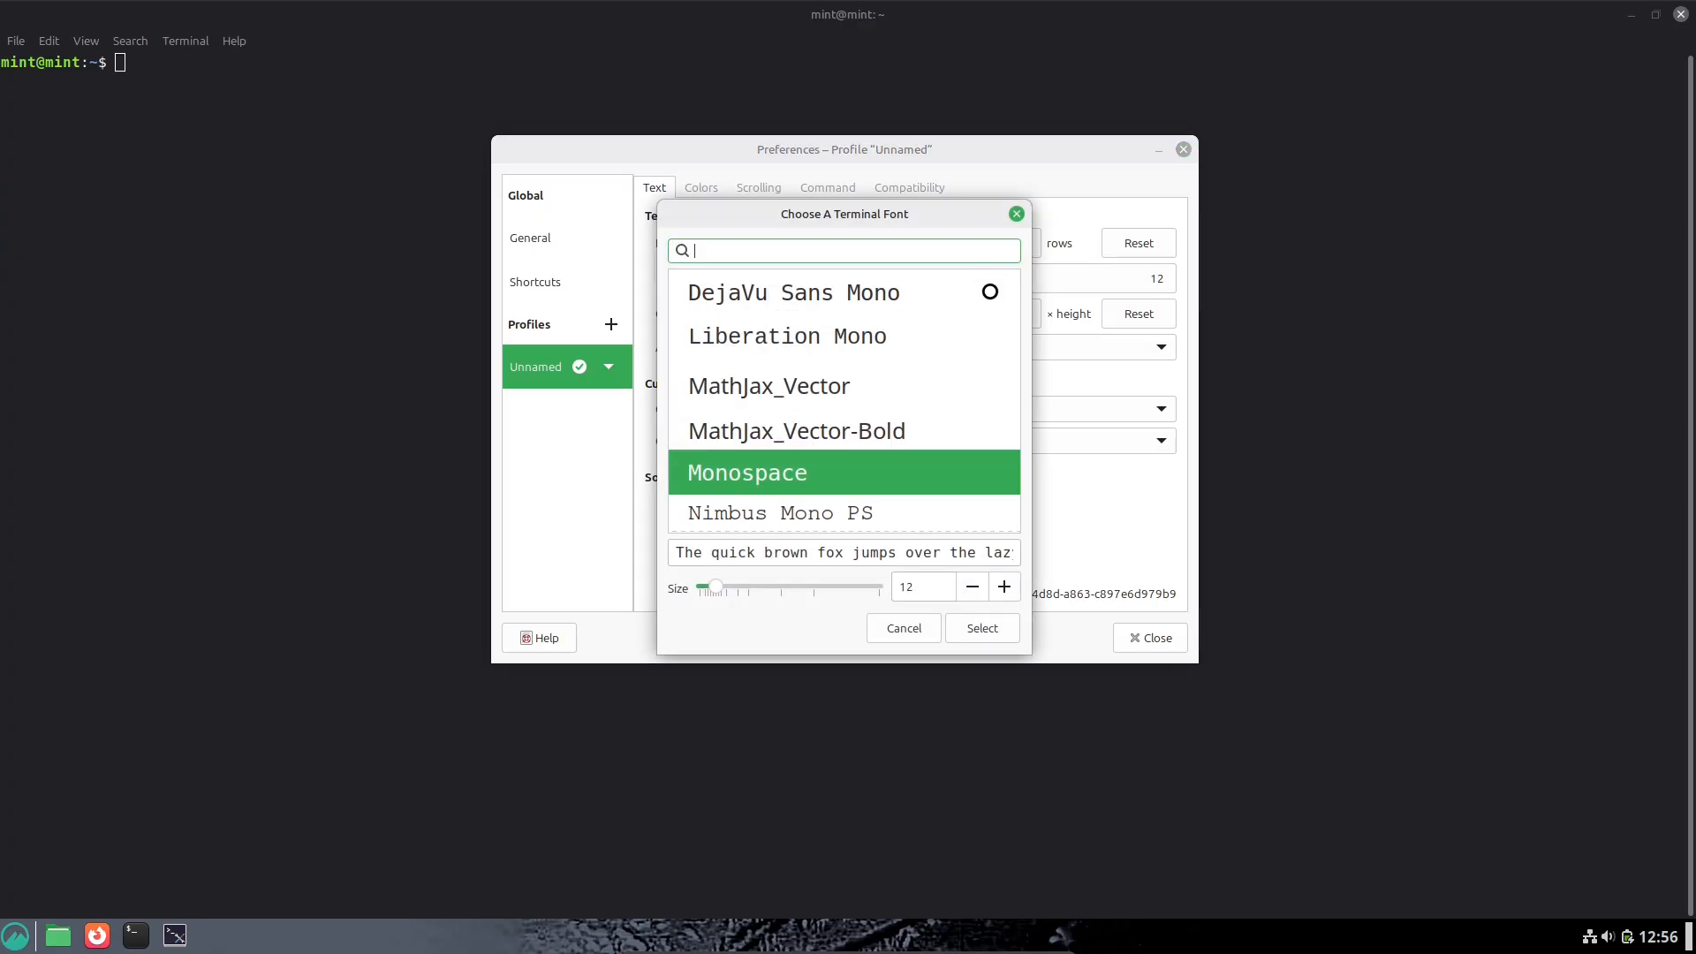
pyautogui.click(980, 627)
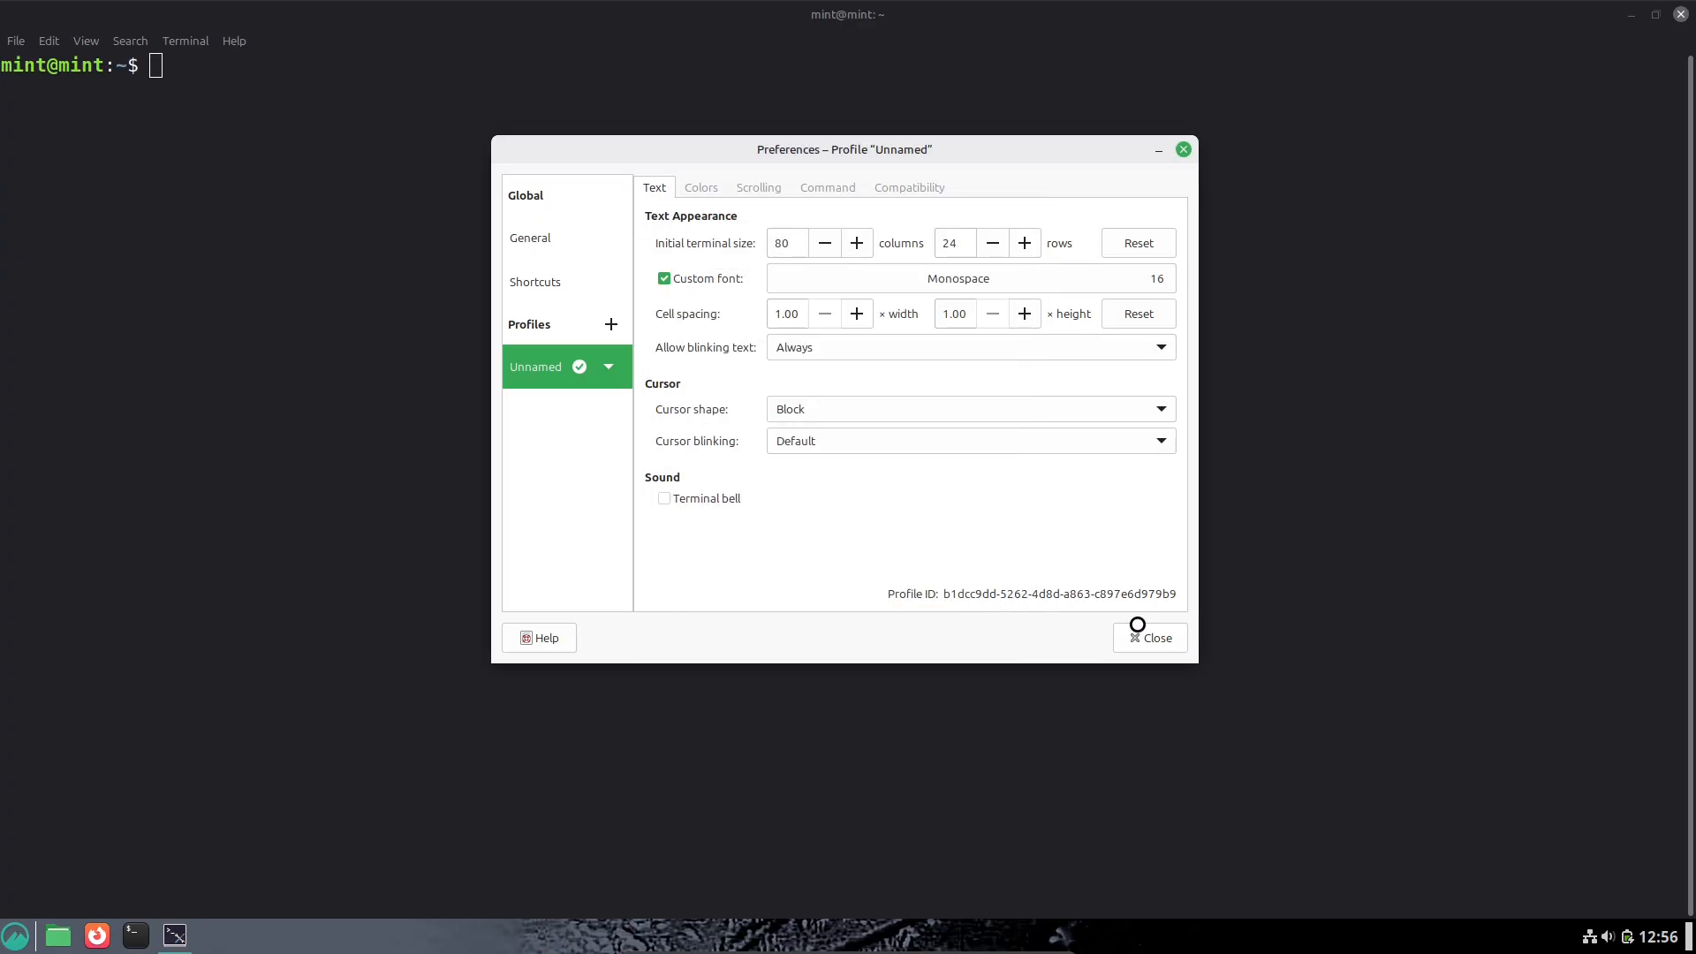
pyautogui.click(1150, 637)
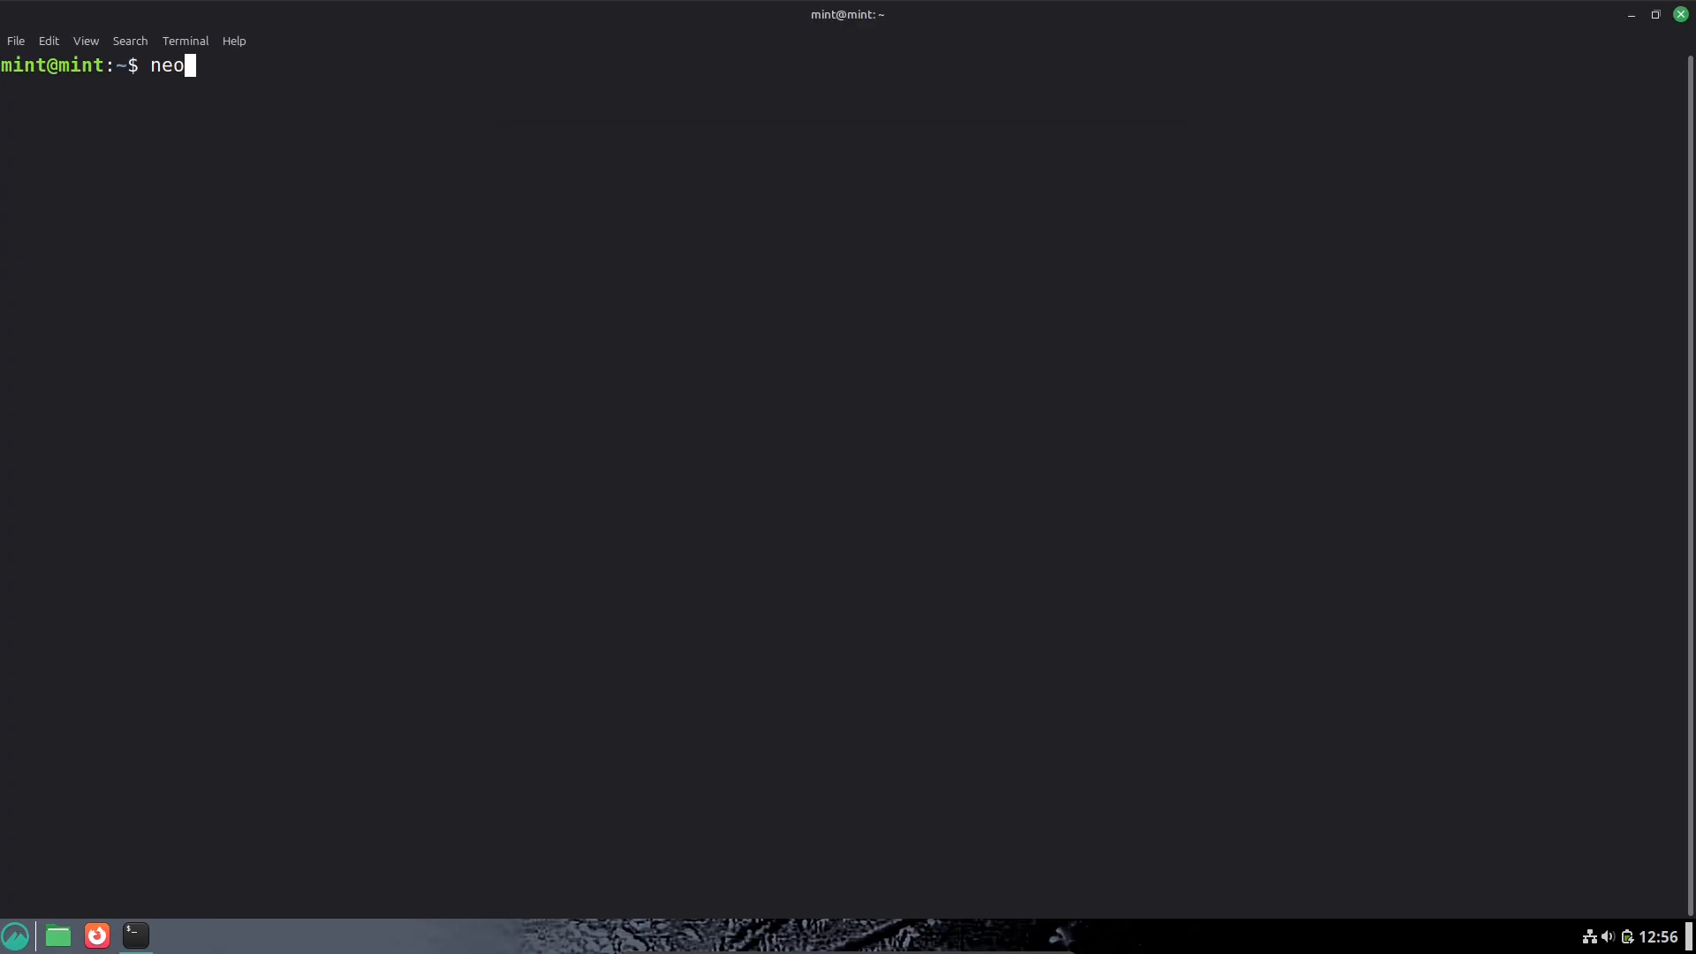
pyautogui.press('Return')
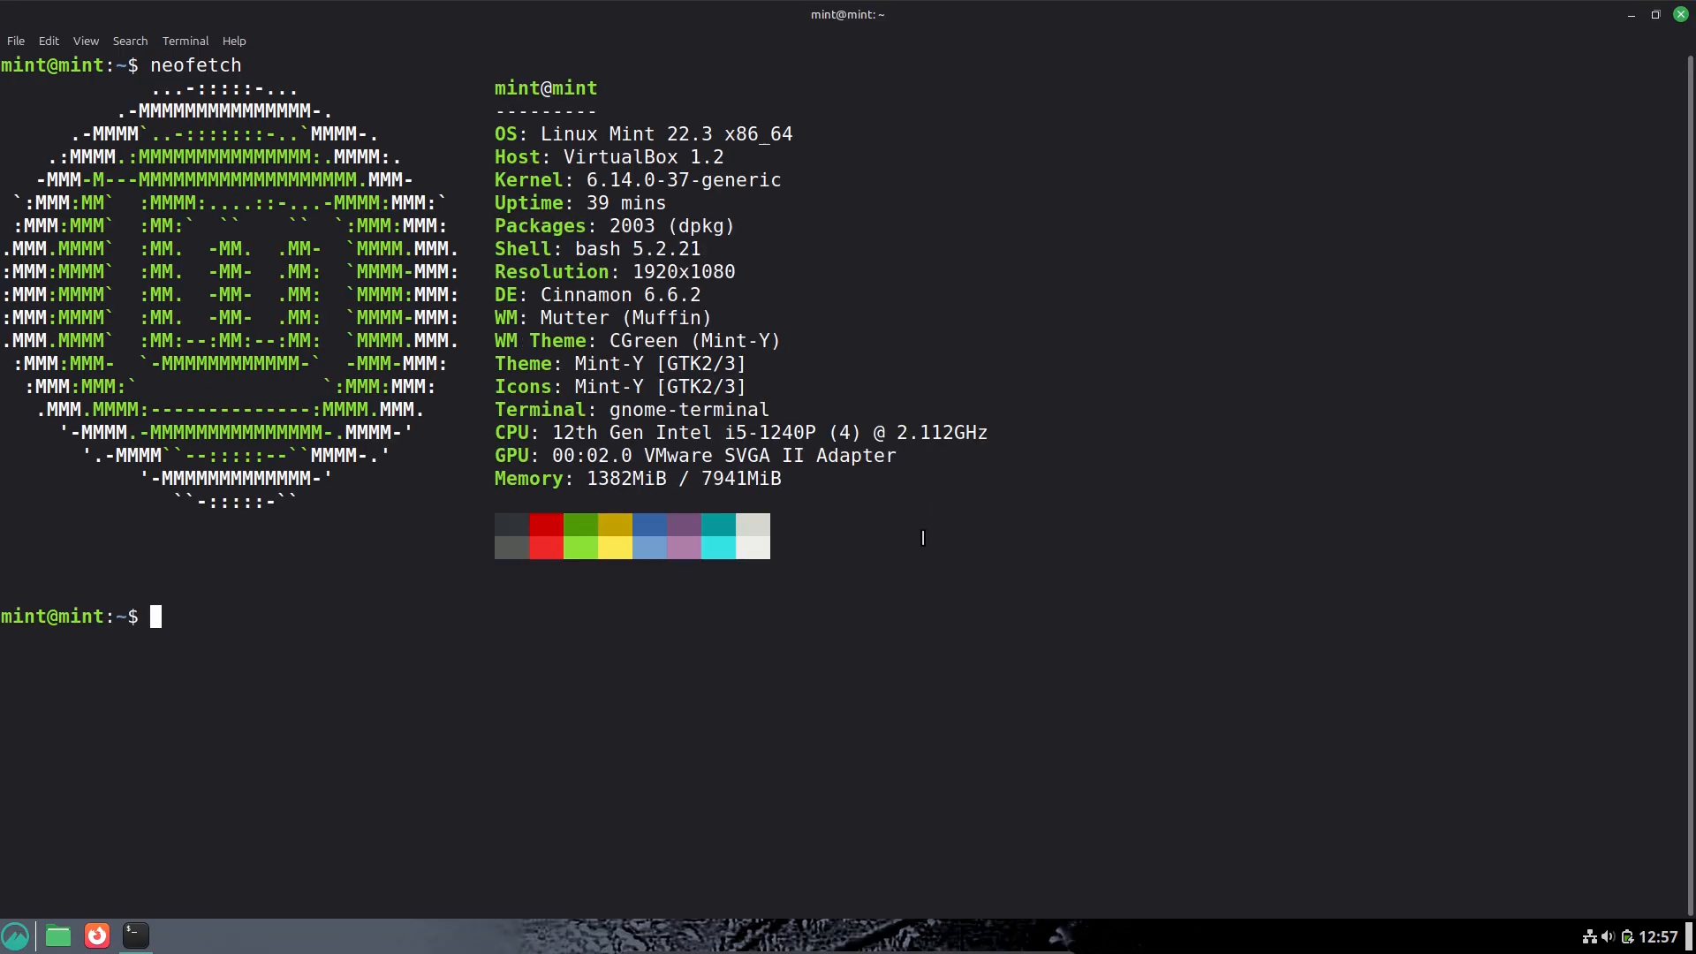
pyautogui.click(184, 39)
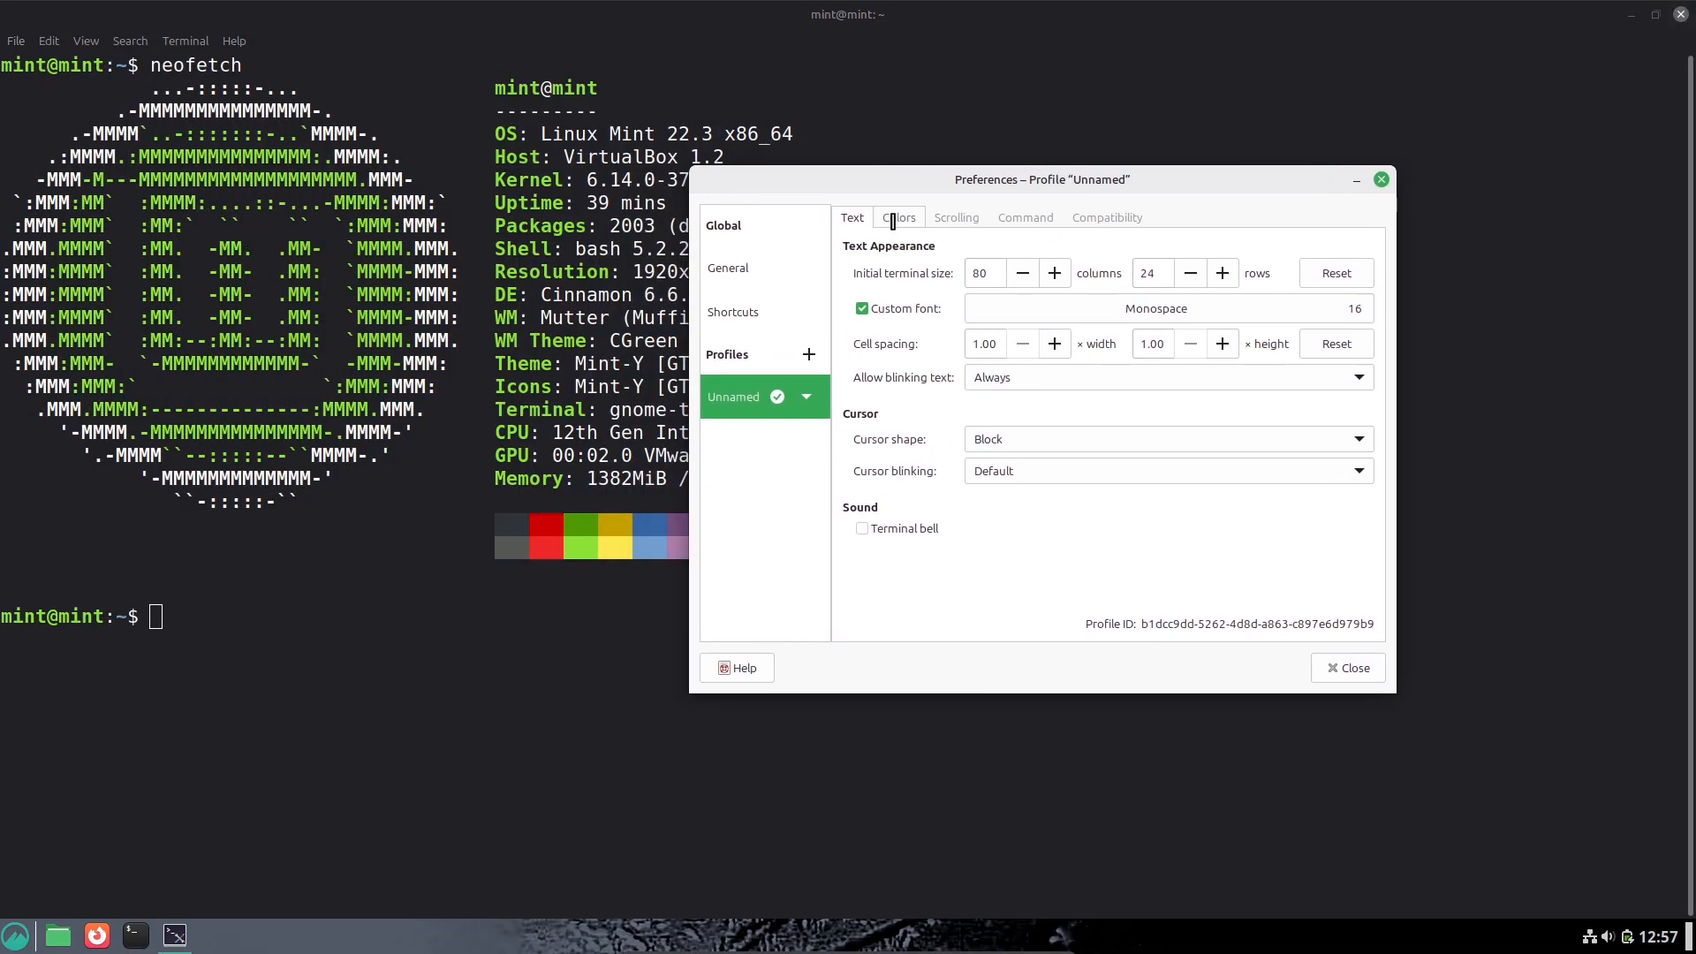
# Step: Change the bright green palette colour 10 to #34E244
pyautogui.click(898, 217)
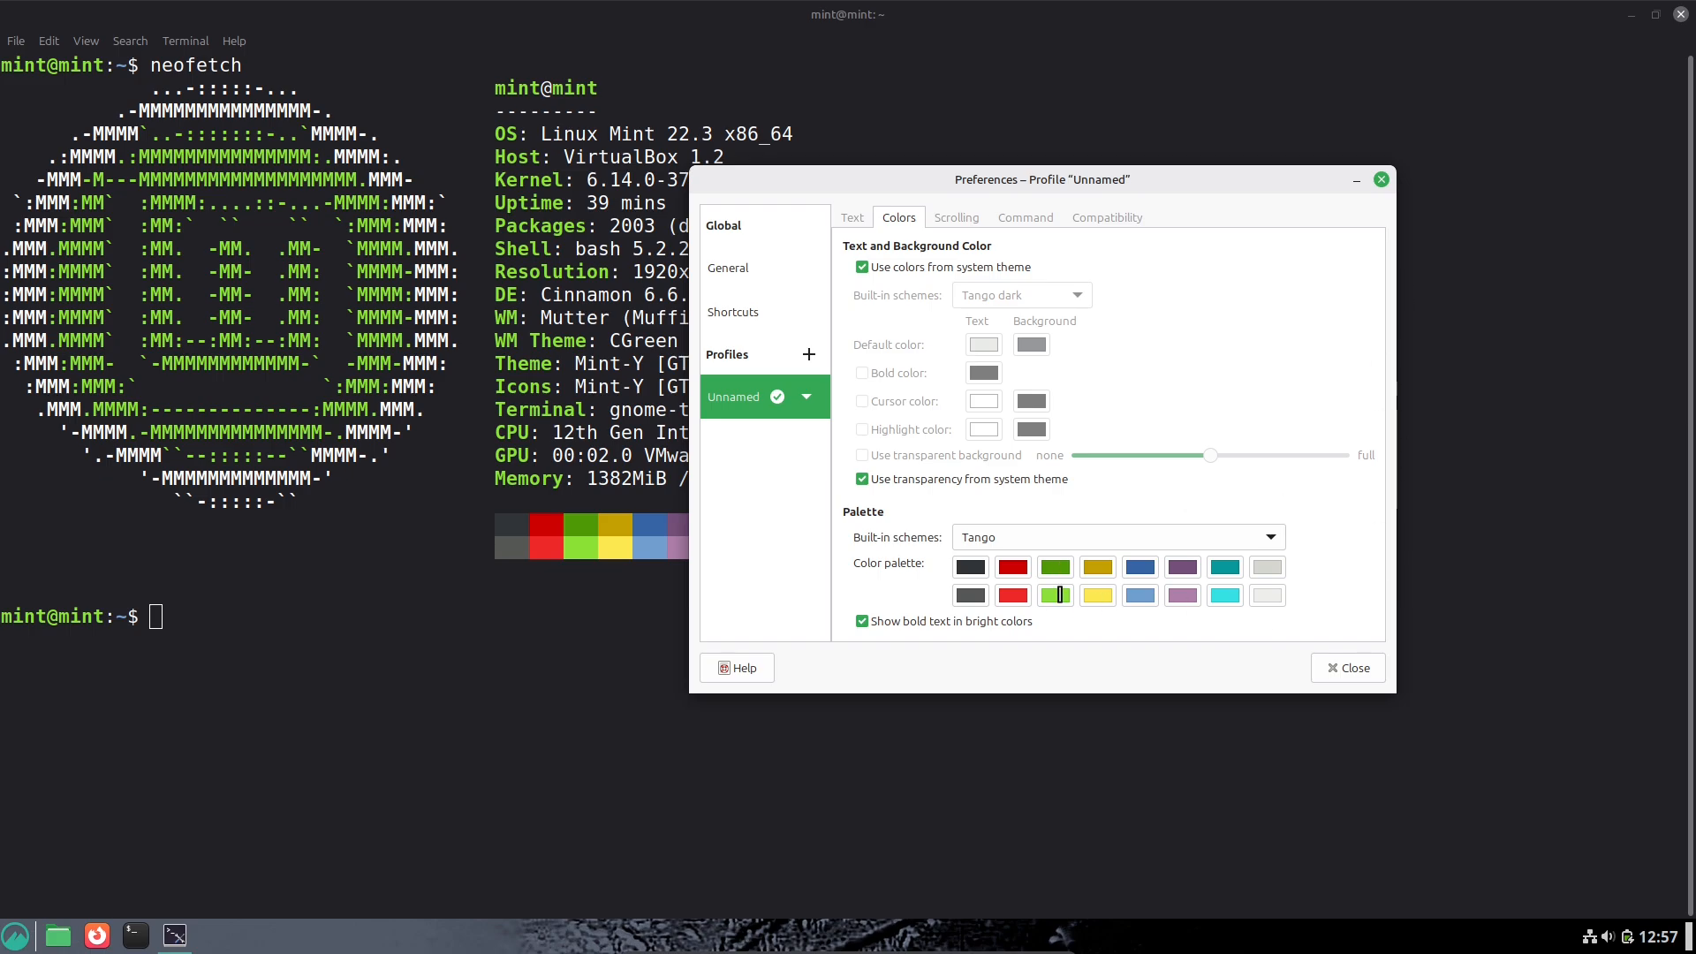
pyautogui.click(1055, 595)
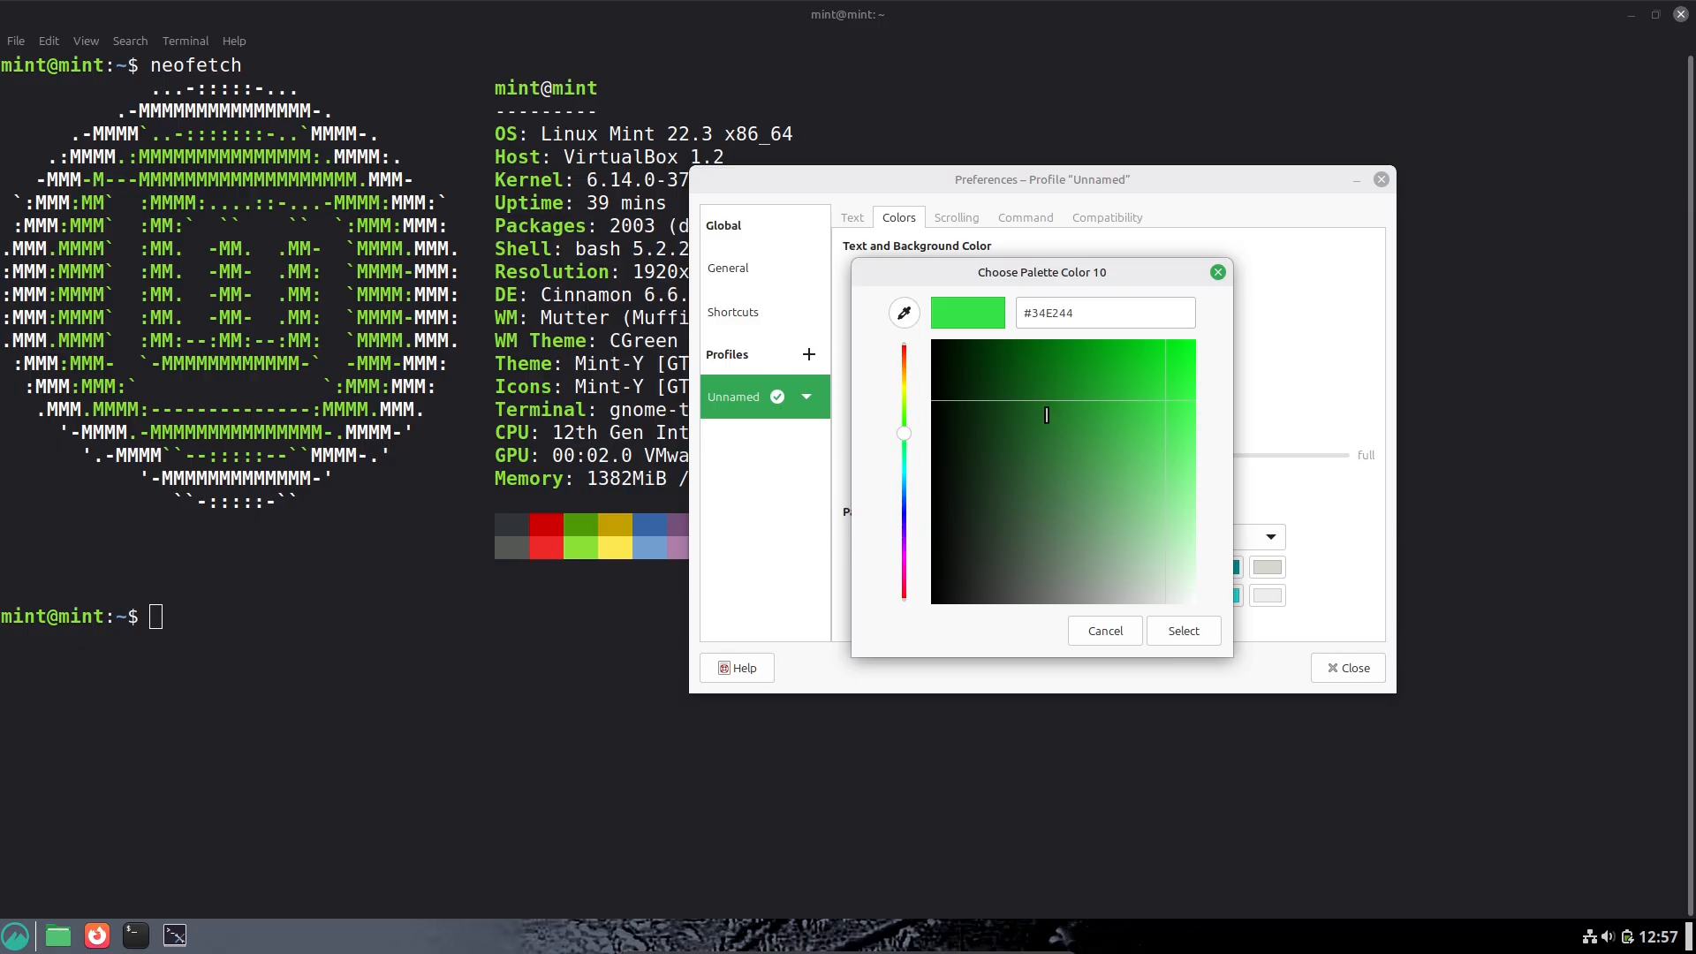
pyautogui.click(1104, 631)
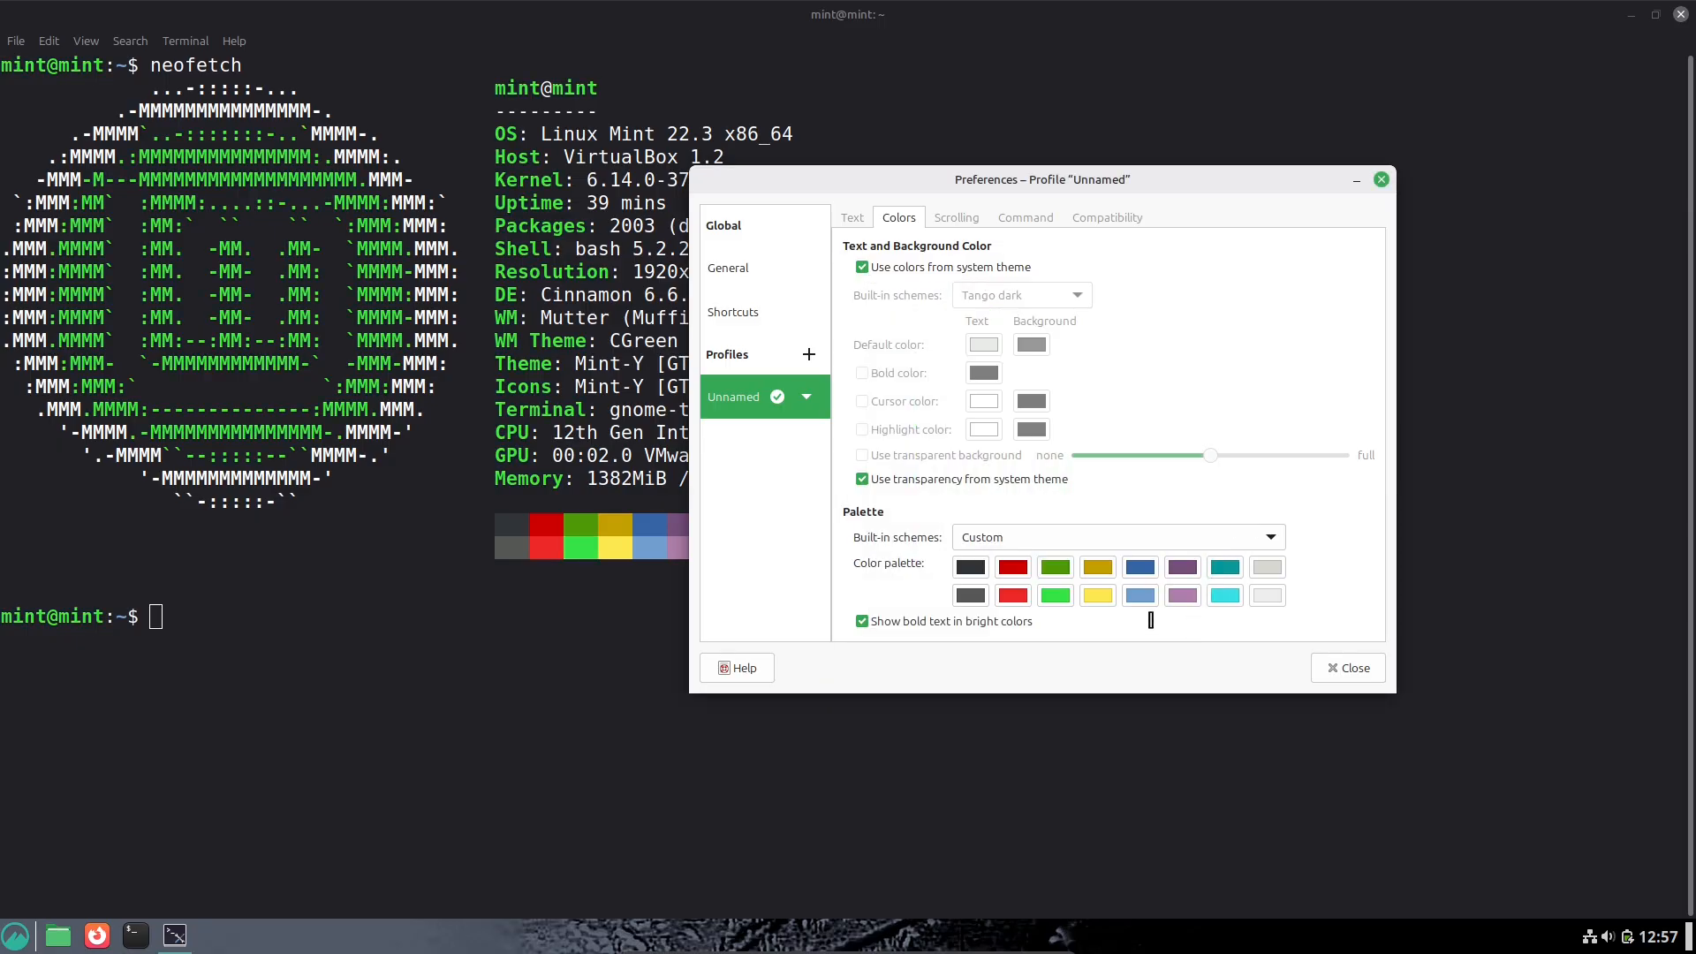
pyautogui.moveTo(1243, 651)
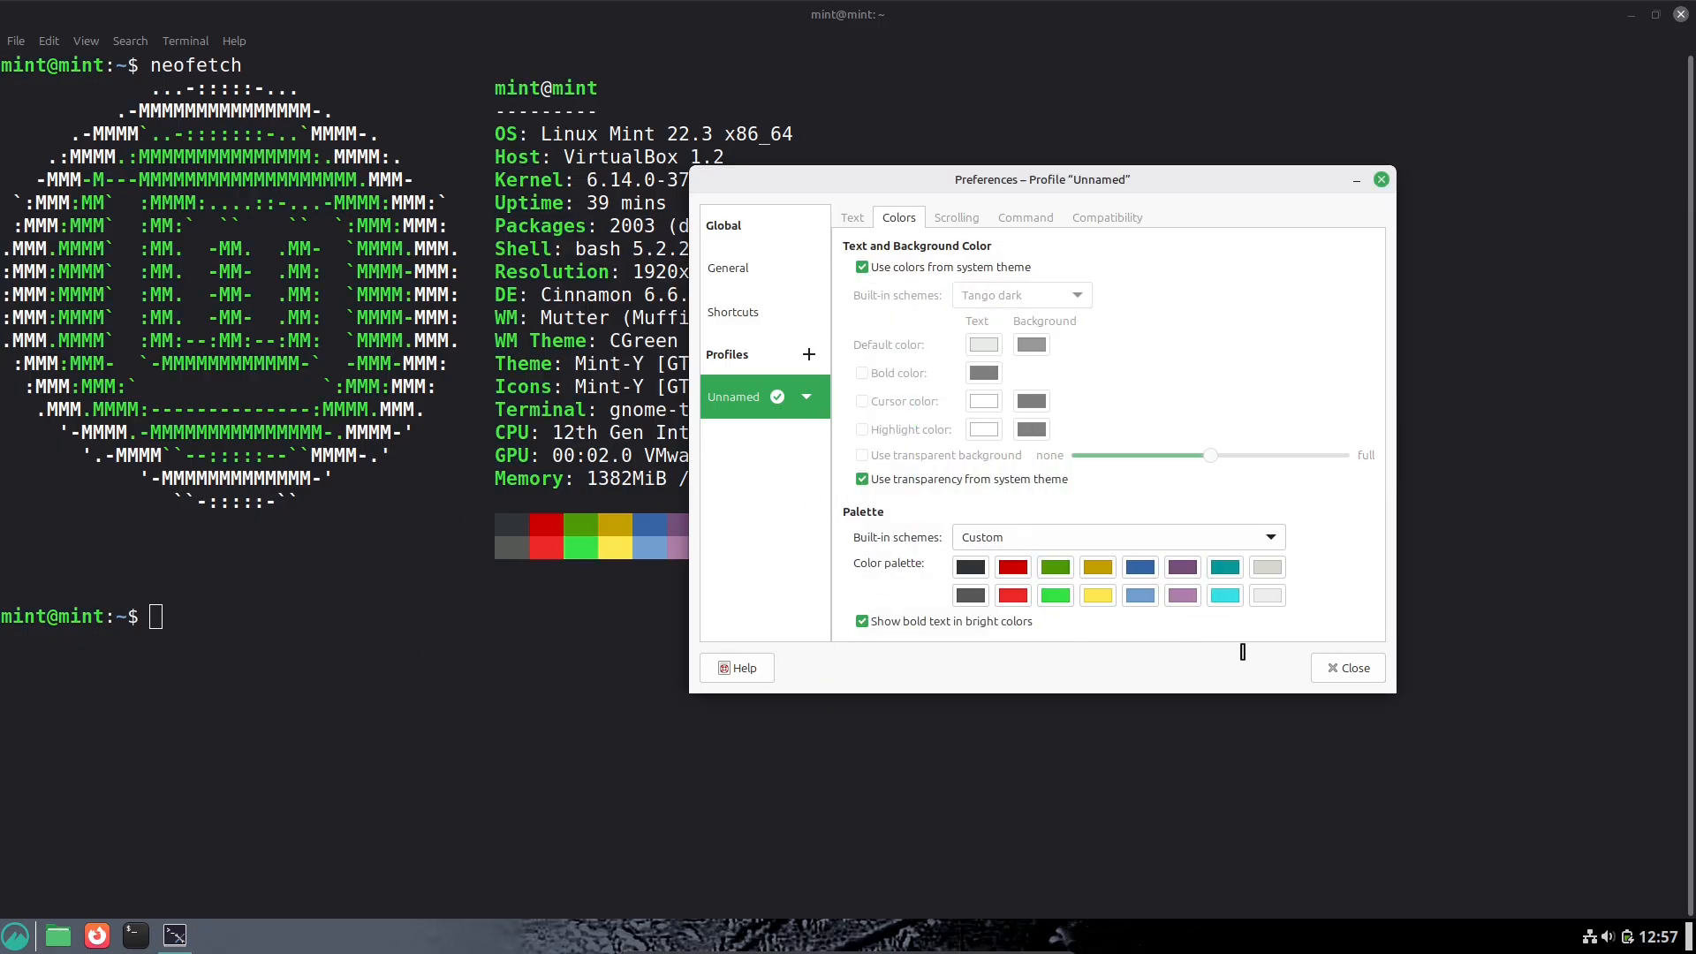
pyautogui.click(1347, 668)
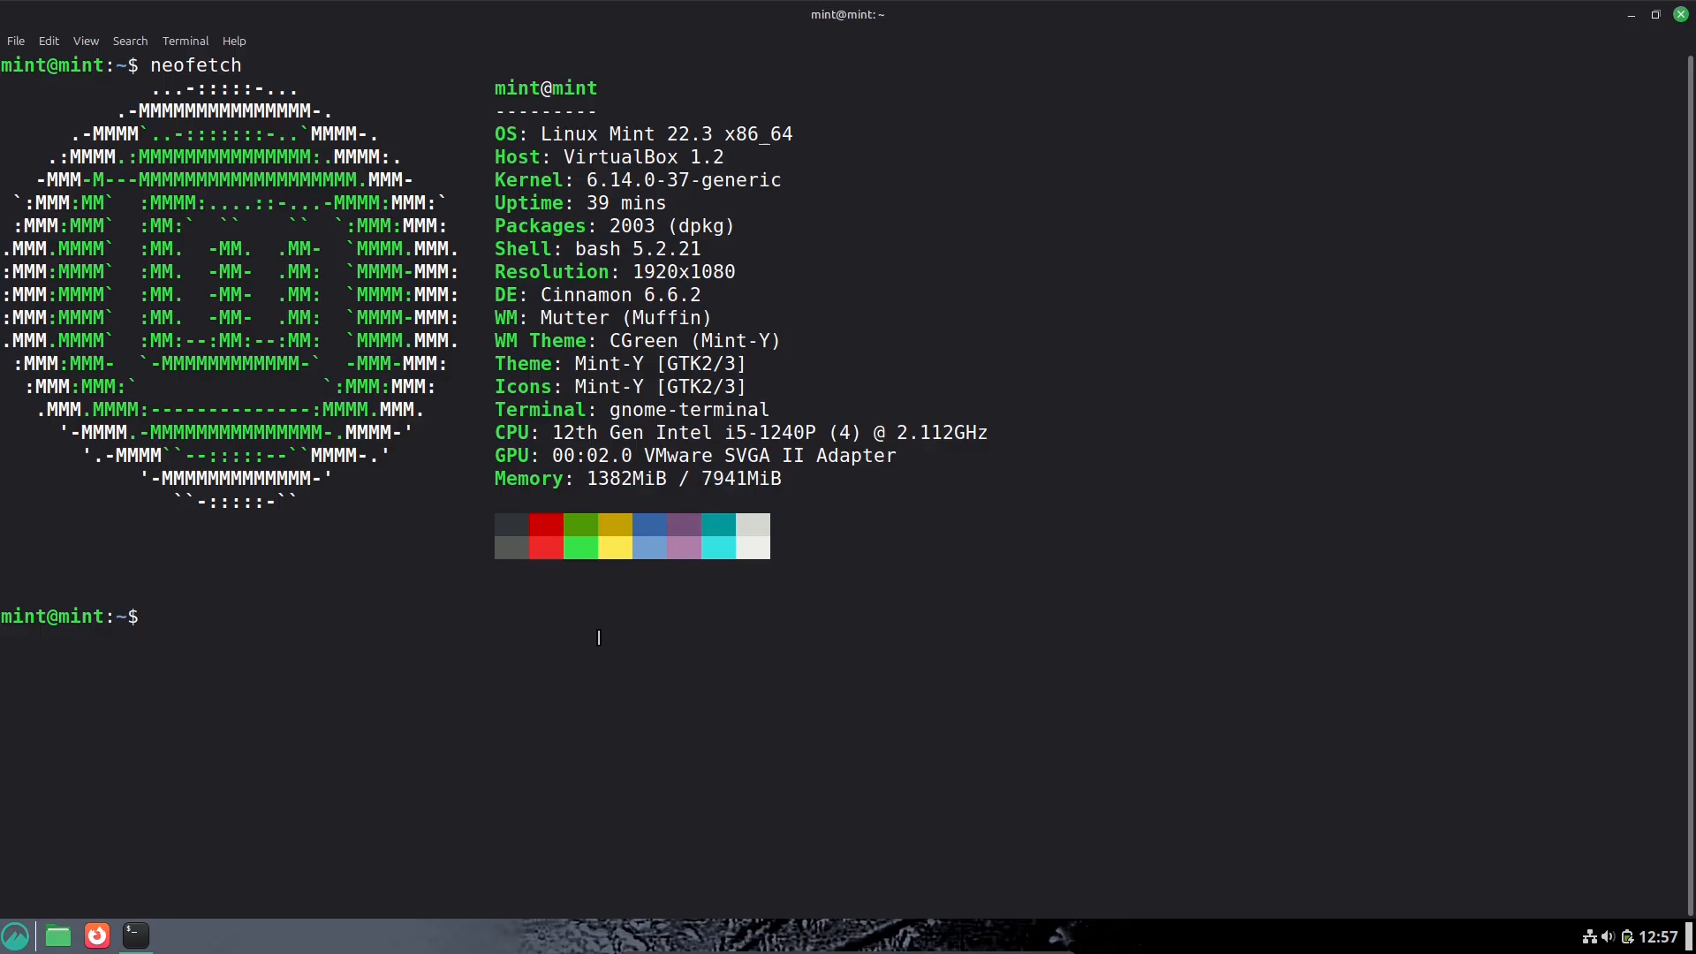
# Step: Run python3 --version, confirming Python 3.12.3, and close the terminal
pyautogui.write('pyt')
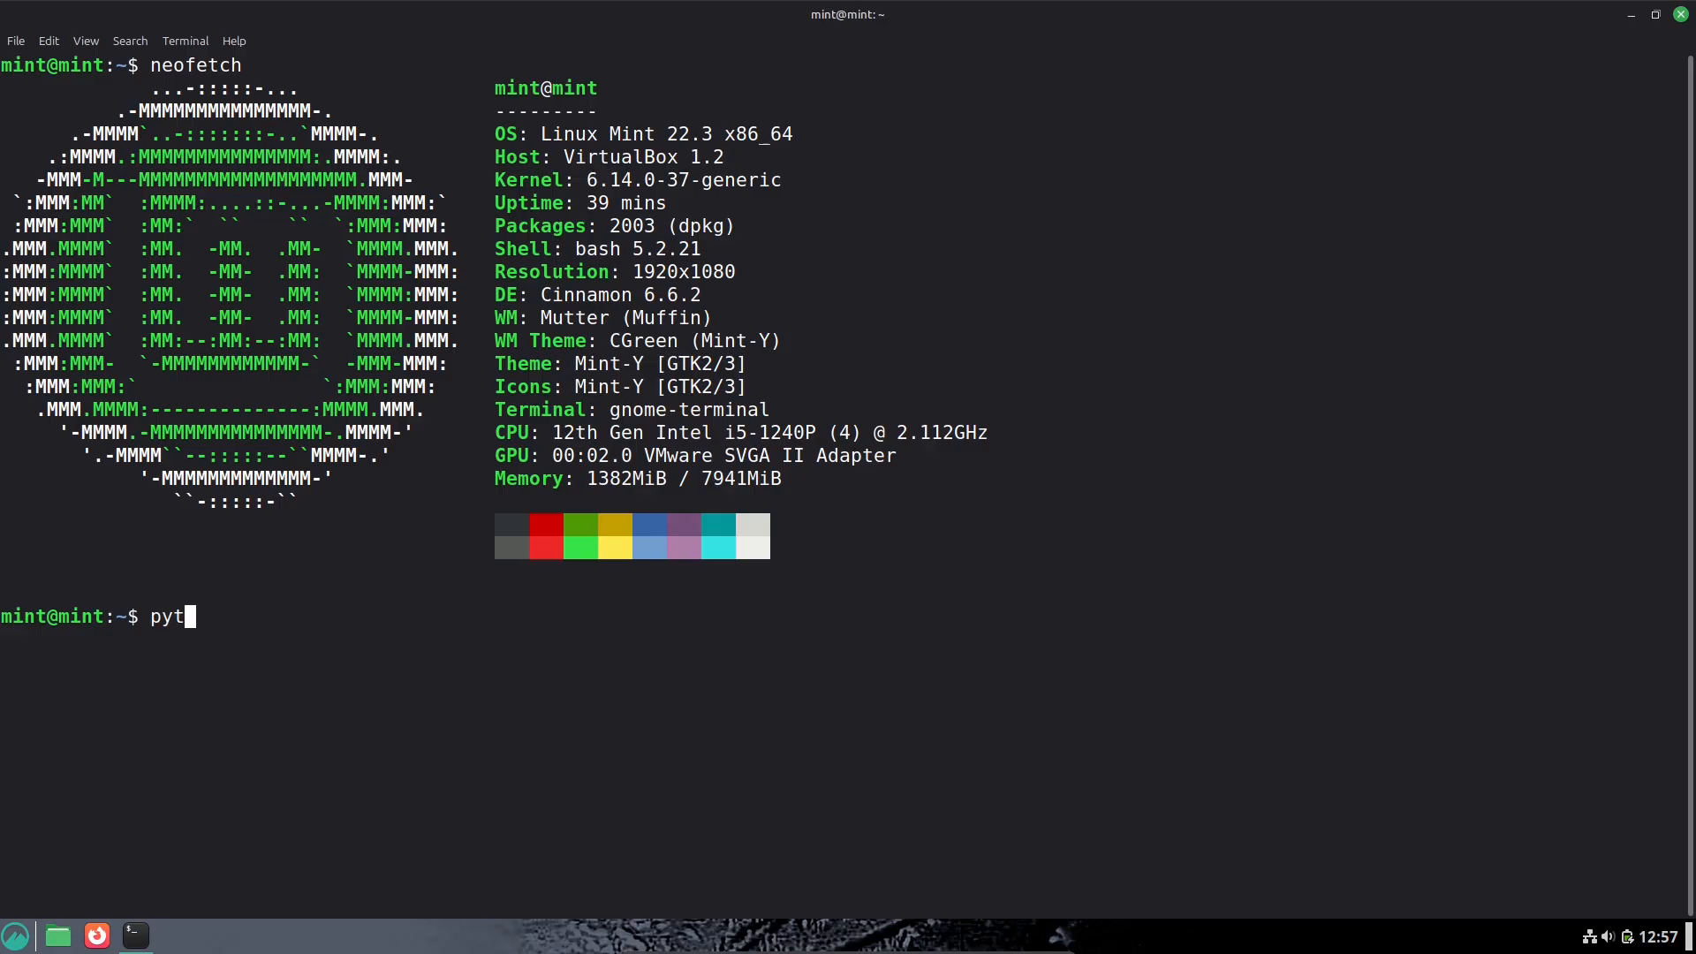
pyautogui.write('hon3 --')
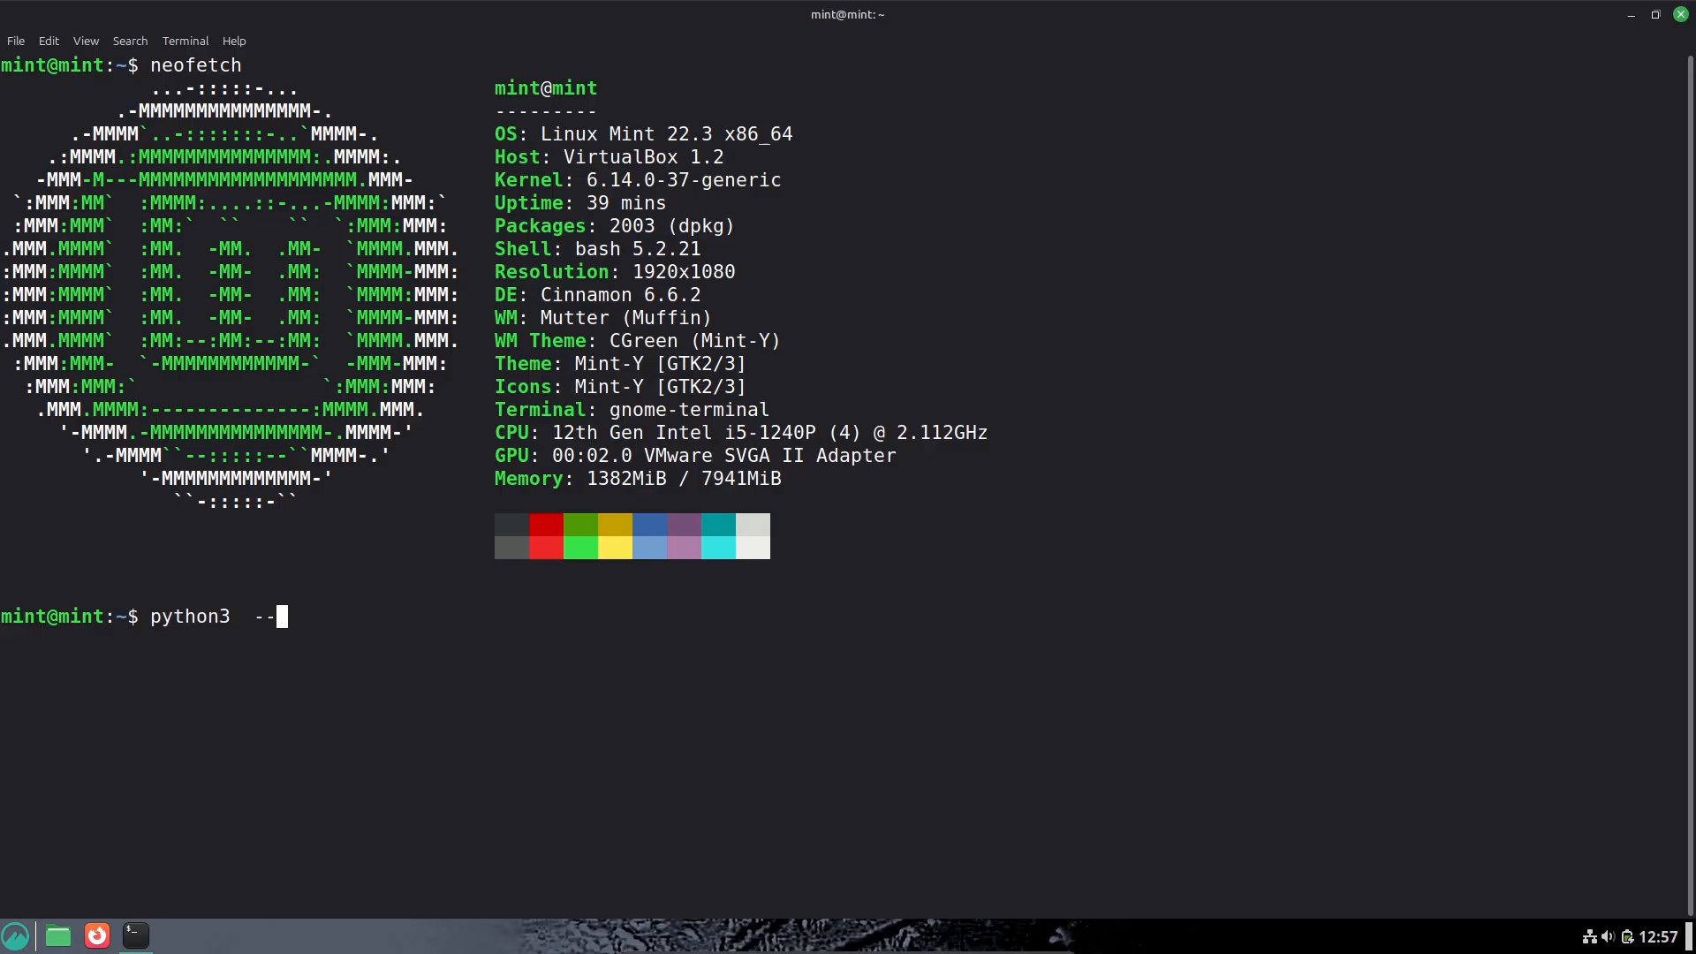
pyautogui.write('version')
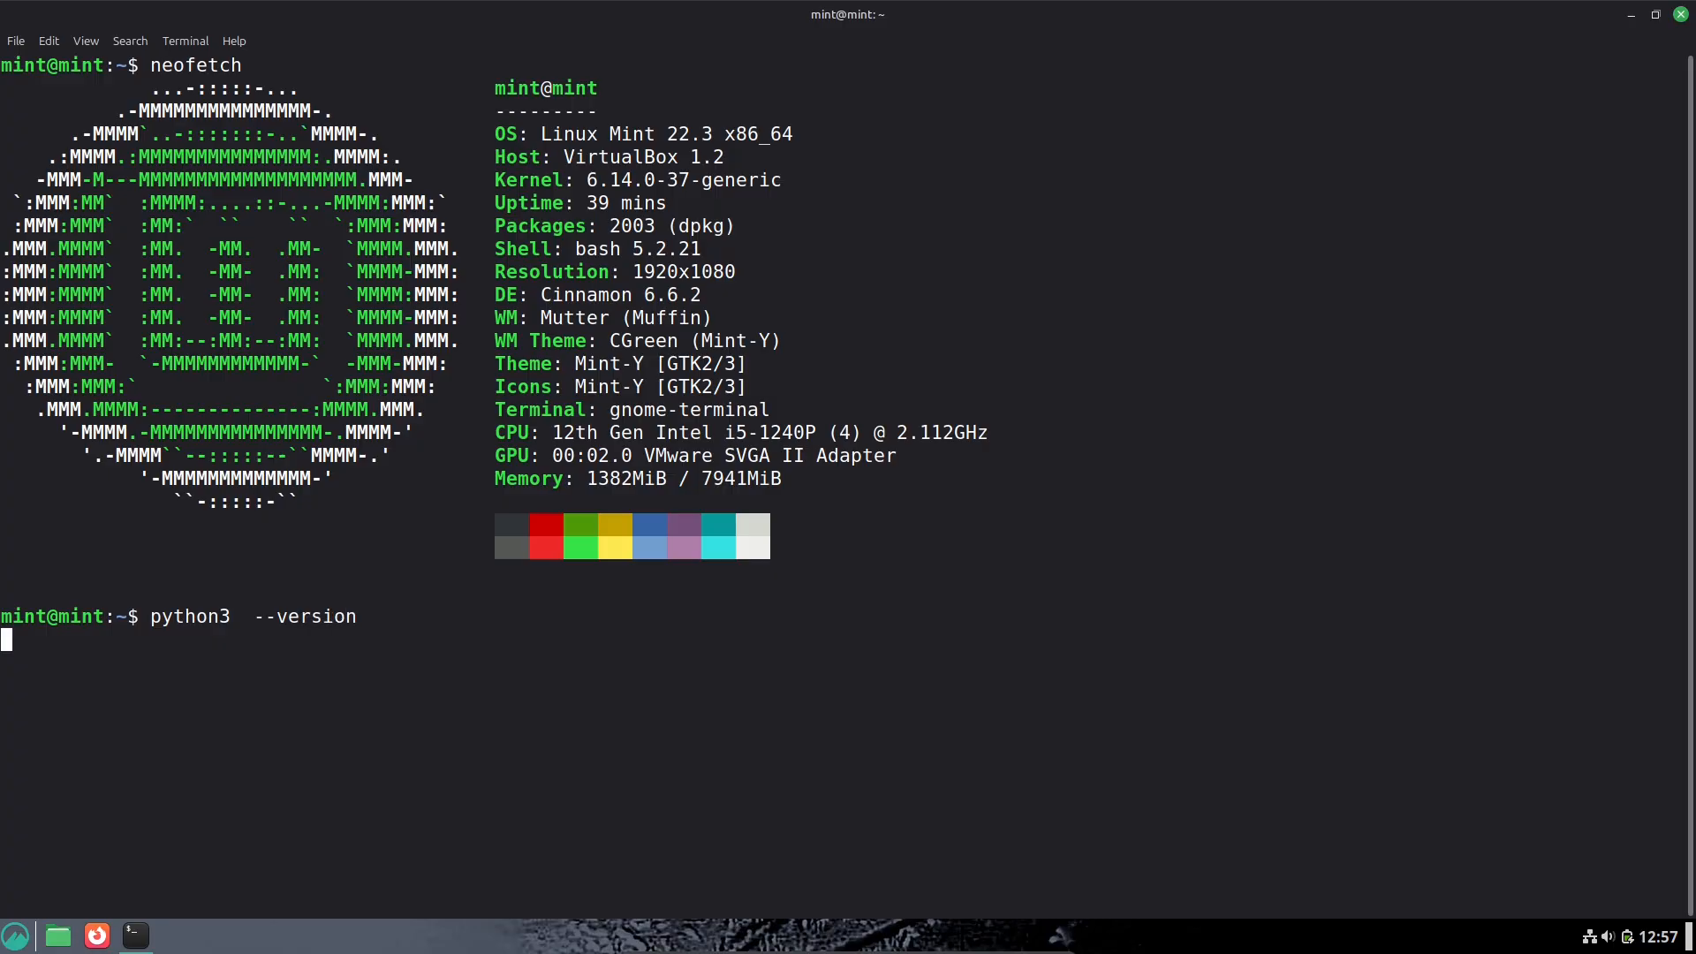
pyautogui.press('Return')
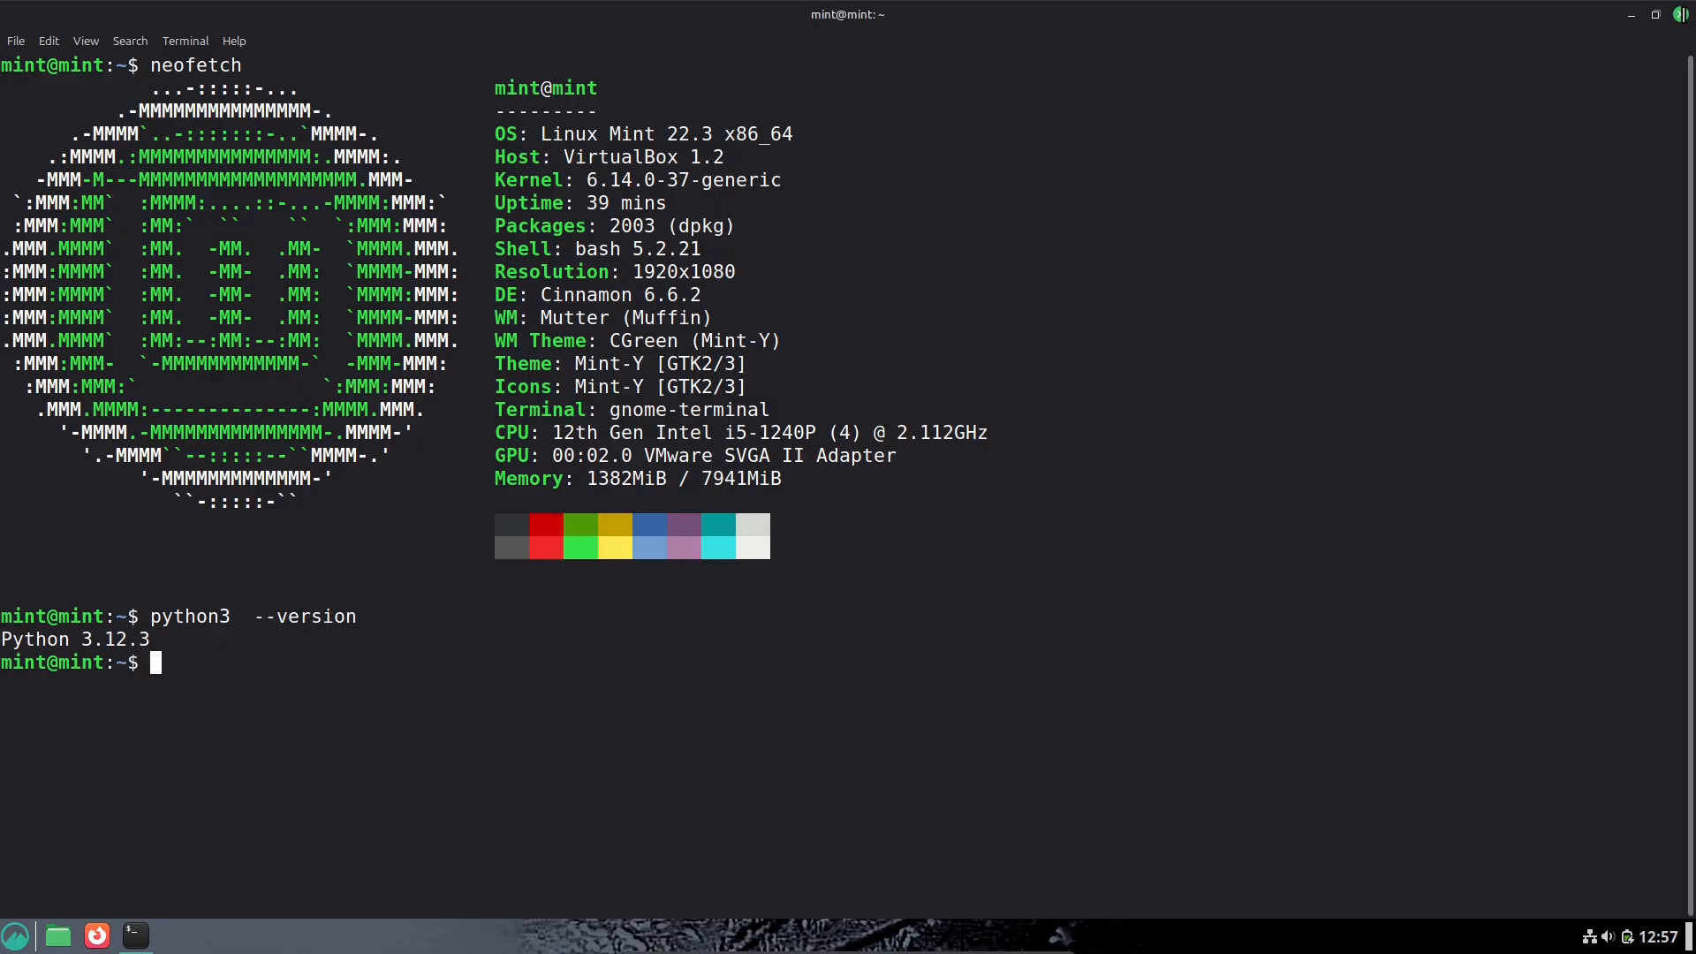
pyautogui.click(15, 936)
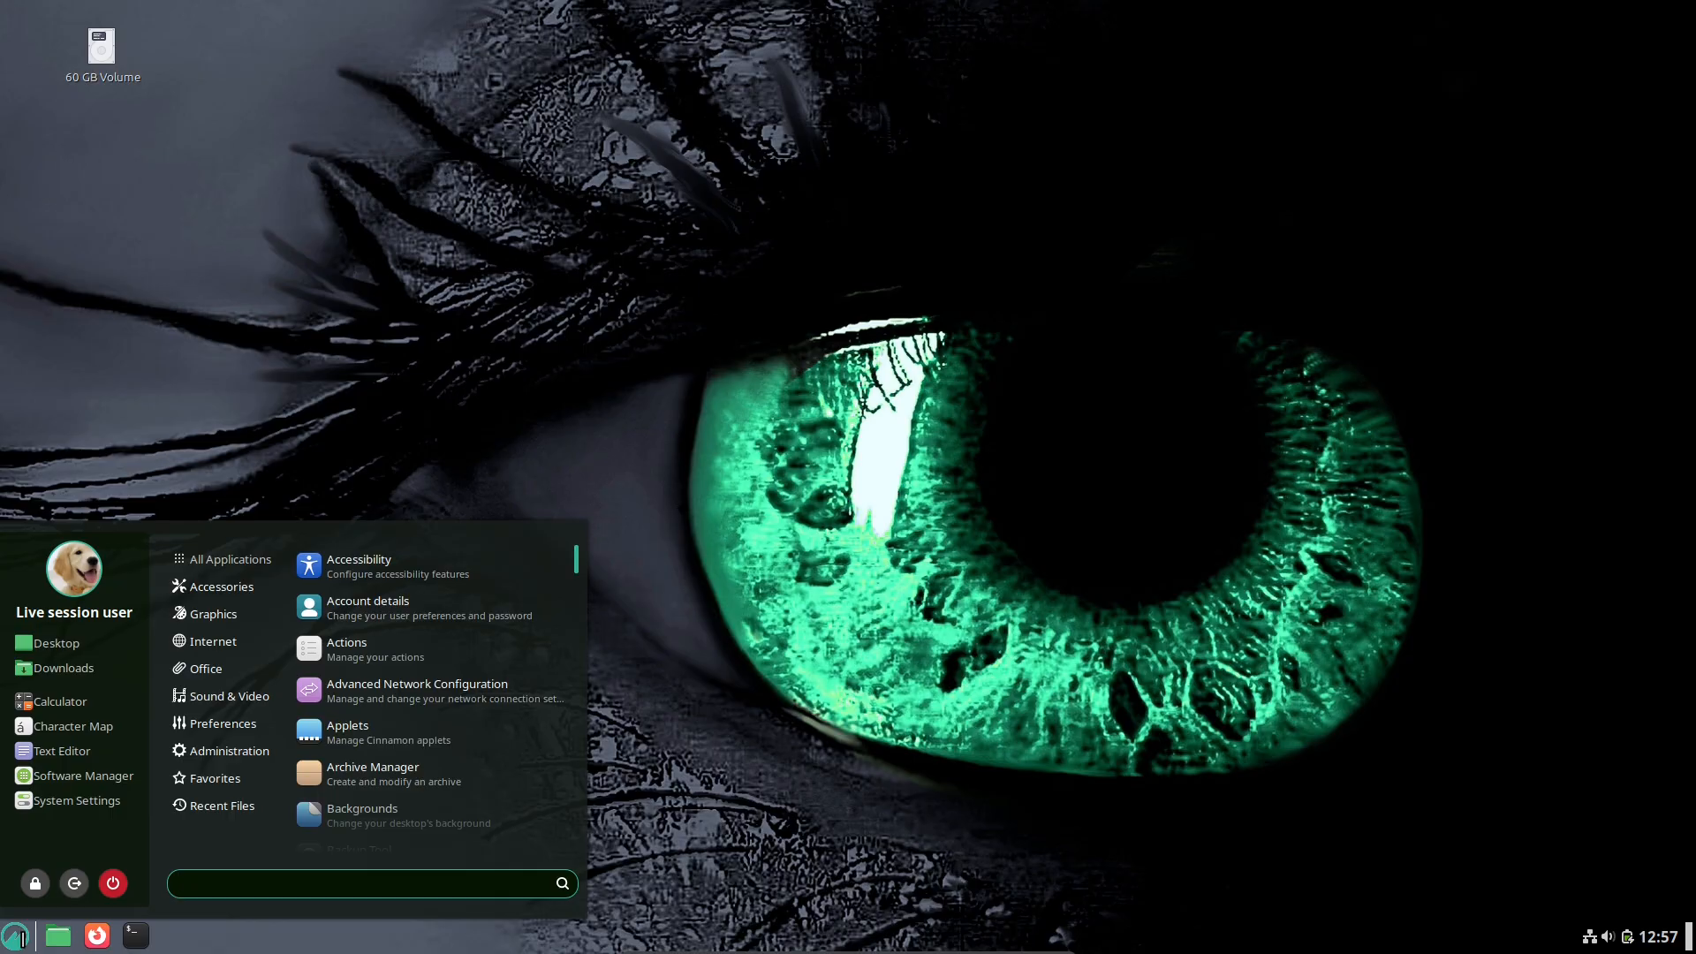
# Step: Launch Themes from the menu and browse the downloadable themes
pyautogui.scroll(-3)
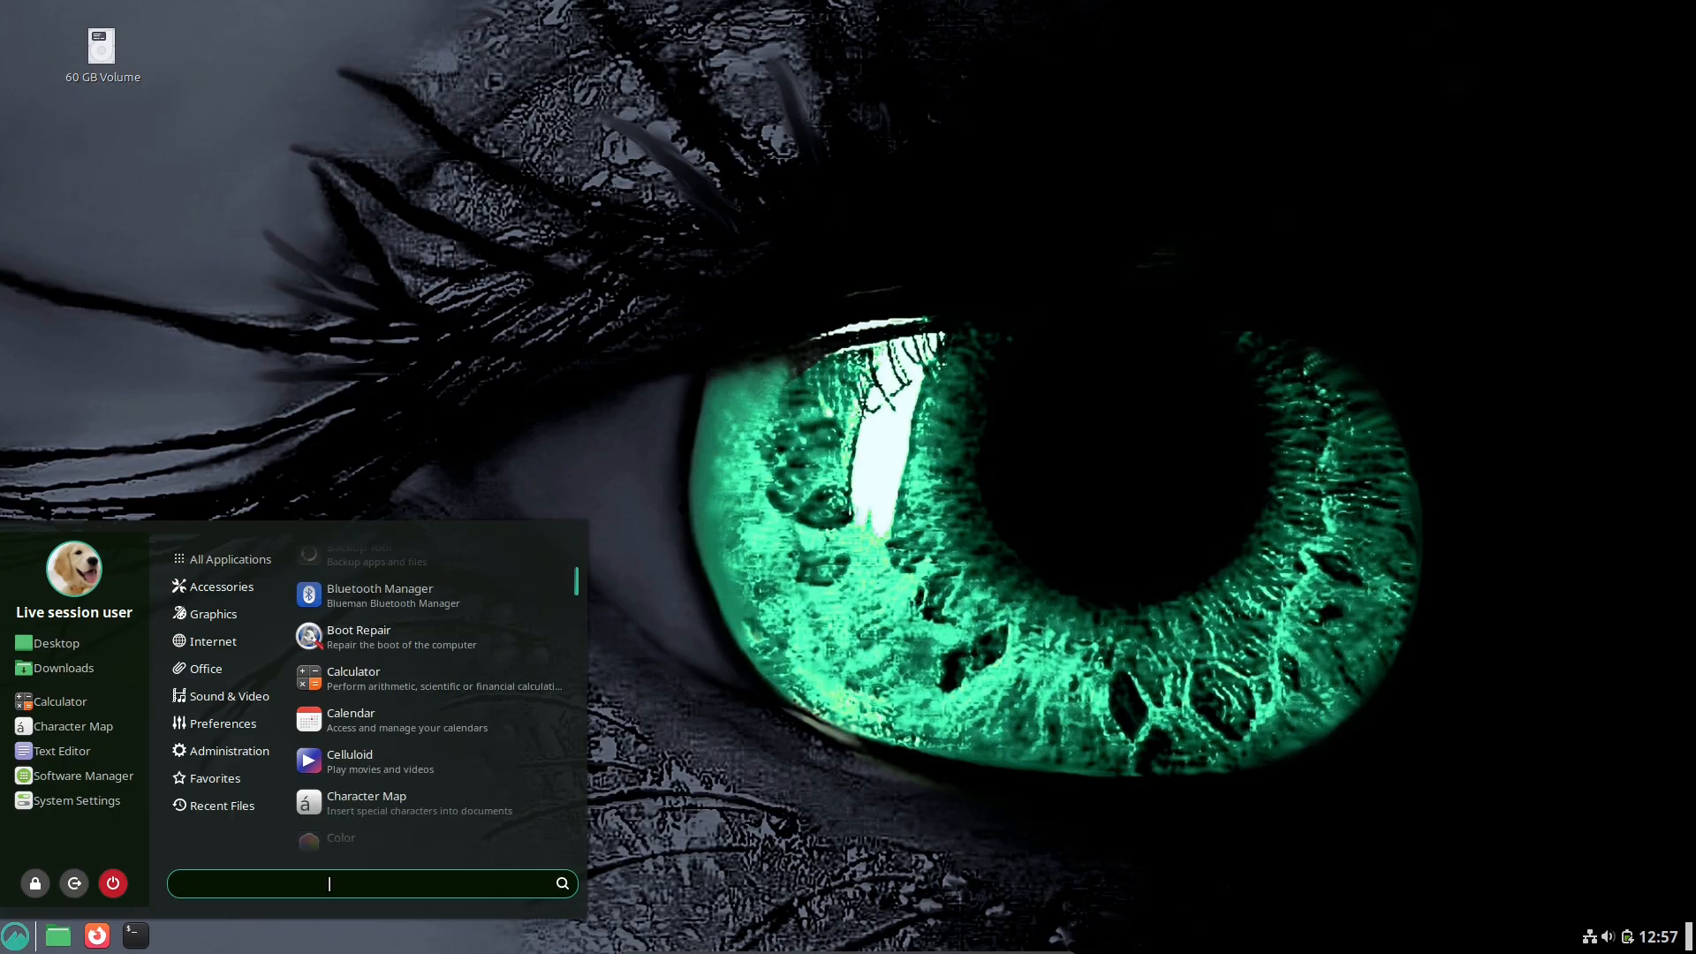
pyautogui.write('them')
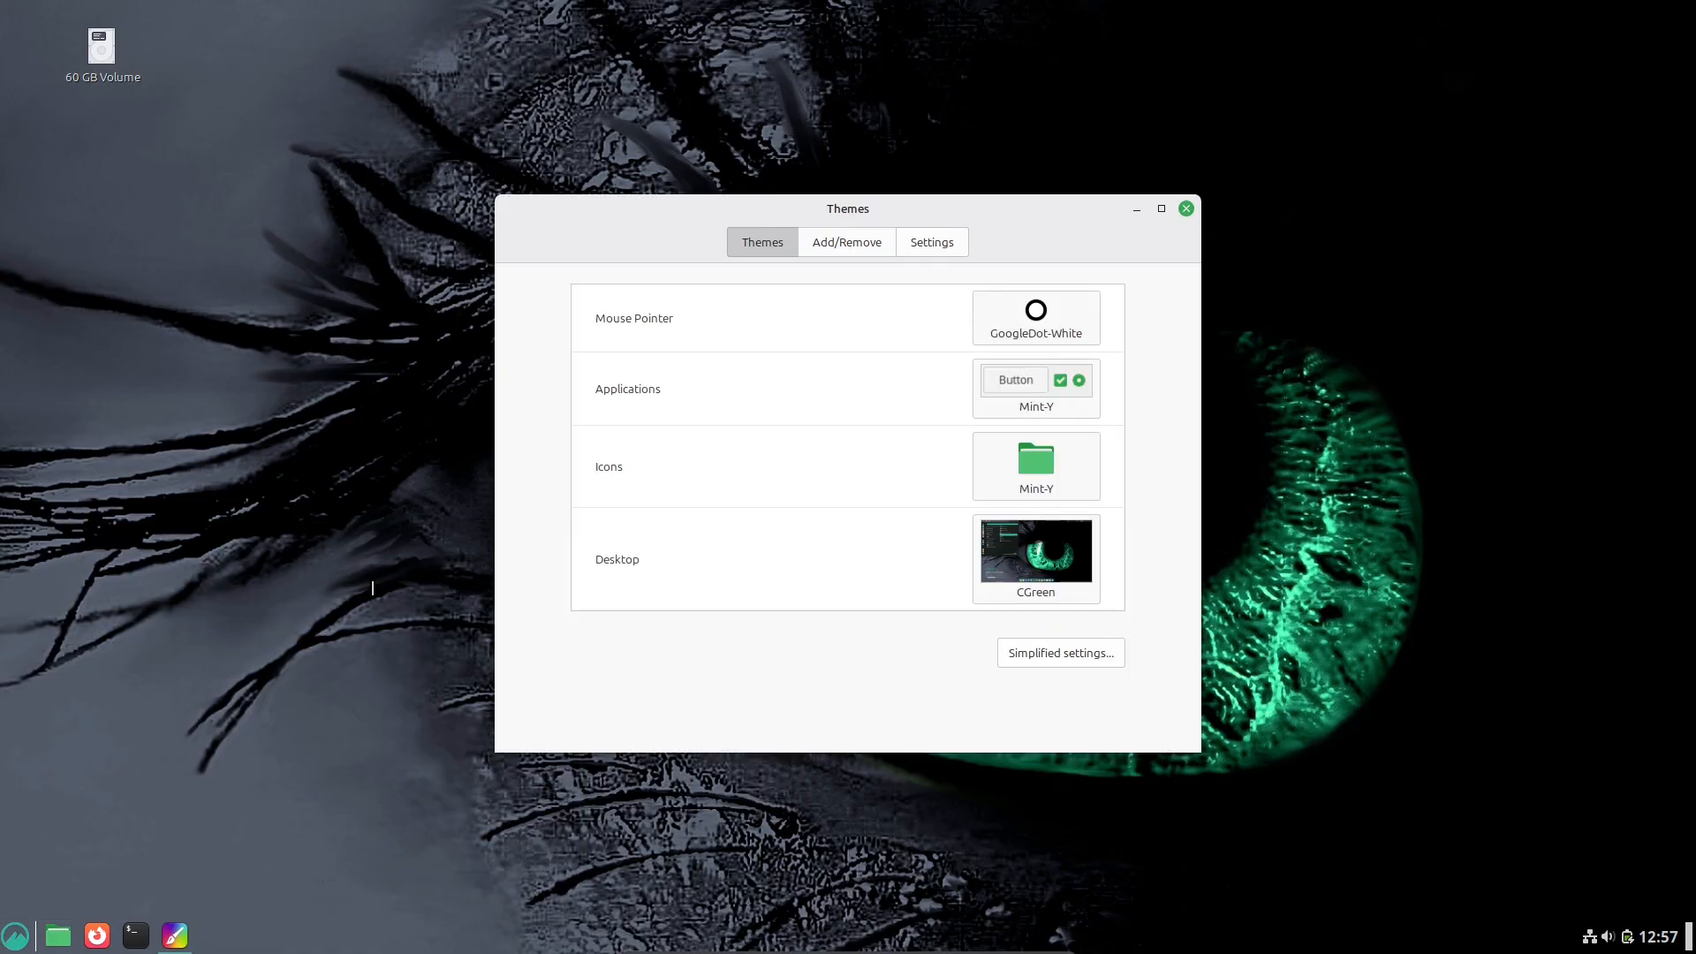
pyautogui.click(846, 241)
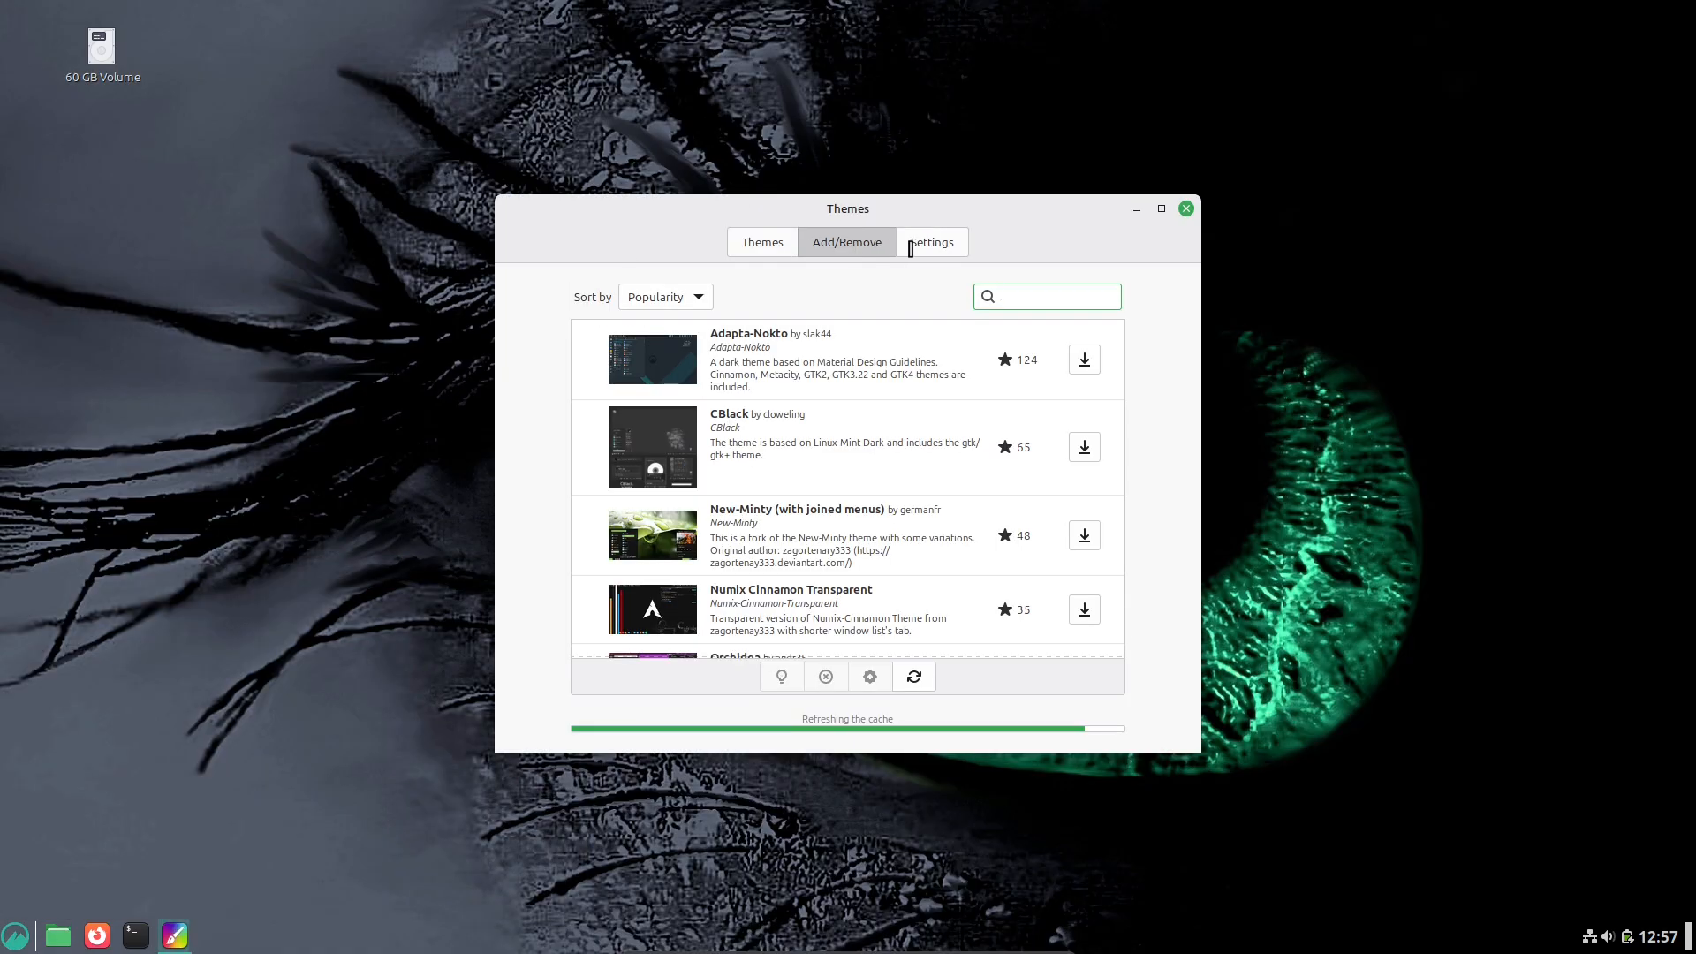
pyautogui.click(930, 241)
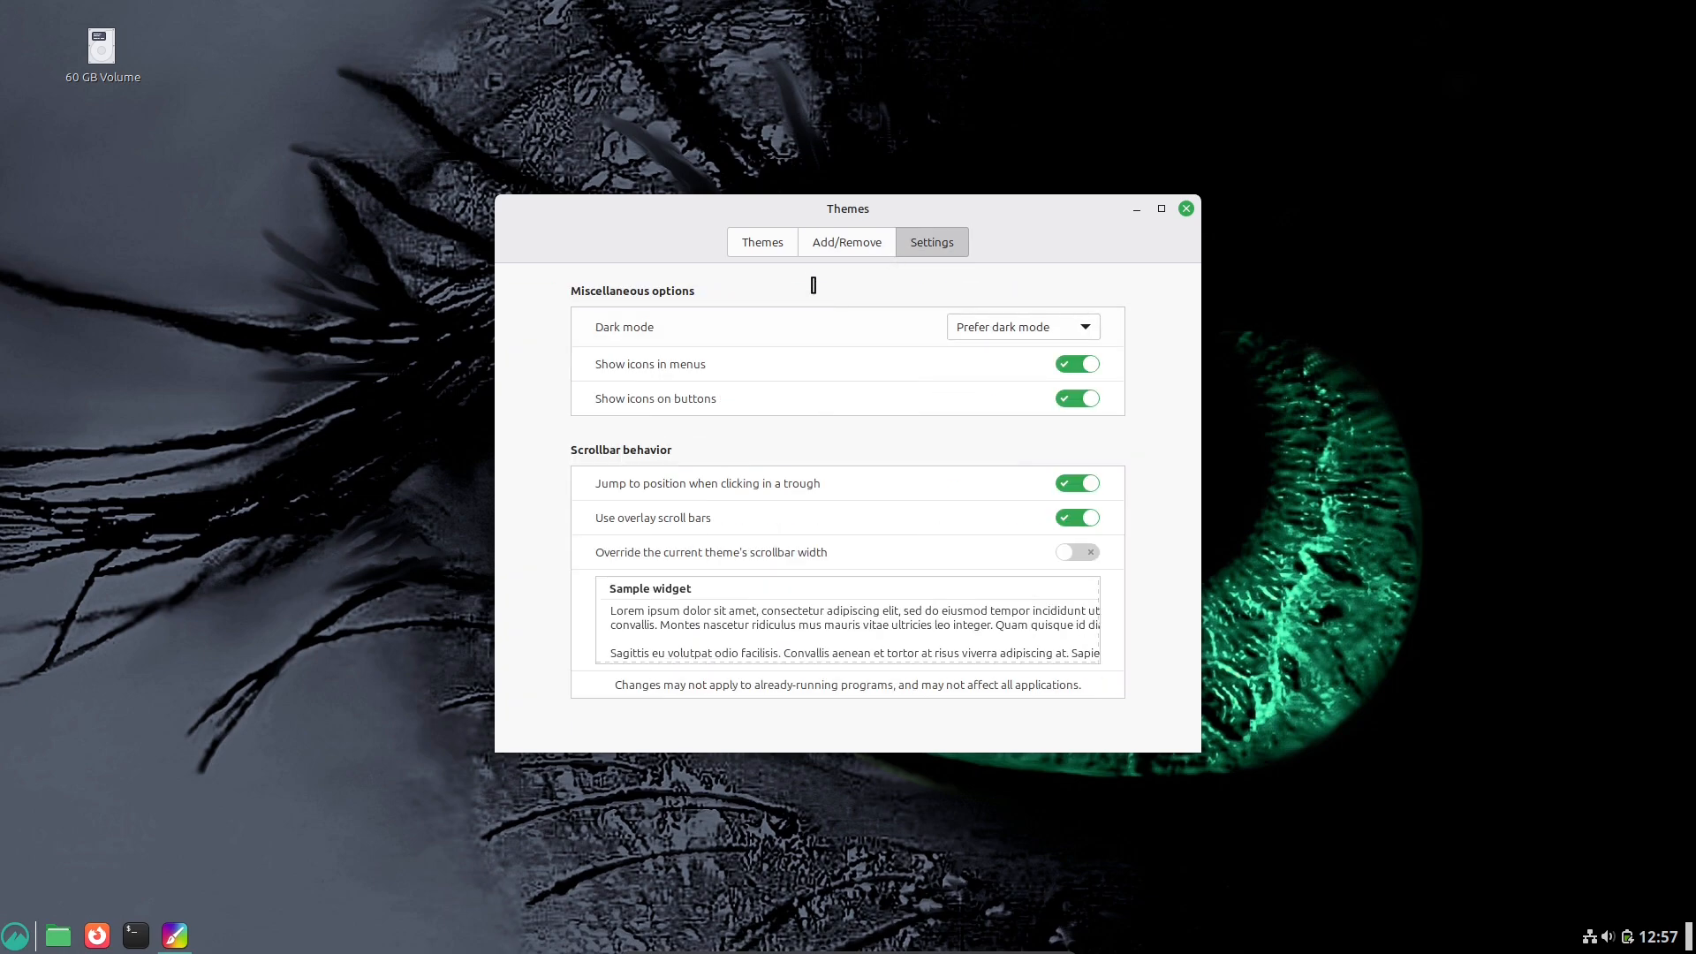
# Step: Sort downloadable themes by date and install CBlue
pyautogui.click(847, 241)
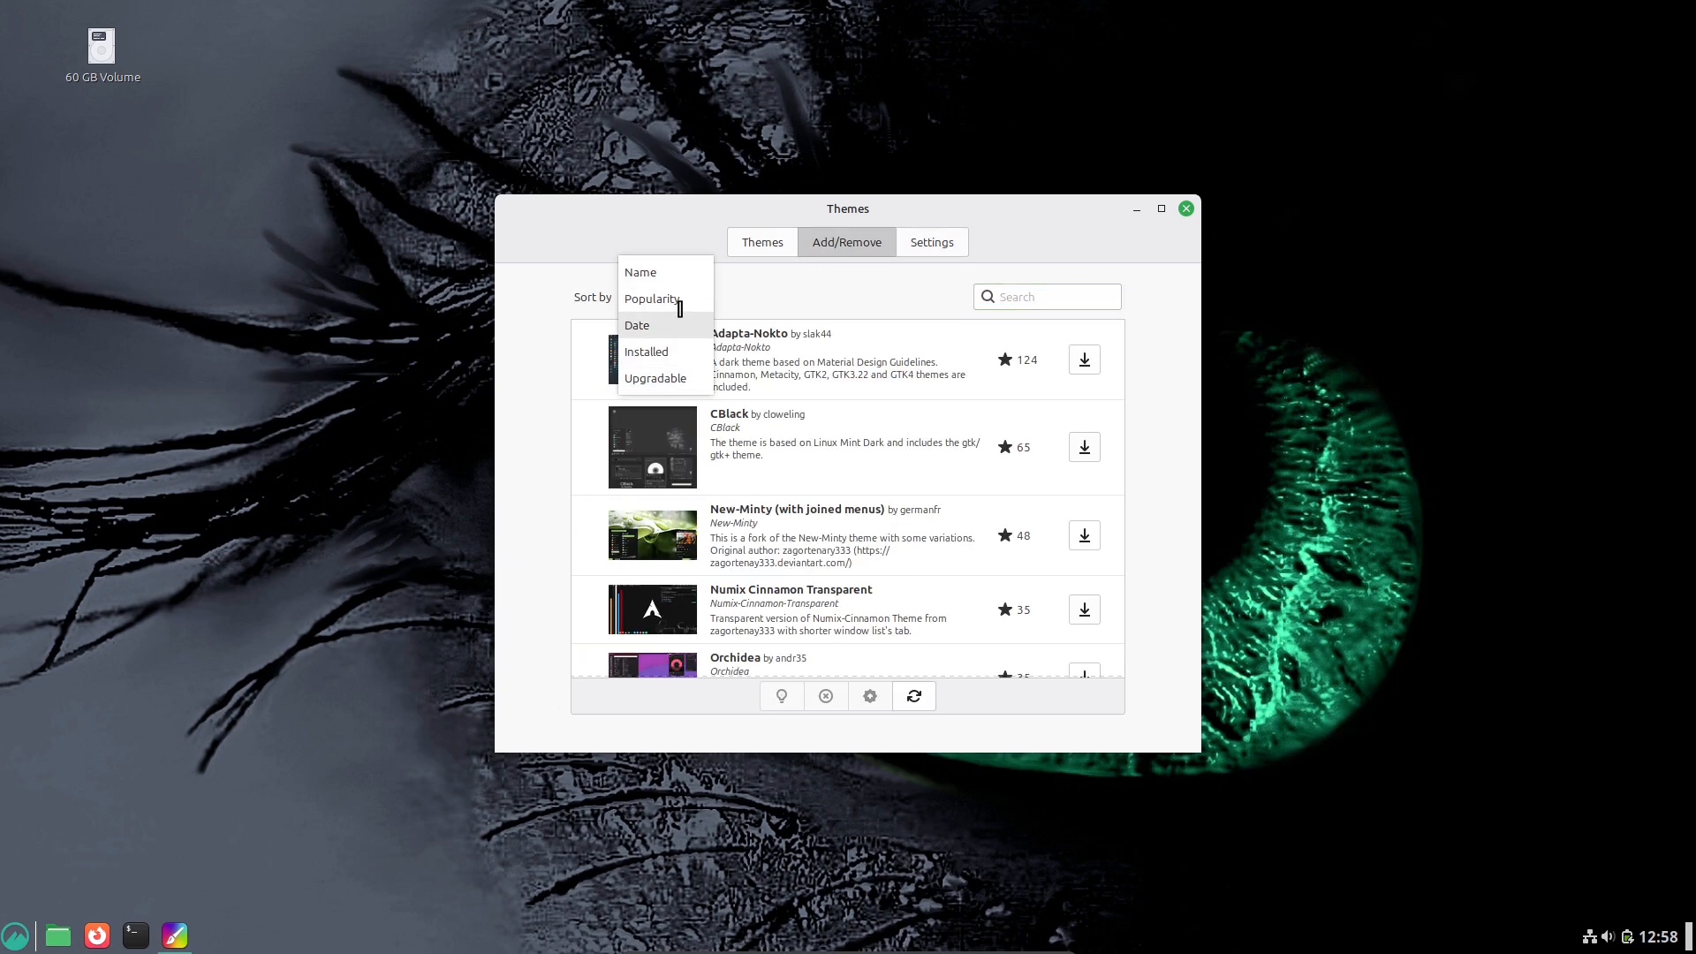
pyautogui.click(637, 324)
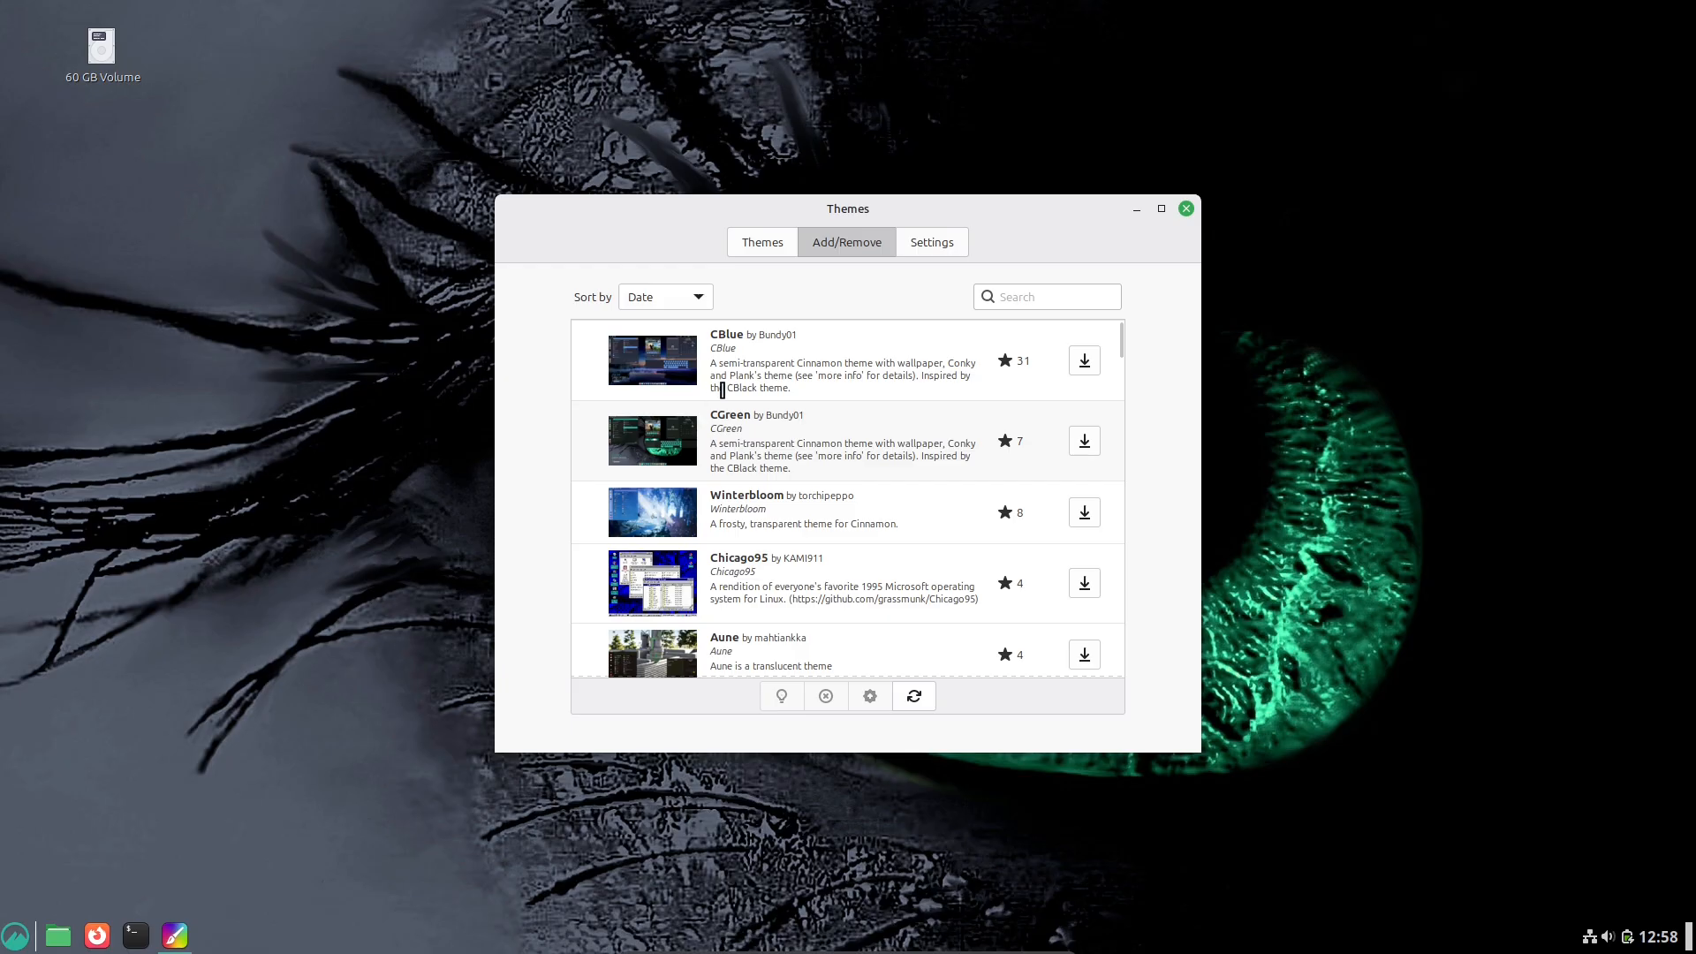
pyautogui.moveTo(1001, 511)
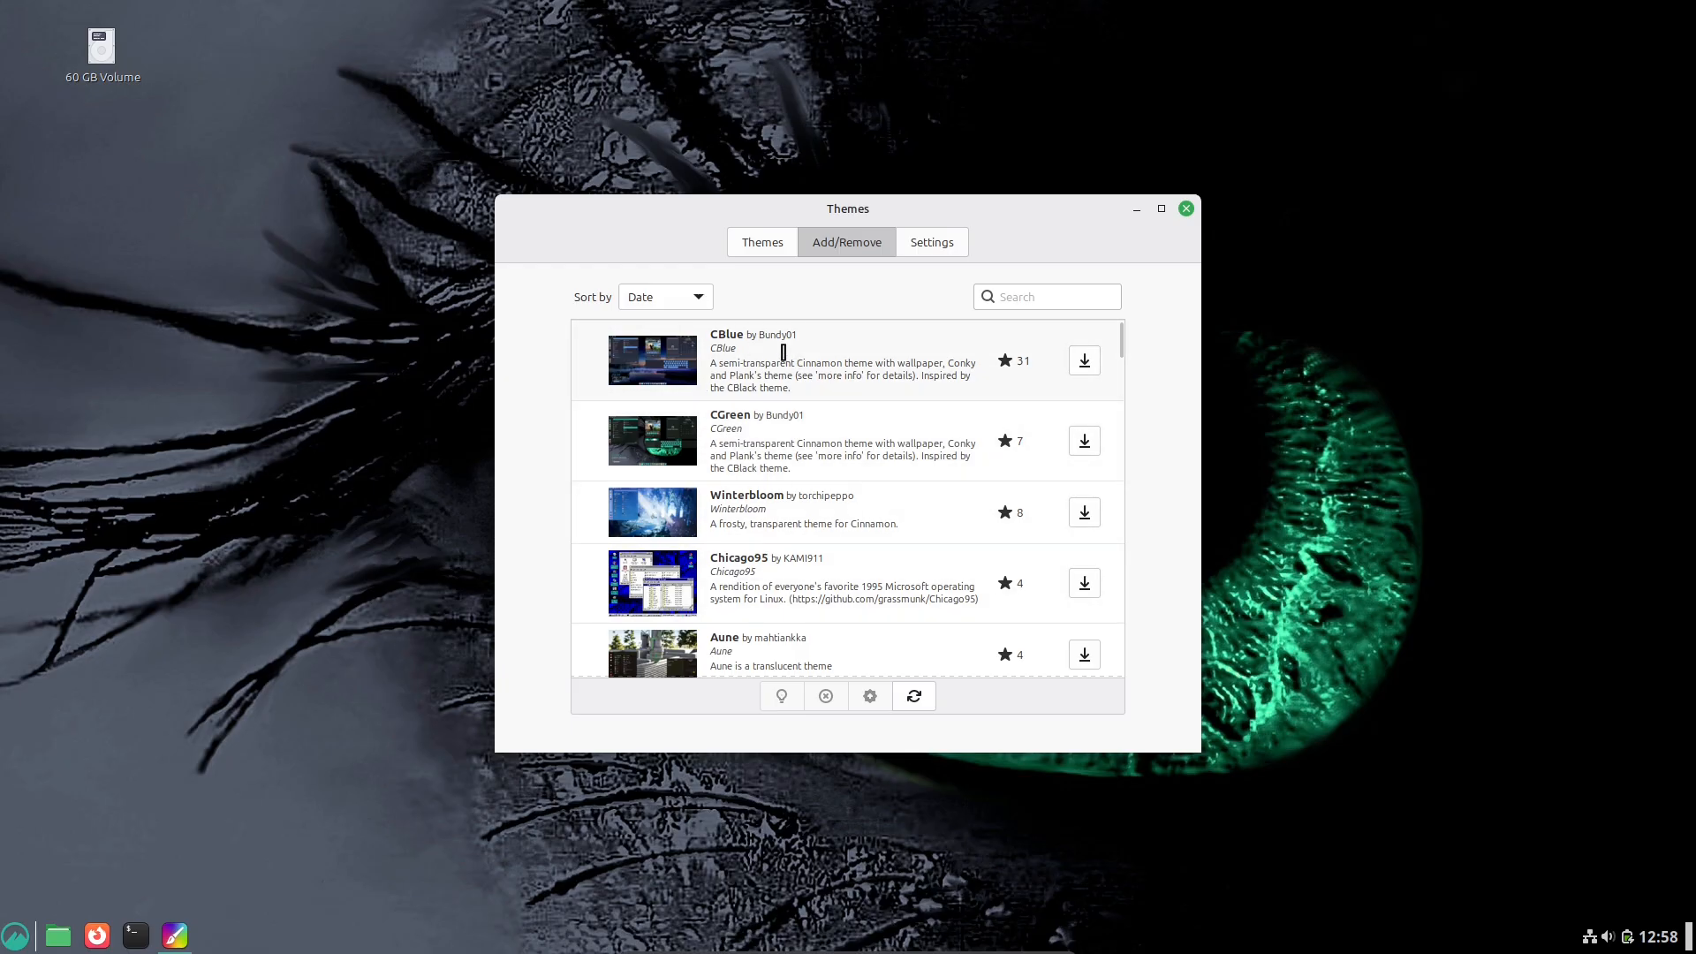
pyautogui.click(1084, 359)
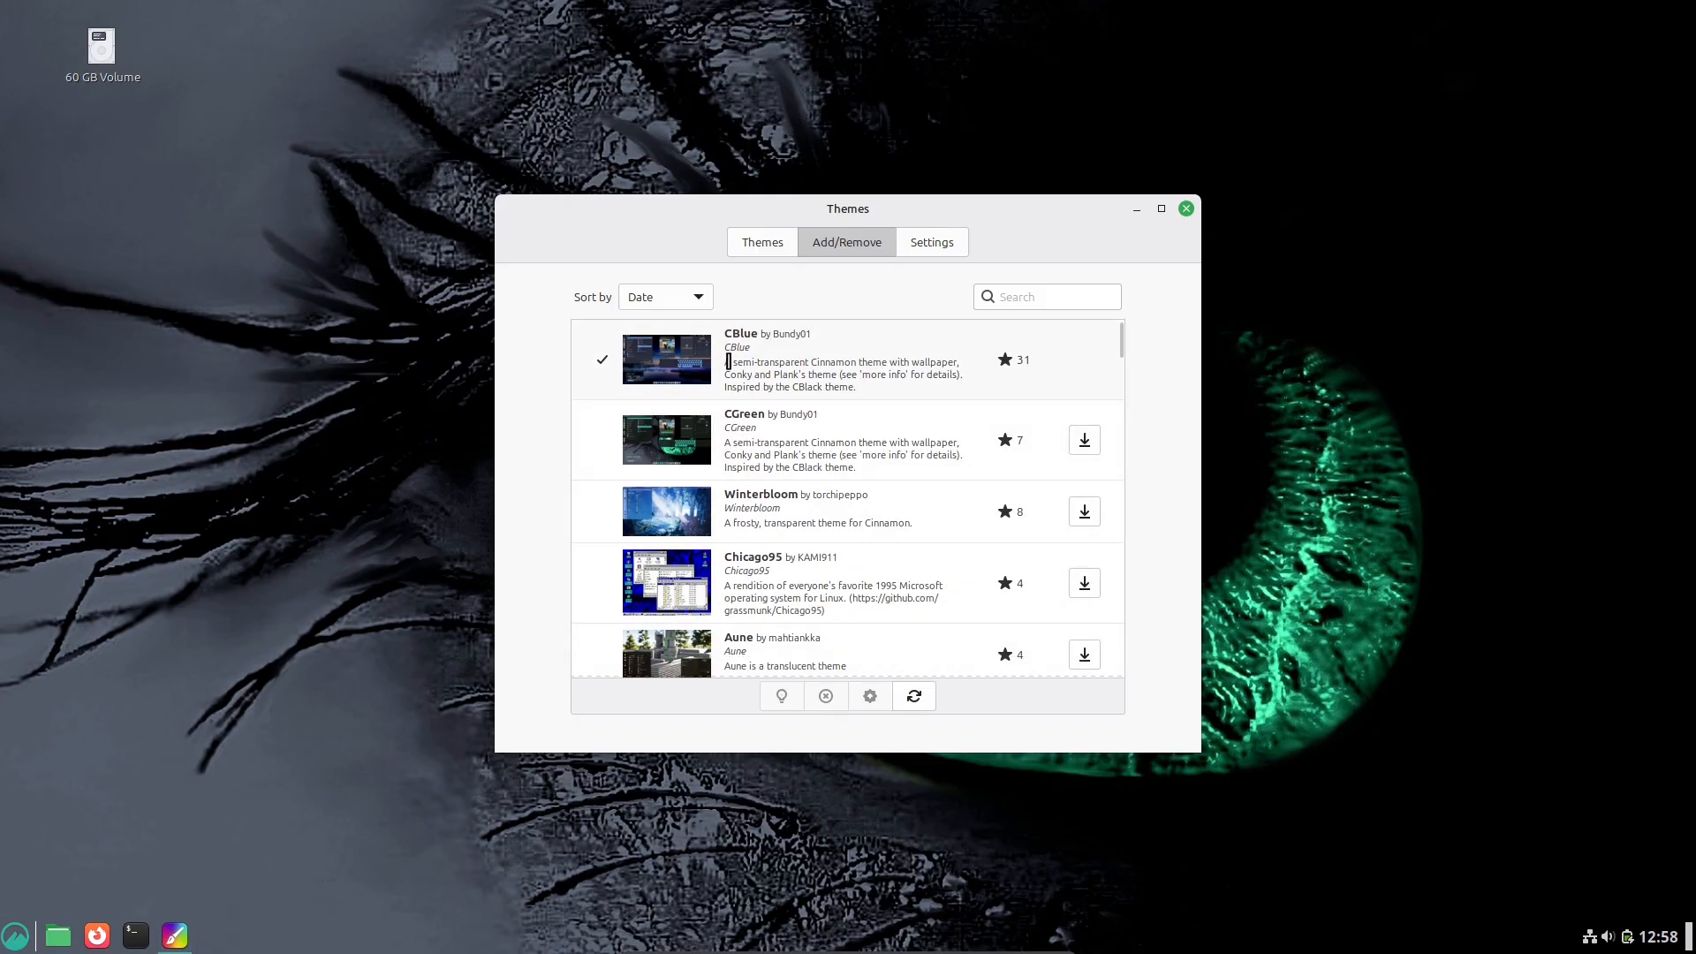
pyautogui.click(761, 241)
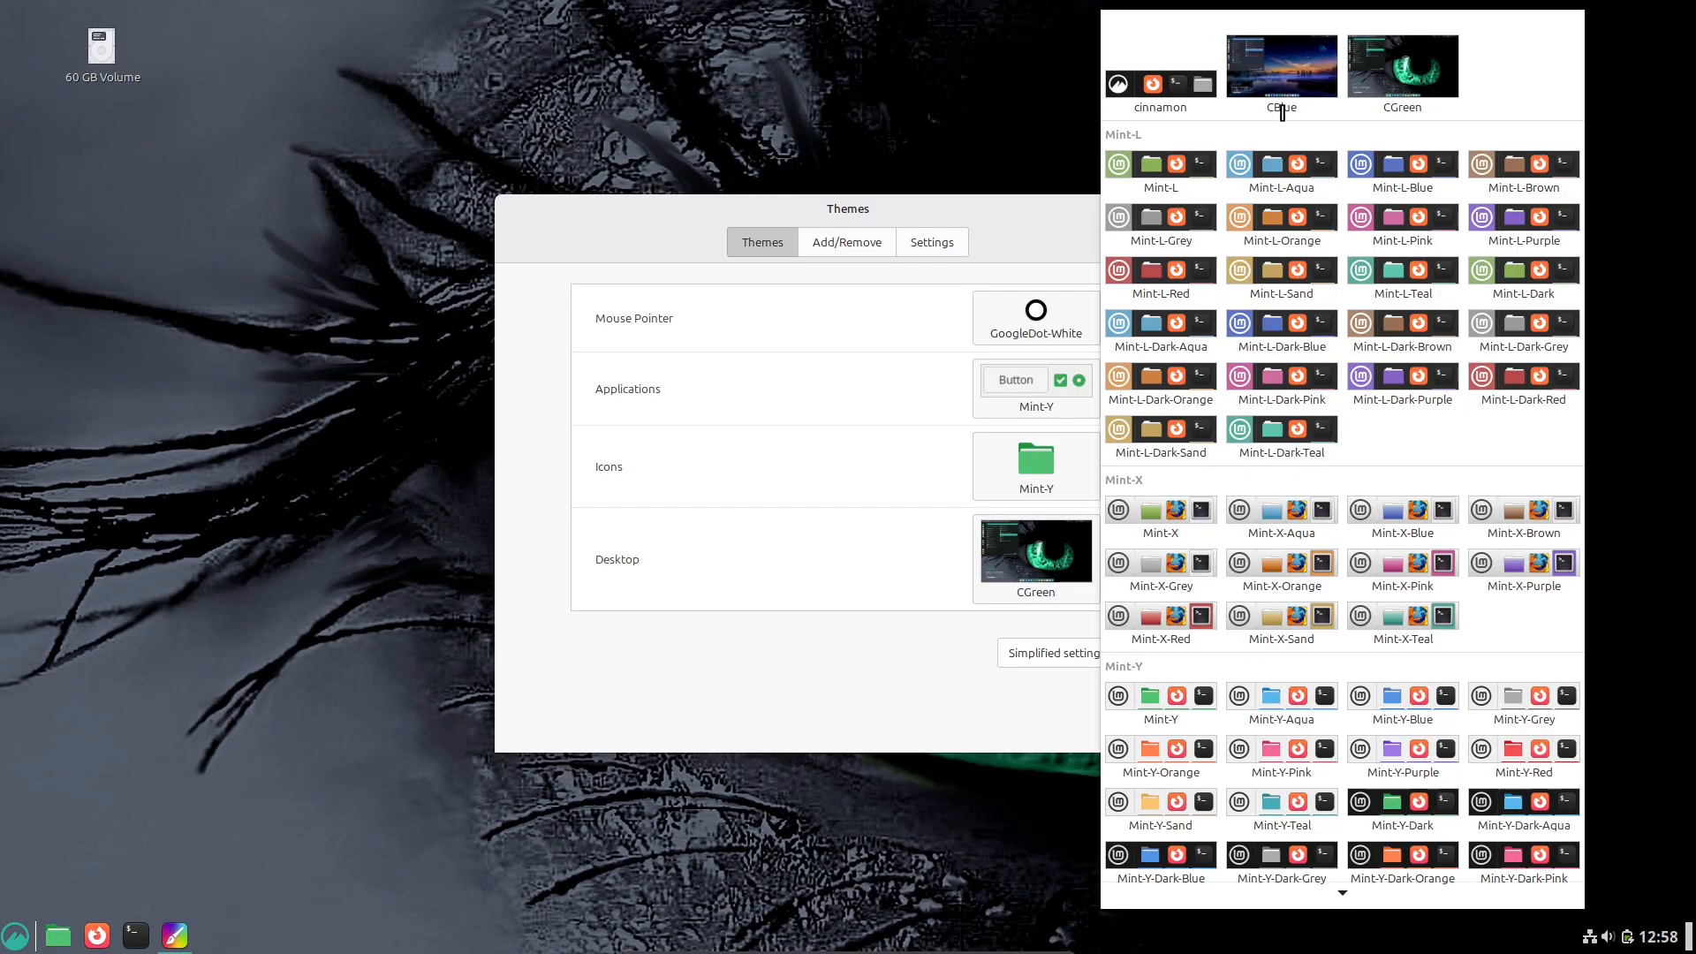
# Step: Set the desktop theme to CBlue, icons to Mint-X-Aqua, and applications to Mint-L-Aqua
pyautogui.click(1281, 64)
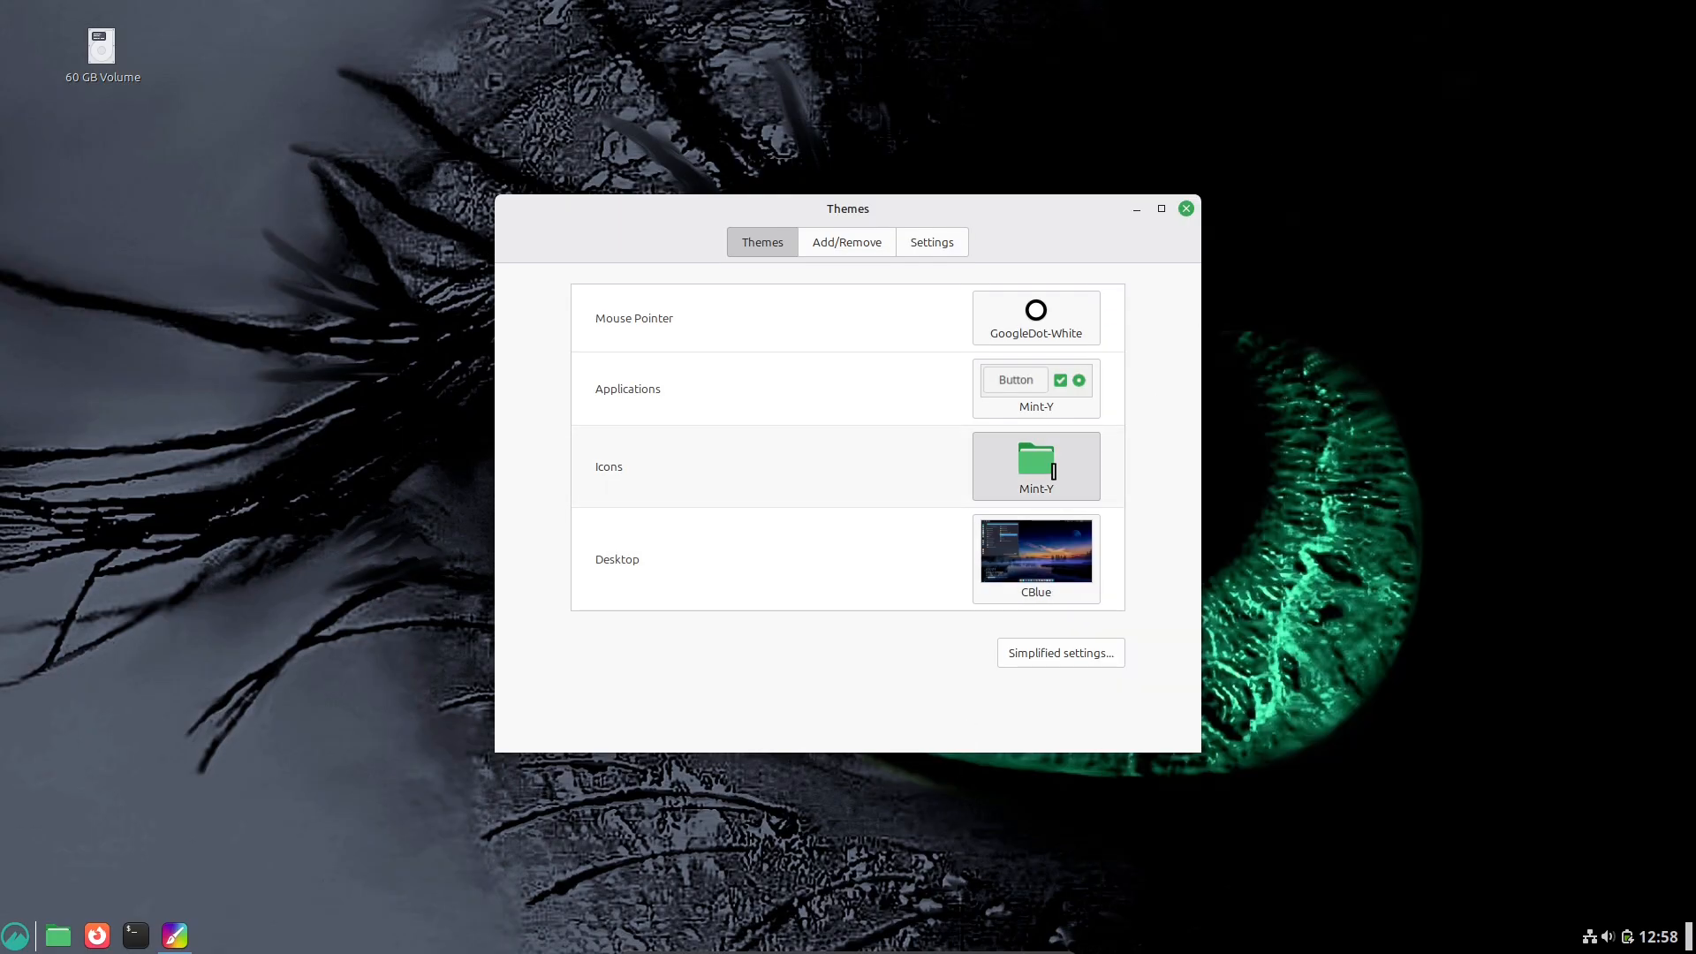
pyautogui.click(1034, 467)
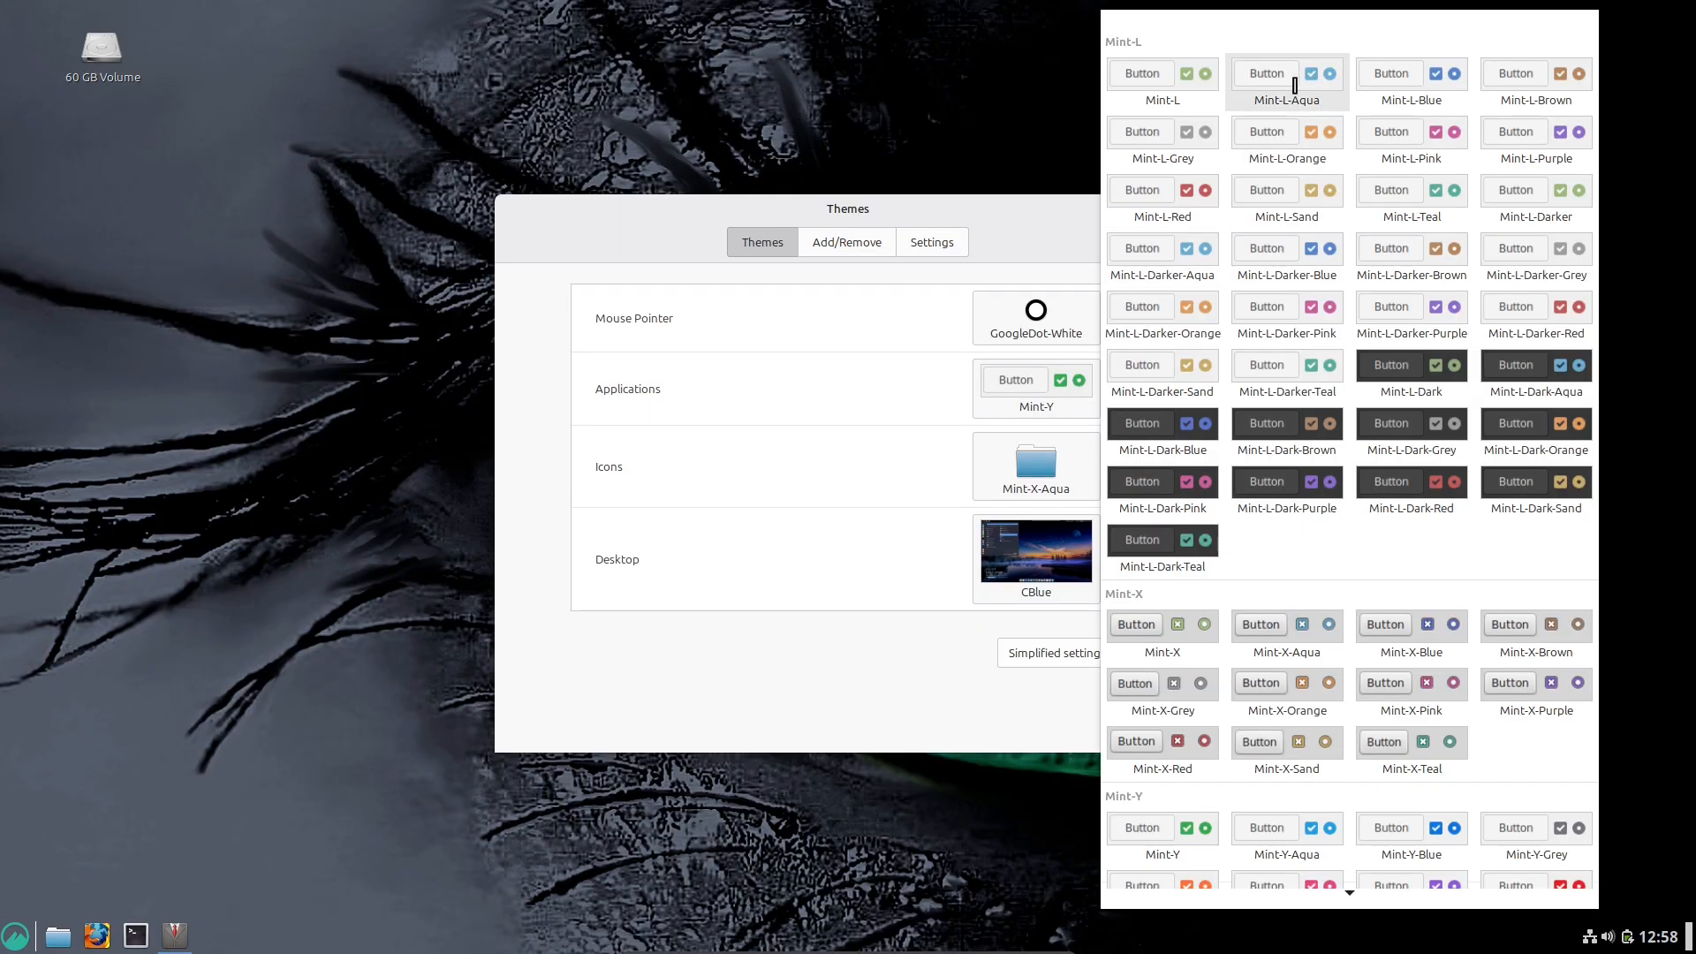
pyautogui.click(1287, 73)
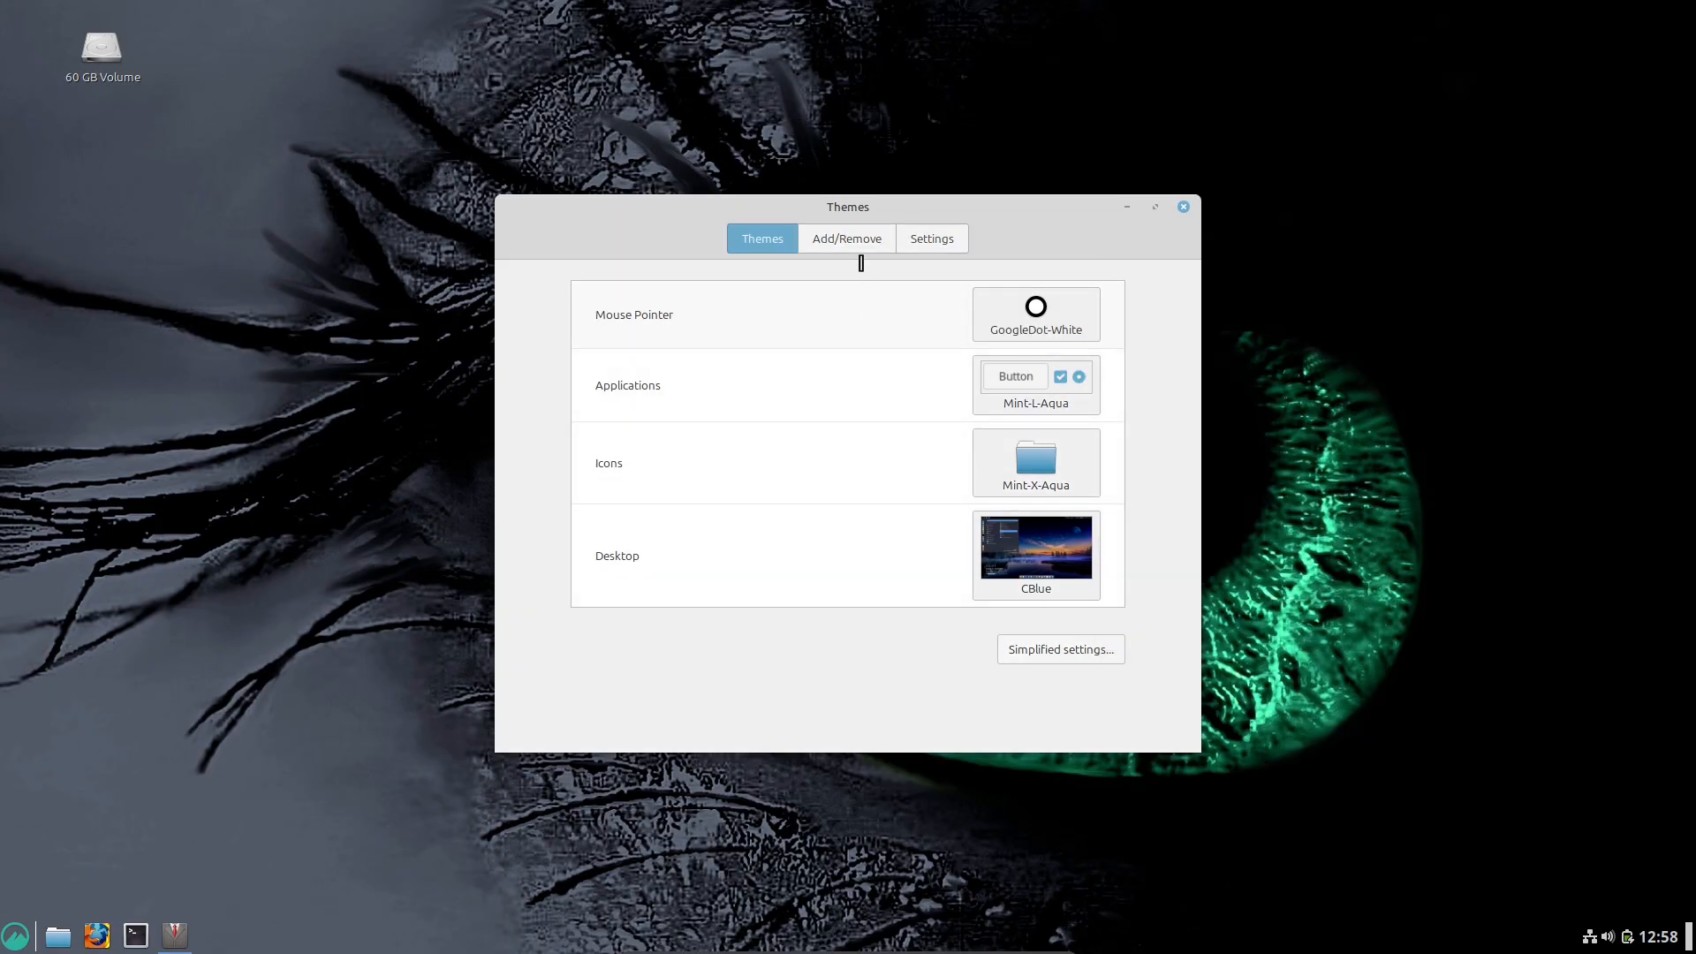
pyautogui.click(15, 935)
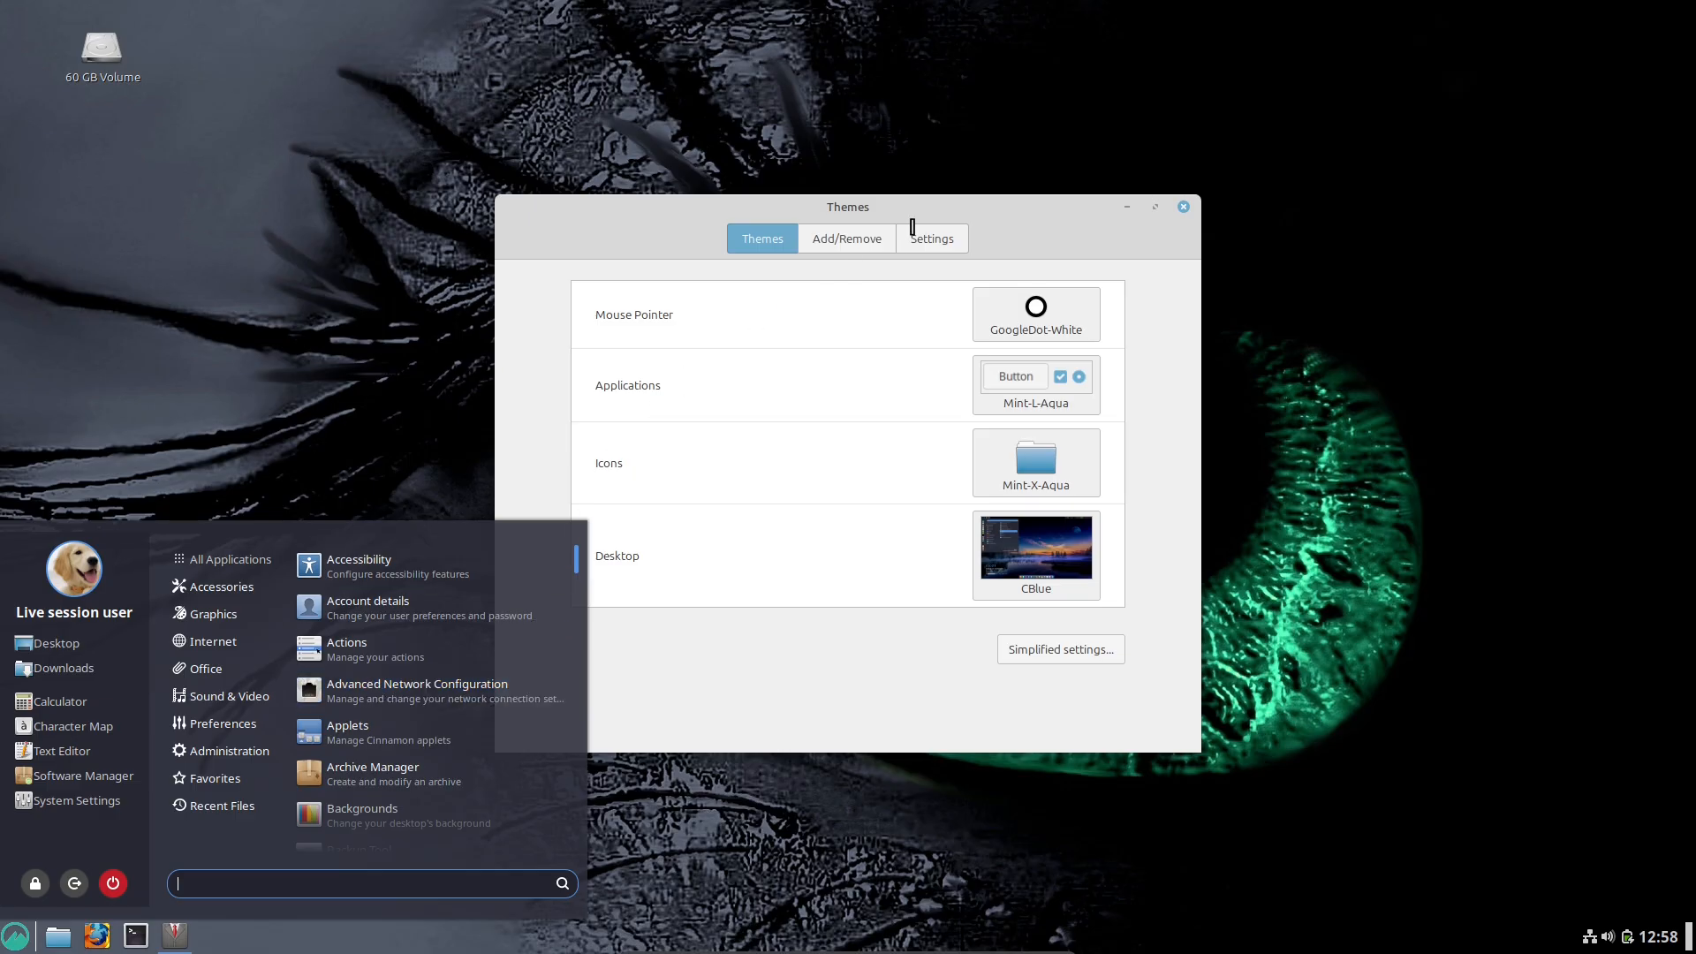
pyautogui.click(1035, 546)
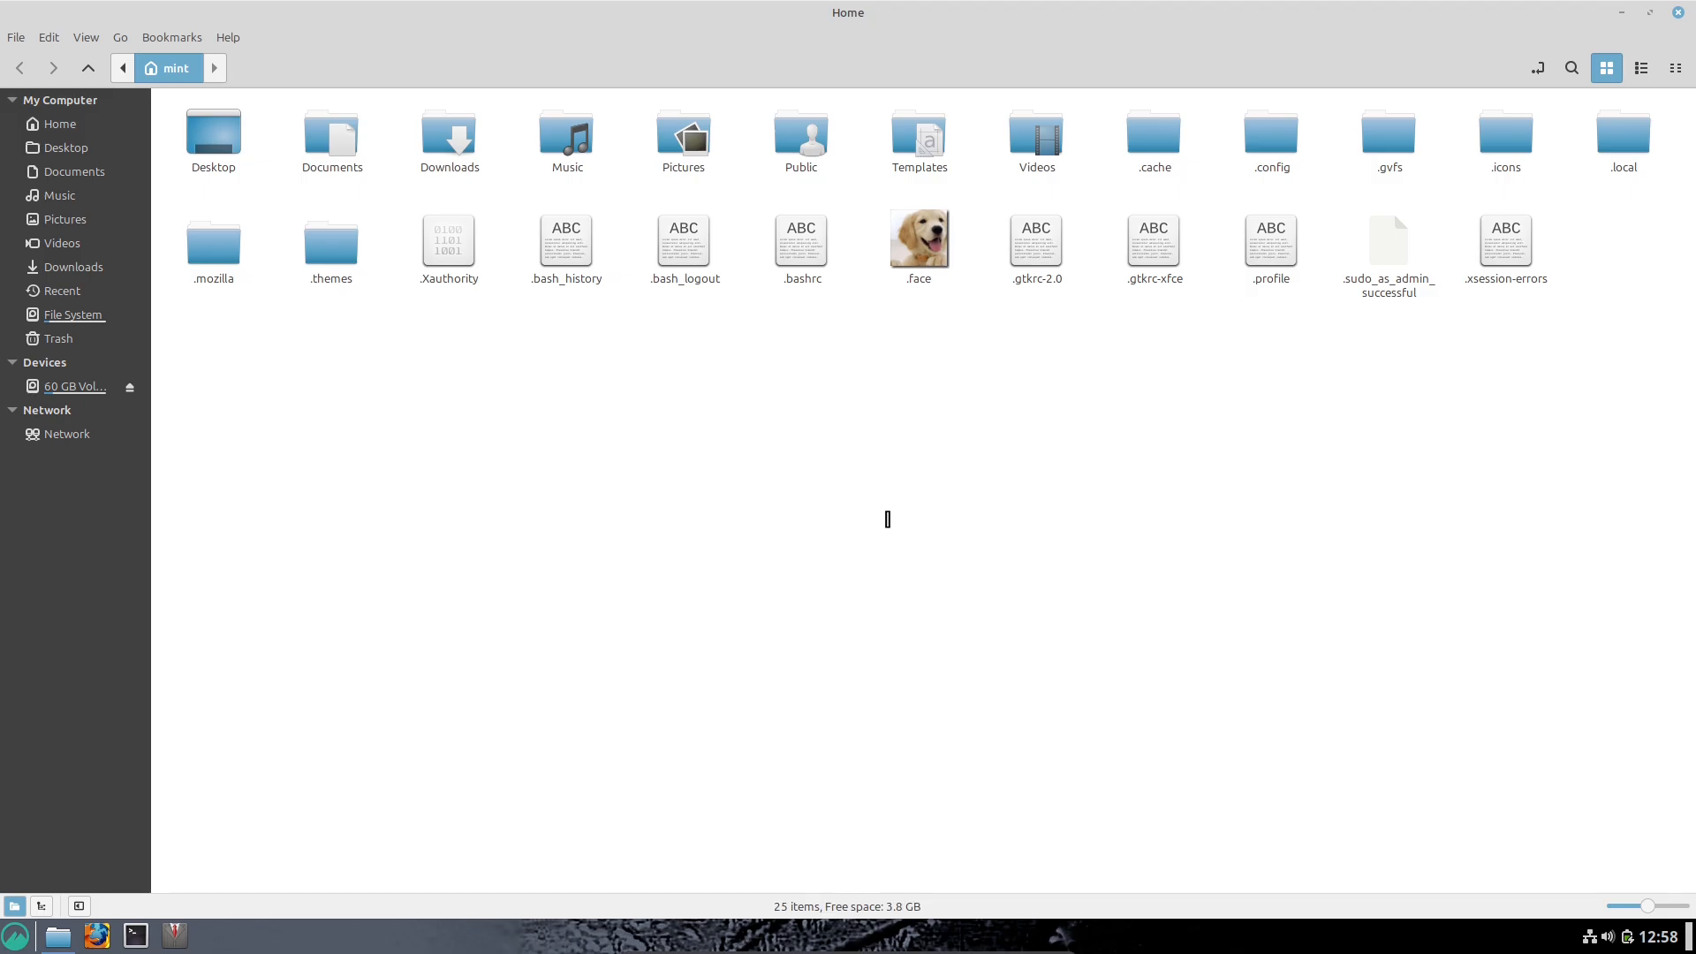
# Step: Open ~/.themes/CBlue/cinnamon in Nemo and set Wallpaper.png as the desktop background
pyautogui.doubleClick(329, 244)
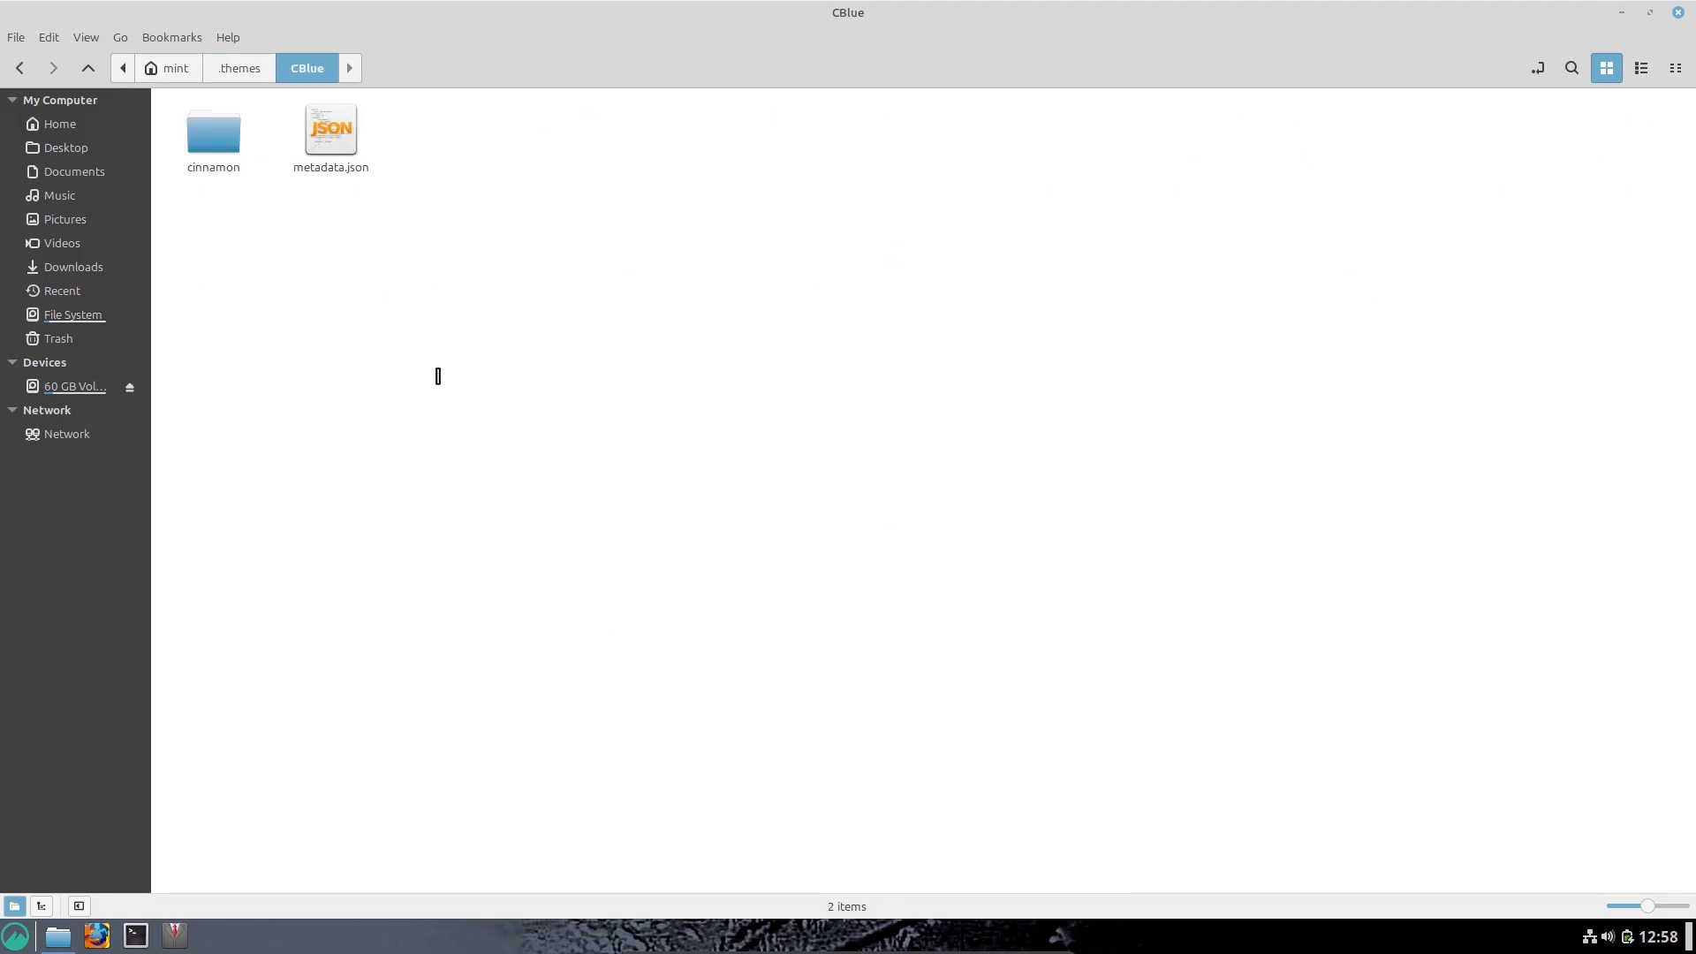
pyautogui.doubleClick(213, 127)
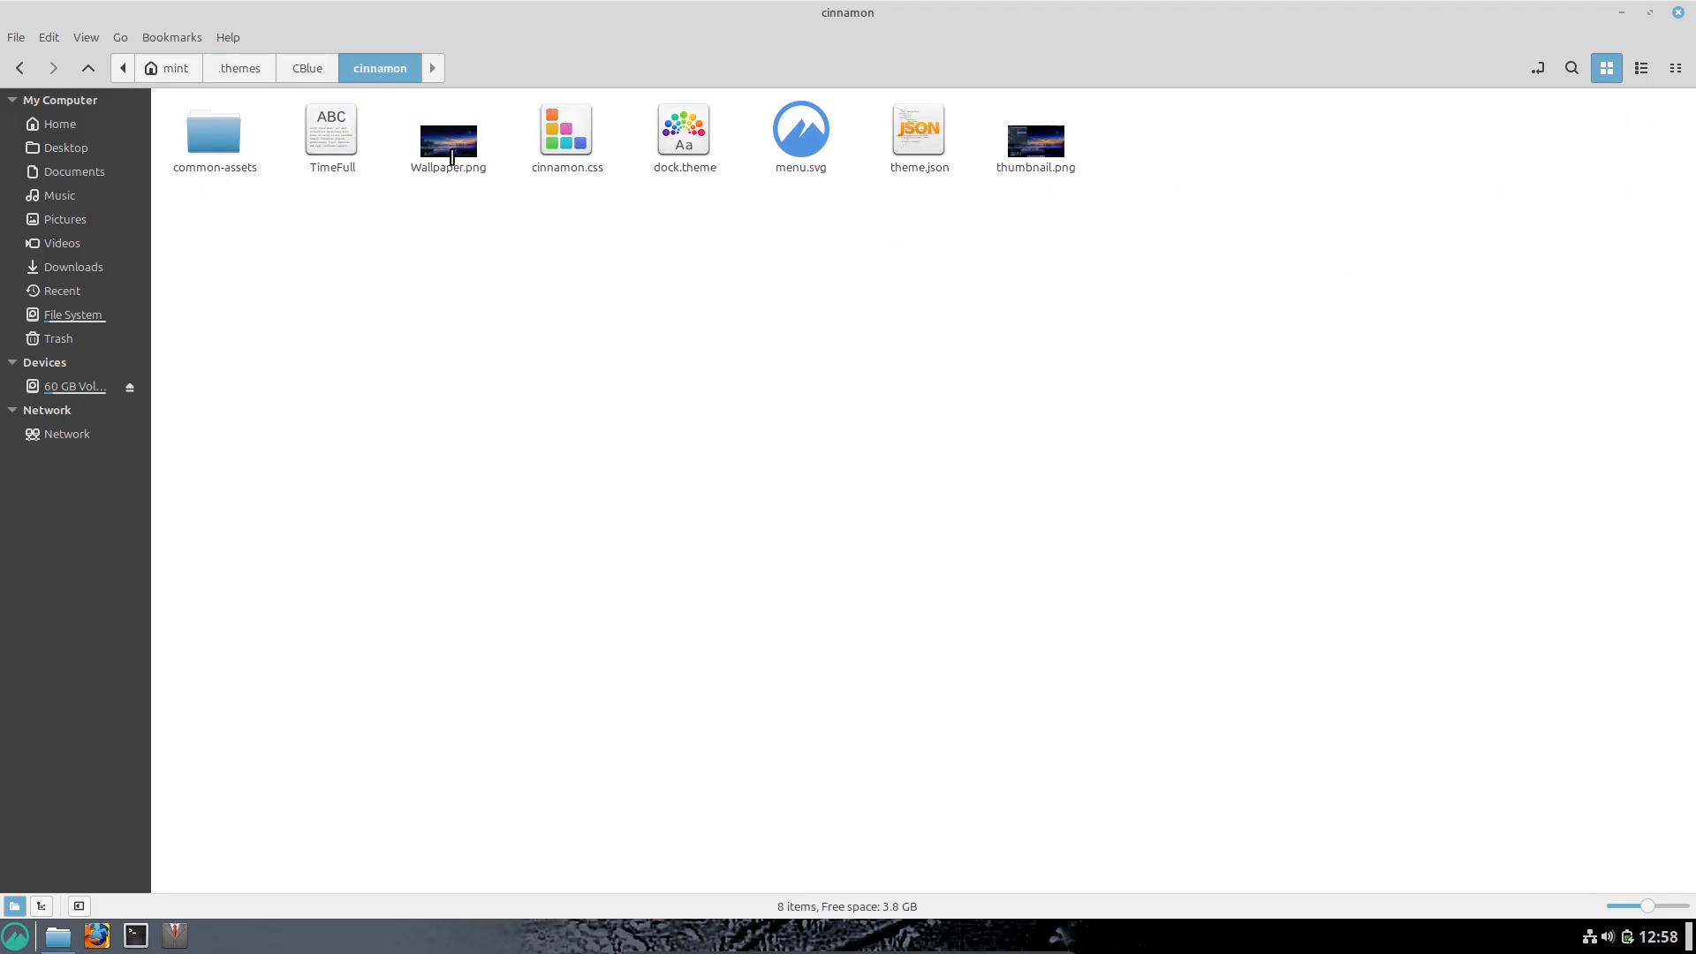
pyautogui.click(447, 142)
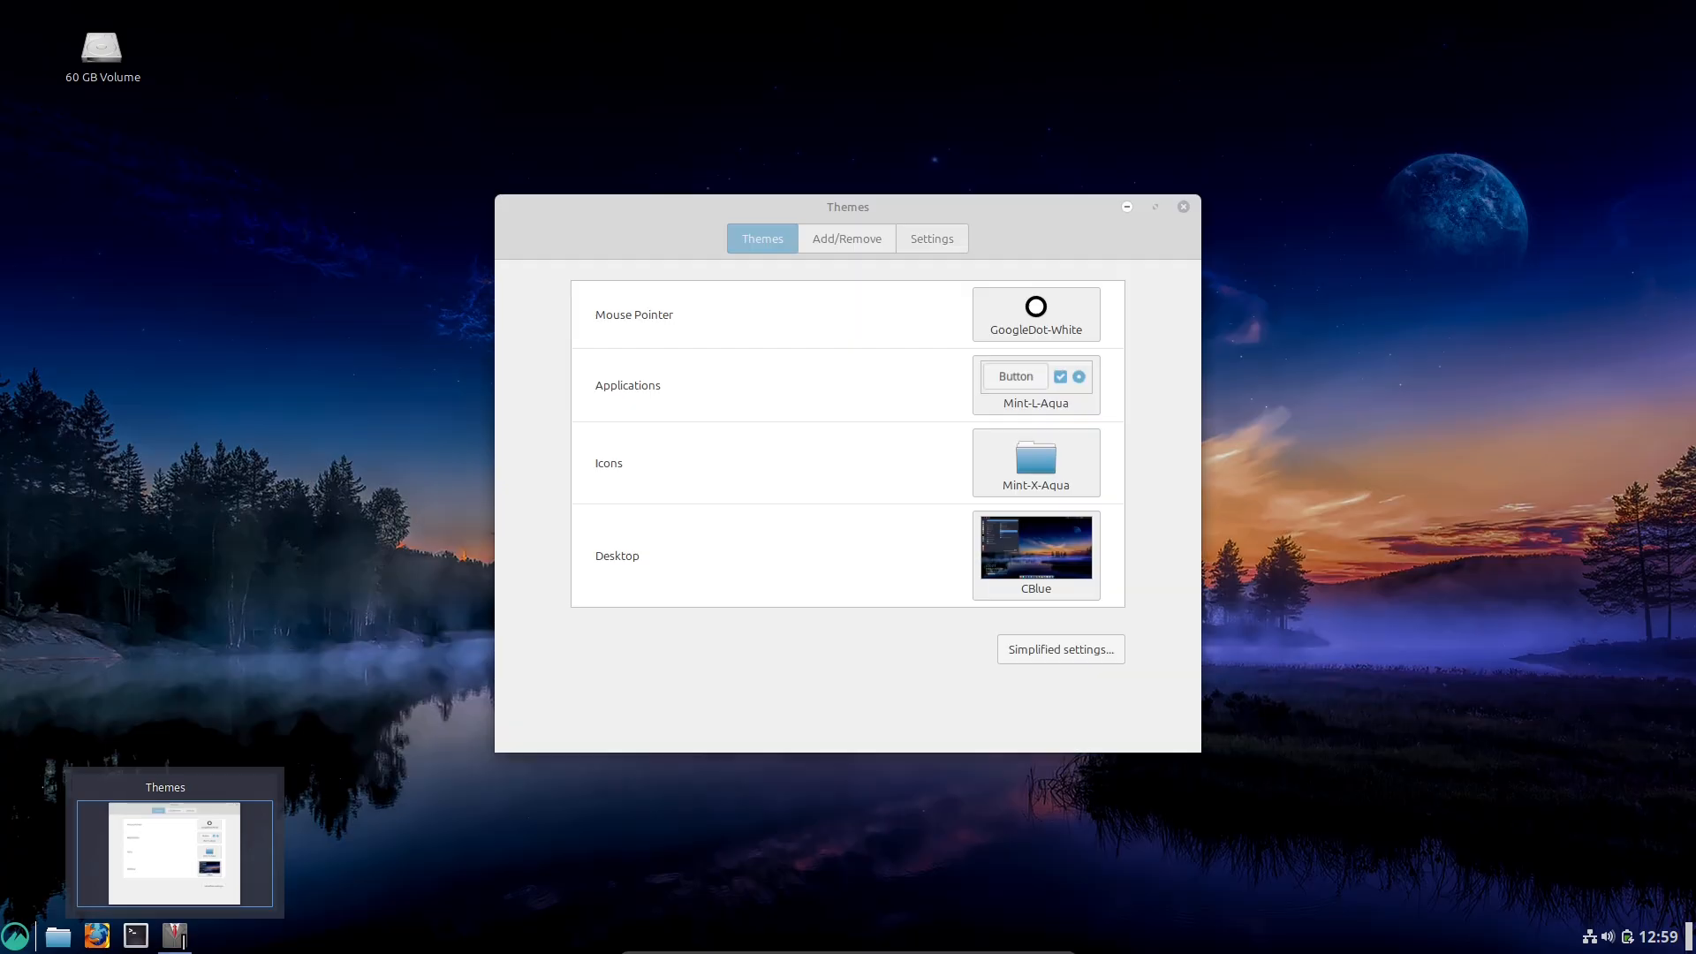
# Step: Switch the icons and applications themes to Mint-Y-Aqua
pyautogui.click(1035, 454)
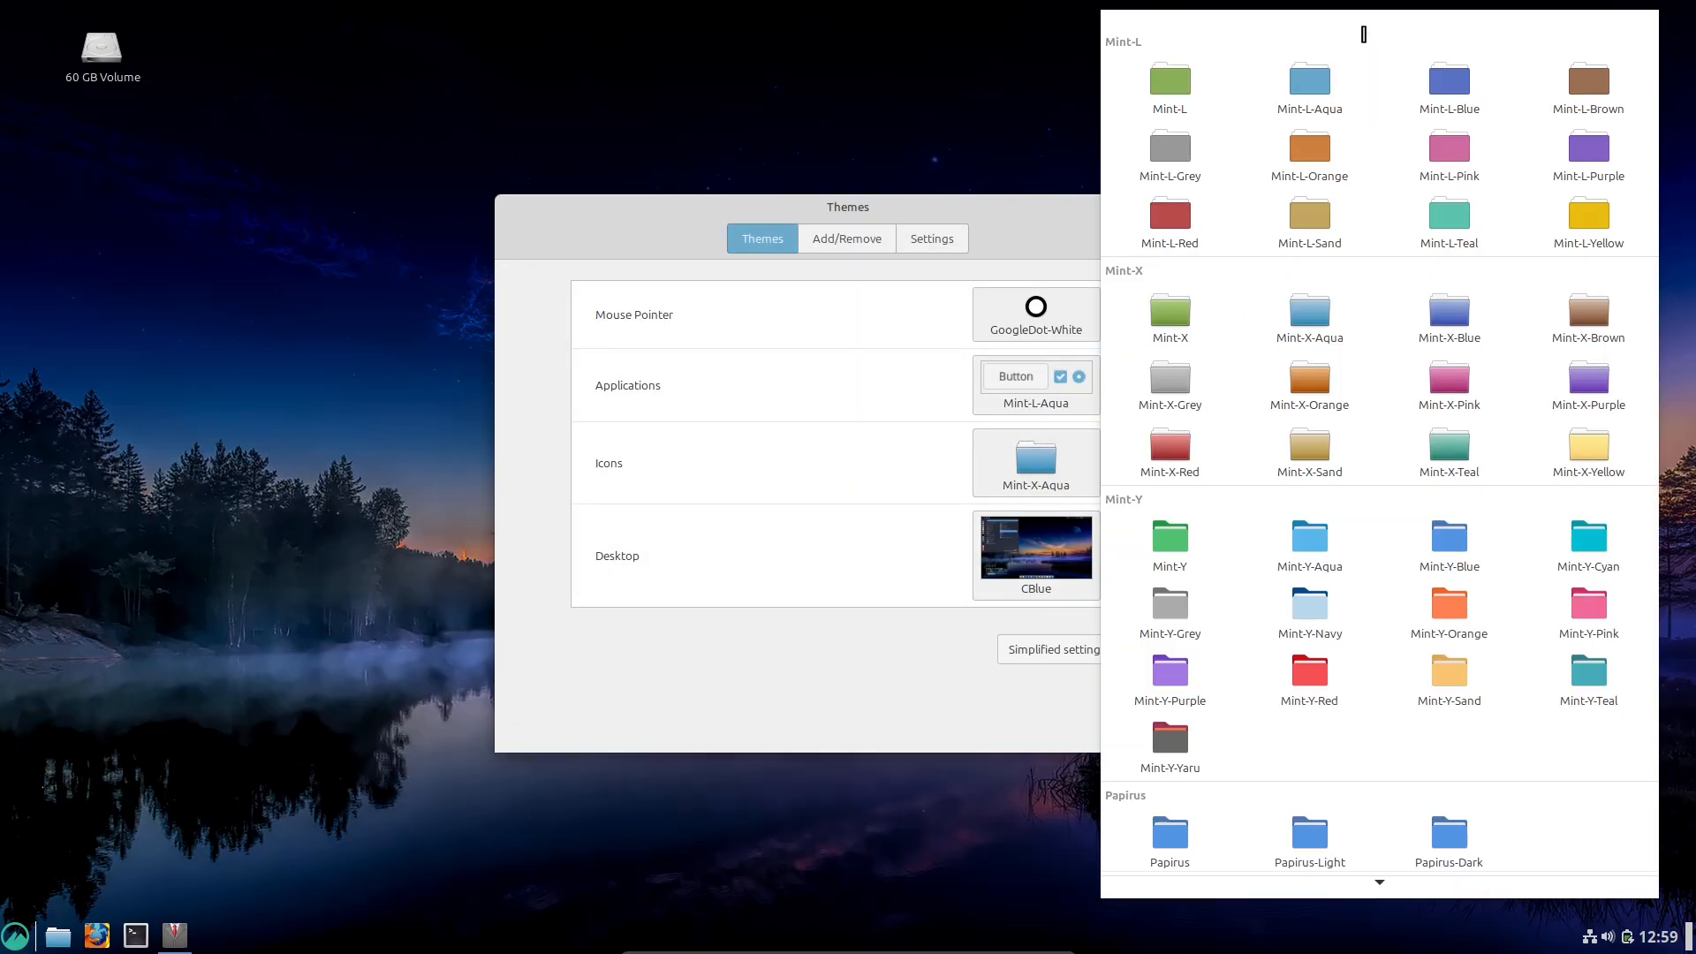
pyautogui.scroll(-3)
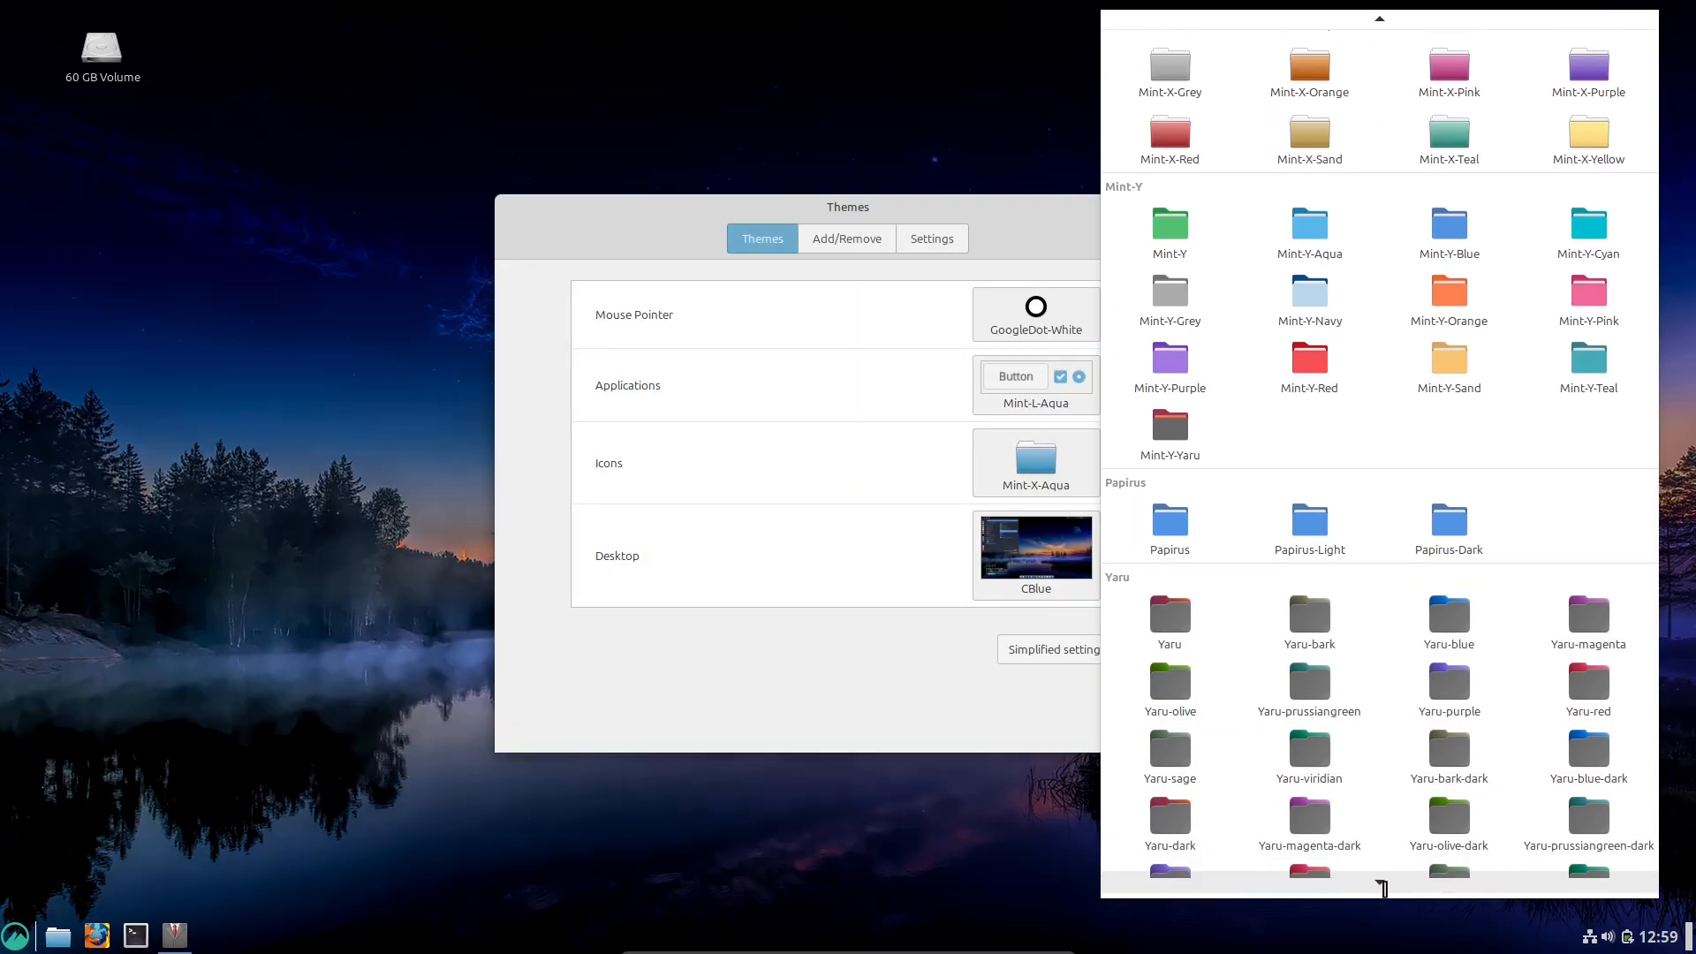
pyautogui.scroll(3)
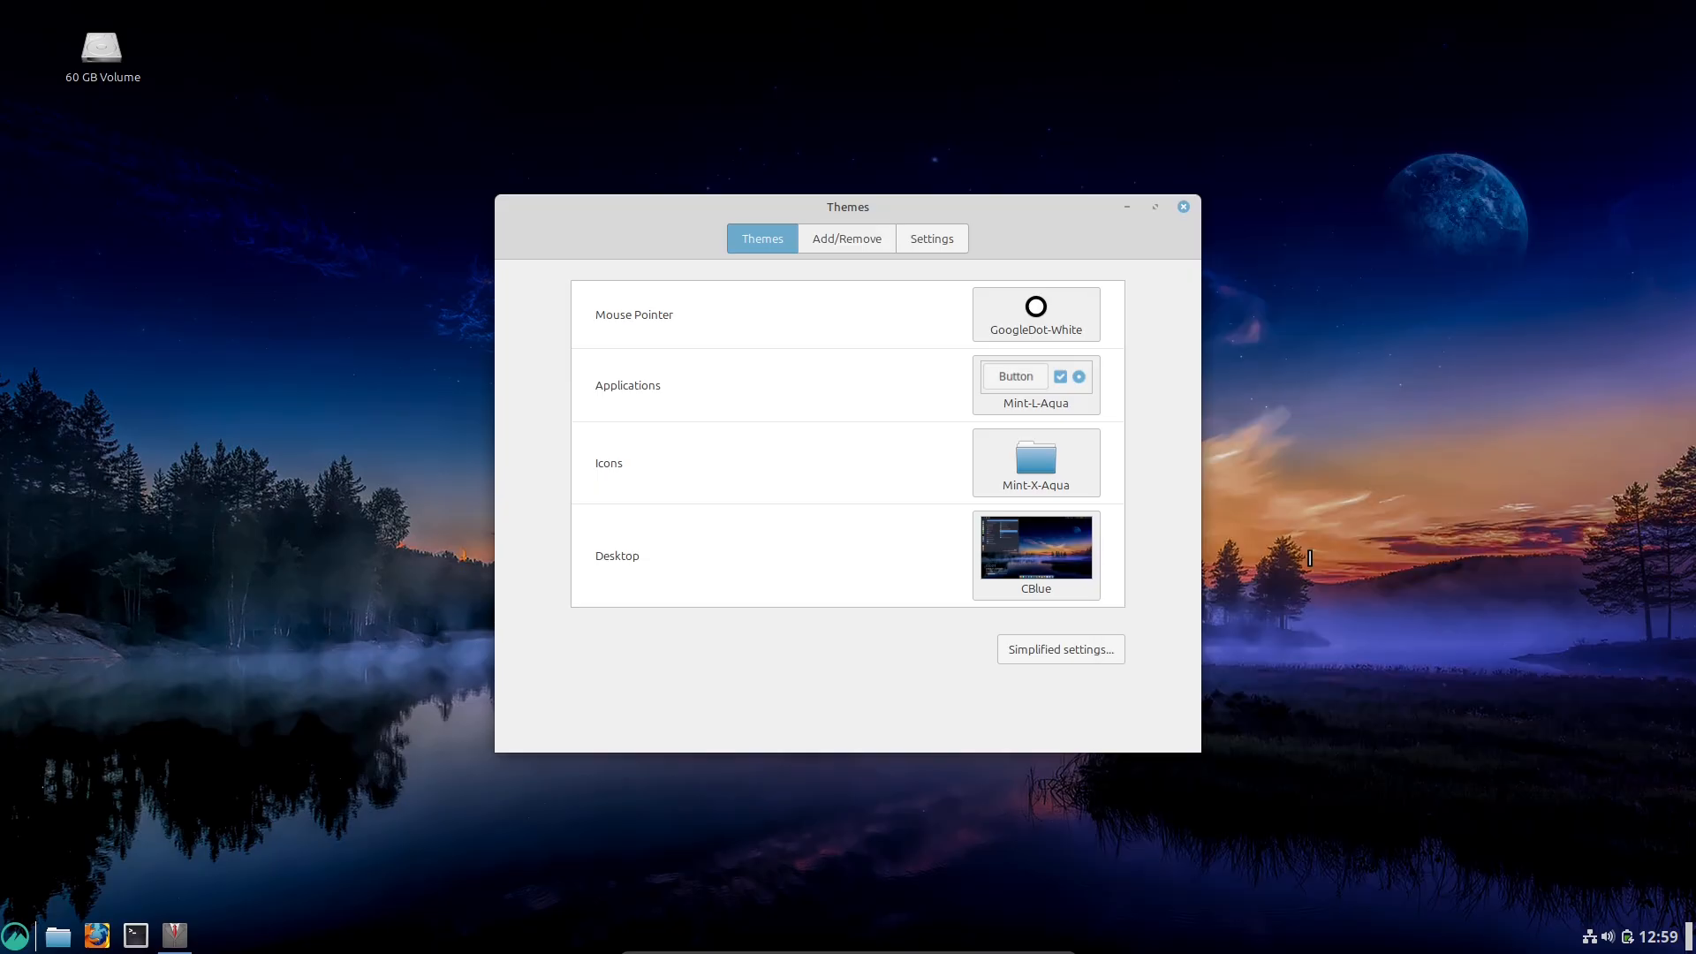
pyautogui.click(1036, 385)
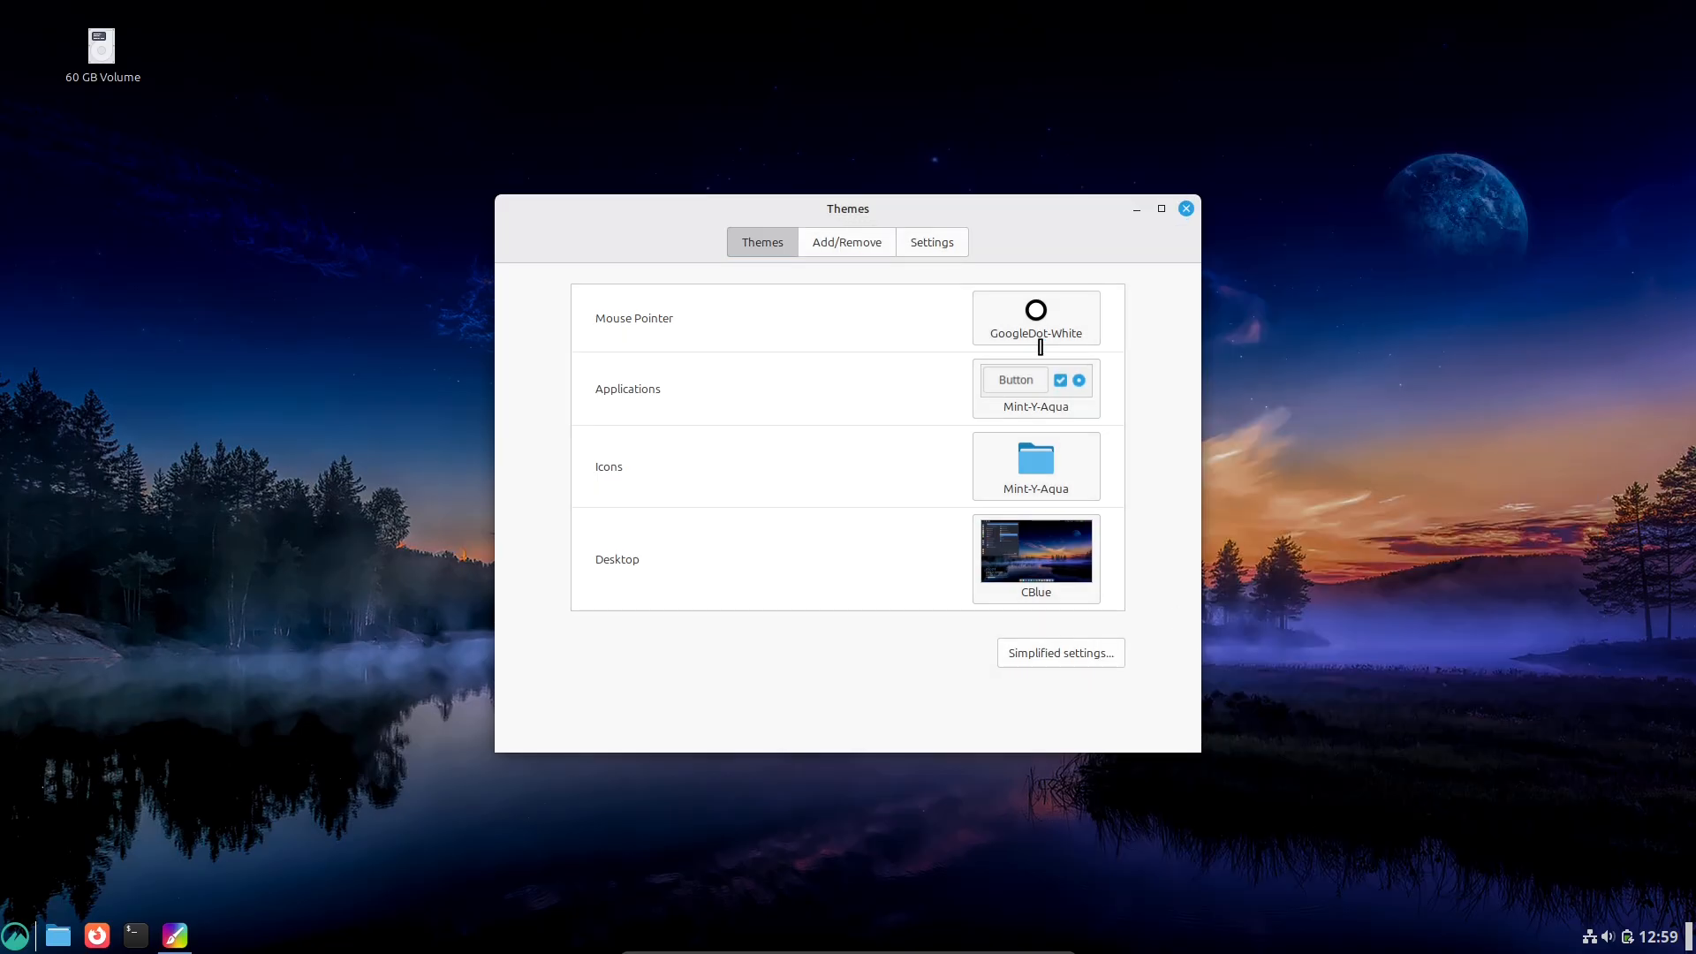
pyautogui.click(930, 241)
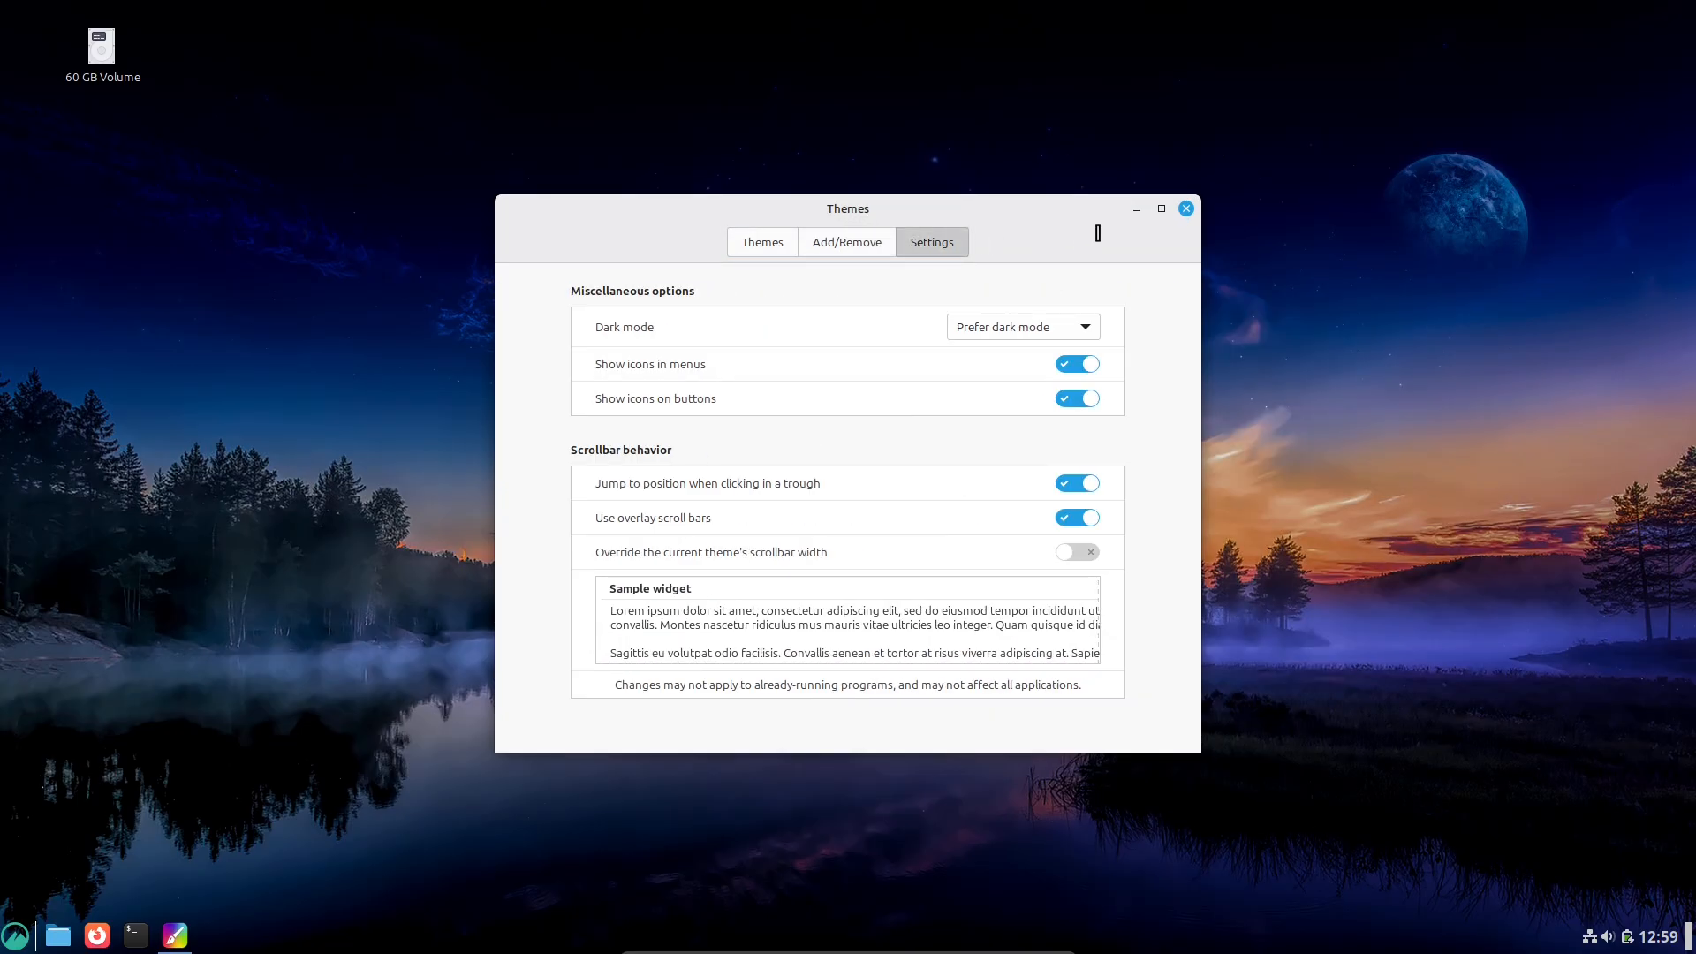
pyautogui.click(15, 935)
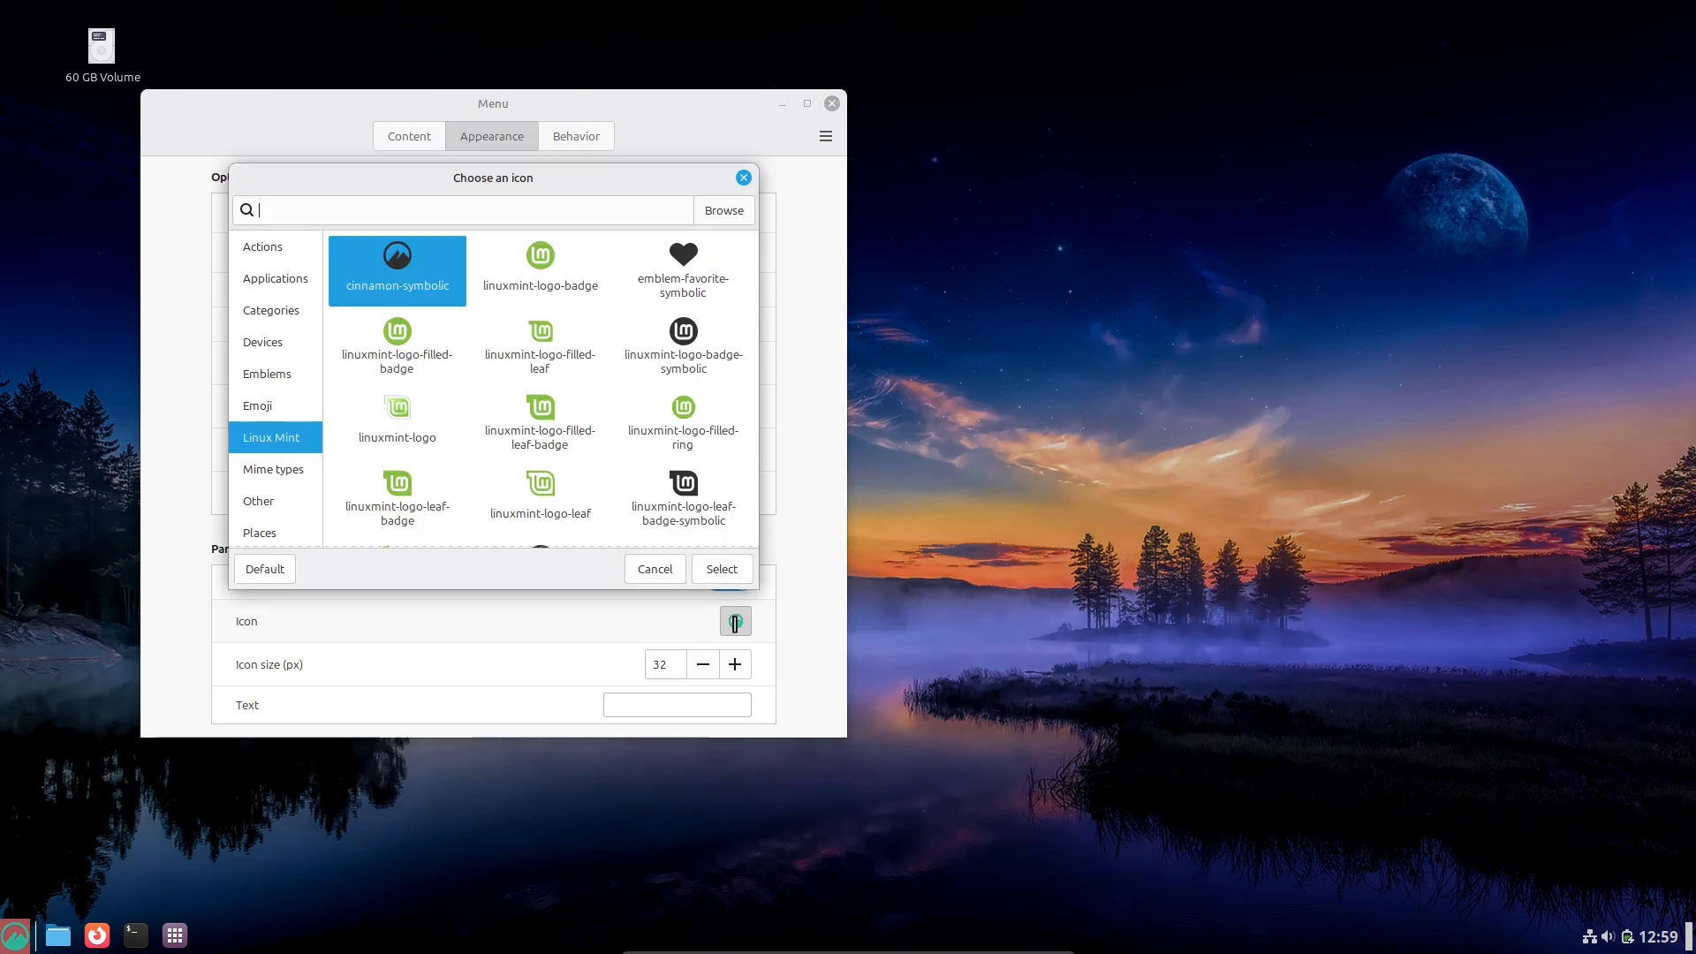
# Step: Select ~/.themes/CBlue/cinnamon/menu.svg as the Menu applet's panel icon
pyautogui.click(723, 210)
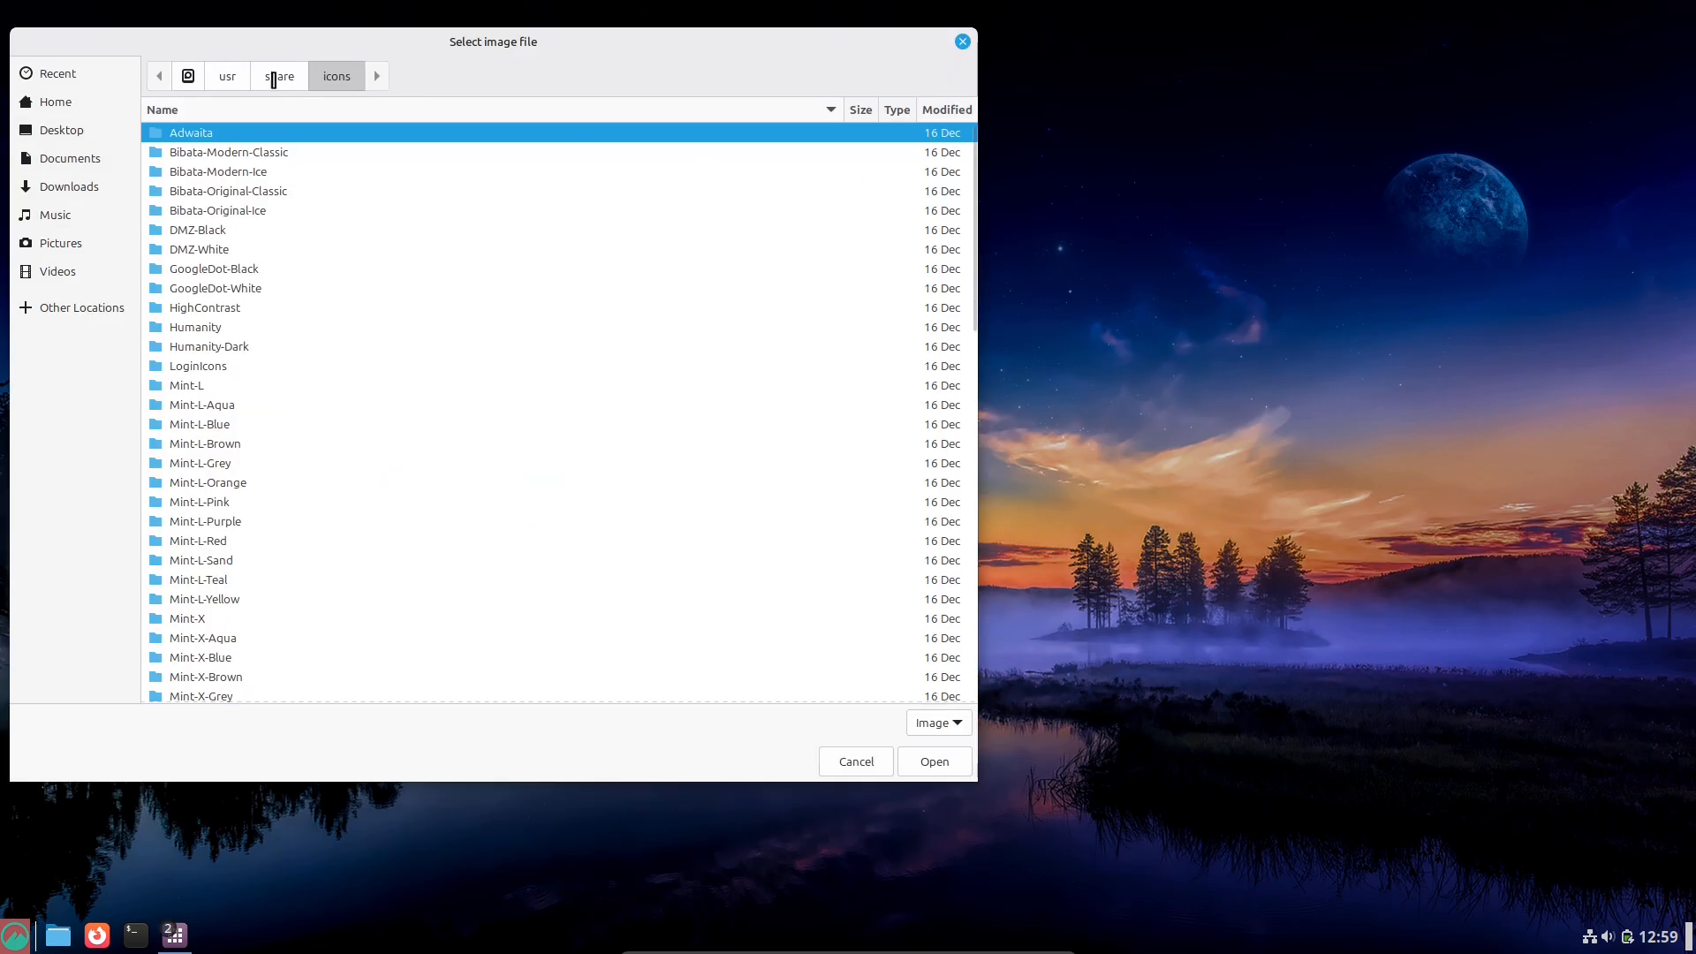
pyautogui.click(69, 186)
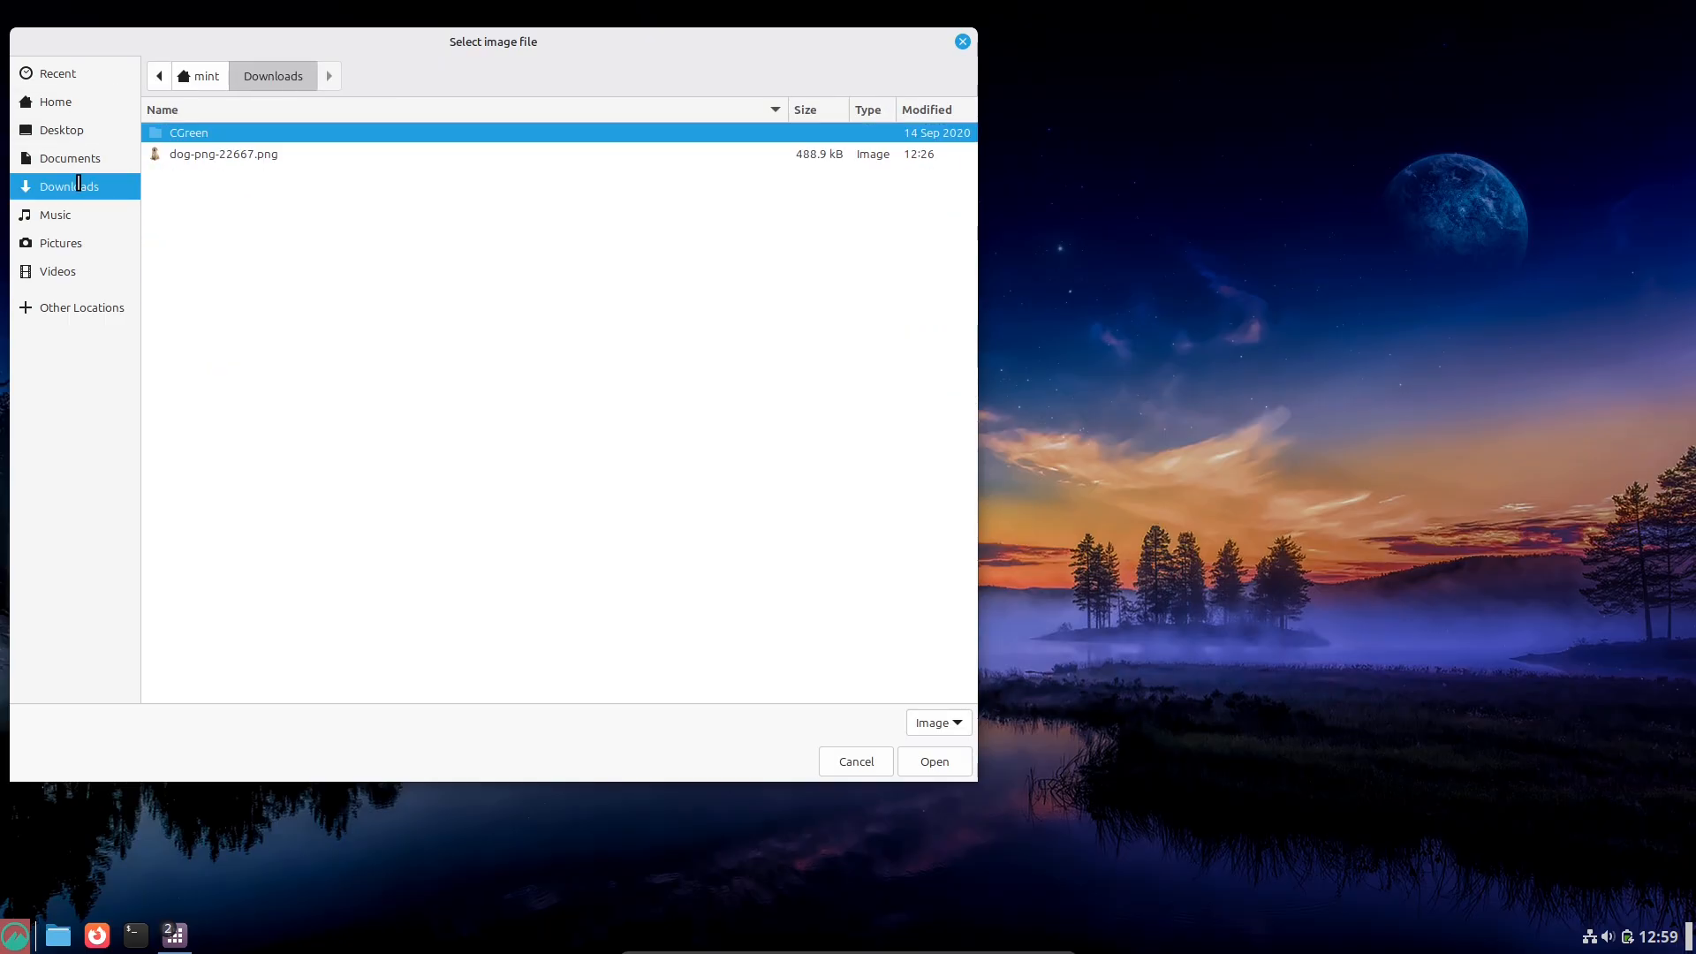
pyautogui.click(198, 76)
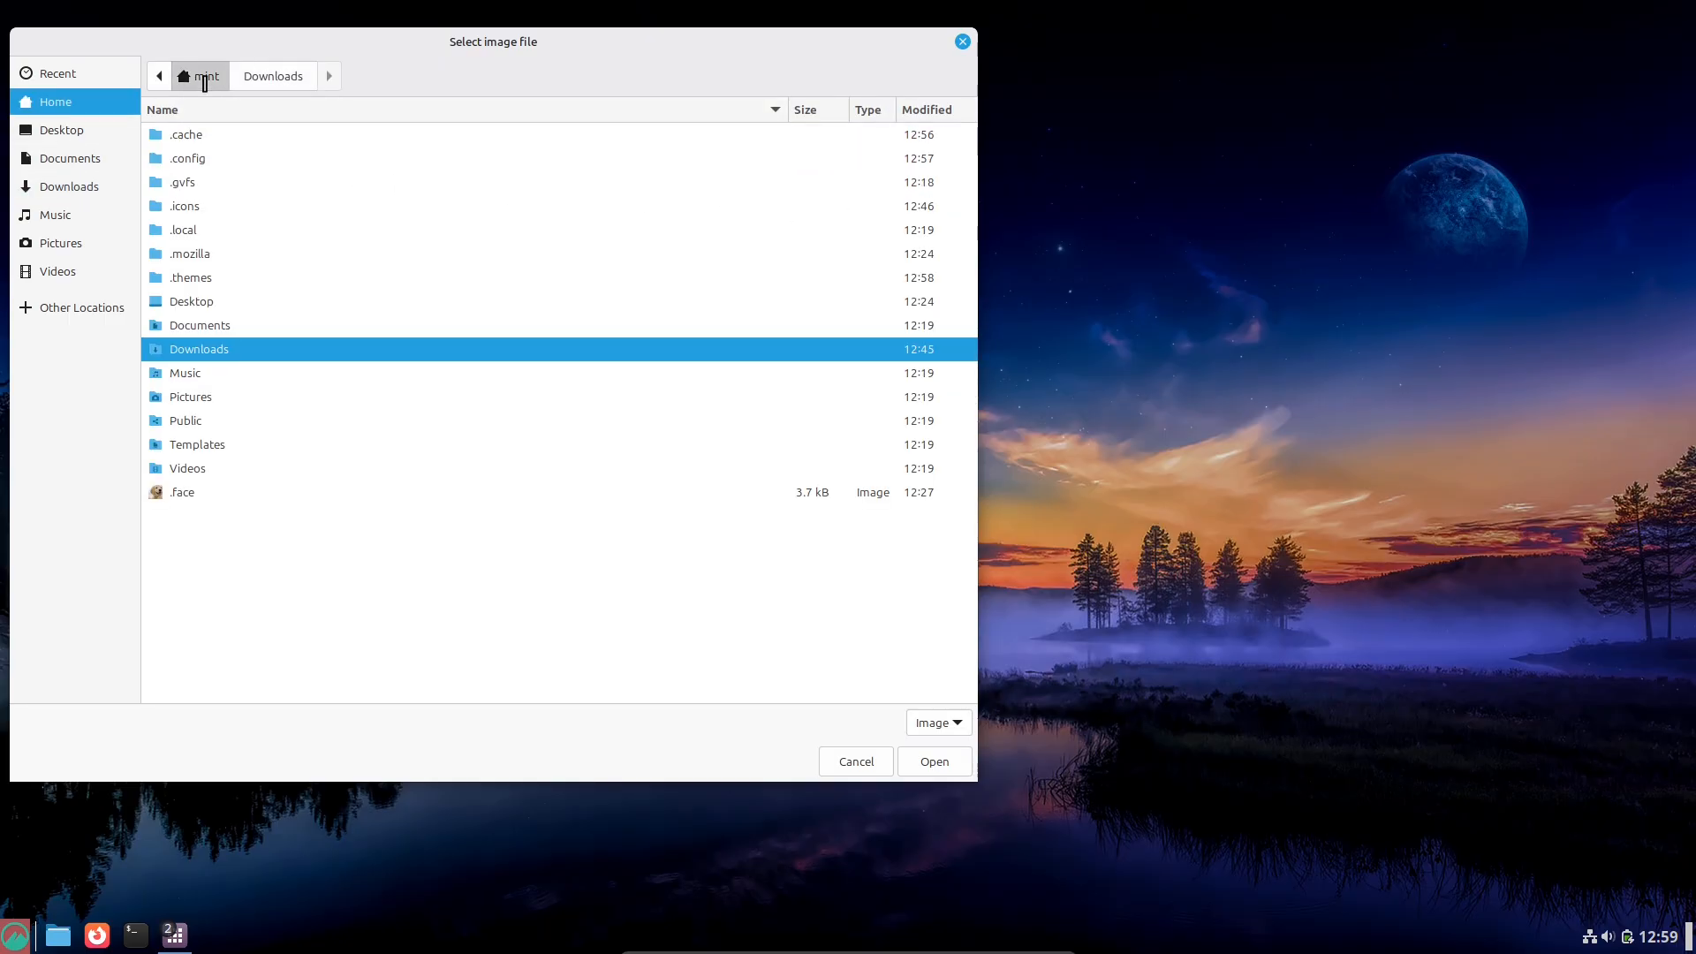
pyautogui.doubleClick(190, 277)
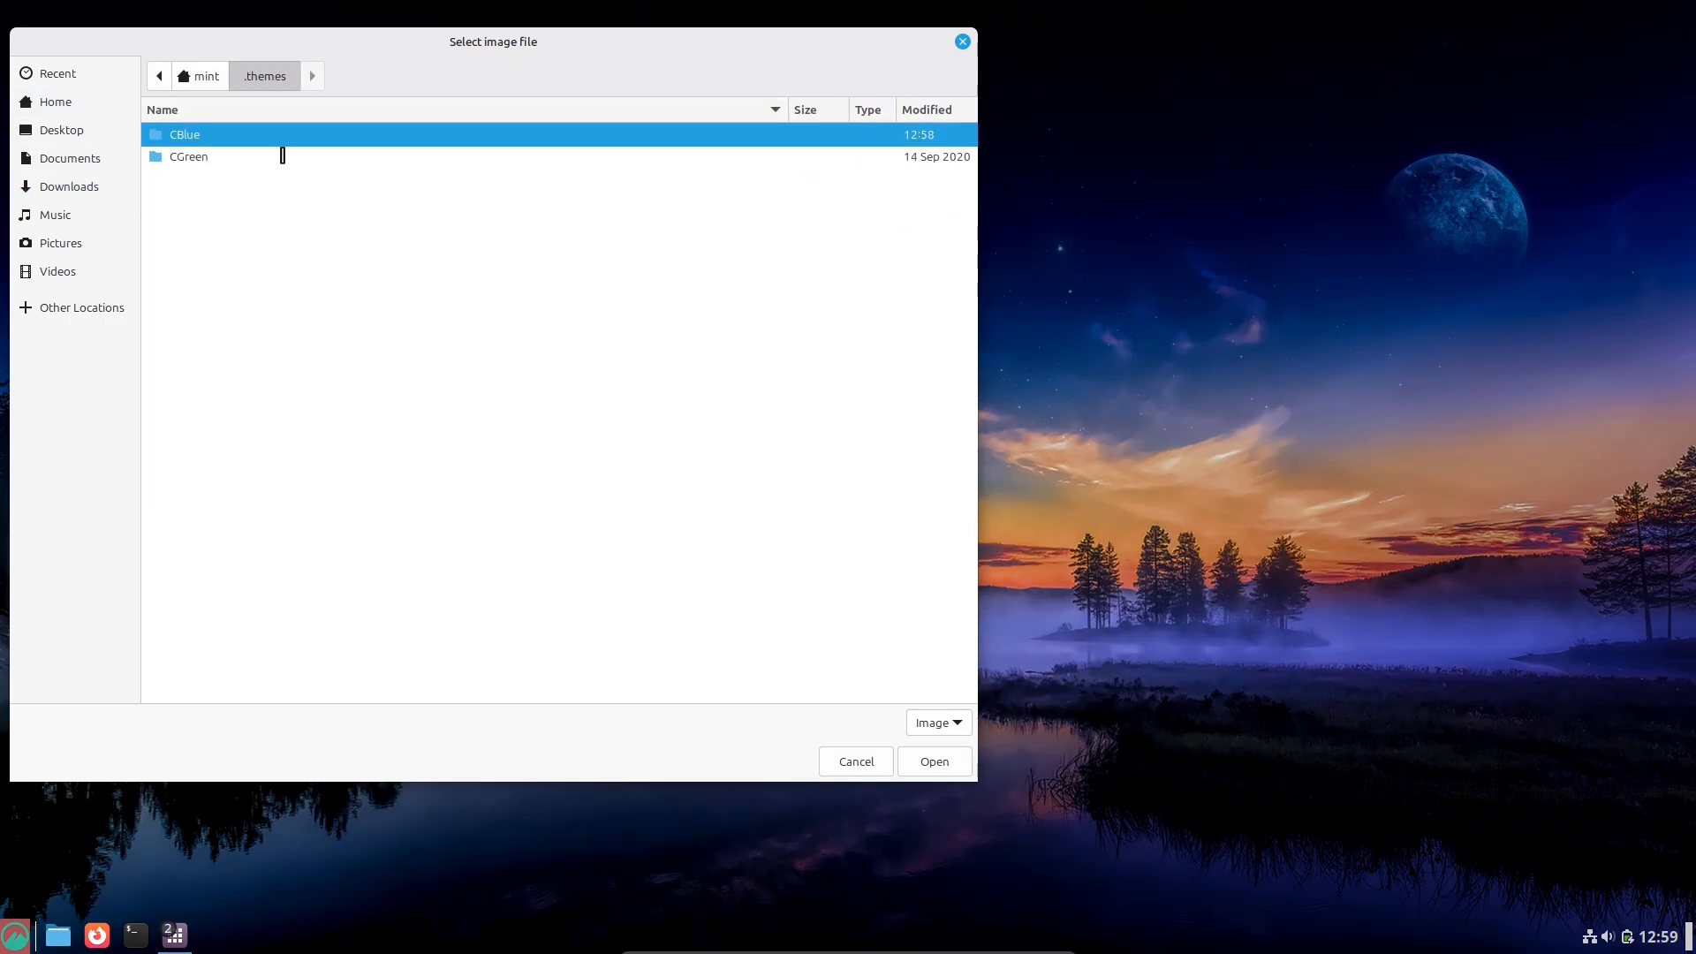
pyautogui.doubleClick(184, 135)
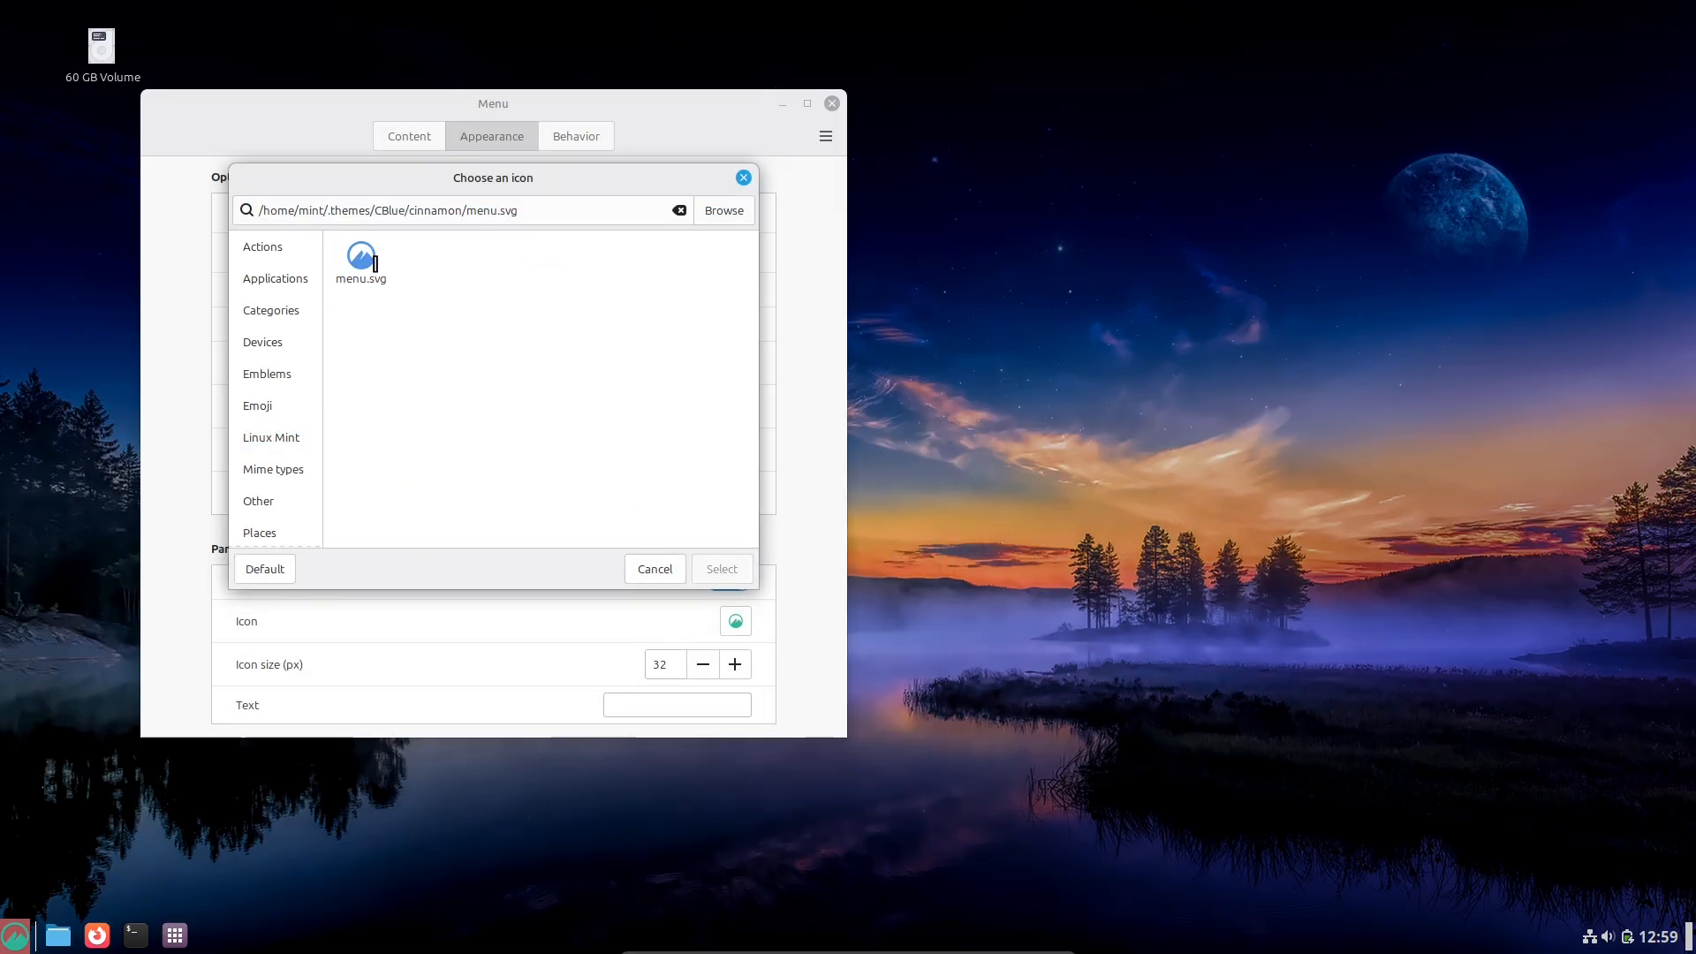
pyautogui.click(654, 569)
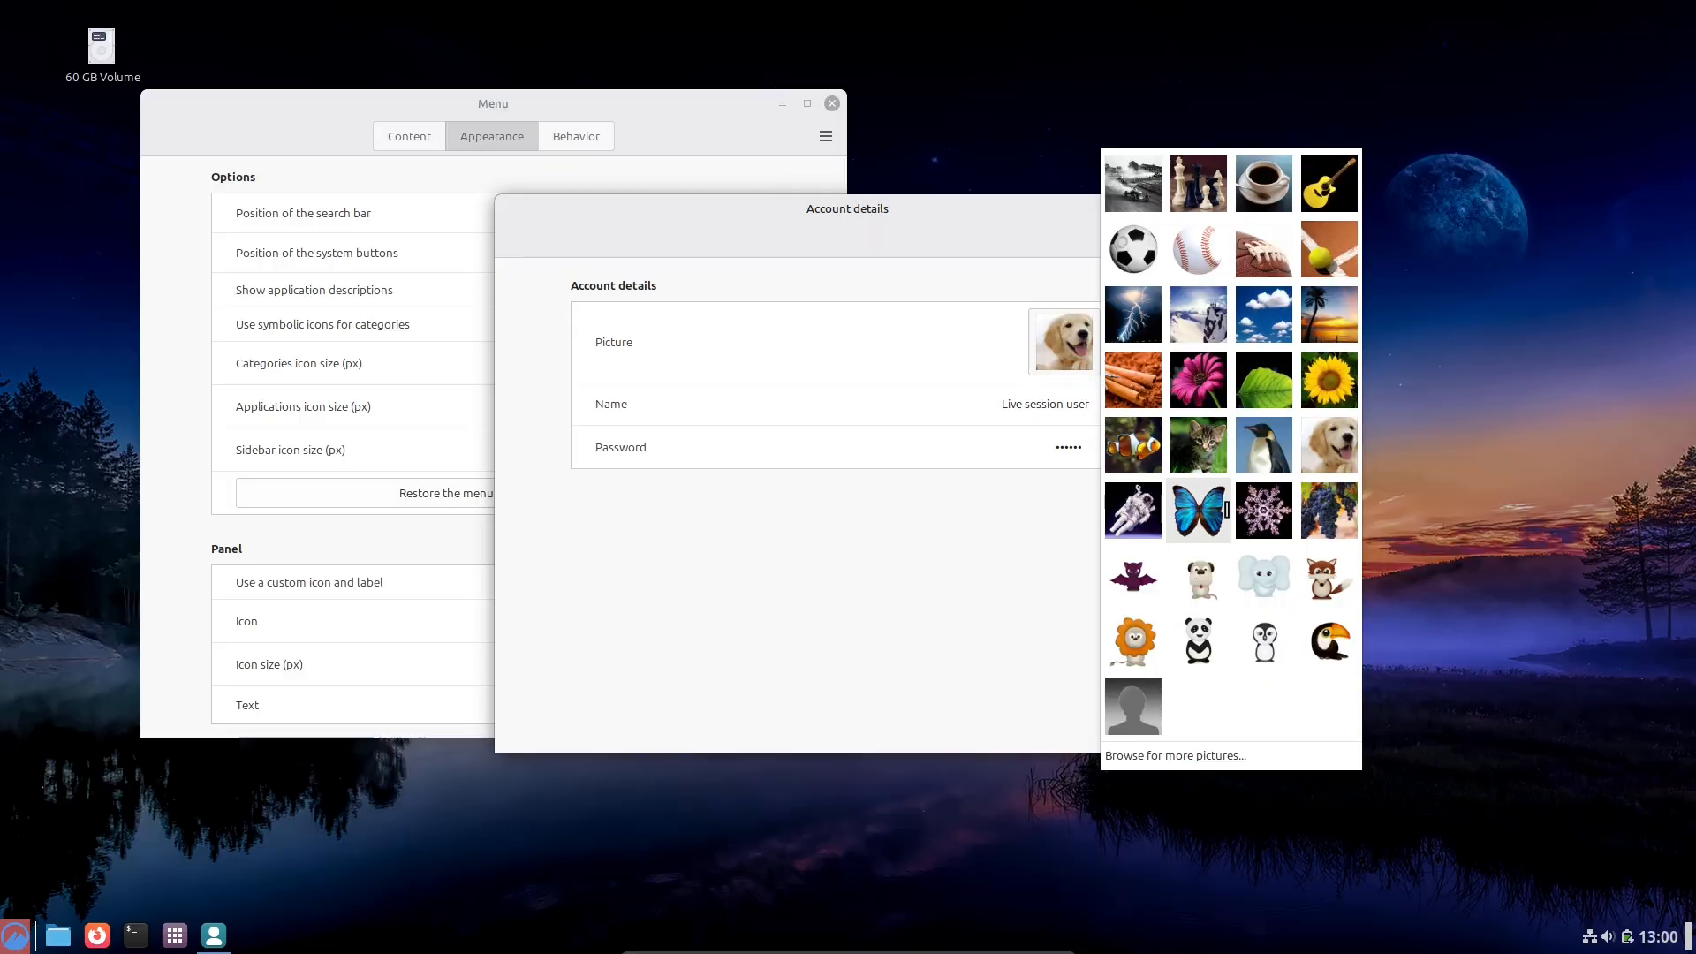
# Step: Choose the blue butterfly account picture and close the desktop Customize layout window
pyautogui.click(1199, 510)
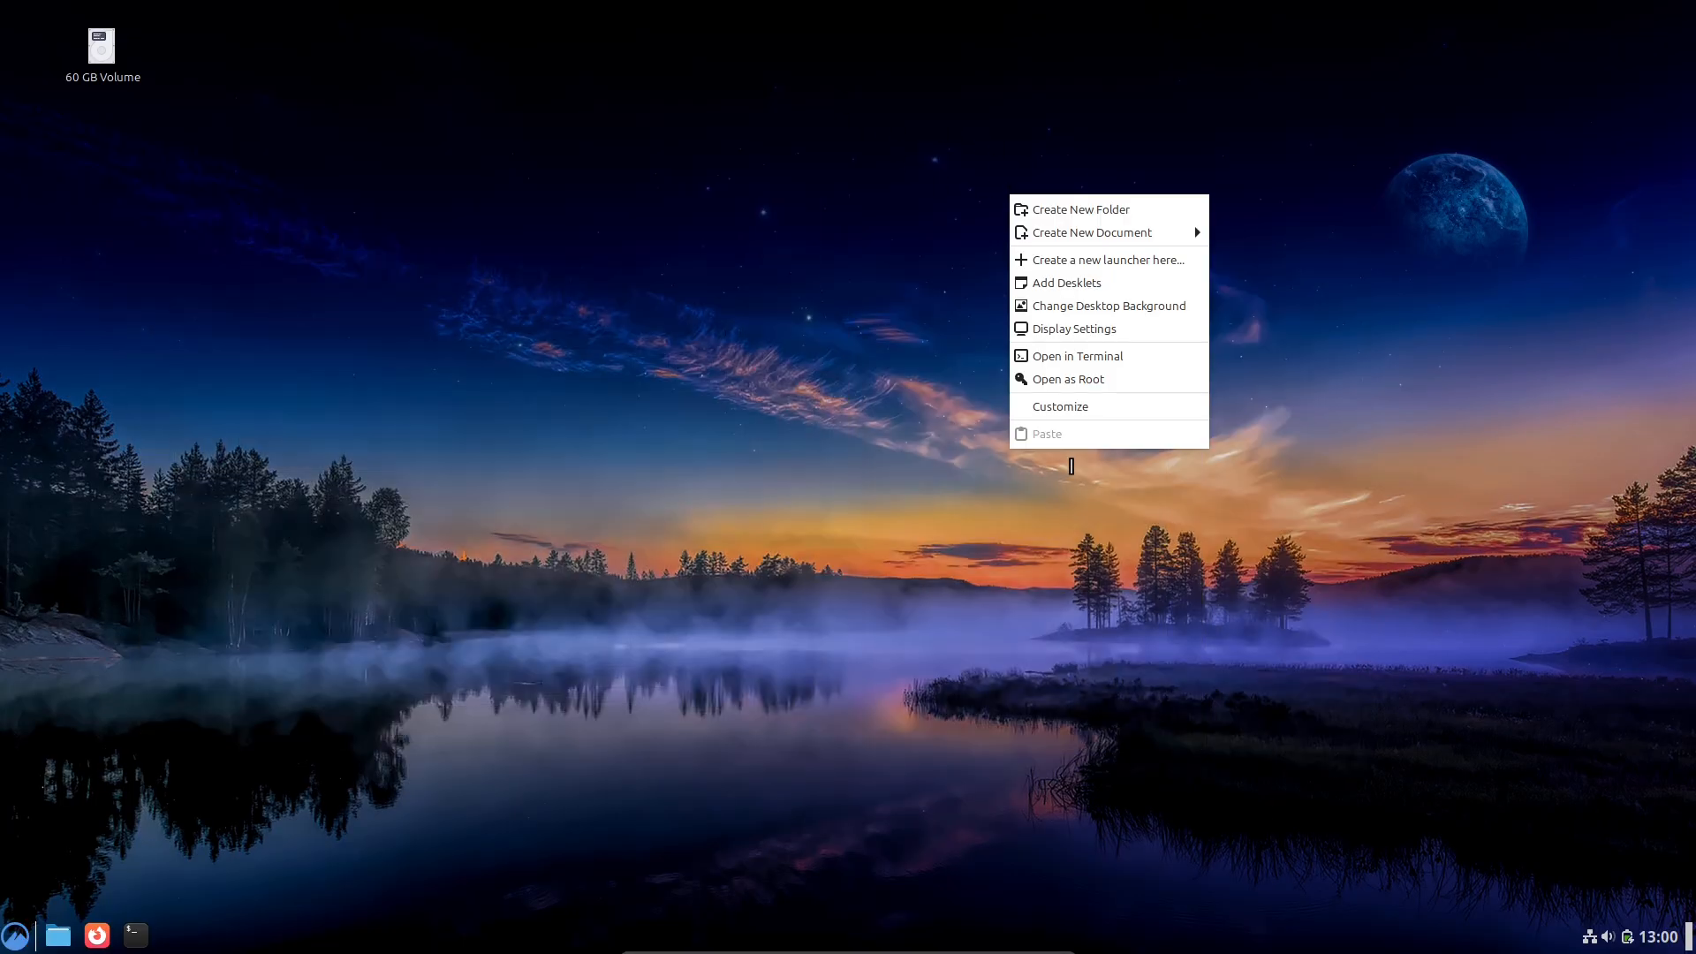
pyautogui.click(1060, 405)
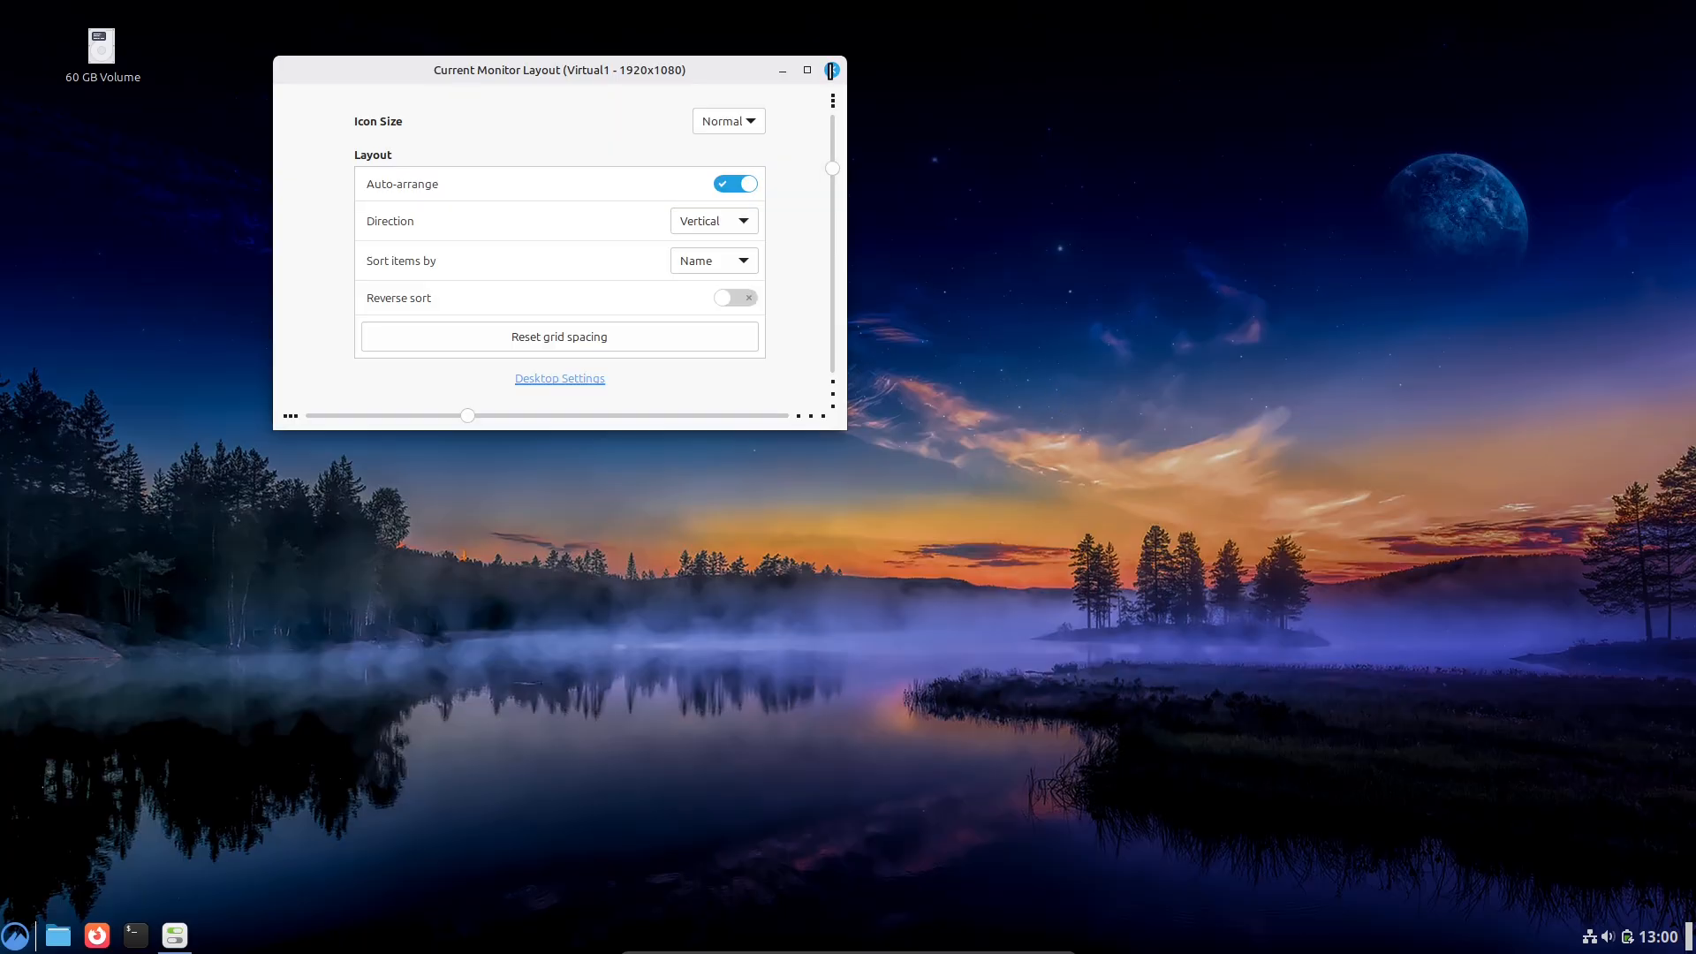
pyautogui.click(832, 69)
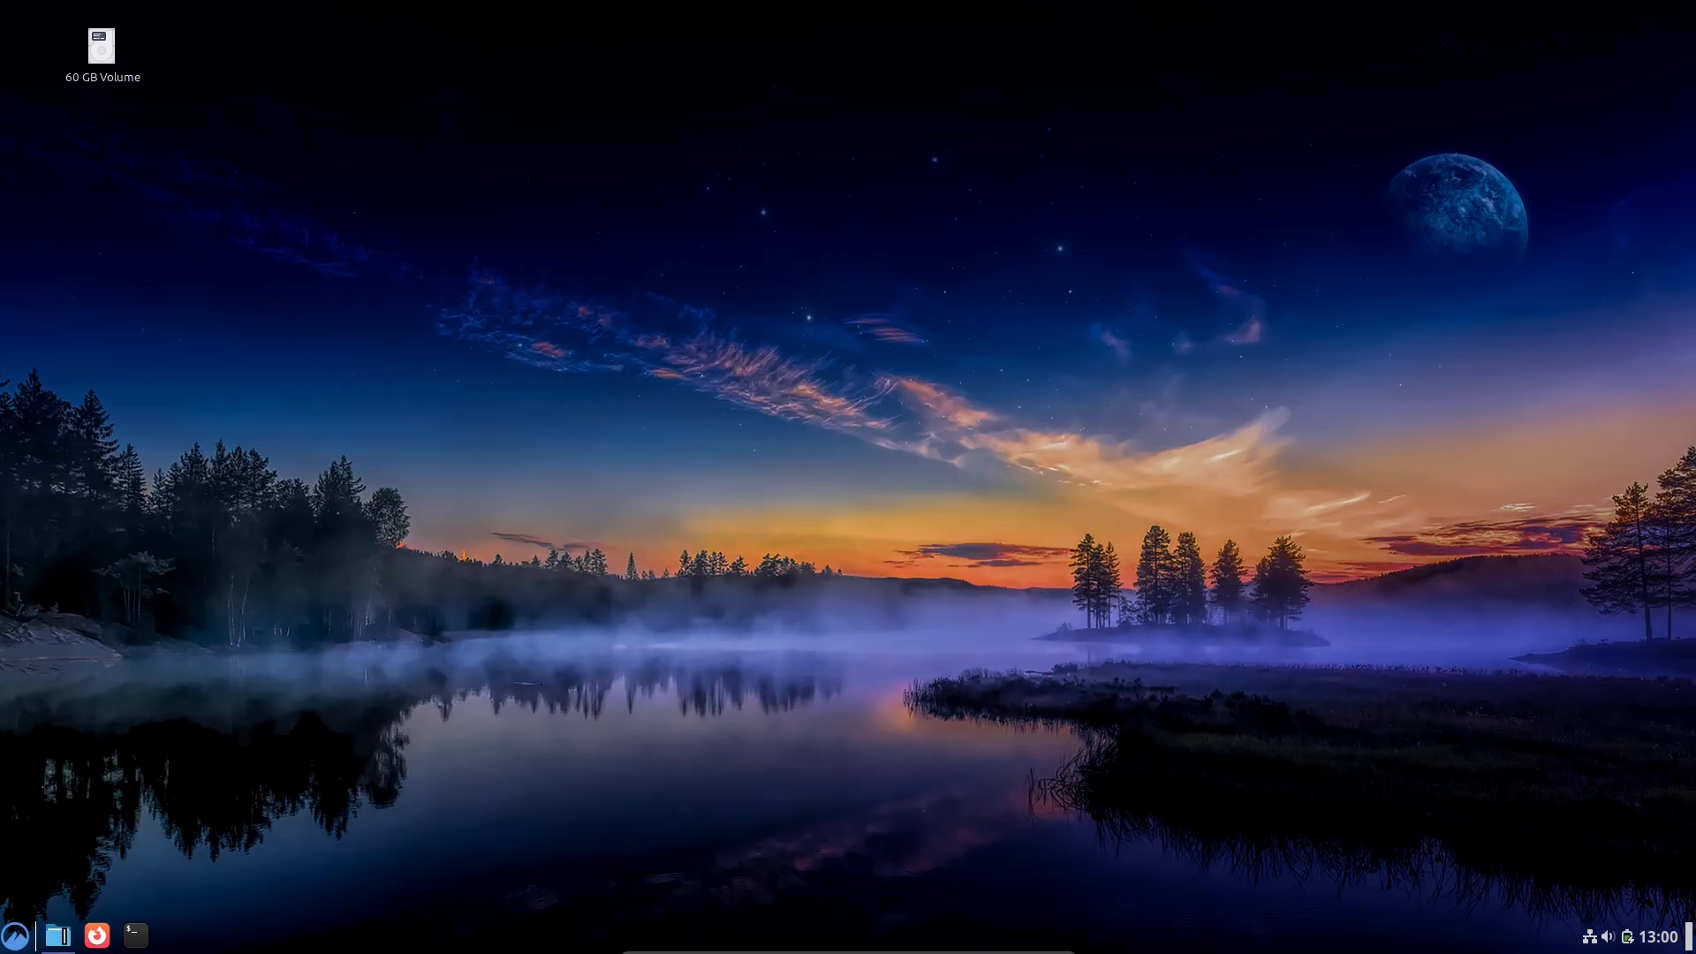
pyautogui.click(96, 935)
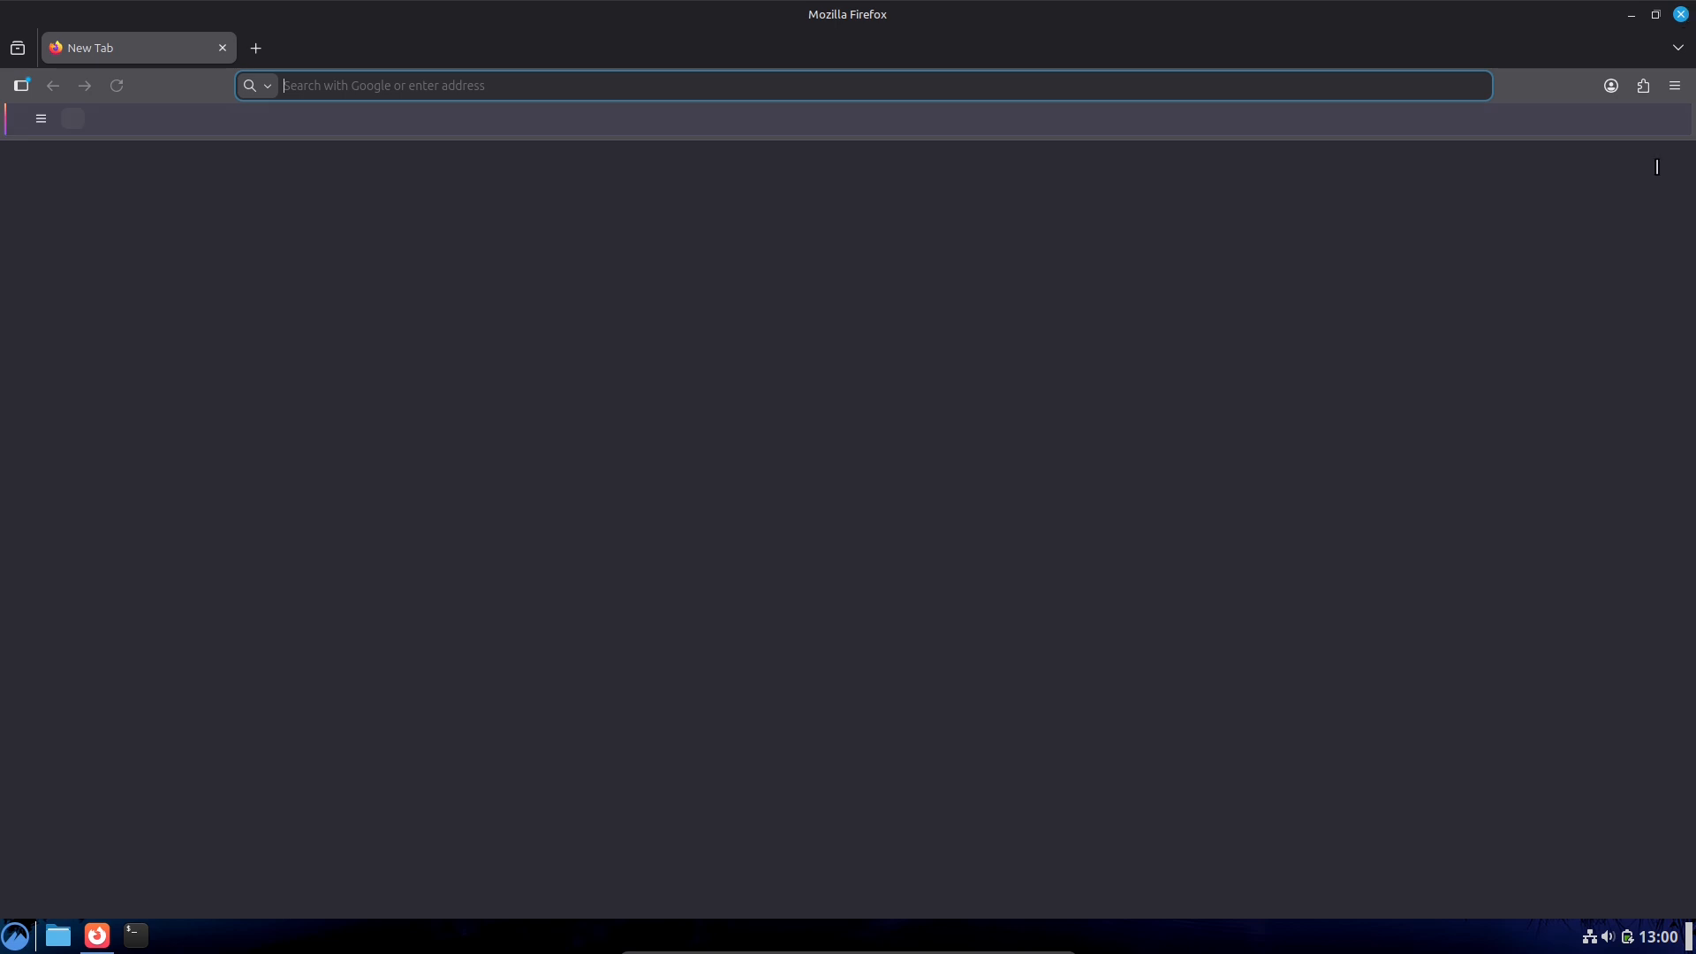
pyautogui.click(15, 935)
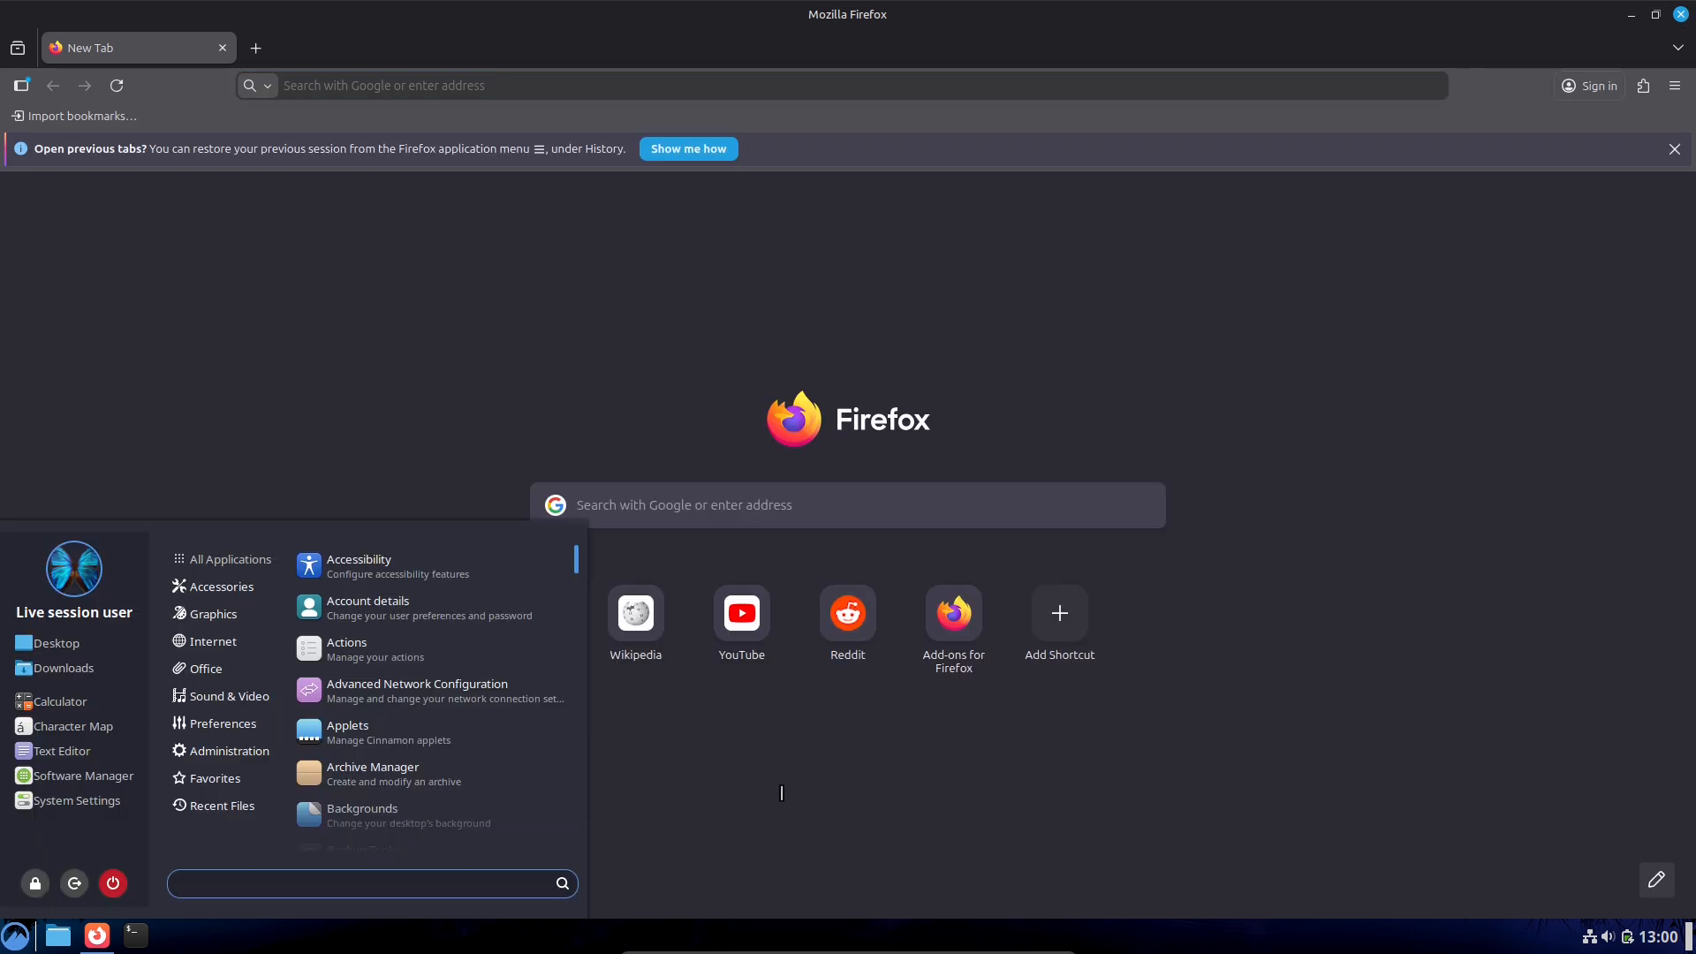
pyautogui.write('system')
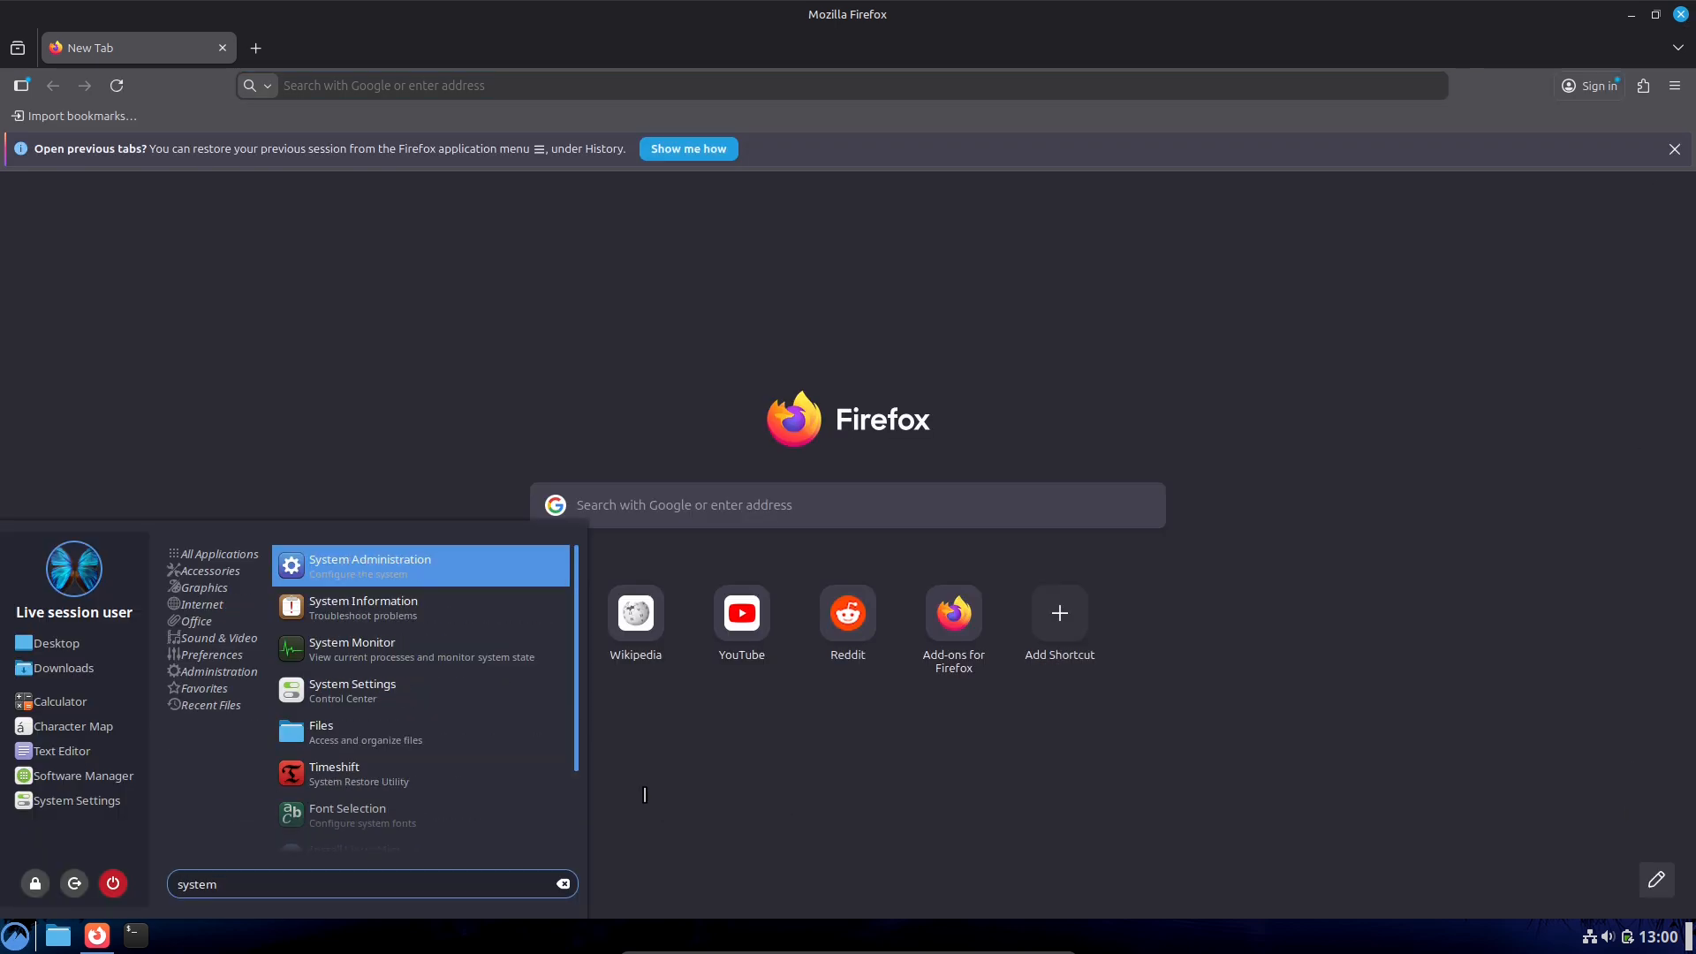
pyautogui.scroll(-3)
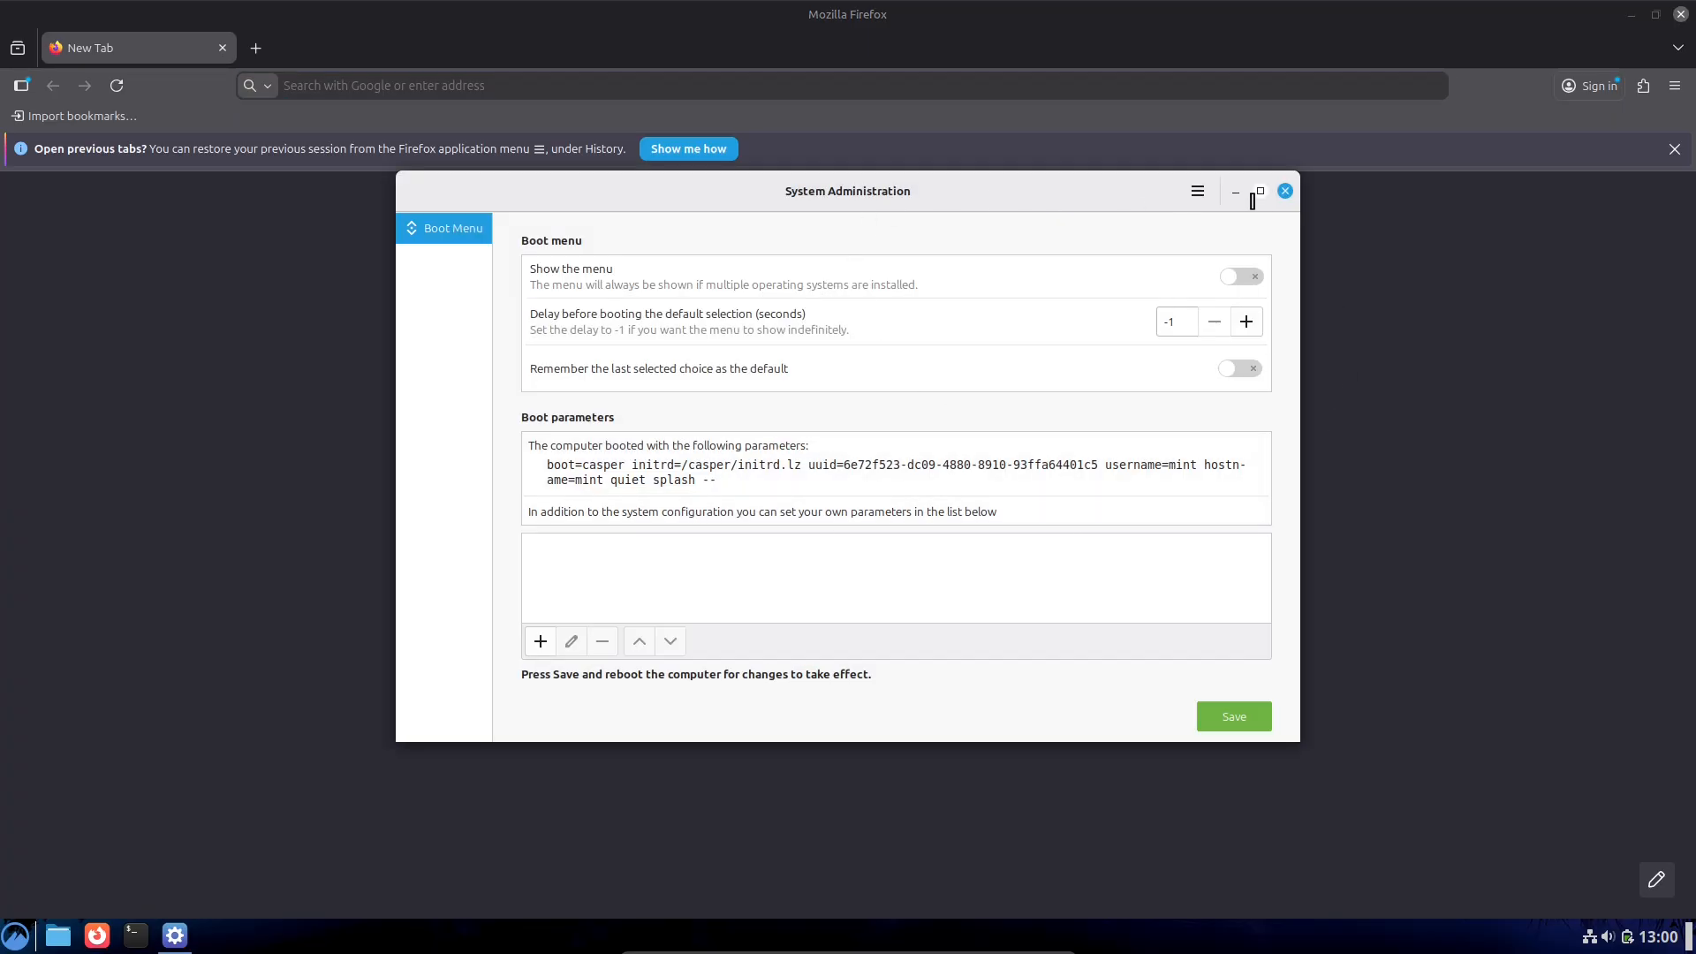
pyautogui.click(1196, 192)
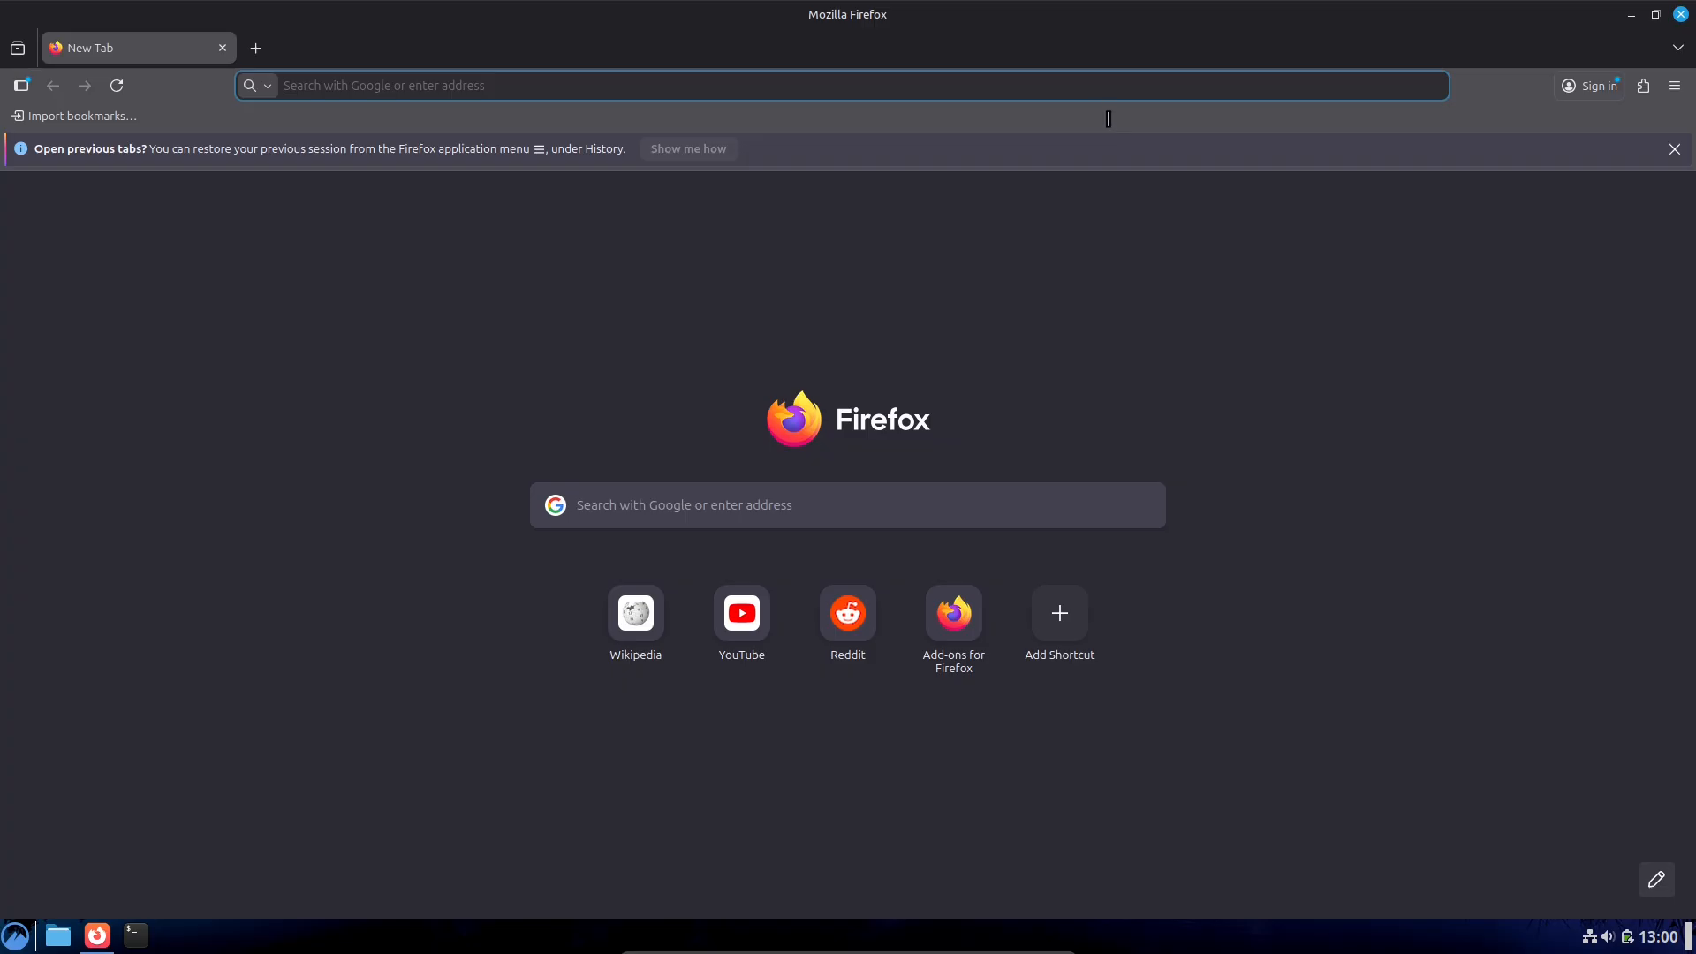
# Step: Search Google for 'linux mint update' and reject the optional cookies
pyautogui.write('linux')
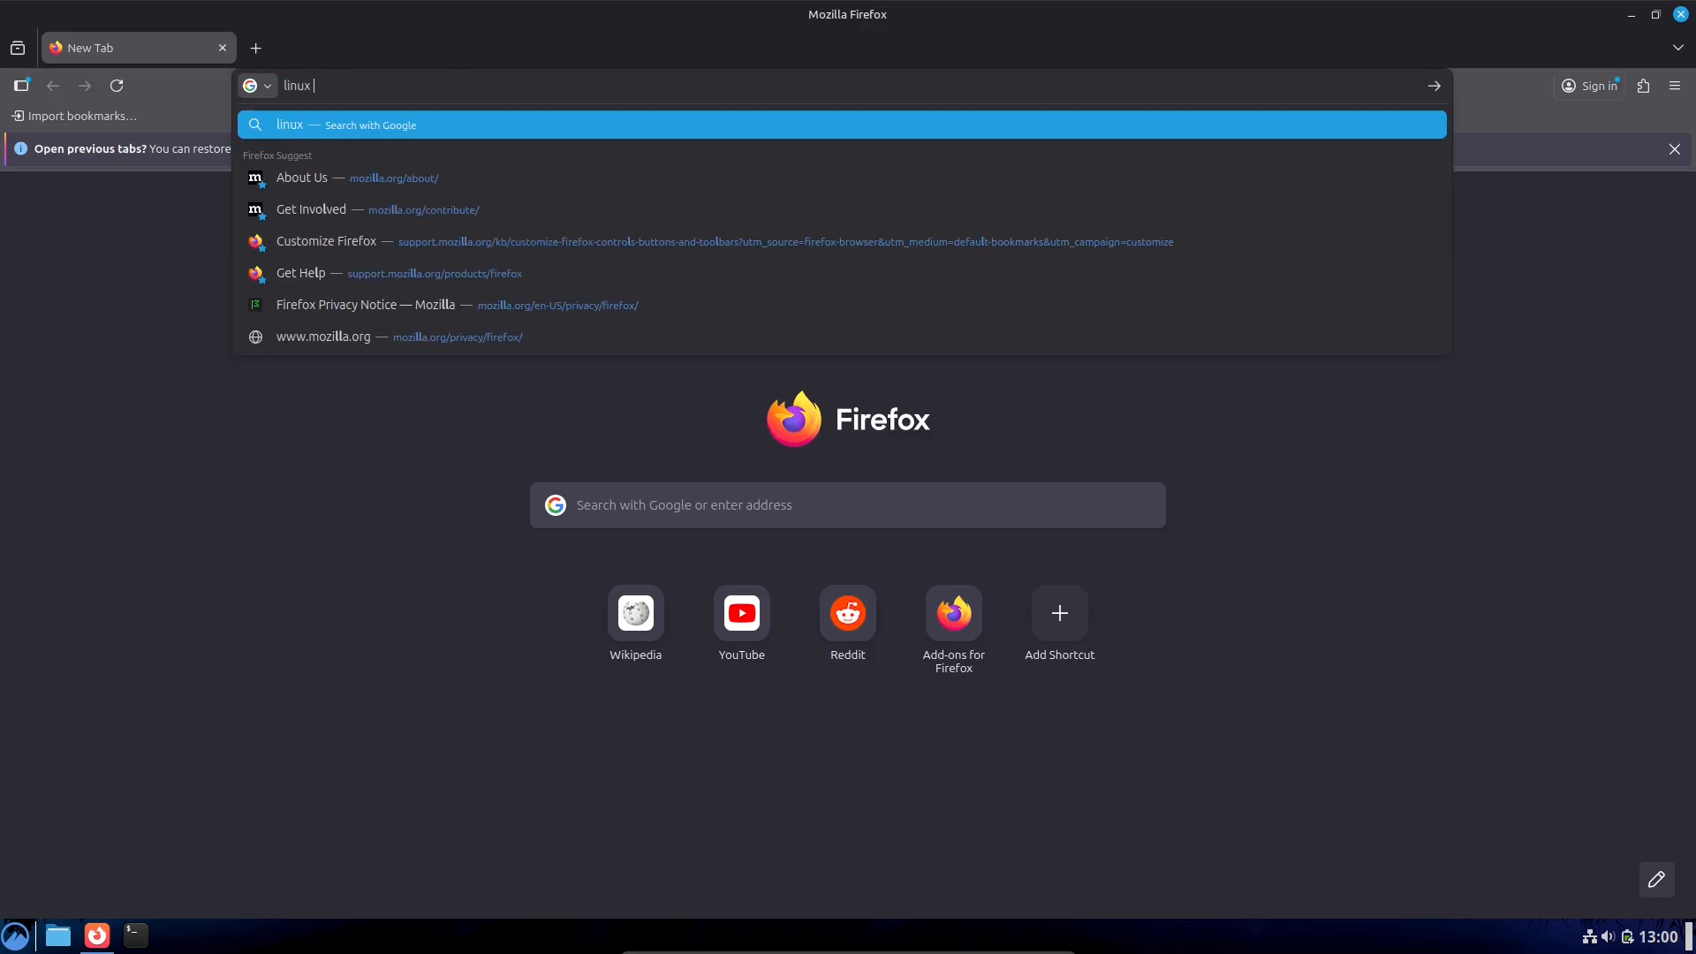
pyautogui.write('mint update')
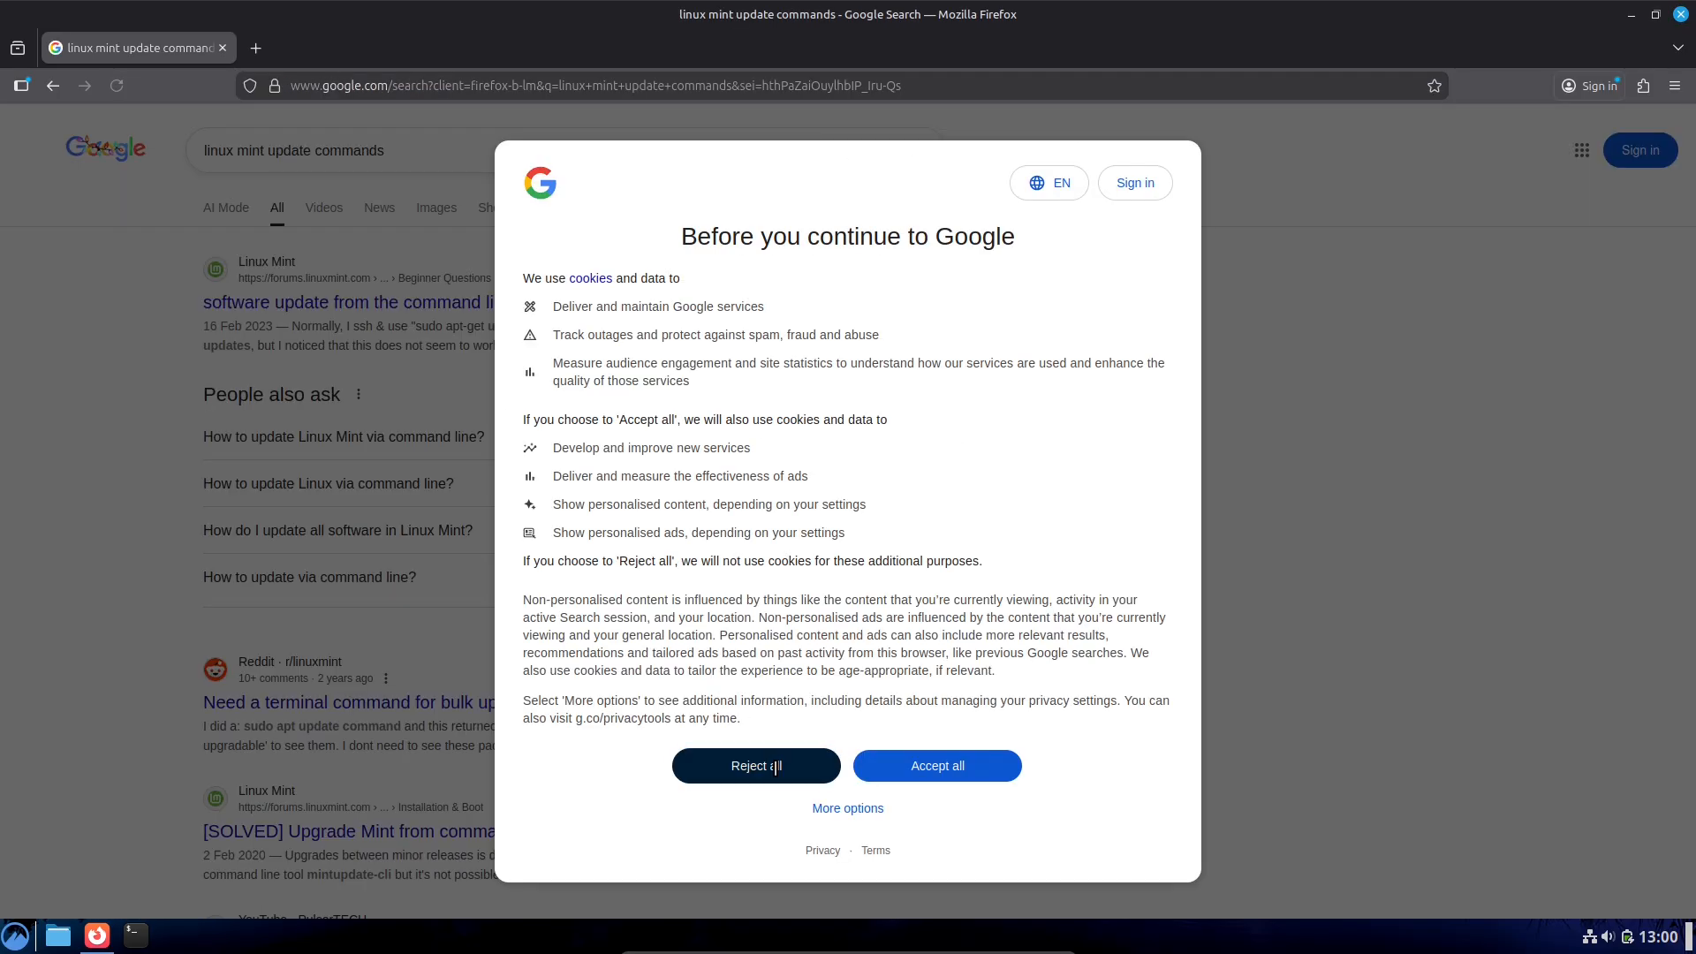
pyautogui.click(755, 766)
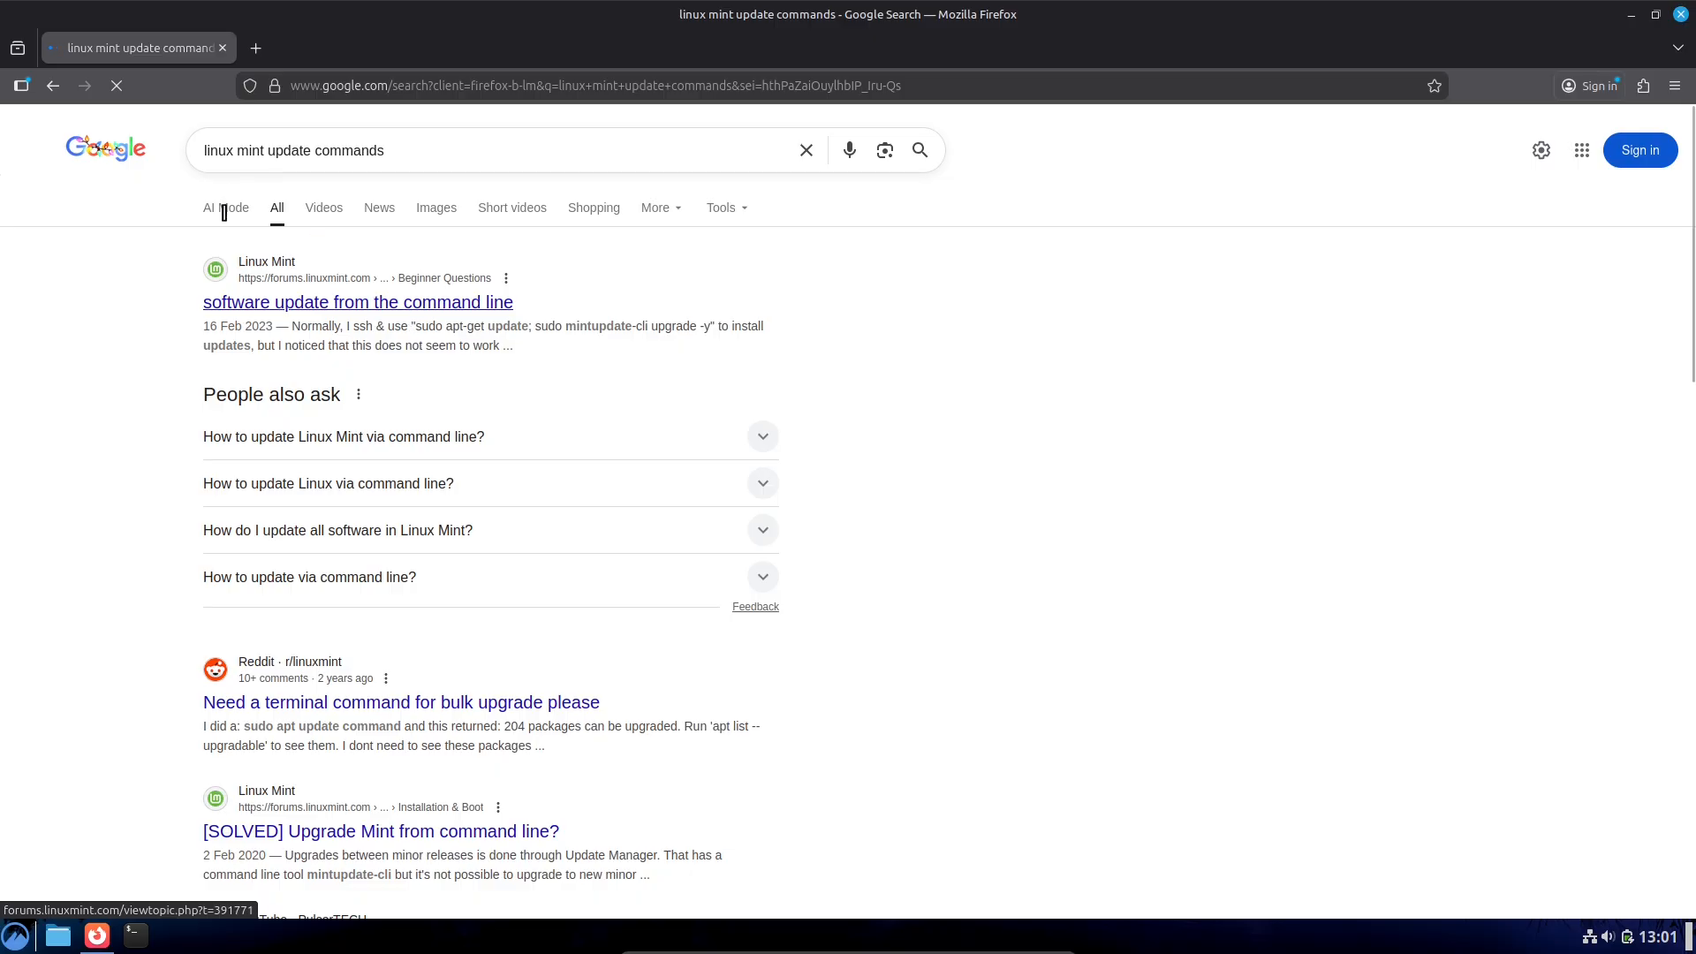
# Step: Show Google's AI Mode answer and select the 'sudo apt update' command
pyautogui.click(227, 208)
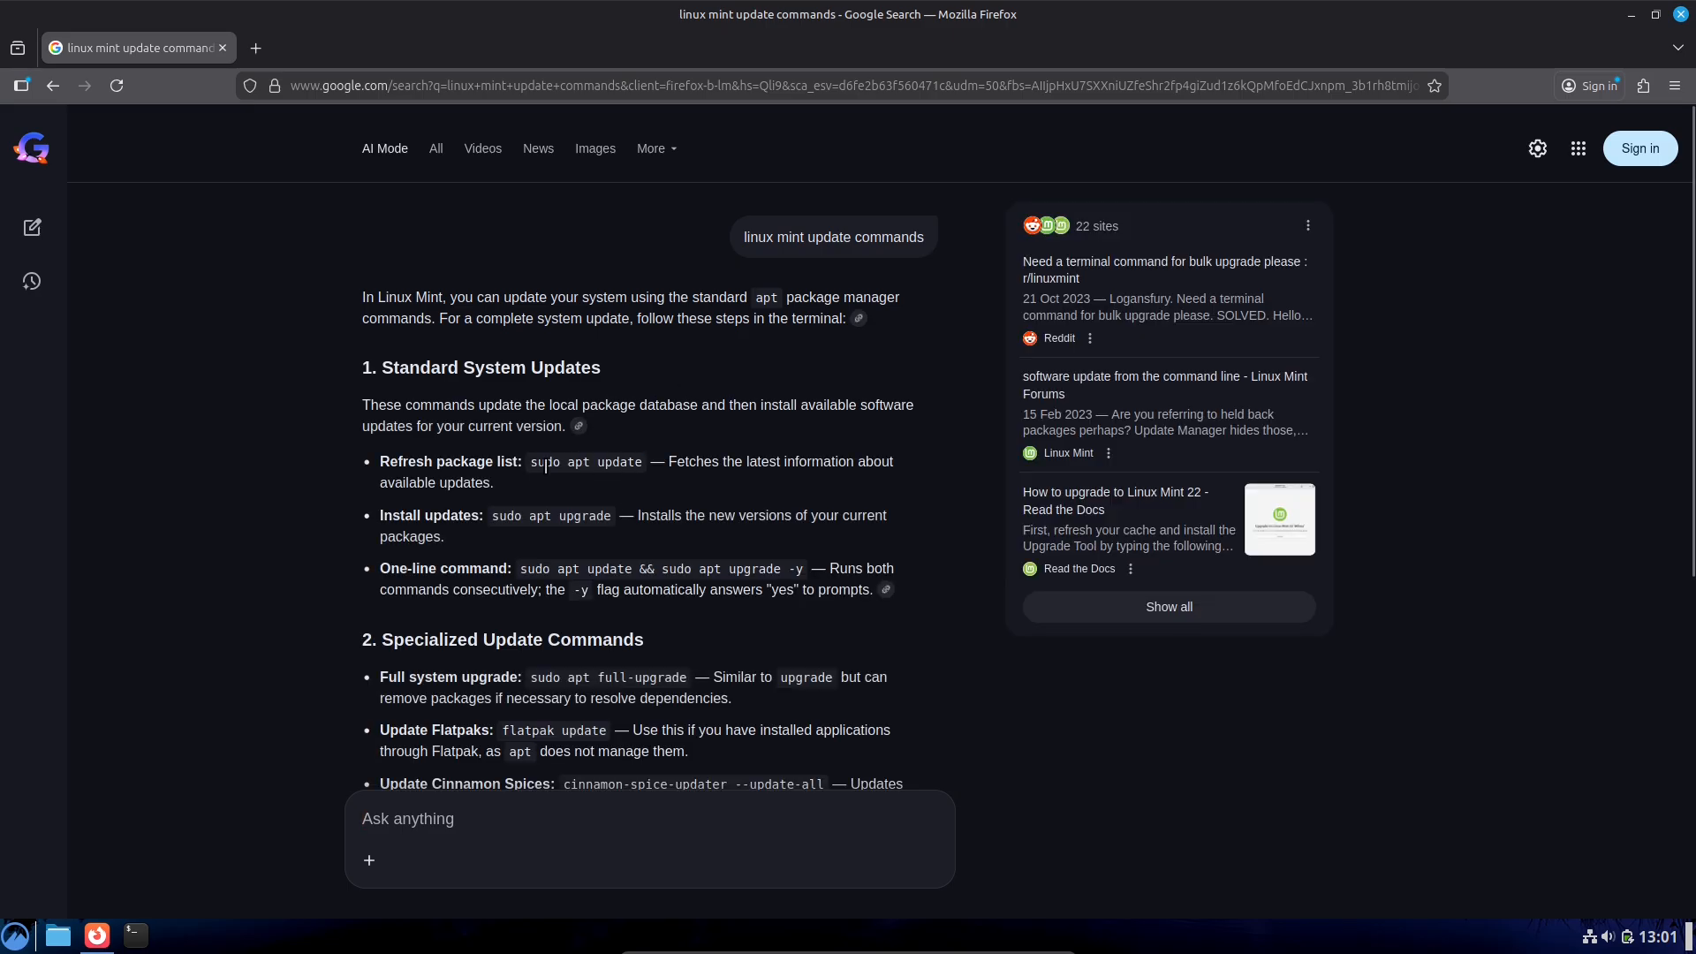
pyautogui.doubleClick(584, 462)
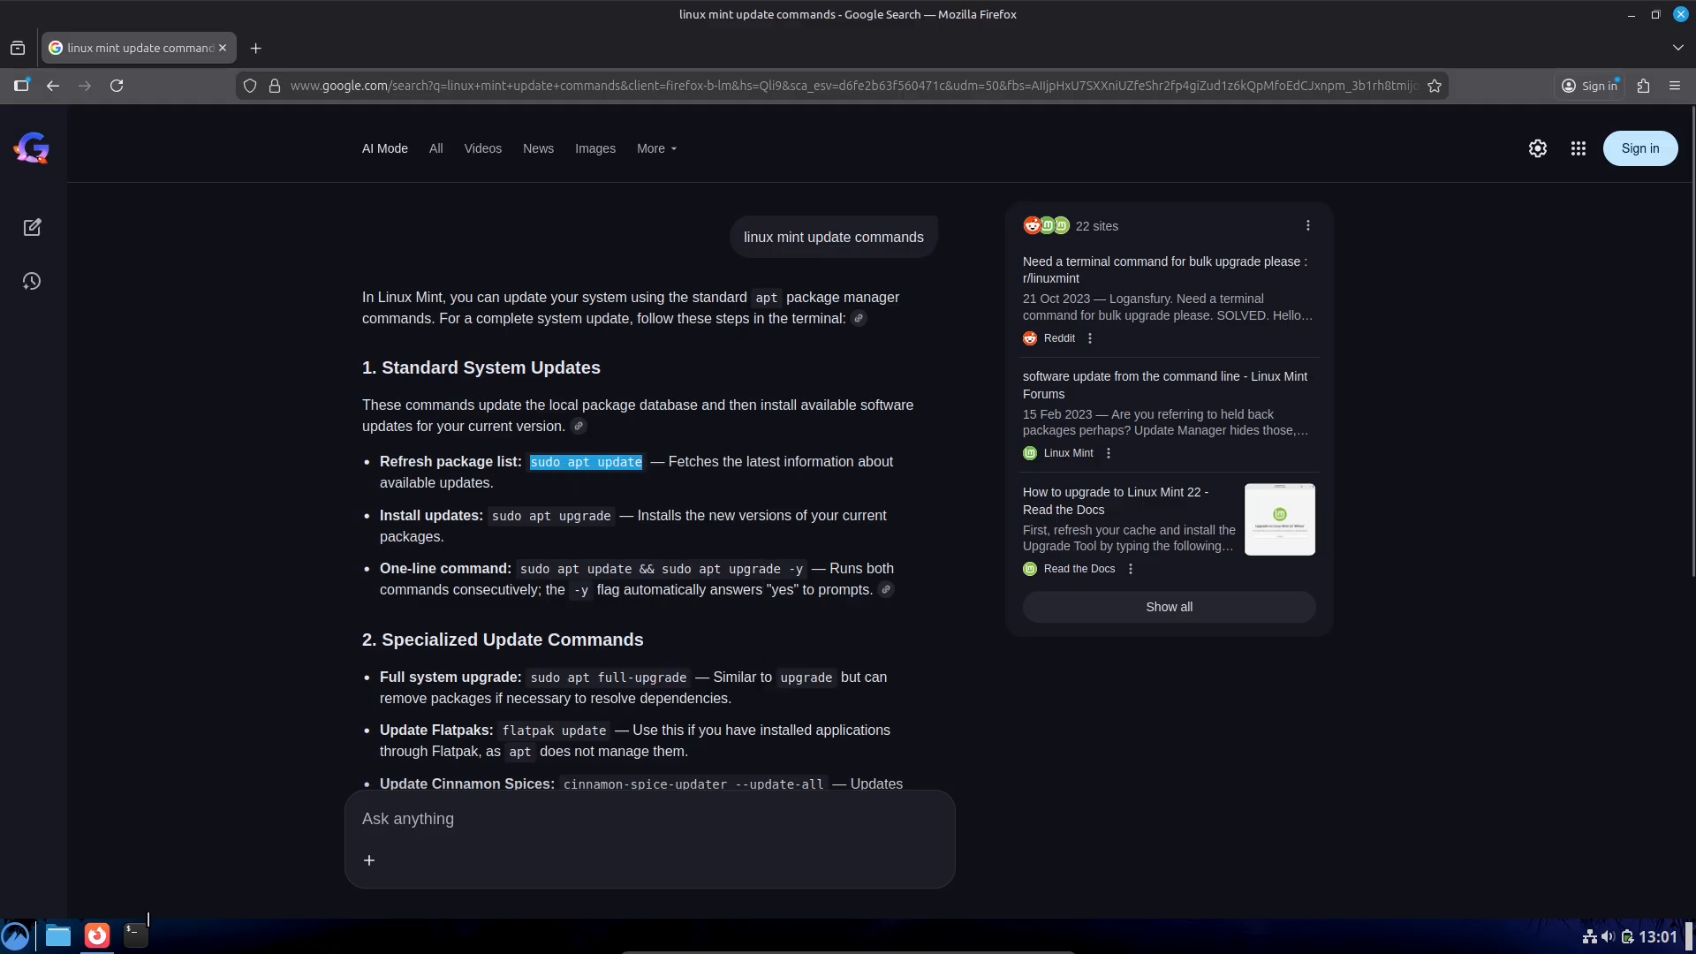
pyautogui.click(134, 935)
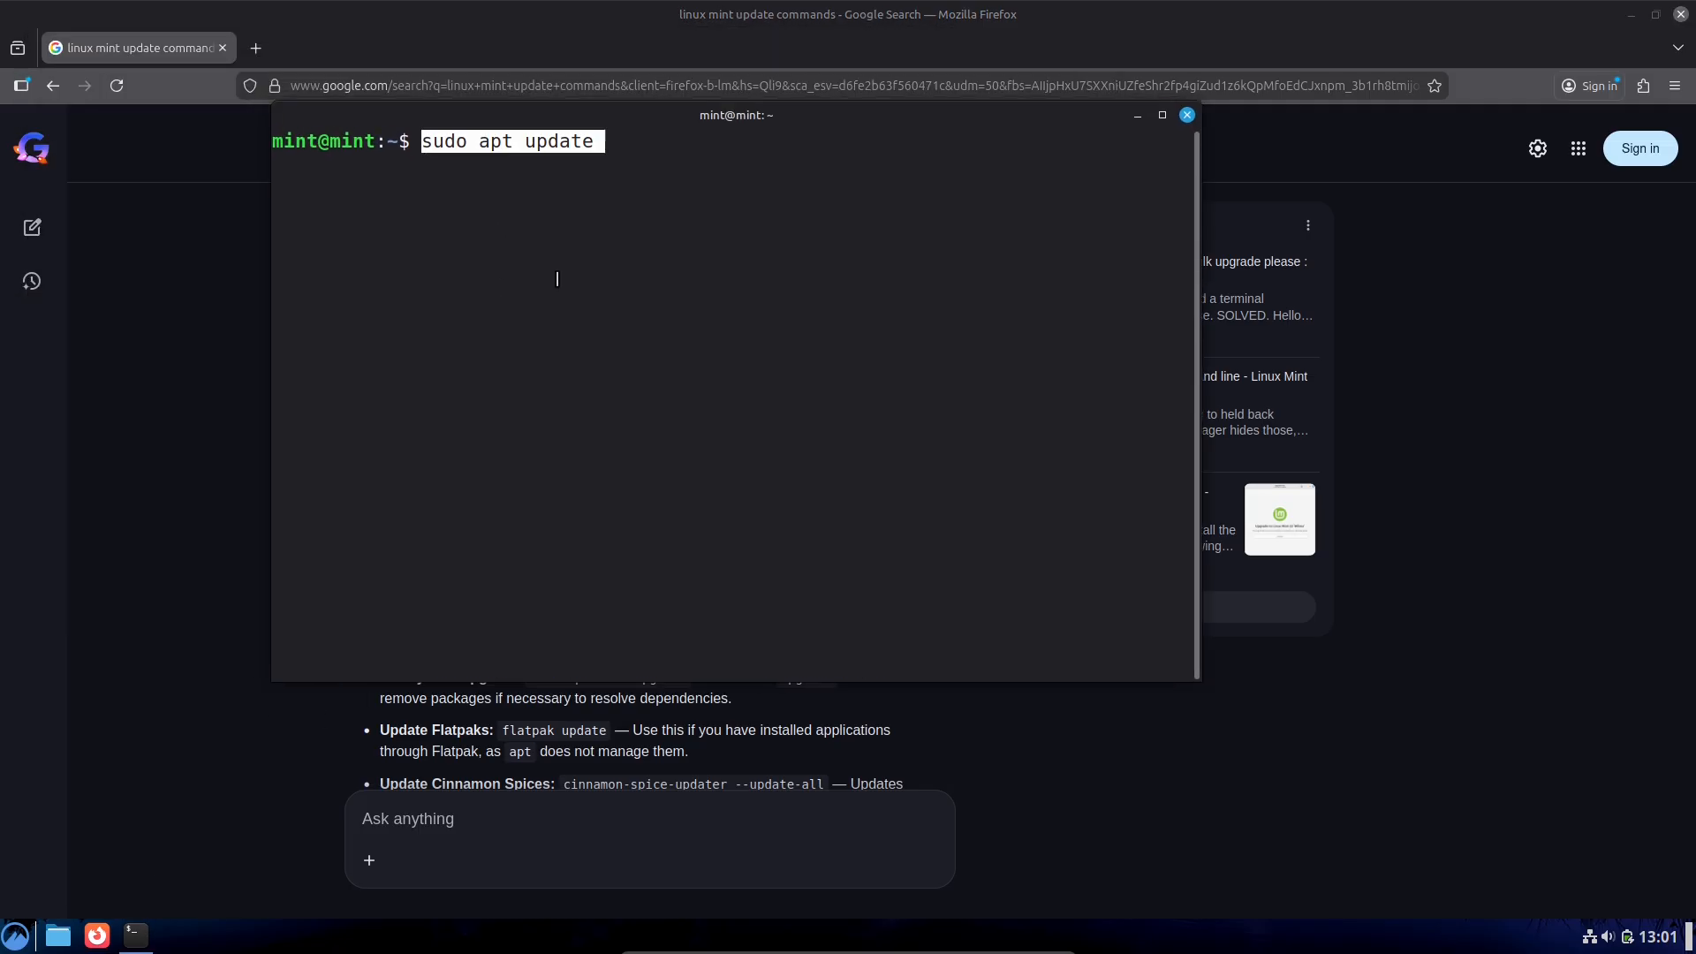
# Step: Run sudo apt update, revisit the one-line command in Firefox, then enter 'cler' in the terminal
pyautogui.press('Return')
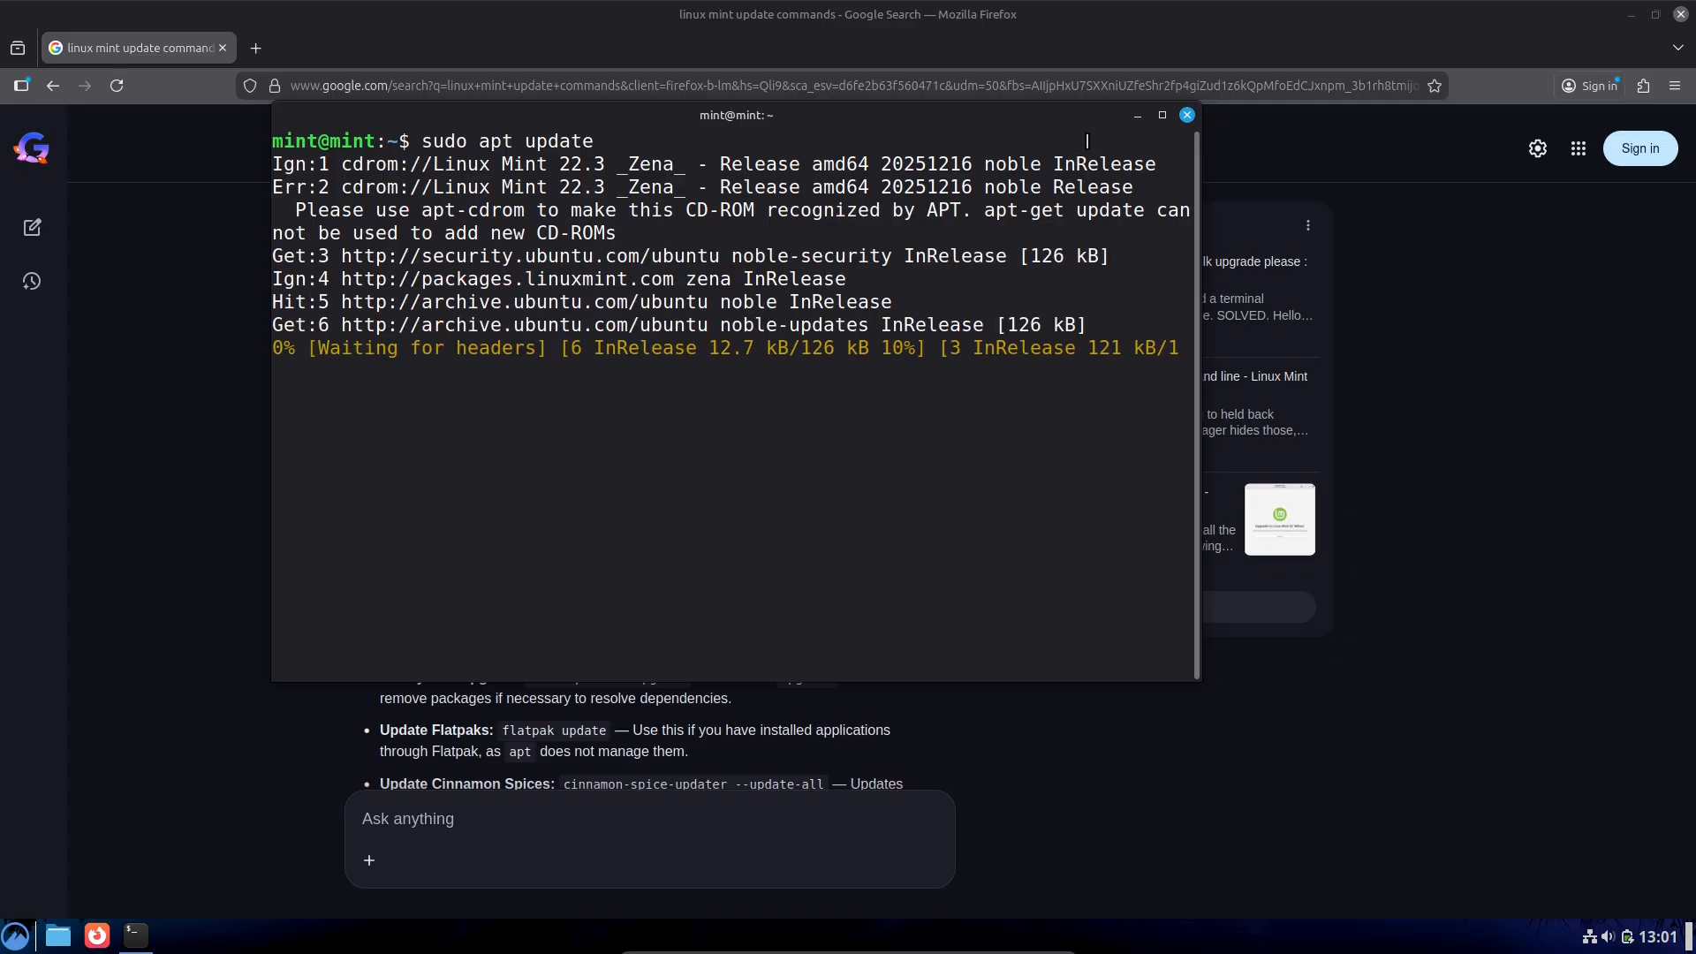
pyautogui.click(1137, 116)
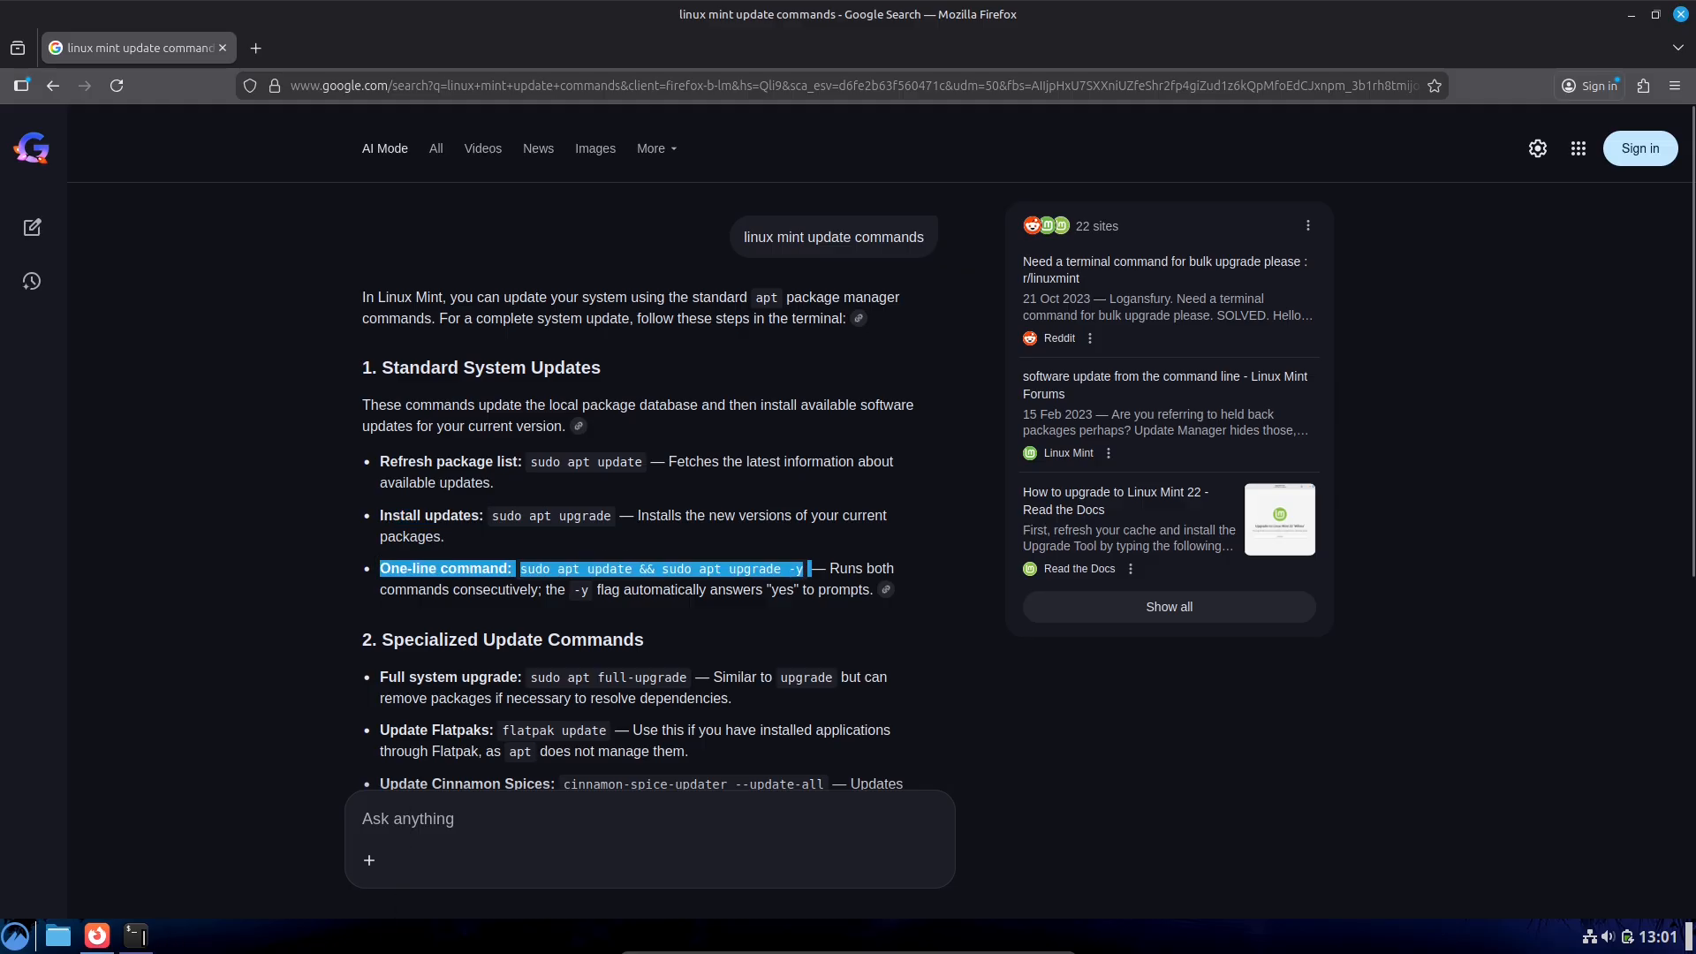
pyautogui.click(134, 935)
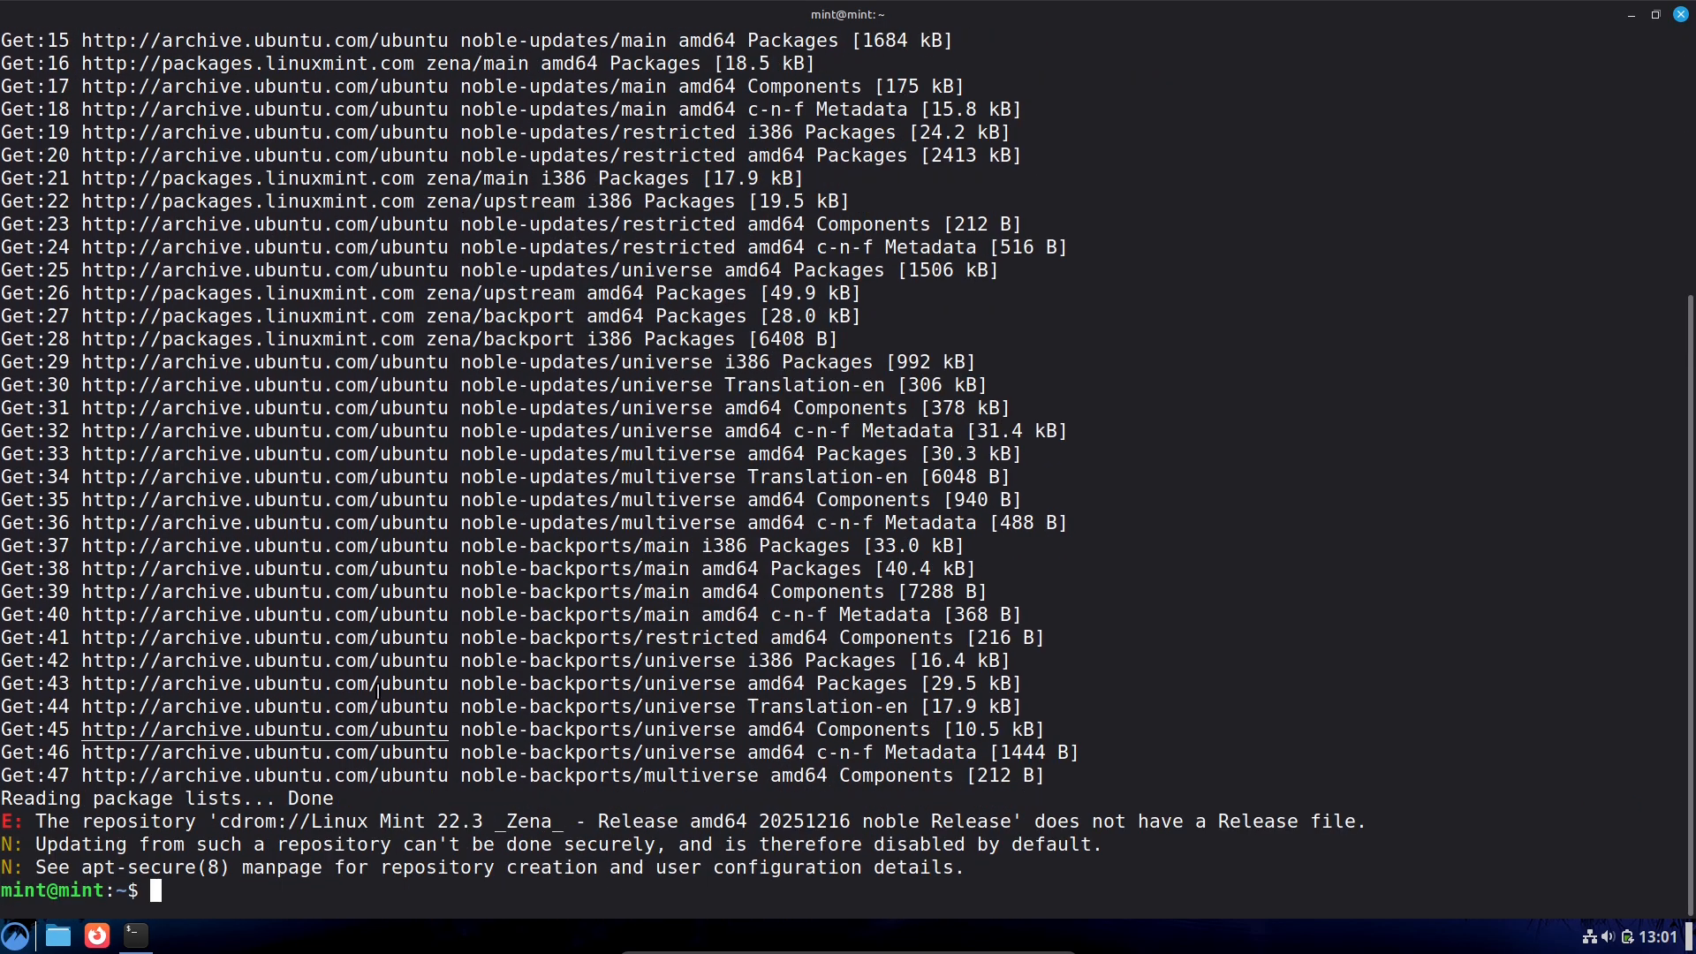
pyautogui.write('cler')
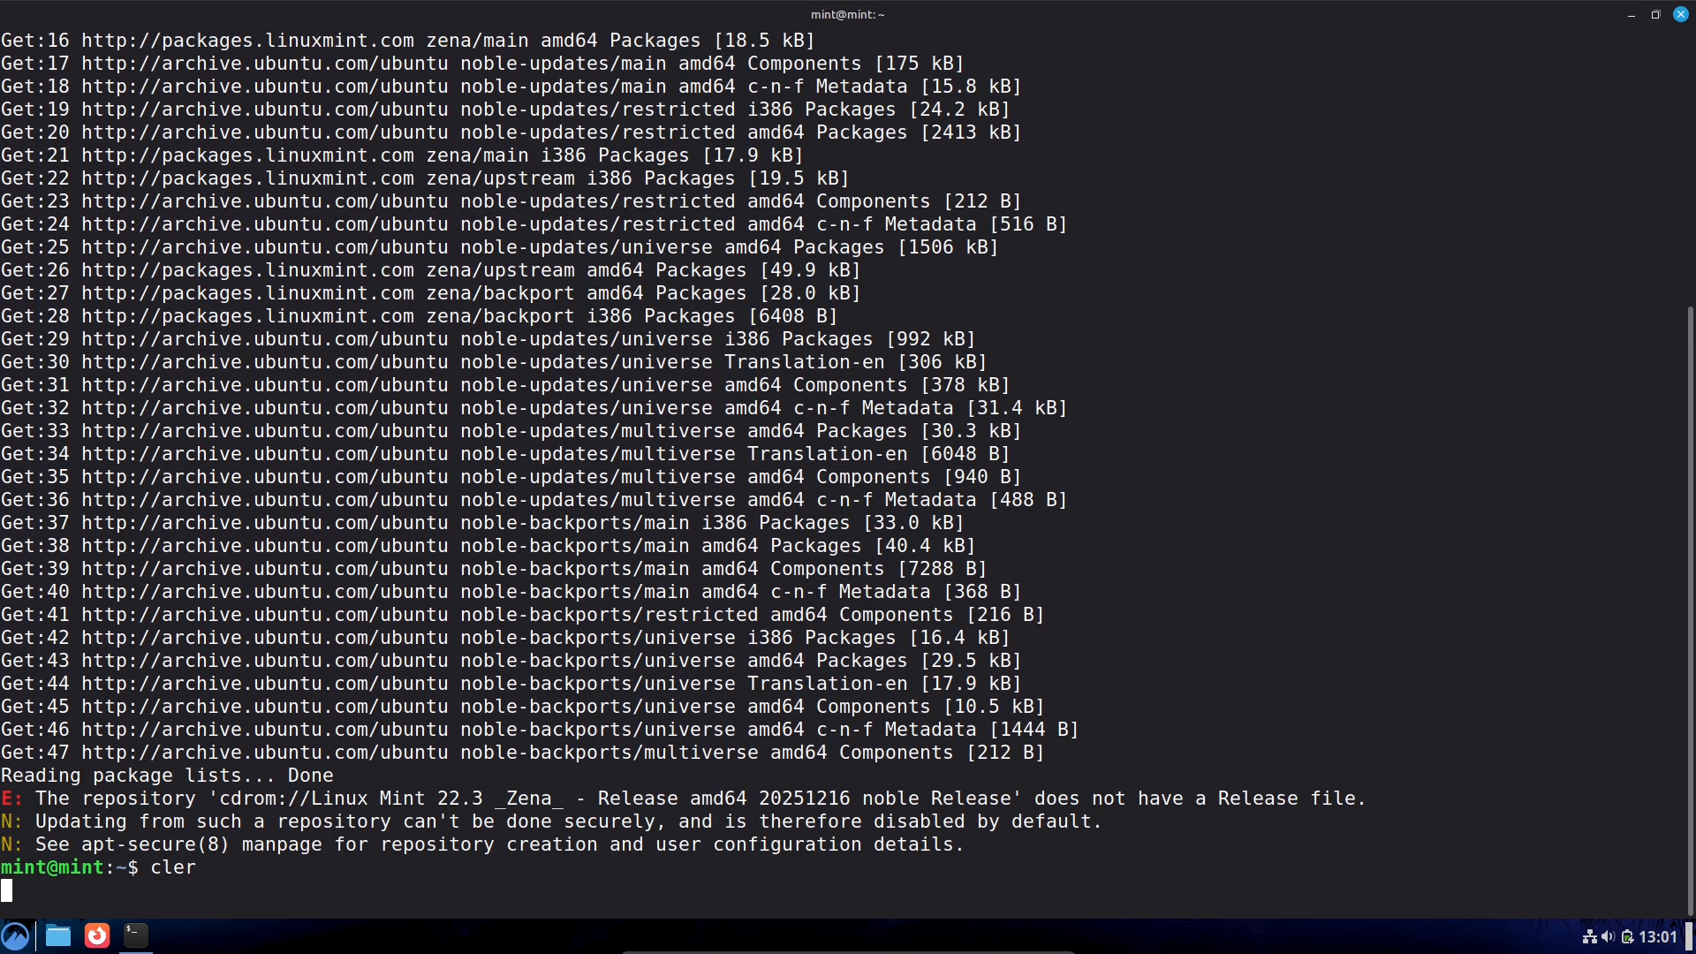
pyautogui.press('Return')
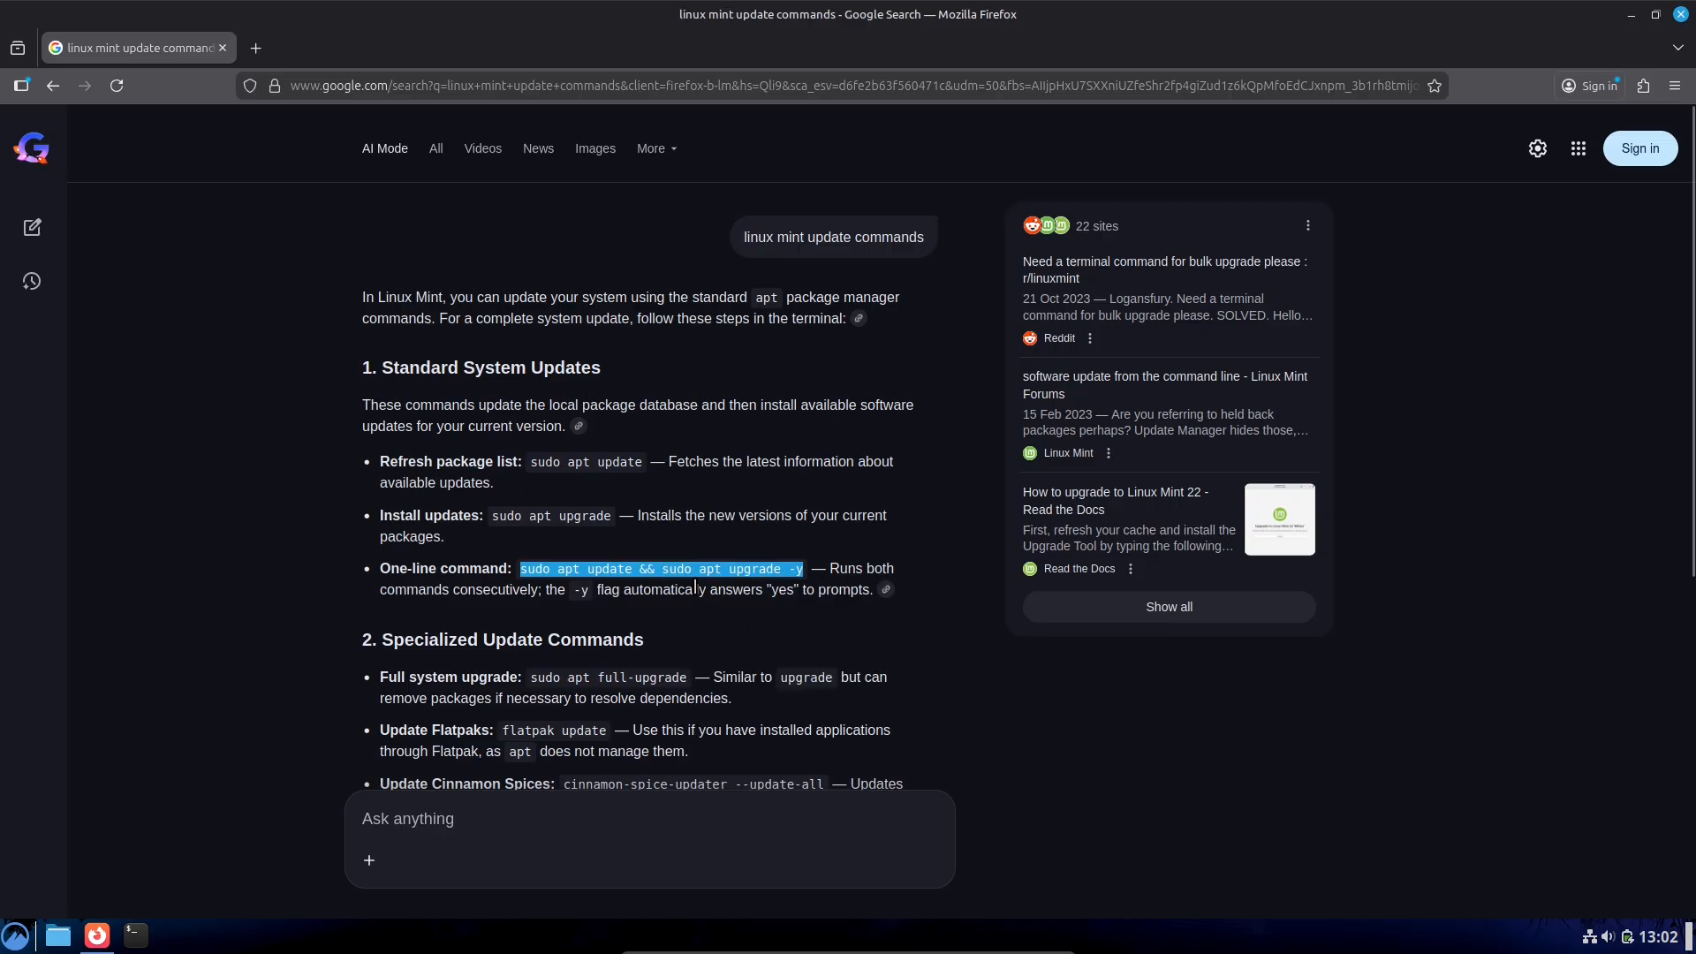
# Step: Run 'sudo apt update && sudo apt upgrade -y', clear the terminal, and start typing 'ex'
pyautogui.click(134, 935)
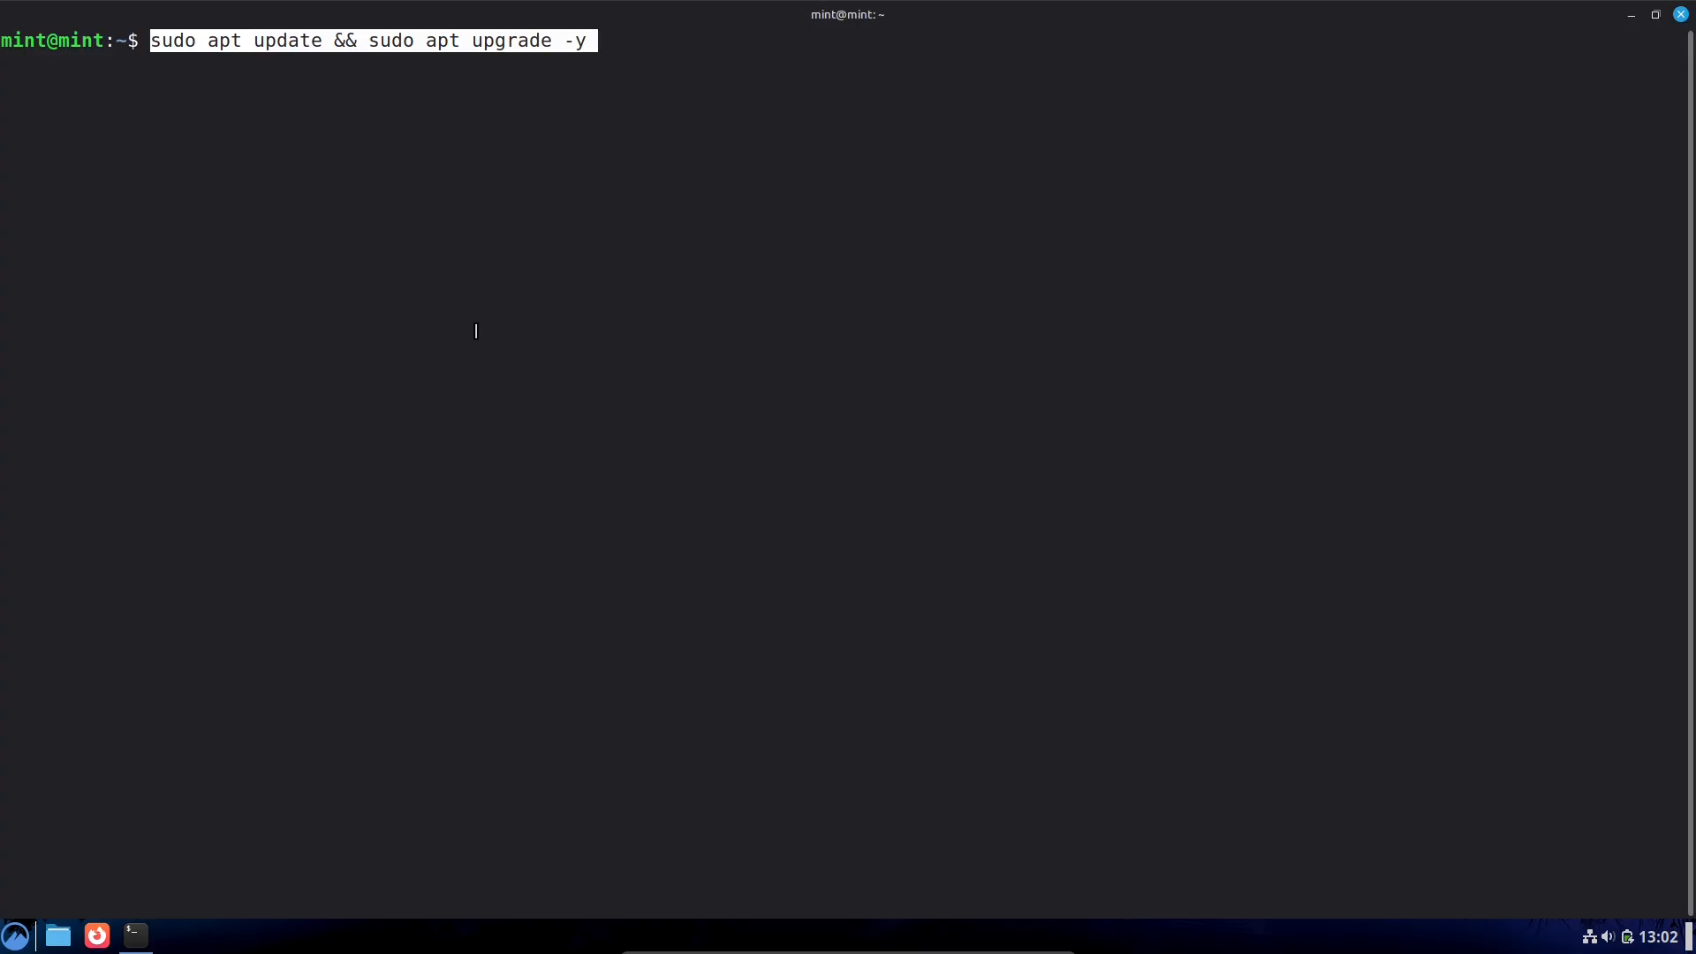
pyautogui.press('Return')
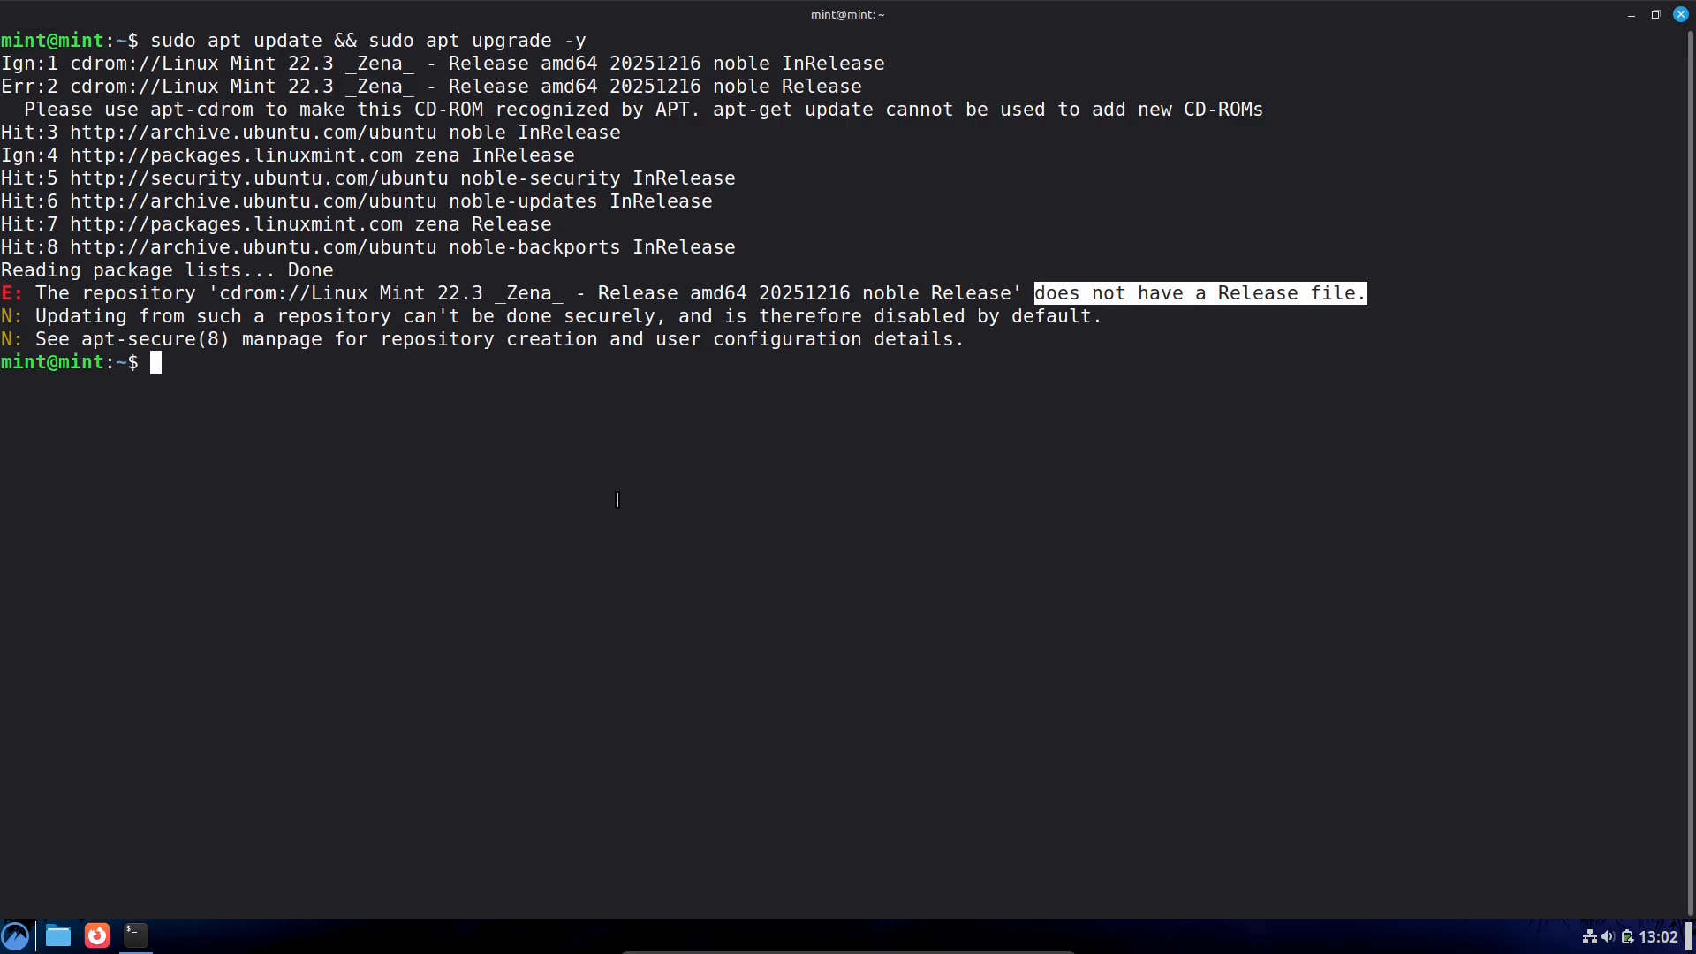
pyautogui.write('c')
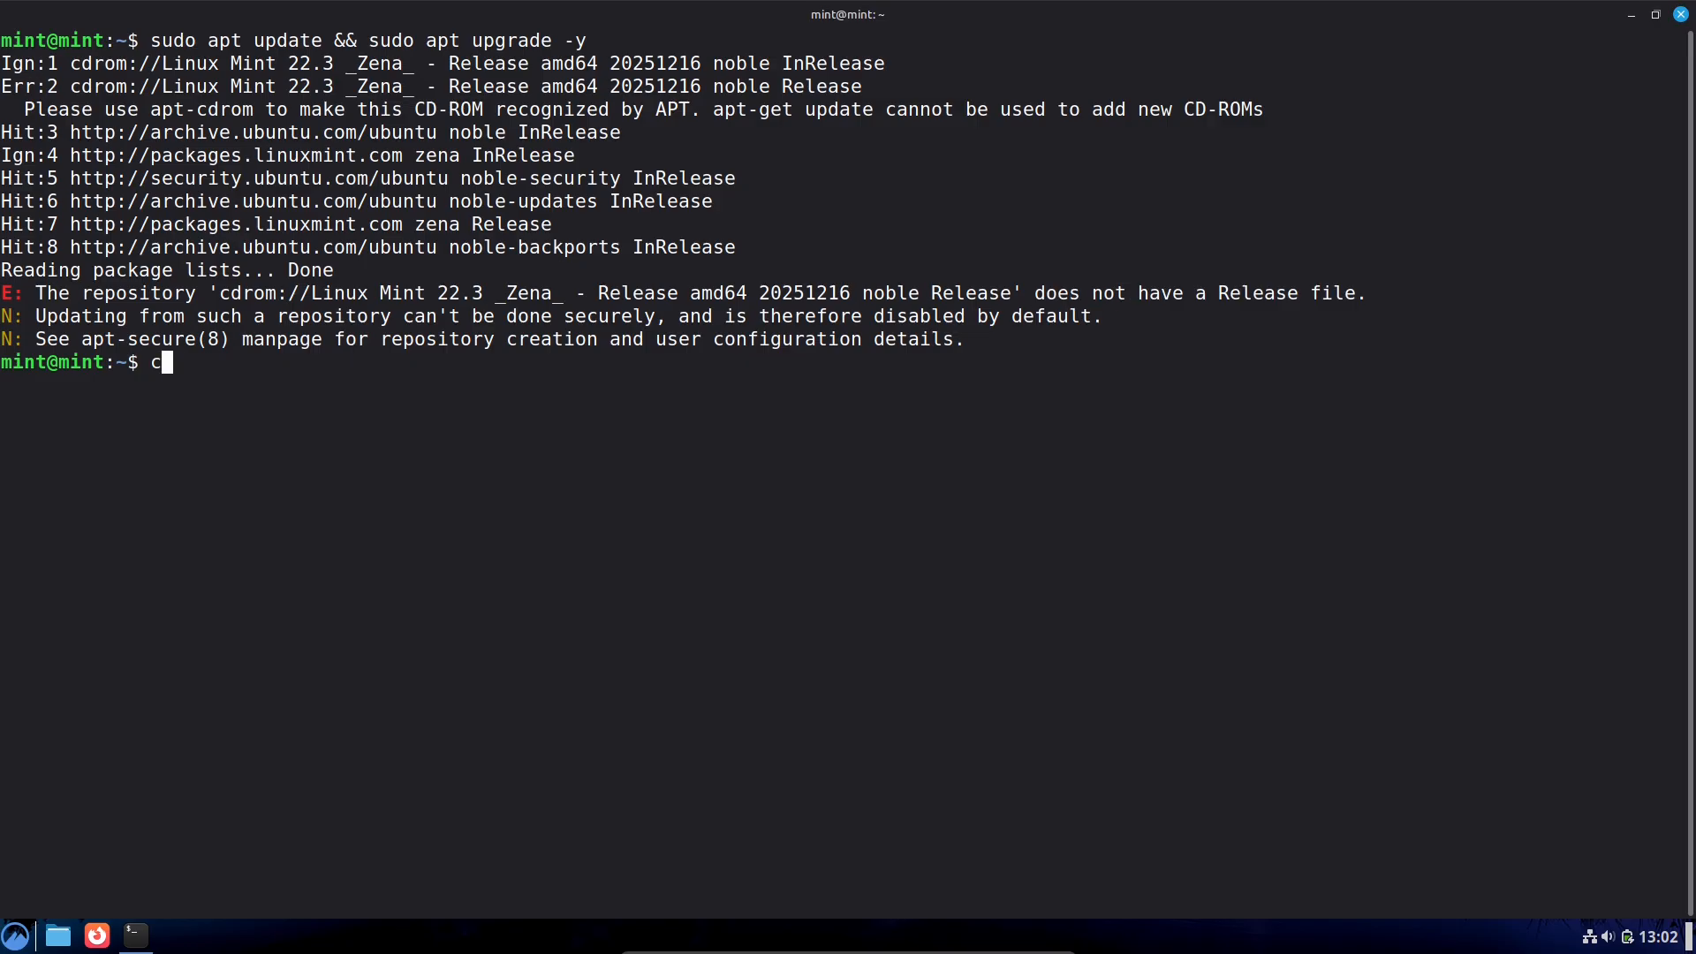
pyautogui.write('lea')
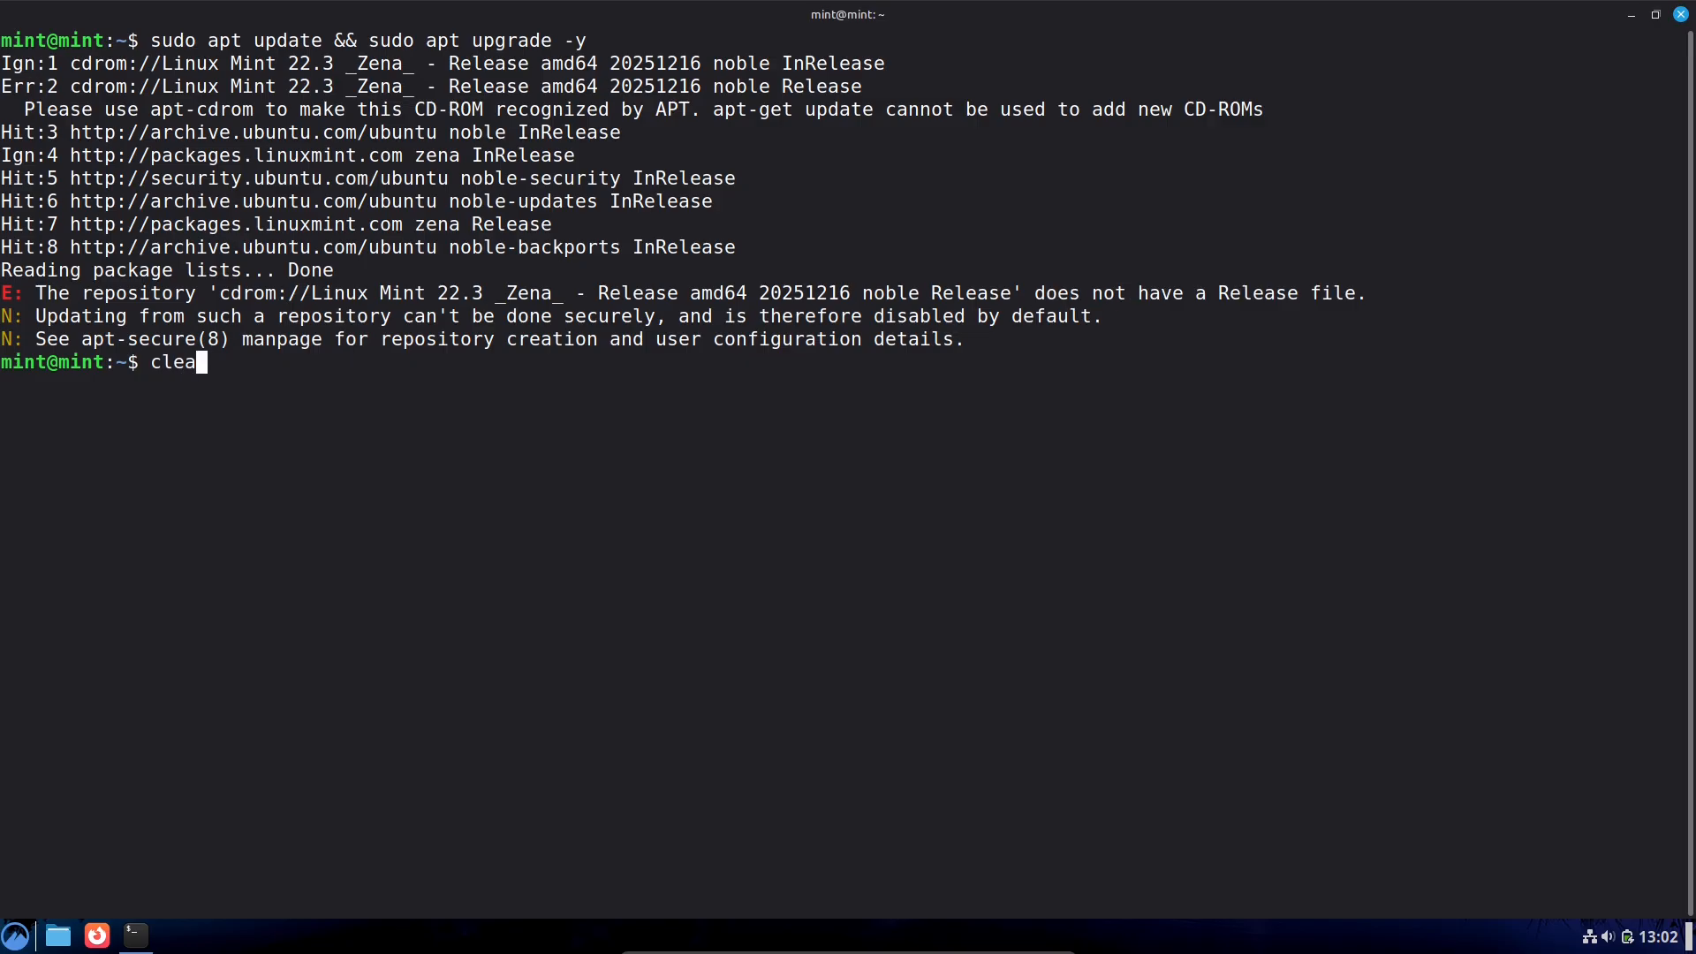
pyautogui.press('Return')
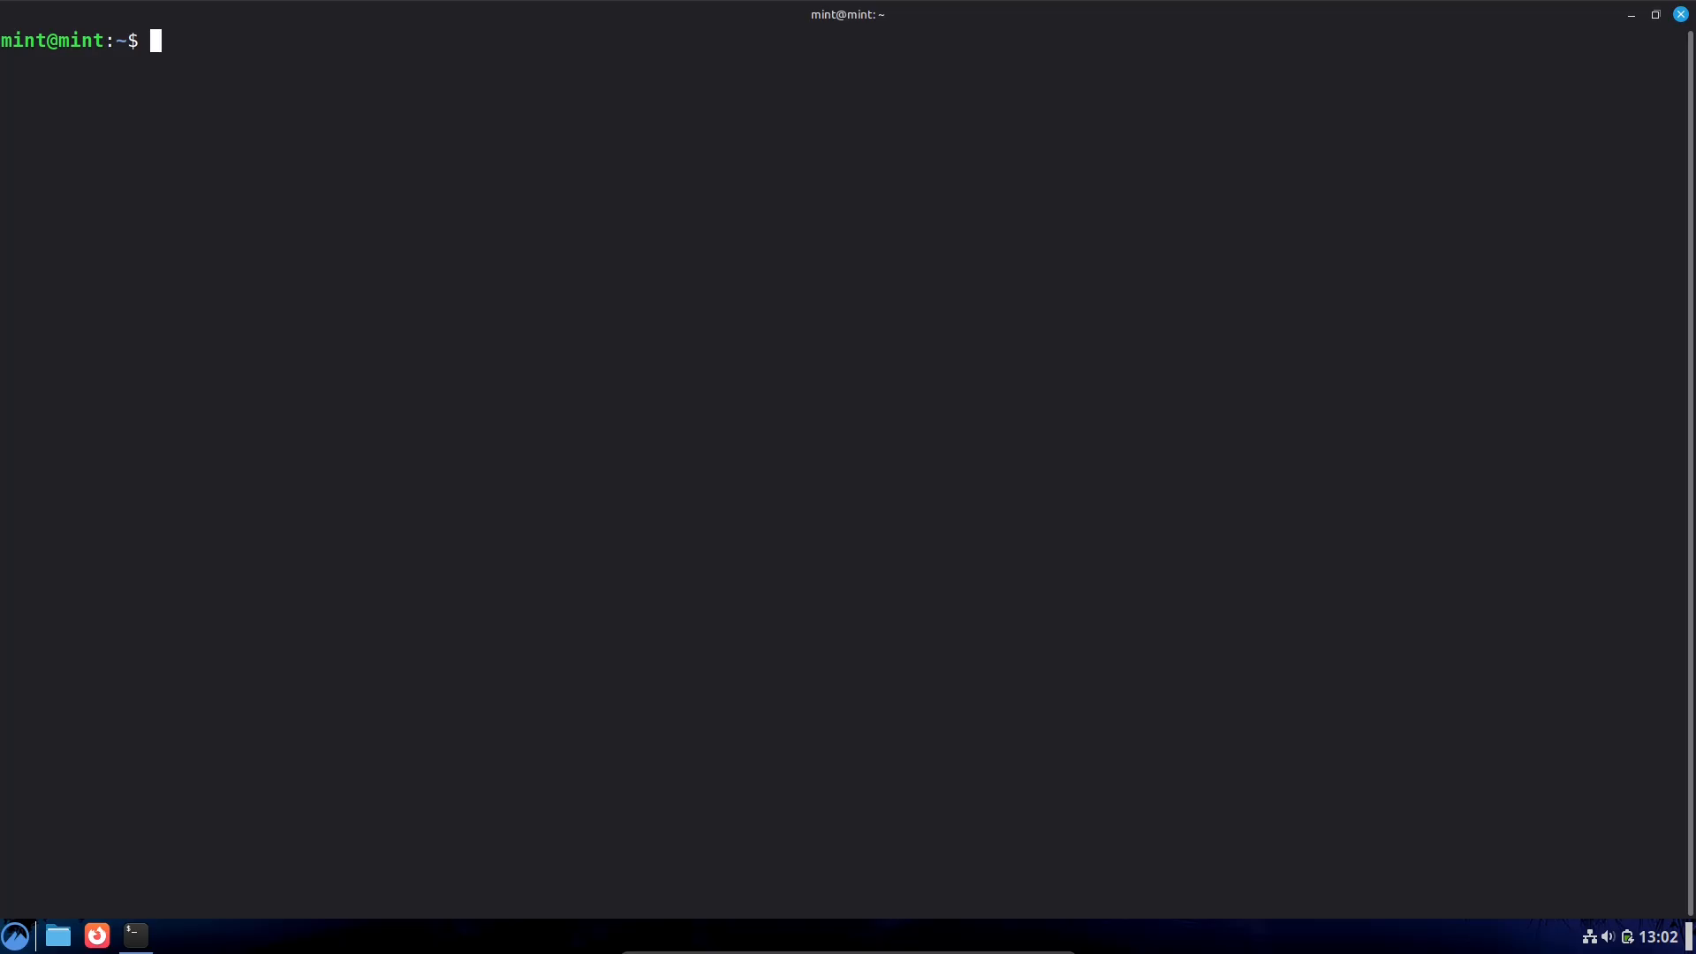
pyautogui.write('ex')
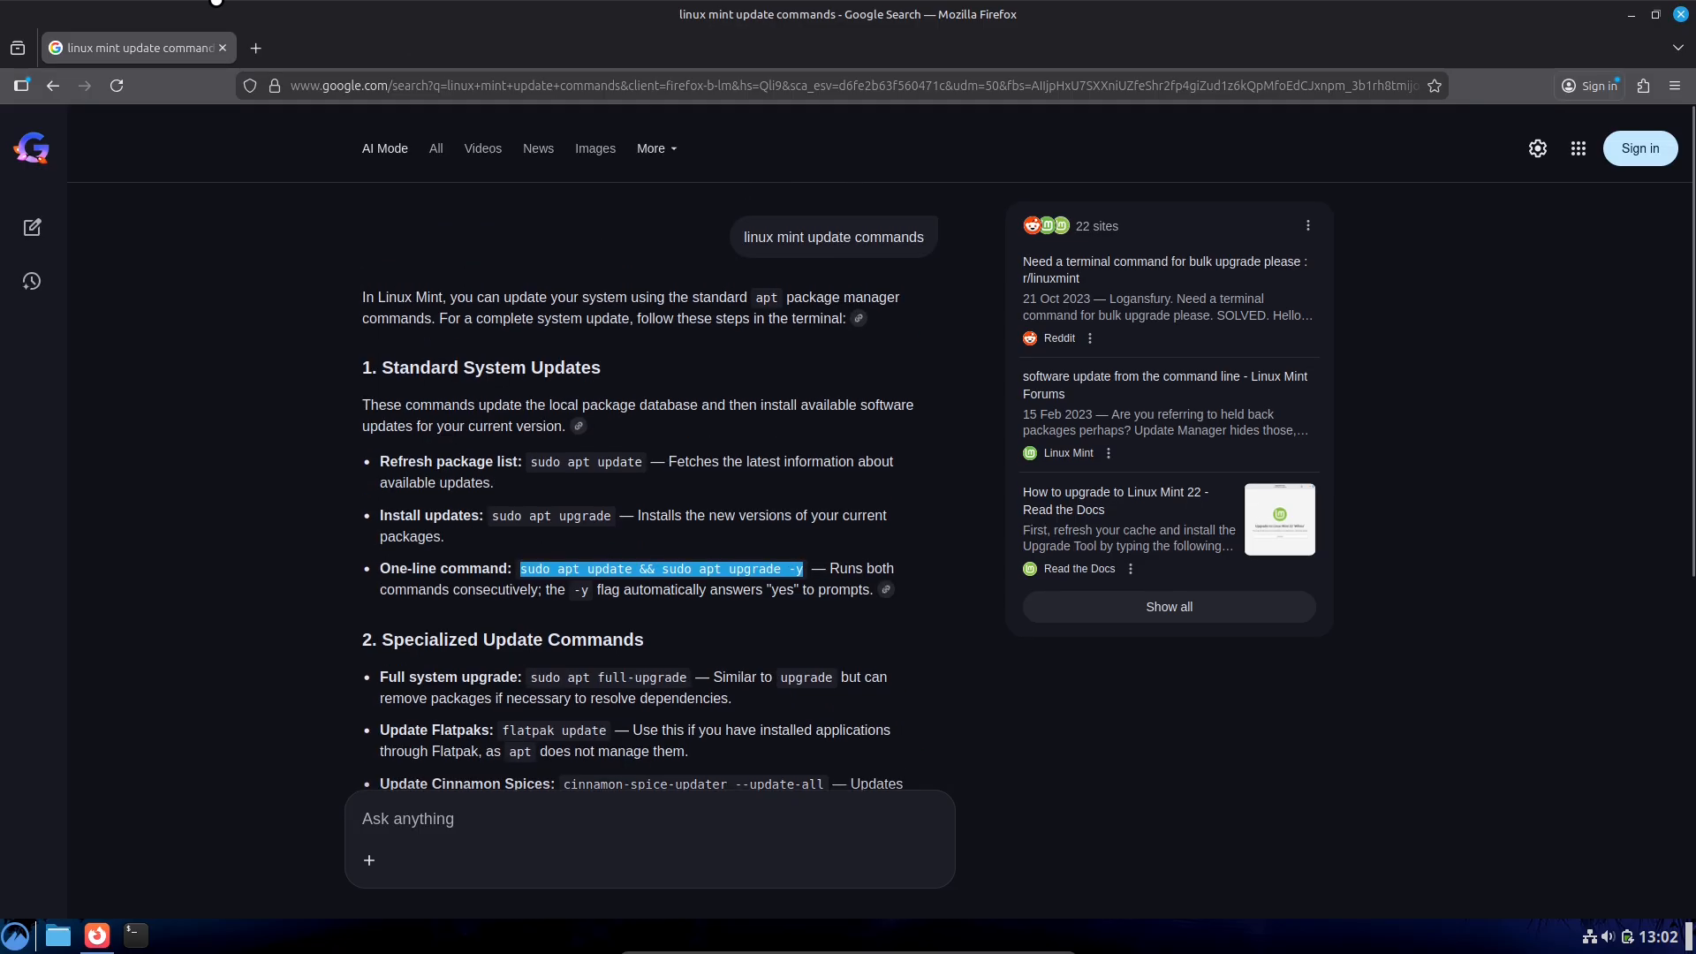
# Step: Open the Linux Mint website and browse The Linux Mint Blog
pyautogui.click(435, 148)
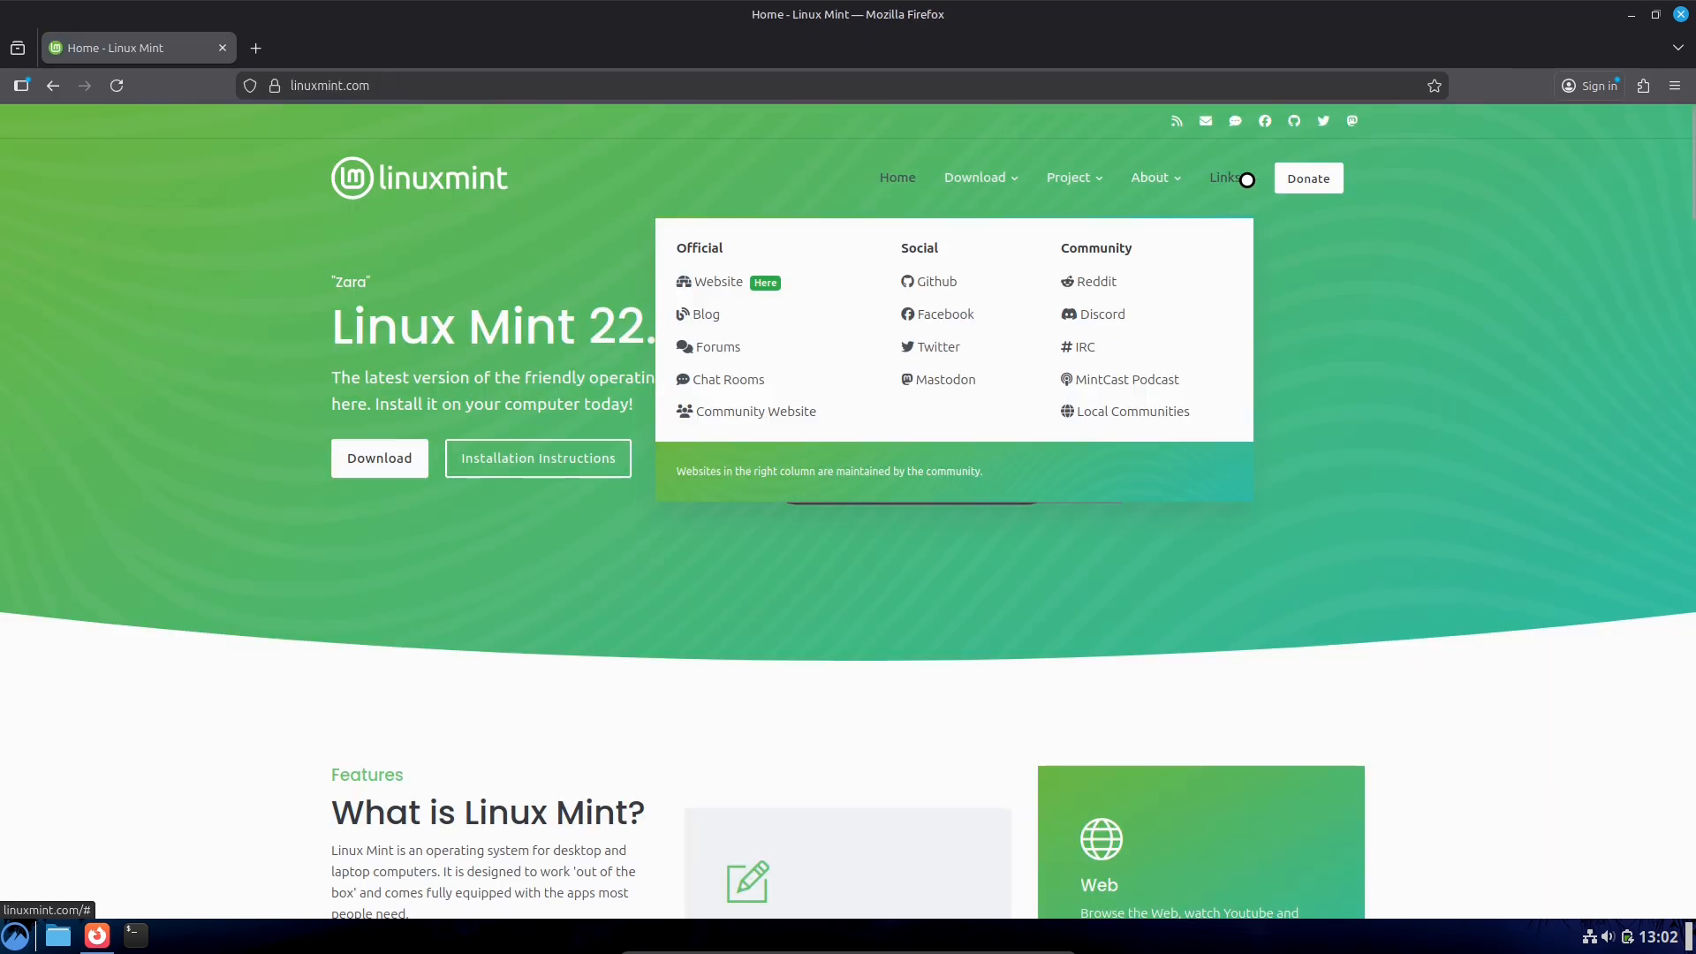
pyautogui.click(705, 314)
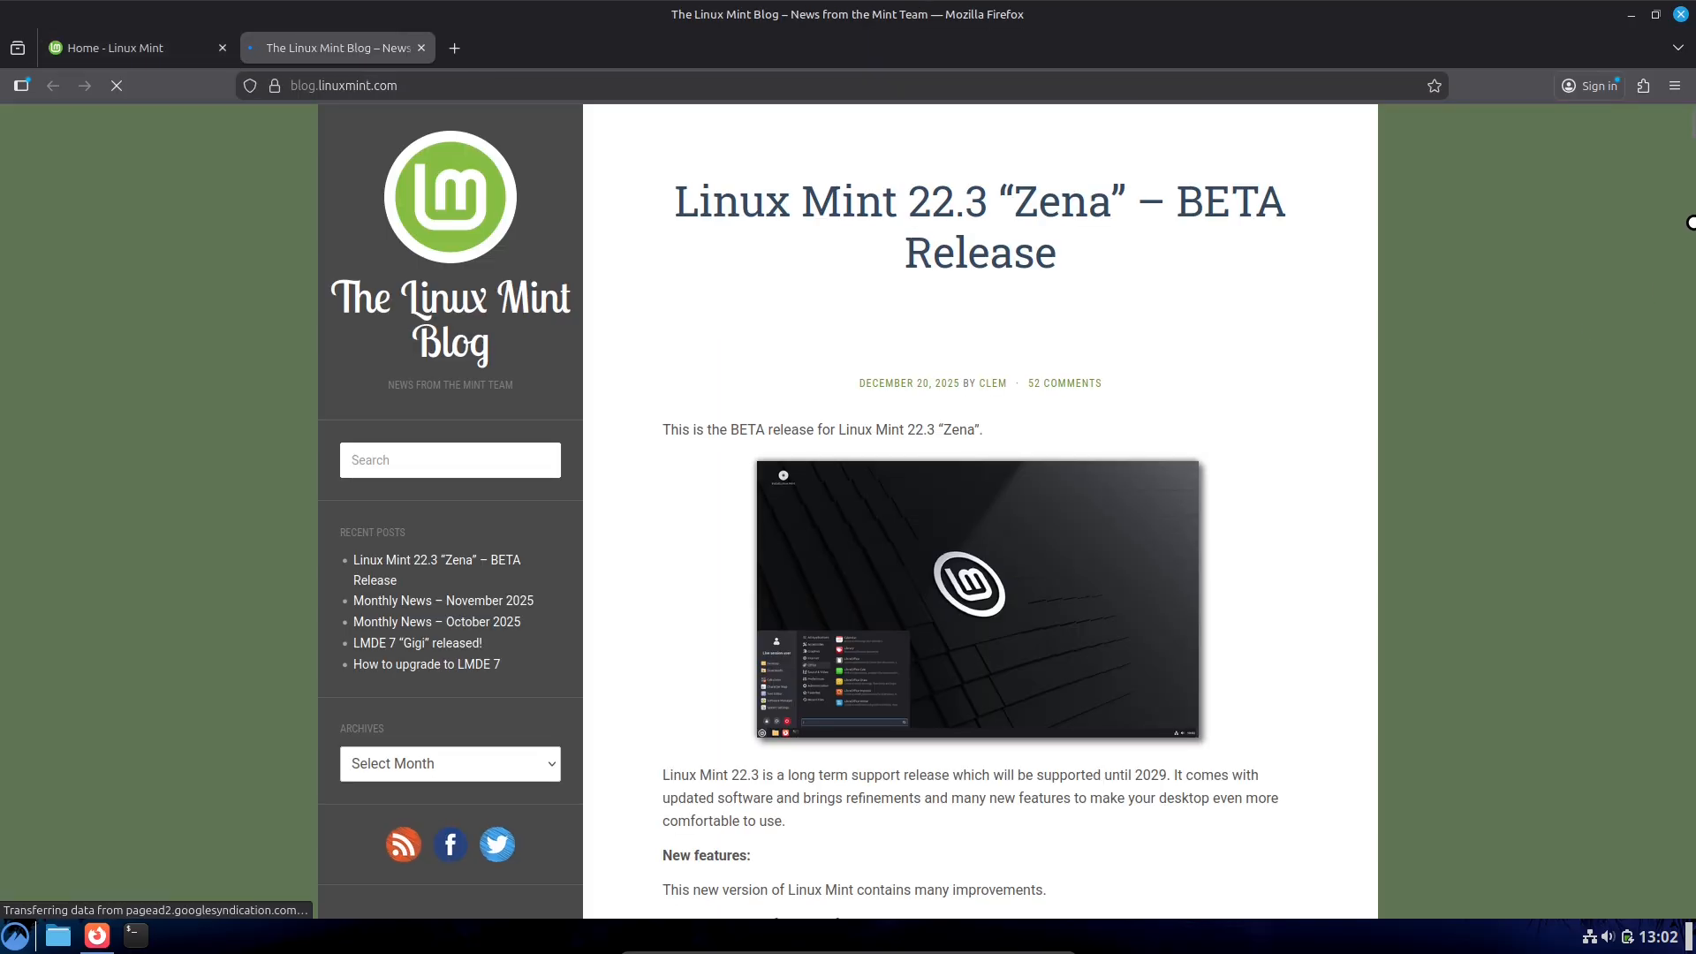
pyautogui.scroll(-3)
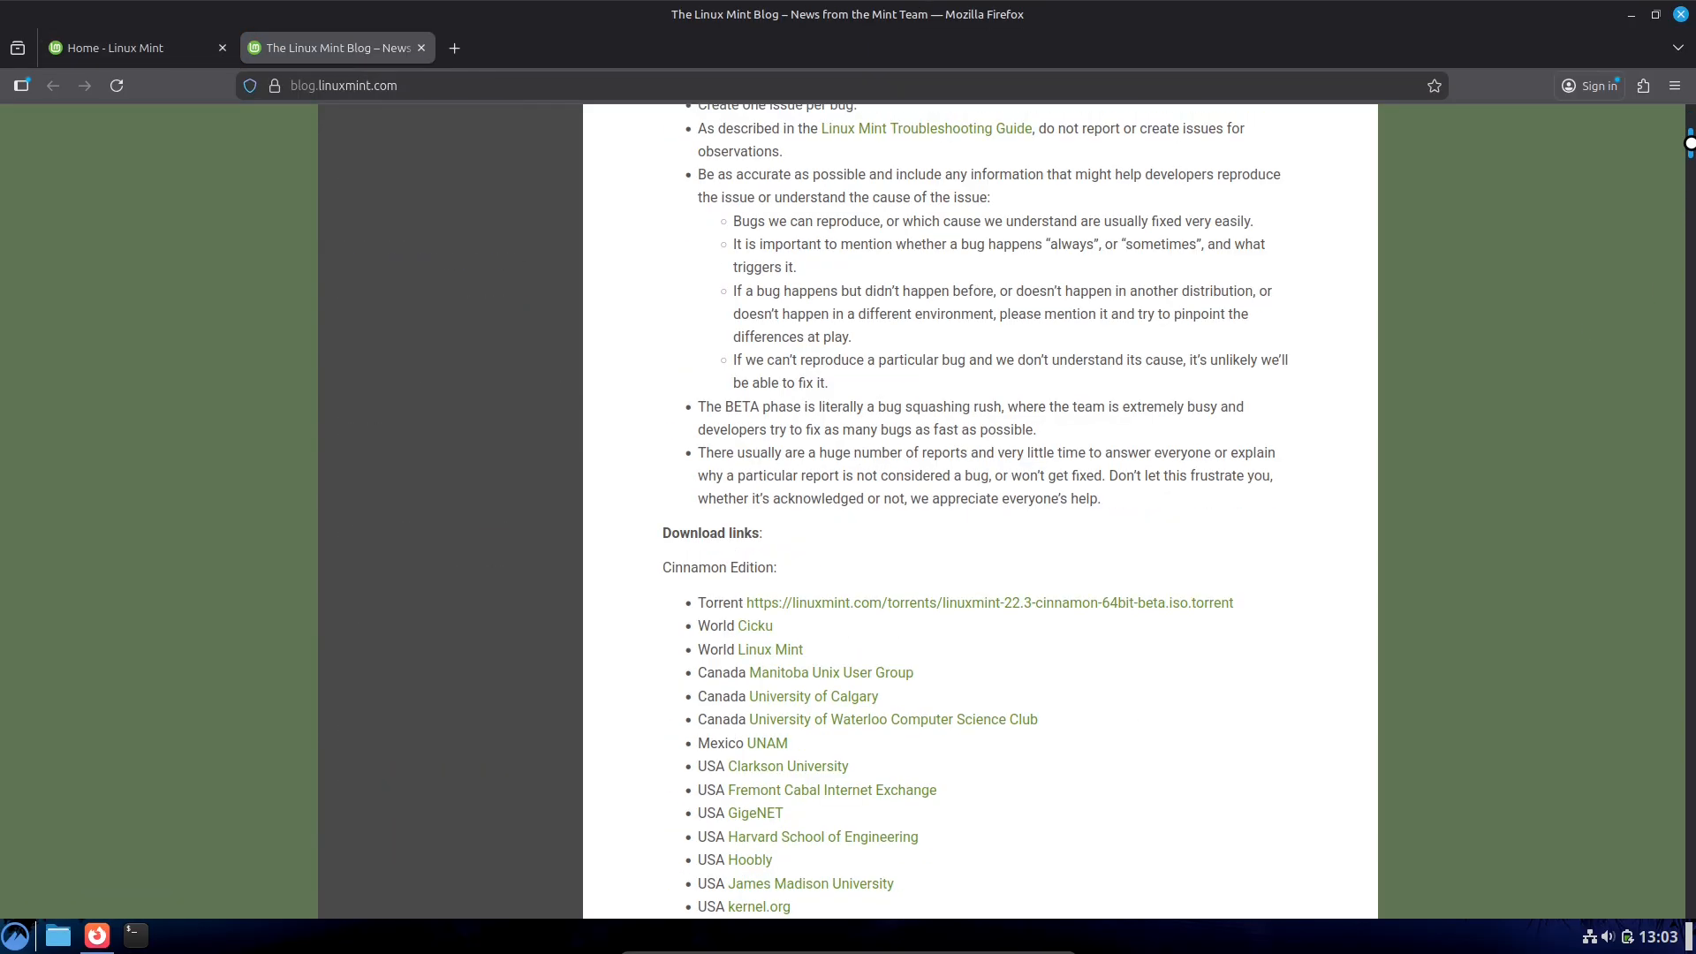
pyautogui.scroll(3)
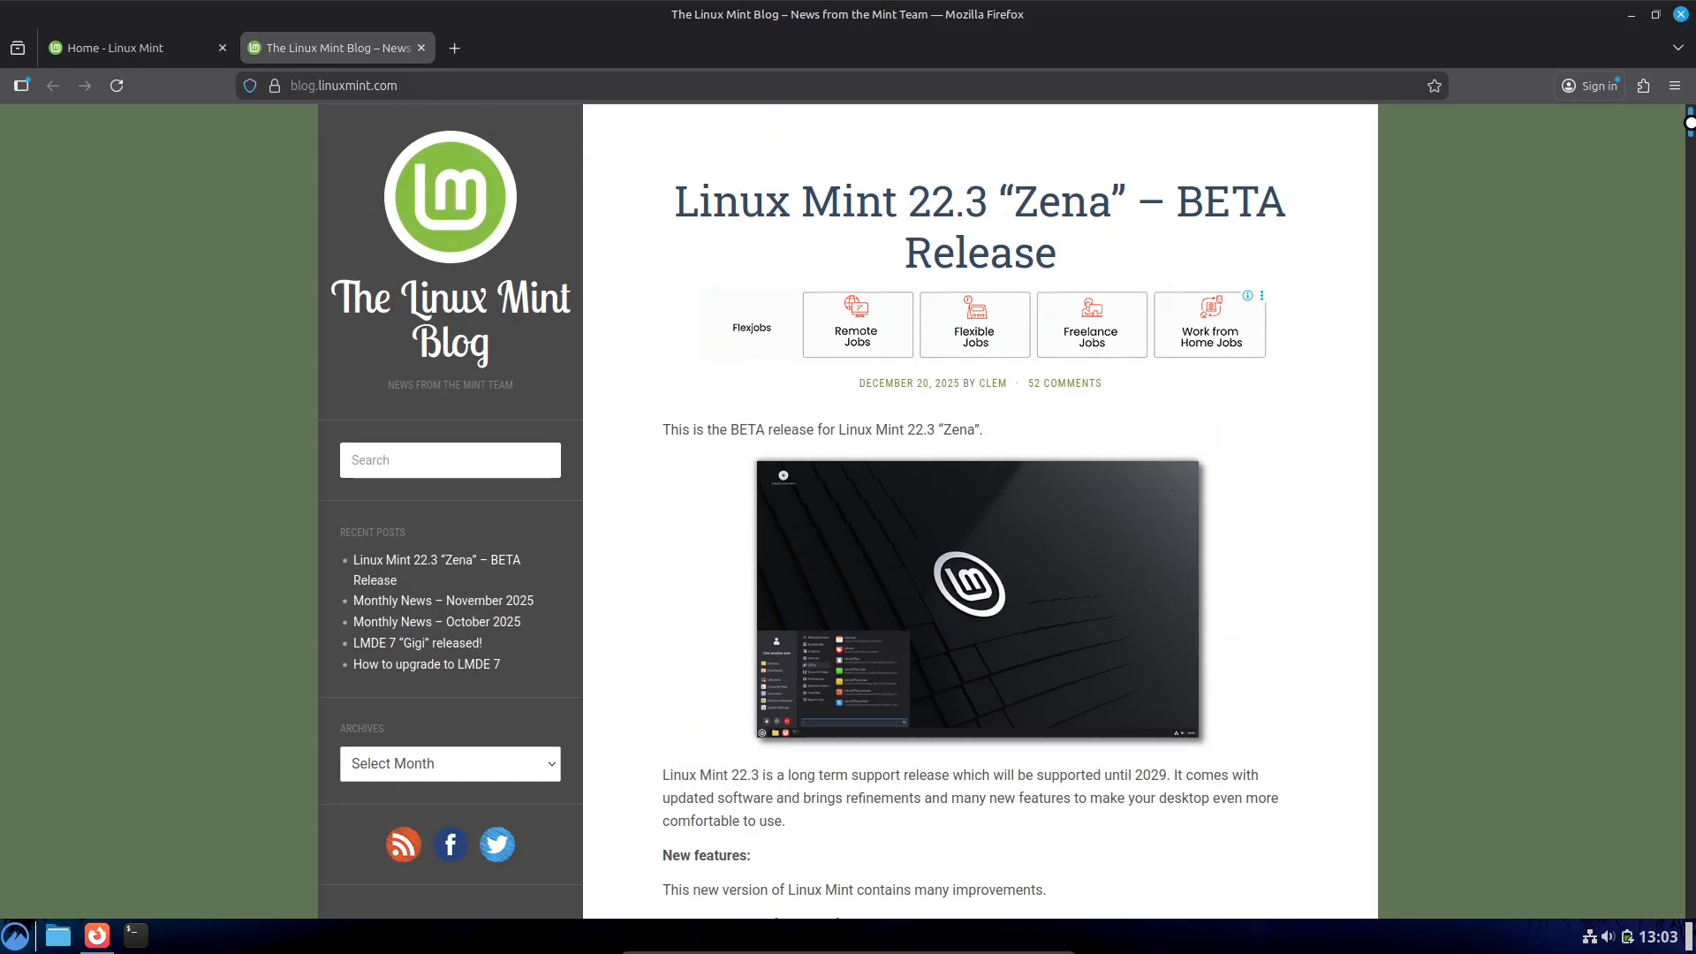
pyautogui.scroll(-3)
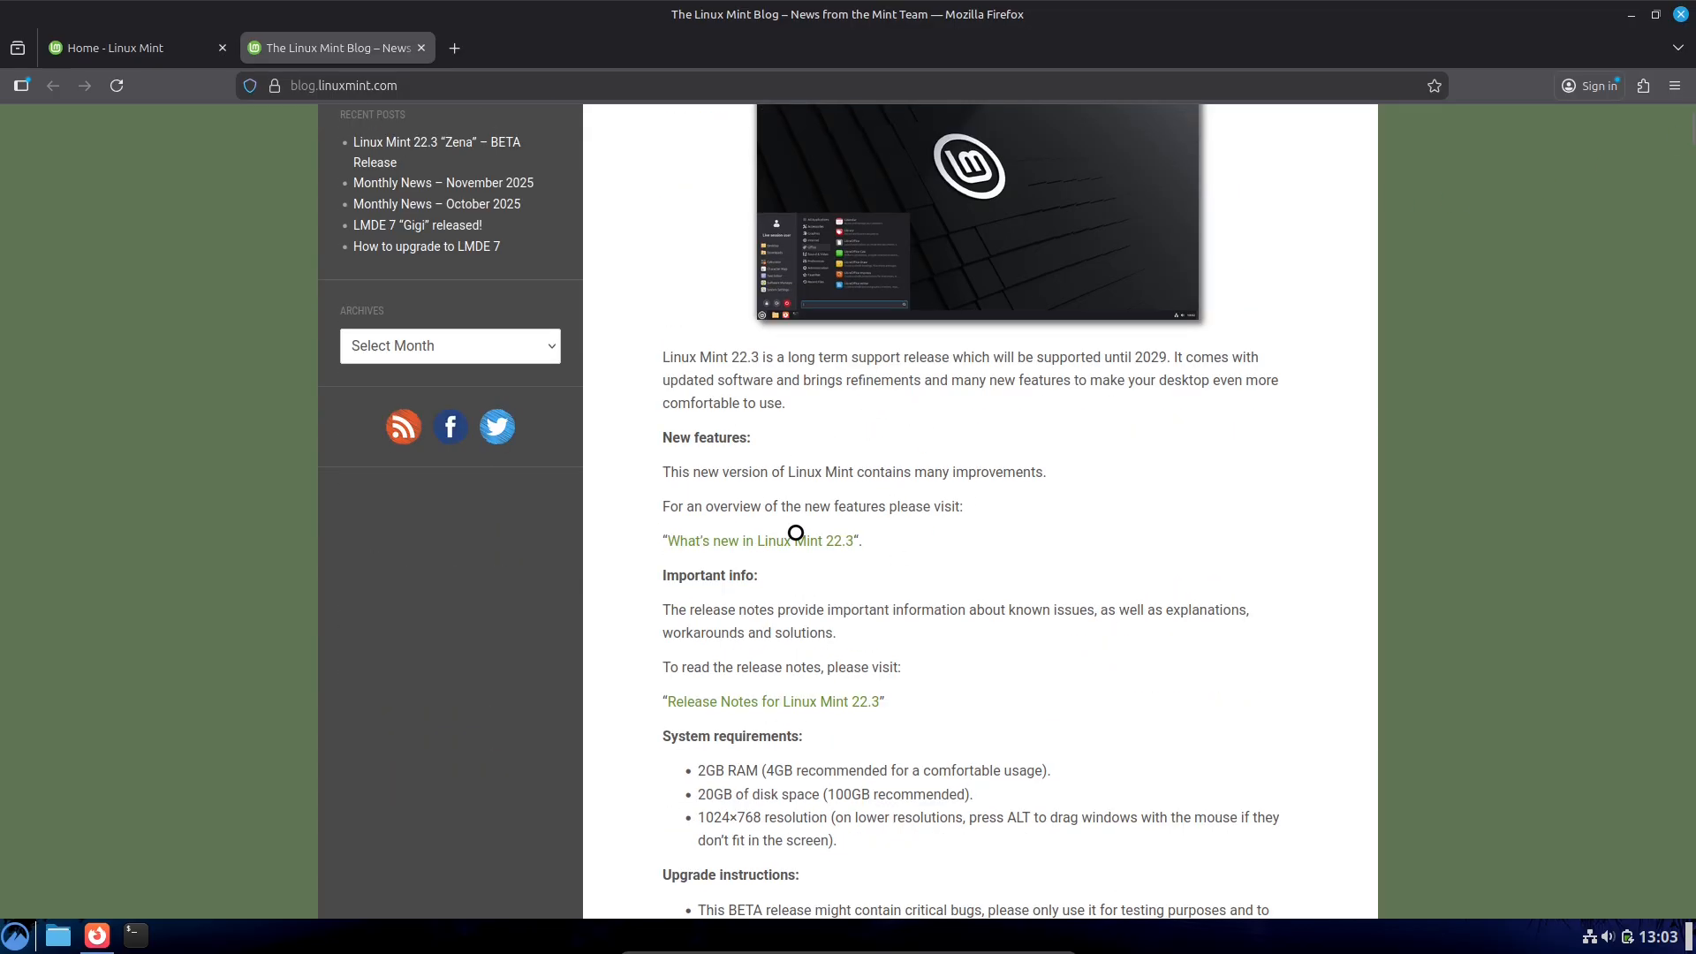
pyautogui.moveTo(760, 540)
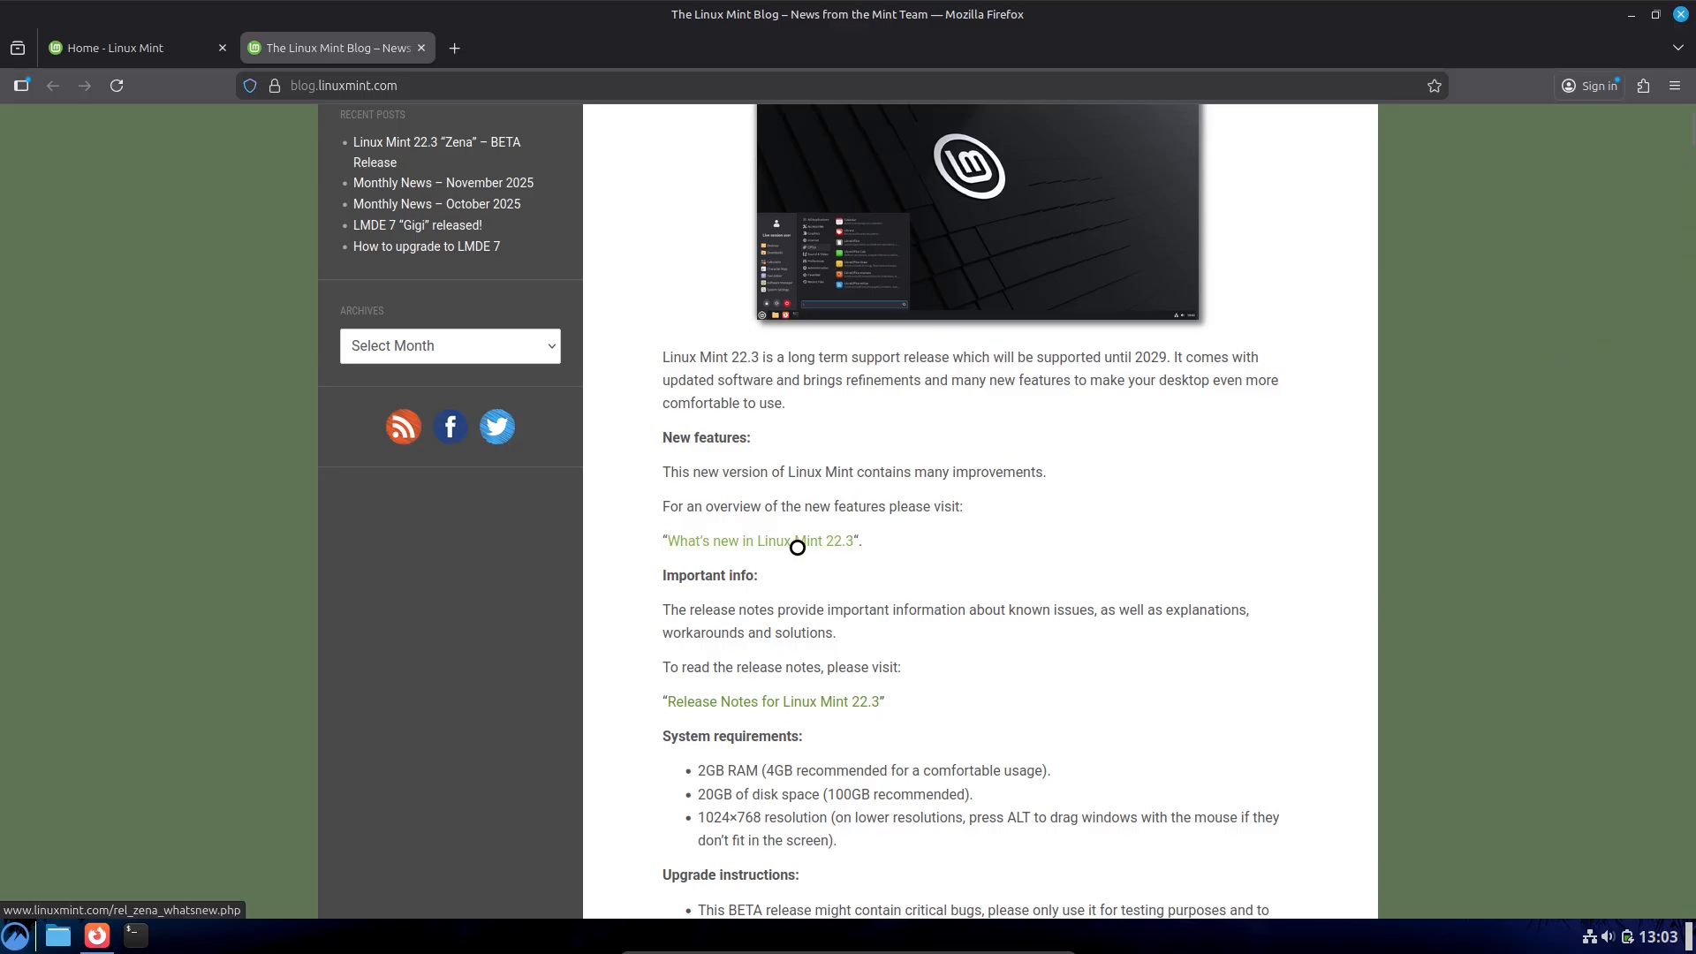
# Step: Read the 22.3 New Features page down to XApp Symbolic Icons and open the Menu applet's options
pyautogui.click(761, 541)
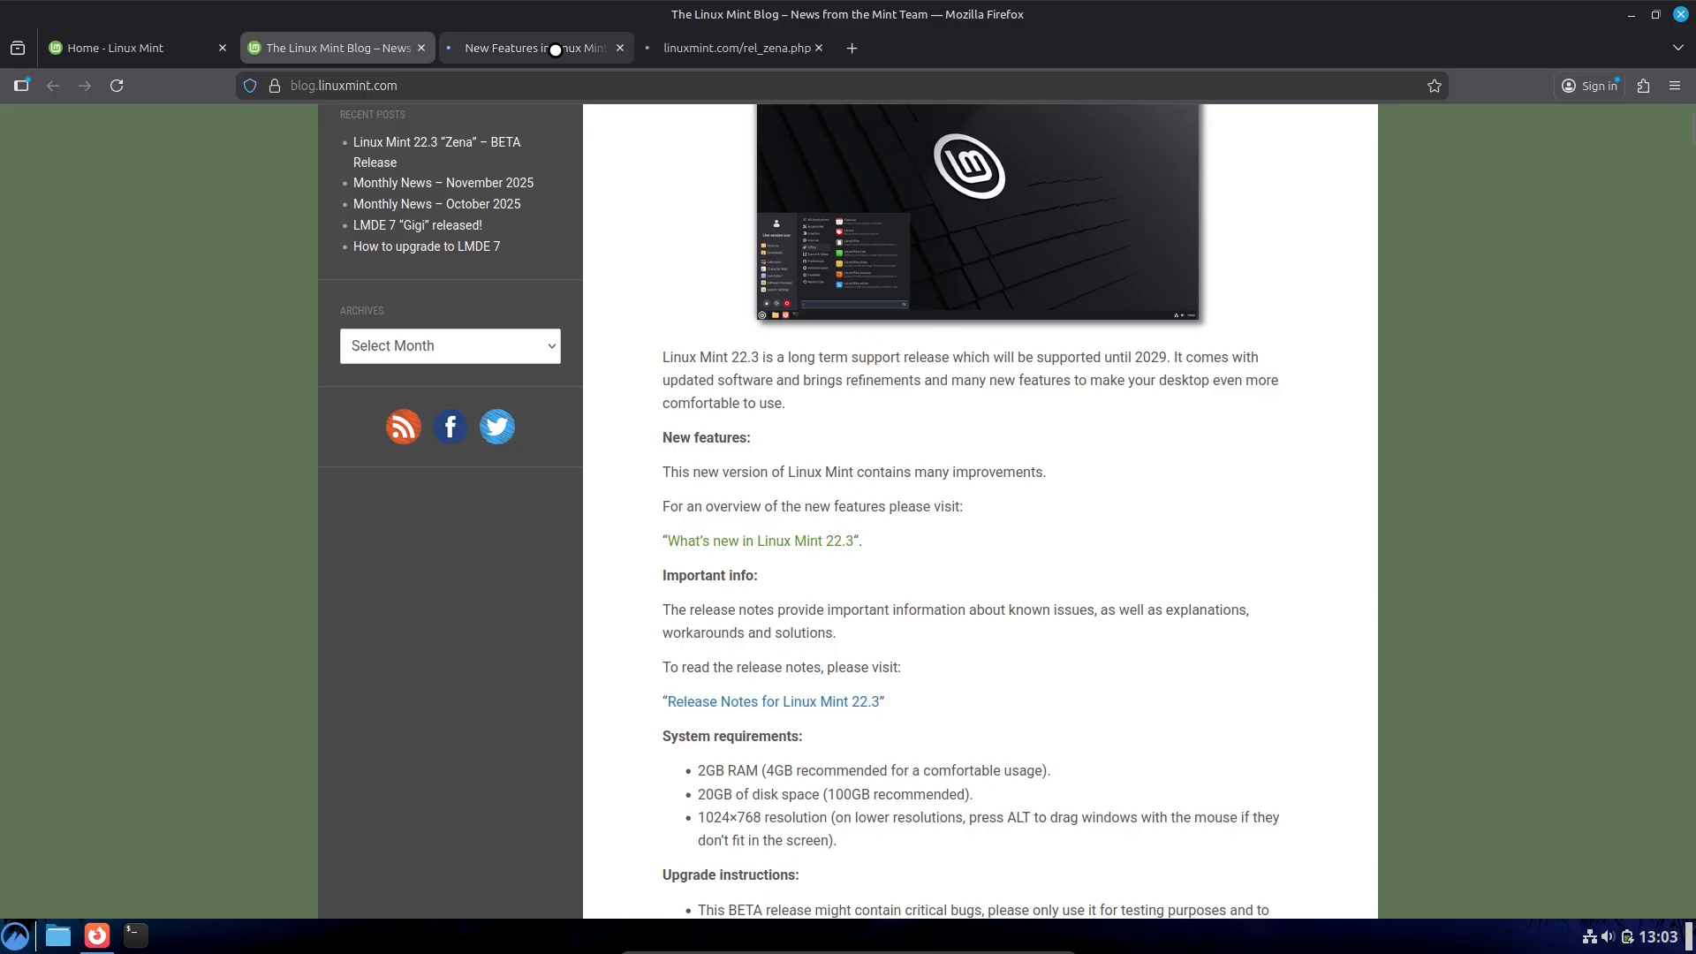
pyautogui.click(761, 541)
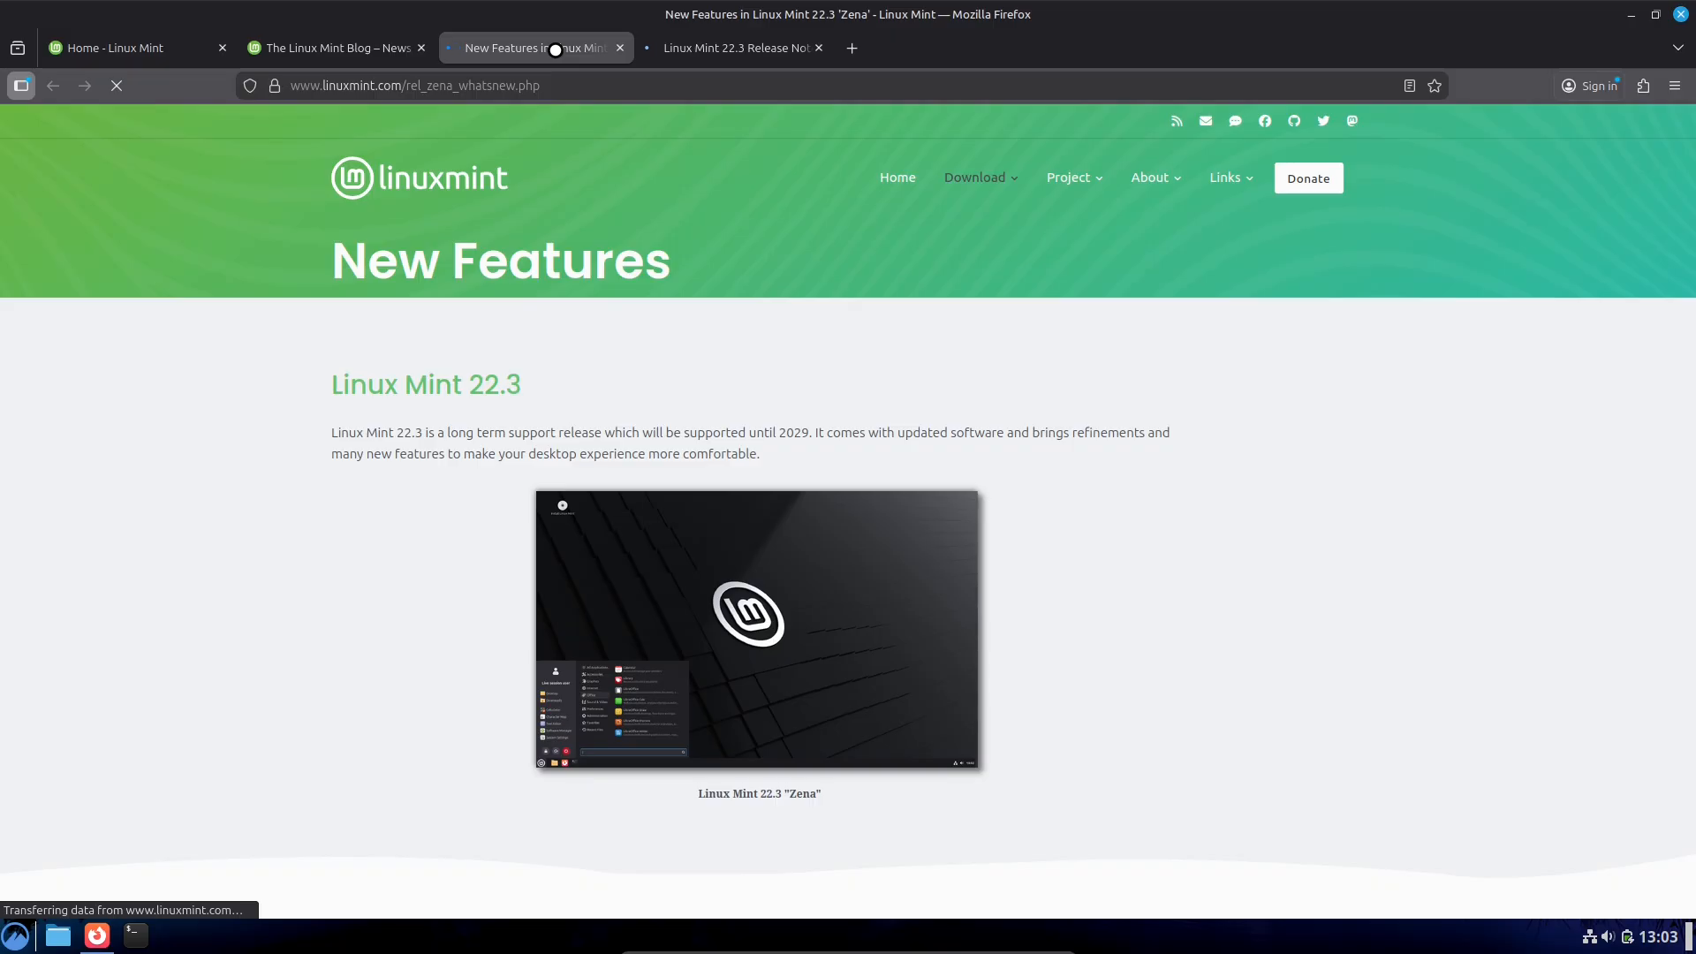
pyautogui.scroll(-3)
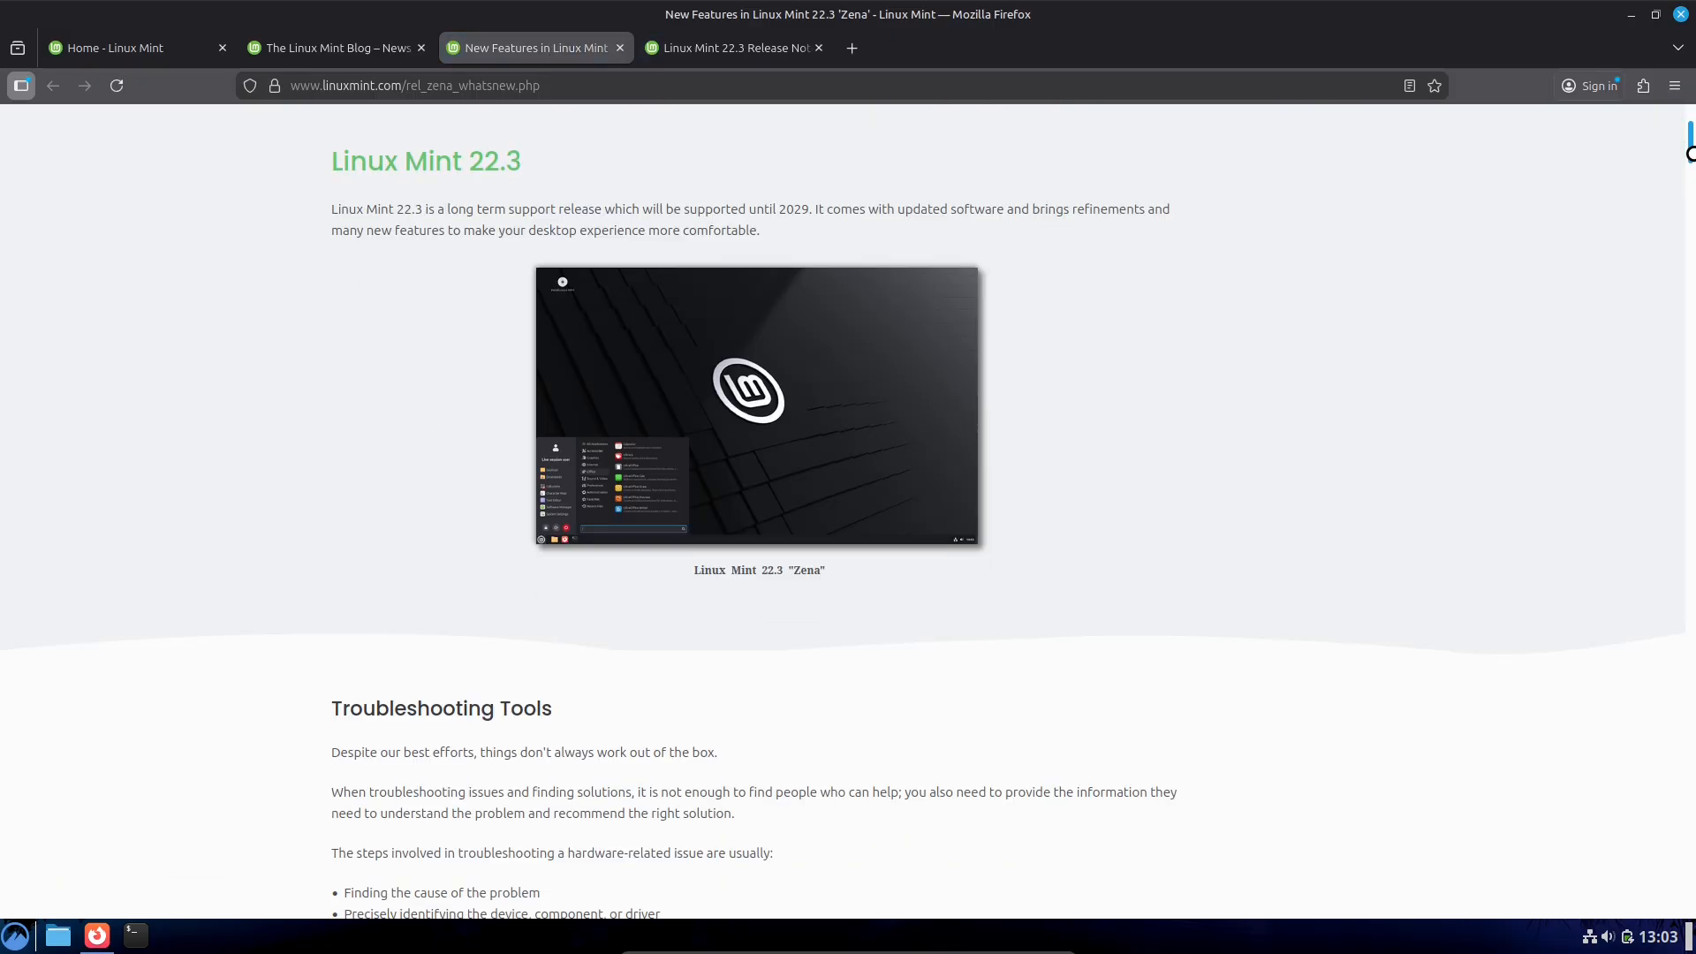
pyautogui.scroll(-3)
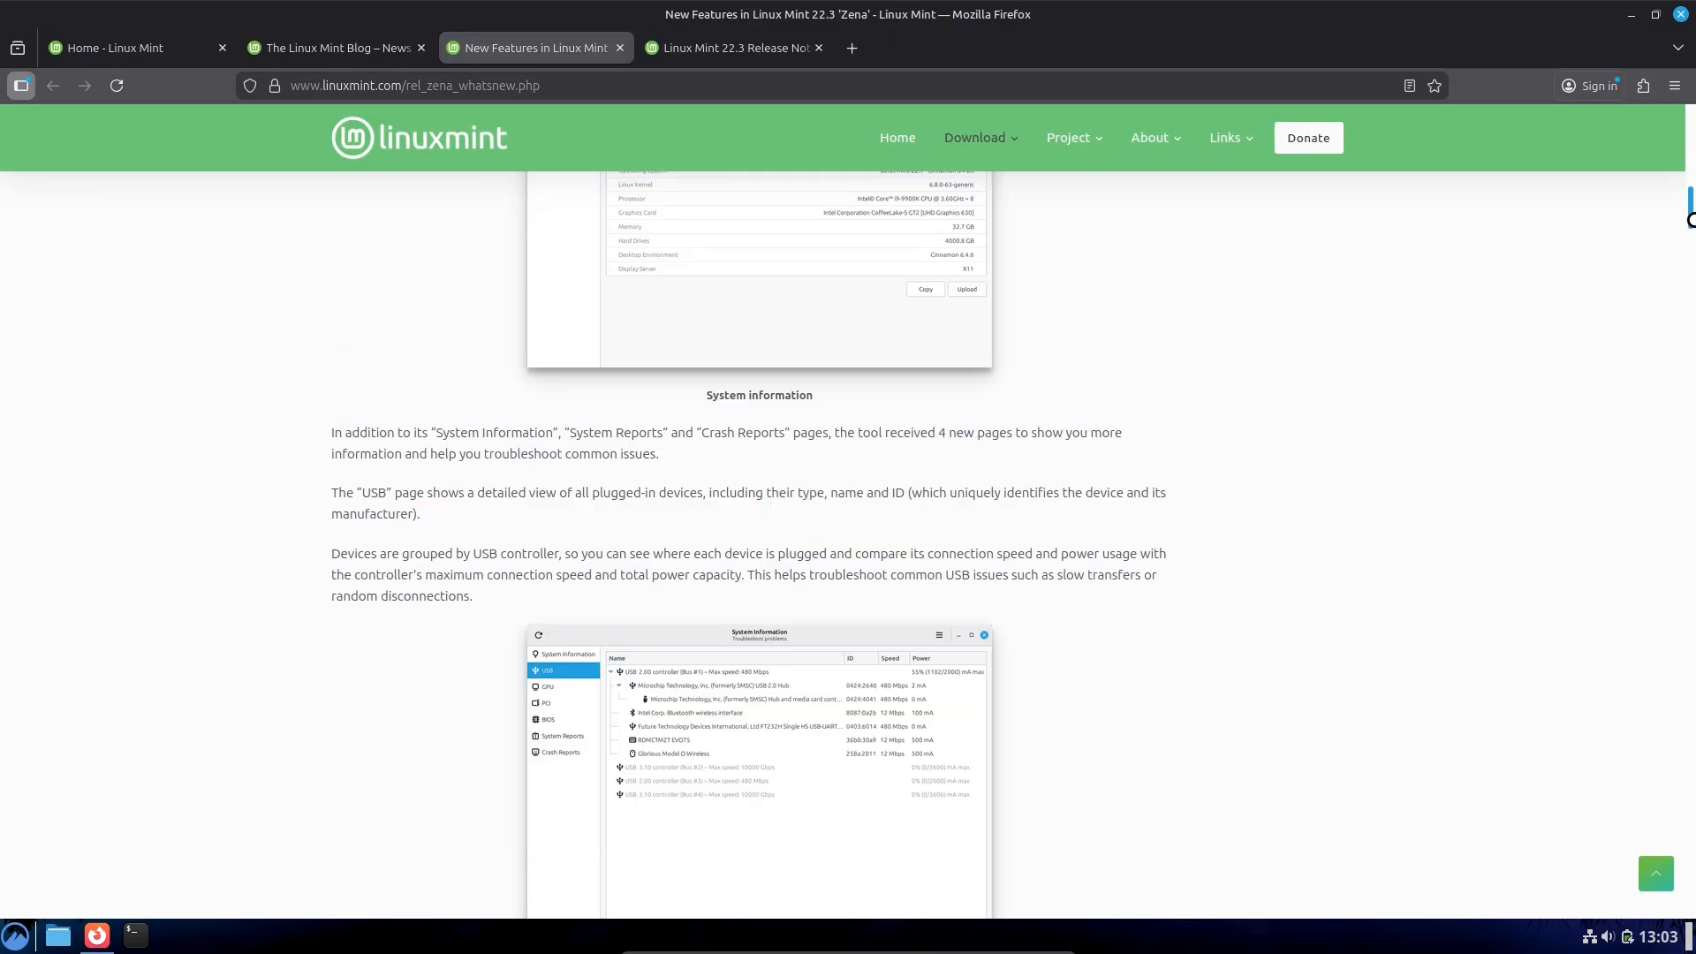
pyautogui.scroll(-3)
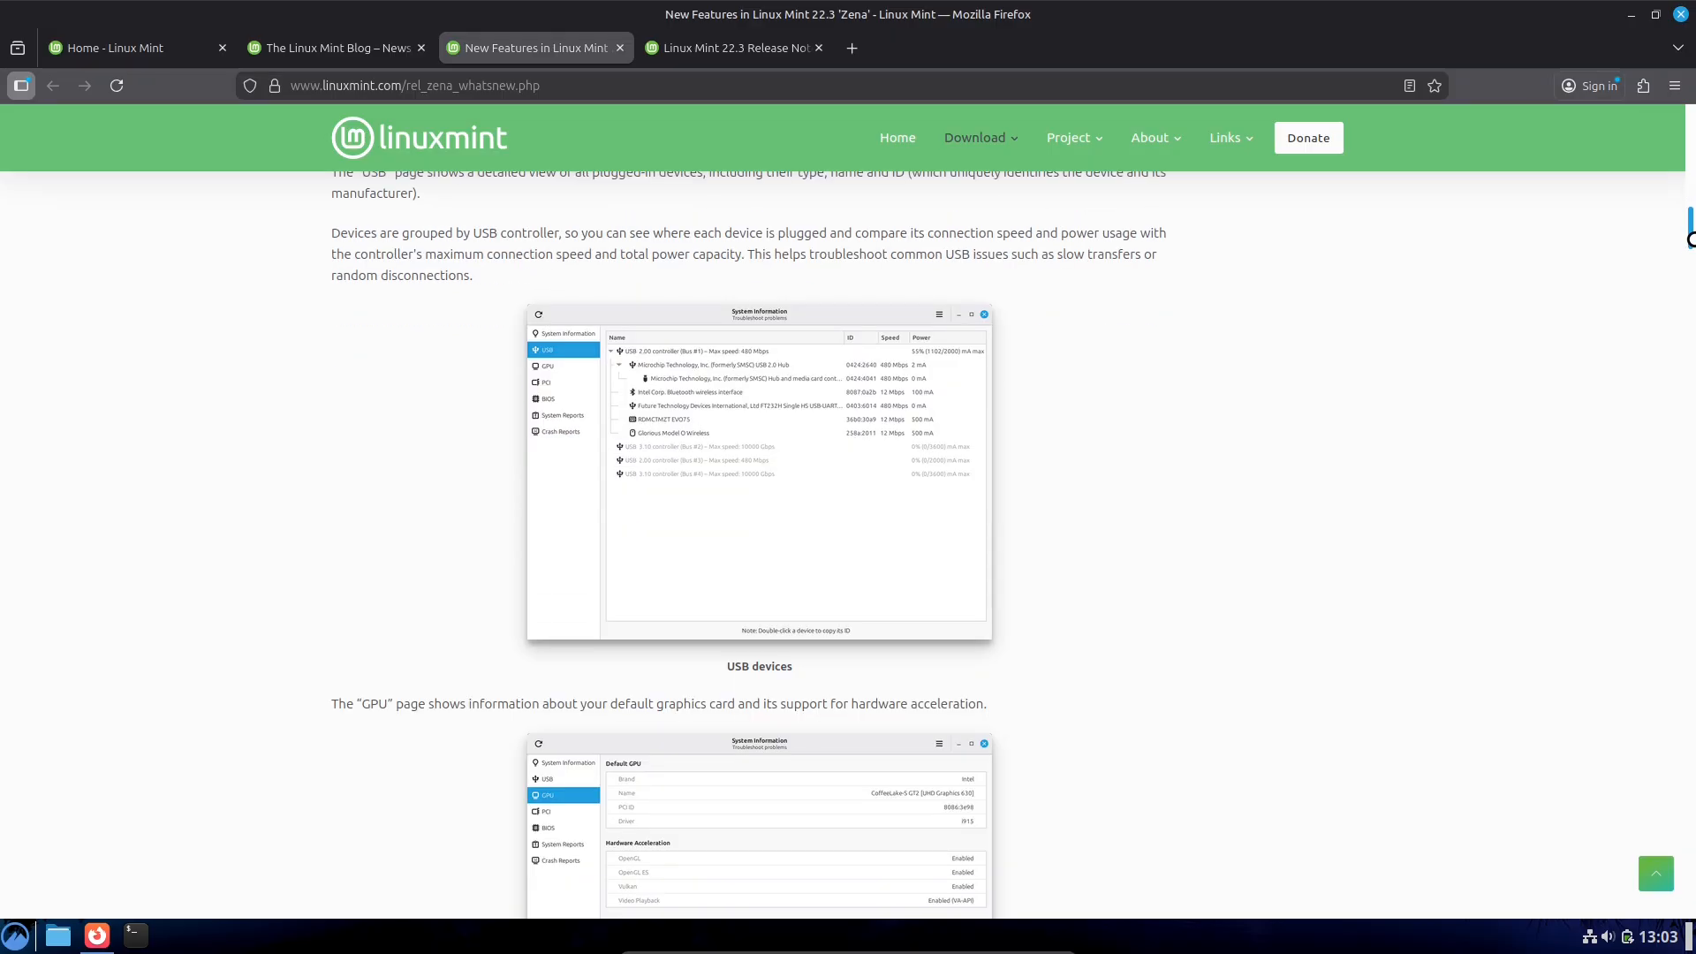
pyautogui.scroll(-3)
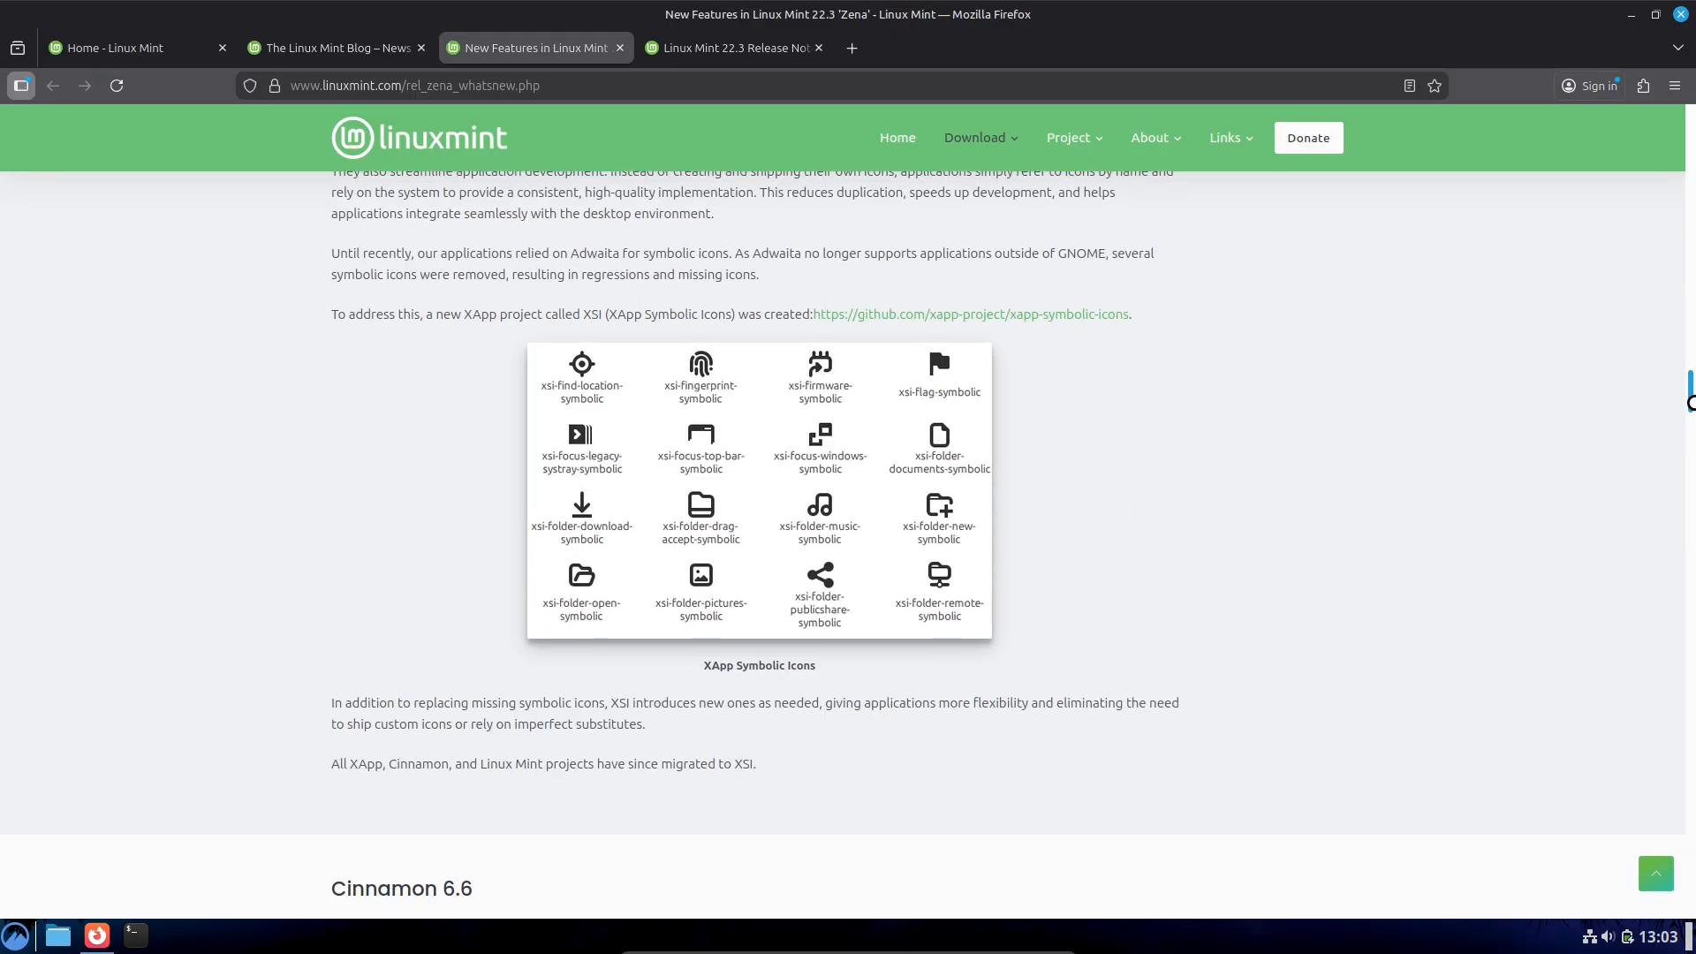
pyautogui.scroll(3)
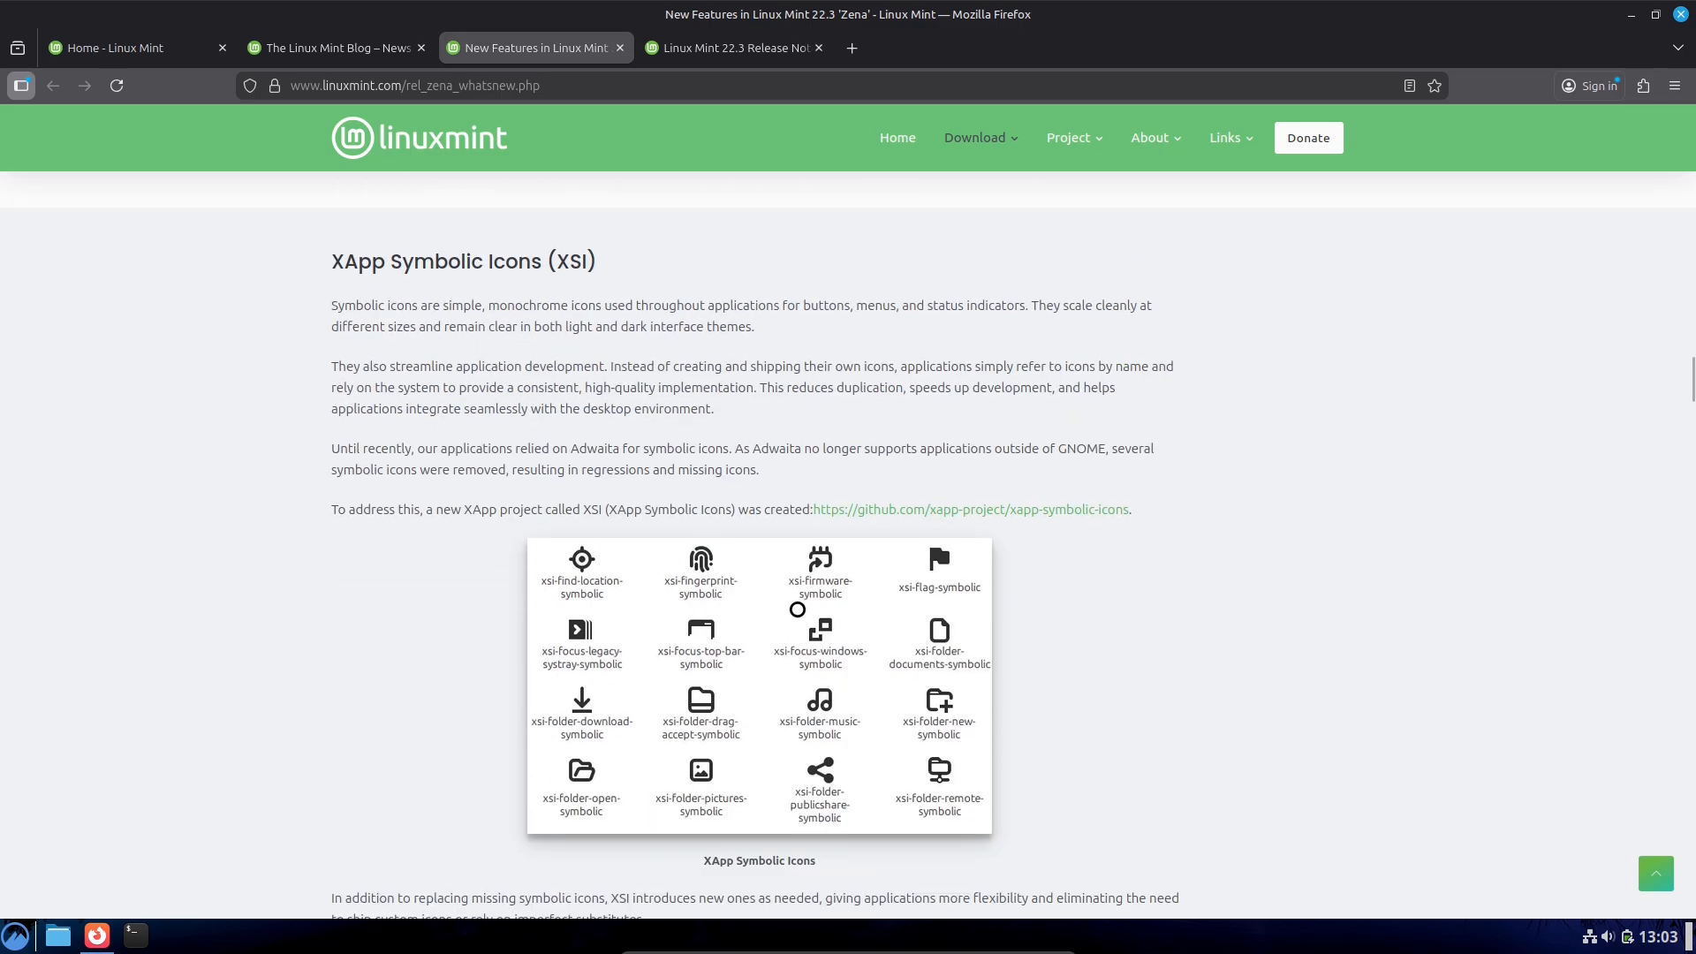
pyautogui.rightClick(15, 935)
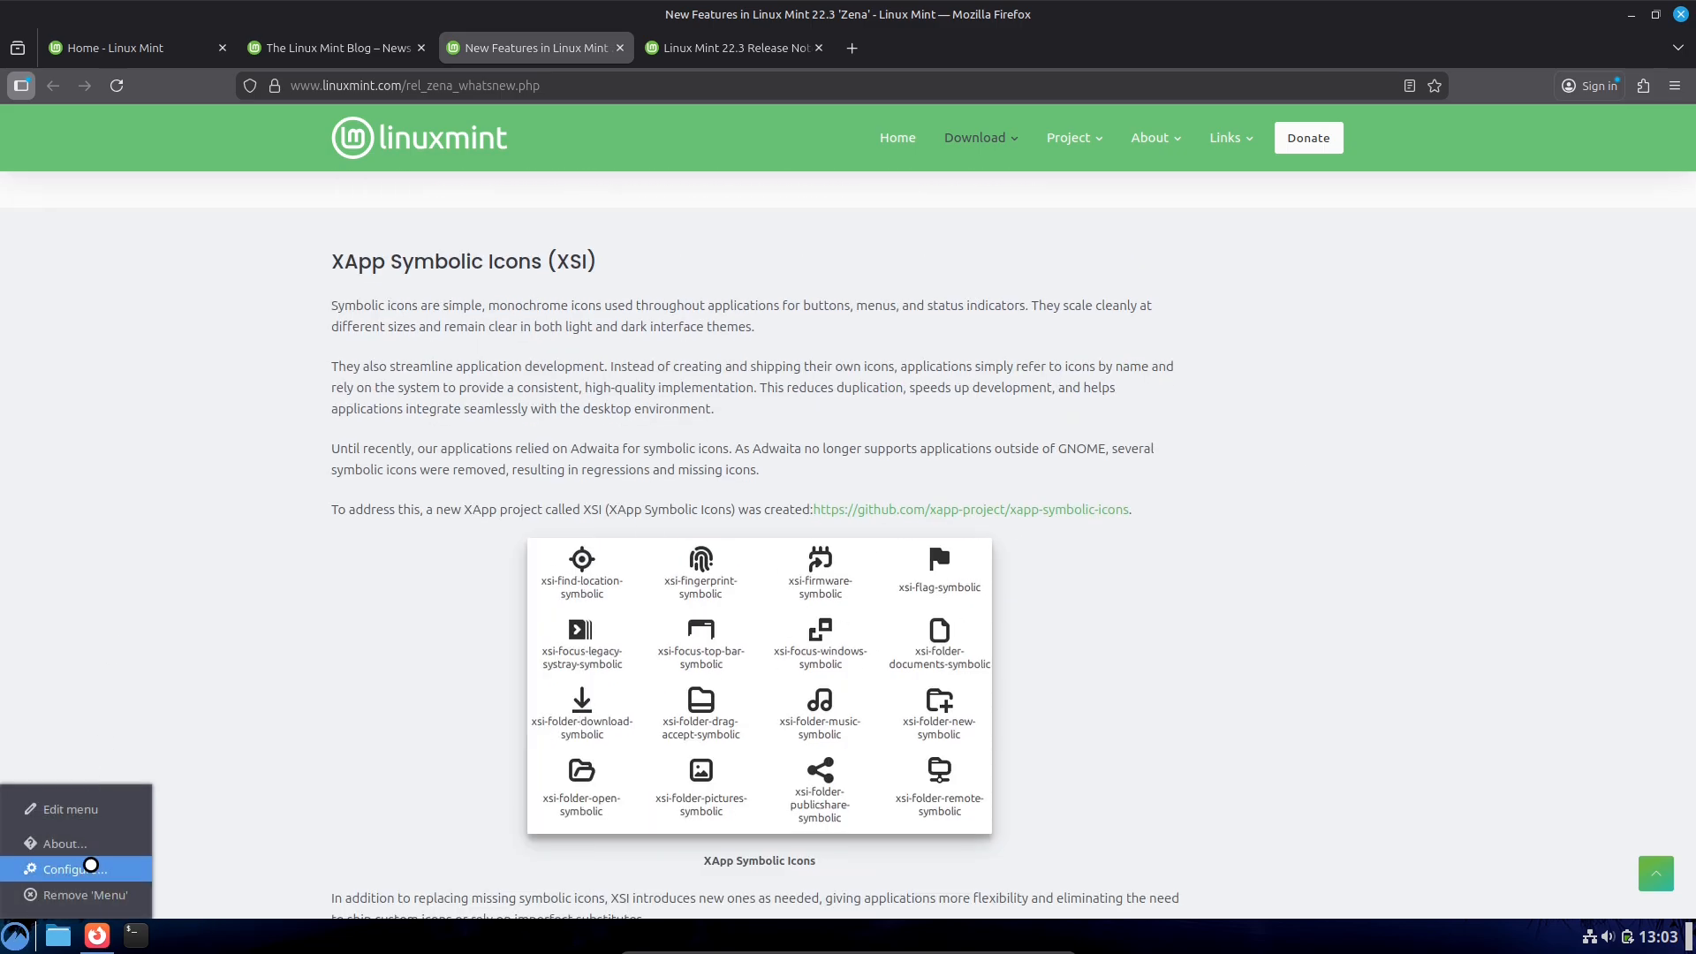
pyautogui.click(71, 868)
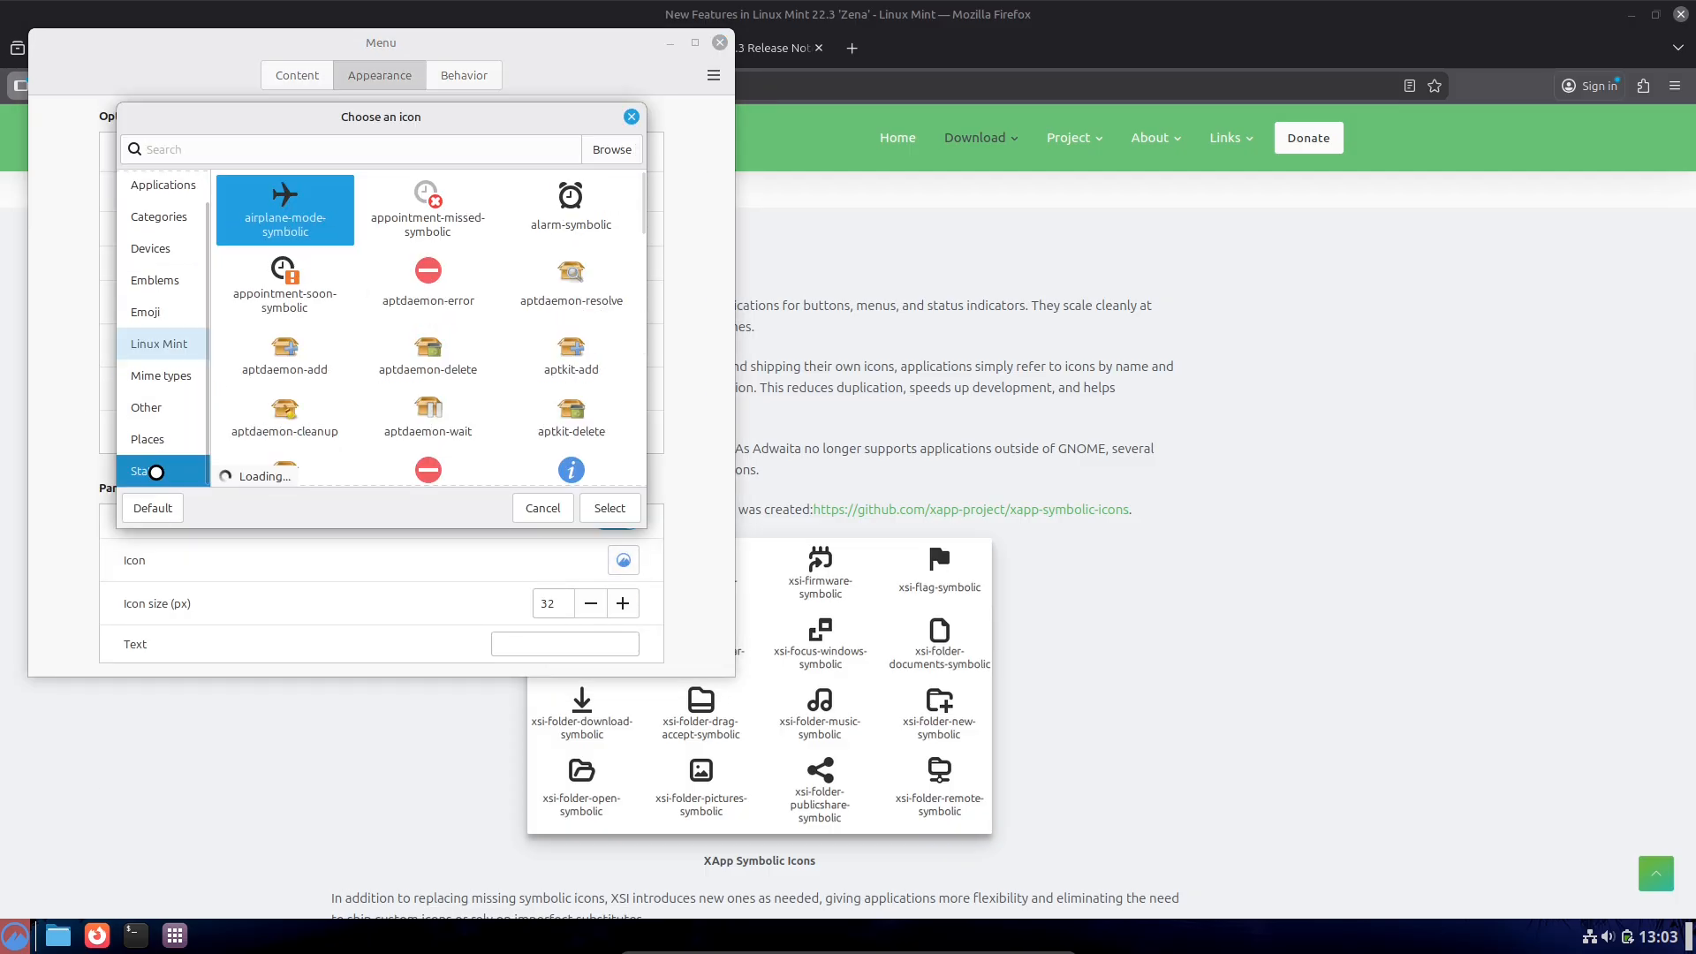
pyautogui.click(146, 471)
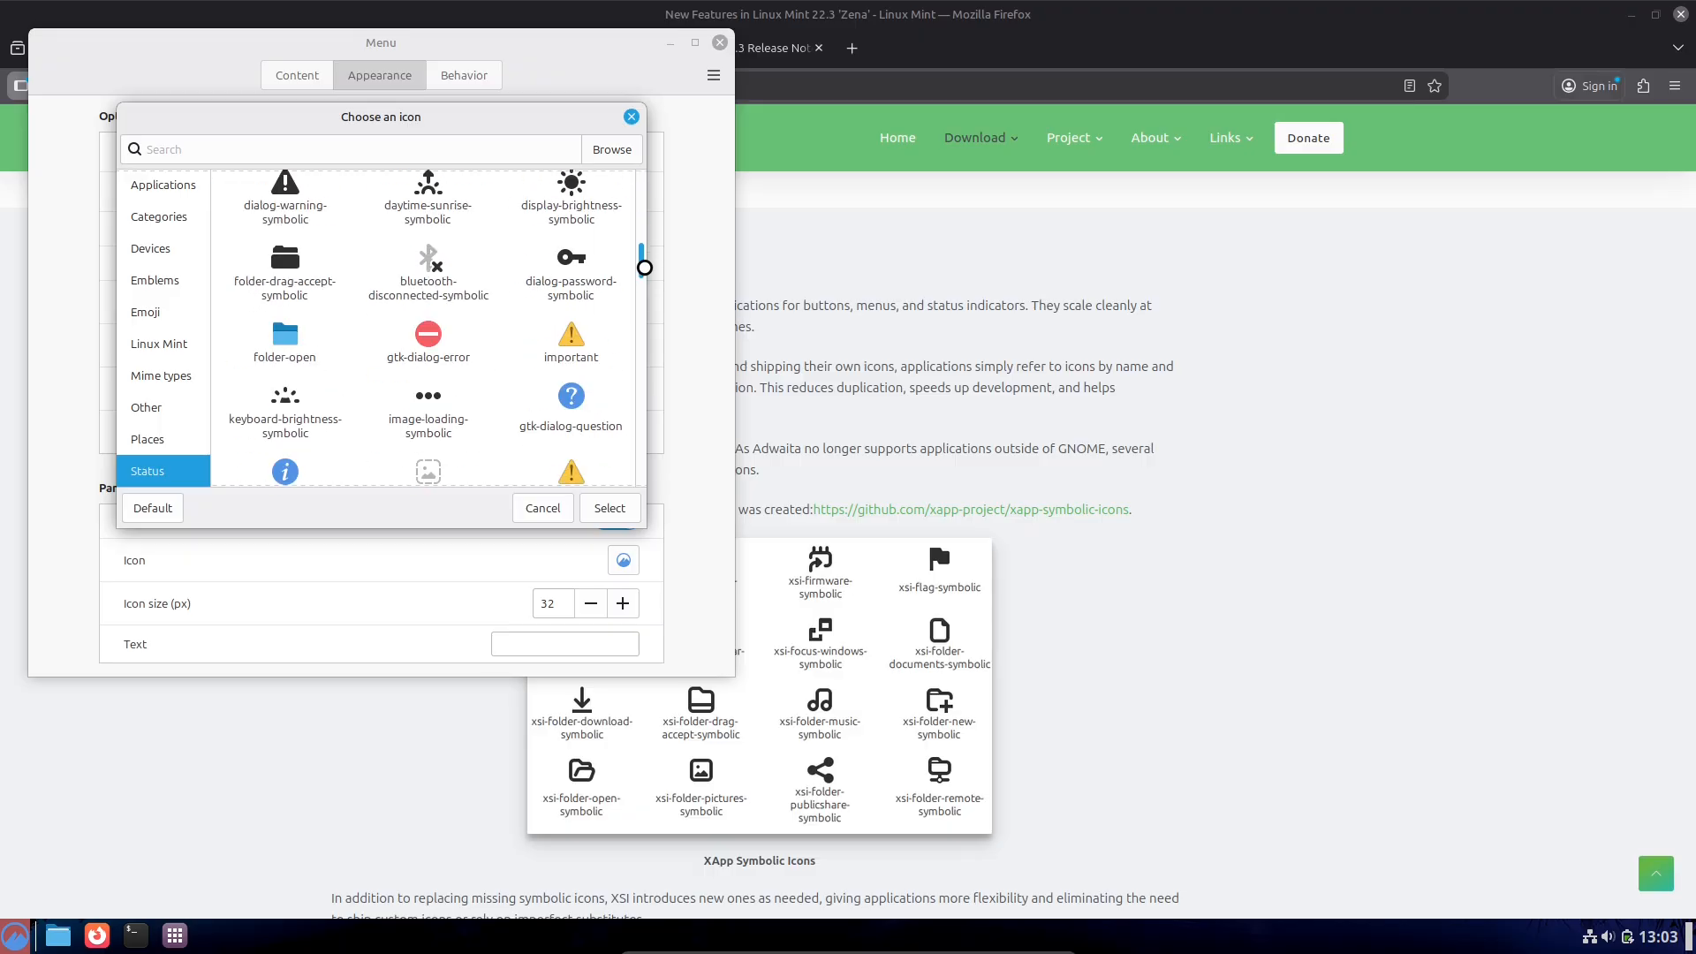
pyautogui.scroll(3)
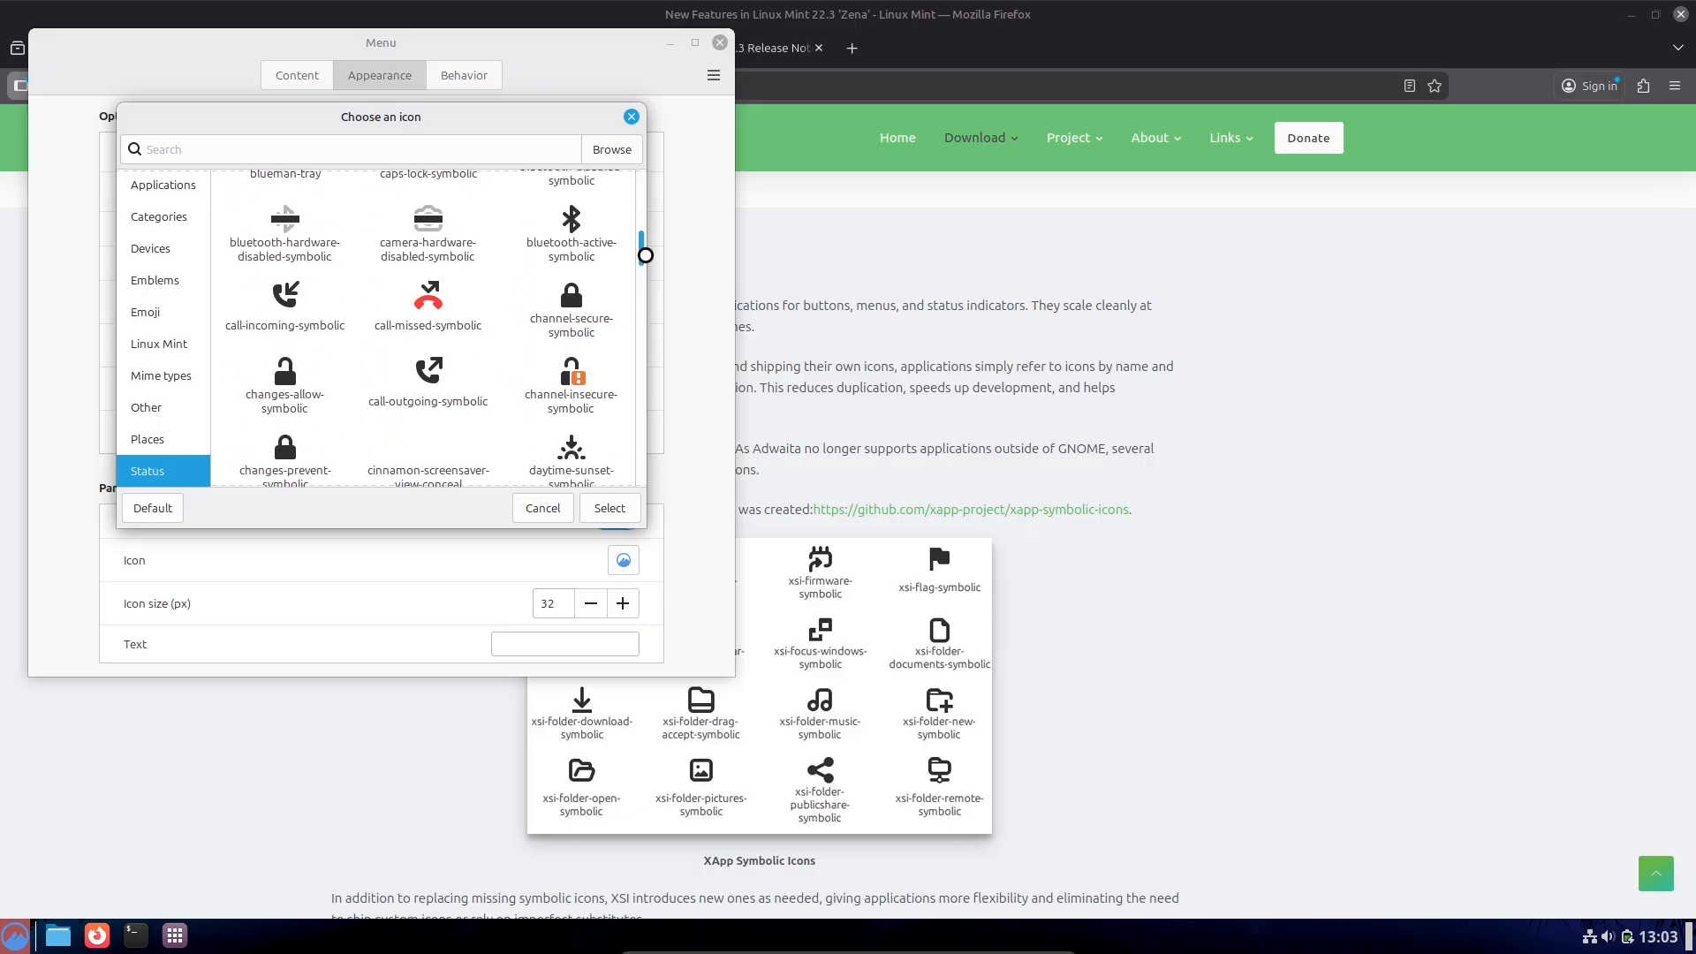
pyautogui.scroll(-3)
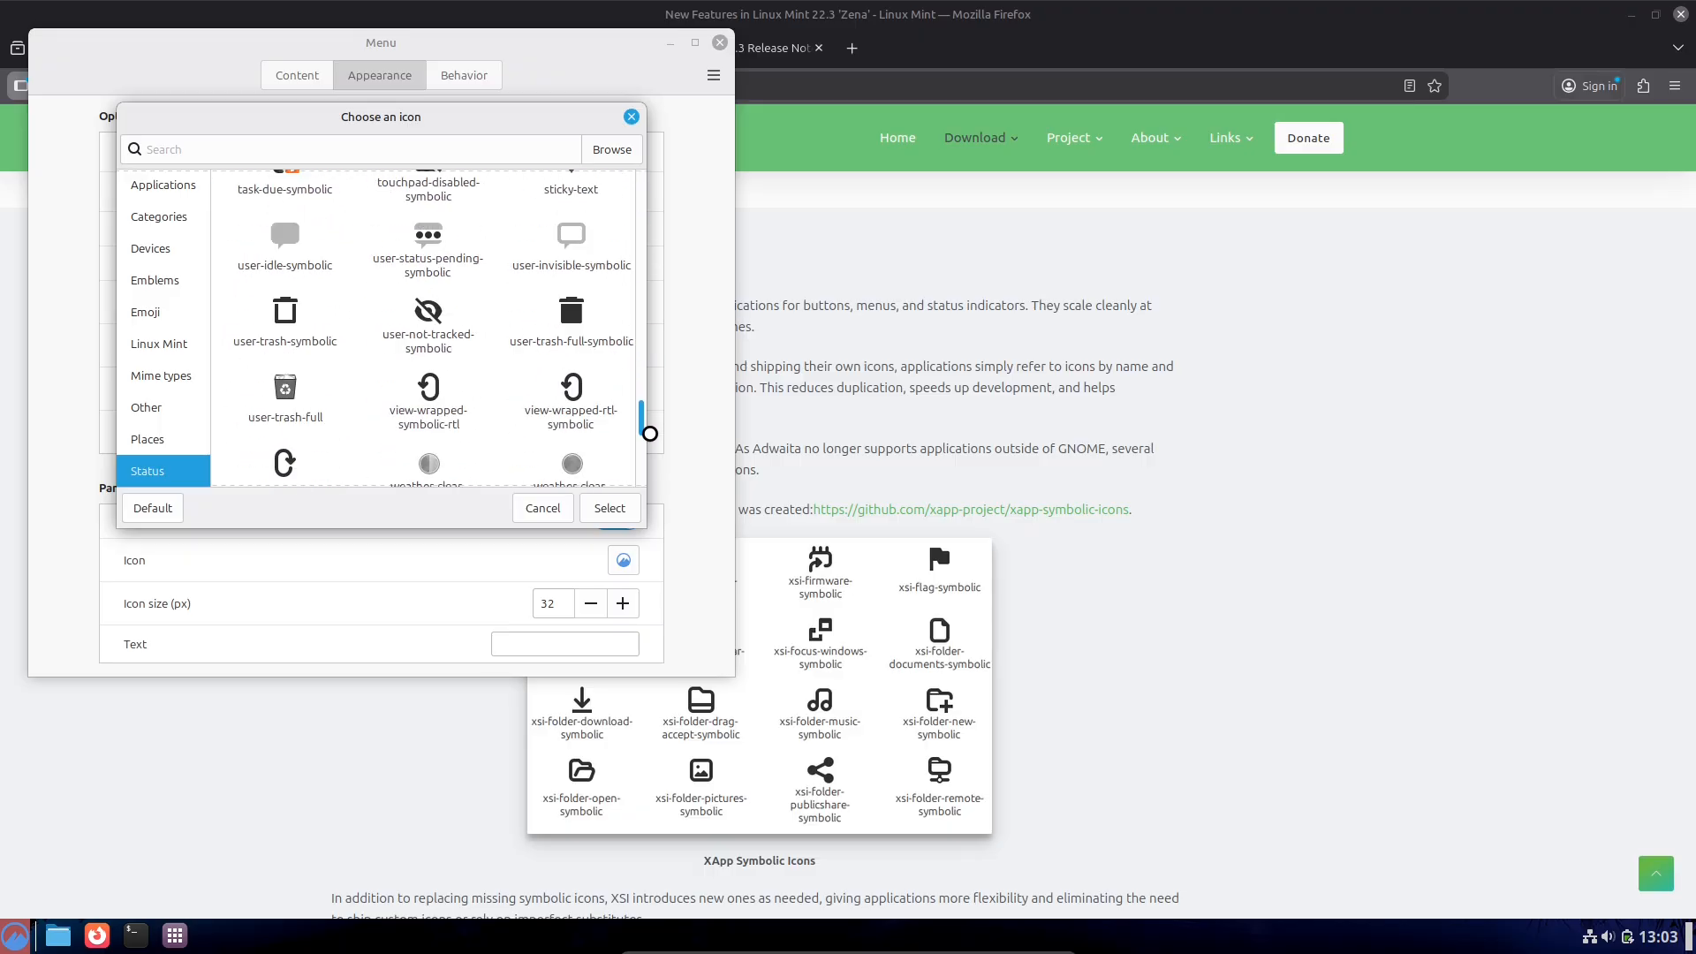
pyautogui.scroll(3)
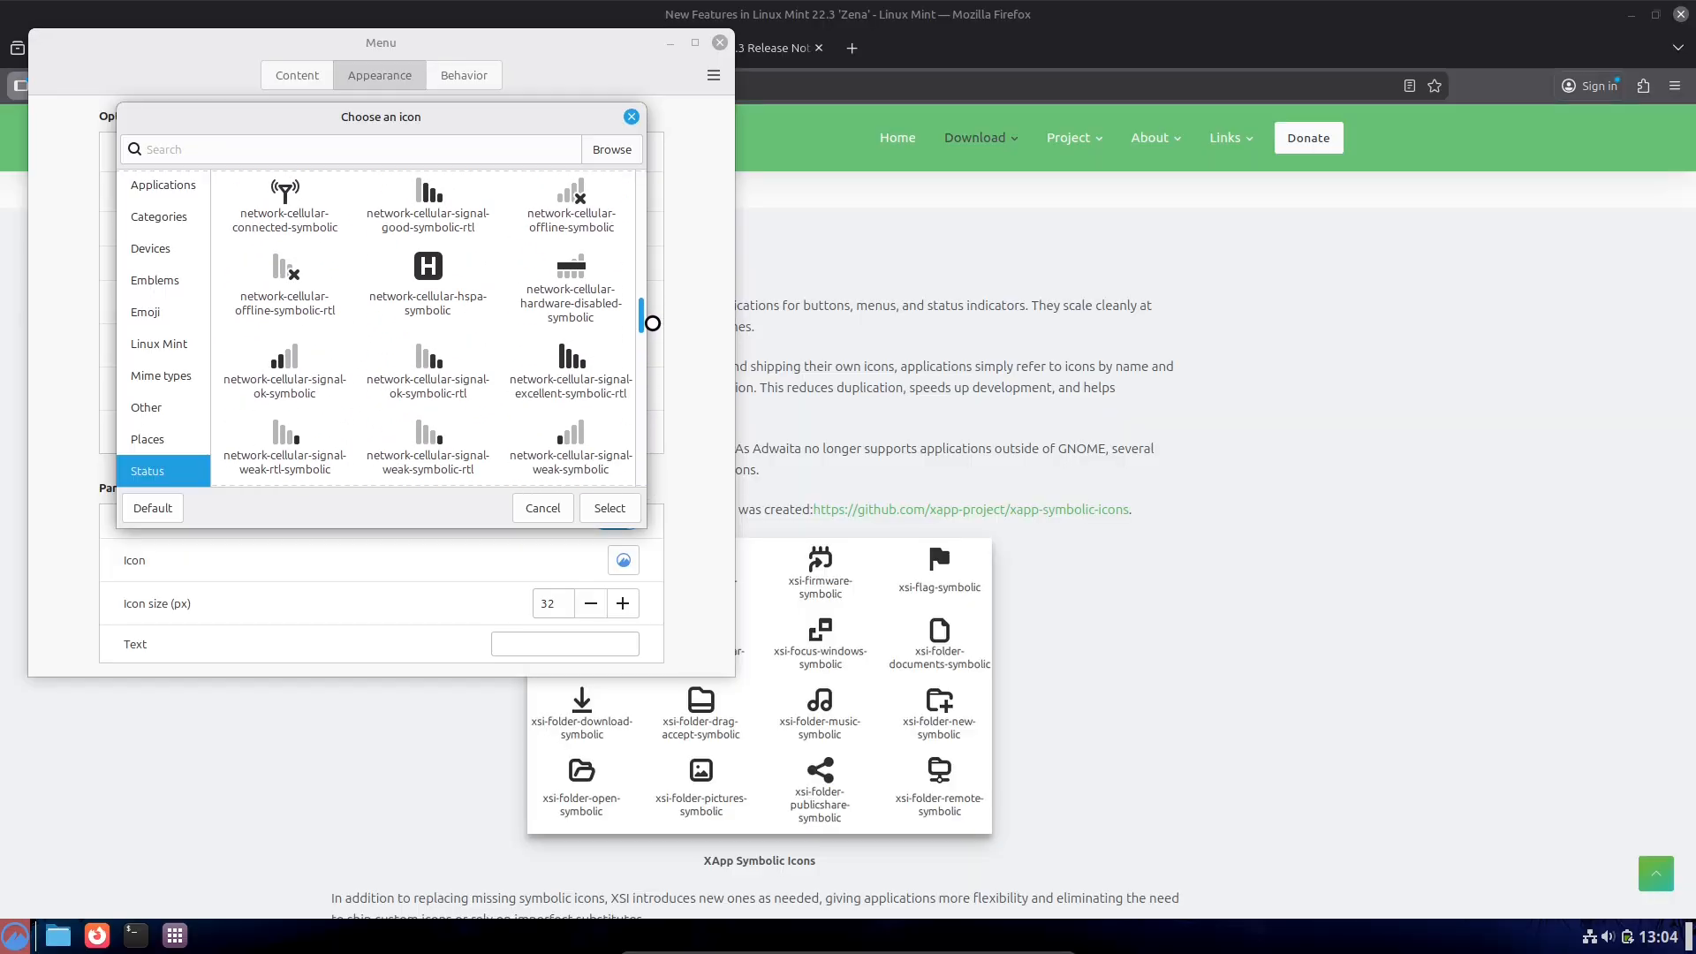
pyautogui.scroll(-3)
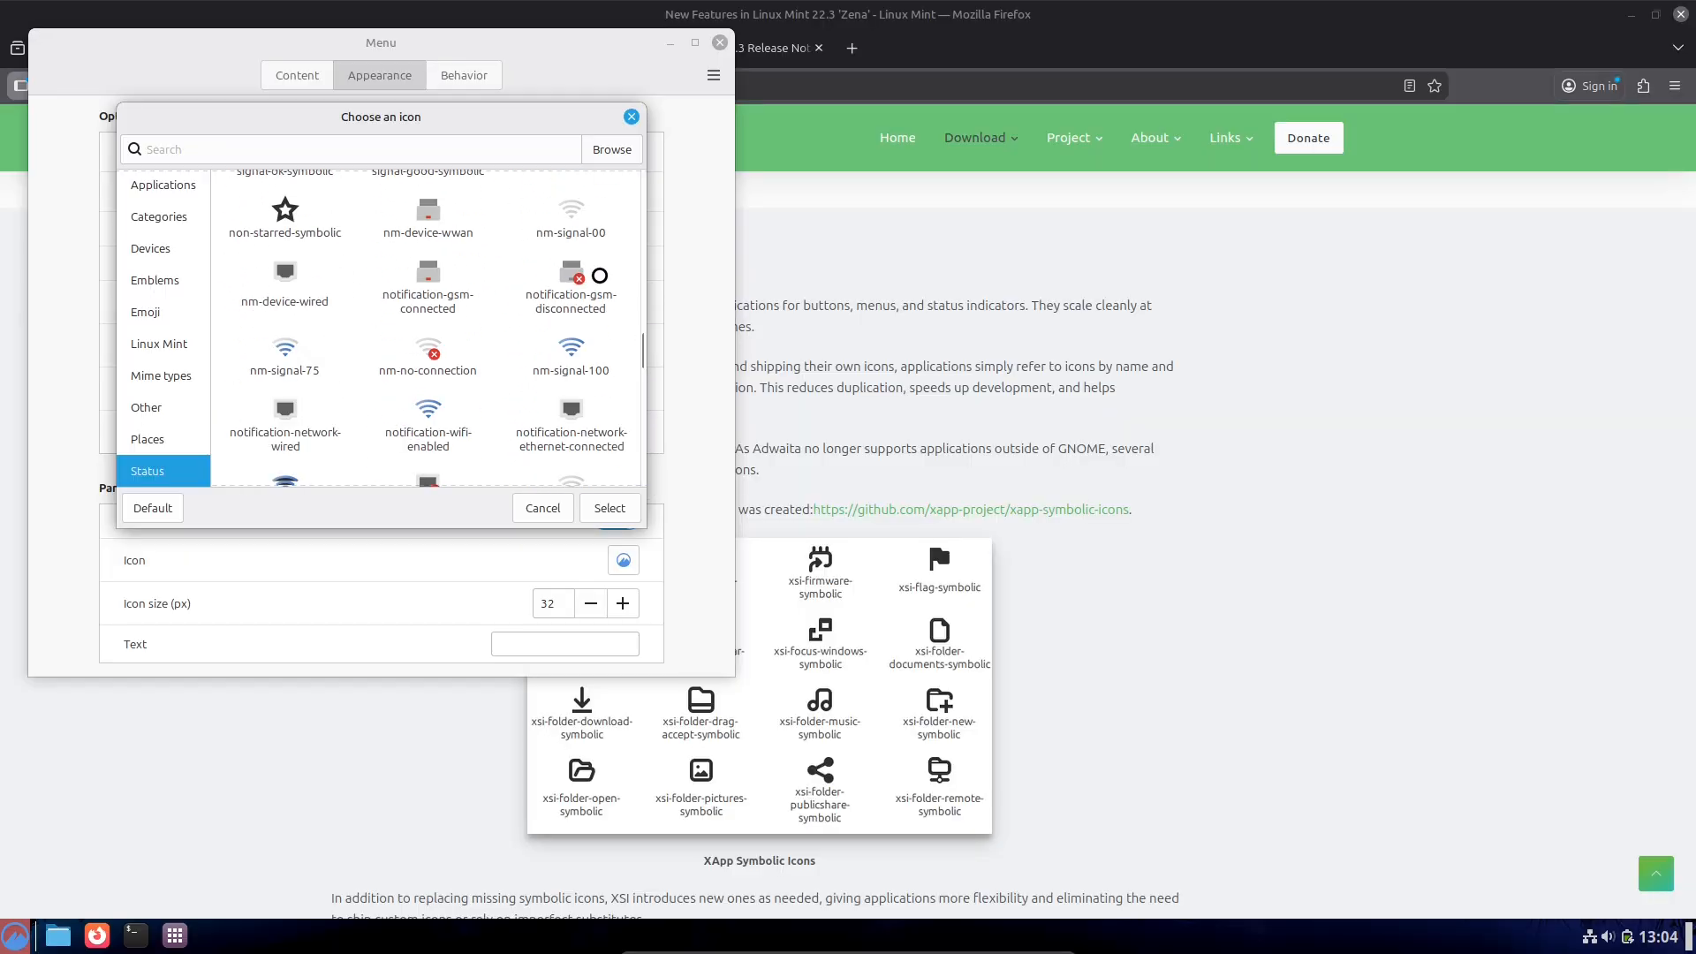
pyautogui.write('xsi')
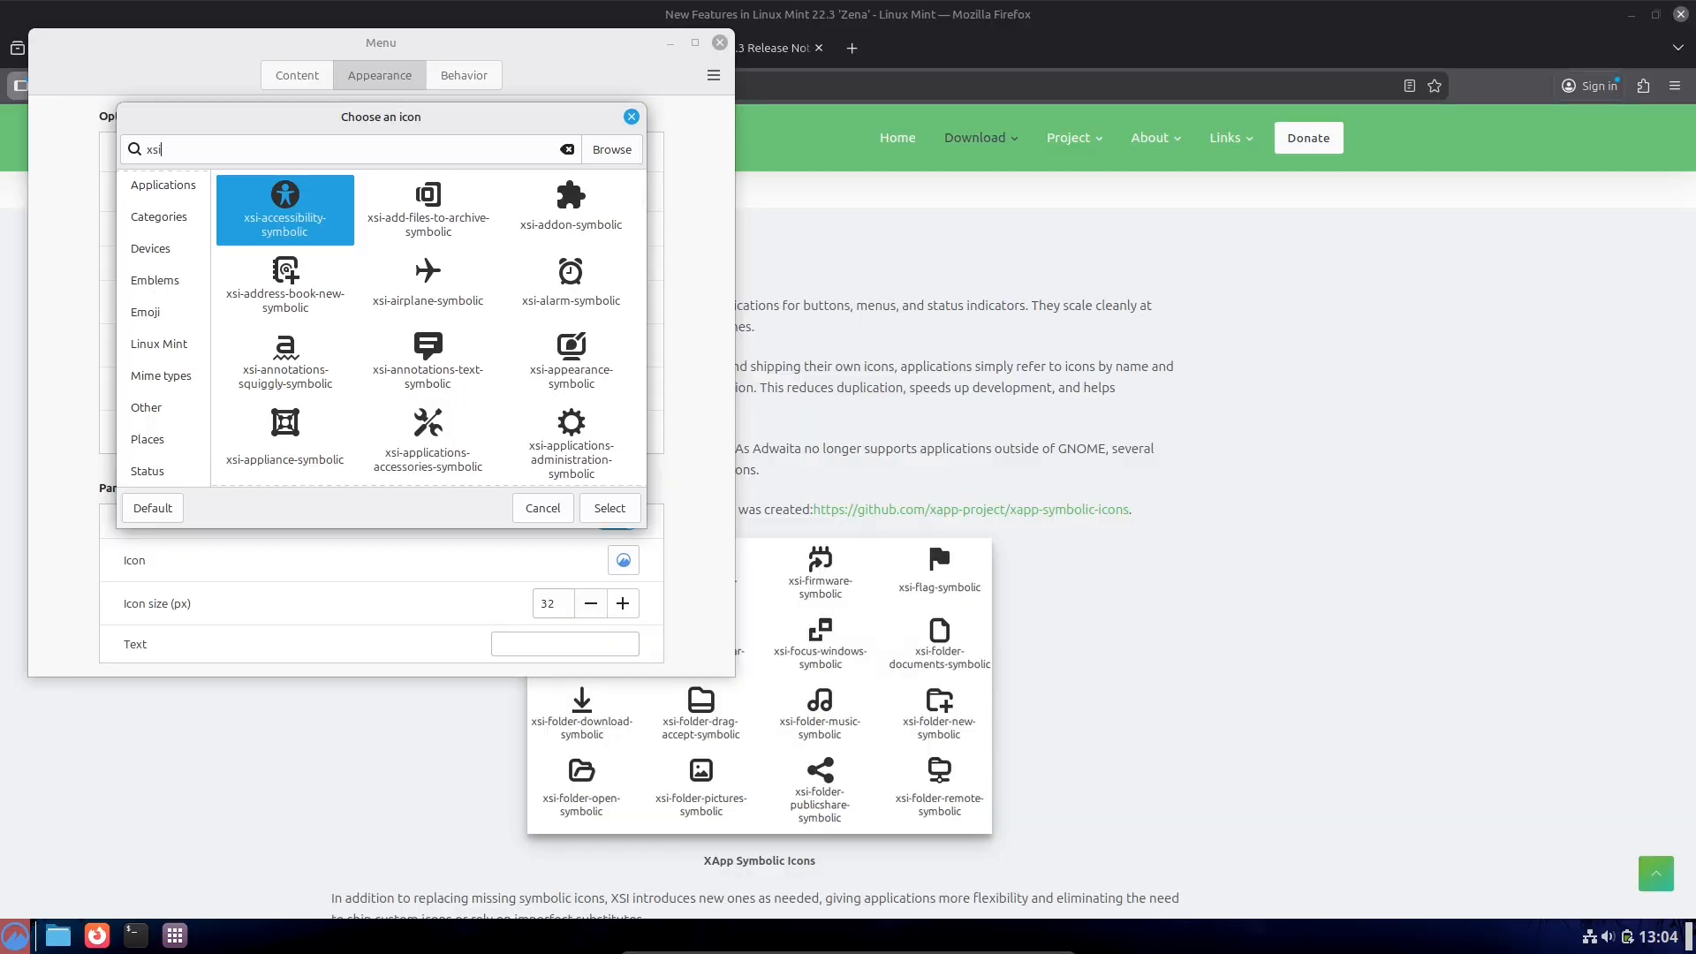
pyautogui.scroll(-3)
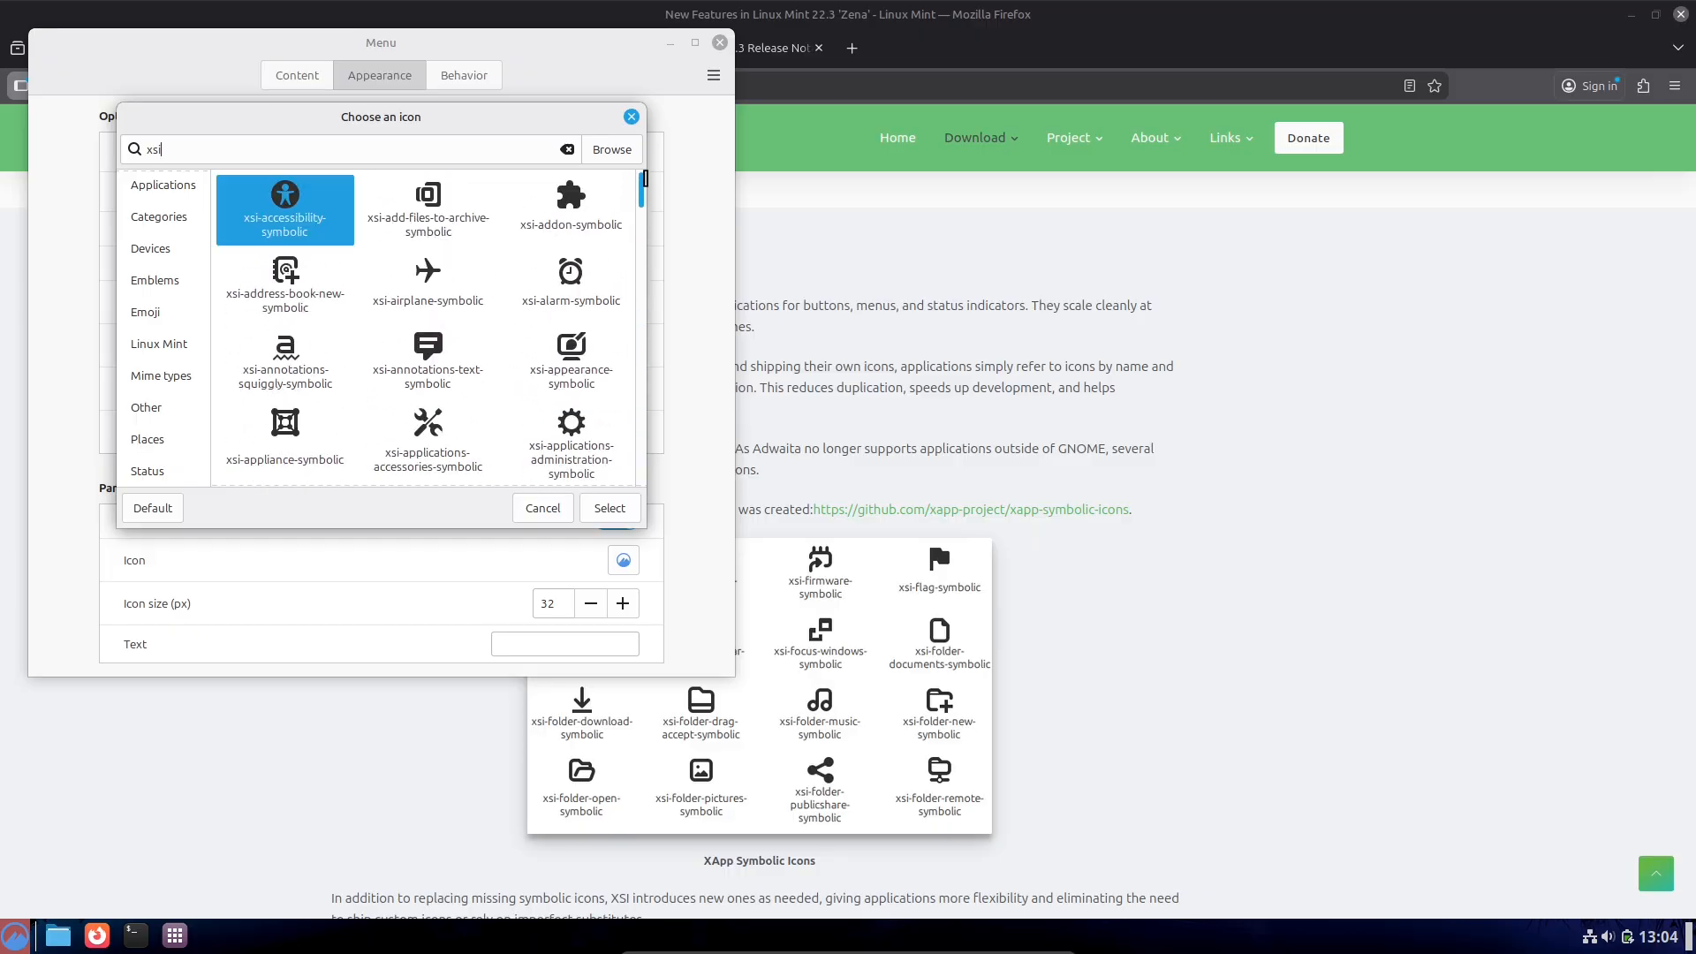
pyautogui.click(541, 507)
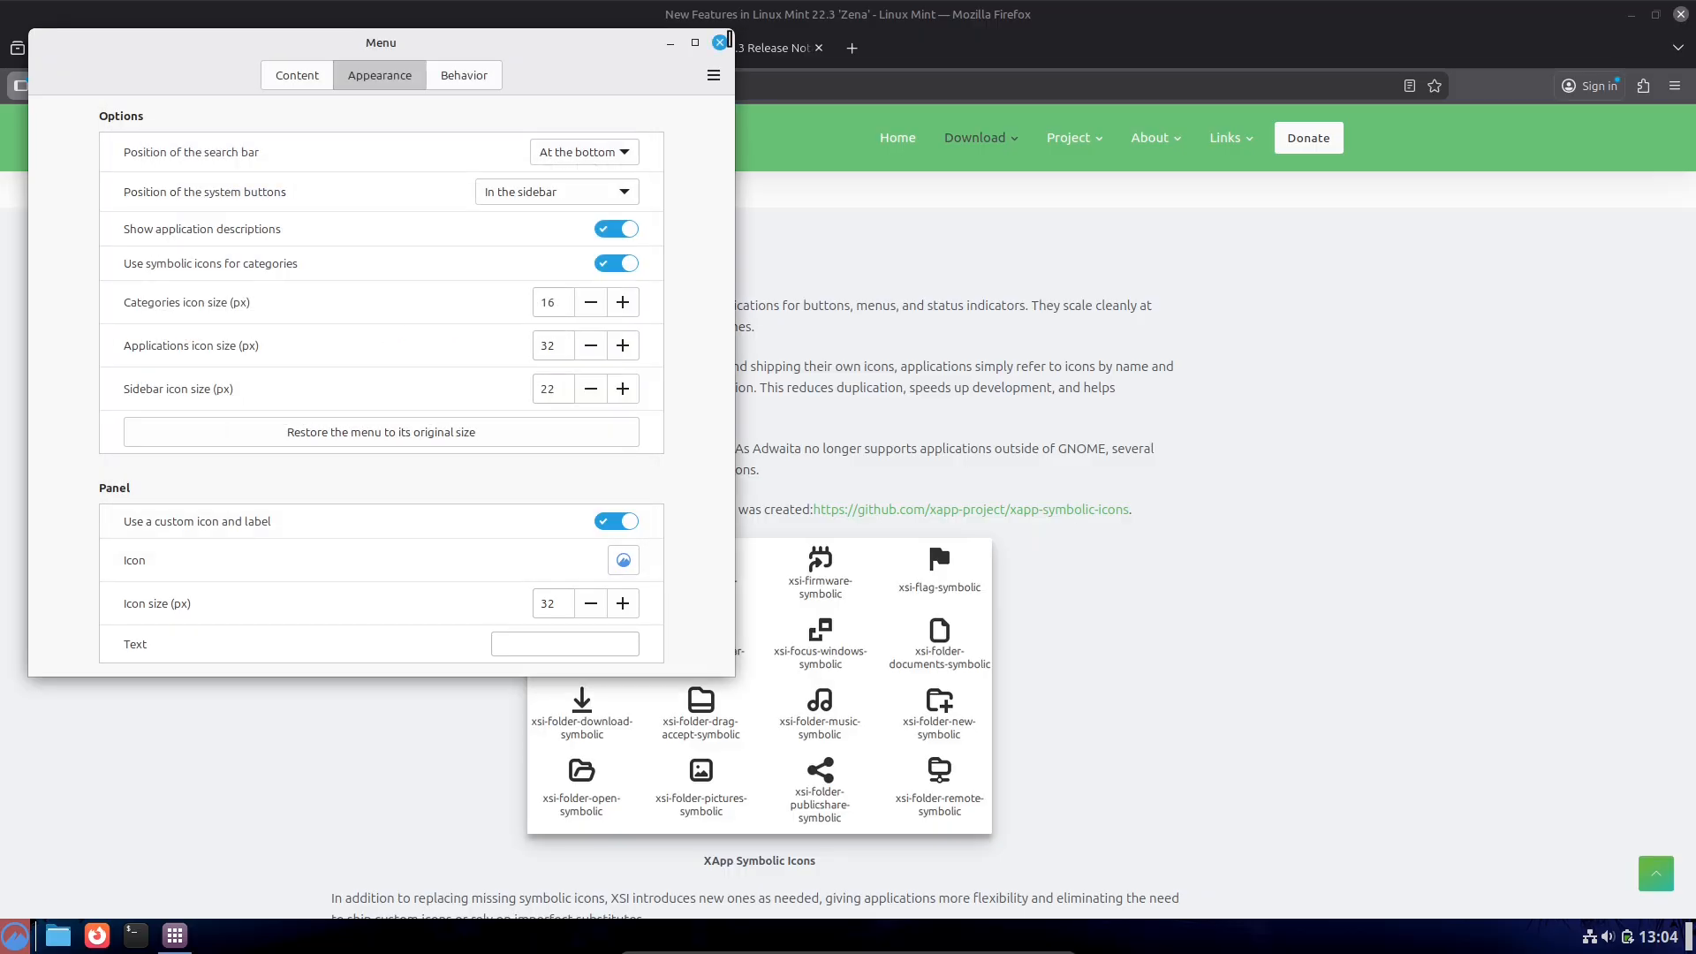
pyautogui.click(719, 42)
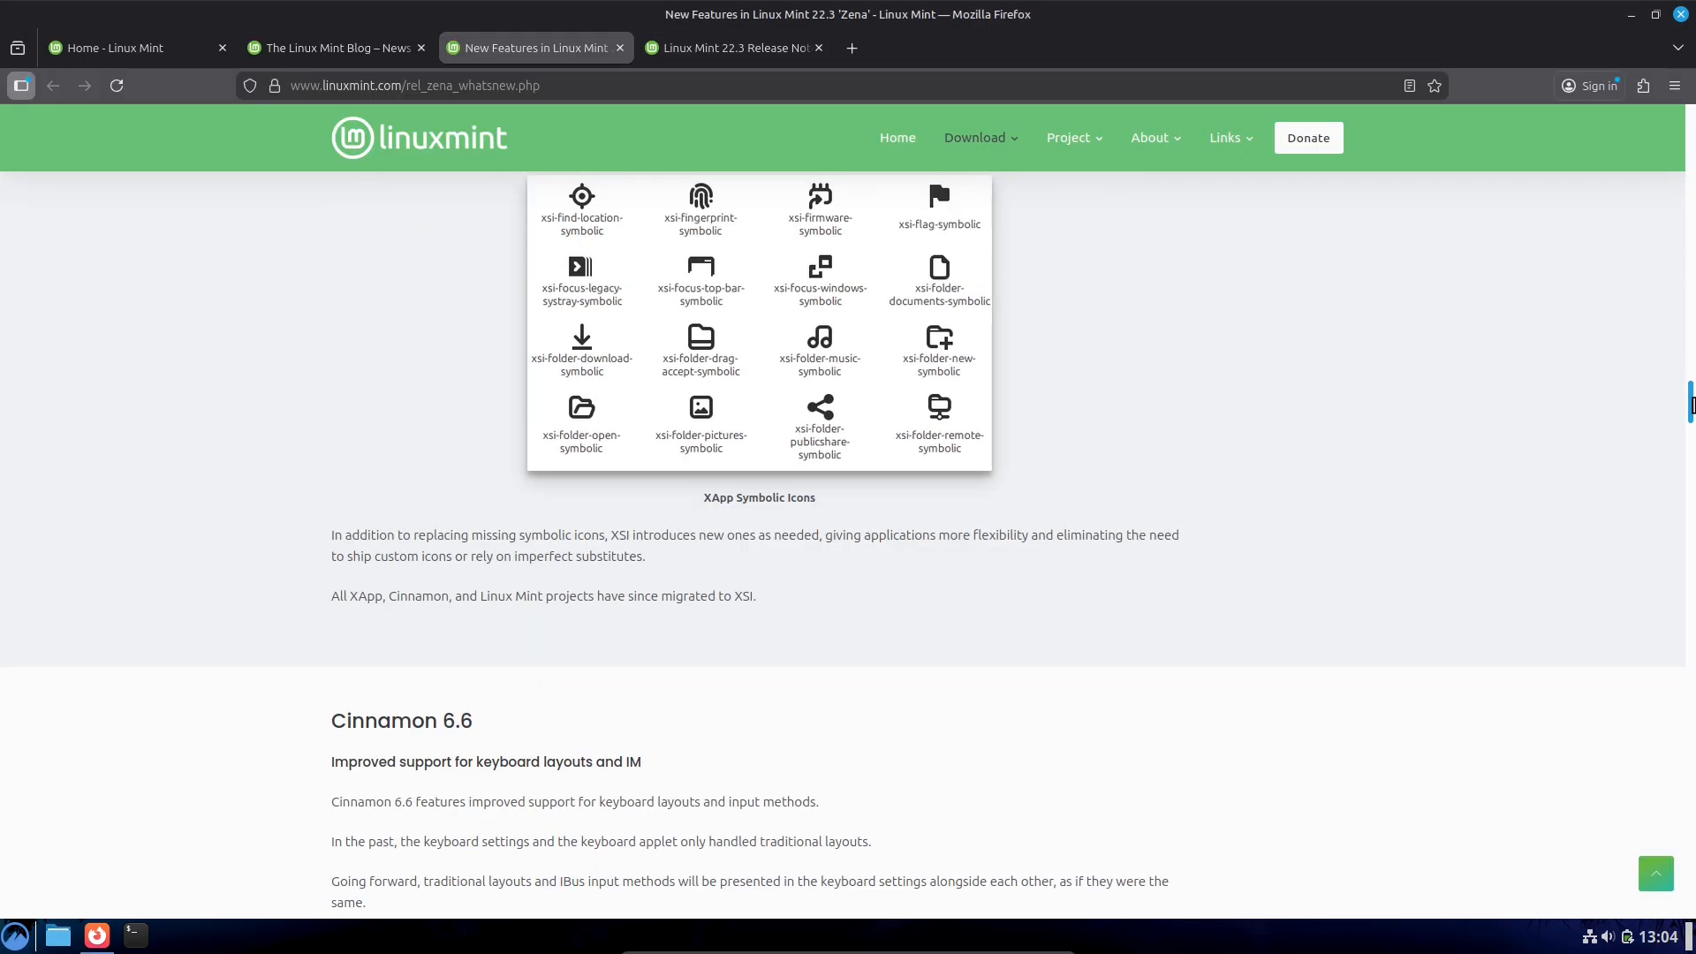
pyautogui.scroll(-3)
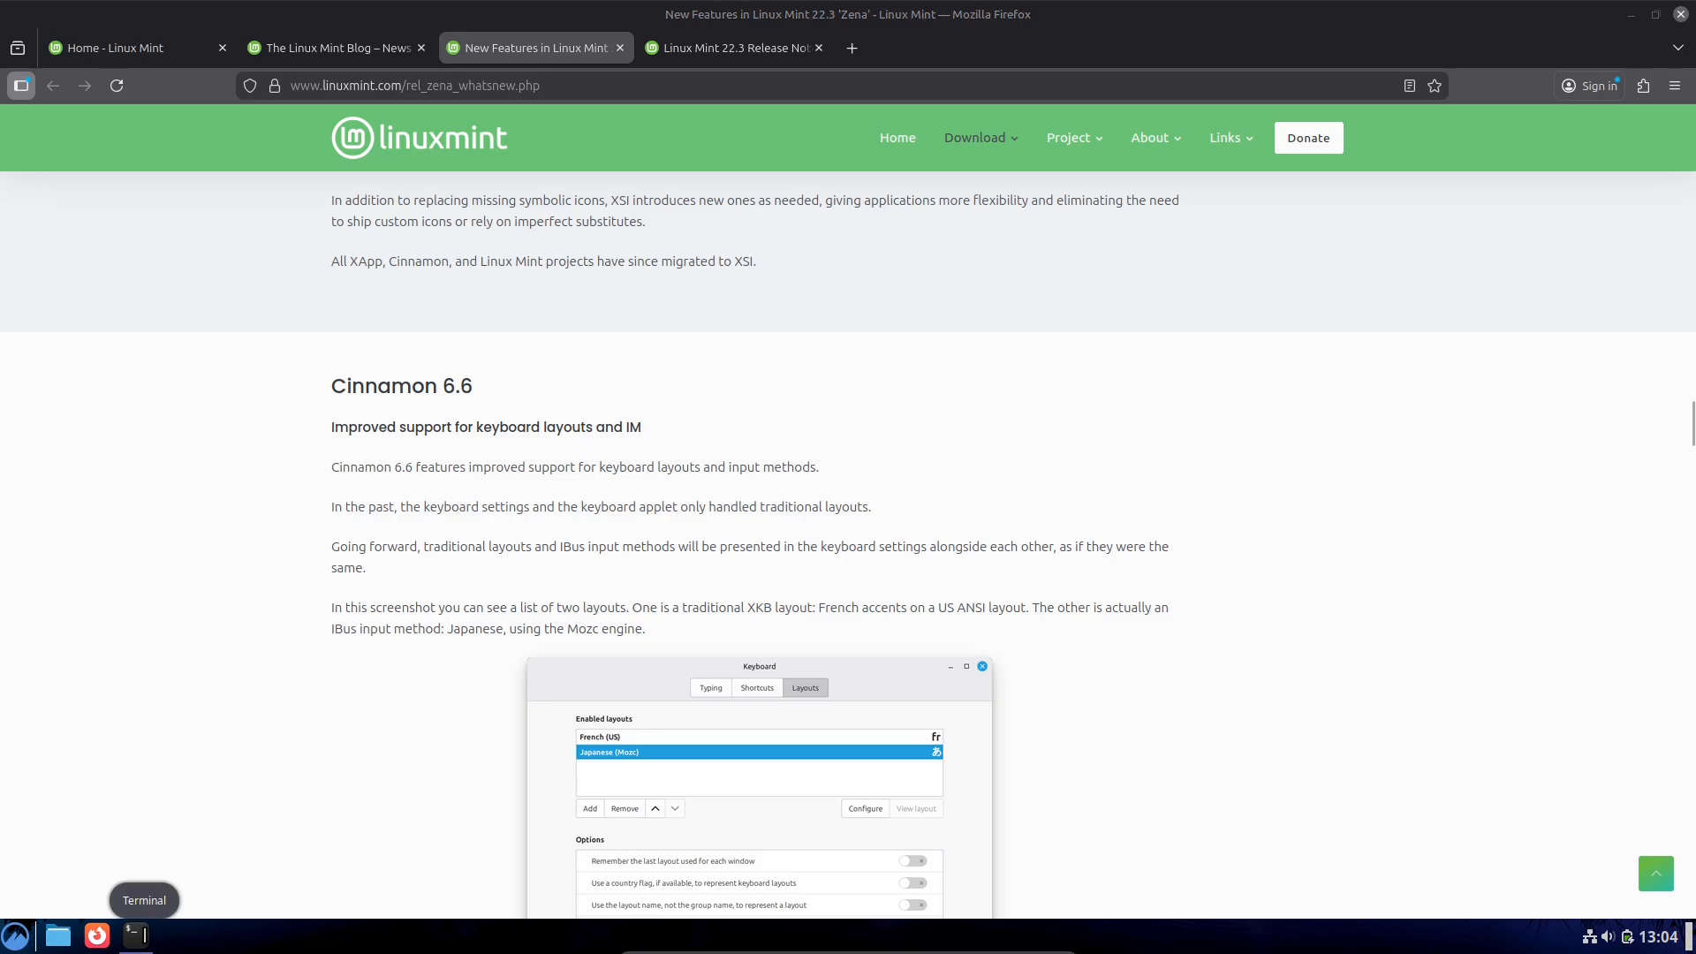
pyautogui.click(135, 935)
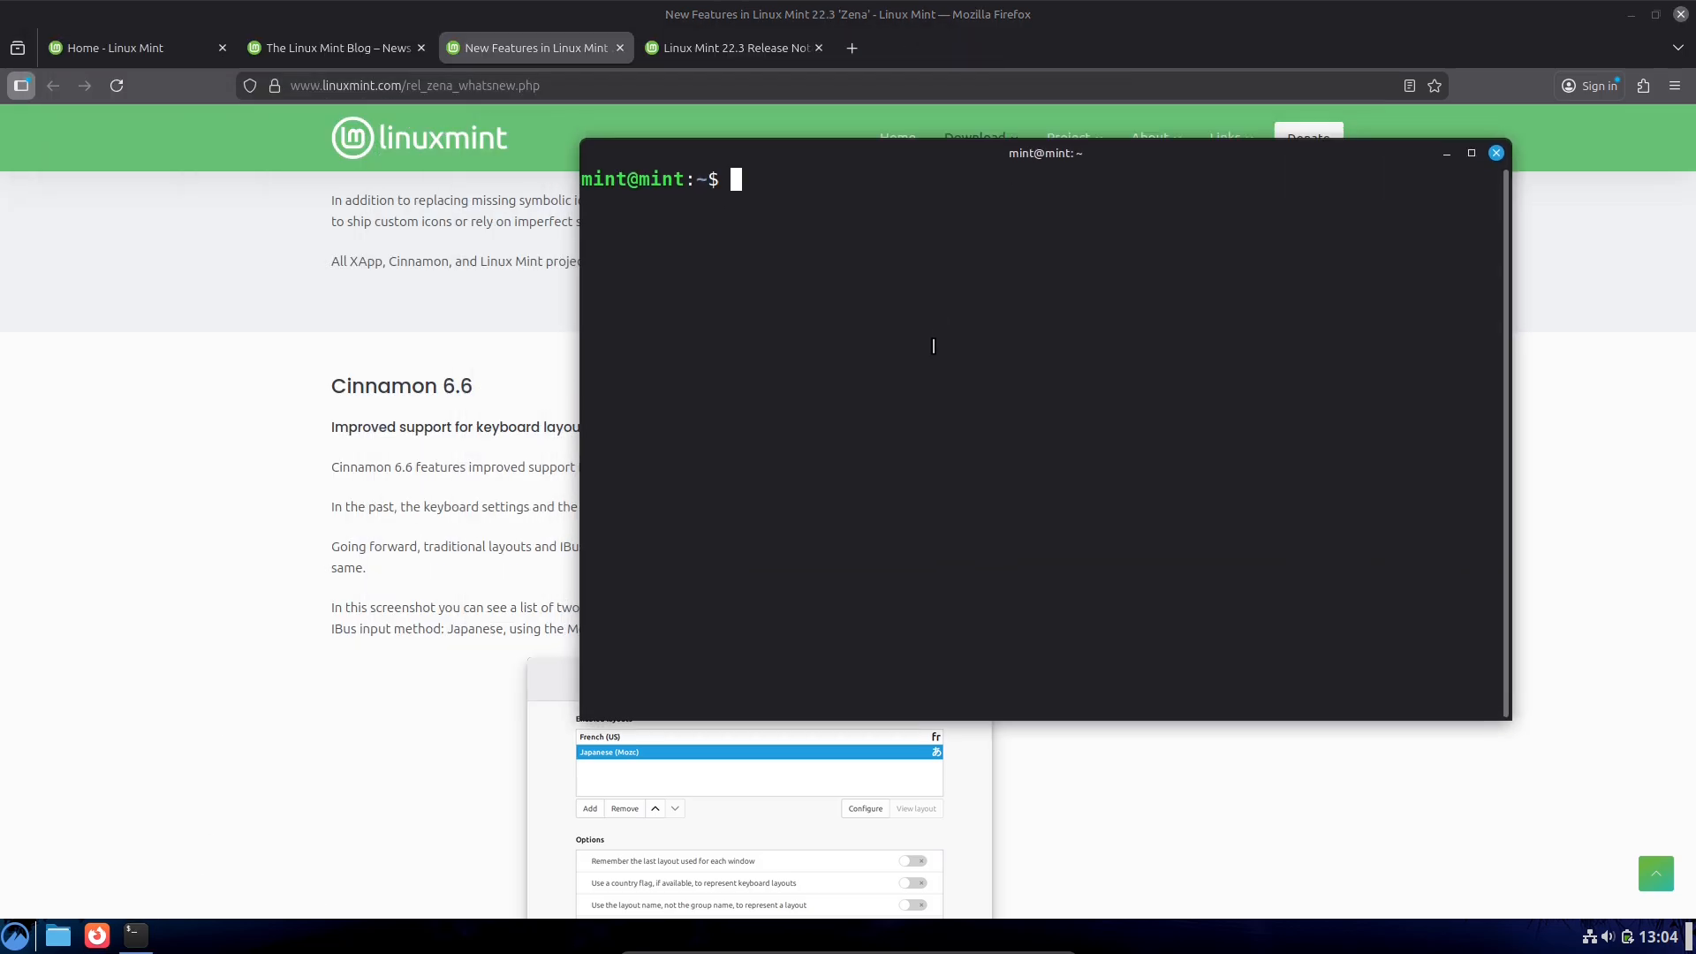
pyautogui.write('cinnamon  --version')
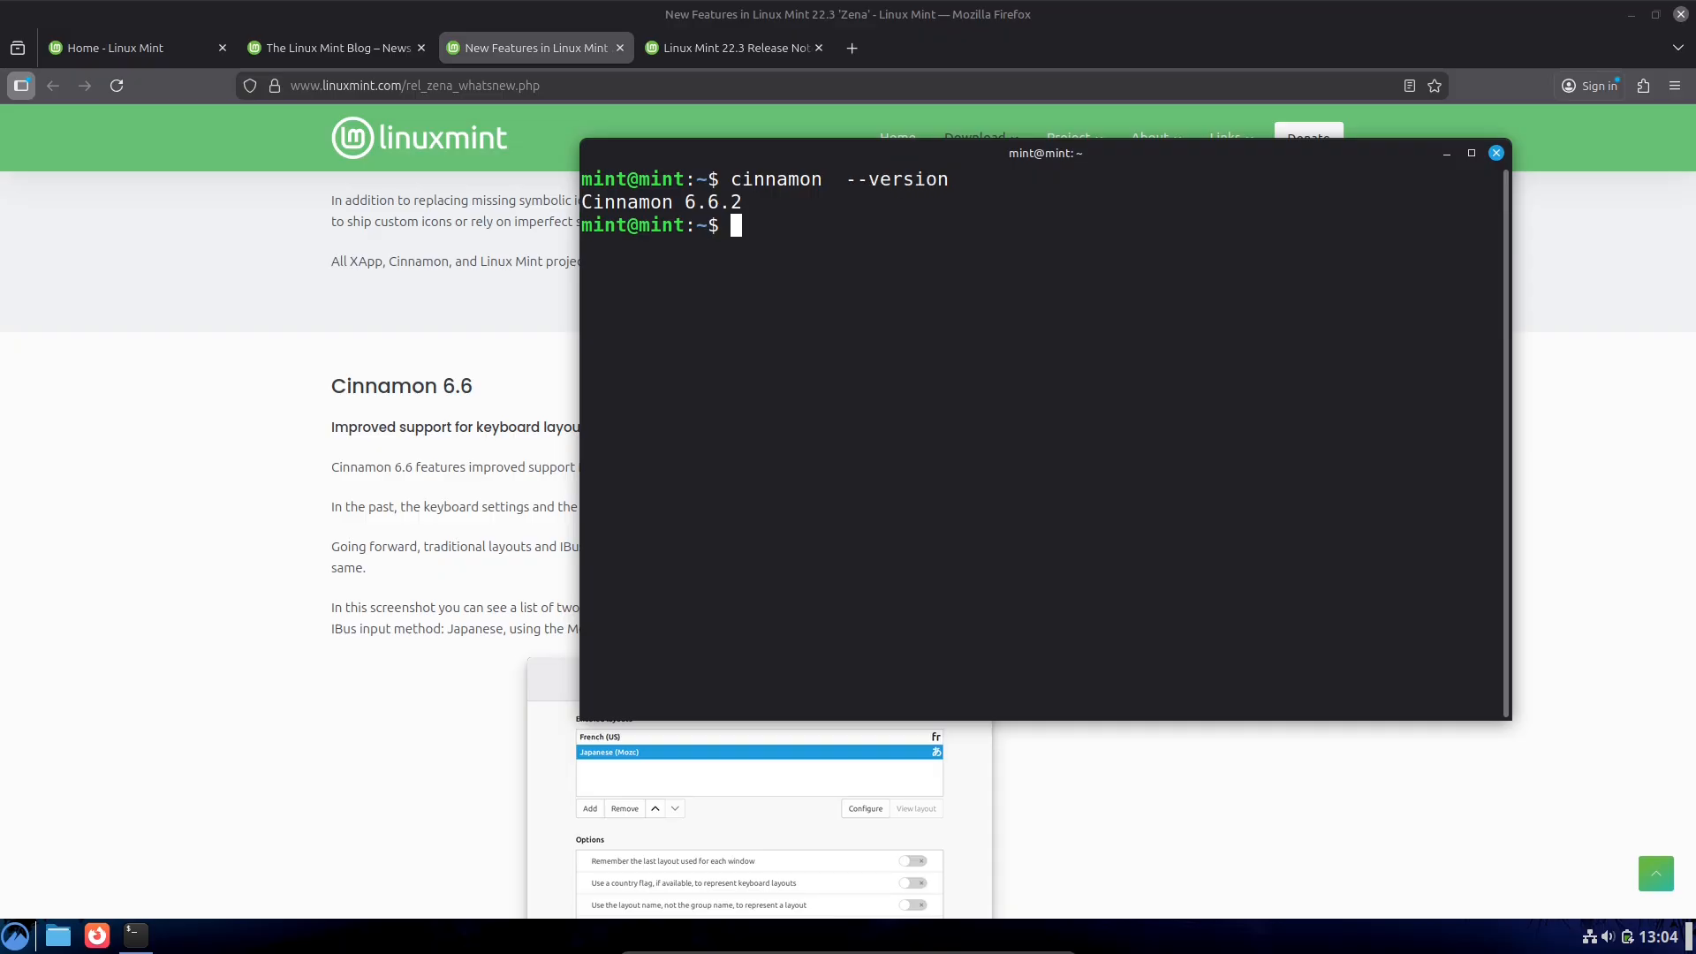
pyautogui.click(1446, 152)
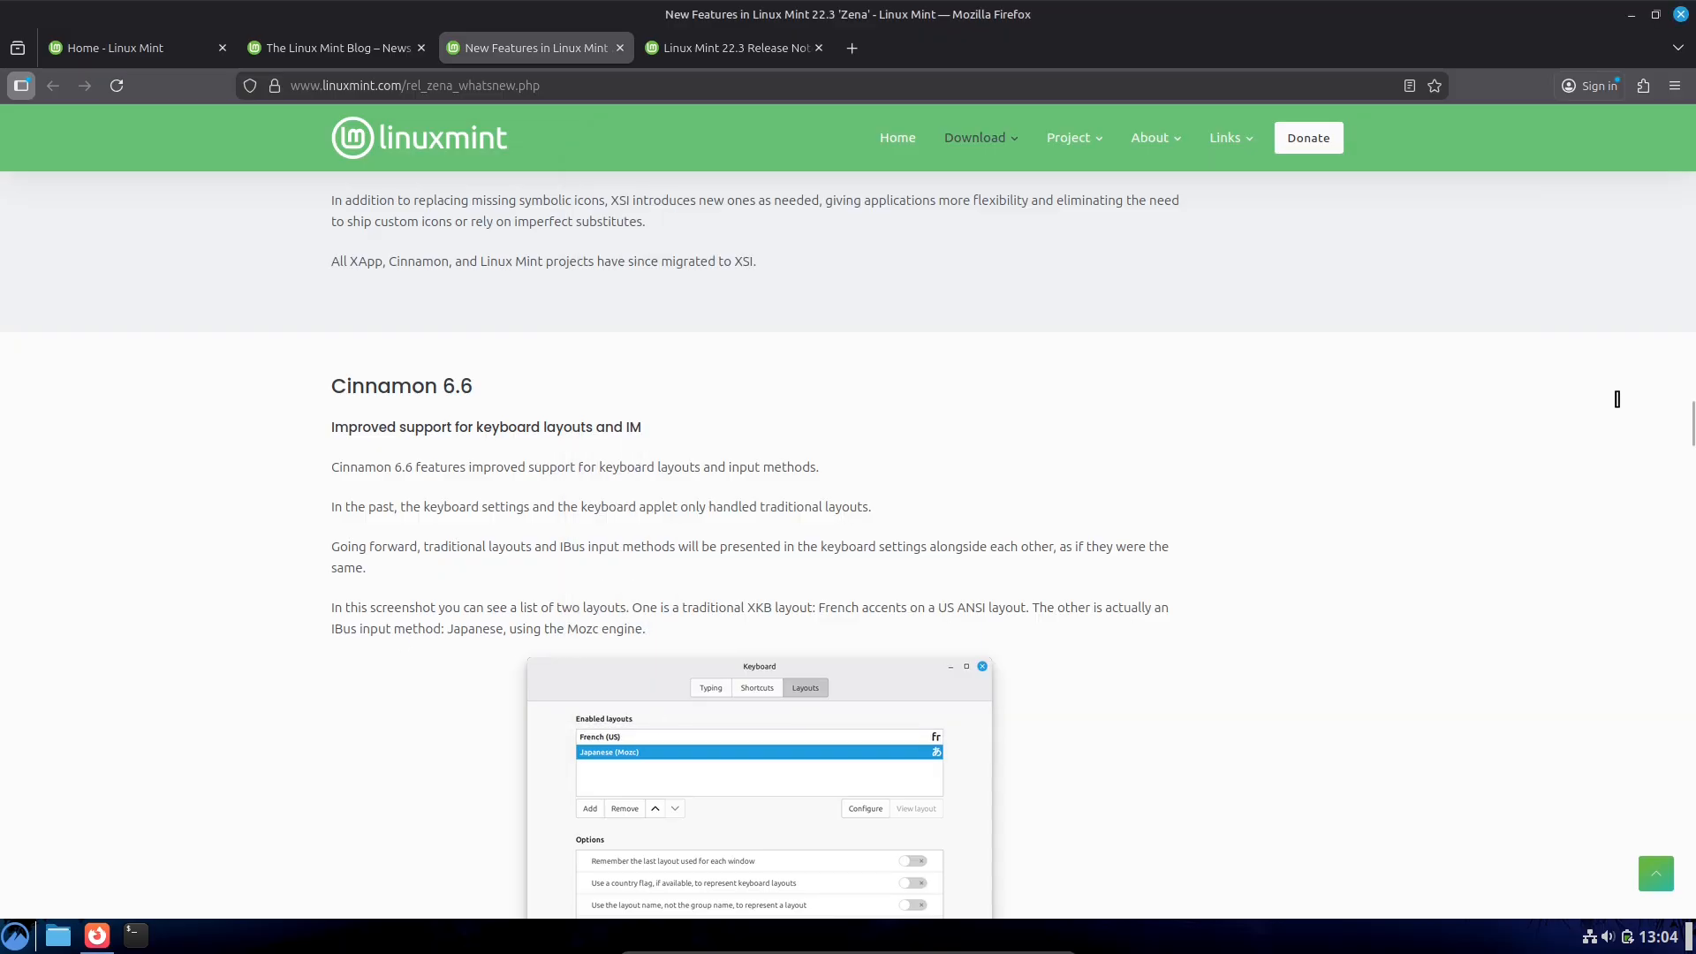
pyautogui.scroll(-3)
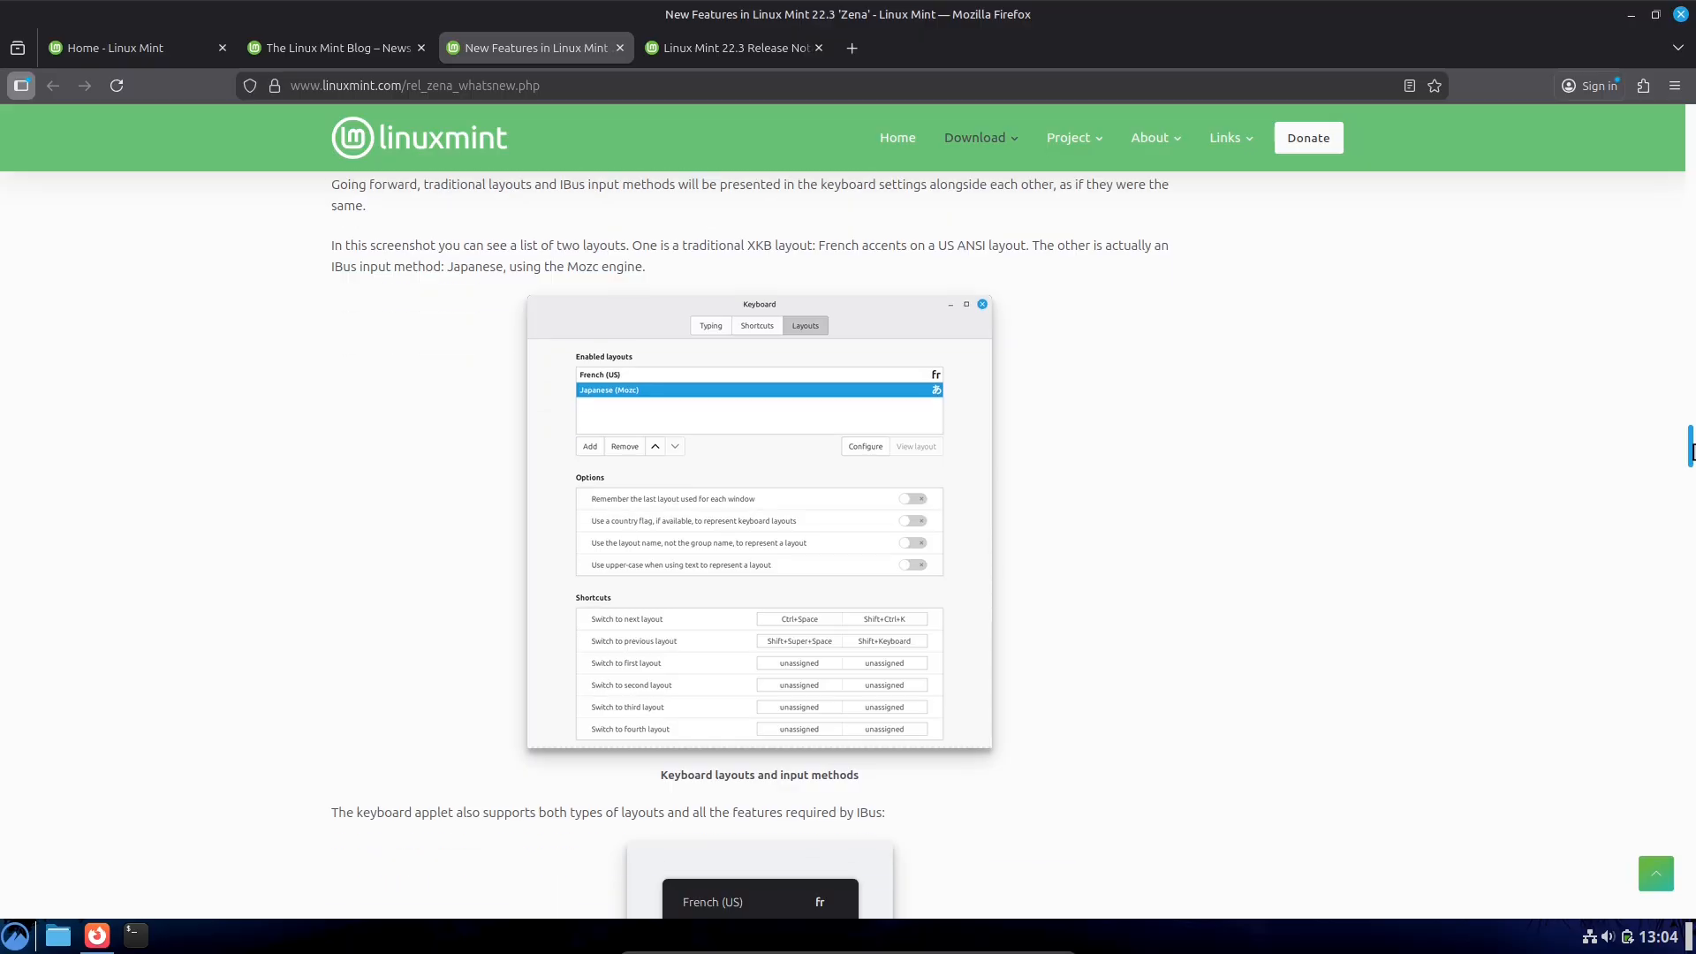
pyautogui.click(15, 935)
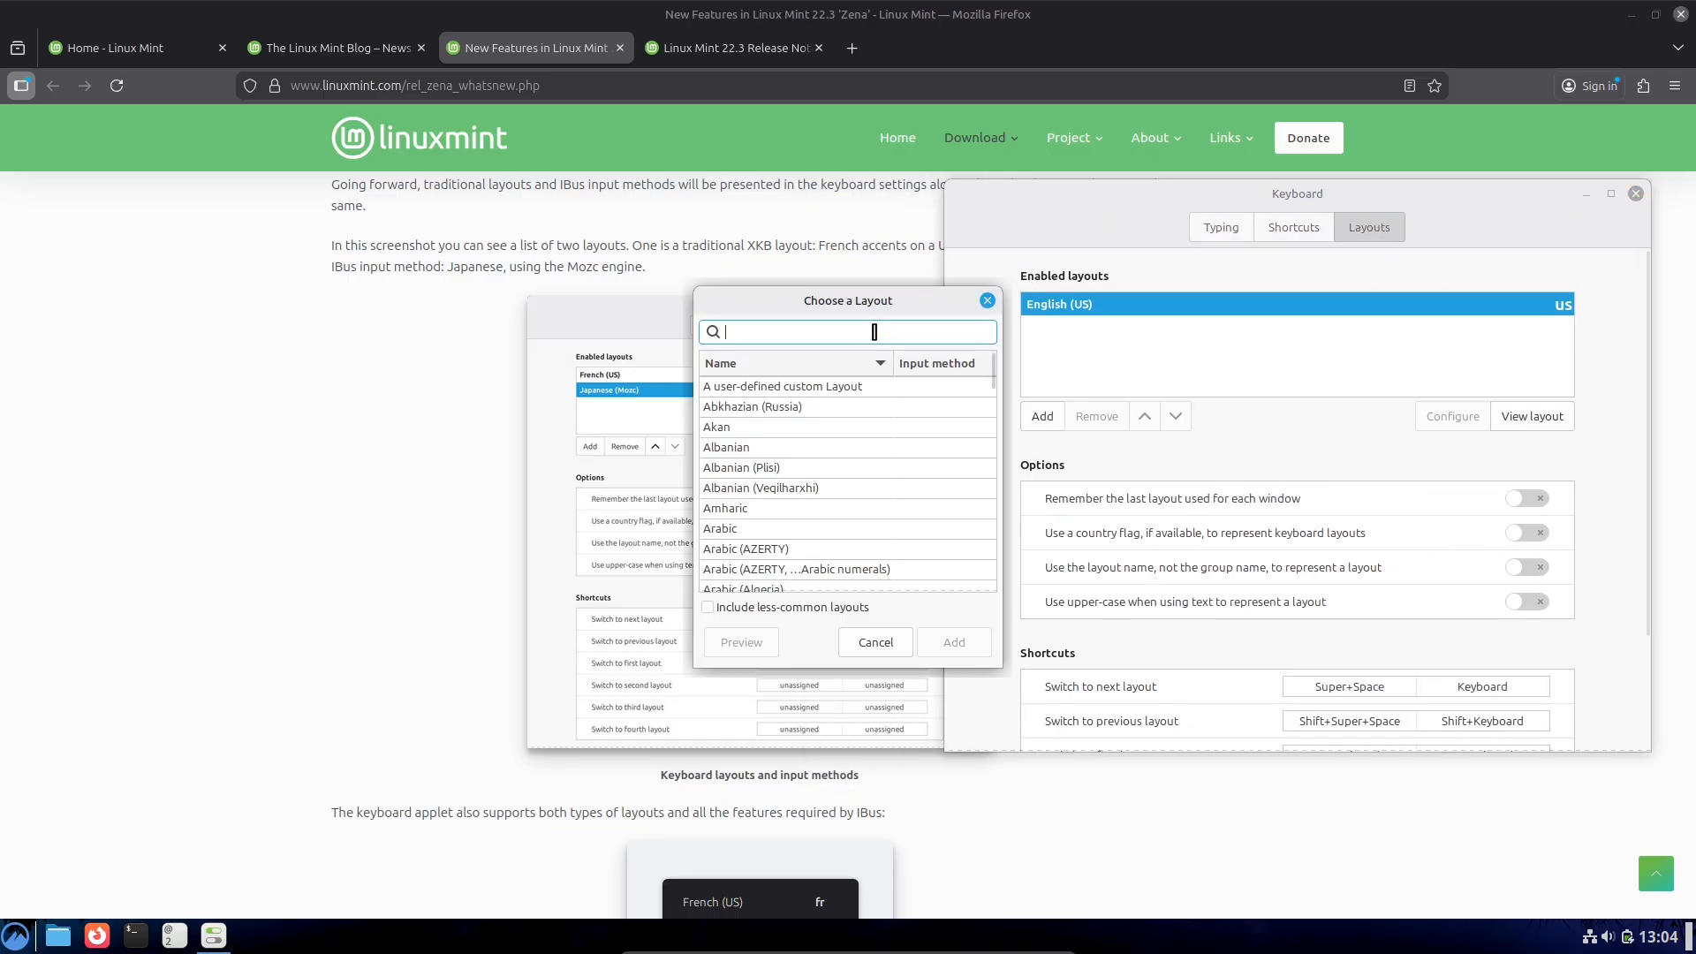
pyautogui.write('jap')
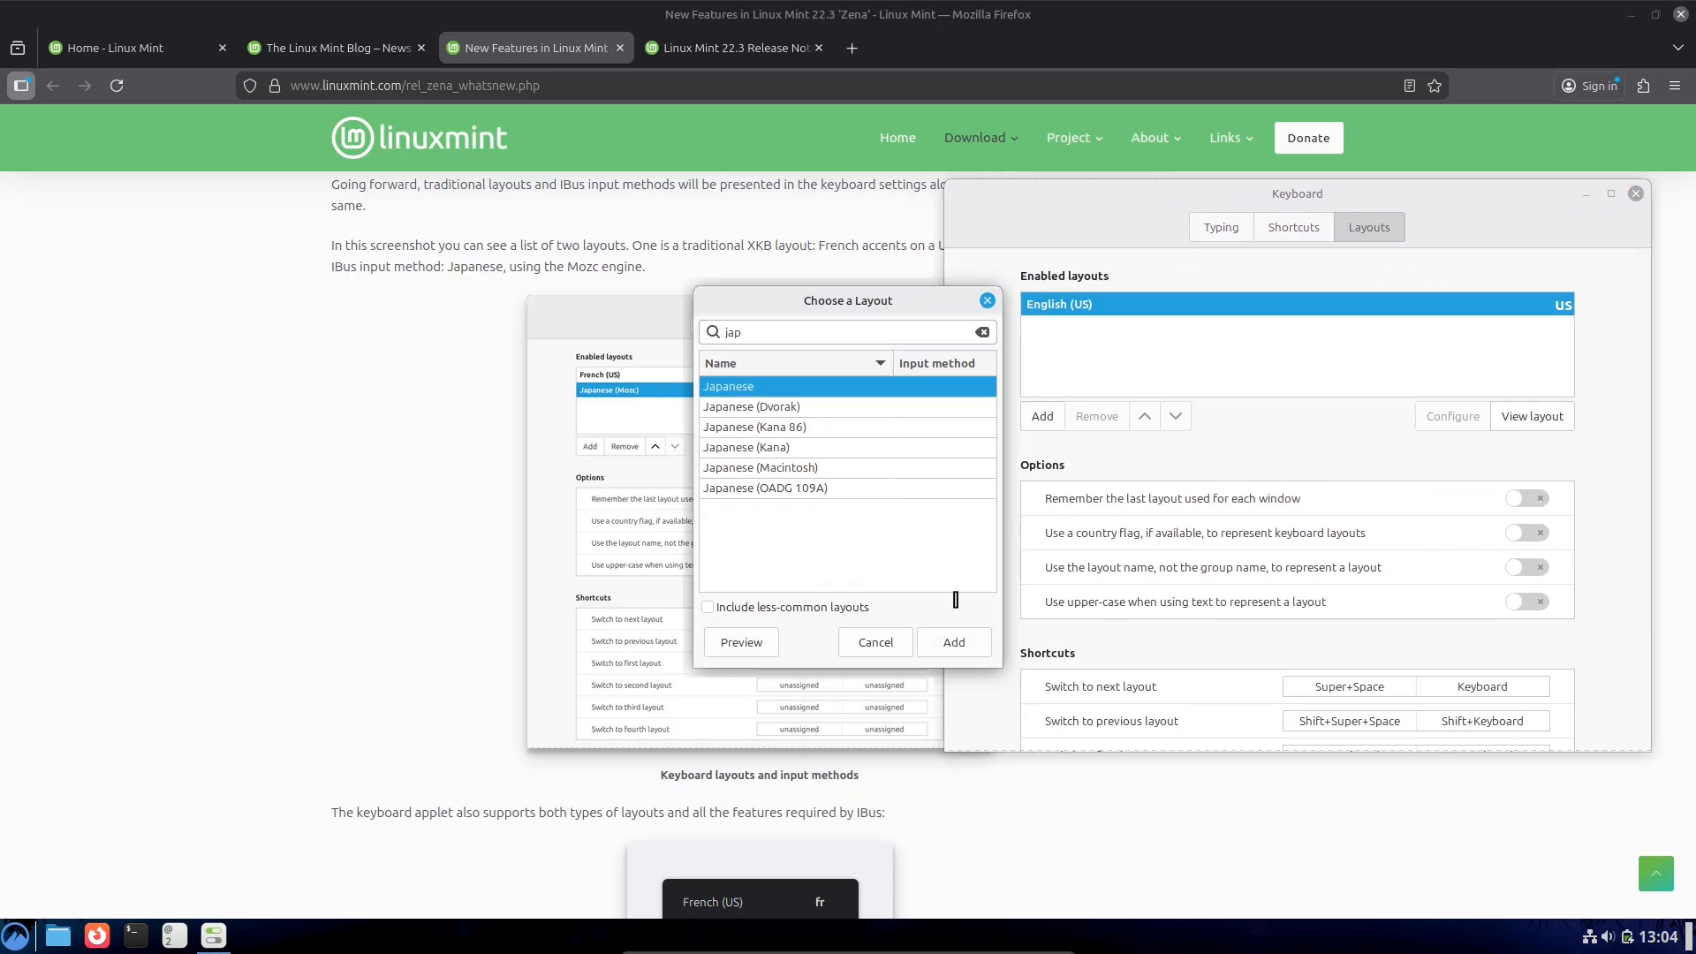
pyautogui.click(953, 641)
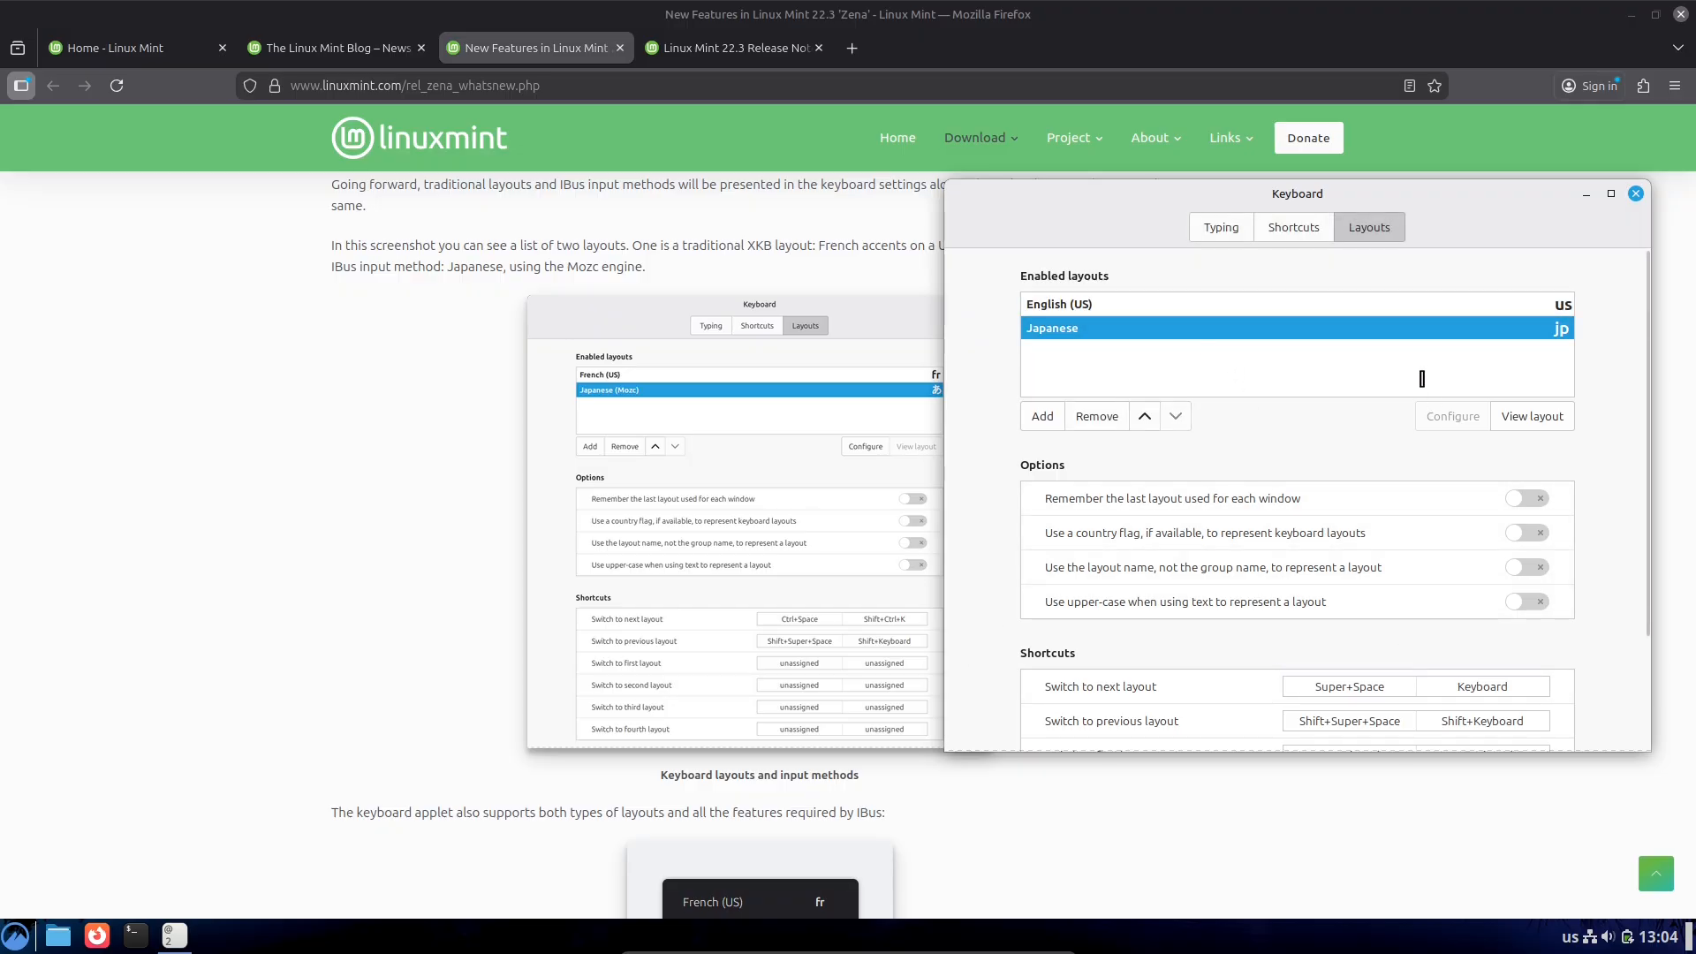
pyautogui.click(1531, 415)
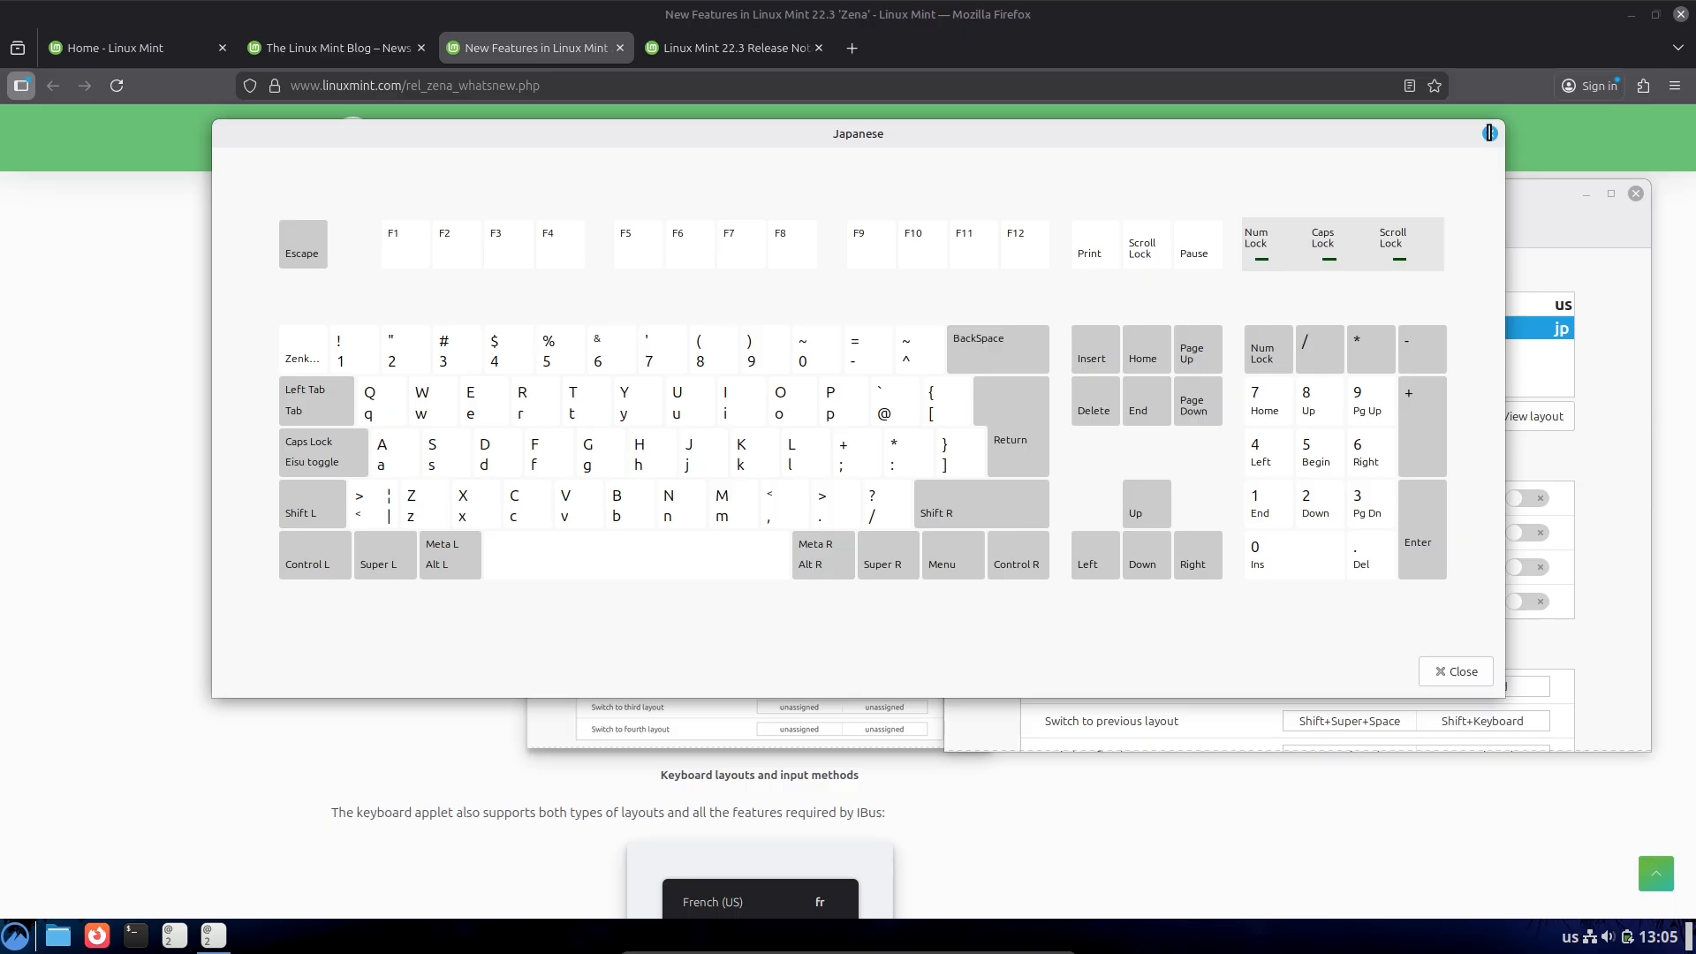
pyautogui.click(1455, 670)
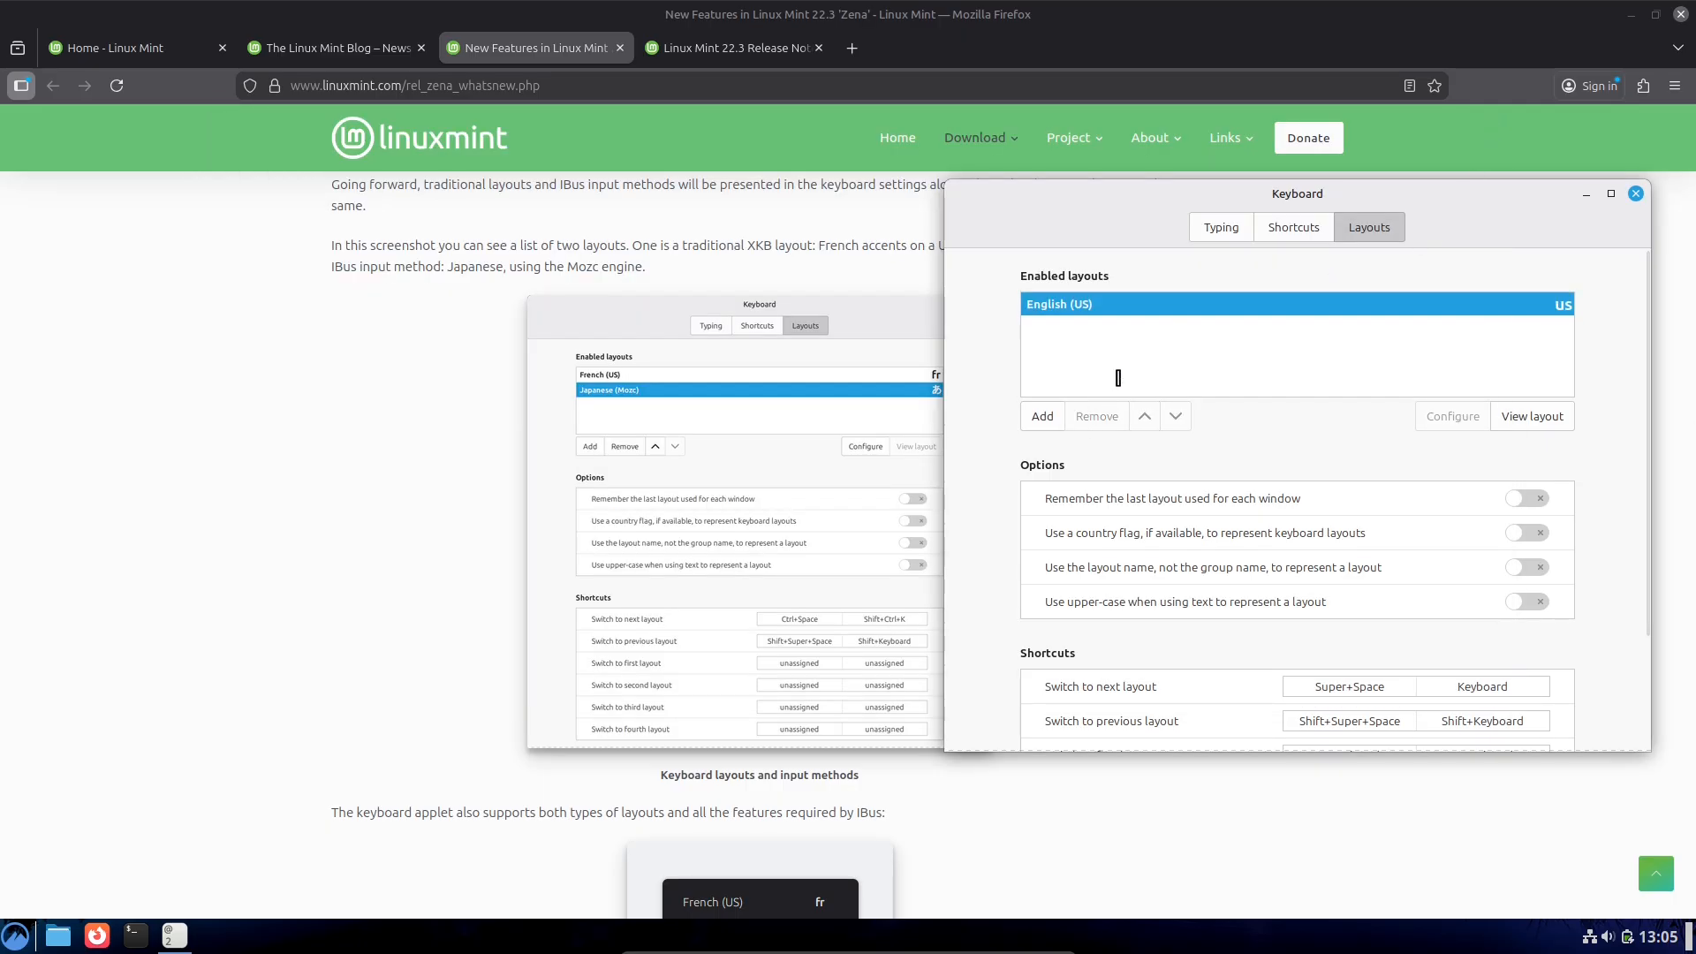
pyautogui.click(1220, 227)
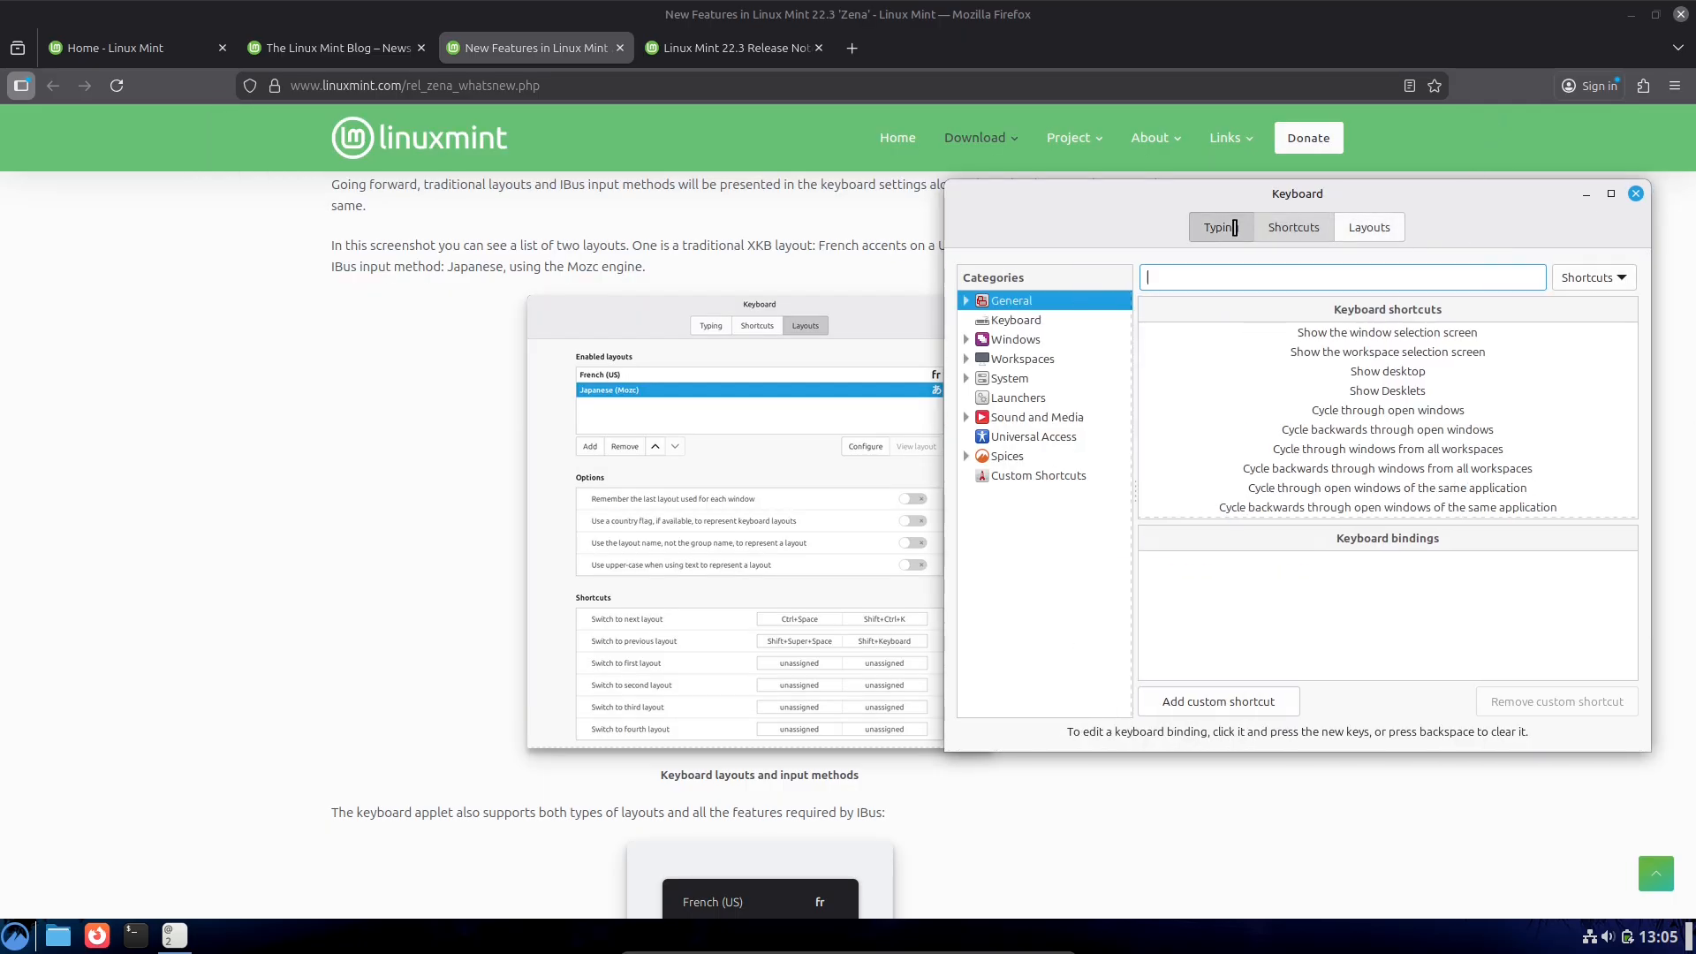
pyautogui.click(1635, 193)
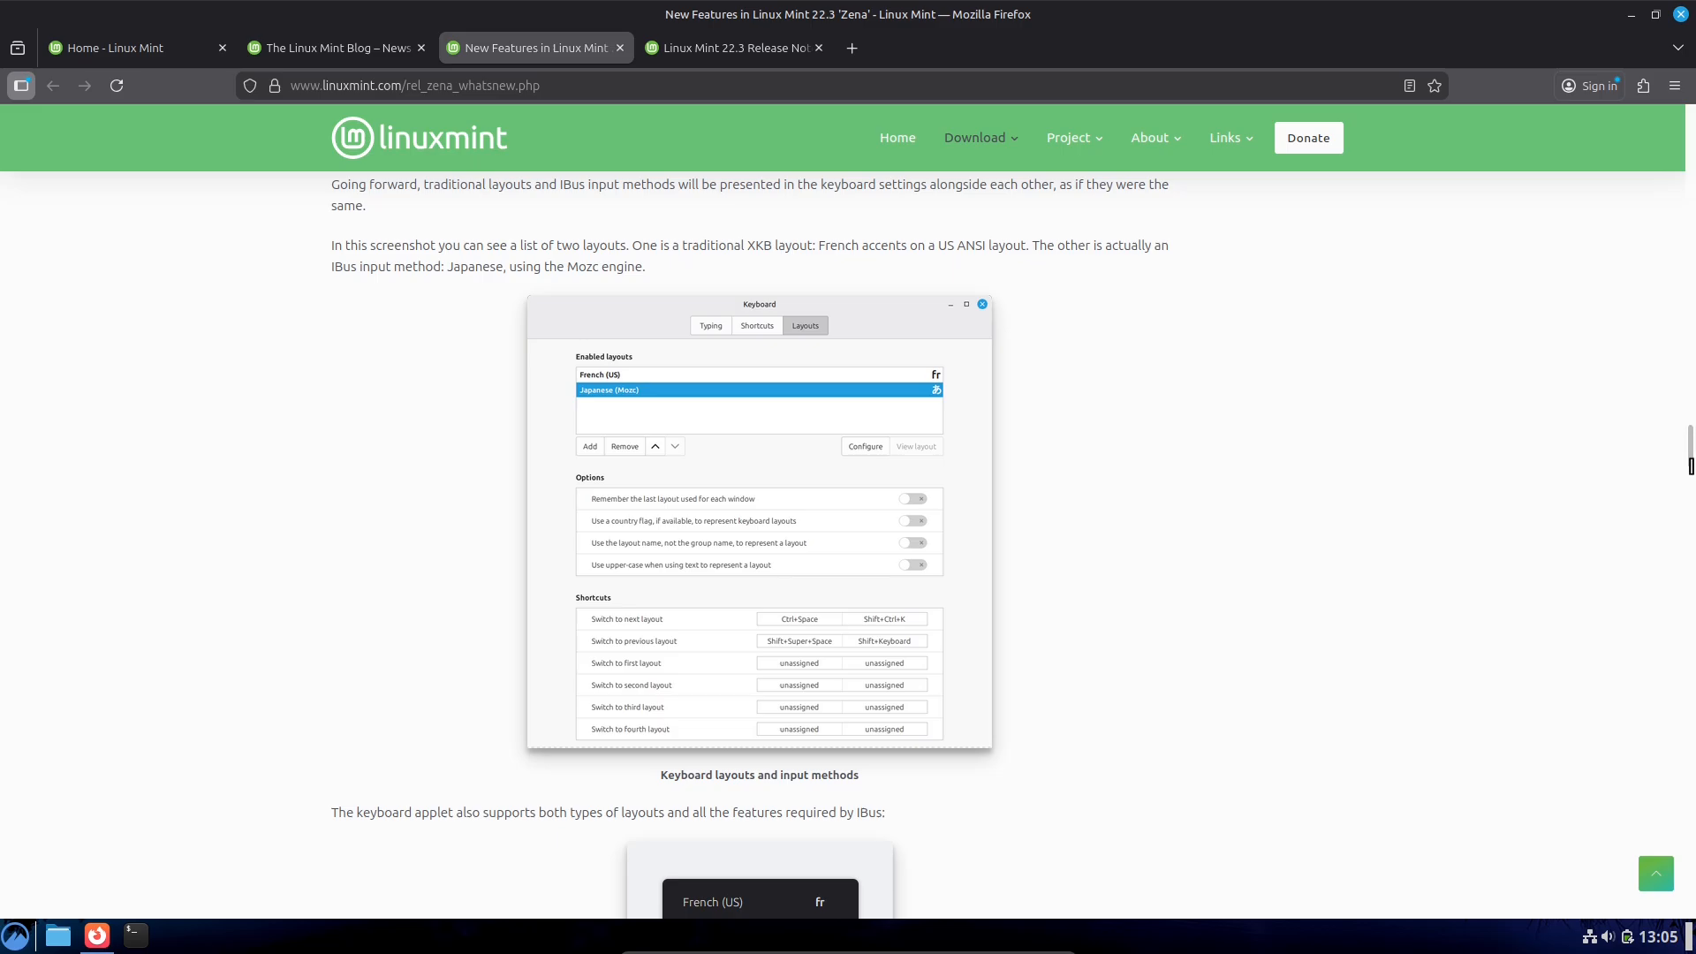
# Step: Scroll the article and close the account details window
pyautogui.scroll(-3)
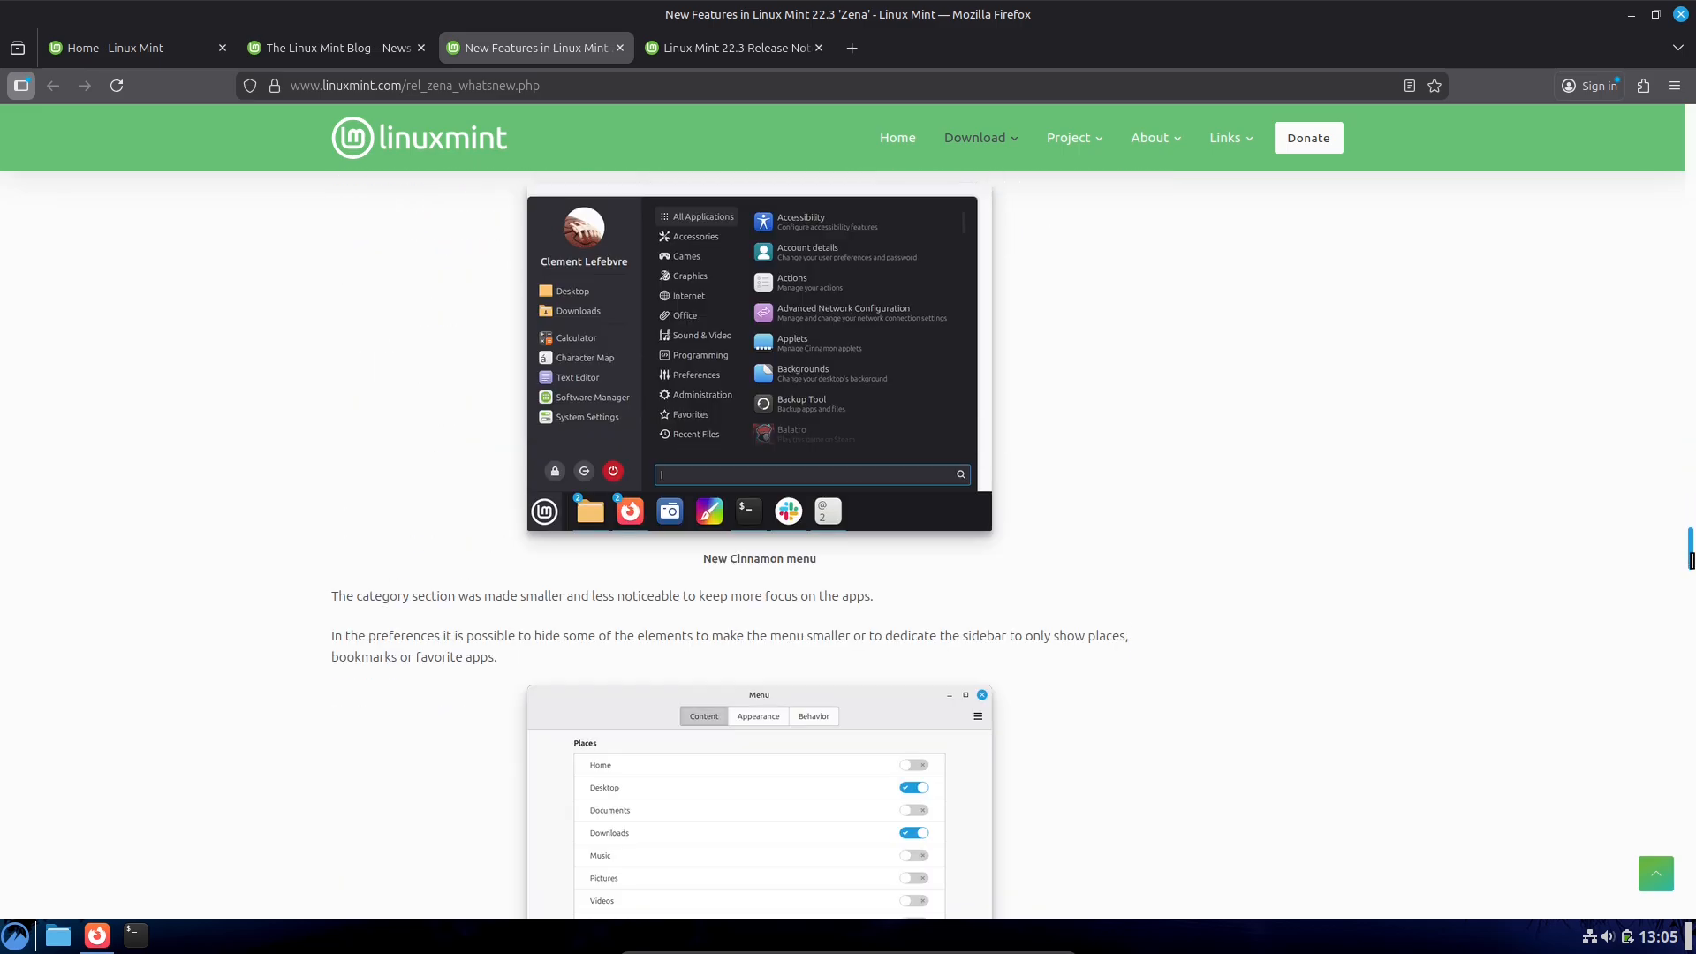
pyautogui.scroll(3)
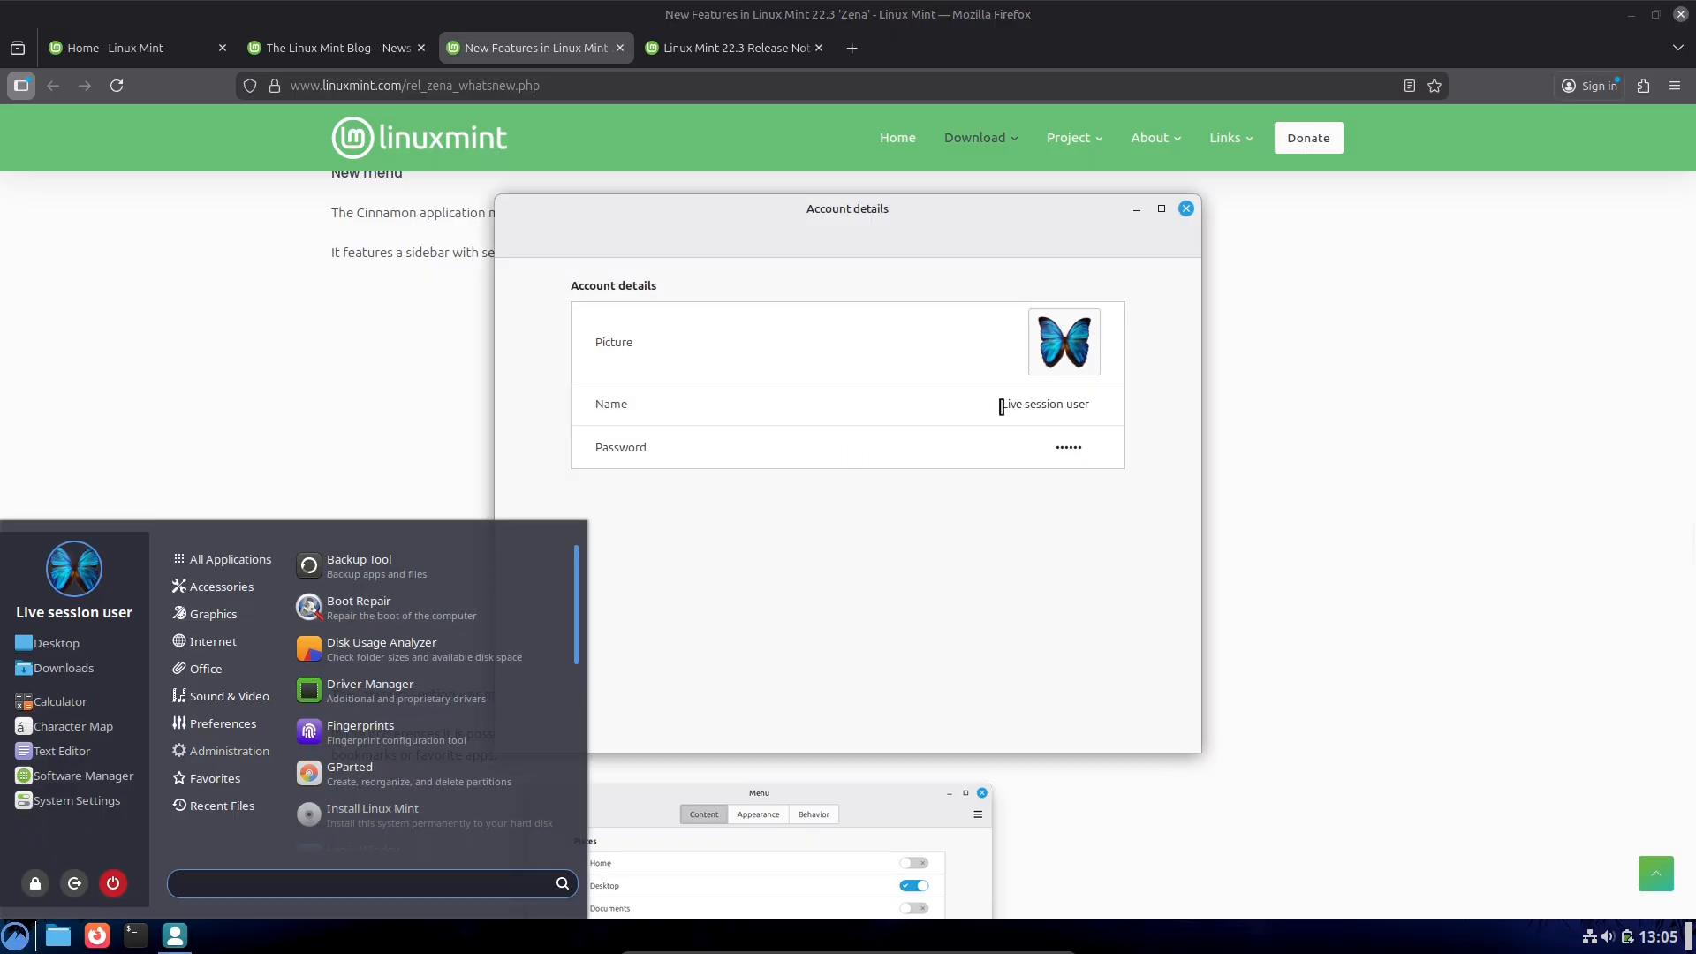
pyautogui.click(1186, 208)
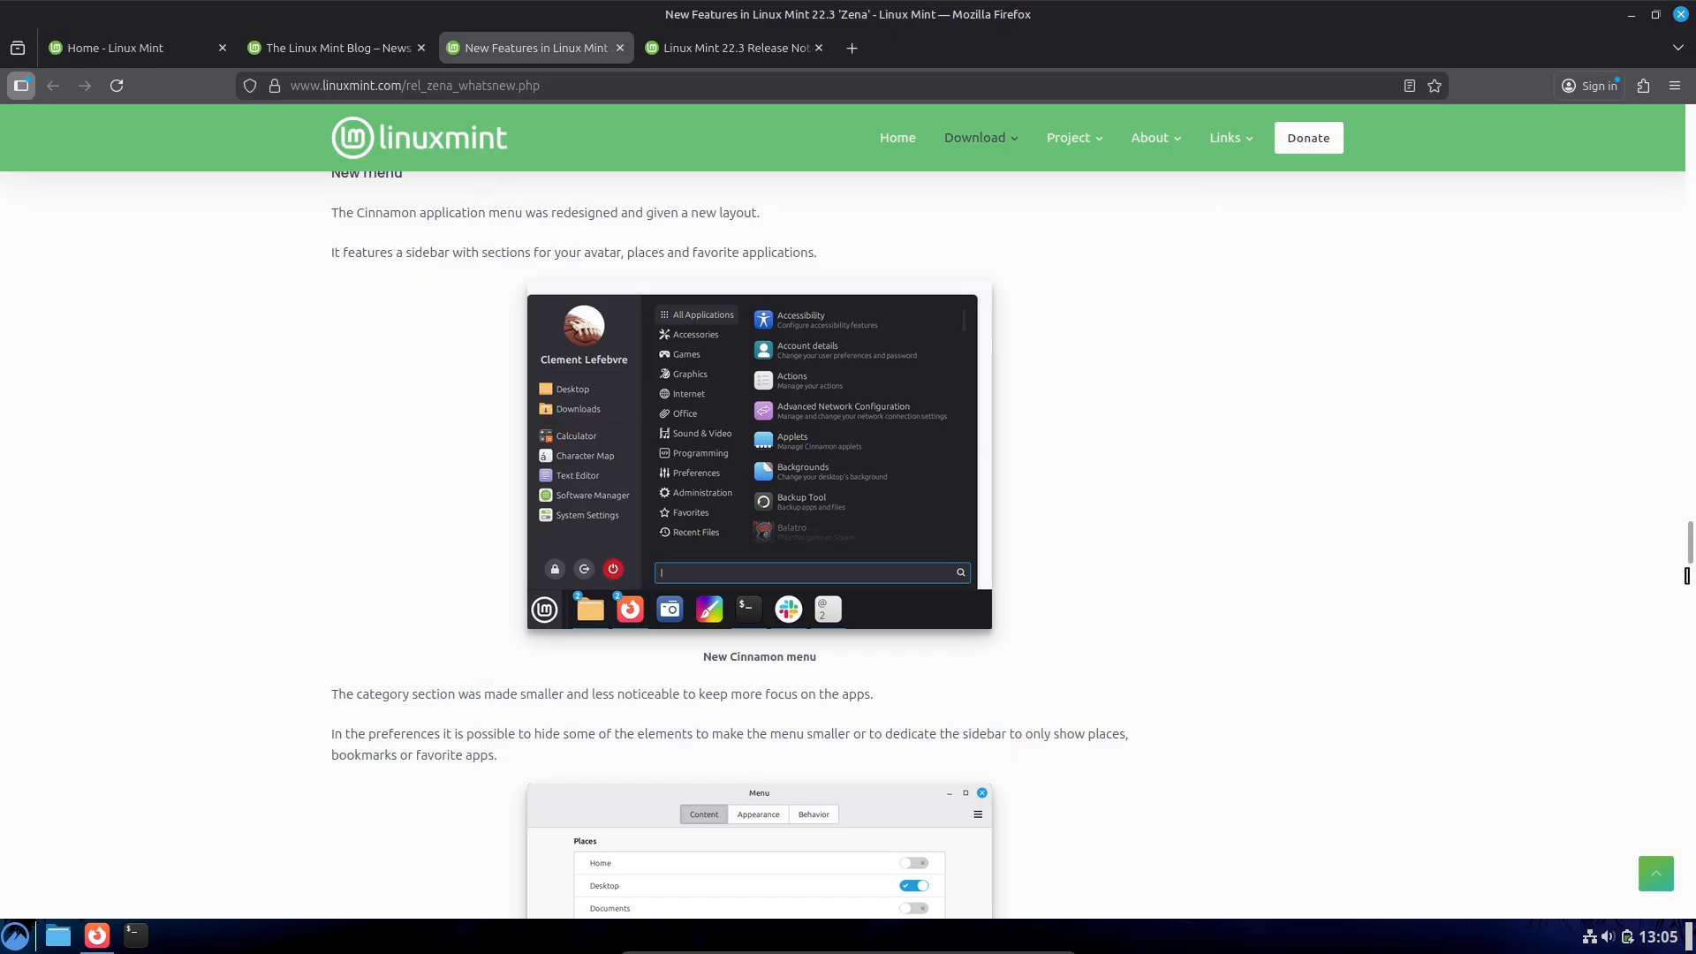
# Step: Open the application menu editor, close it with the menu preferences, and continue reading the article
pyautogui.scroll(-3)
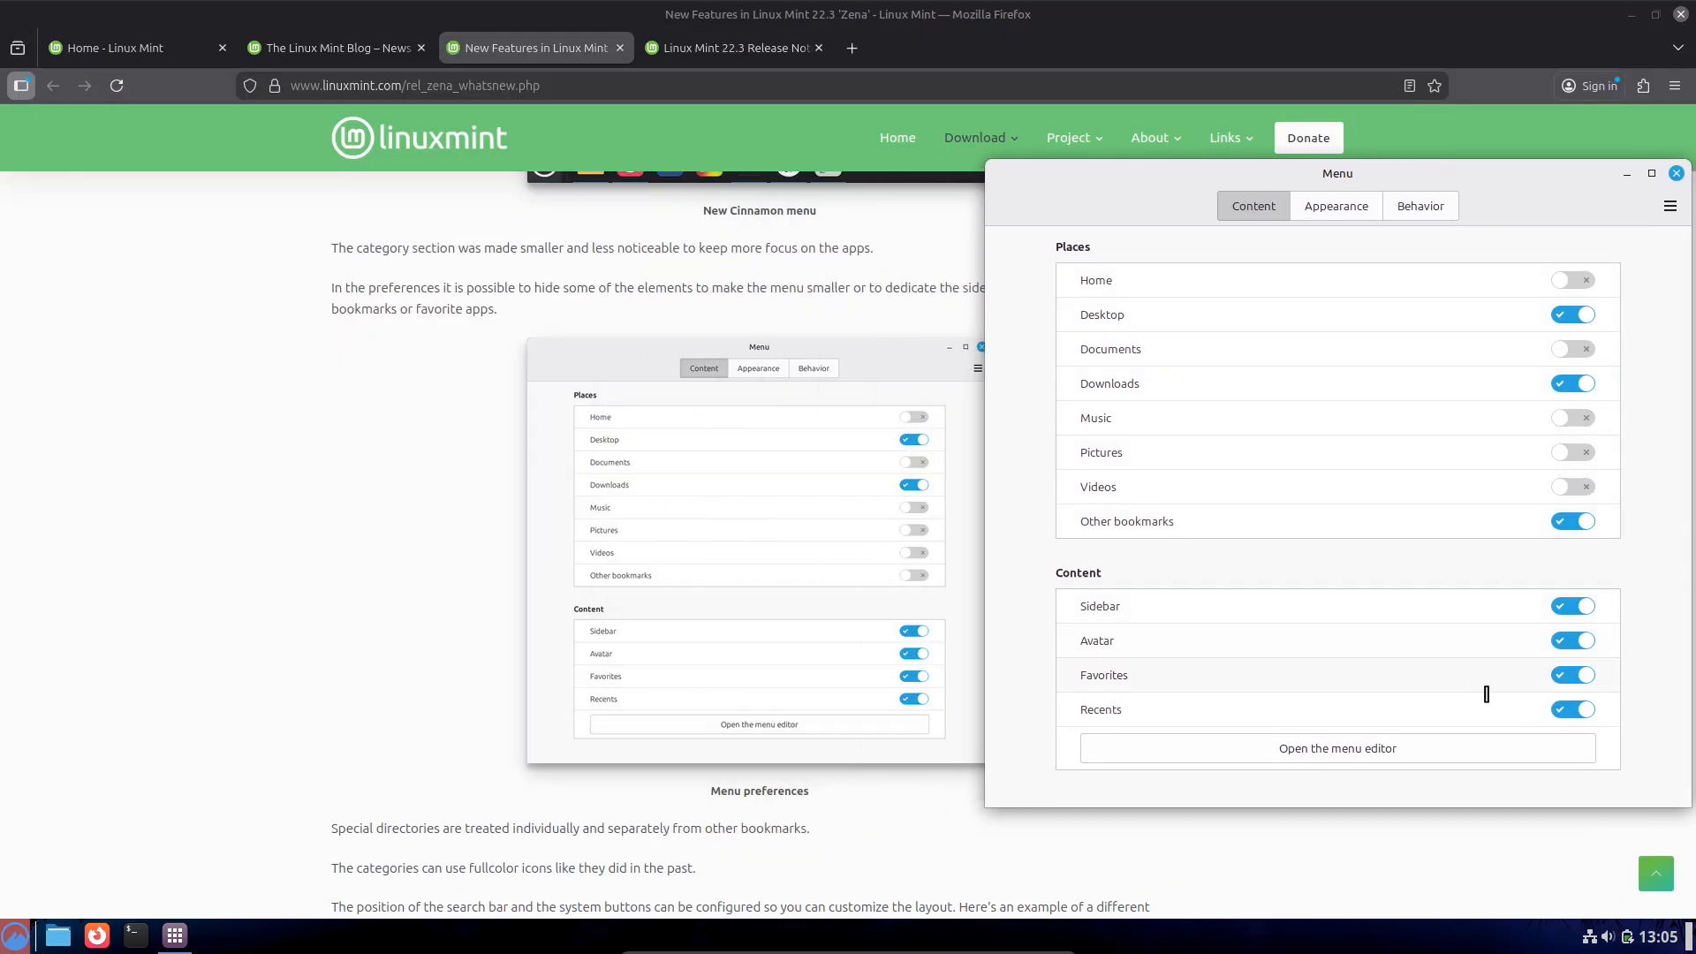
pyautogui.click(1336, 747)
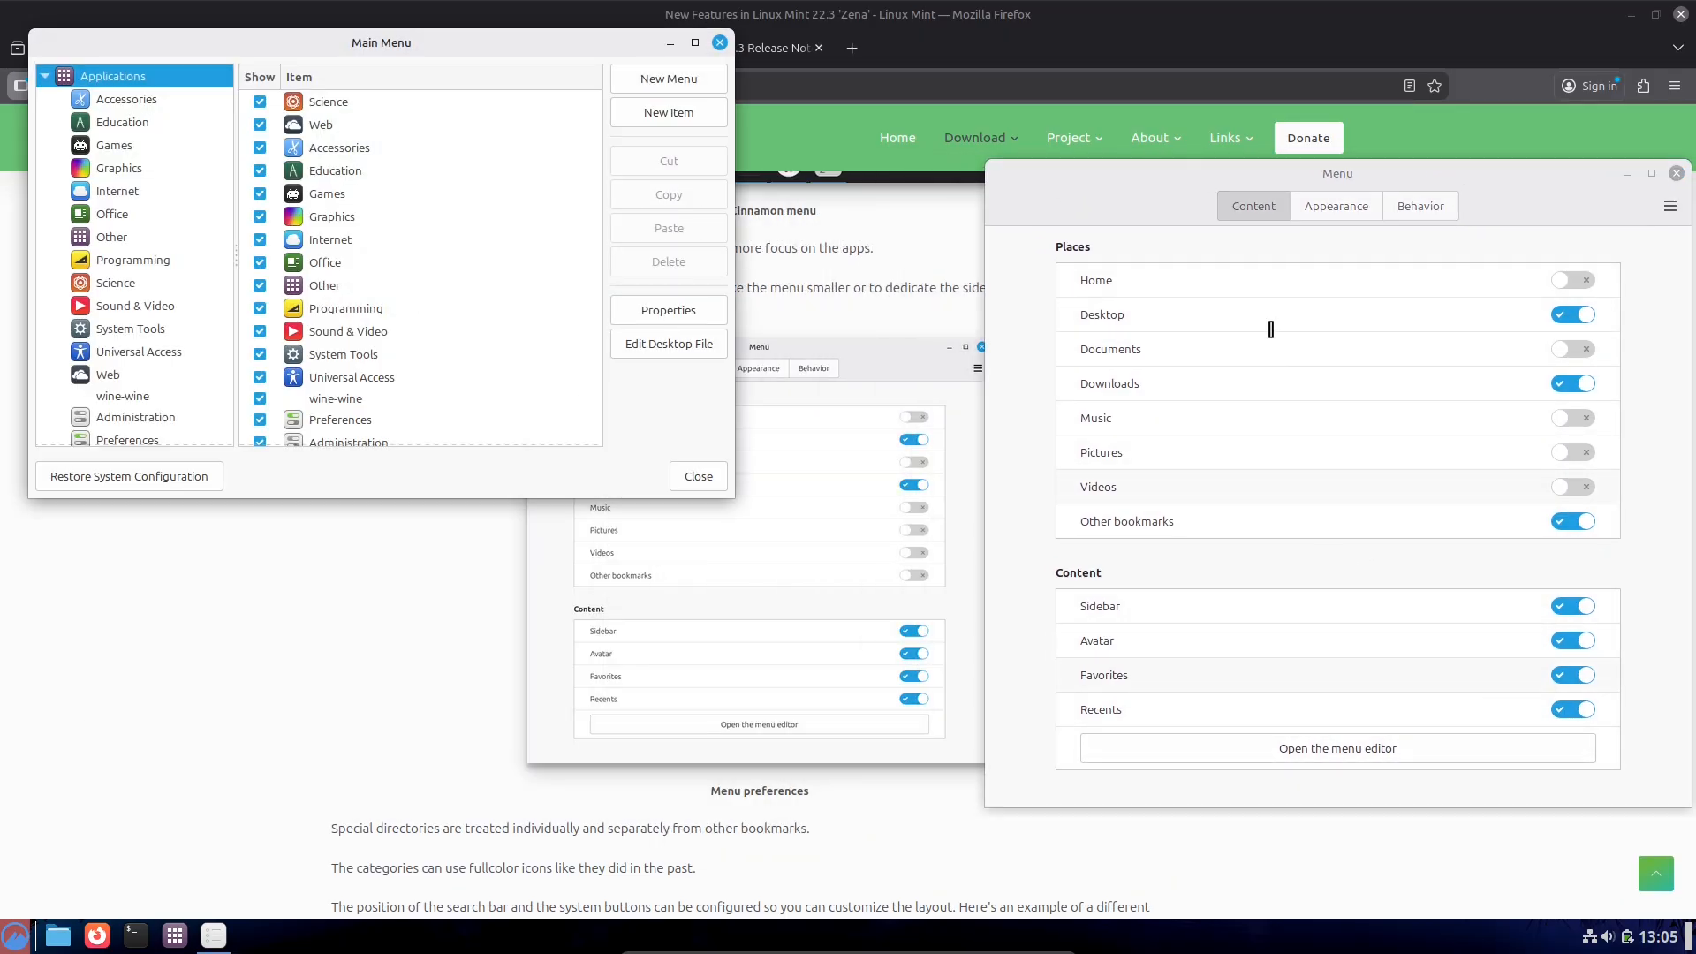
pyautogui.click(1420, 206)
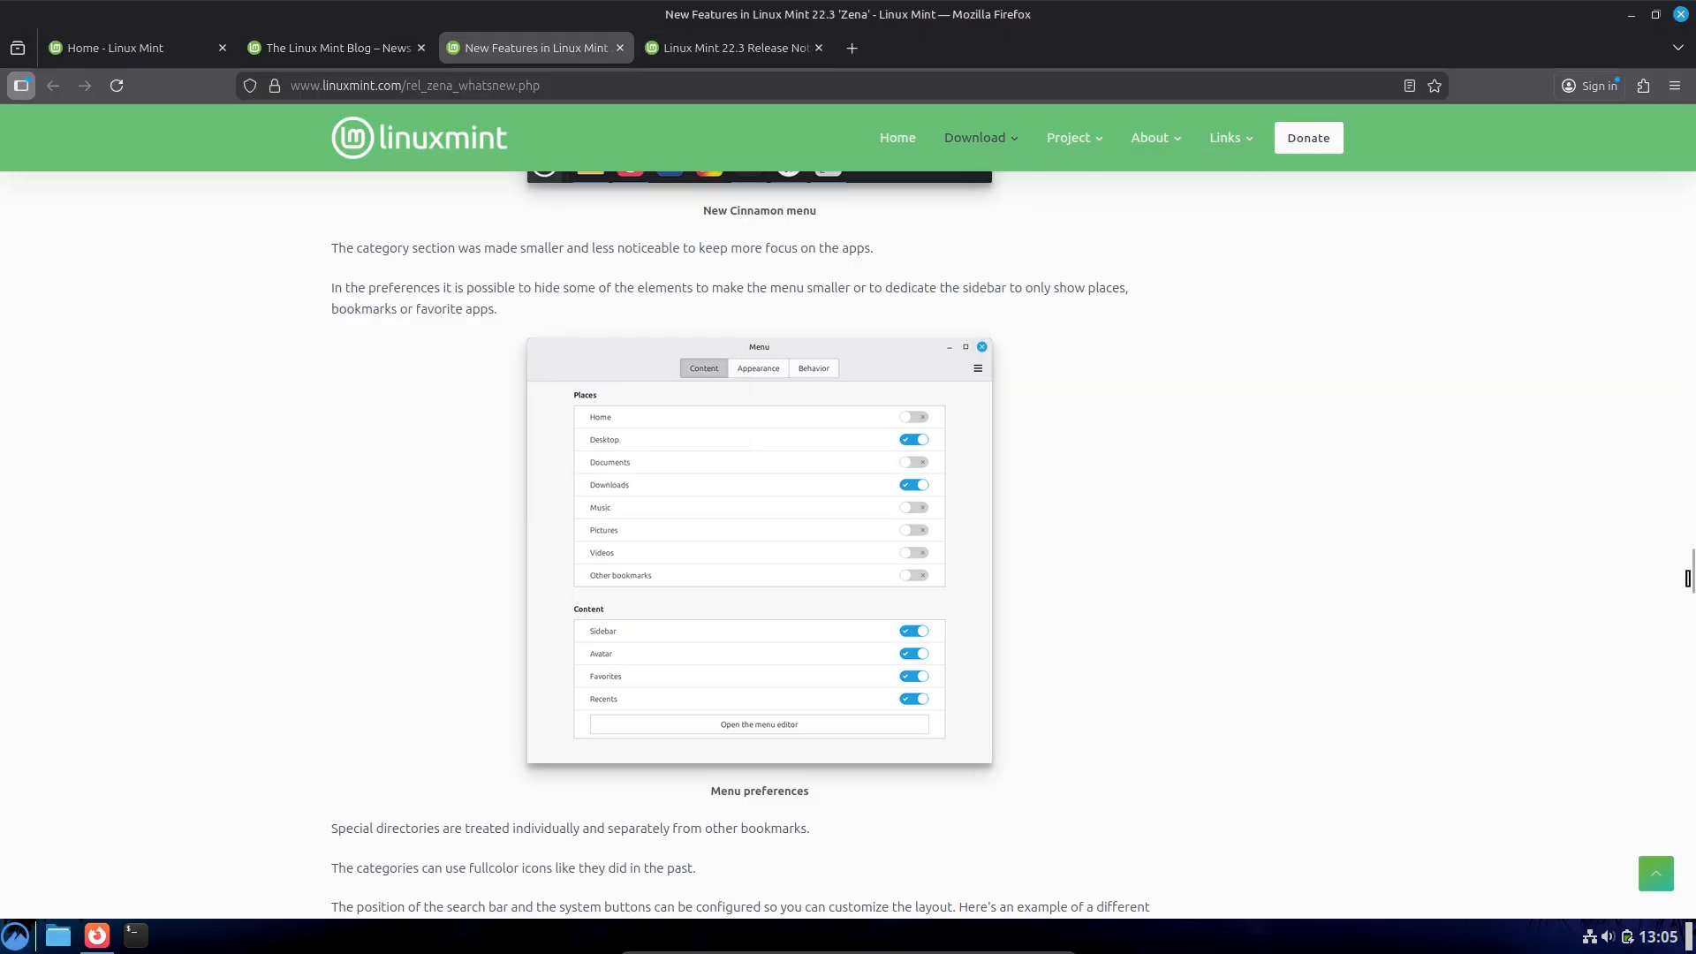
pyautogui.scroll(-3)
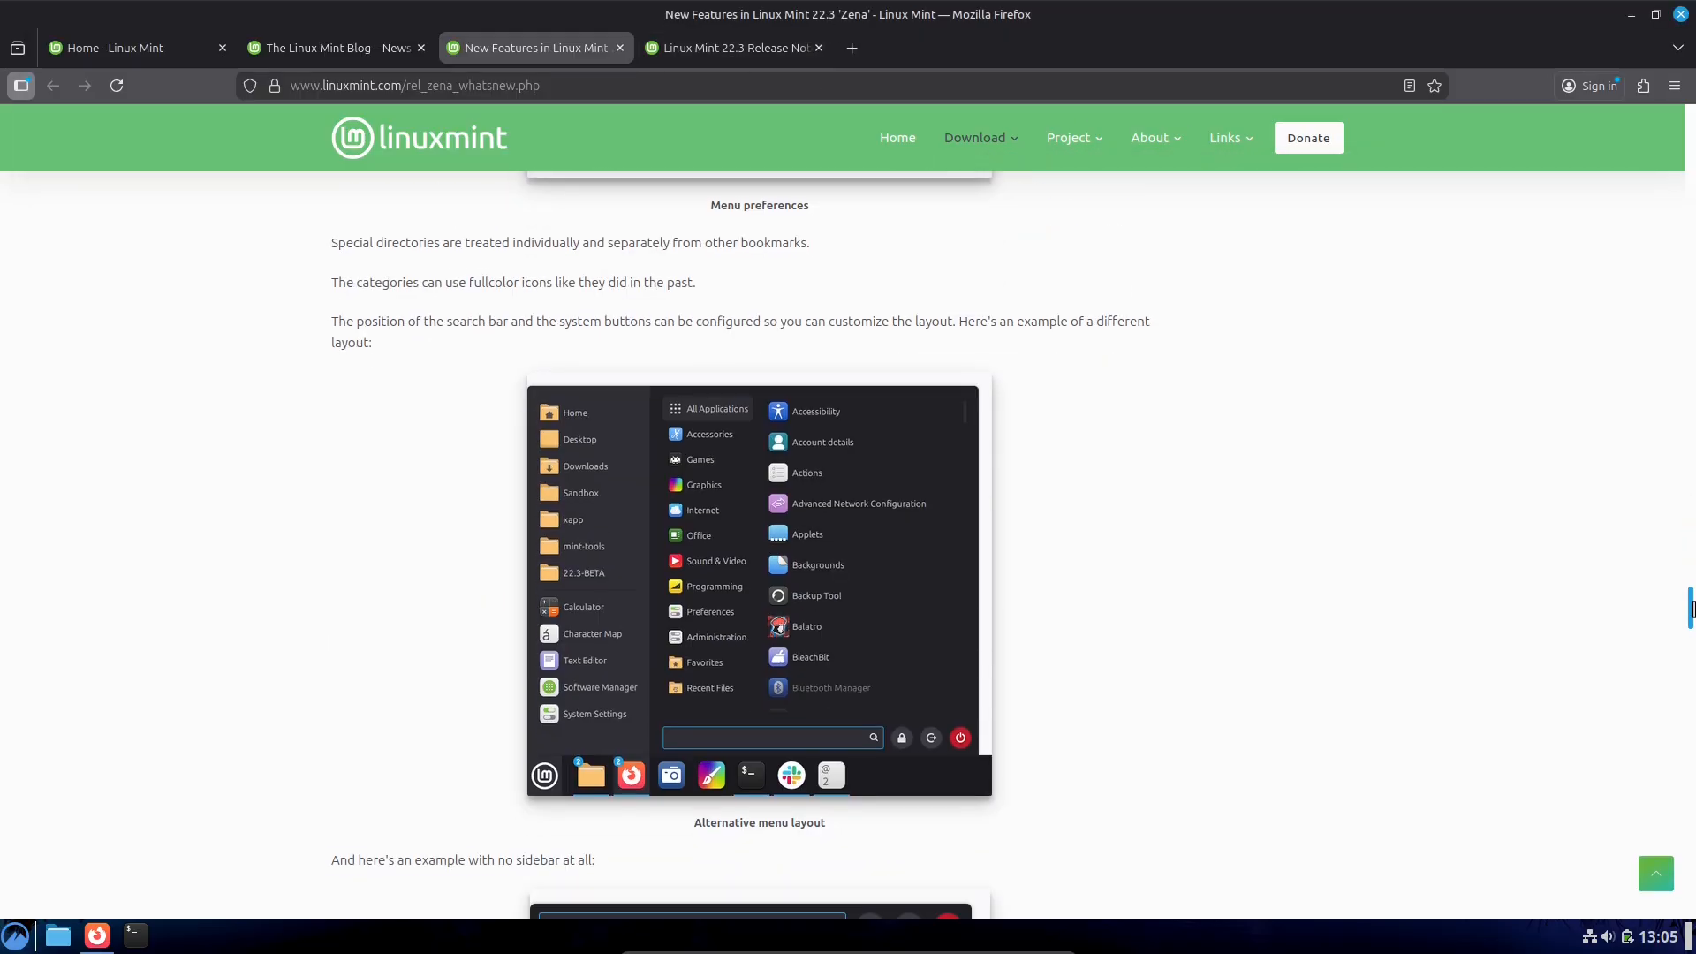
pyautogui.scroll(-3)
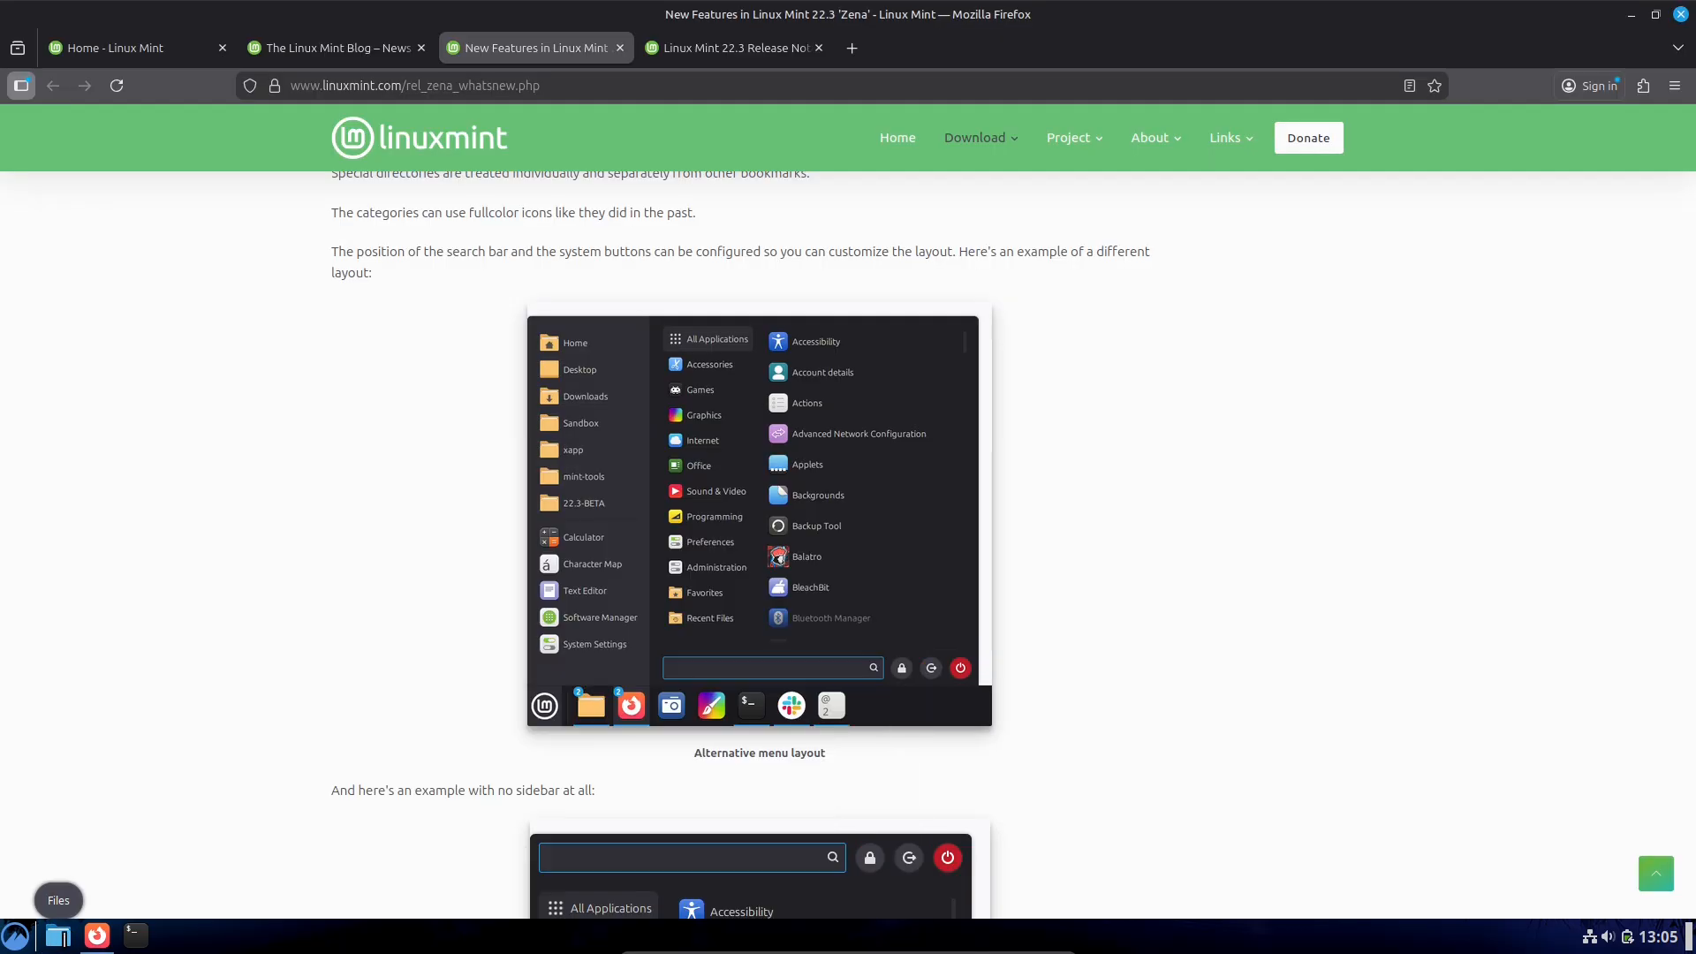
# Step: Open the home folder in Nemo, add a new tab and new window, then return to Firefox
pyautogui.click(170, 40)
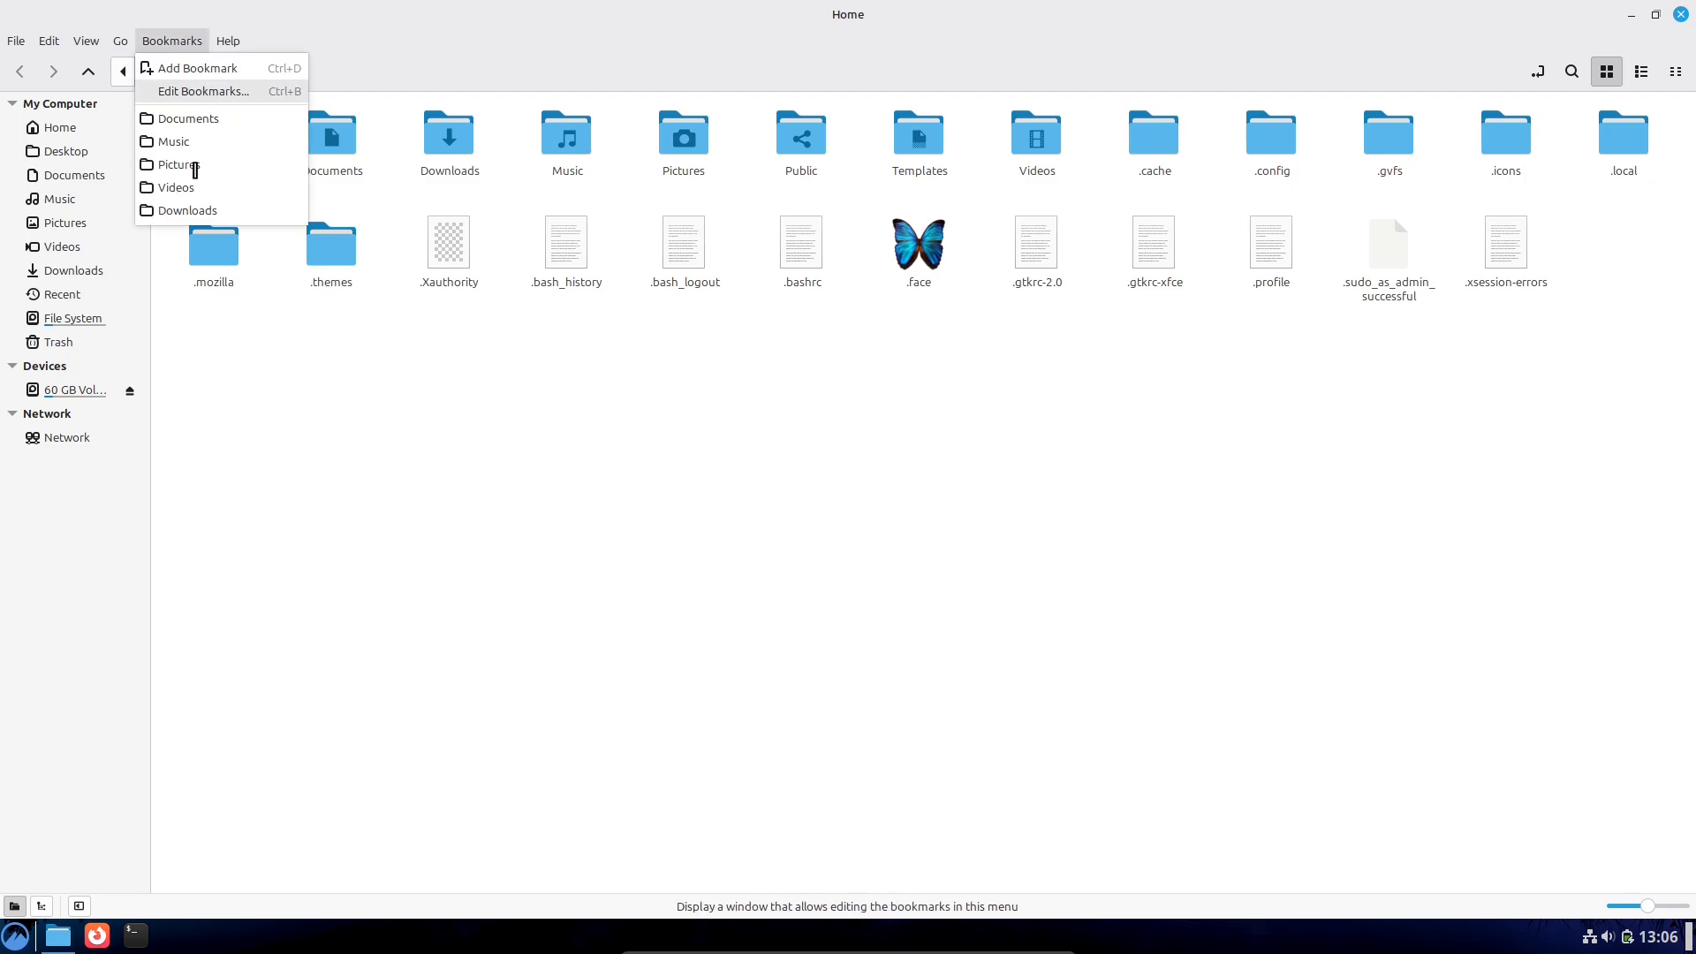
pyautogui.click(47, 39)
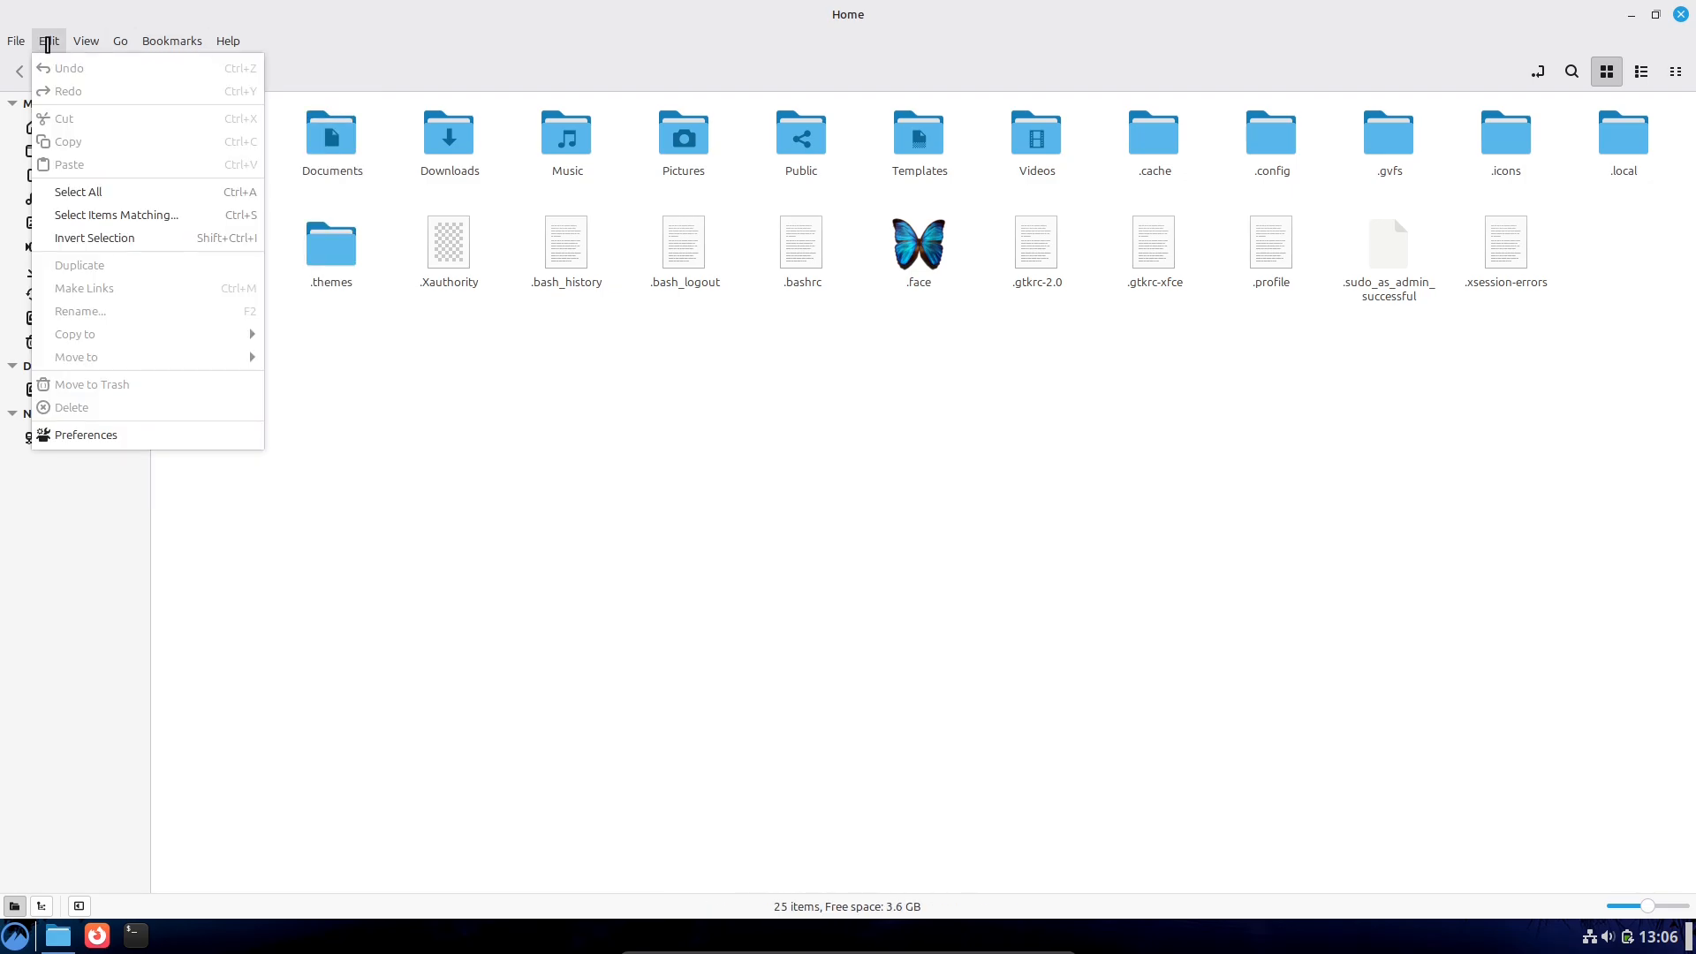
pyautogui.click(15, 39)
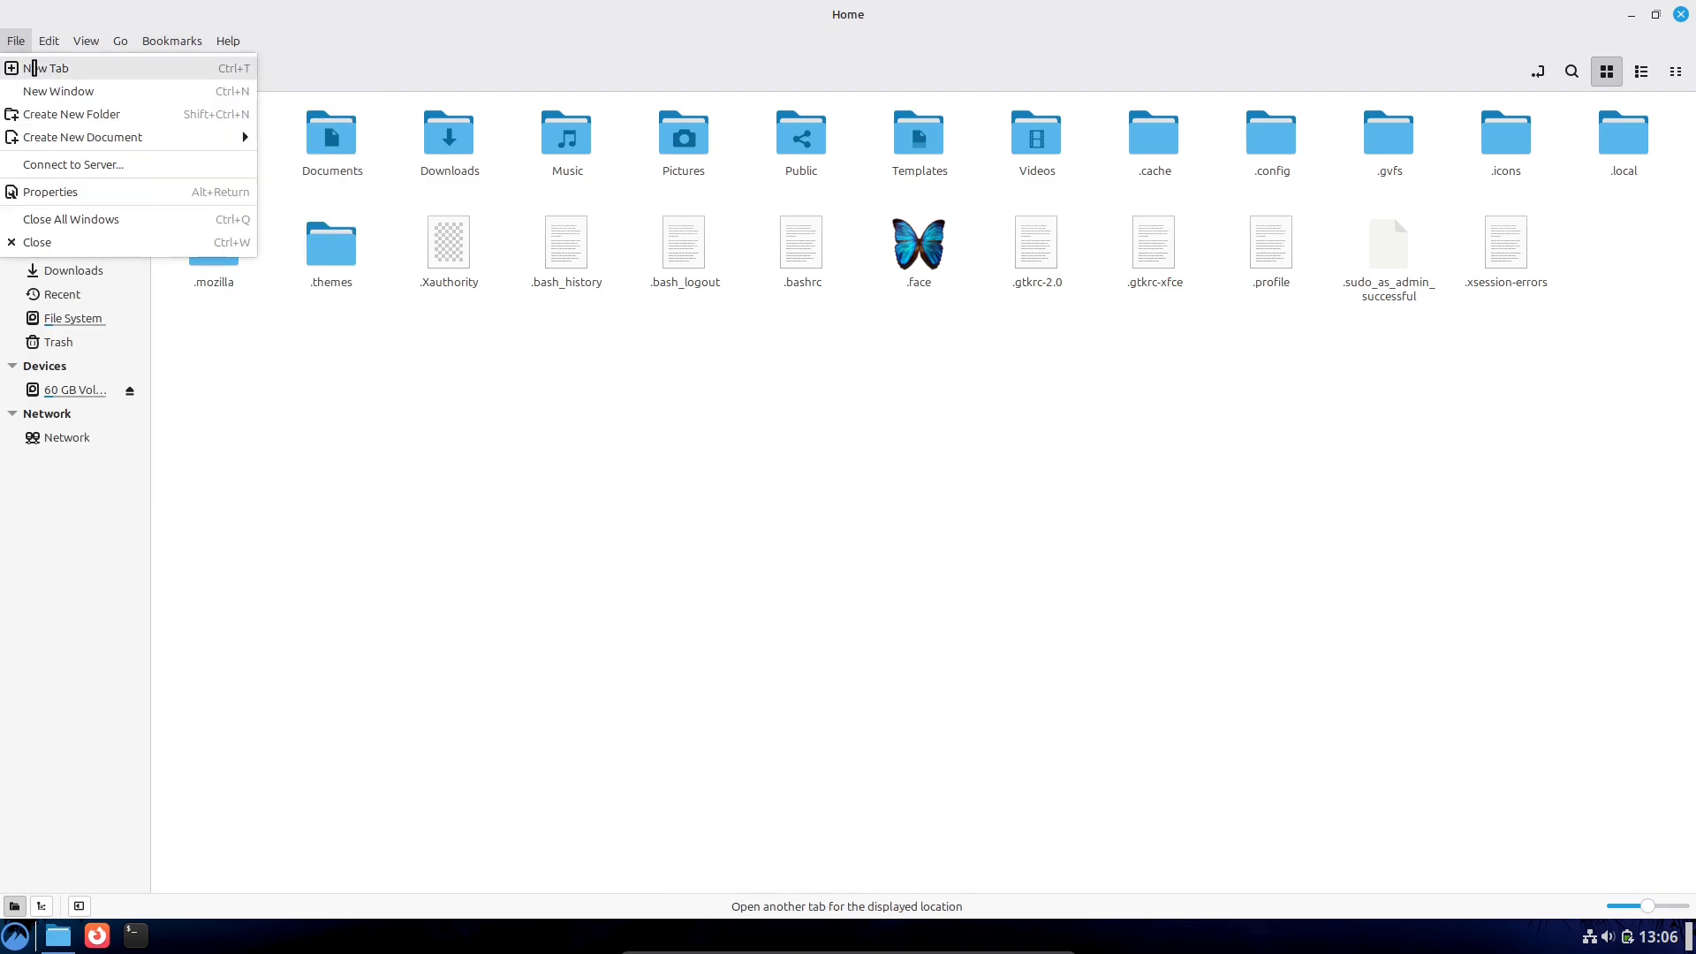
pyautogui.click(47, 67)
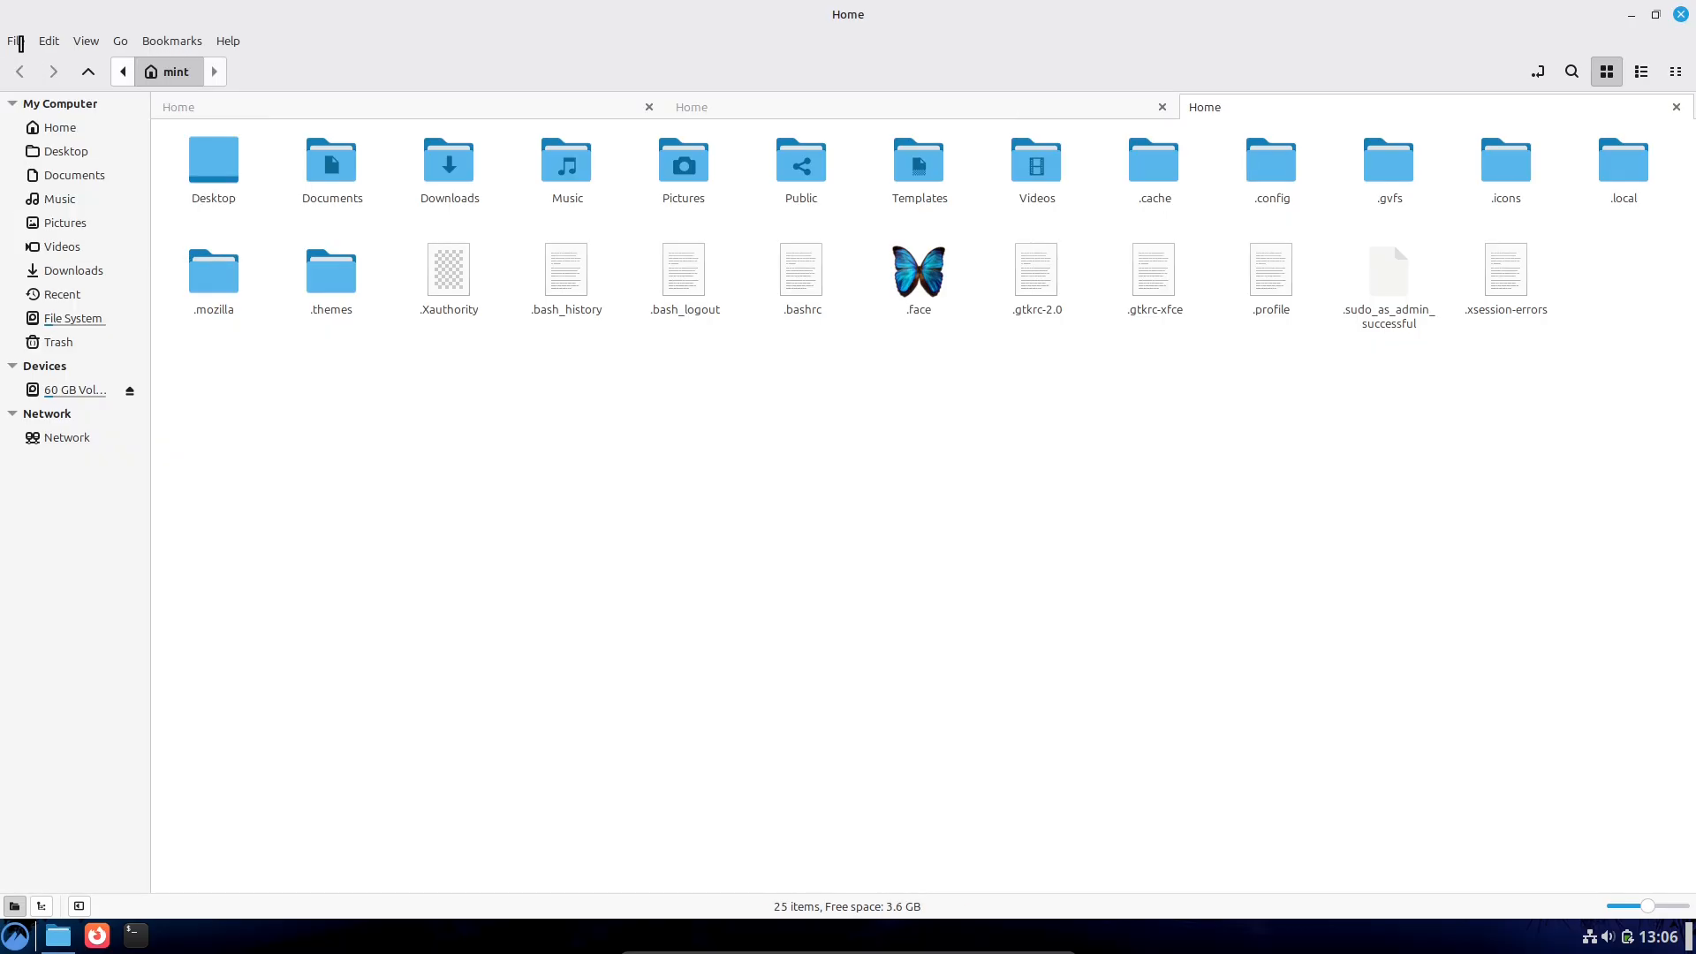
pyautogui.click(16, 41)
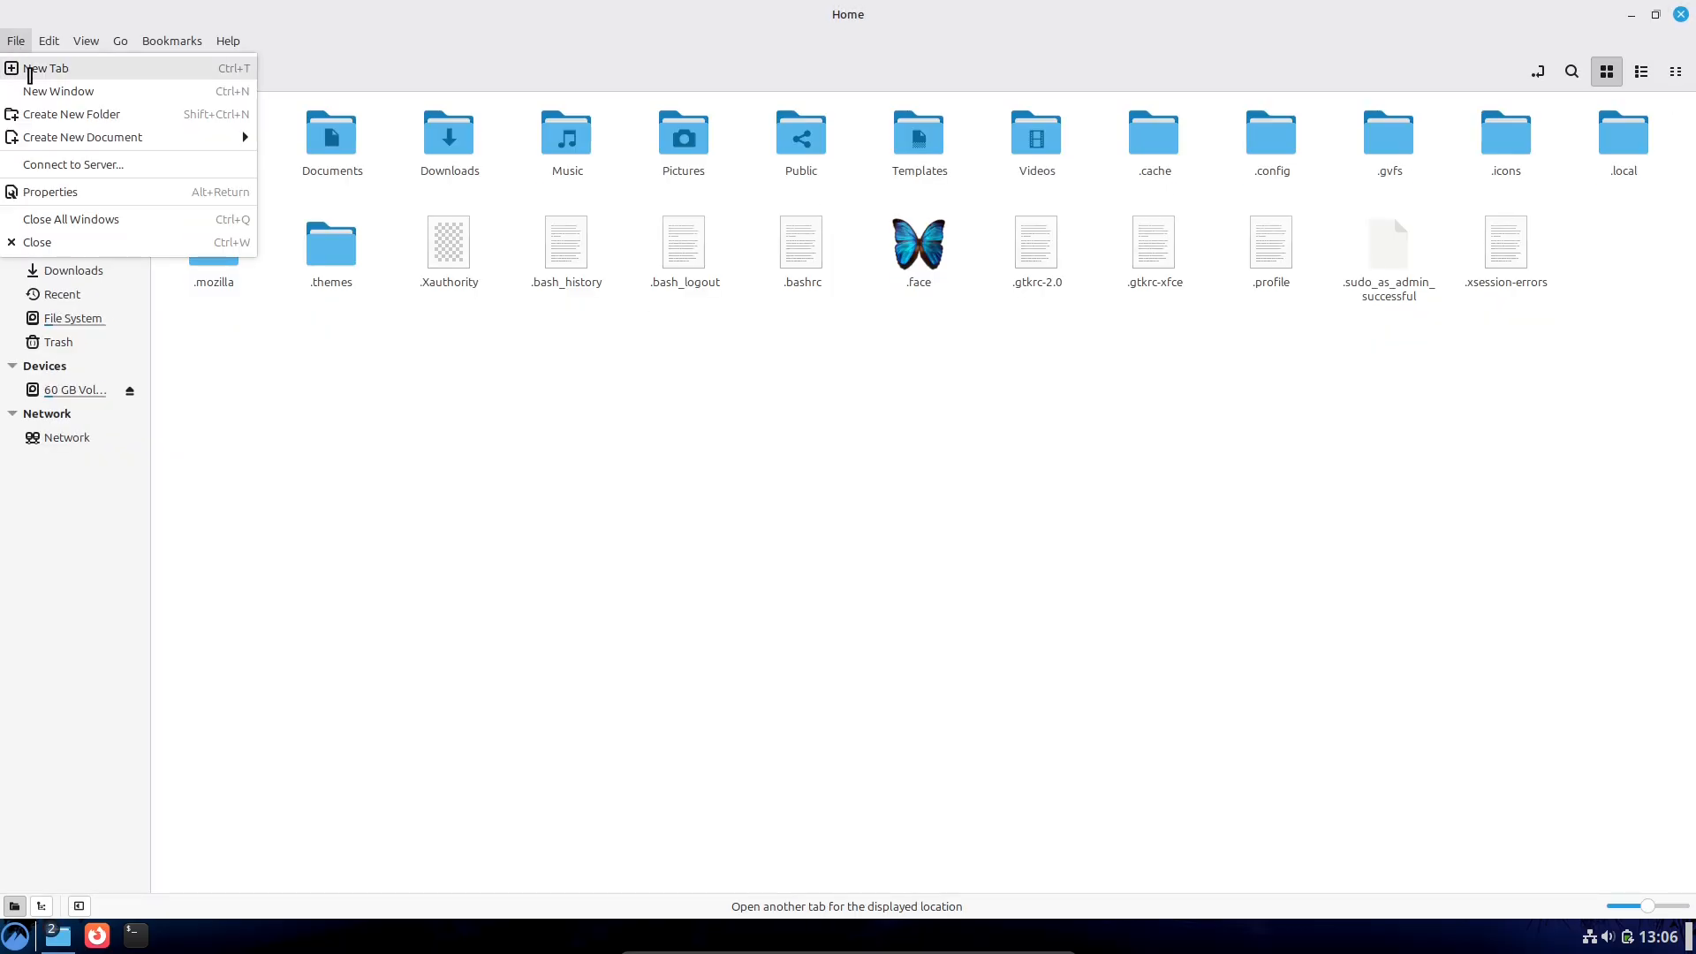
pyautogui.click(45, 68)
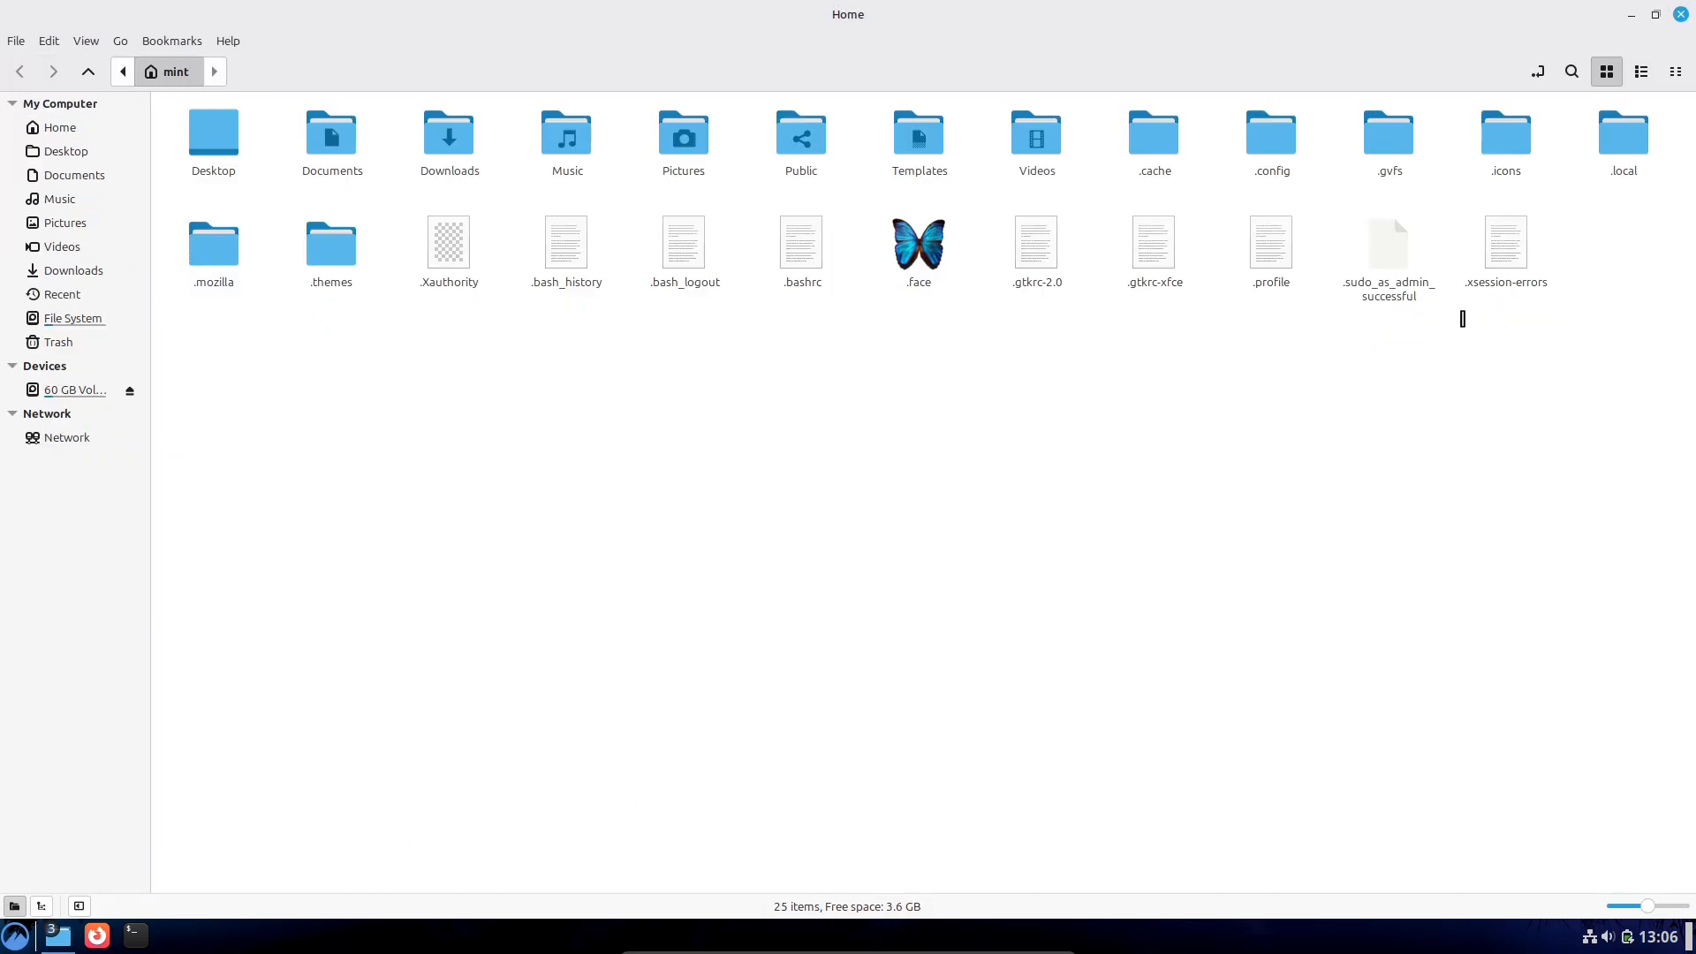
pyautogui.click(97, 934)
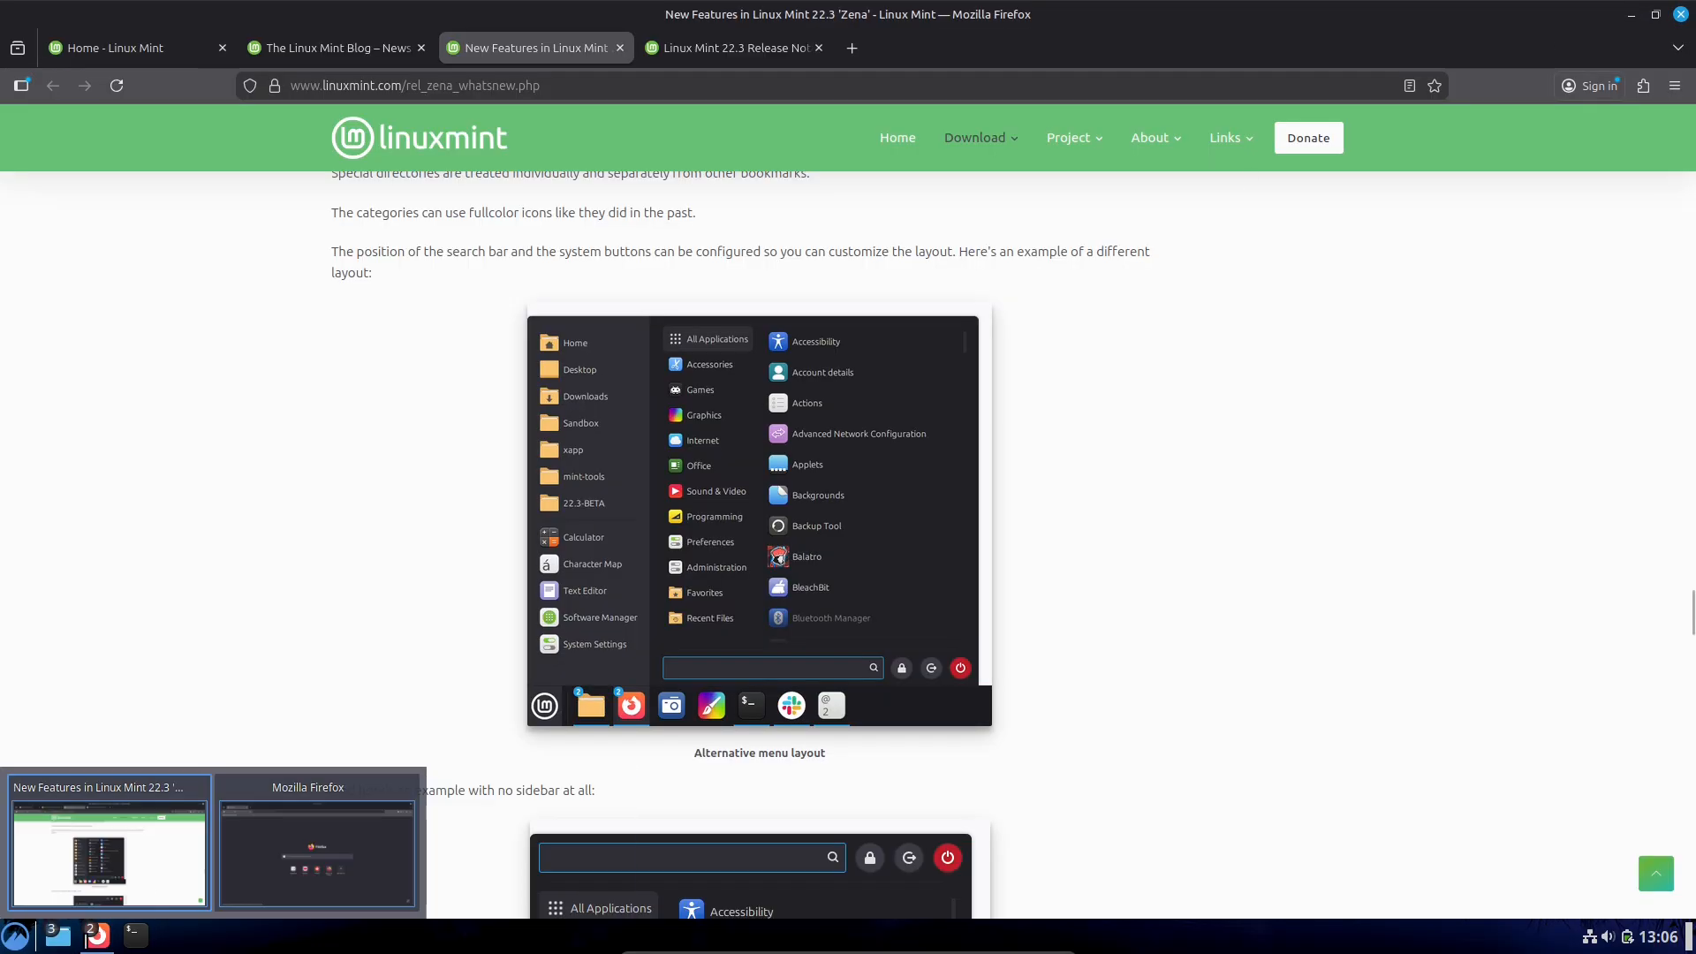
pyautogui.click(55, 935)
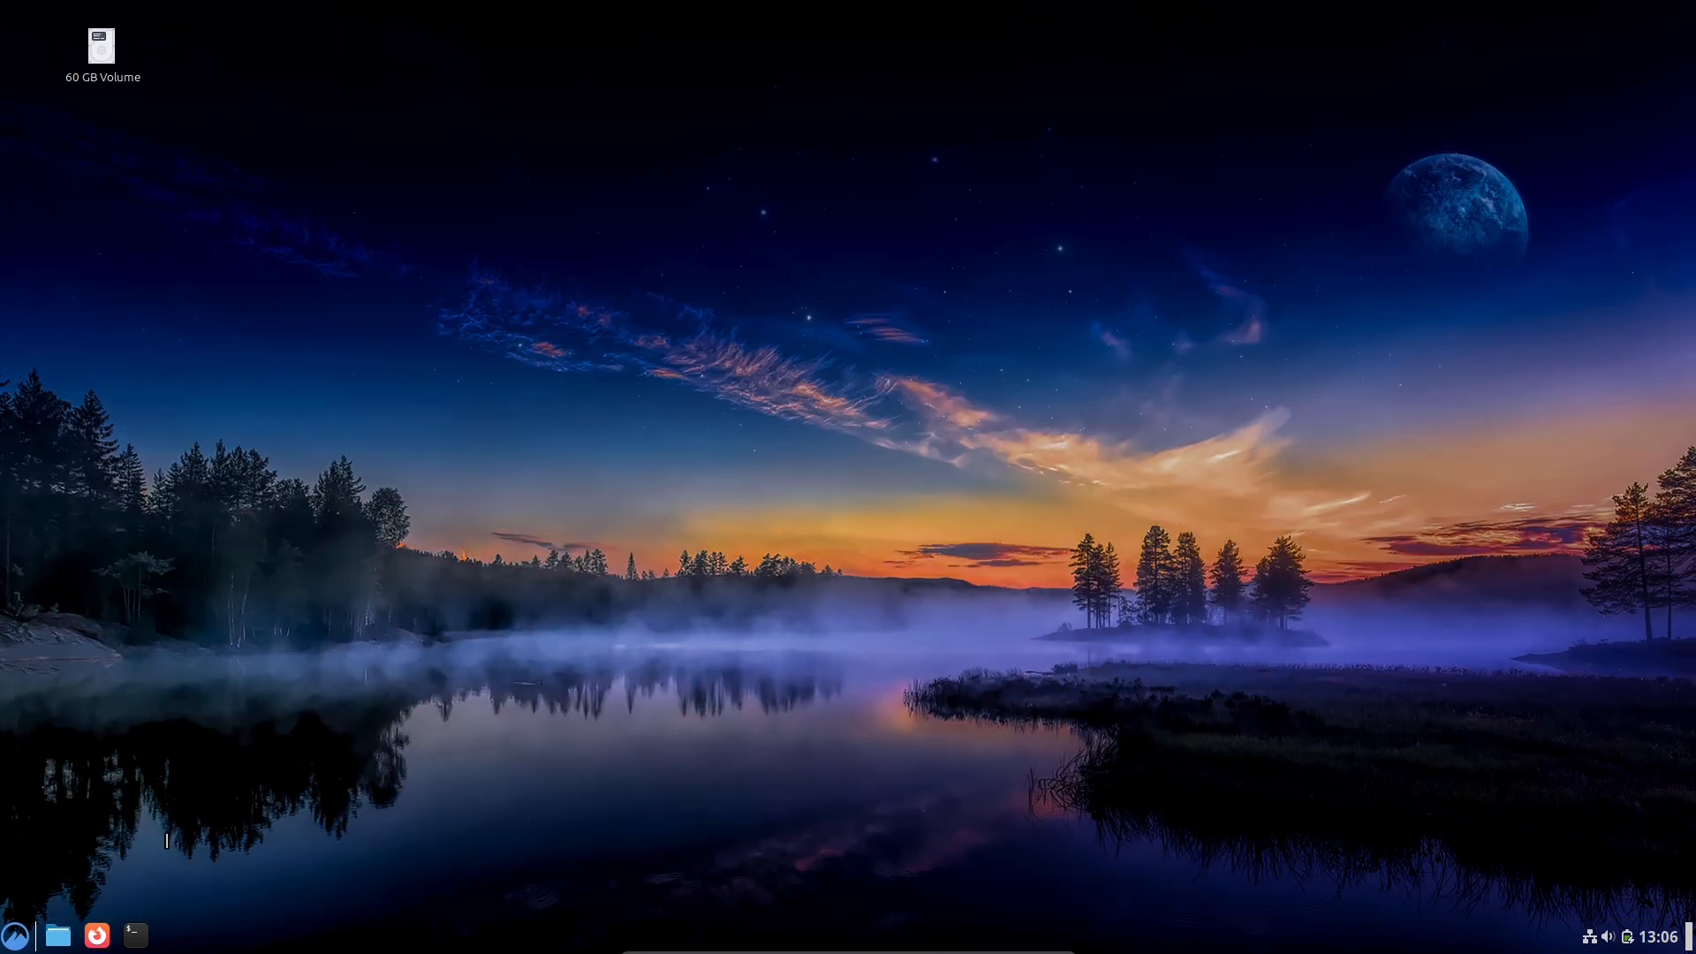
pyautogui.click(95, 935)
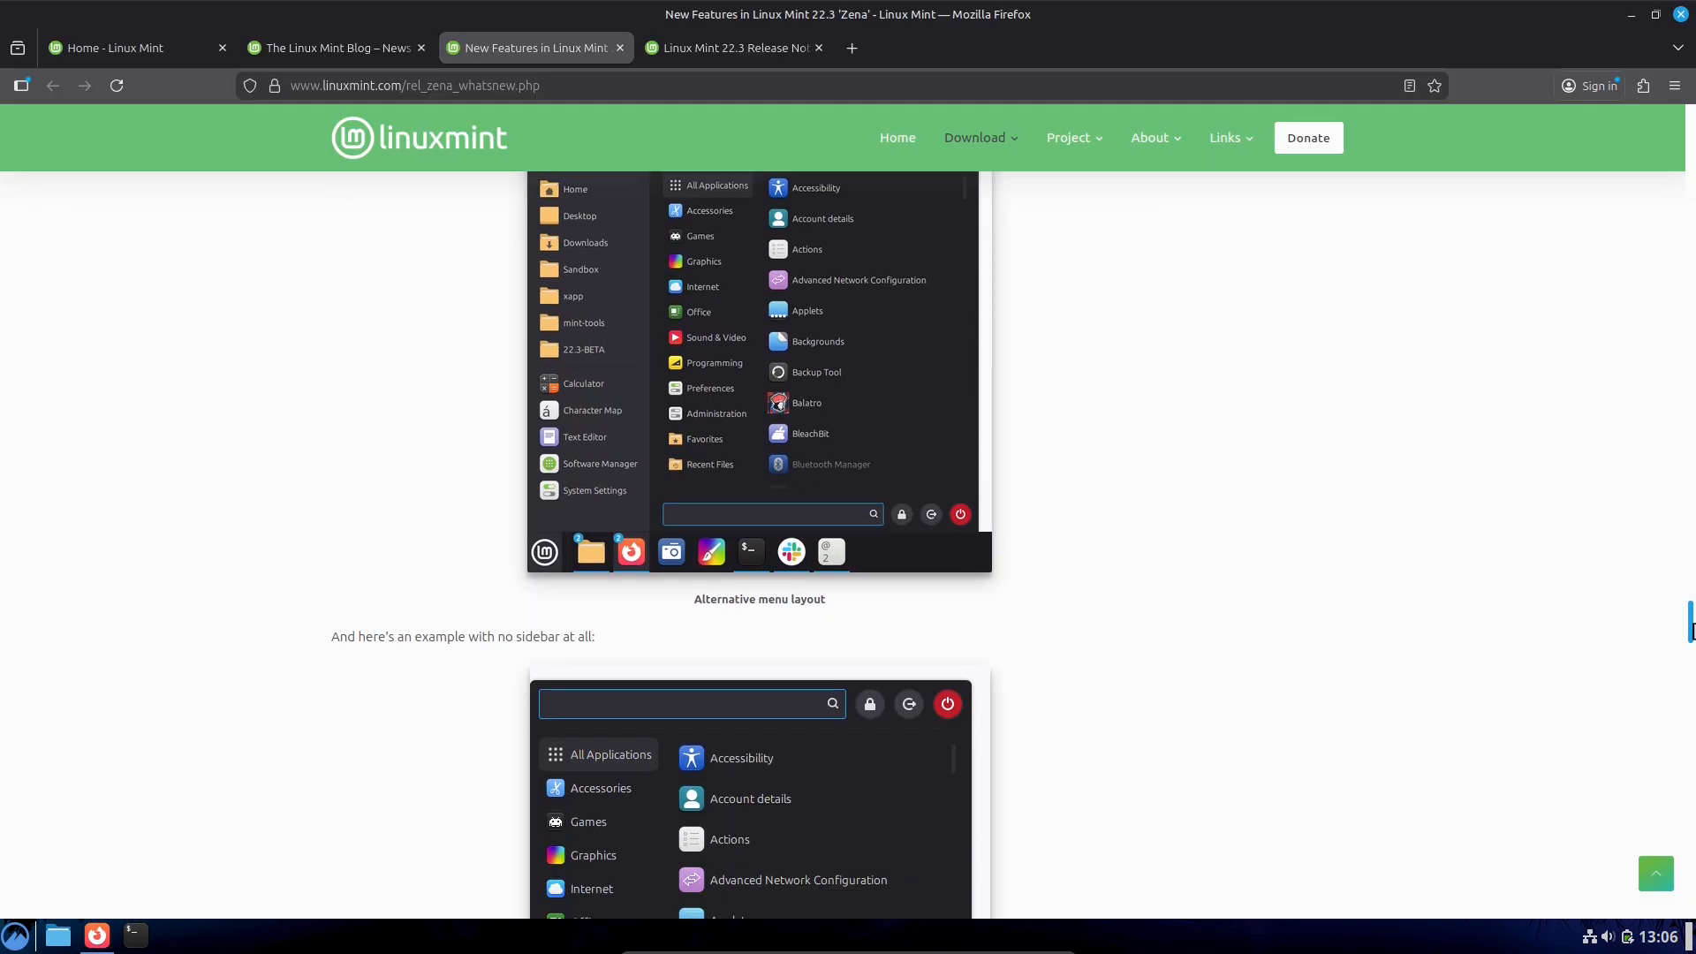
# Step: Scroll past the menu layouts to Nemo 6.6's template manager and pausable file operations
pyautogui.scroll(-3)
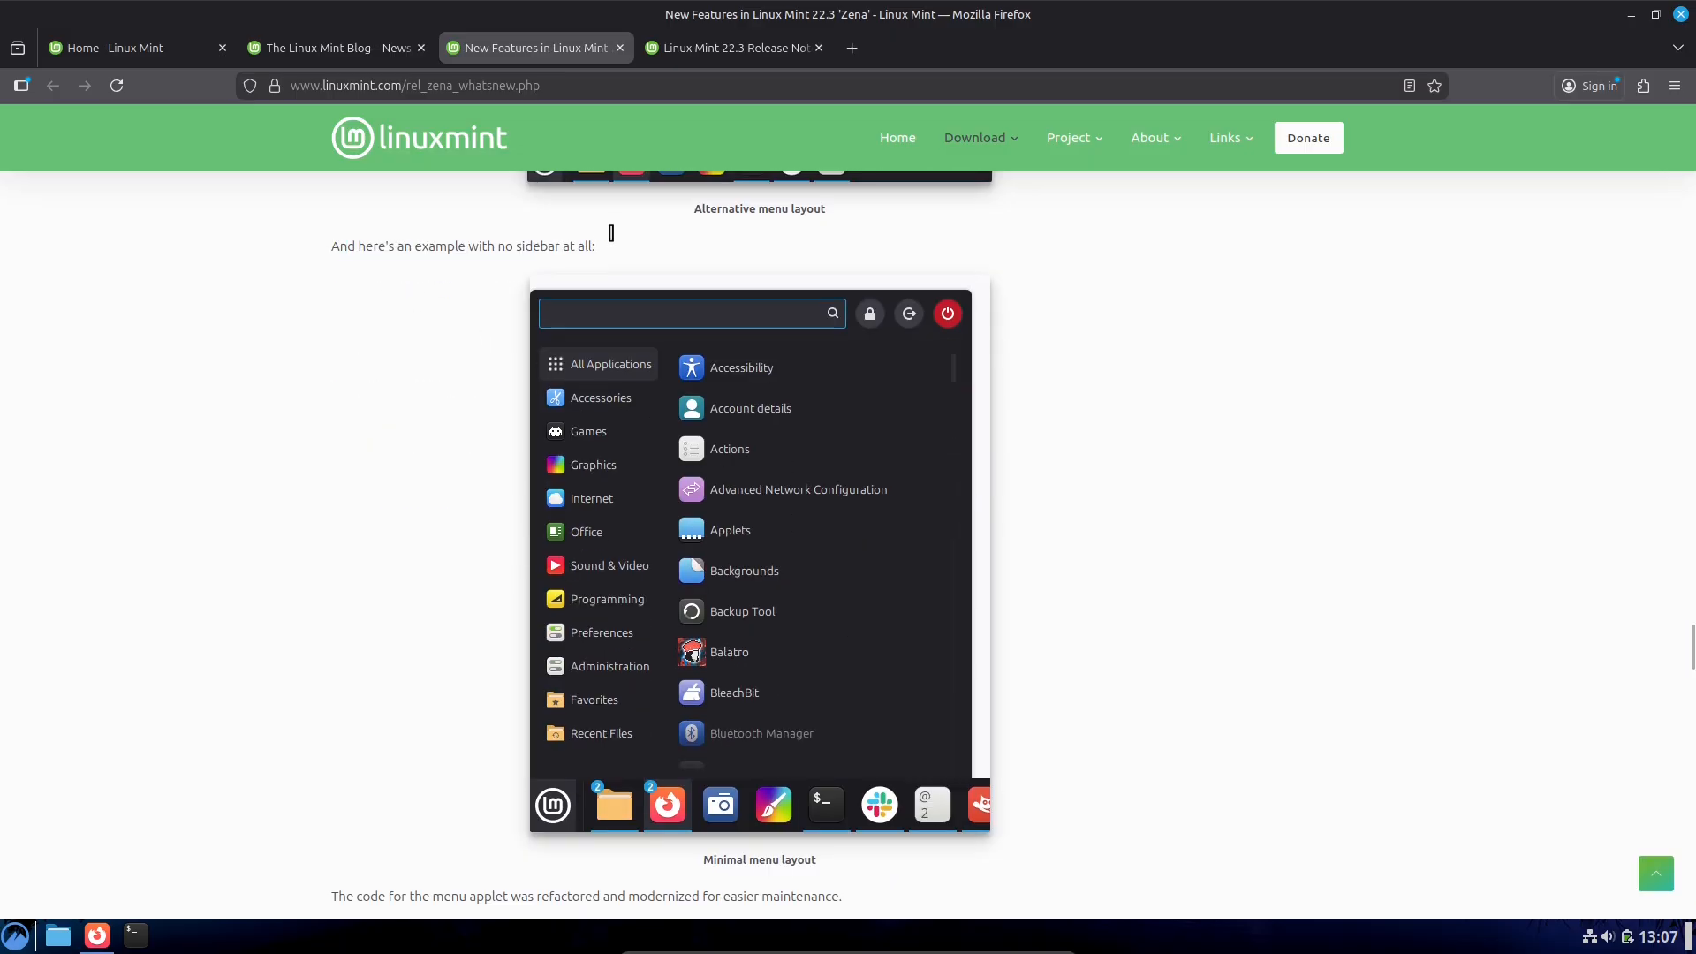
pyautogui.scroll(3)
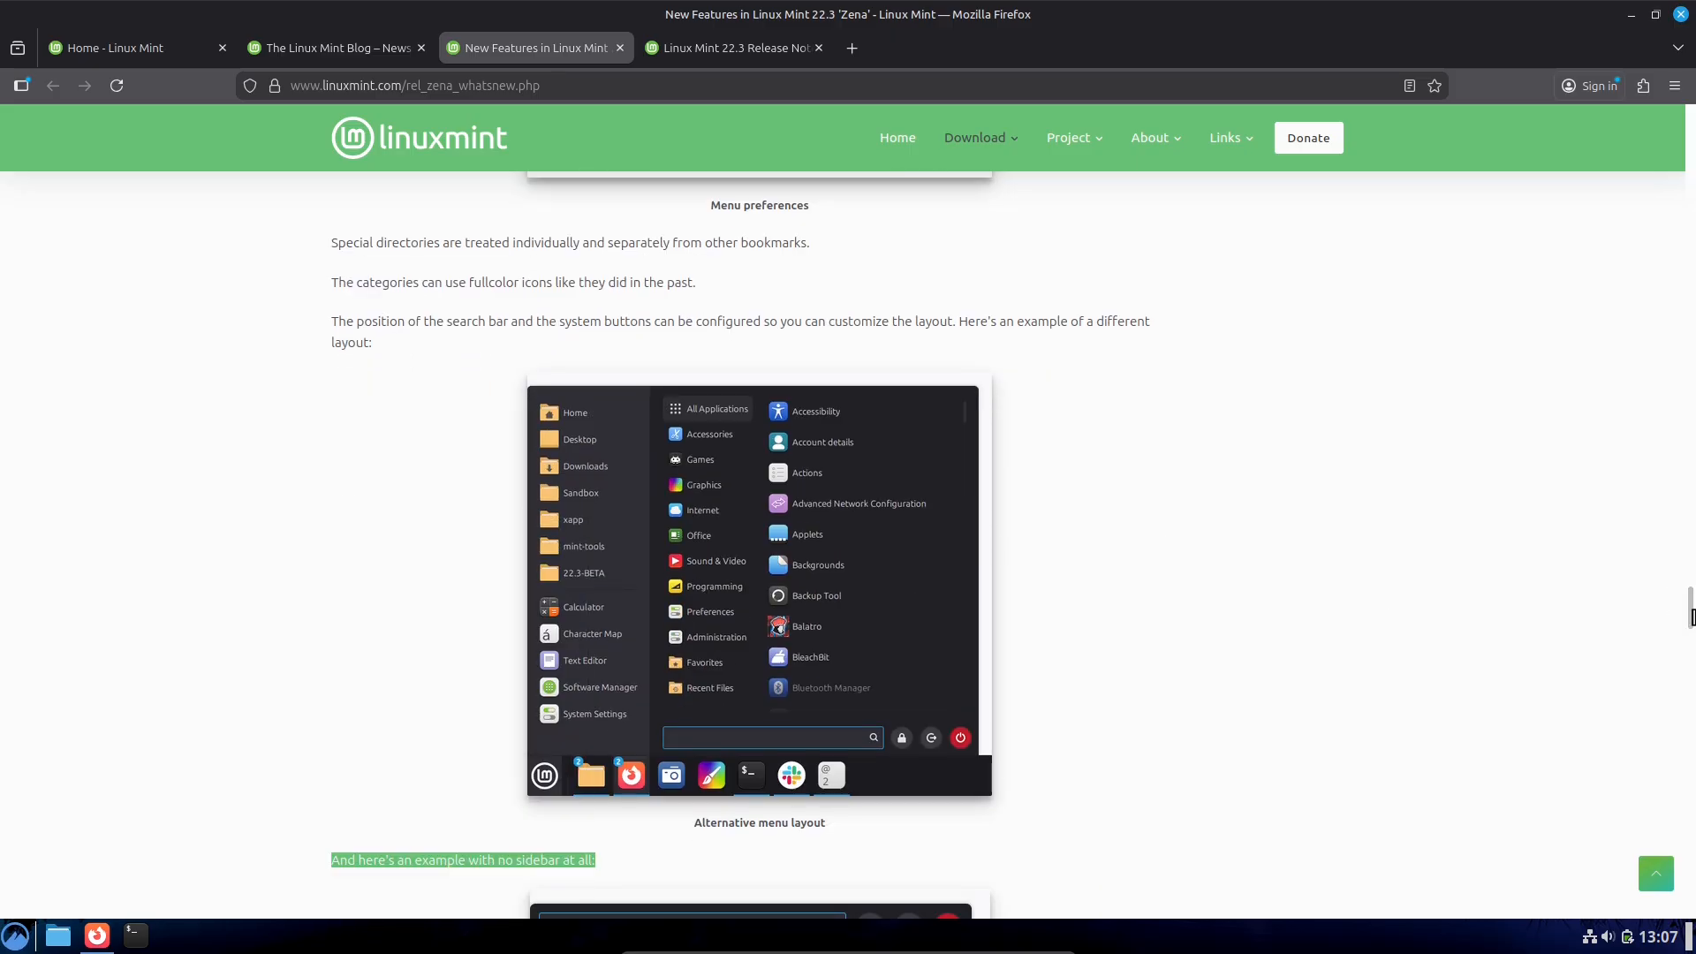
pyautogui.scroll(-3)
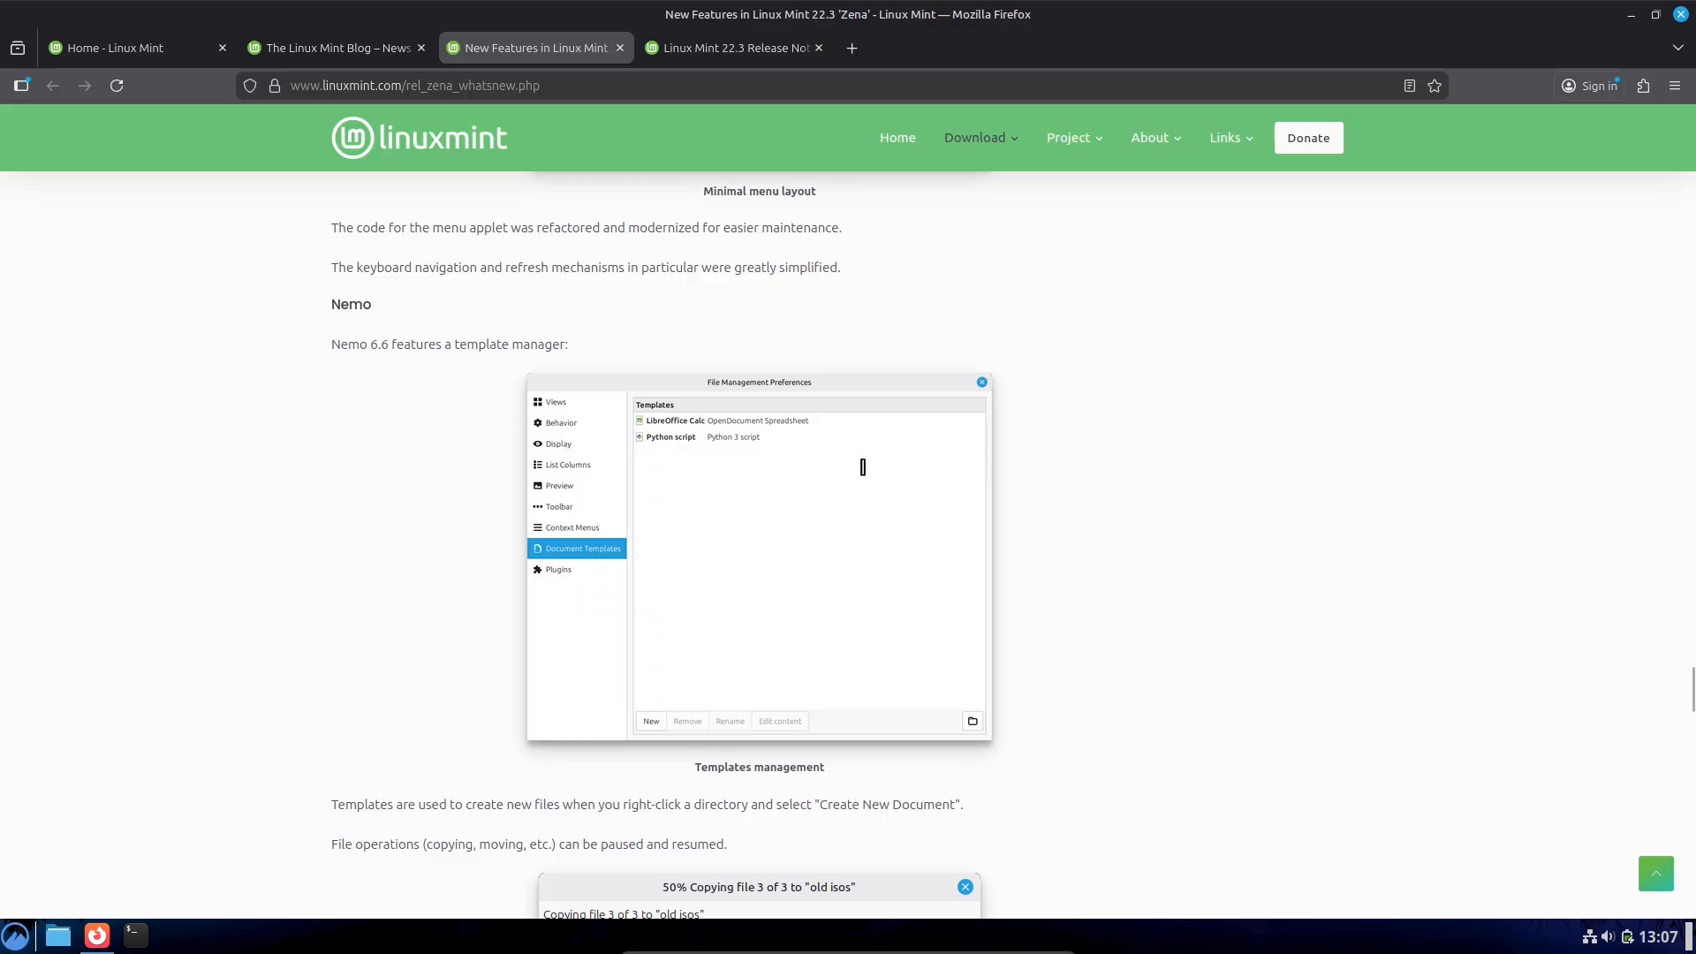
pyautogui.moveTo(15, 933)
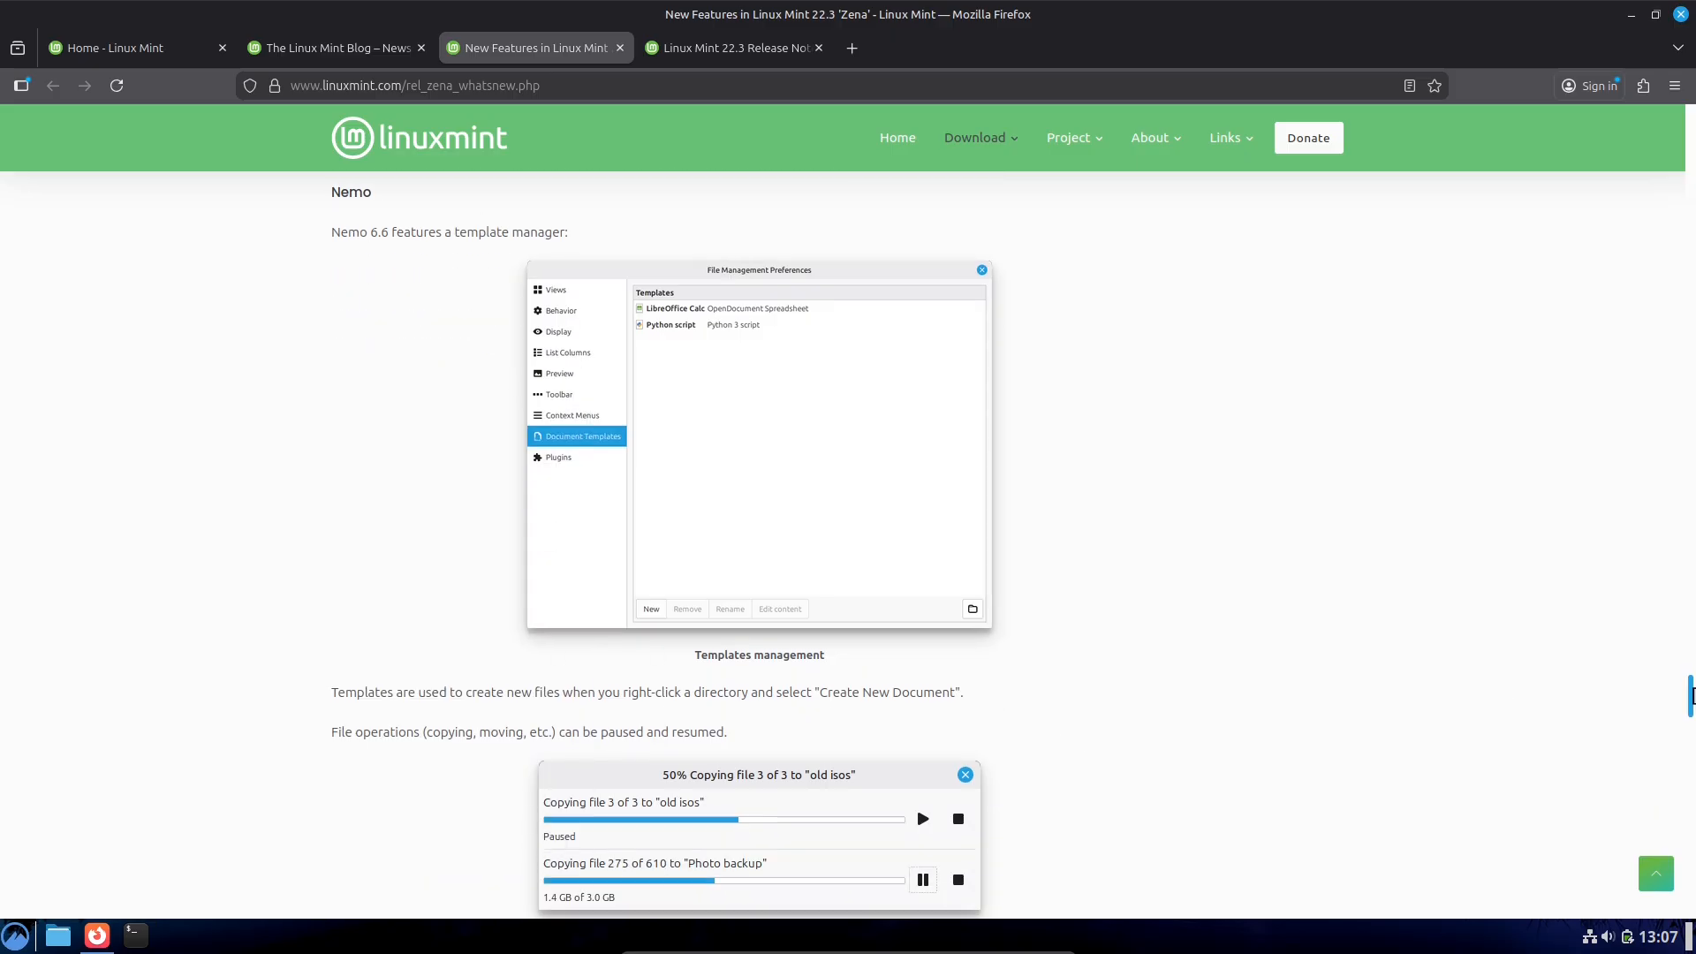
pyautogui.scroll(-3)
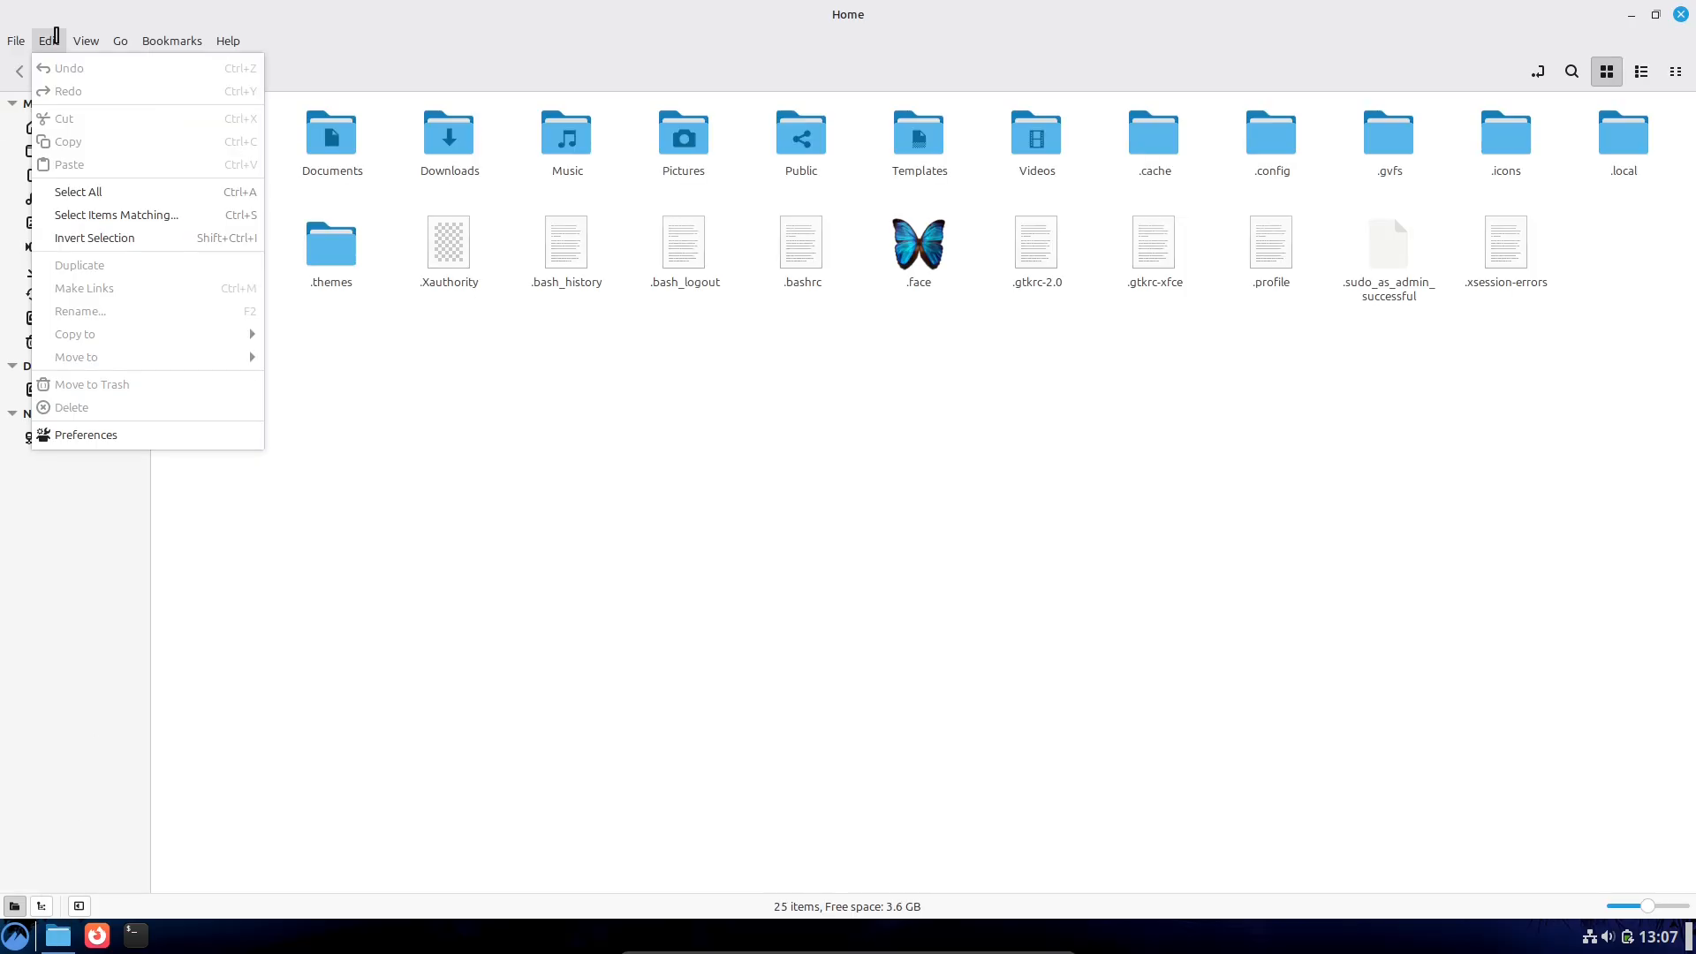
# Step: Open Nemo's File Management Preferences, view Context Menus, close it, and return to Firefox
pyautogui.click(84, 434)
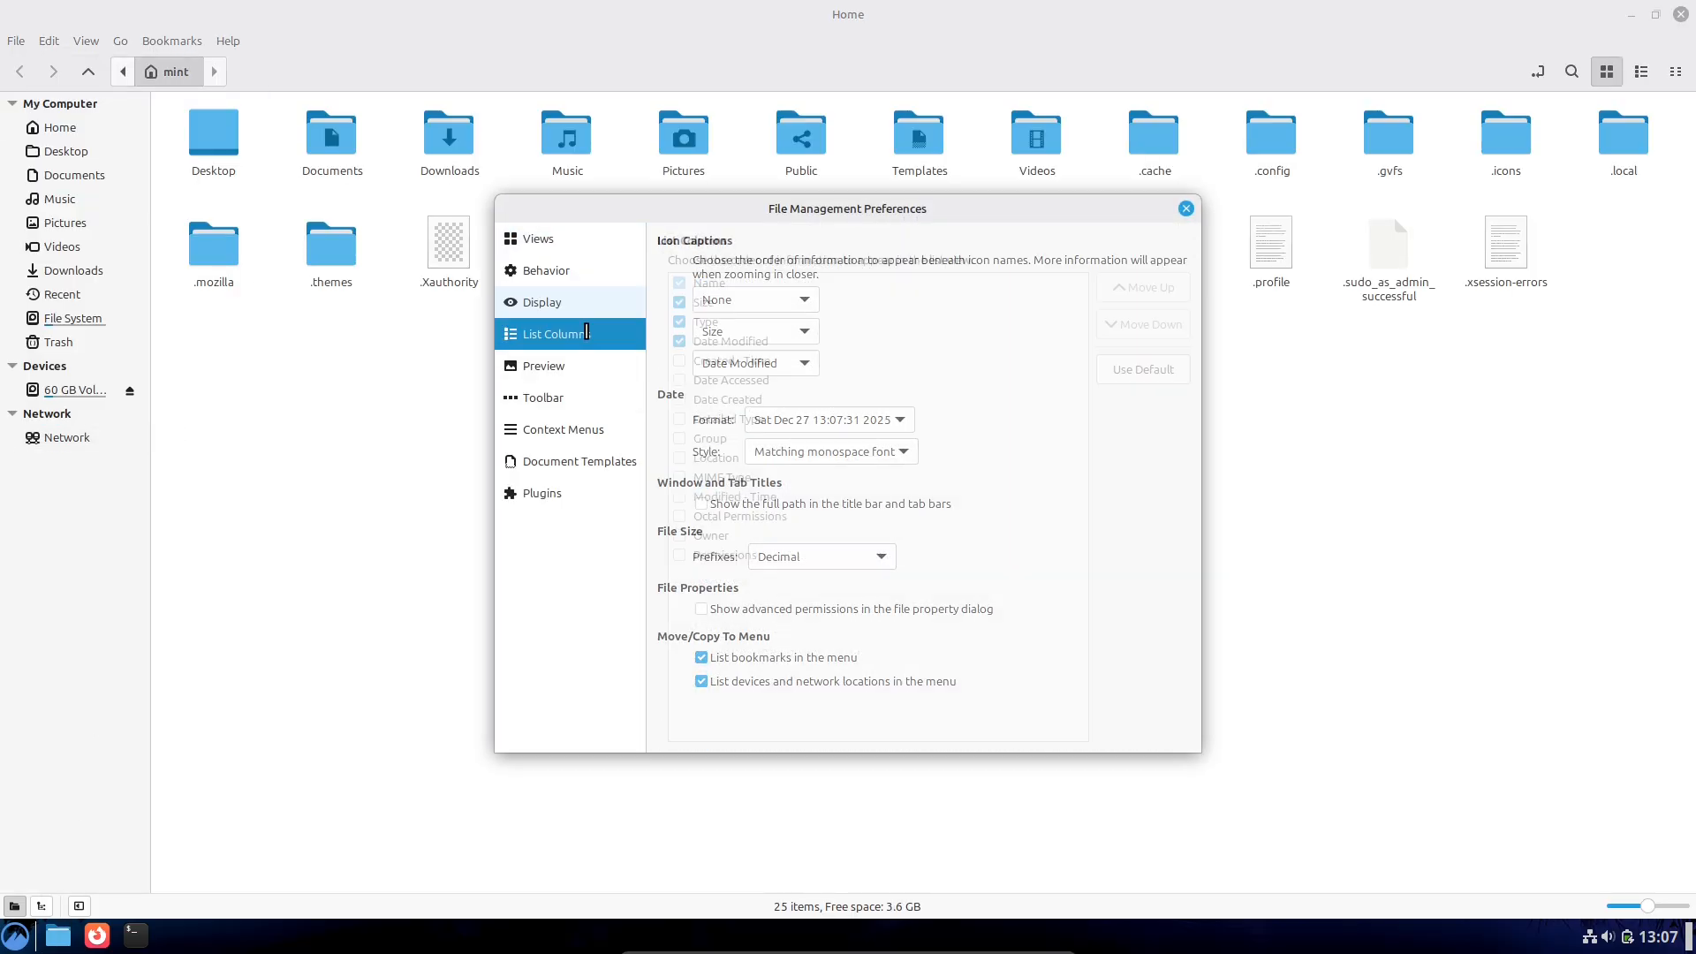
pyautogui.click(562, 429)
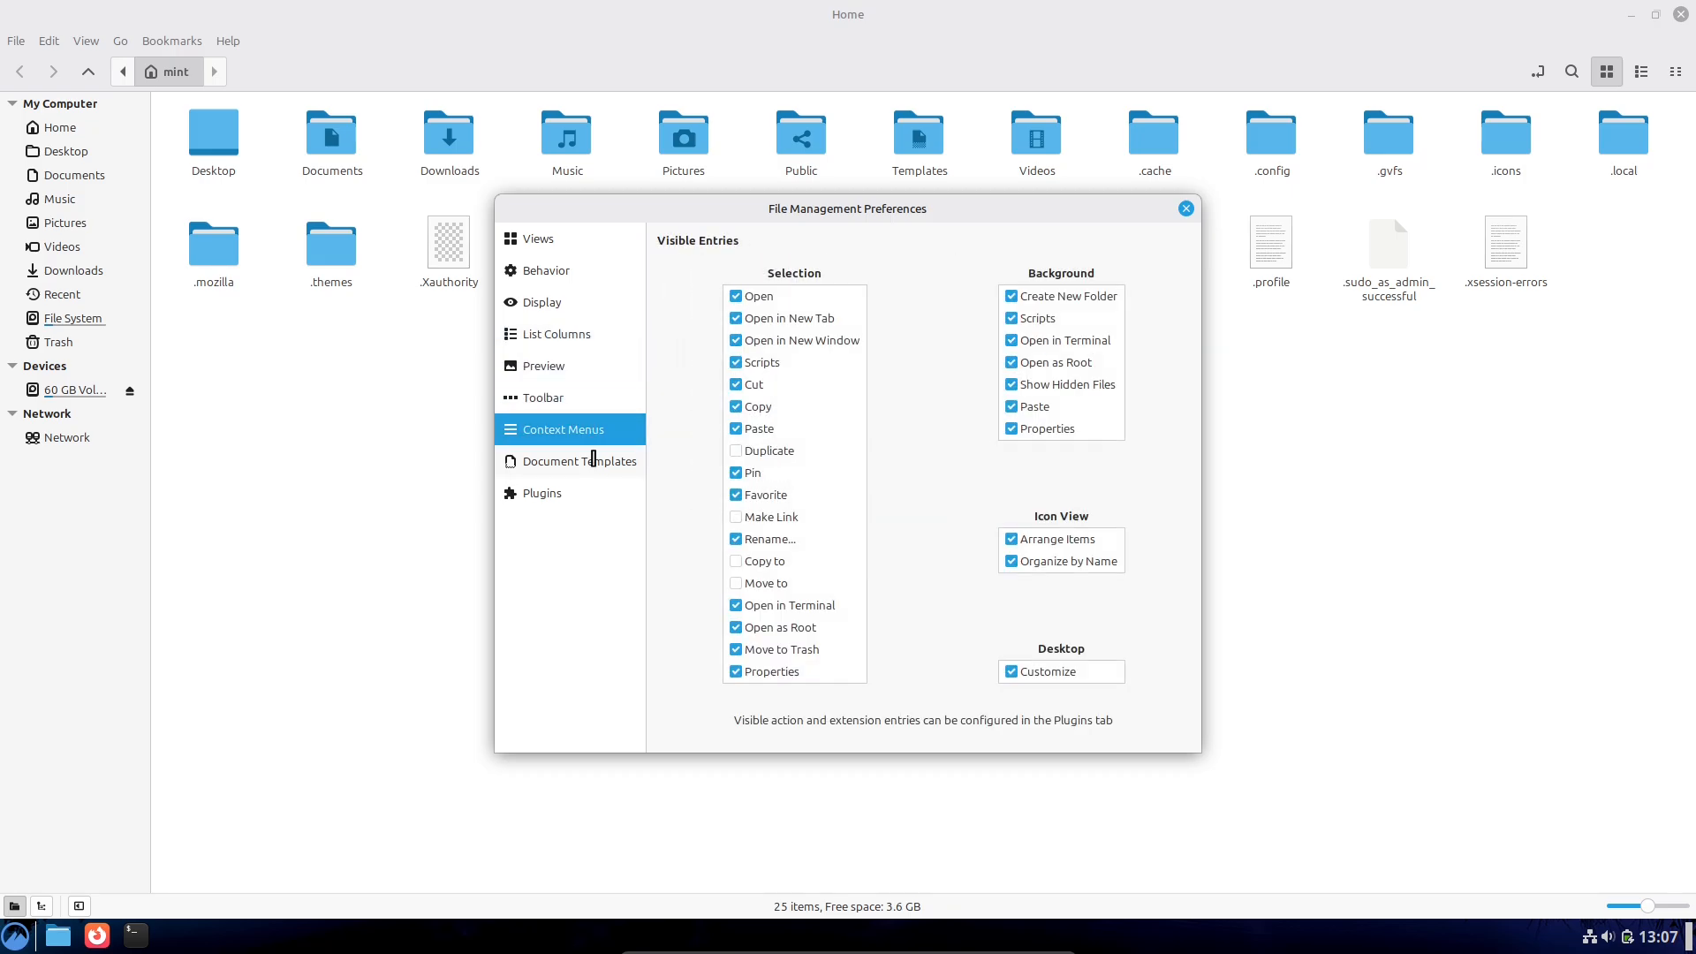
pyautogui.click(1185, 207)
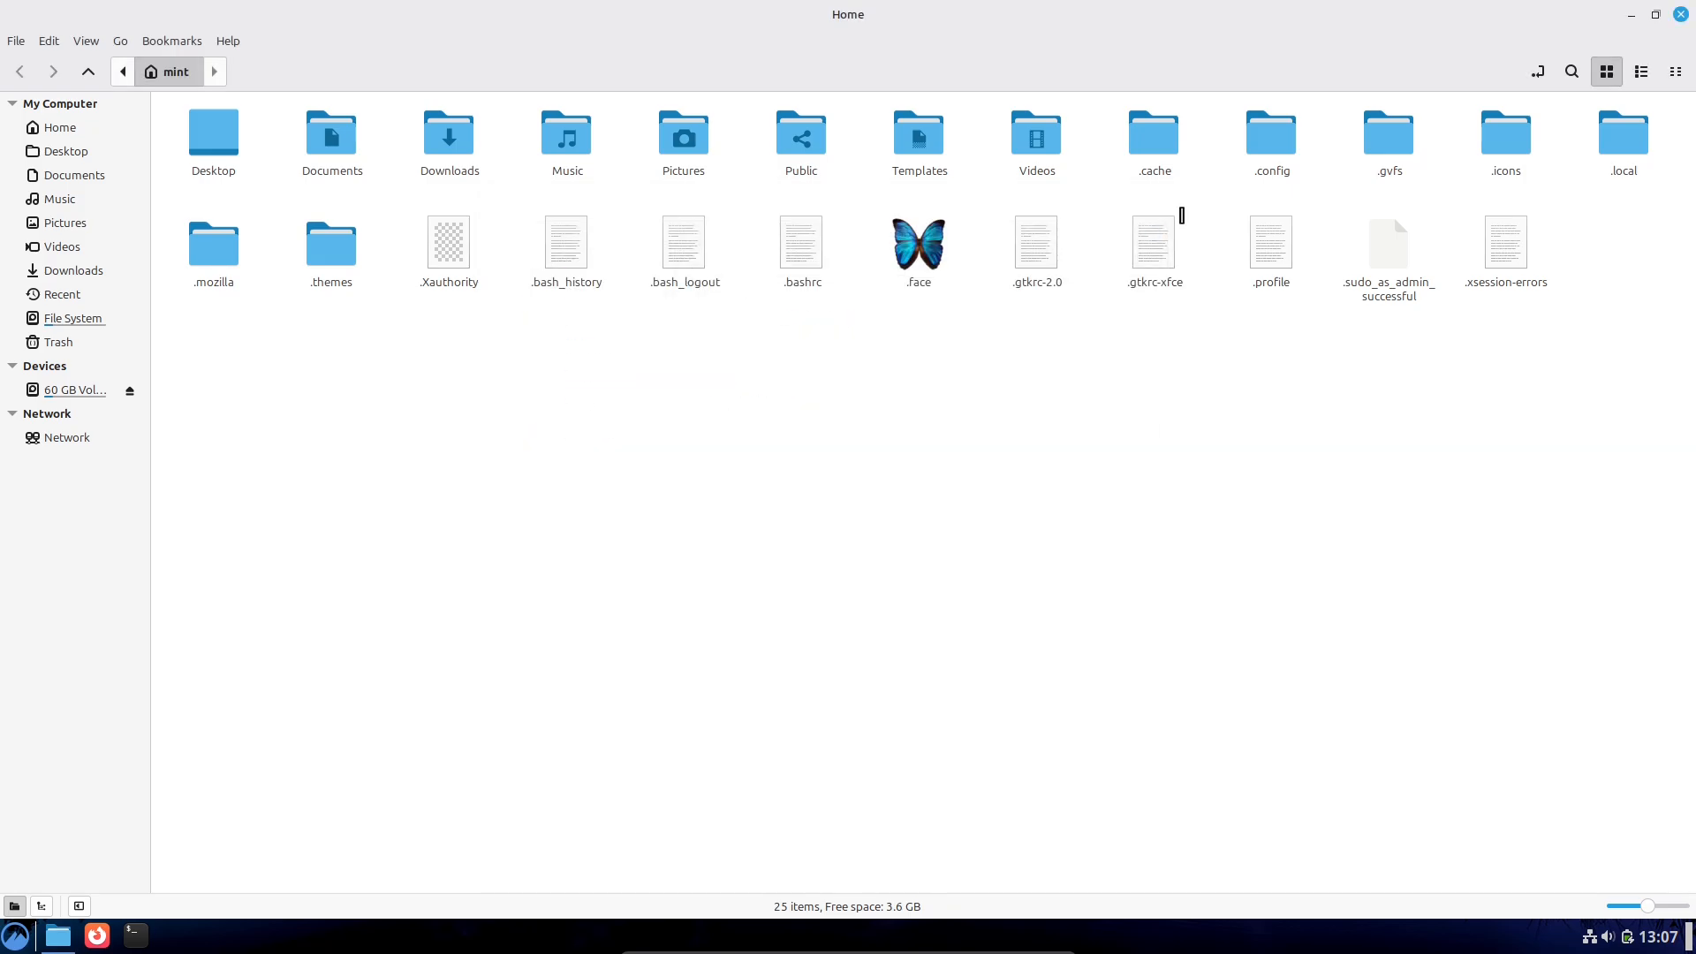
pyautogui.click(96, 936)
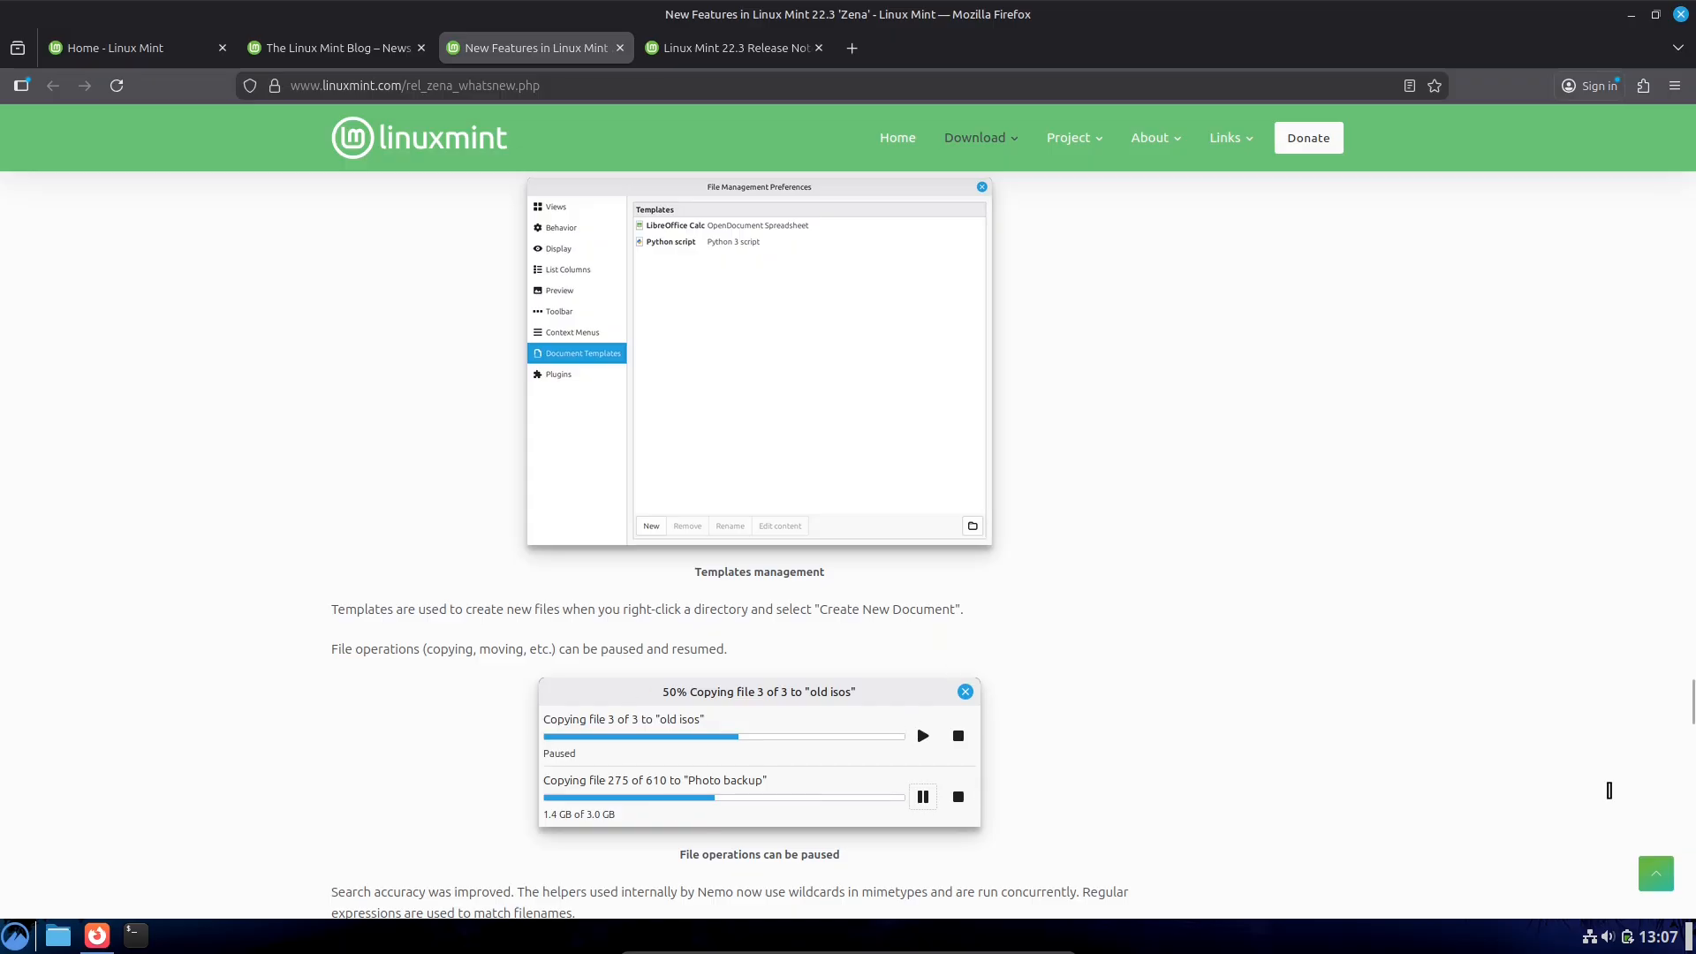
# Step: Search the Menu for 'thunder', then scroll the article to the main components and LTS strategy sections
pyautogui.scroll(-3)
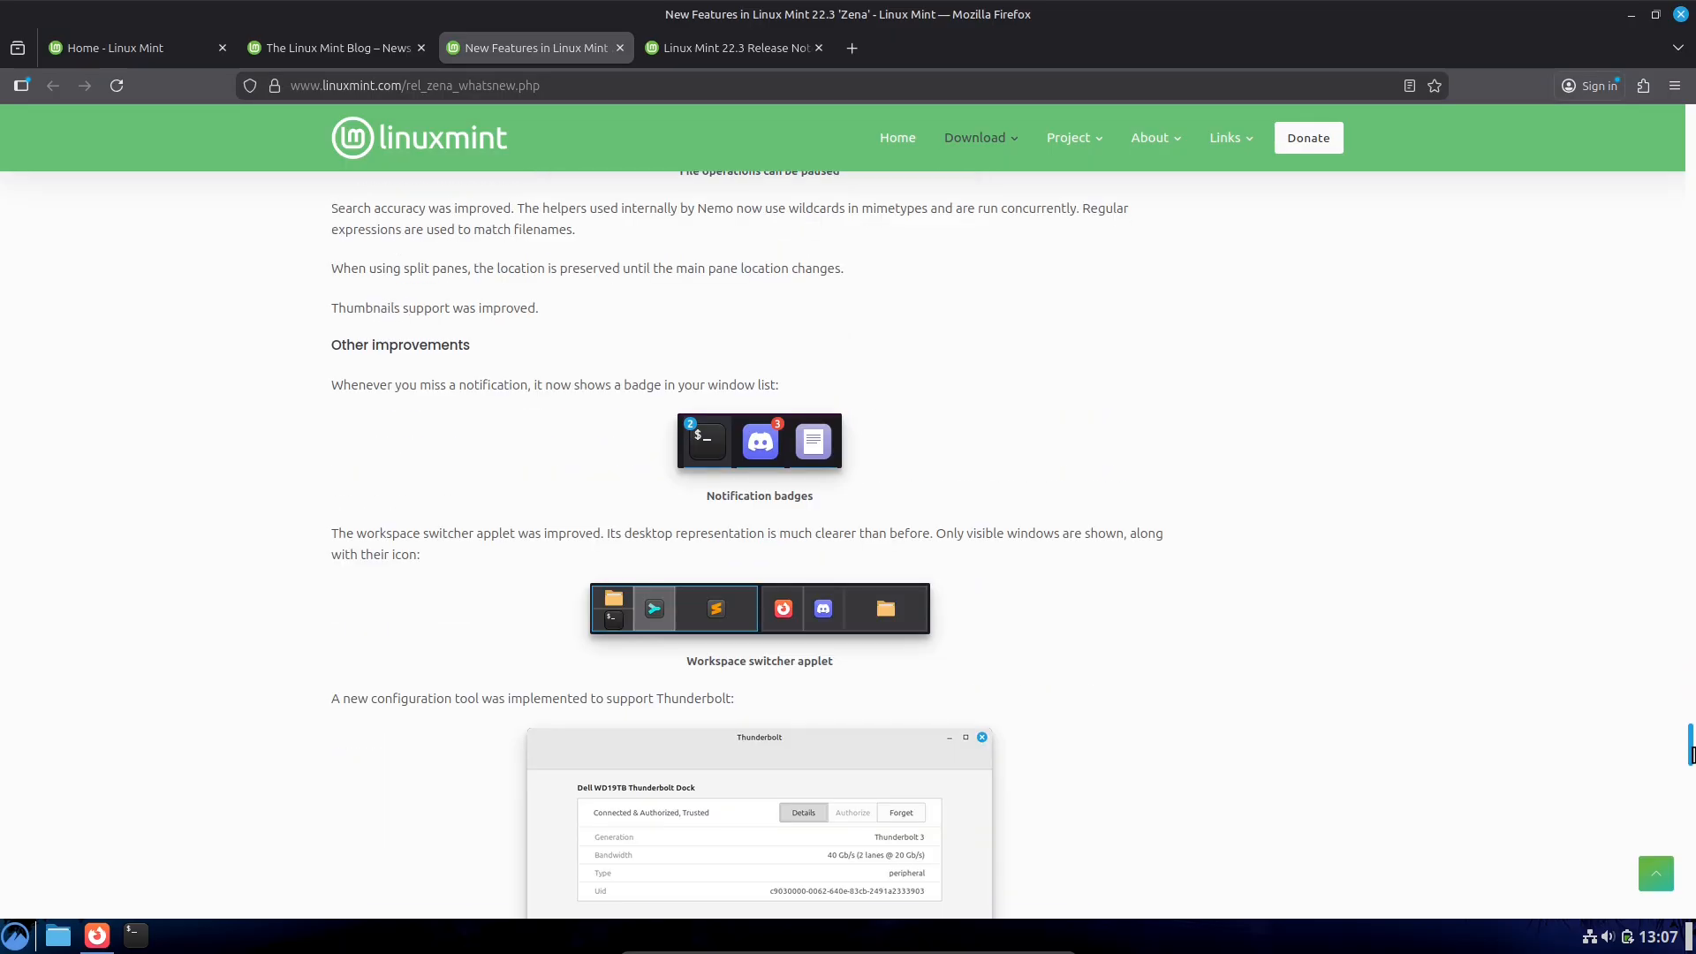
pyautogui.click(15, 935)
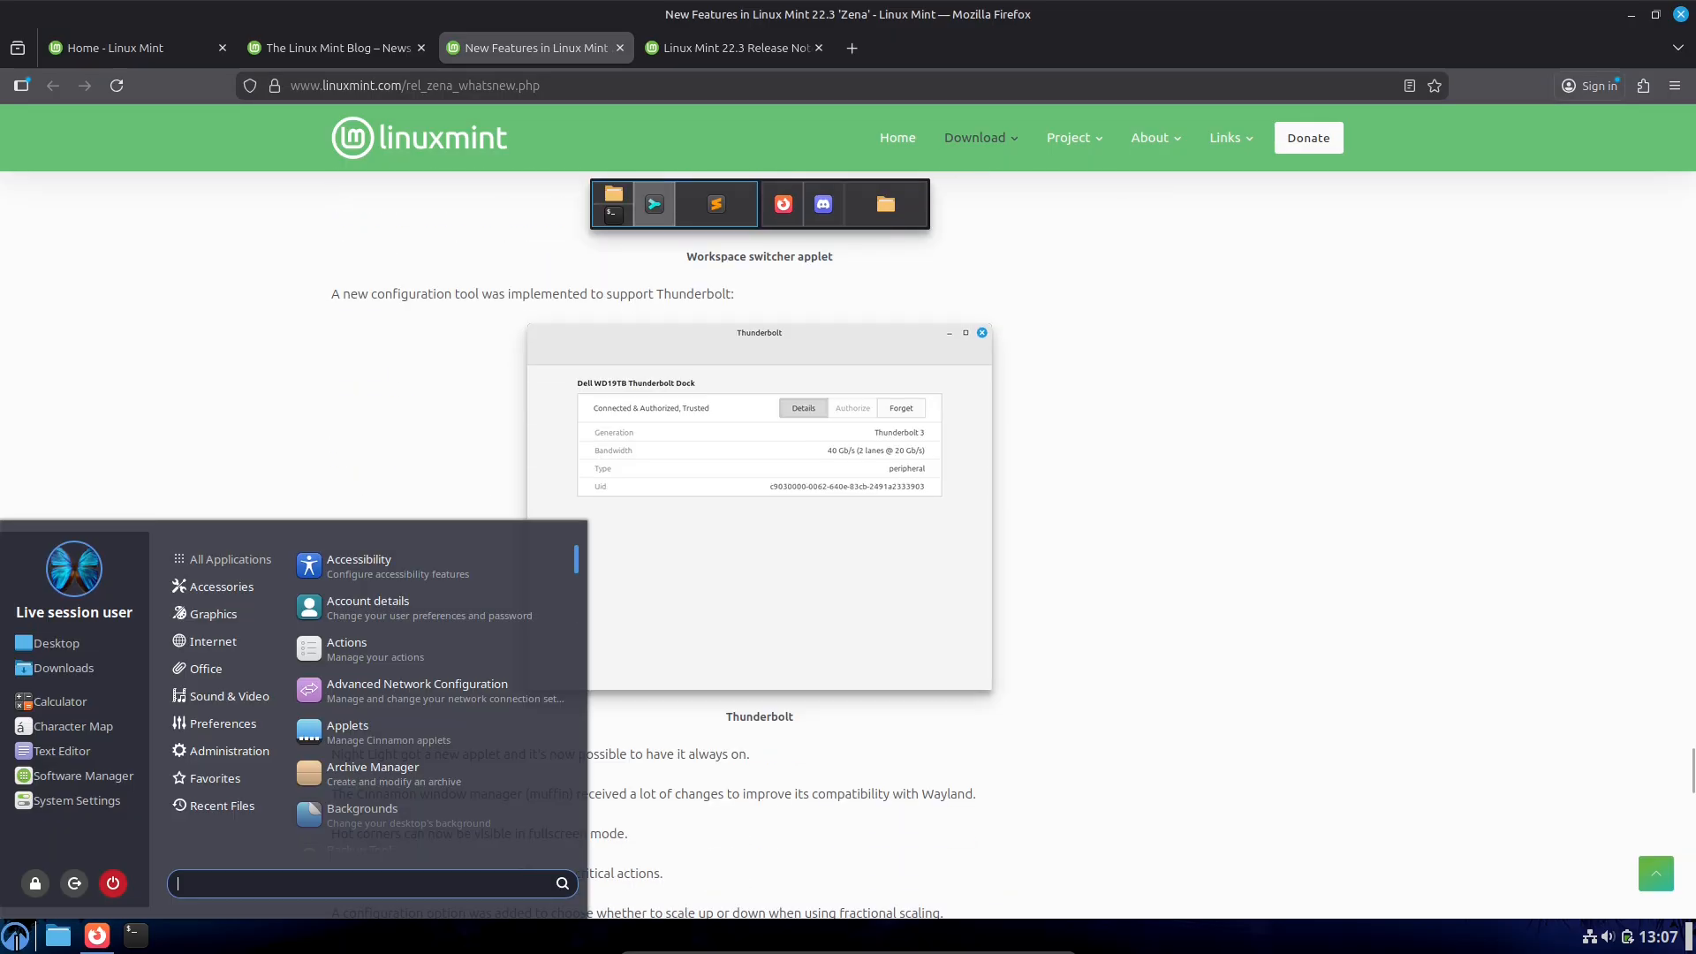
pyautogui.write('thunder')
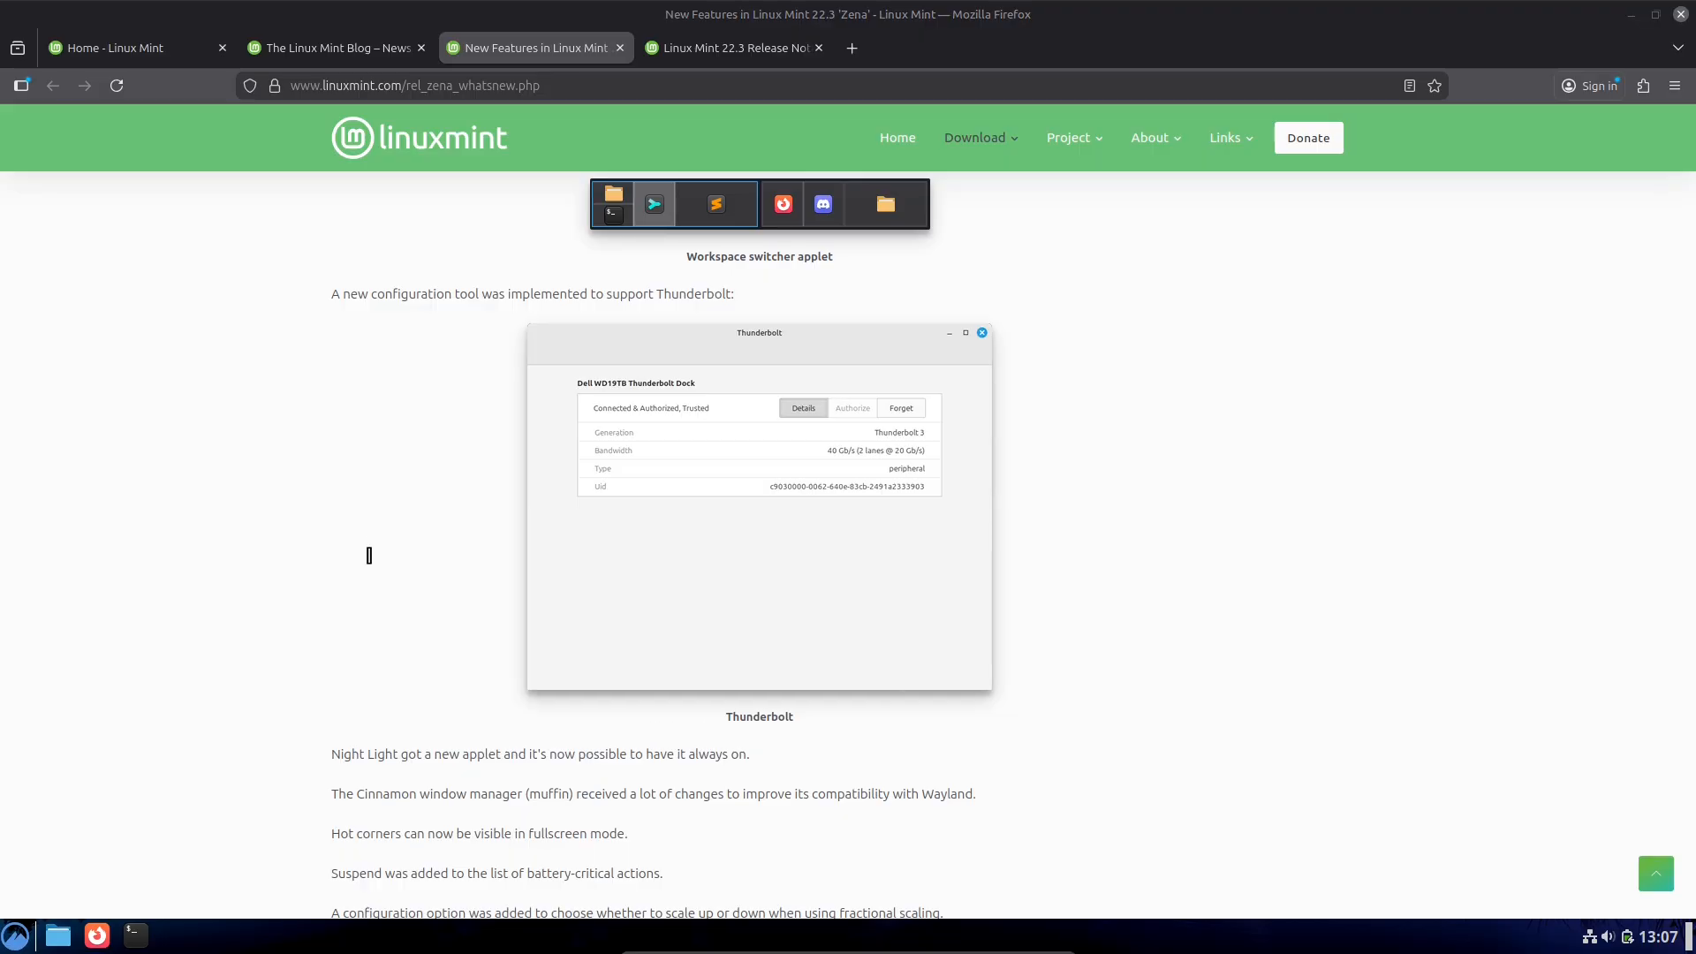
pyautogui.moveTo(764, 536)
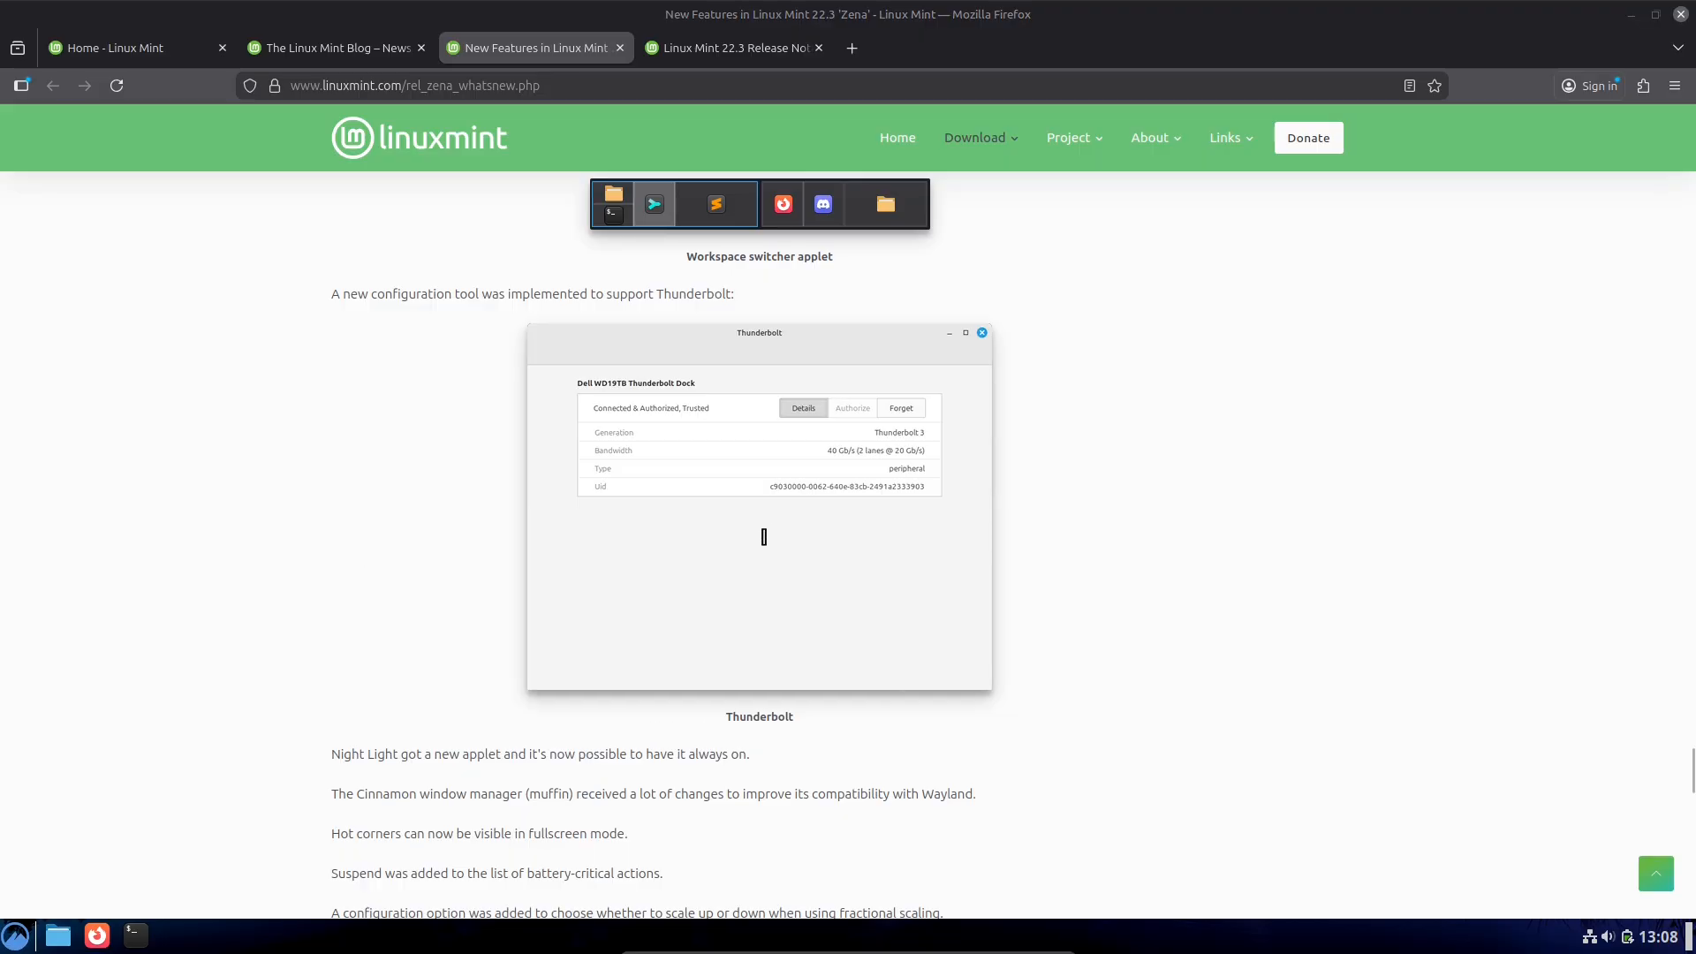
pyautogui.moveTo(1022, 463)
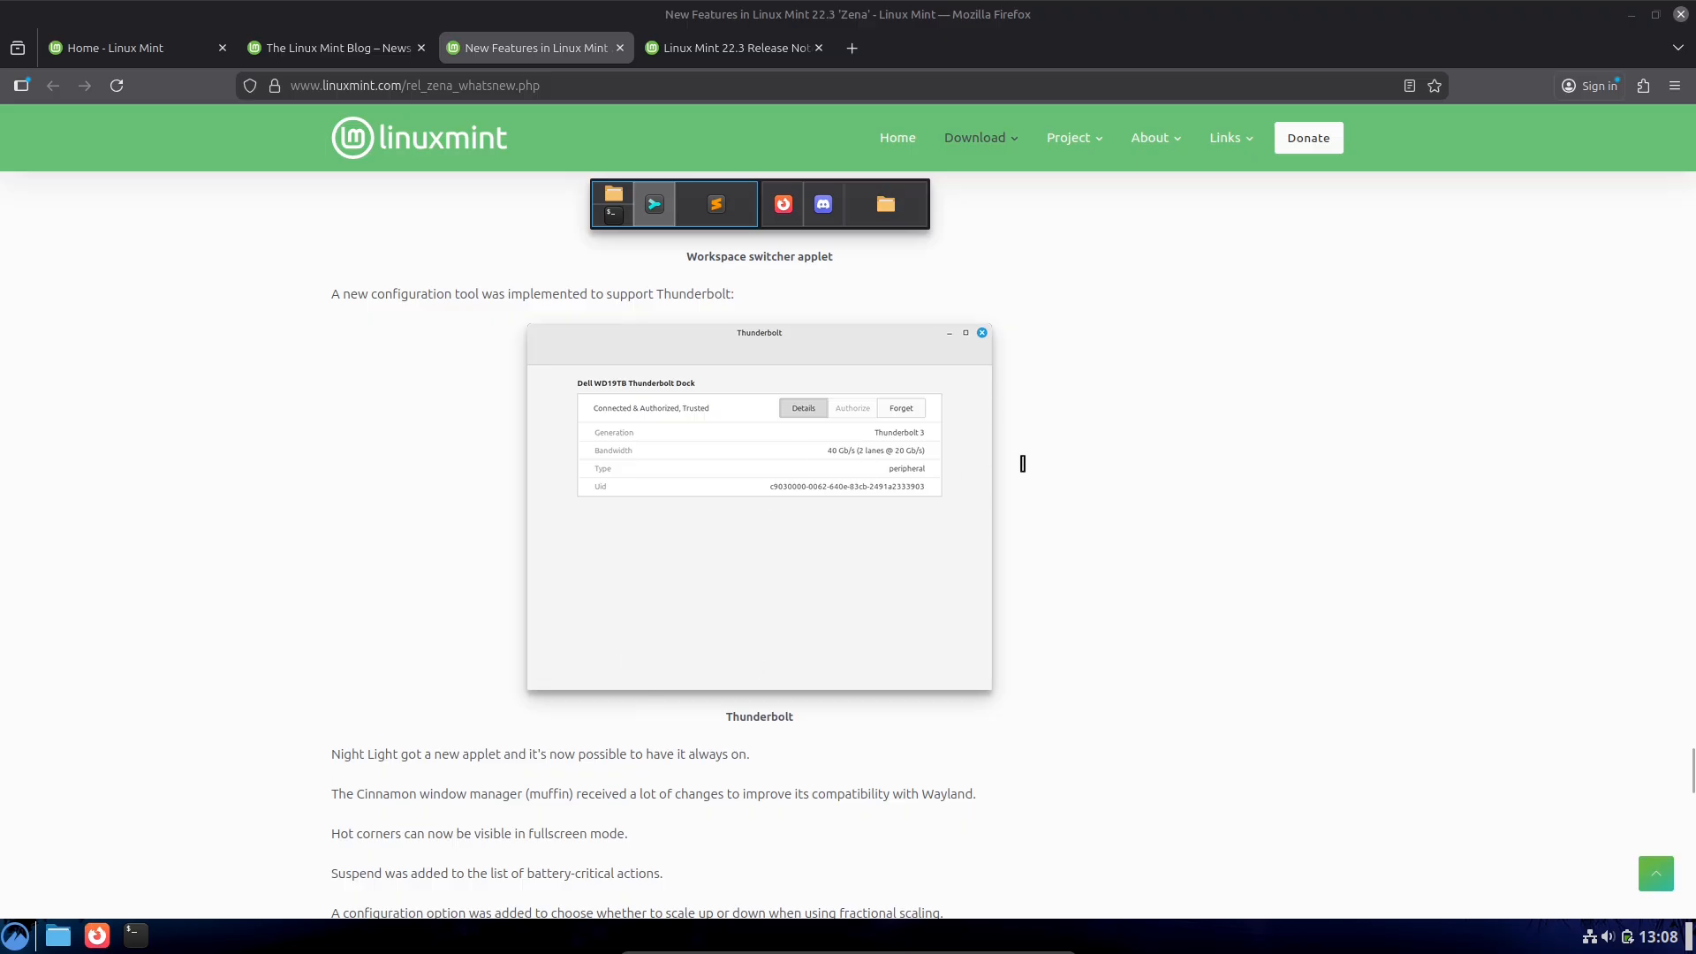
pyautogui.scroll(-3)
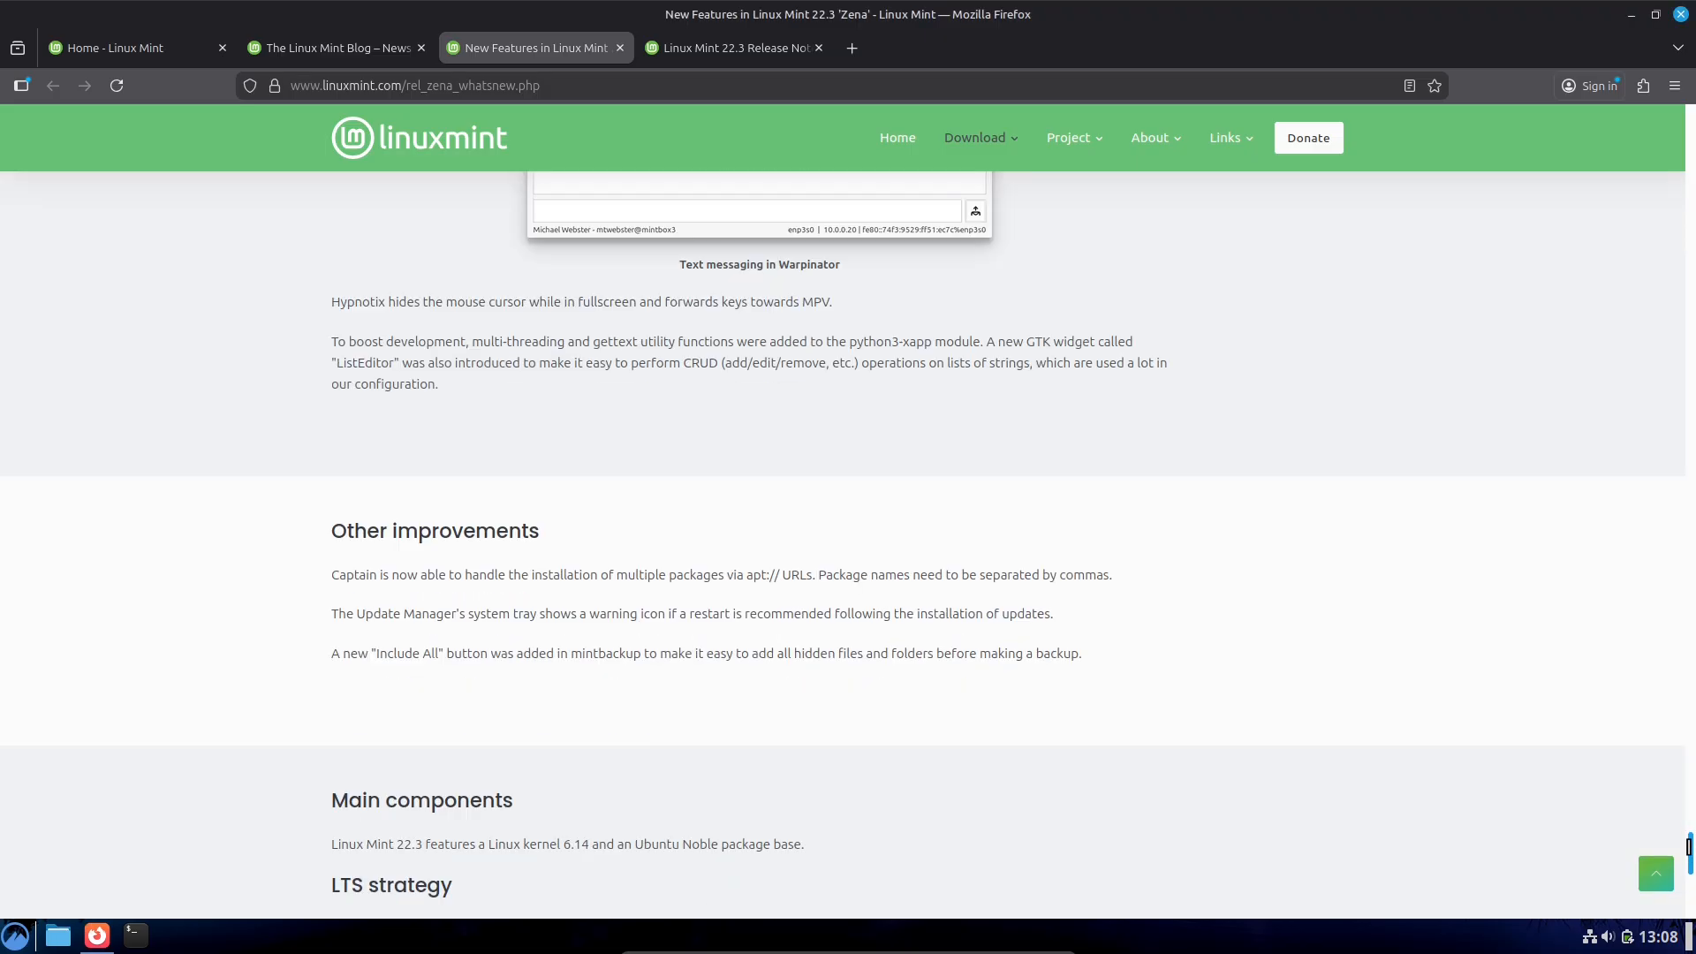
pyautogui.scroll(-3)
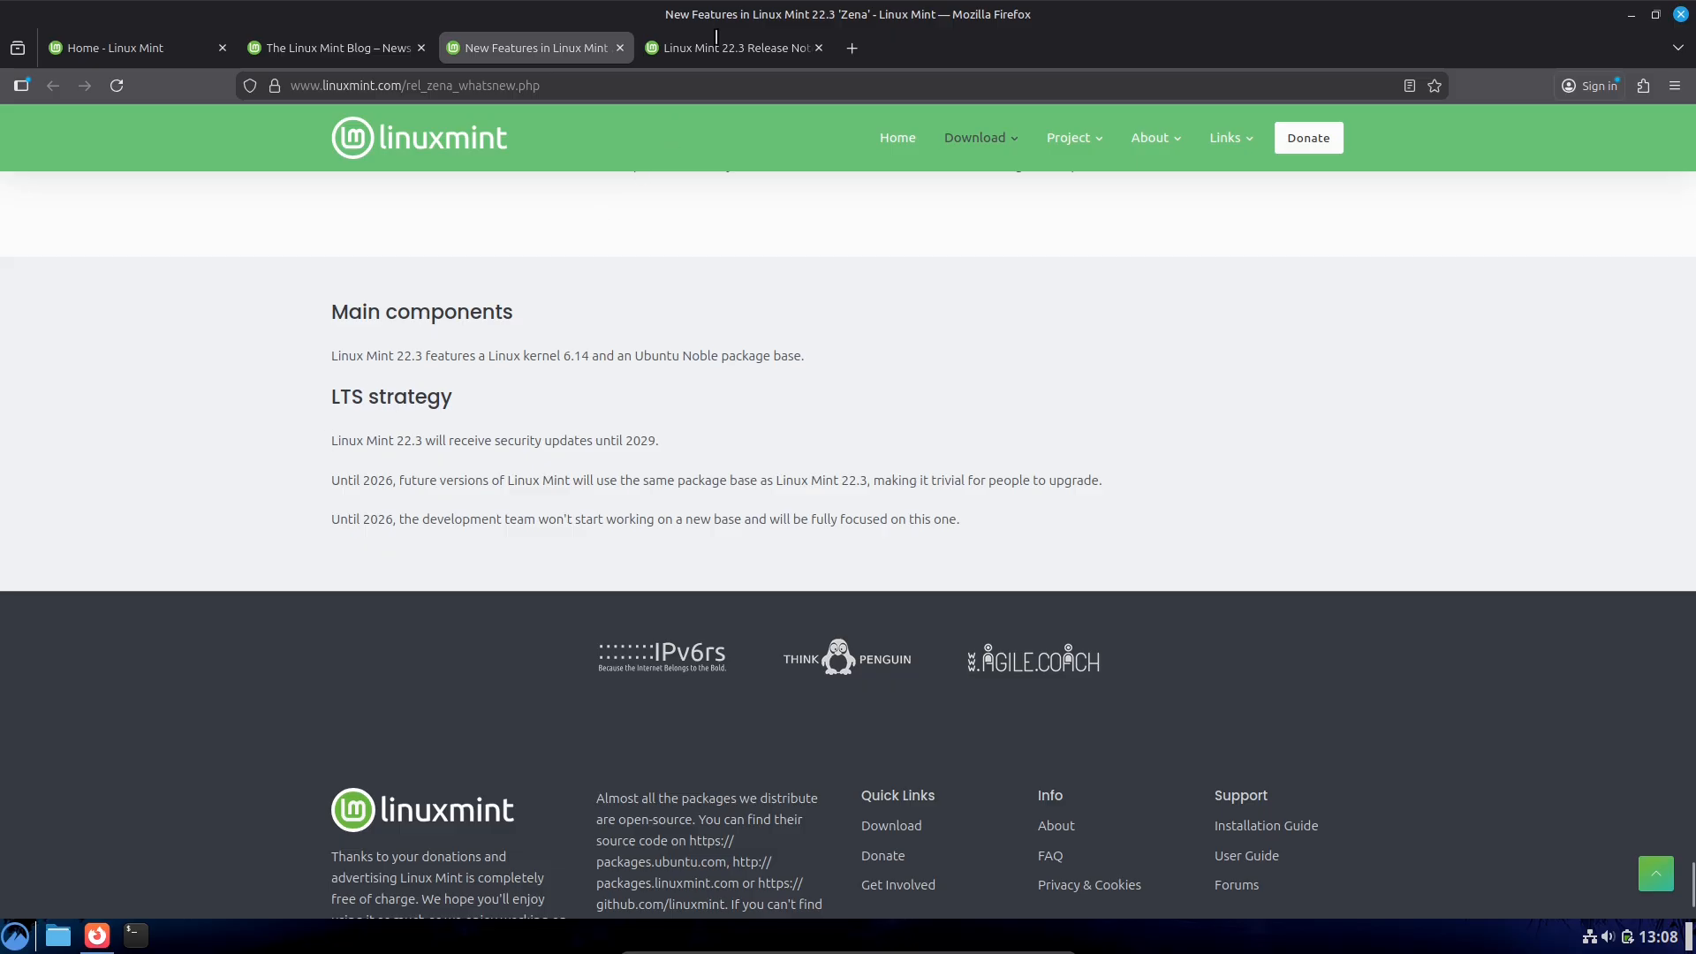
# Step: Scroll the Linux Mint 22.3 Release Notes tab to its end, then close Firefox
pyautogui.click(725, 47)
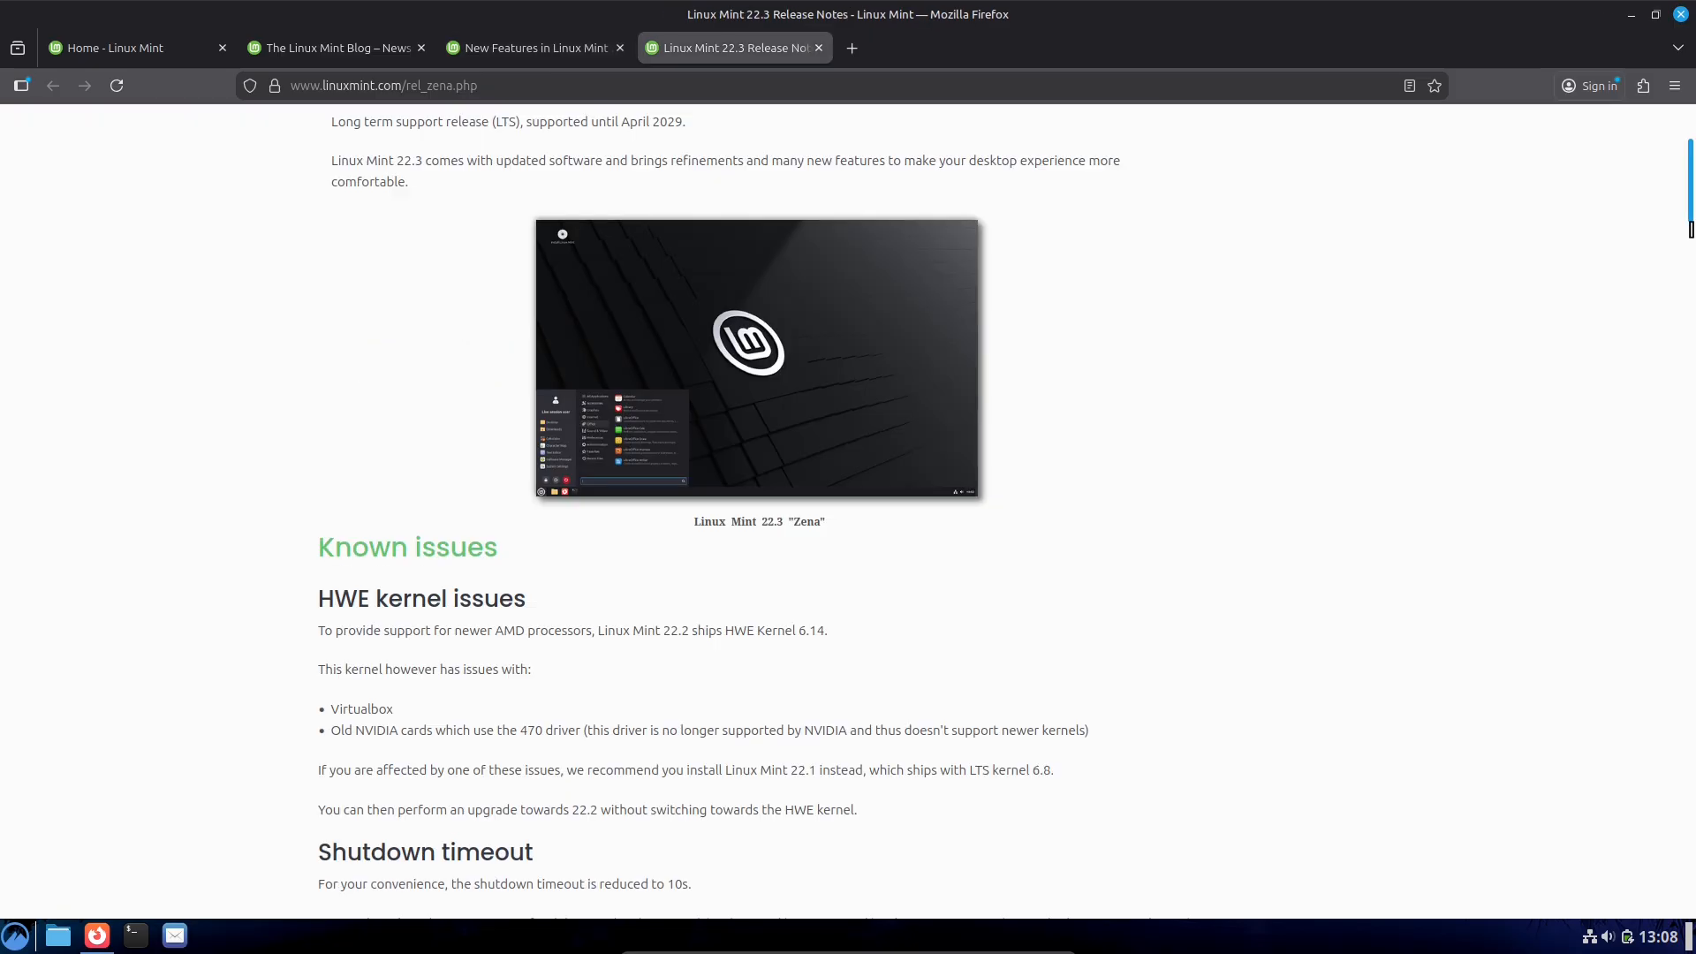
pyautogui.scroll(-3)
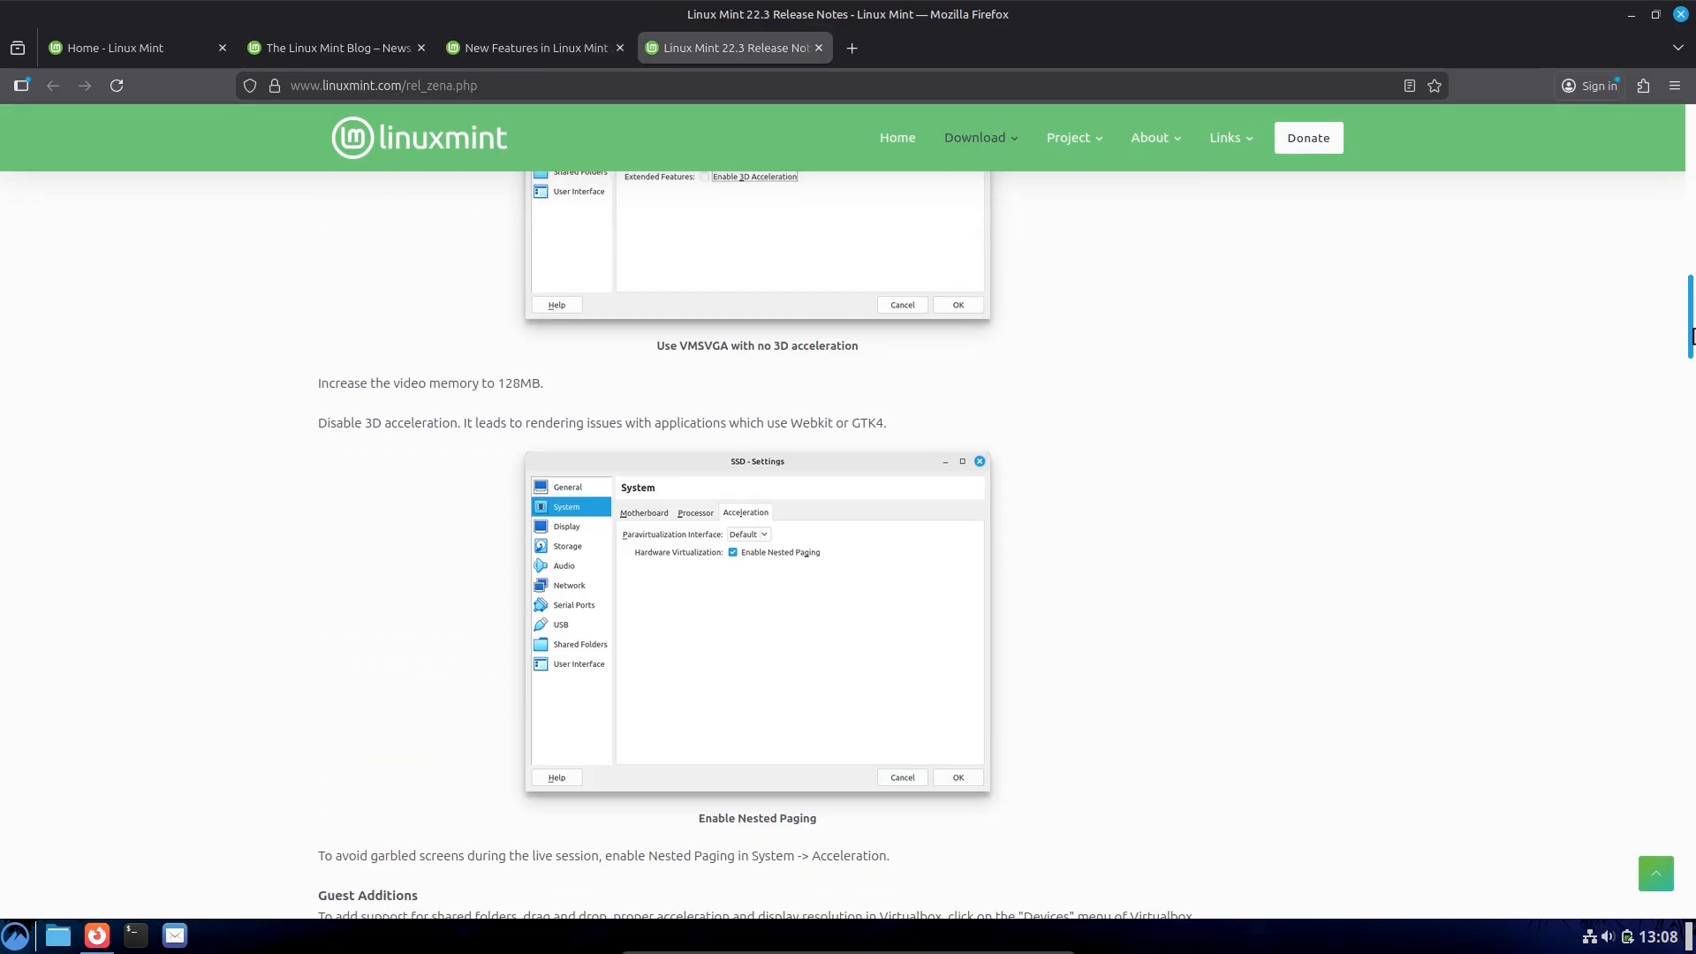
pyautogui.scroll(-3)
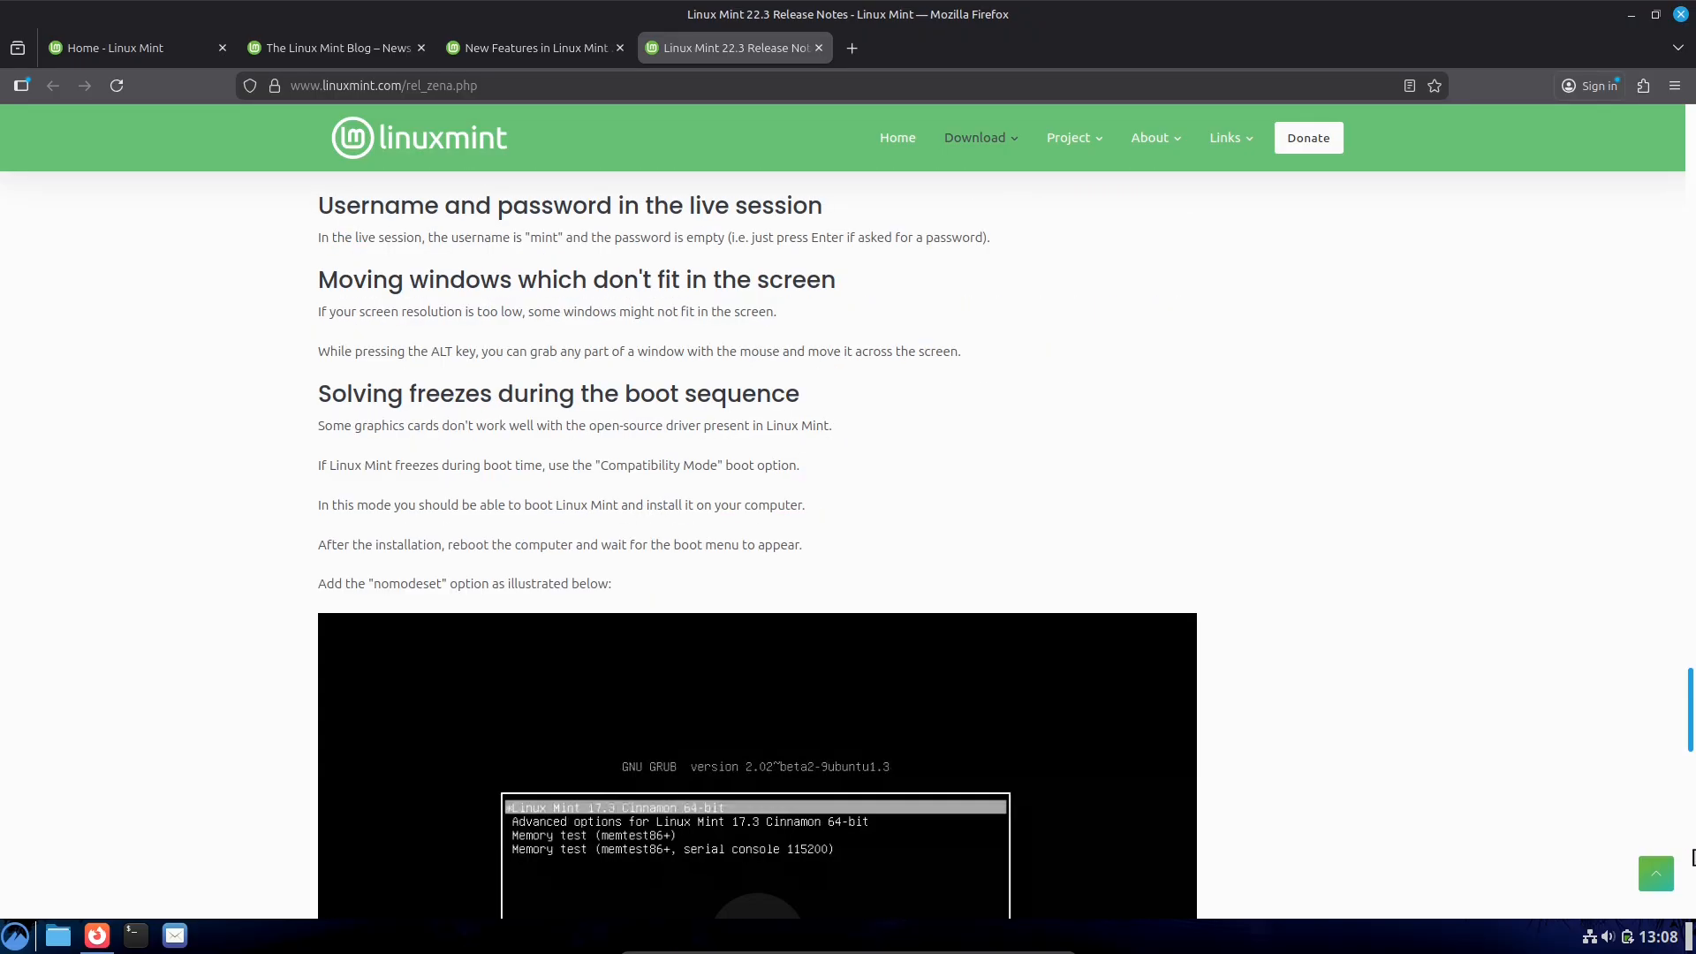
pyautogui.scroll(-3)
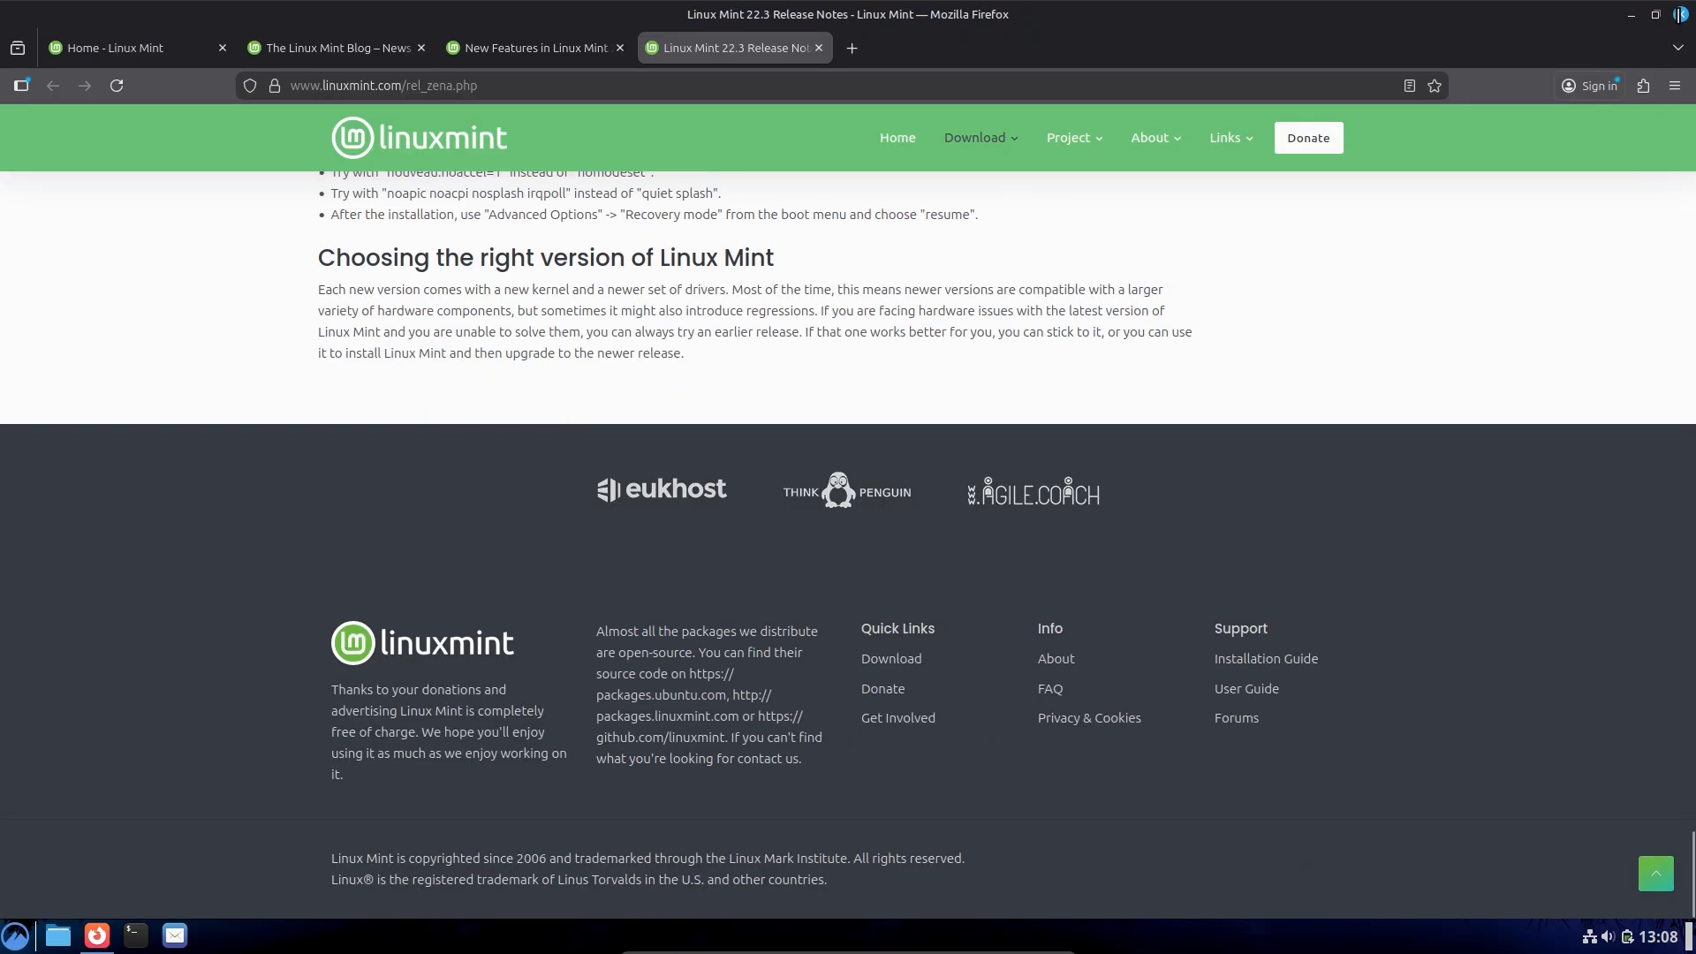
pyautogui.click(1631, 14)
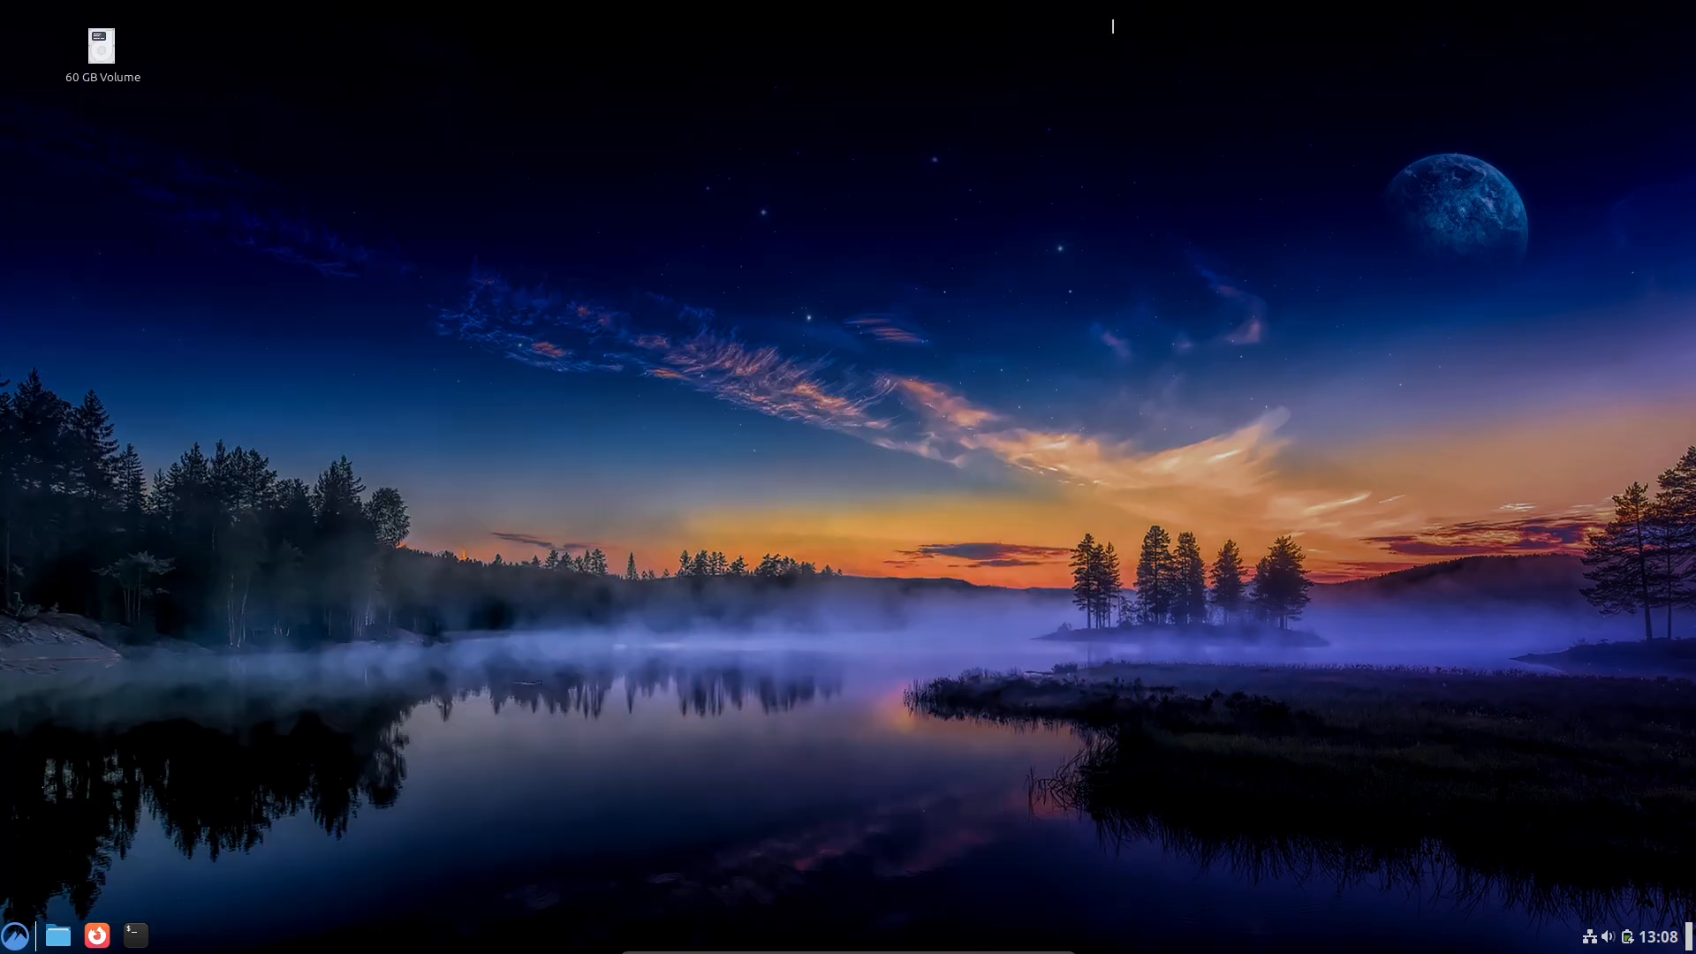
# Step: Open Display Settings from the desktop, choose 1920 × 1080 resolution, and close the window
pyautogui.rightClick(15, 935)
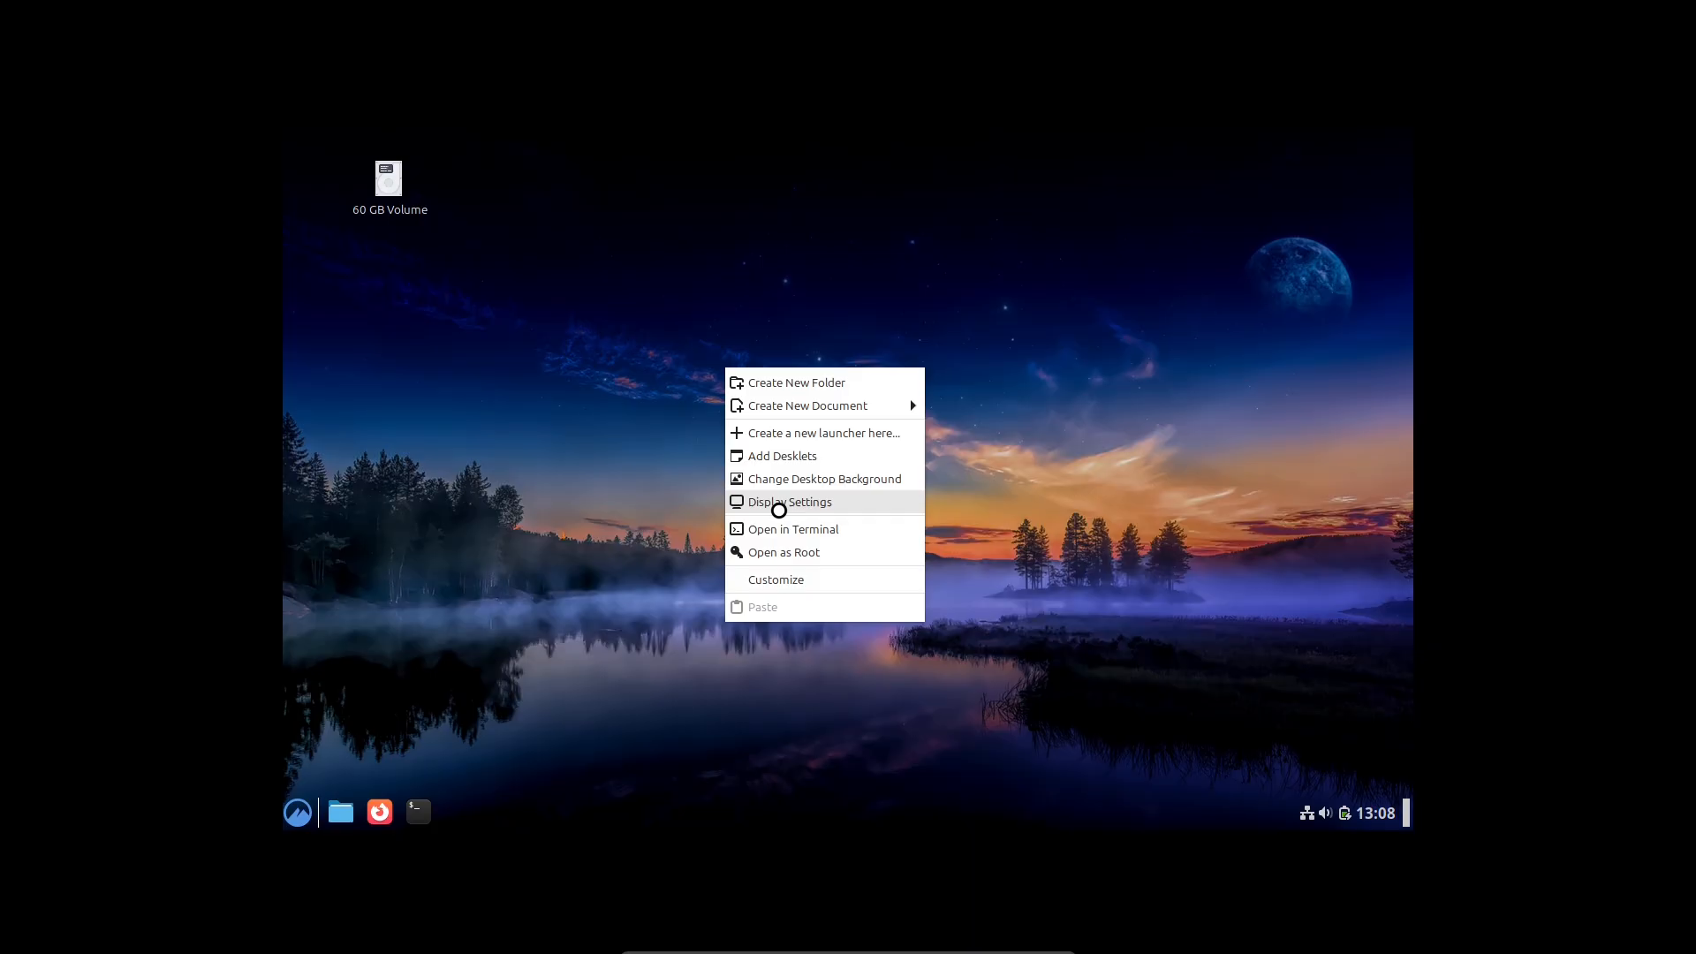
pyautogui.click(789, 502)
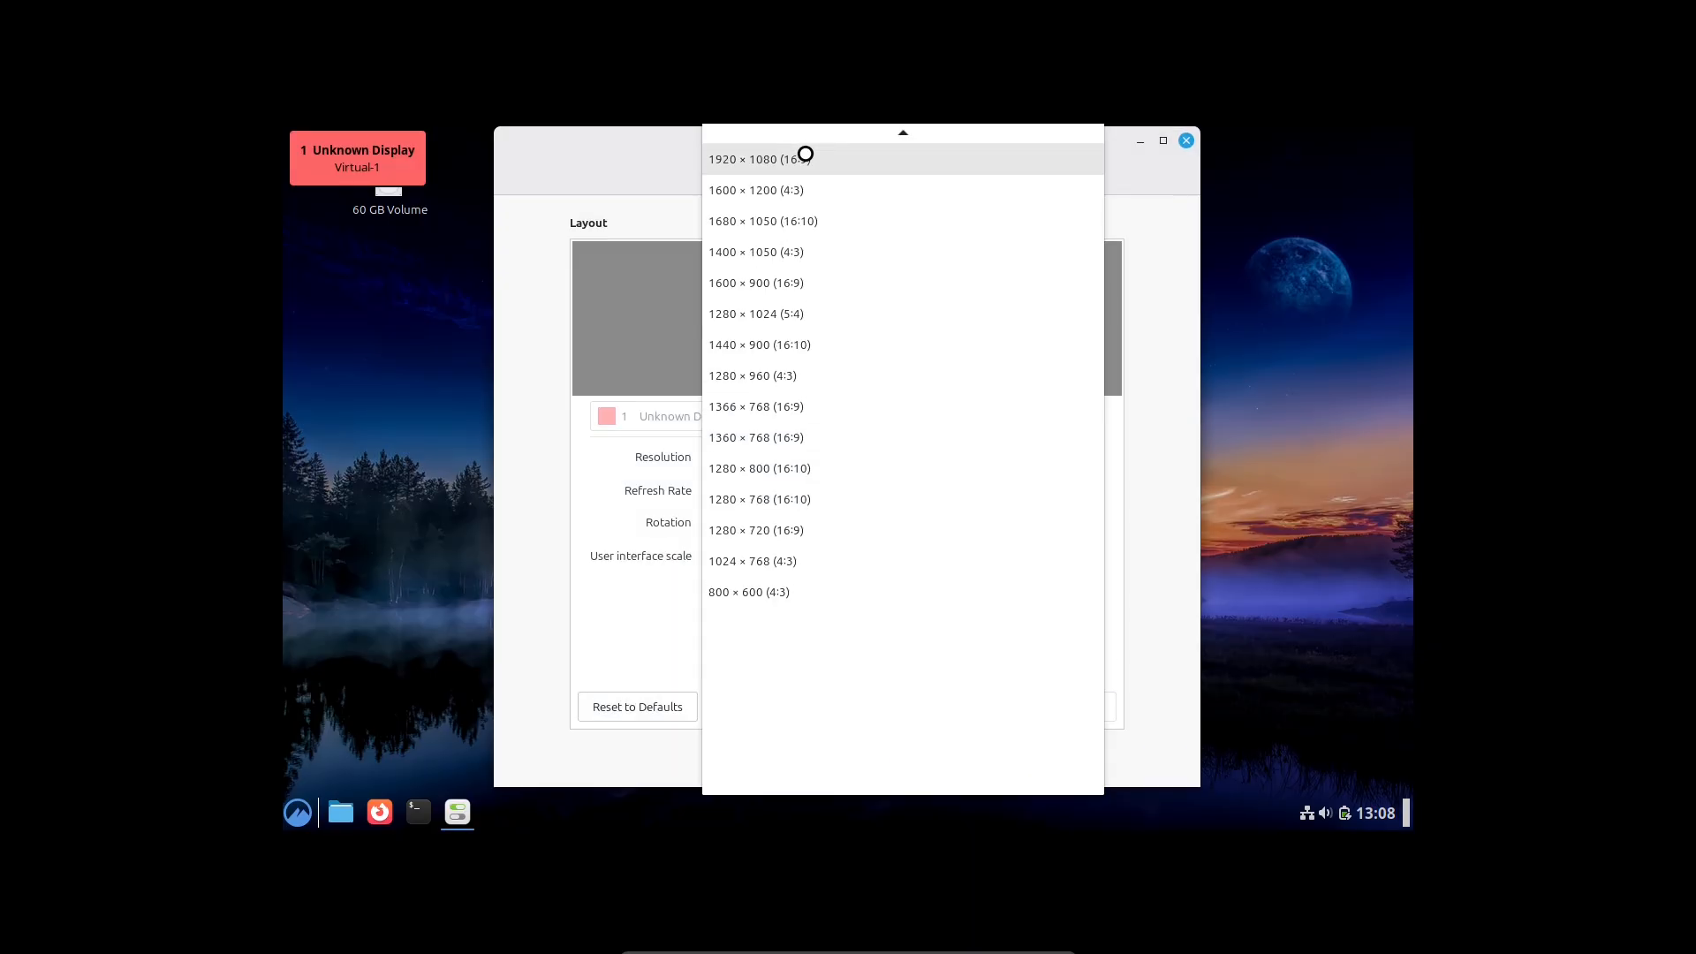
pyautogui.click(761, 158)
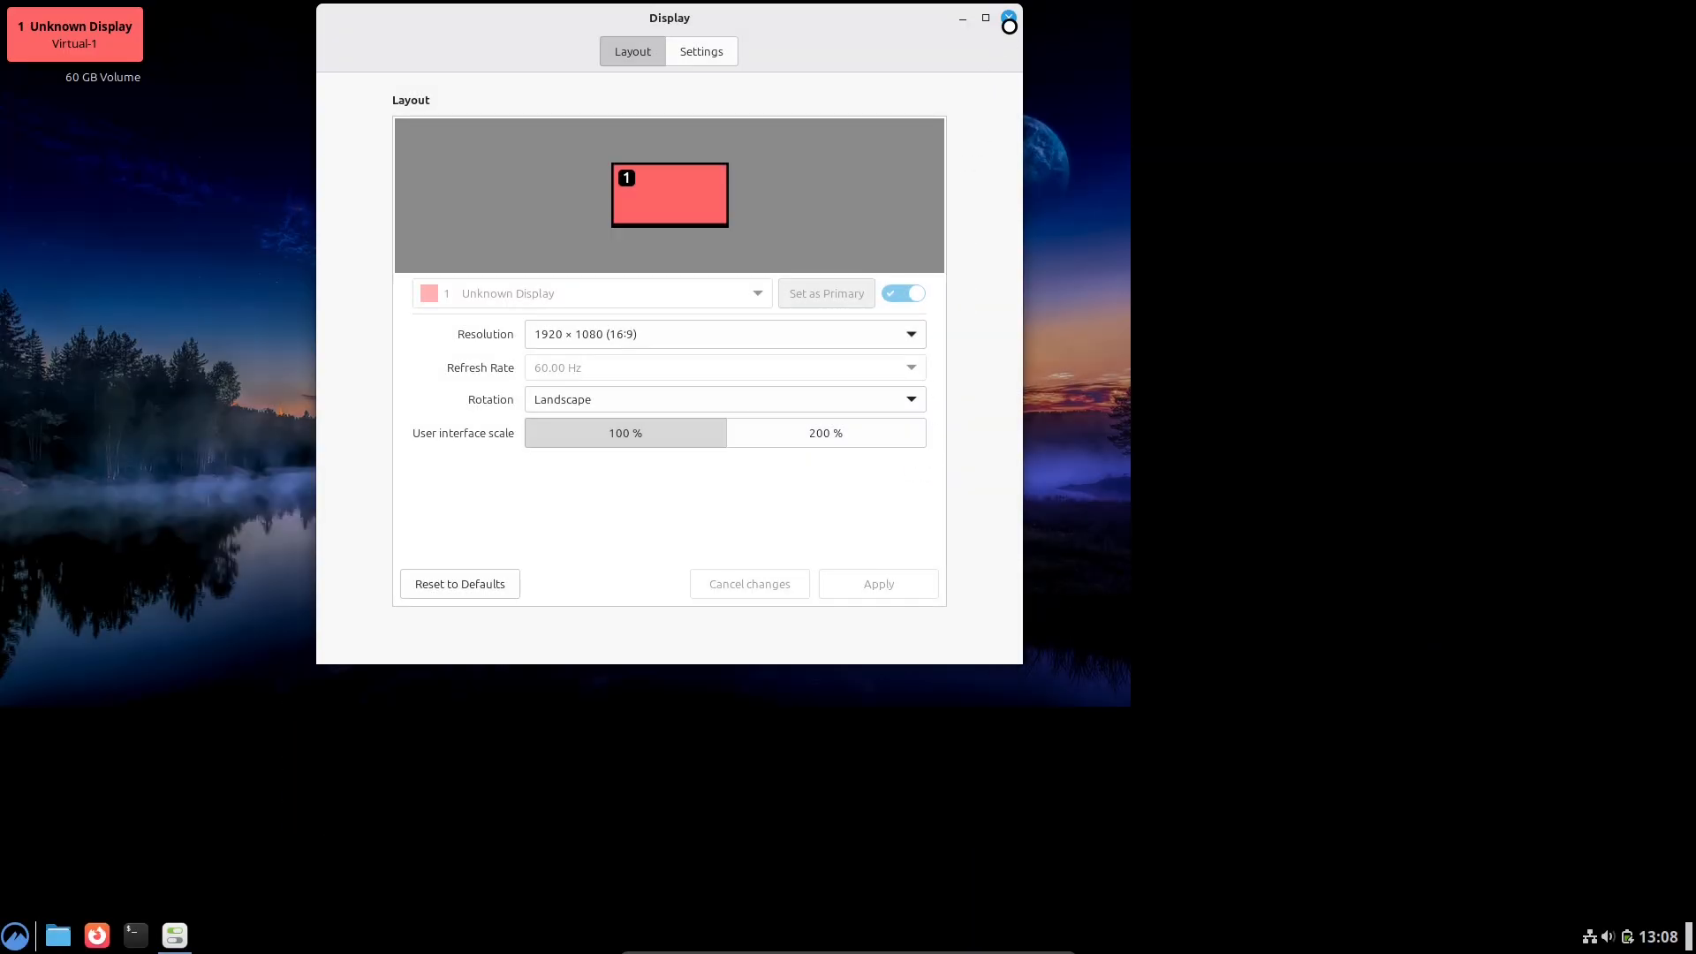
pyautogui.click(1008, 18)
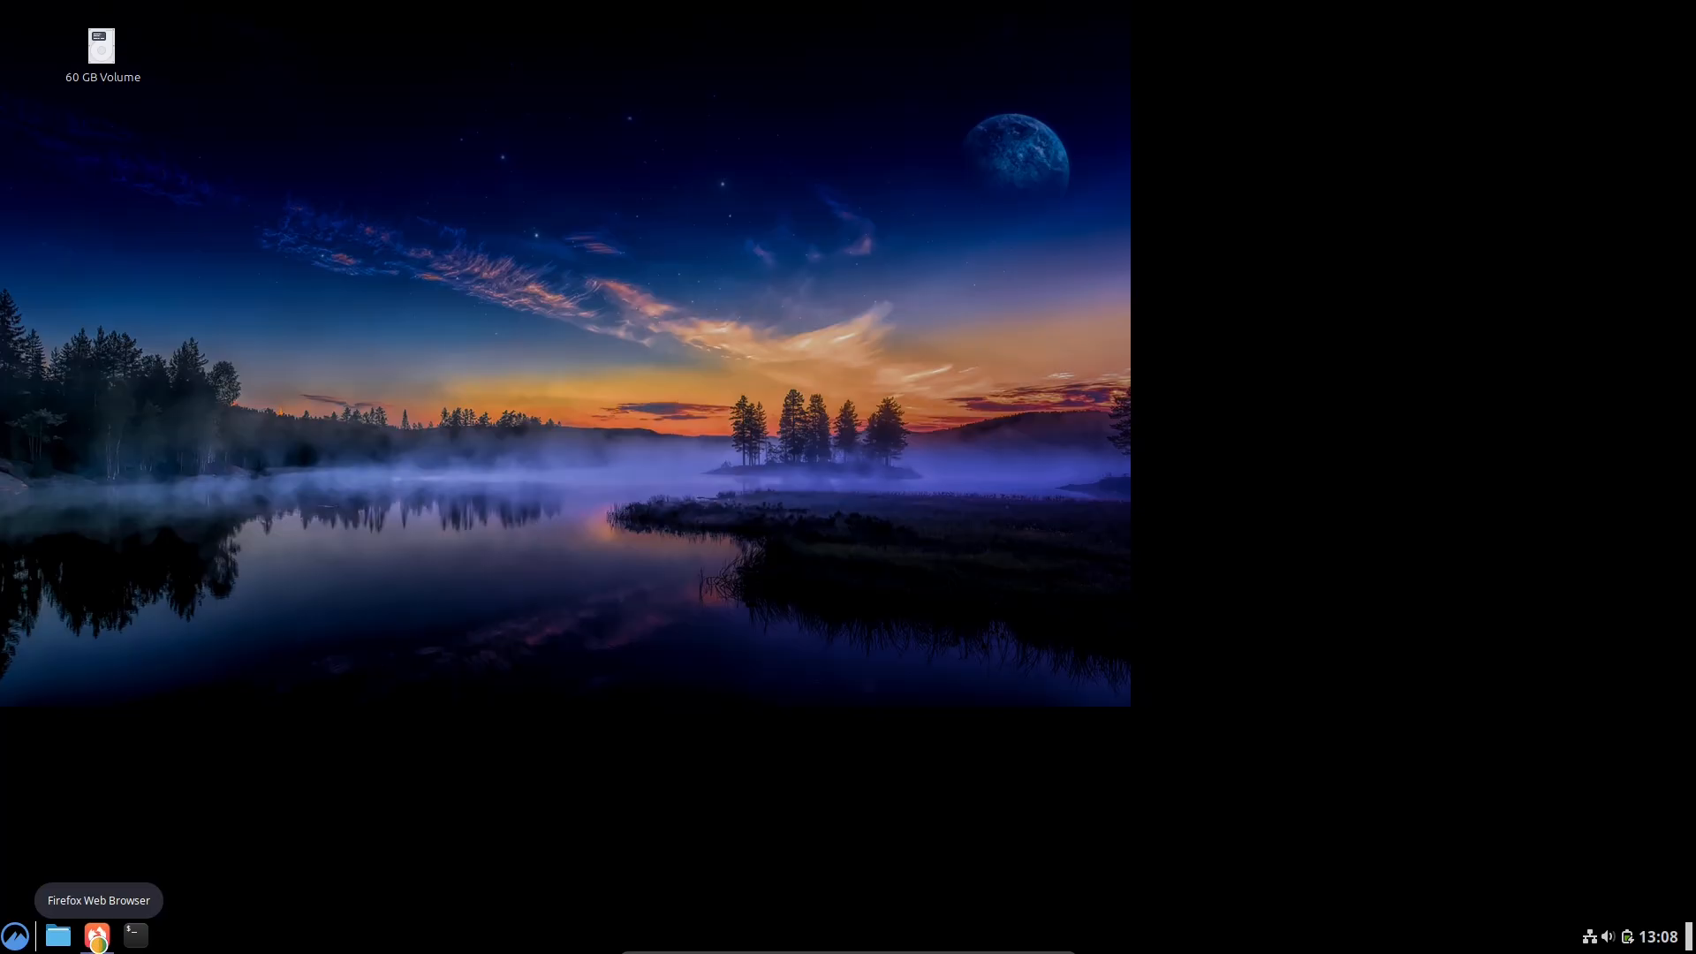
# Step: In Firefox, load the about:support troubleshooting page and zoom it to 150%
pyautogui.click(96, 935)
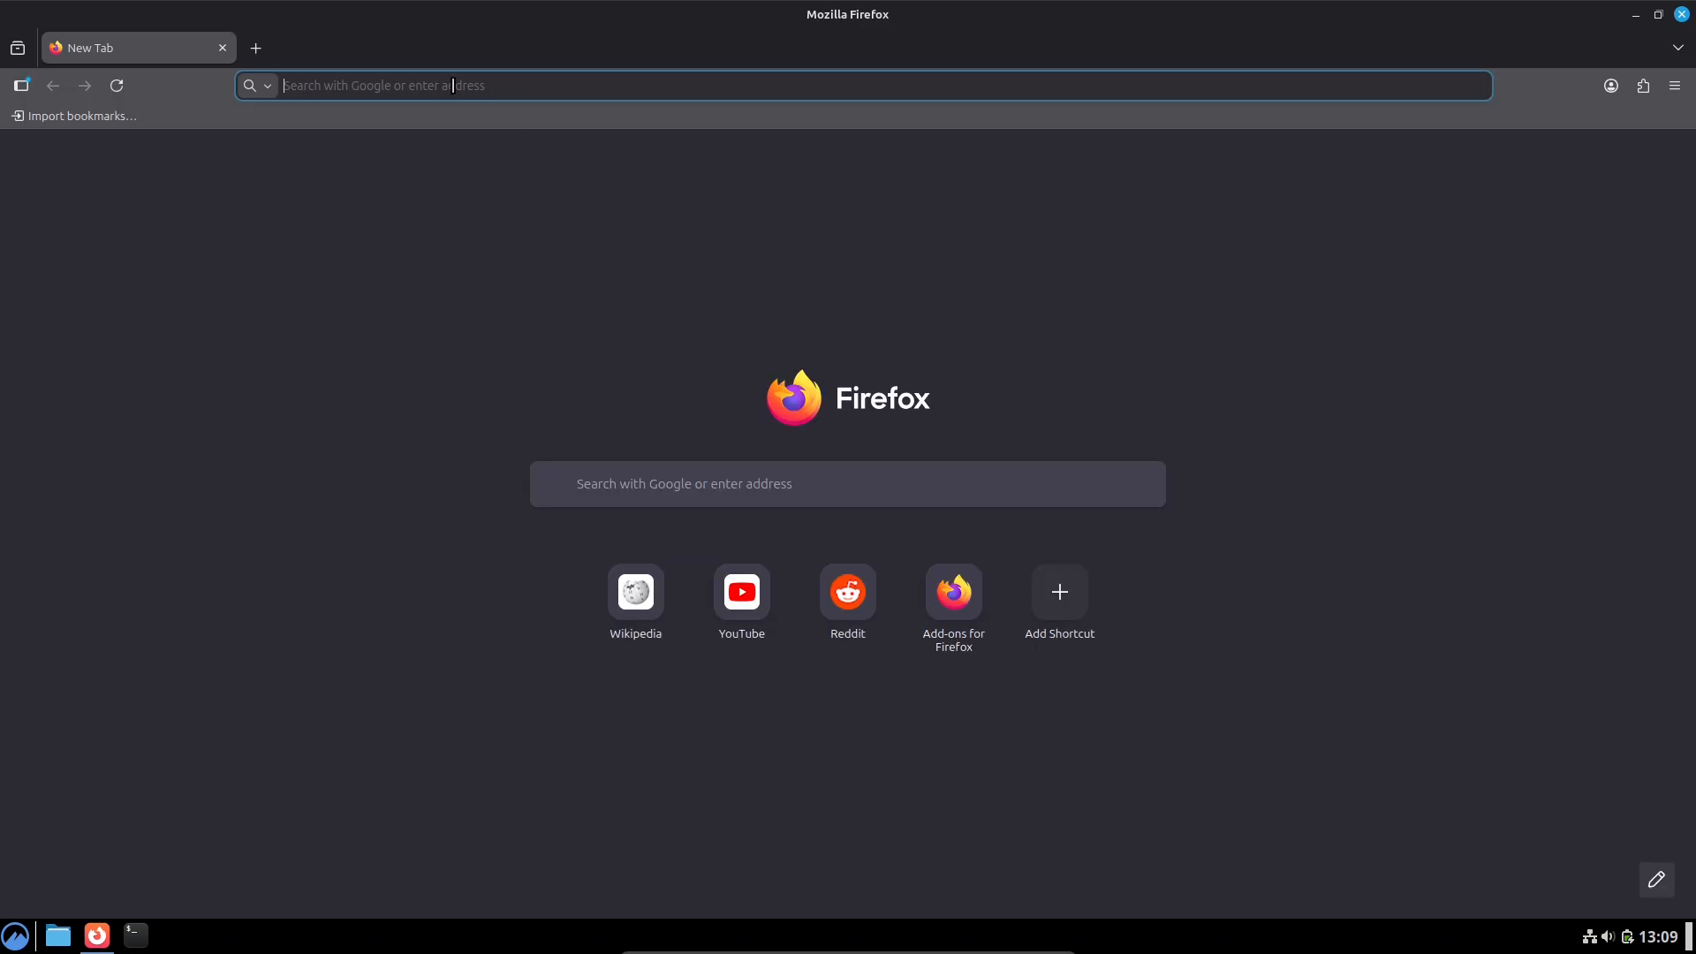
pyautogui.write('about"')
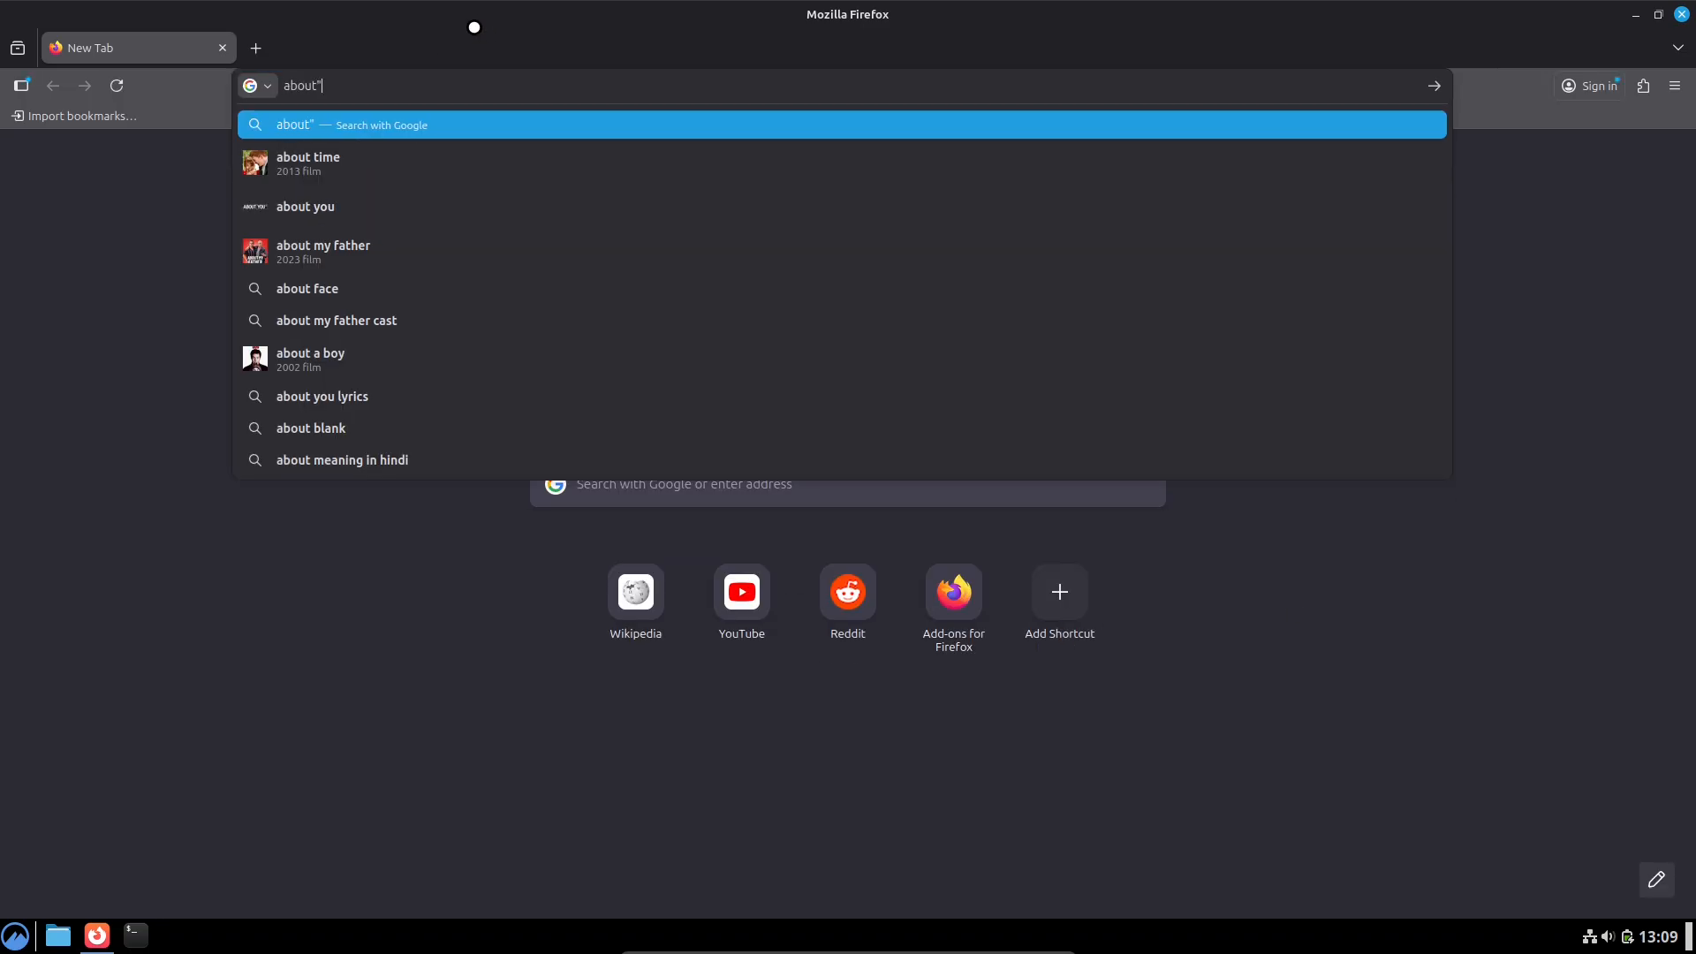
pyautogui.write('about:serviceworkers')
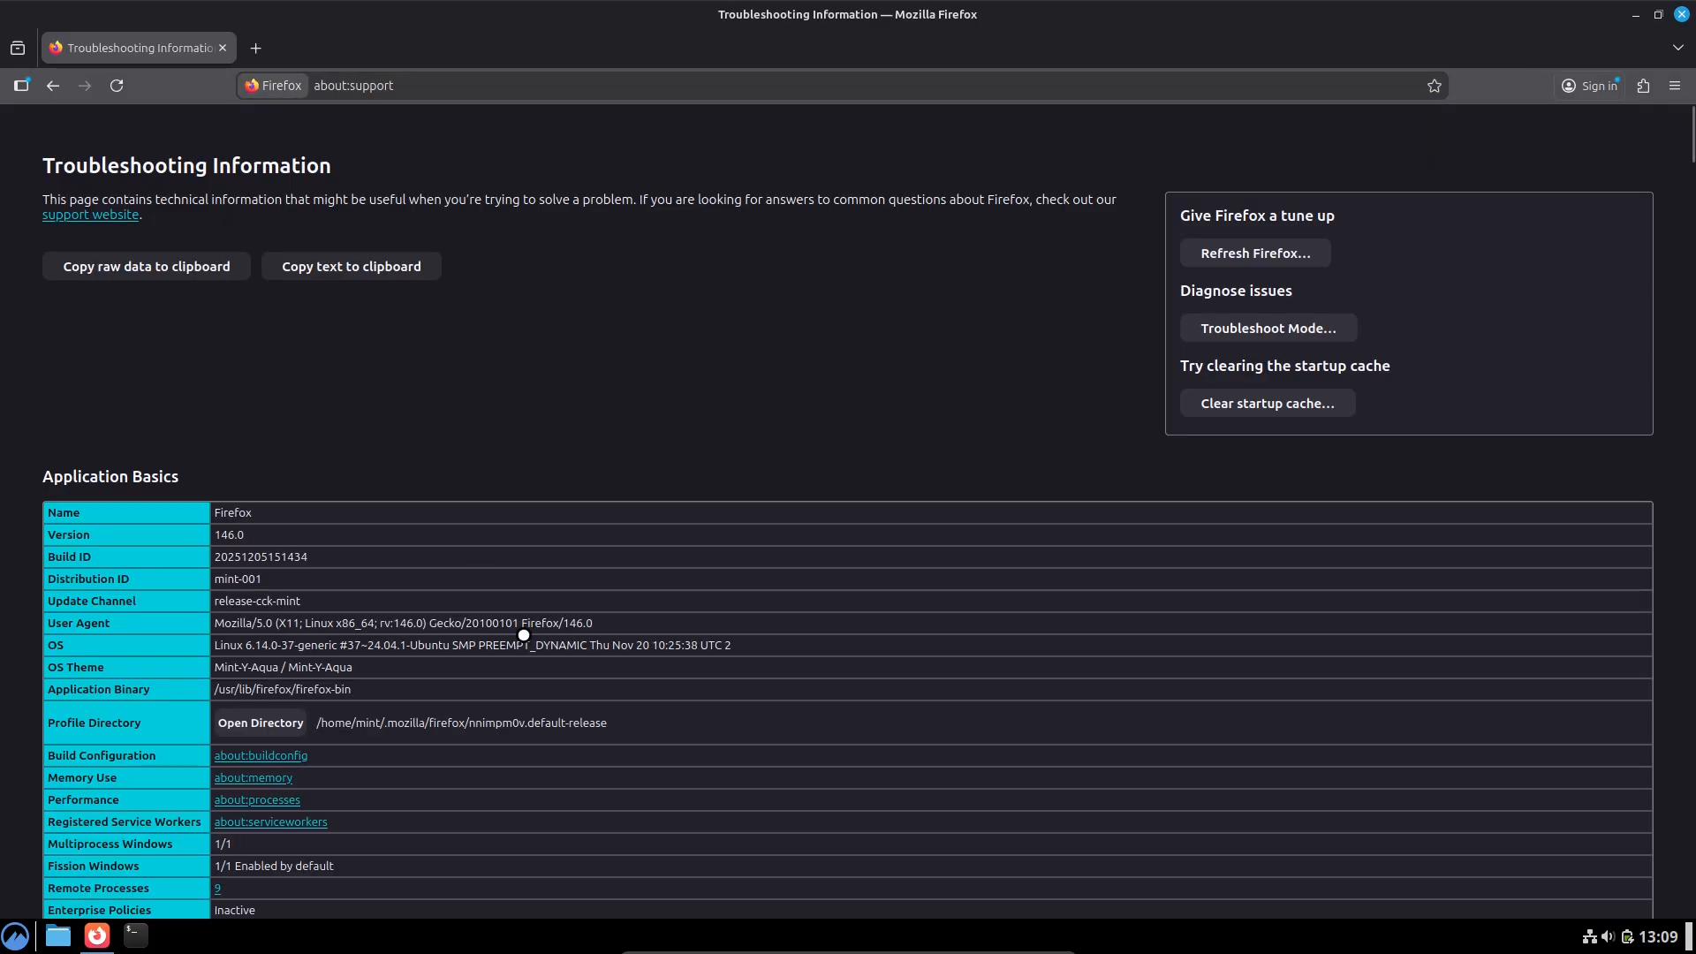
pyautogui.scroll(-3)
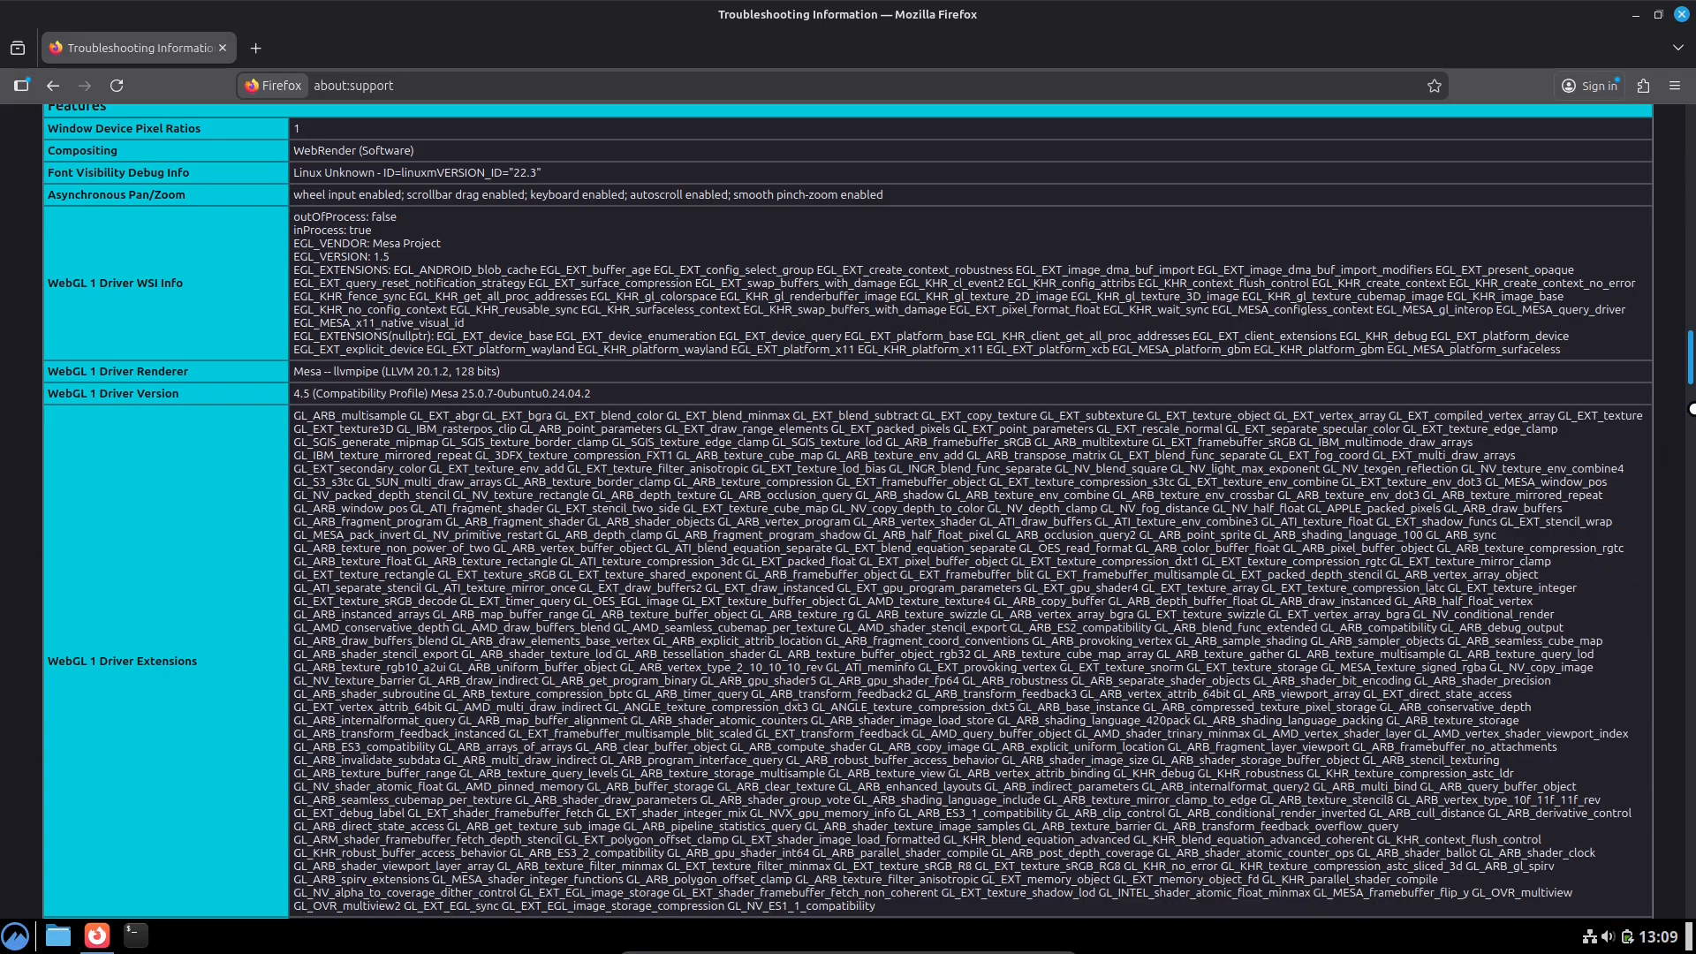
pyautogui.scroll(-3)
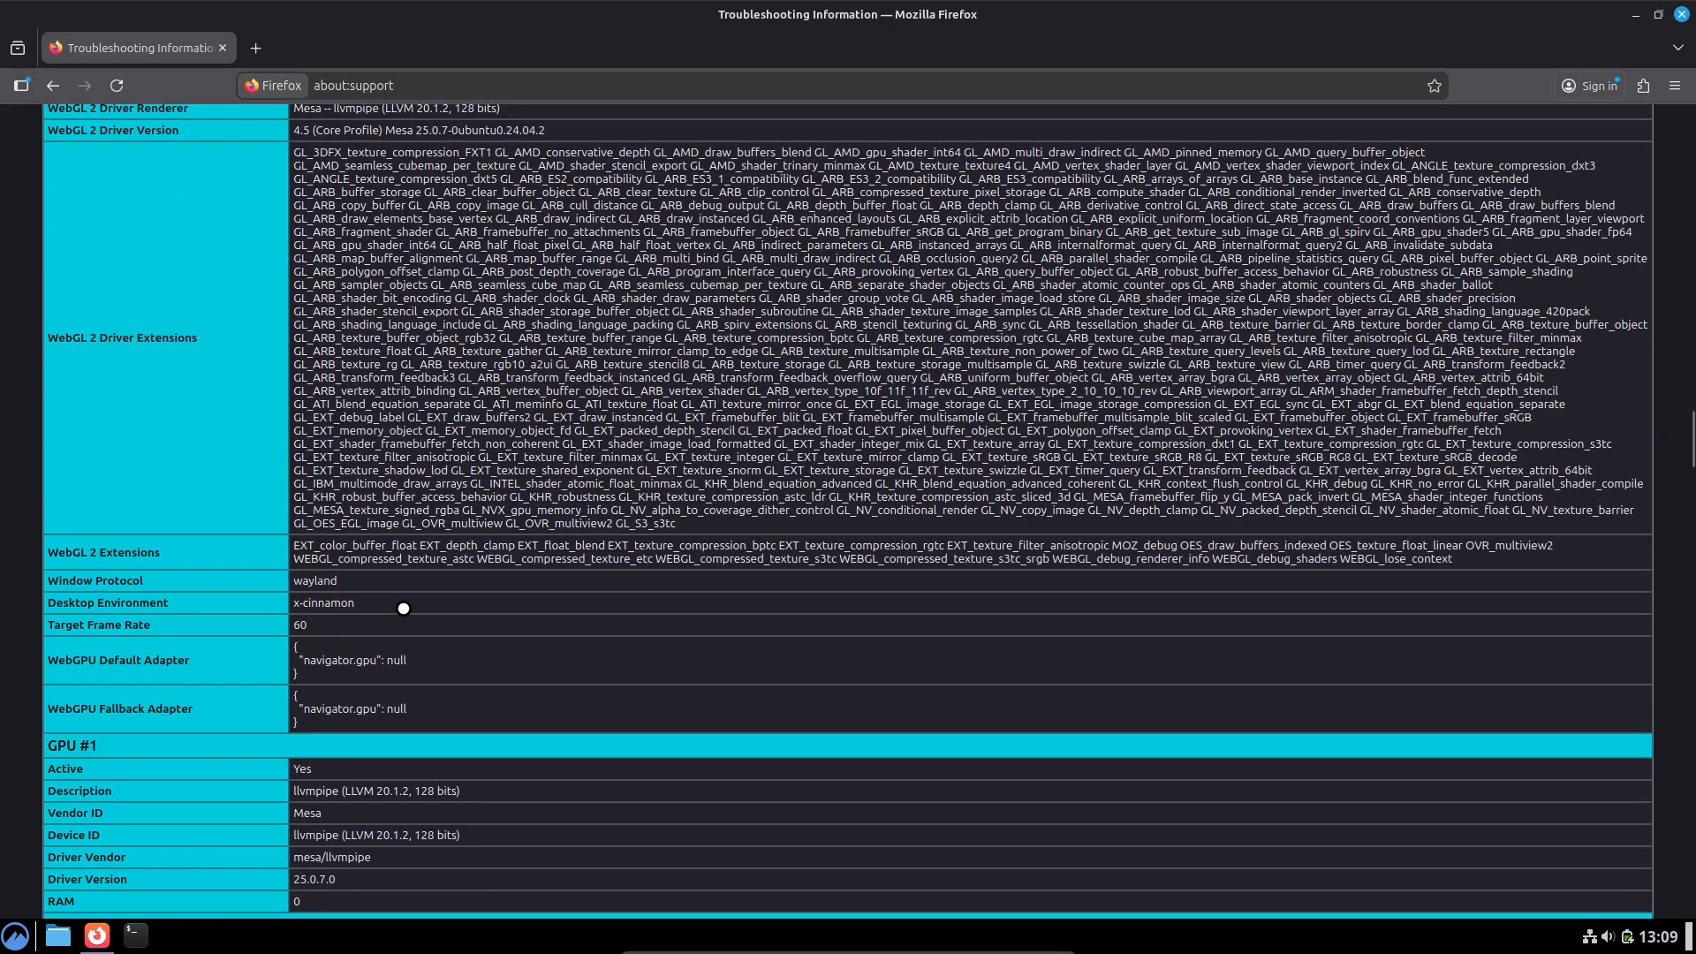
pyautogui.click(1675, 85)
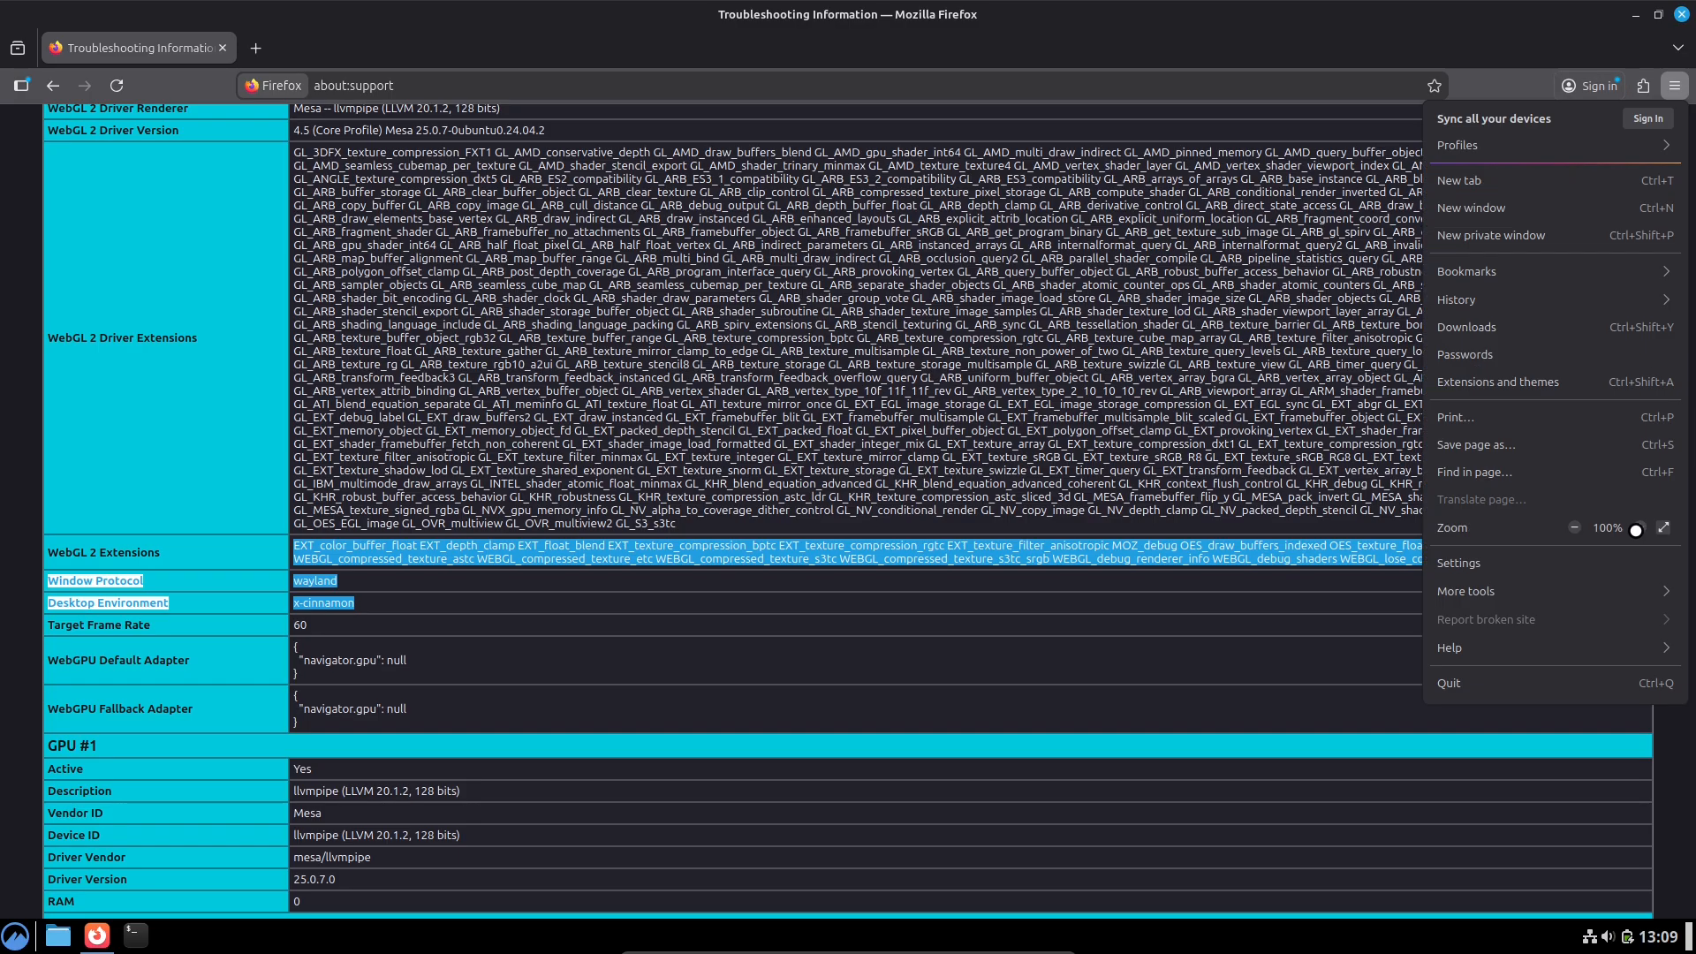
pyautogui.click(1664, 528)
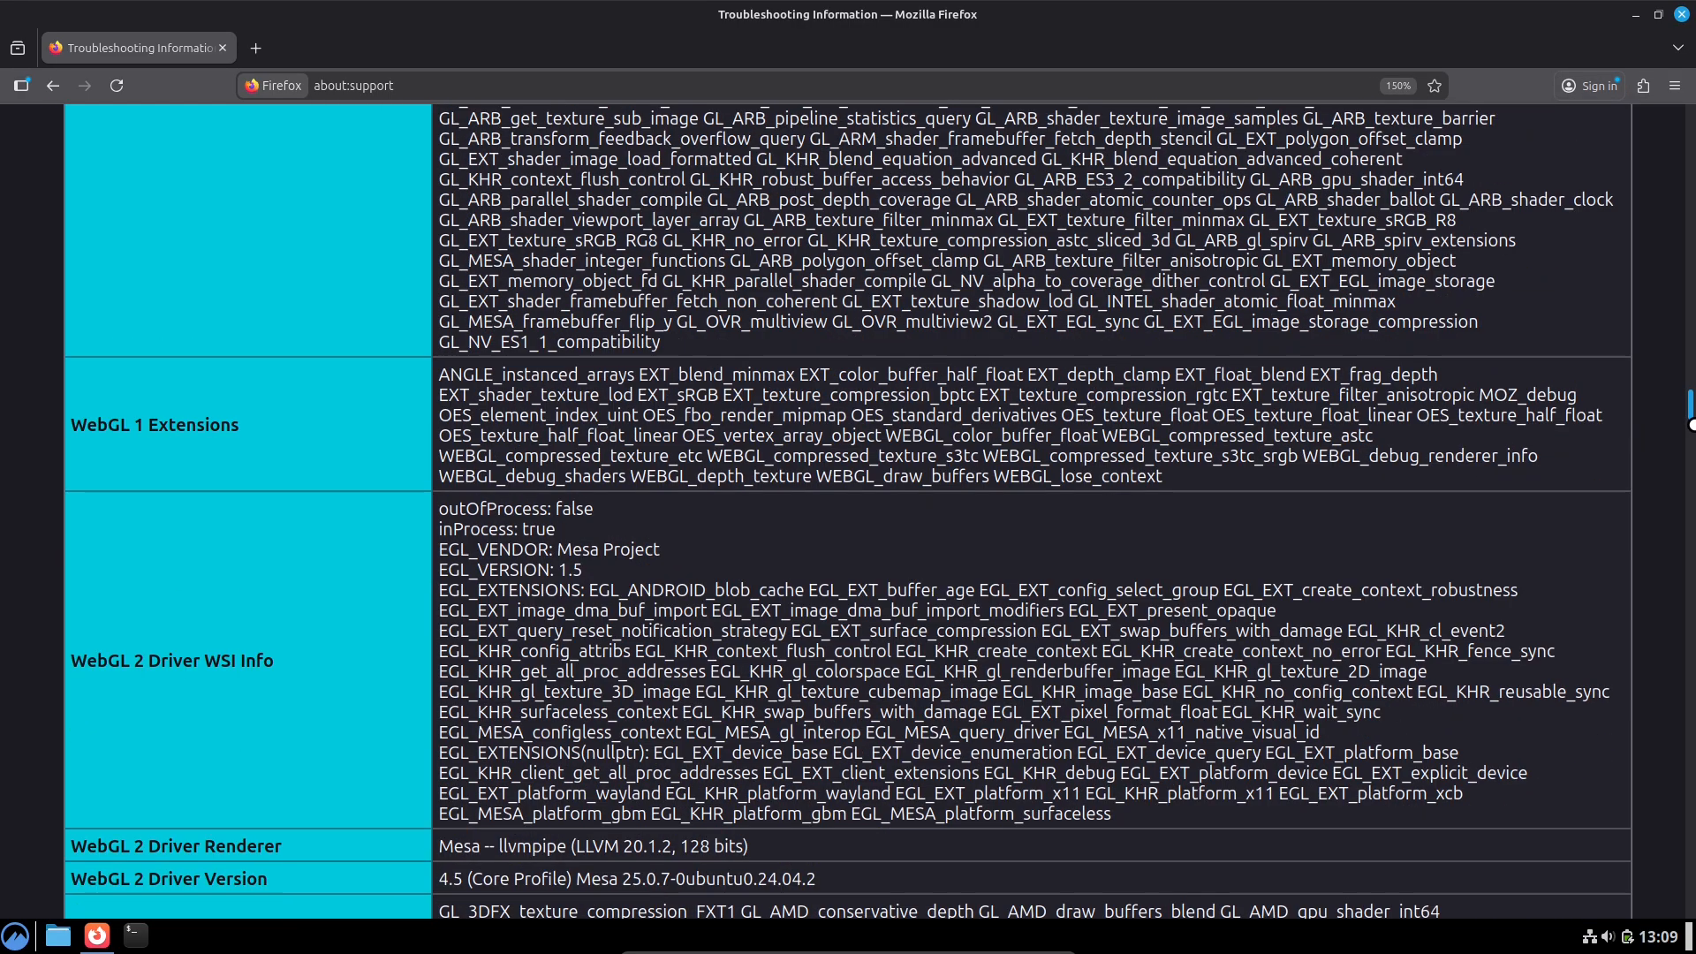
# Step: Set a dark Linux Mint logo image as the desktop wallpaper
pyautogui.scroll(-3)
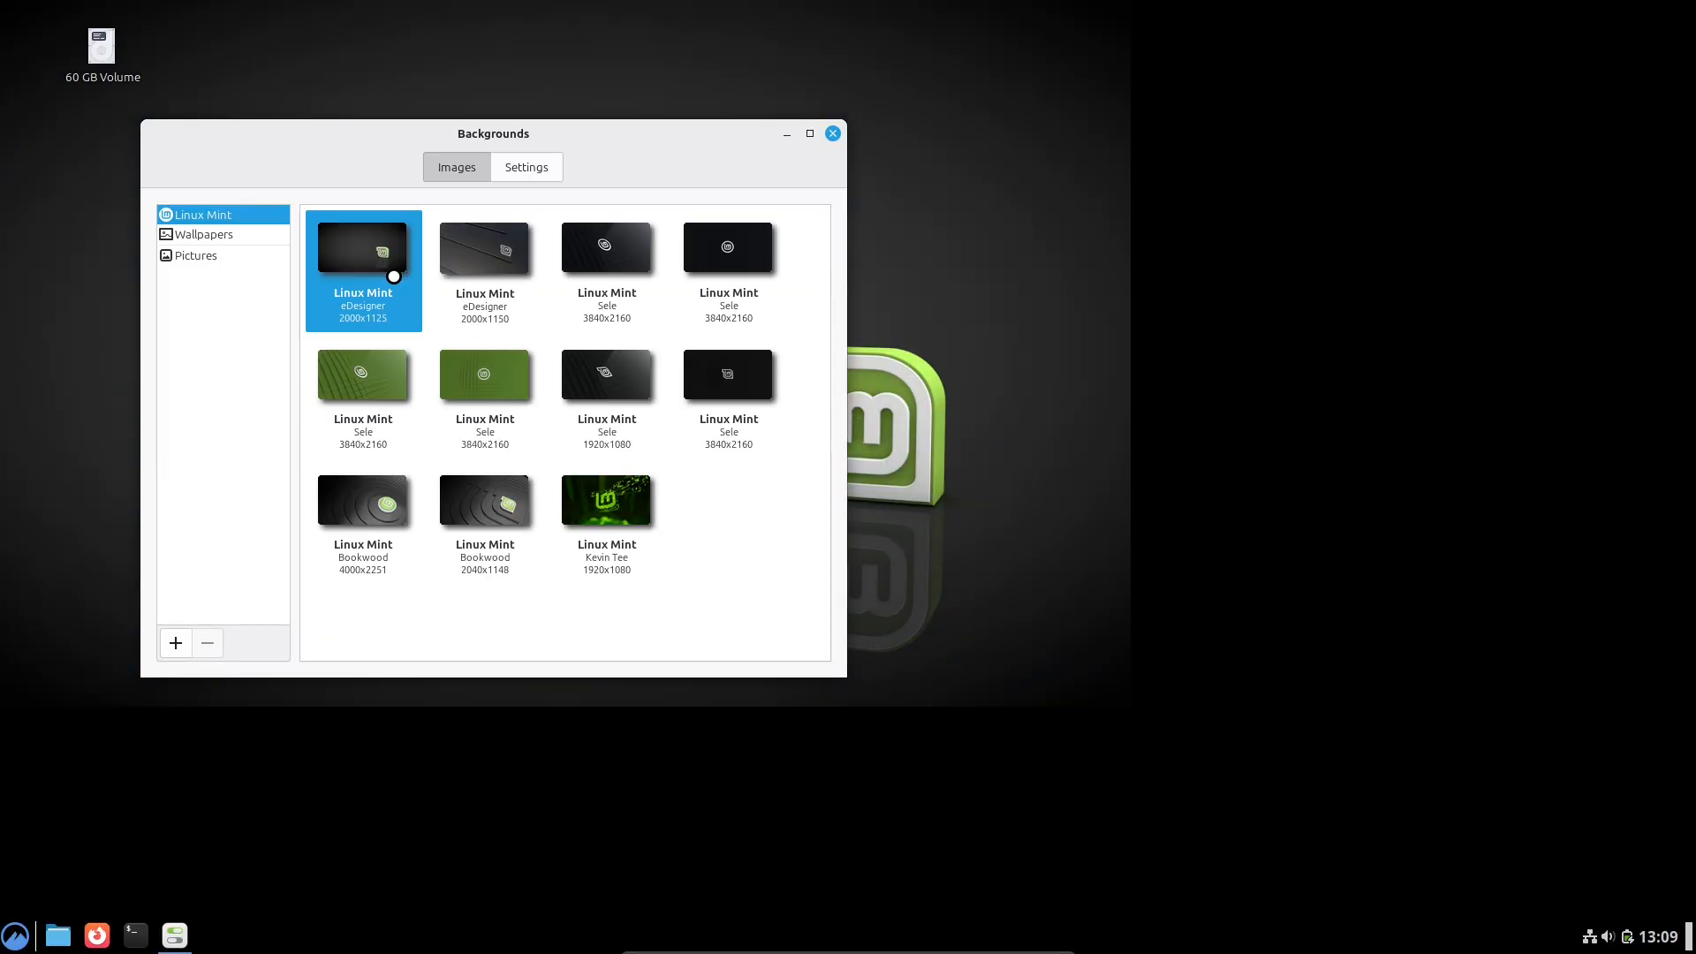
pyautogui.click(485, 372)
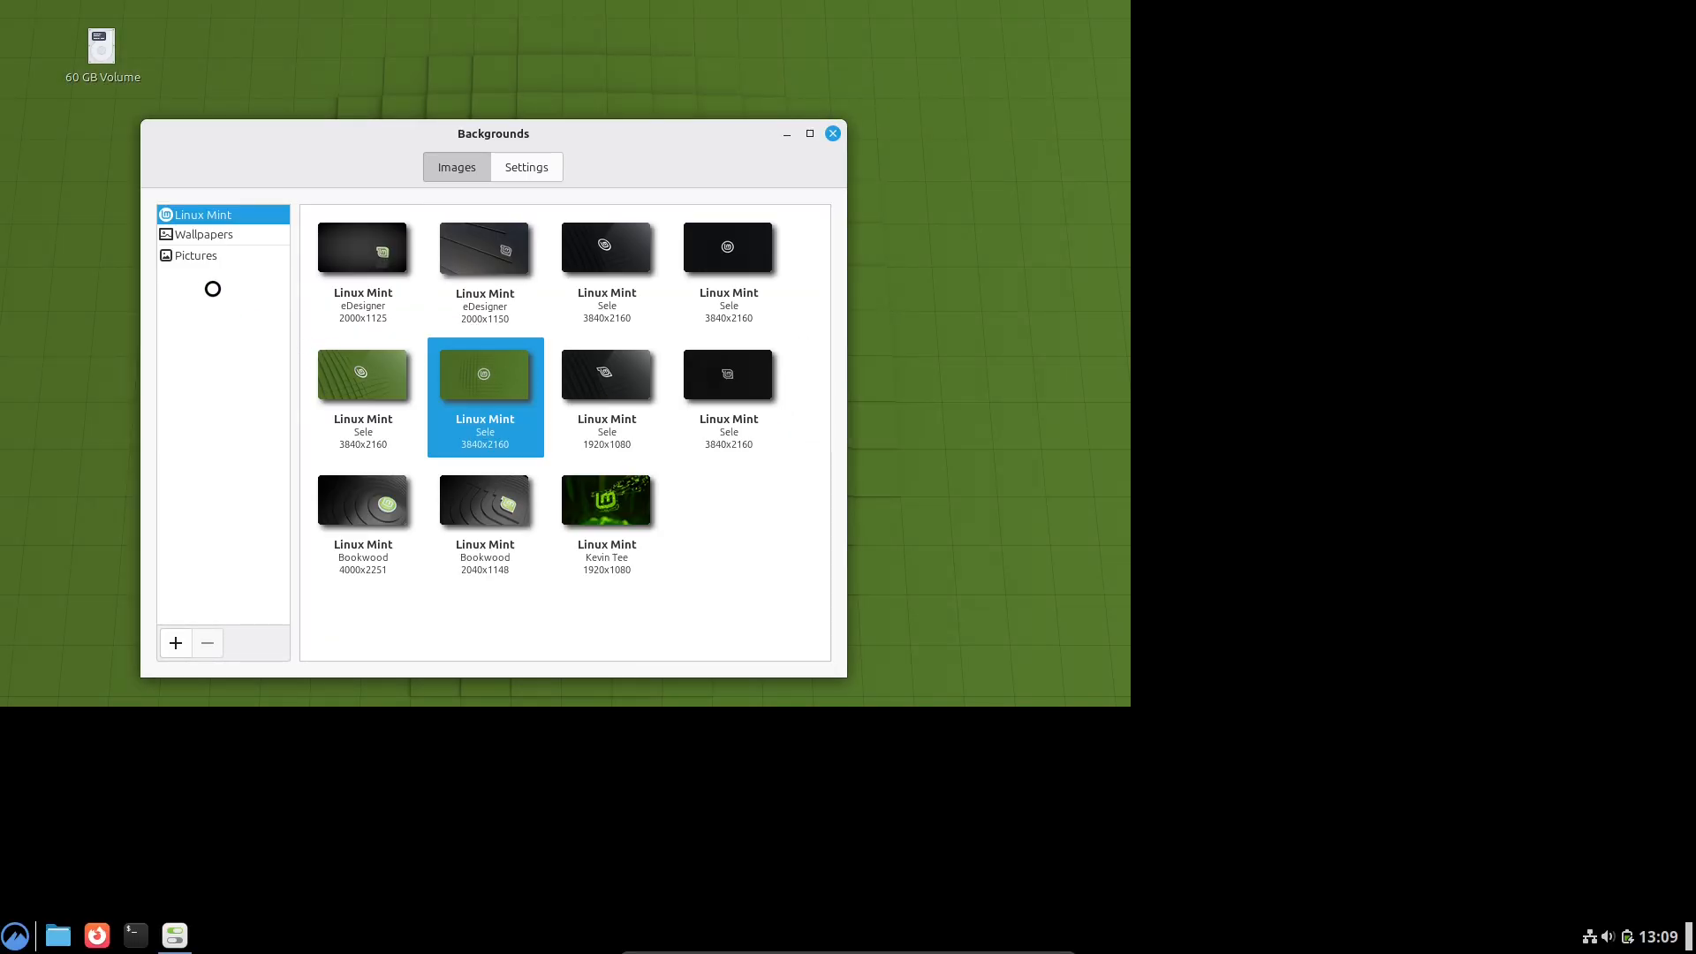
pyautogui.click(526, 167)
pyautogui.write('the')
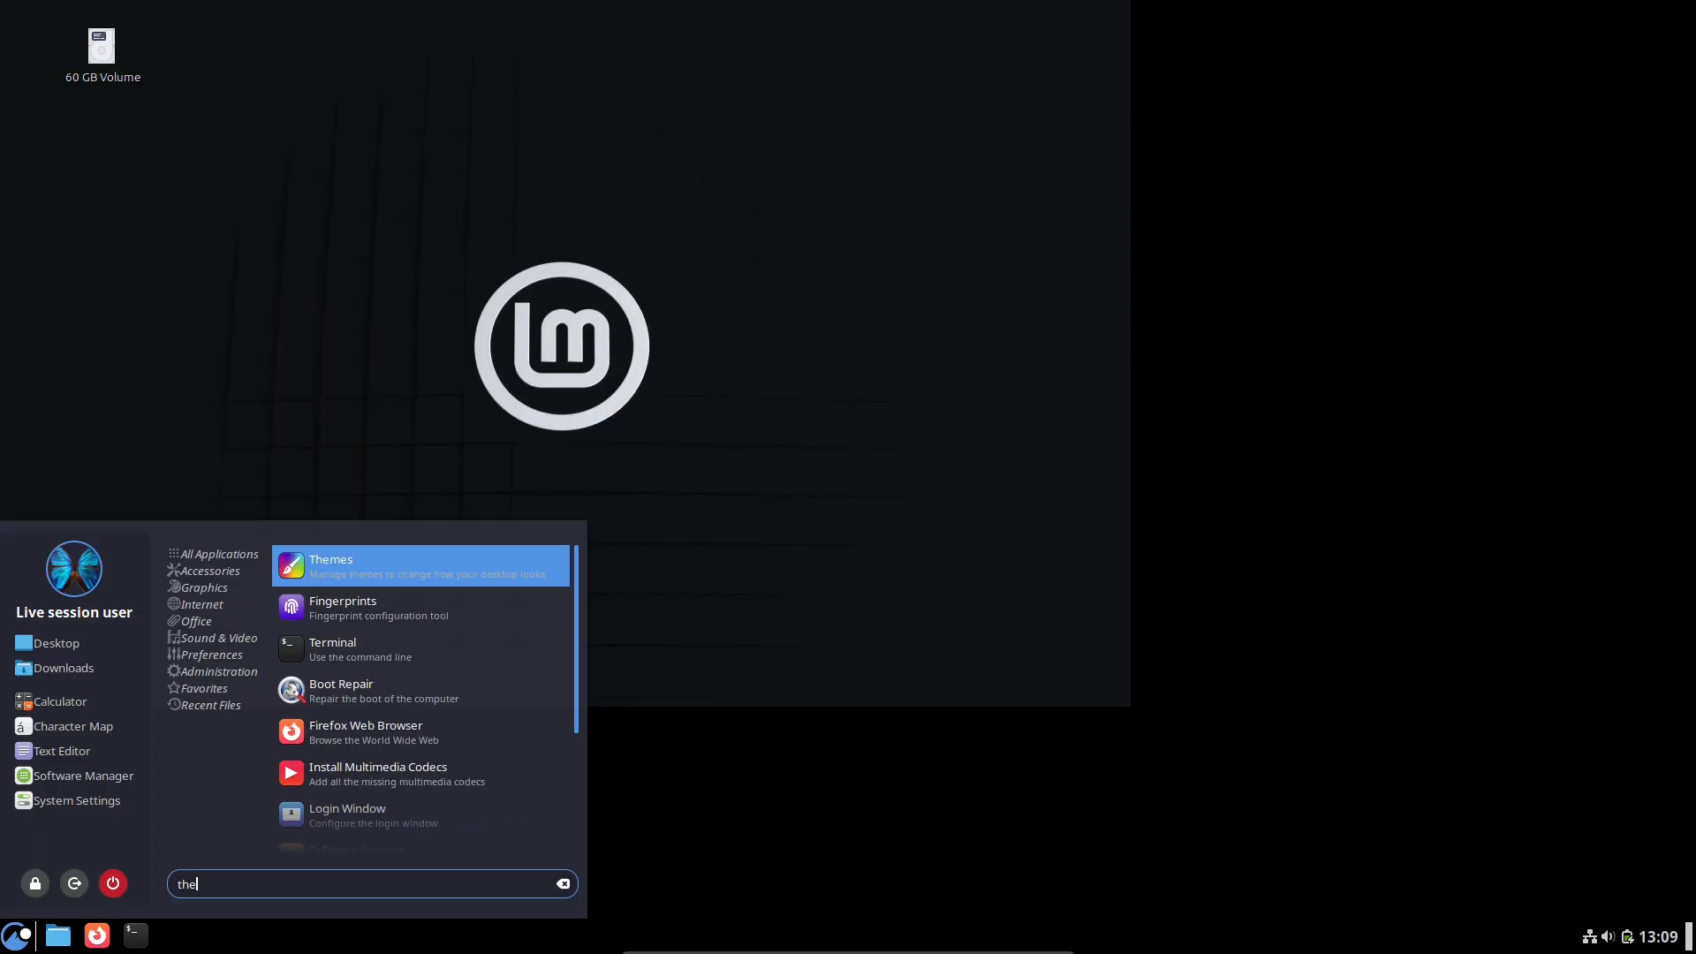
# Step: Apply the CGreen desktop theme and Mint-Y icons in Themes settings
pyautogui.click(422, 566)
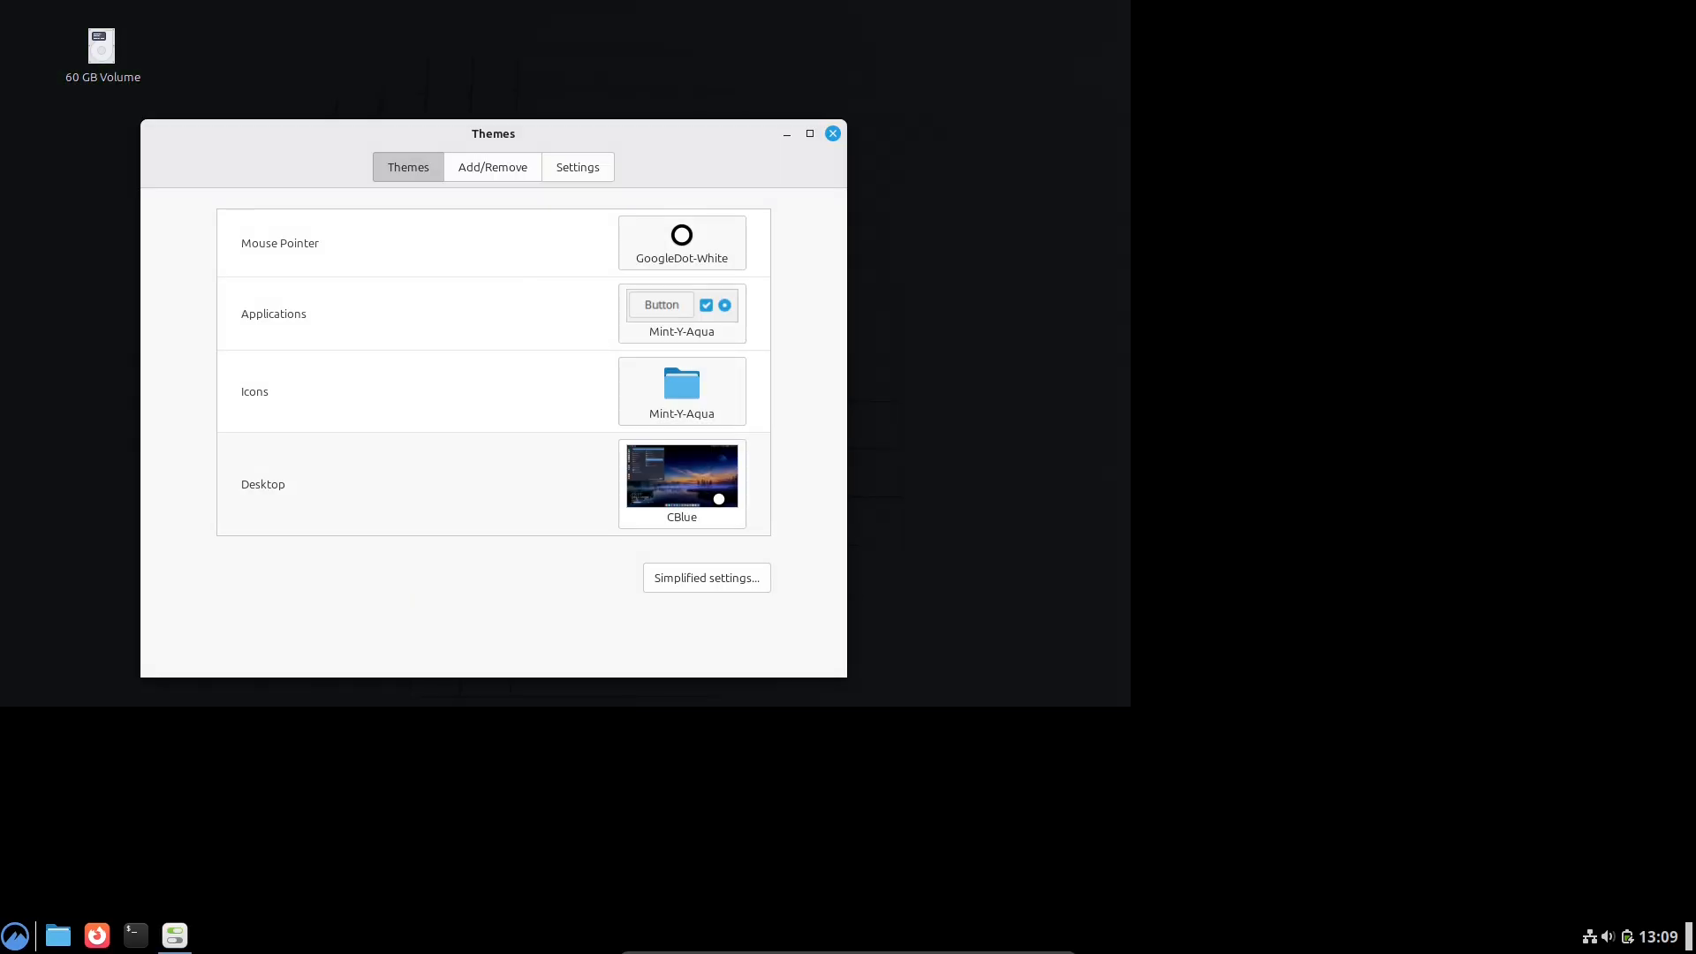
pyautogui.click(681, 474)
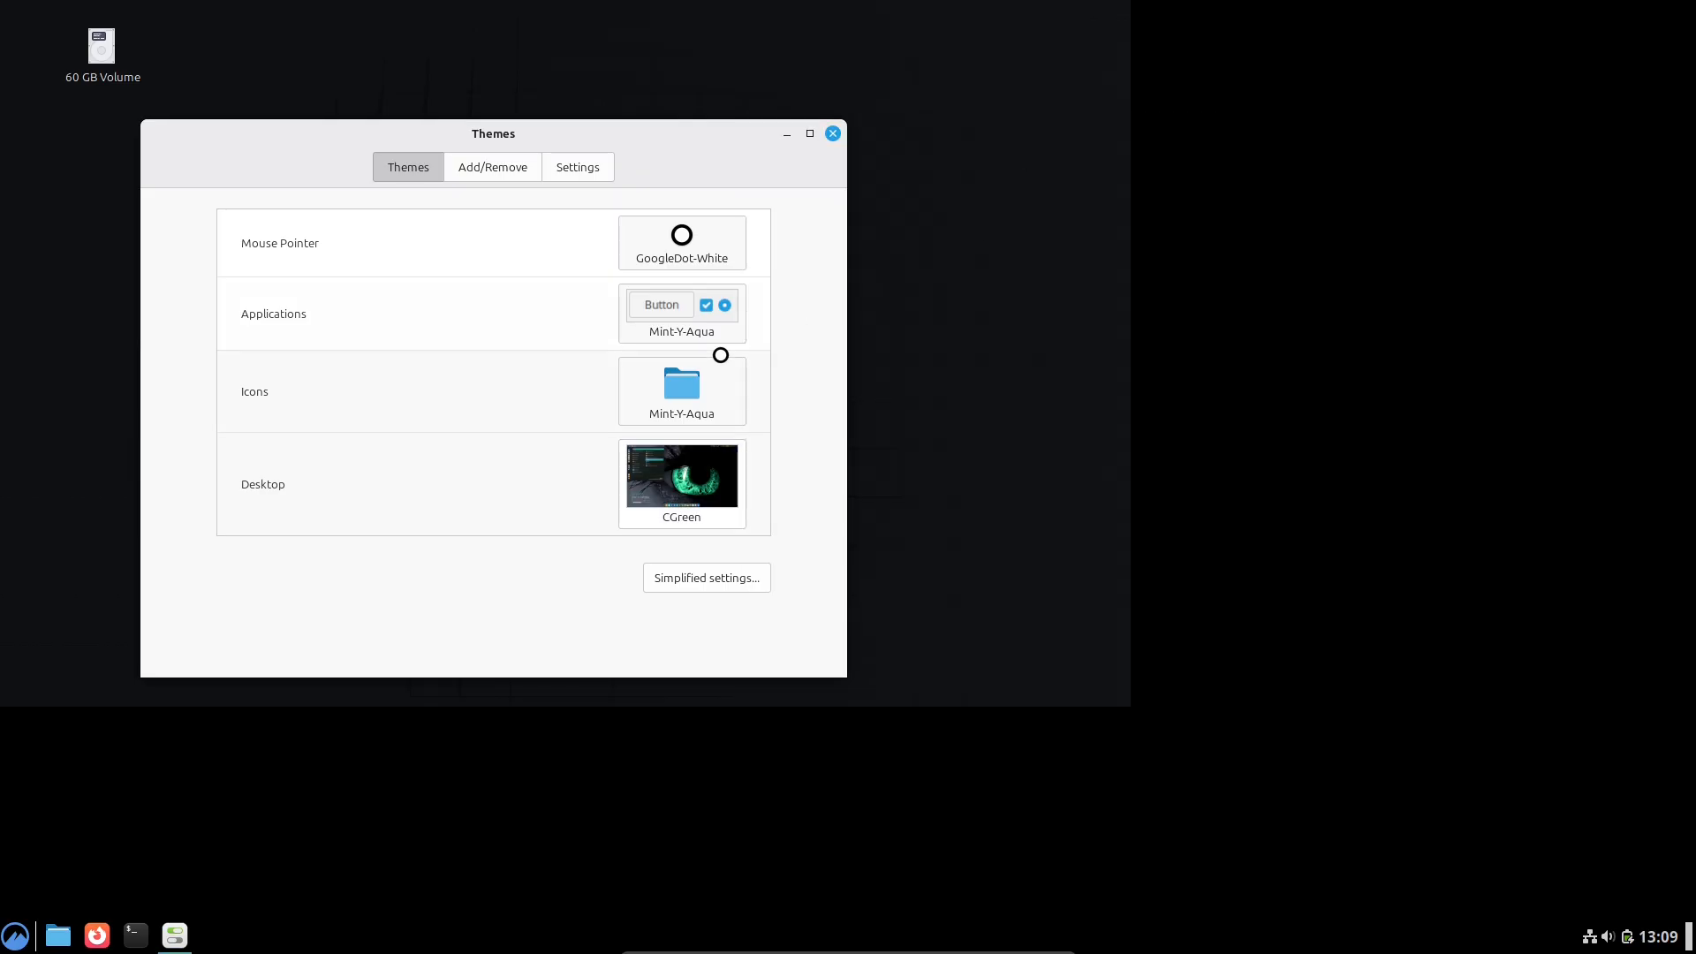
pyautogui.click(681, 385)
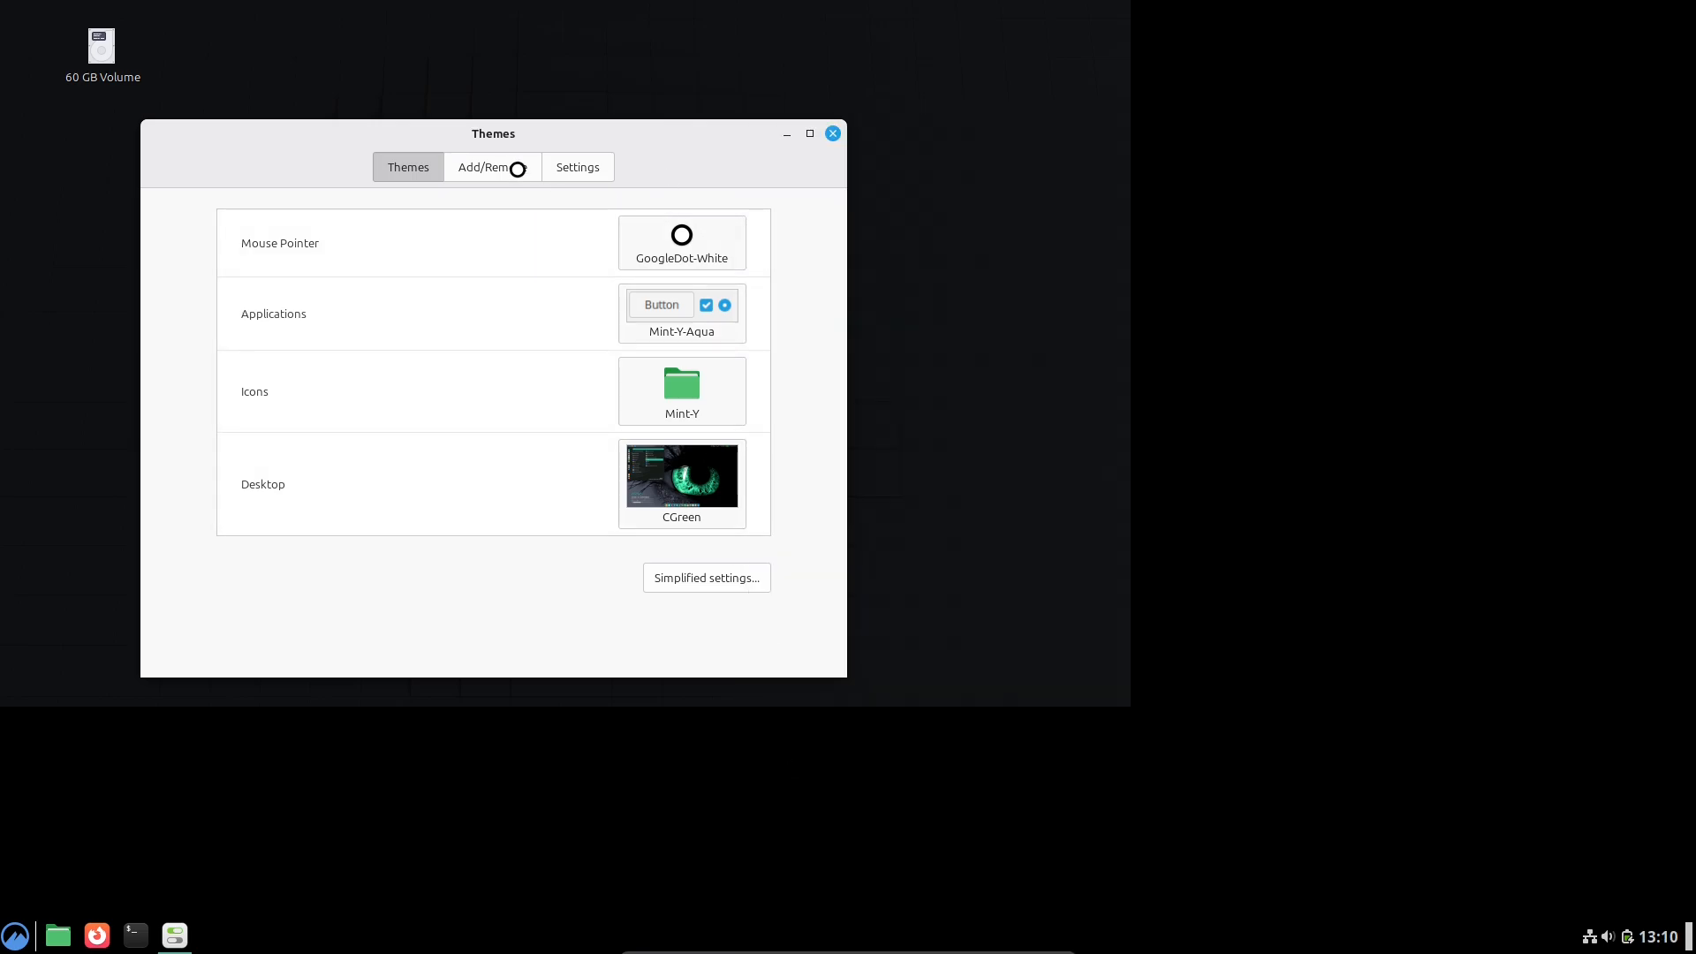
pyautogui.moveTo(1019, 165)
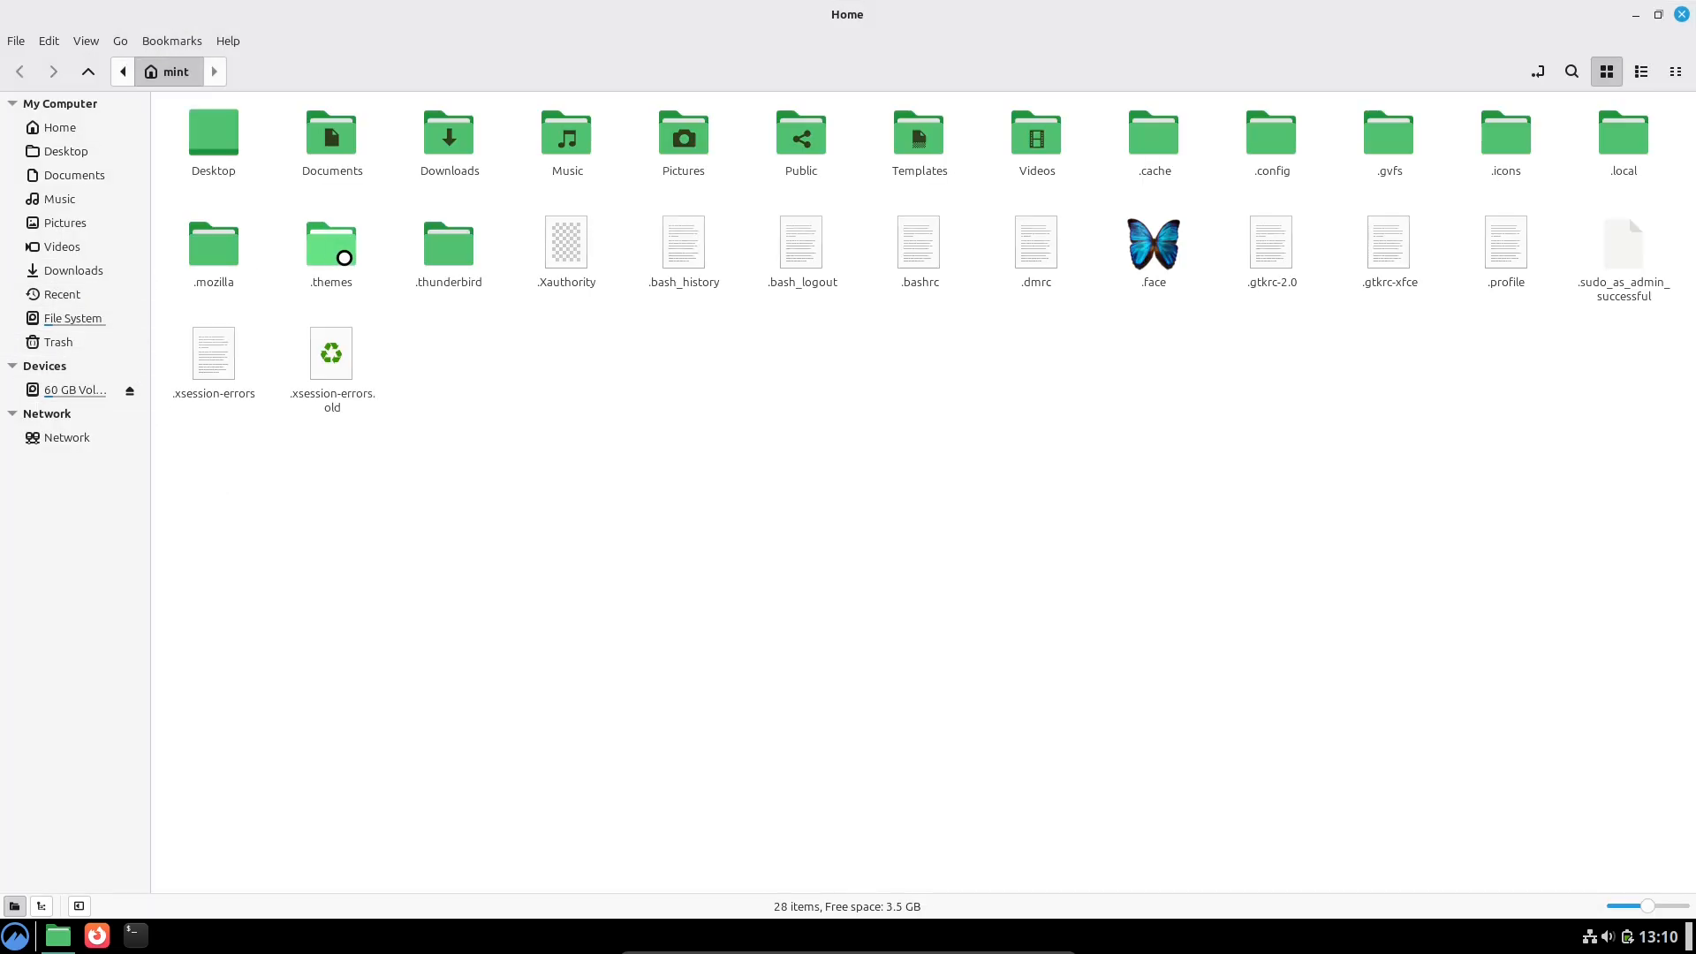
# Step: Browse the hidden .themes folder in Nemo, close it, and open the green applications menu
pyautogui.doubleClick(329, 238)
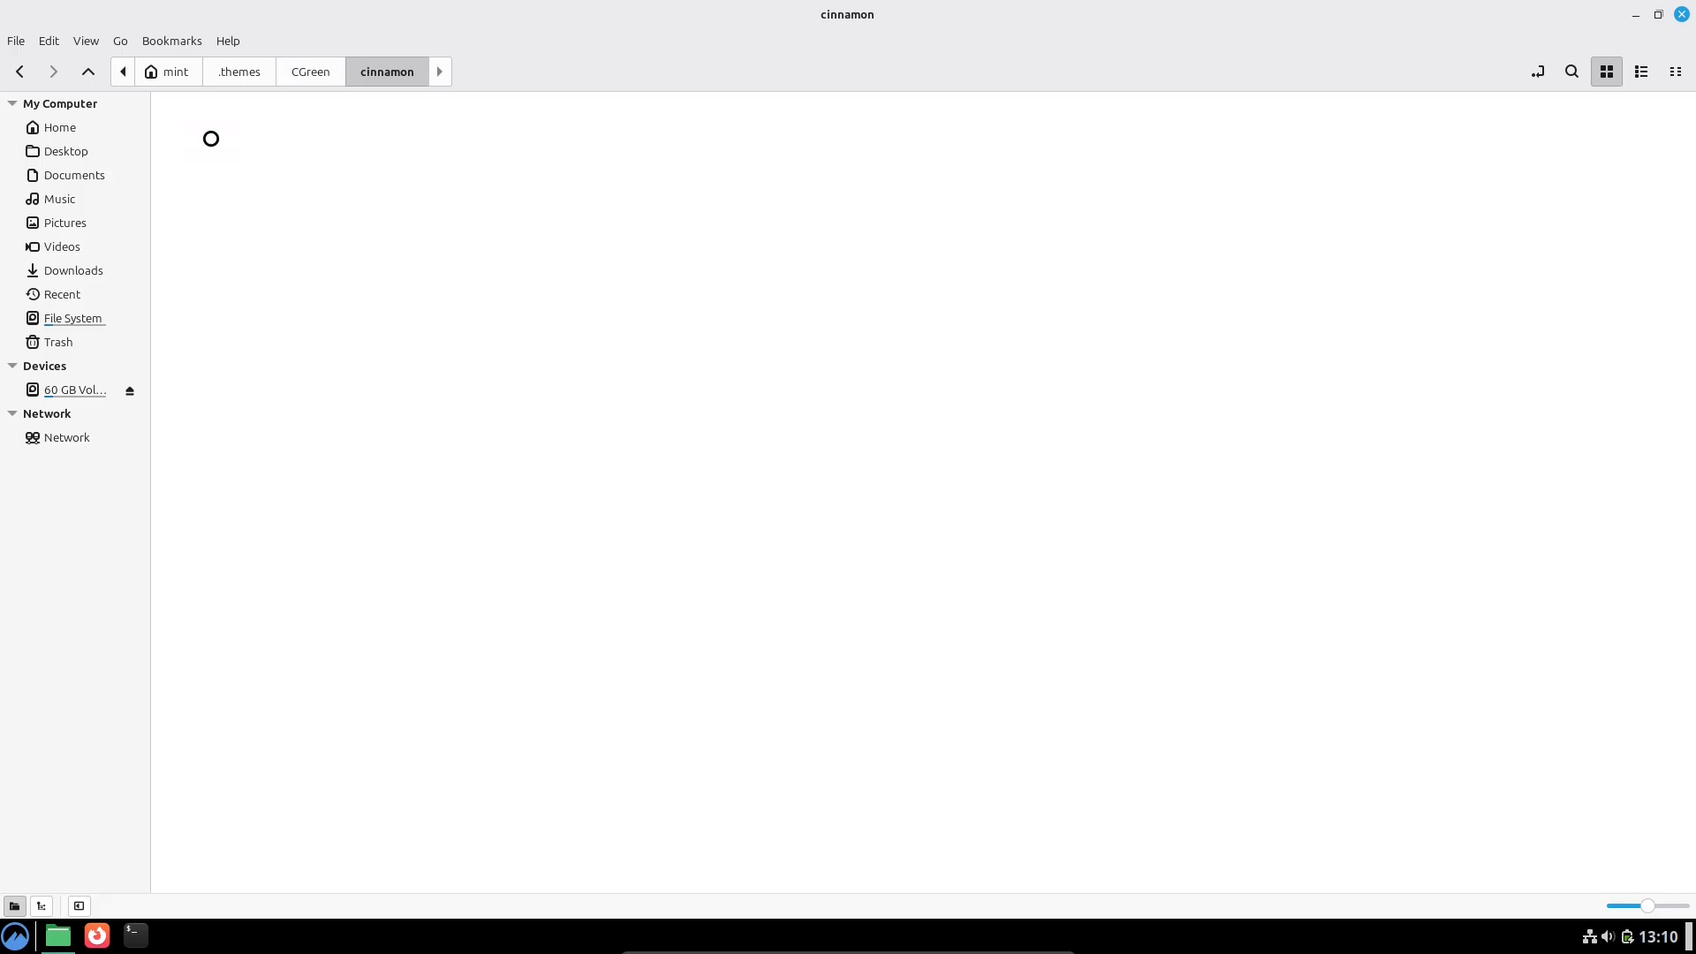
pyautogui.click(448, 130)
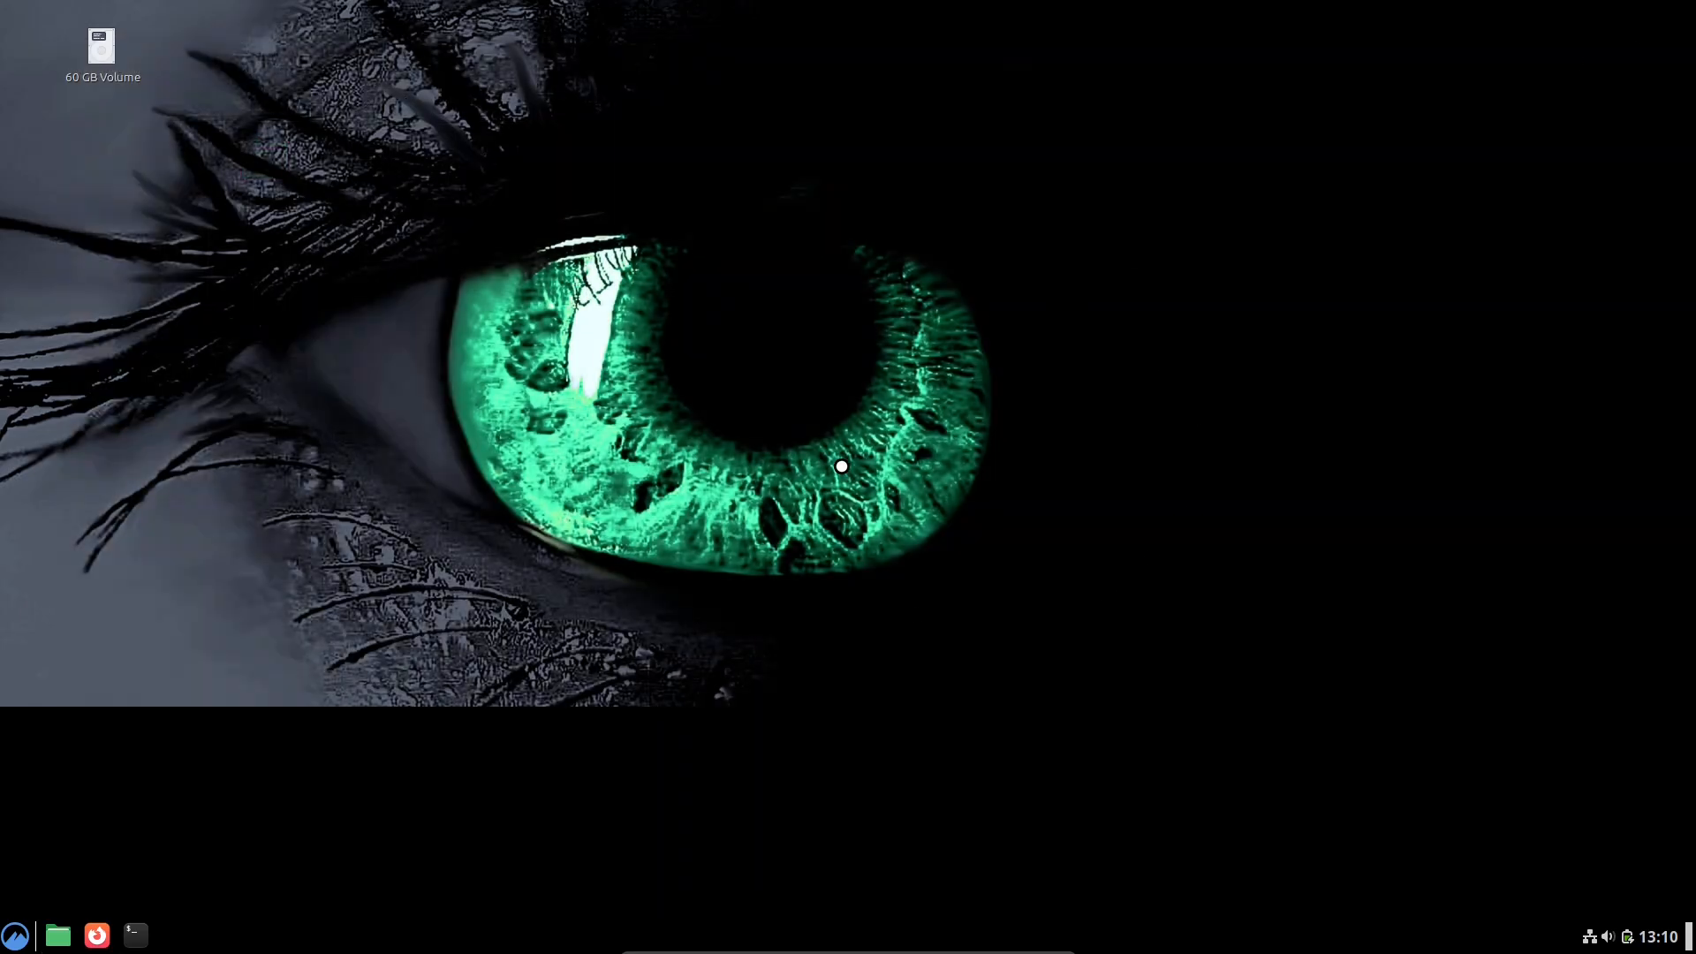
pyautogui.click(15, 935)
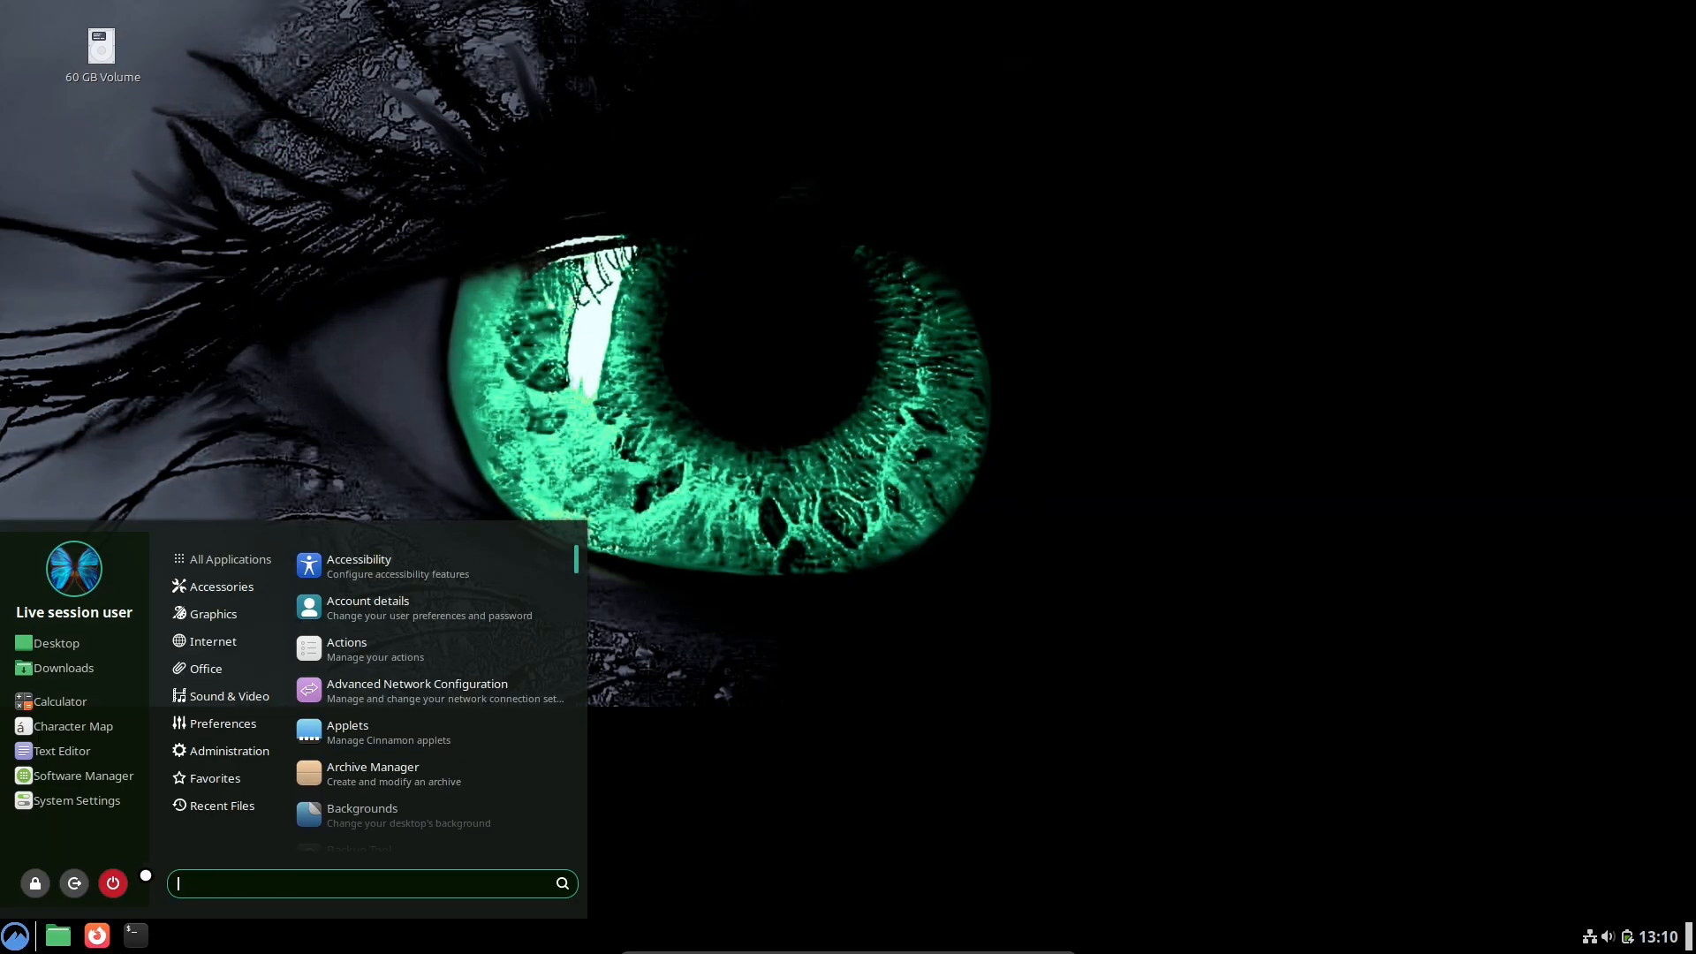